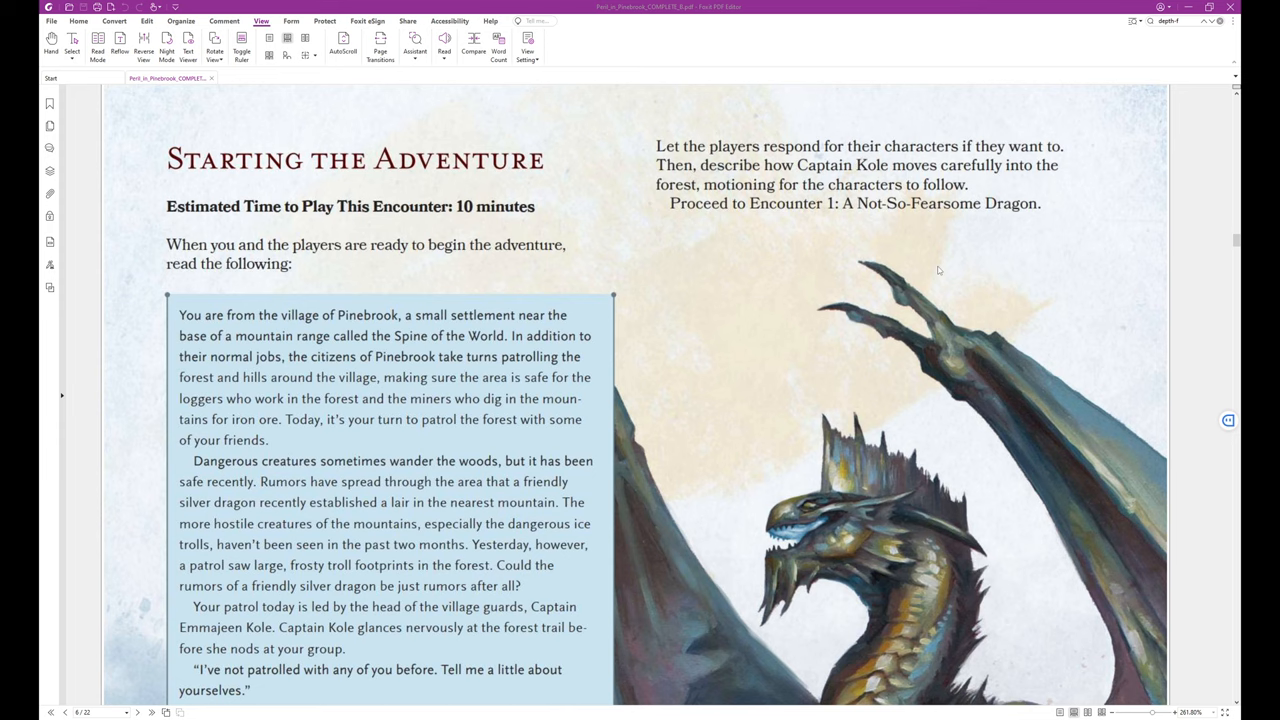
mouse_move(896, 328)
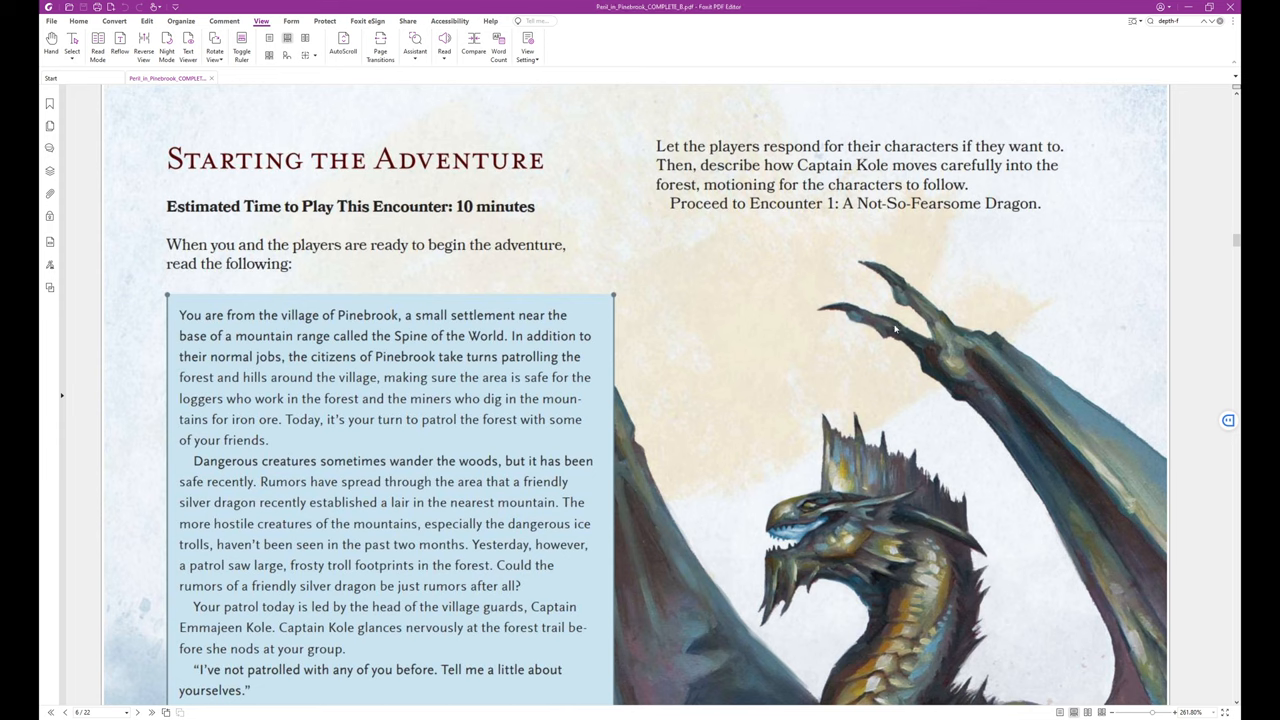
mouse_move(878, 300)
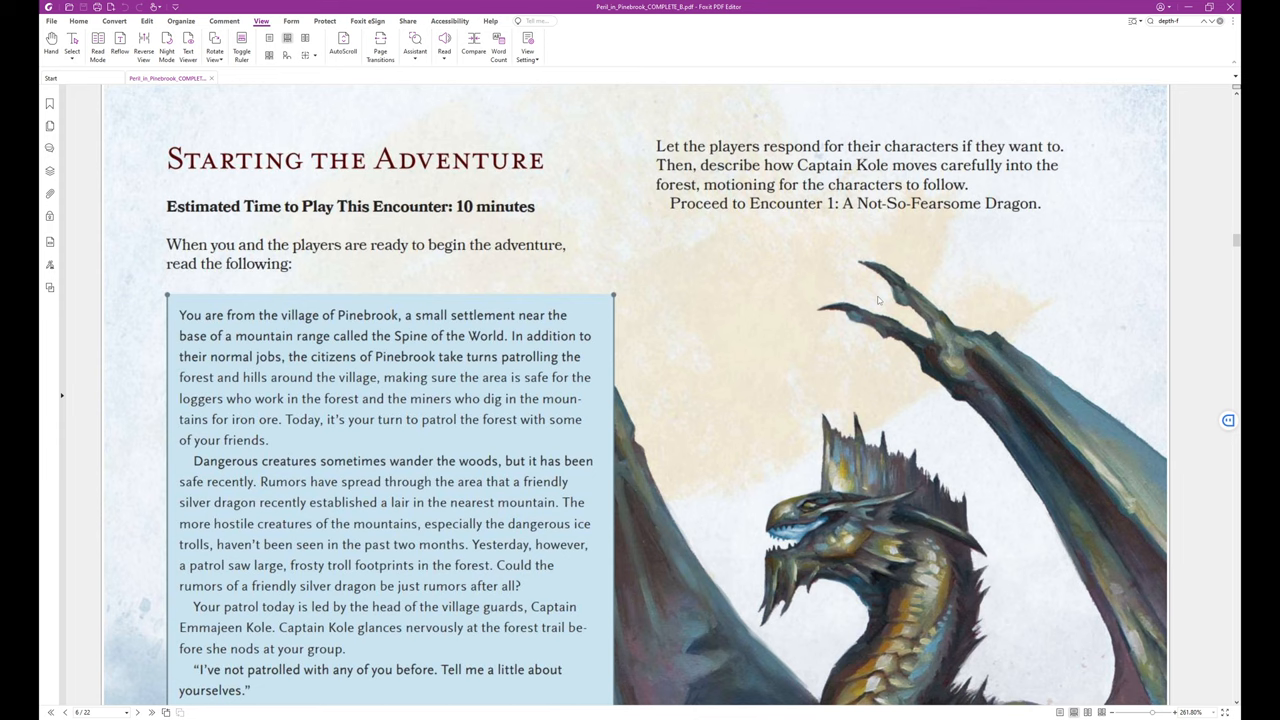
mouse_move(840, 322)
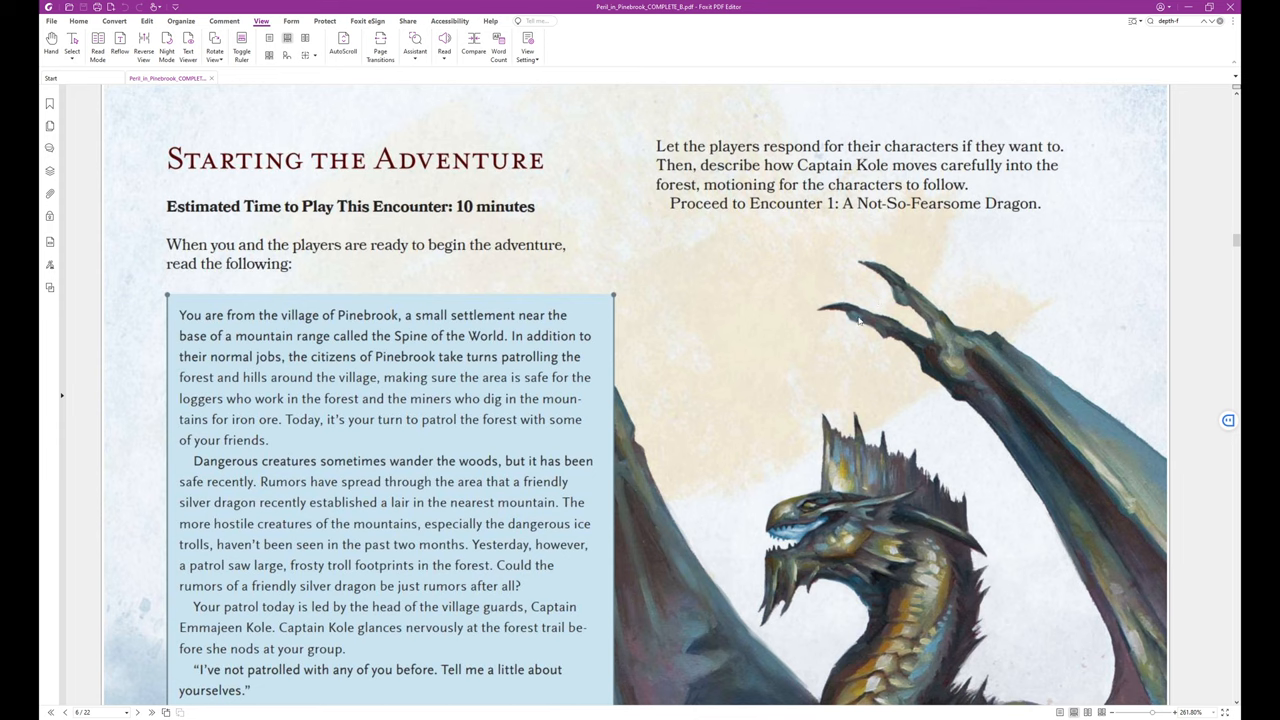
mouse_move(852, 322)
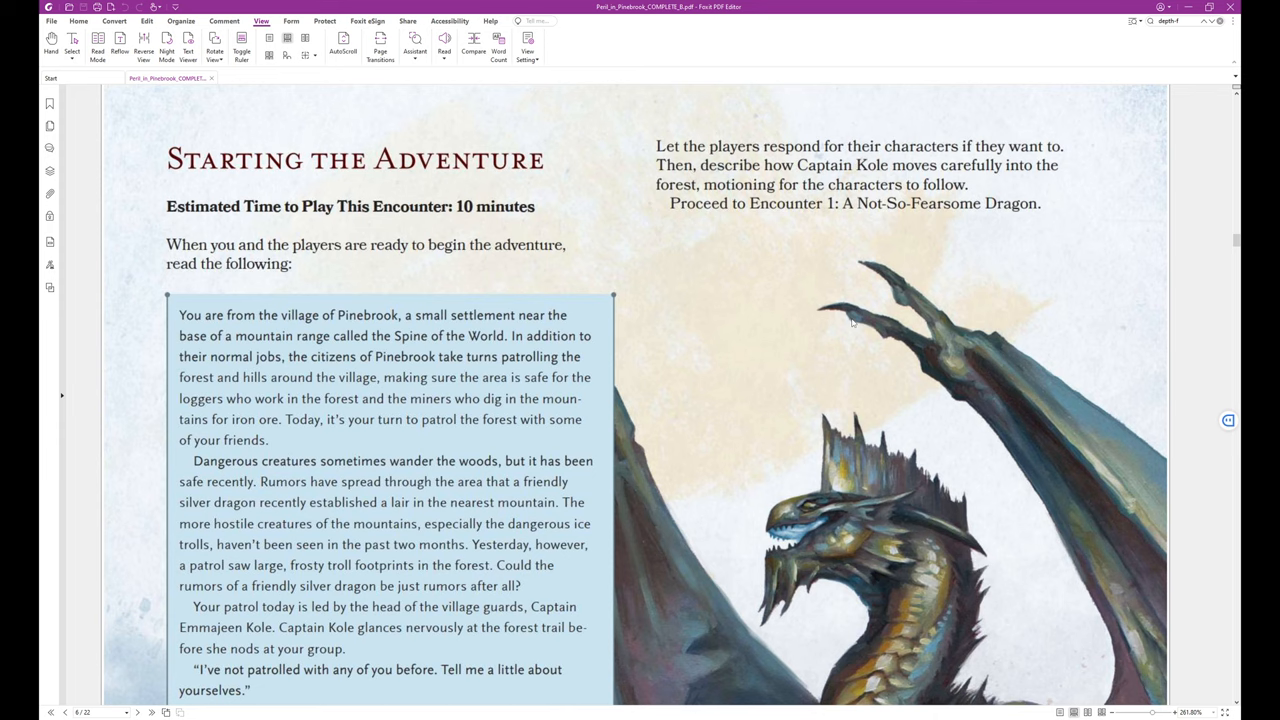
mouse_move(804, 356)
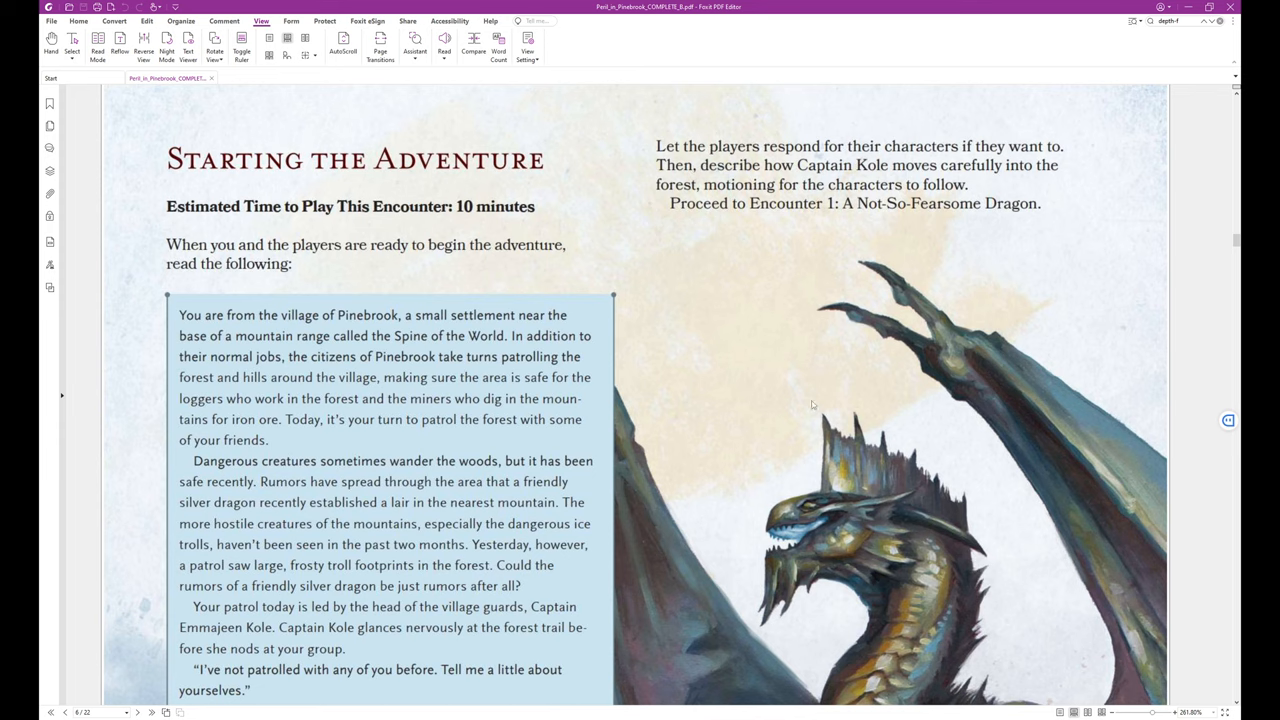
mouse_move(808, 376)
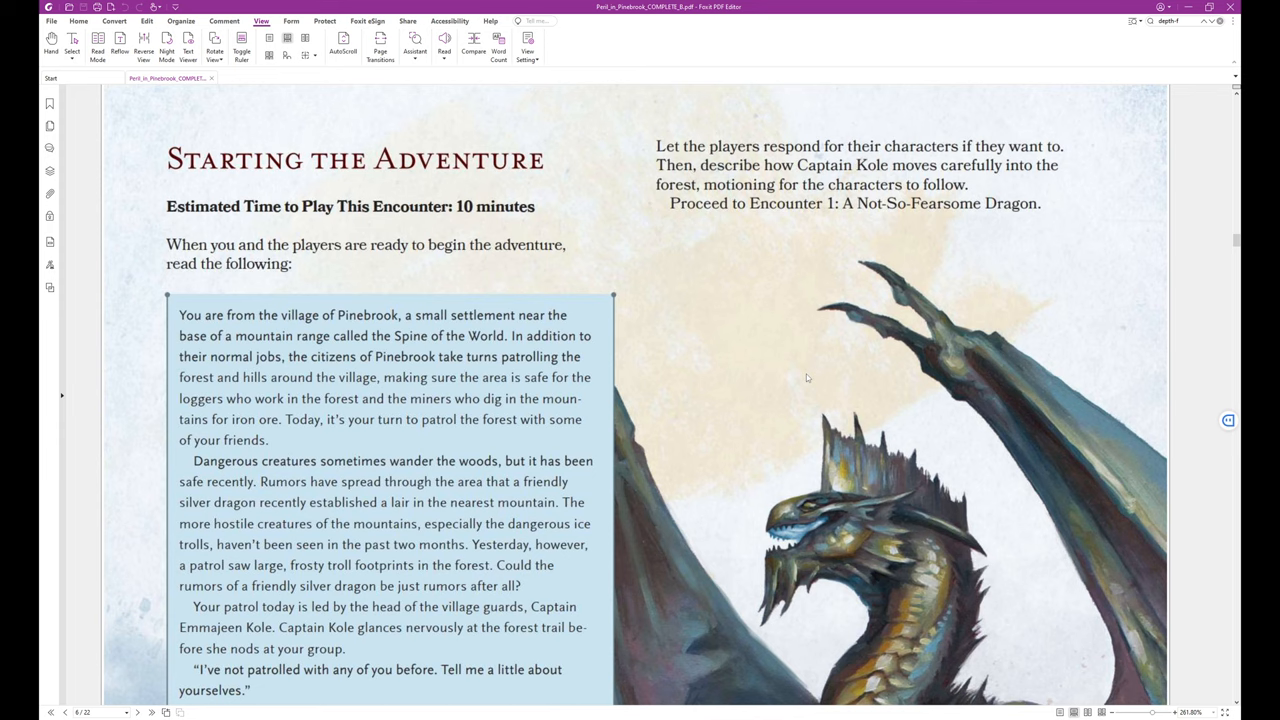
mouse_move(790, 374)
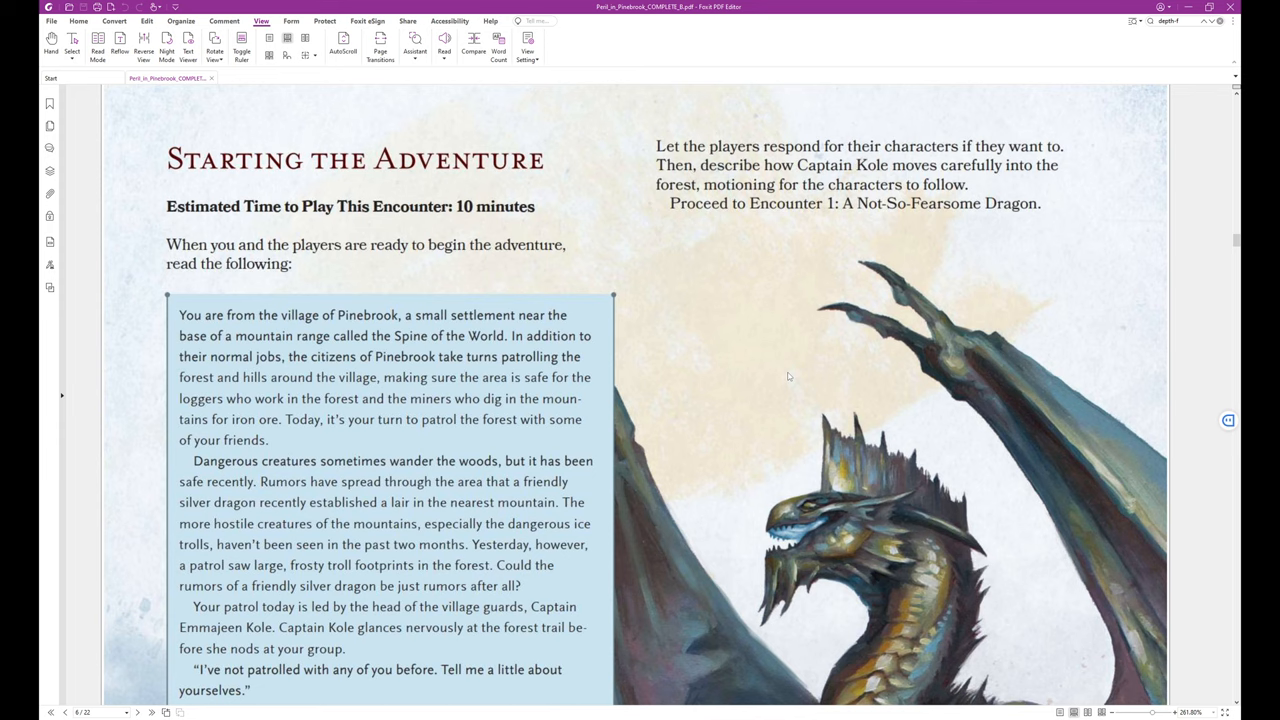
mouse_move(788, 378)
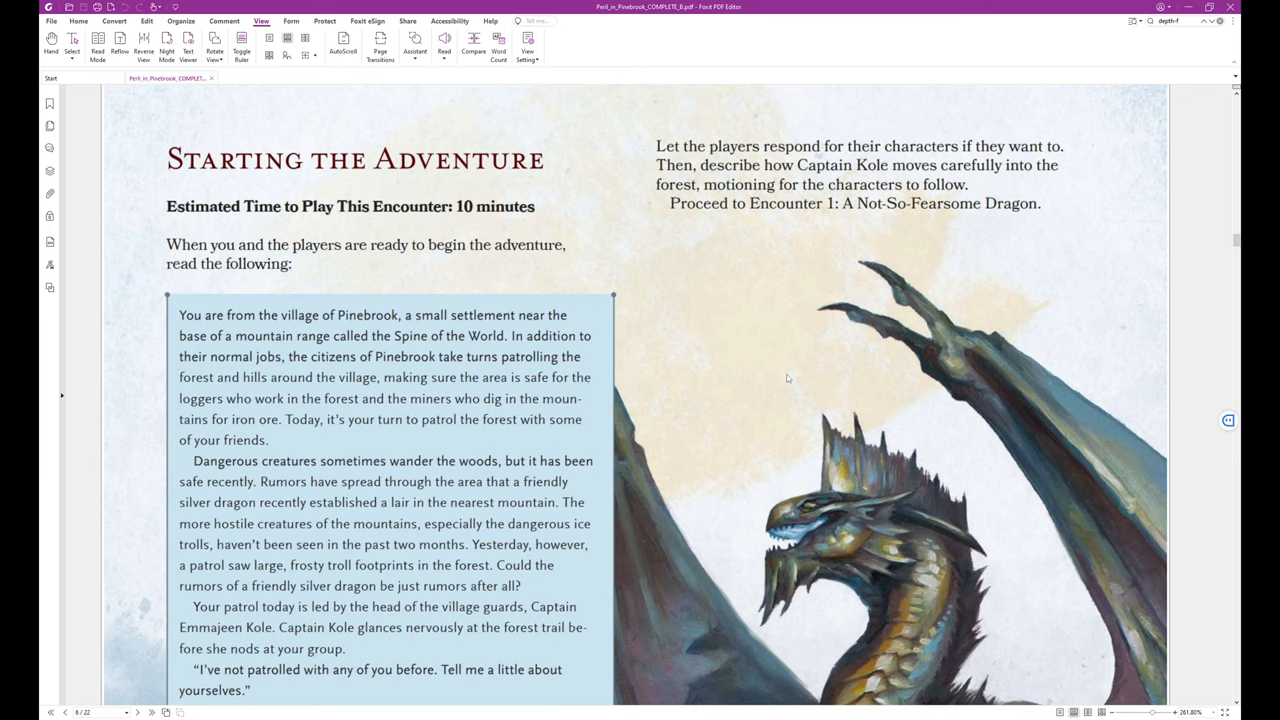
mouse_move(800, 364)
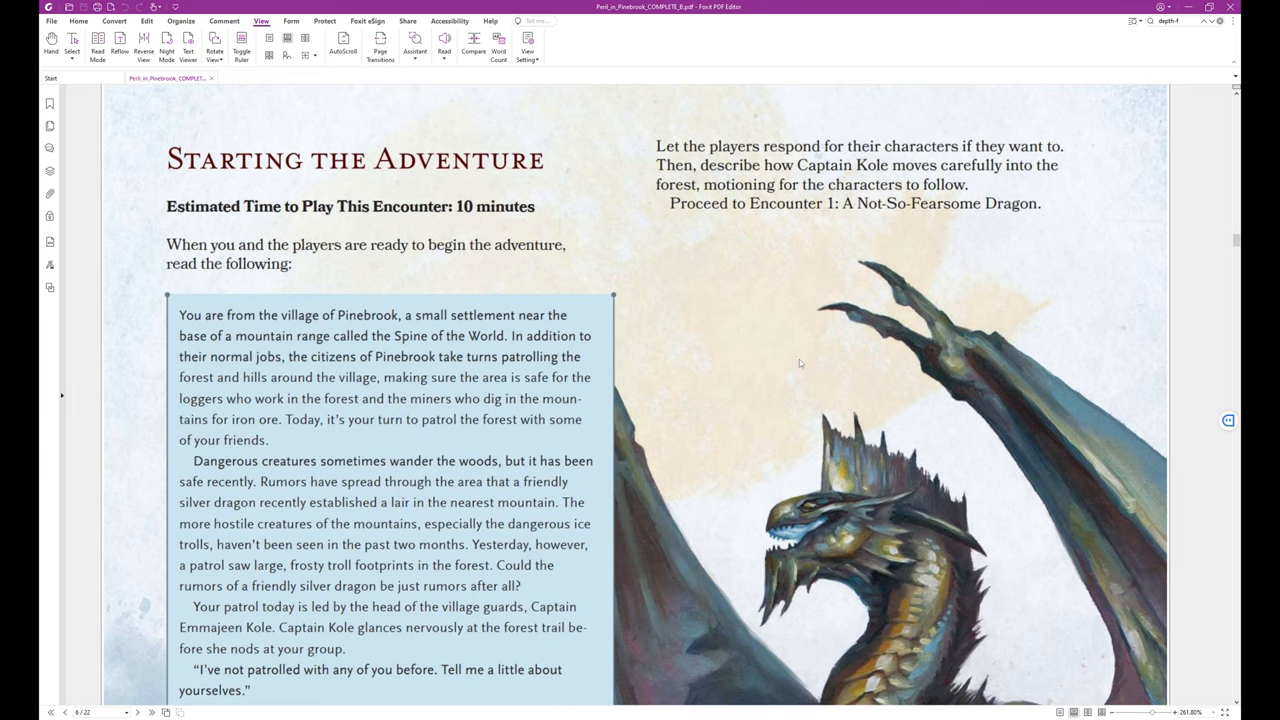
scroll(down, 3)
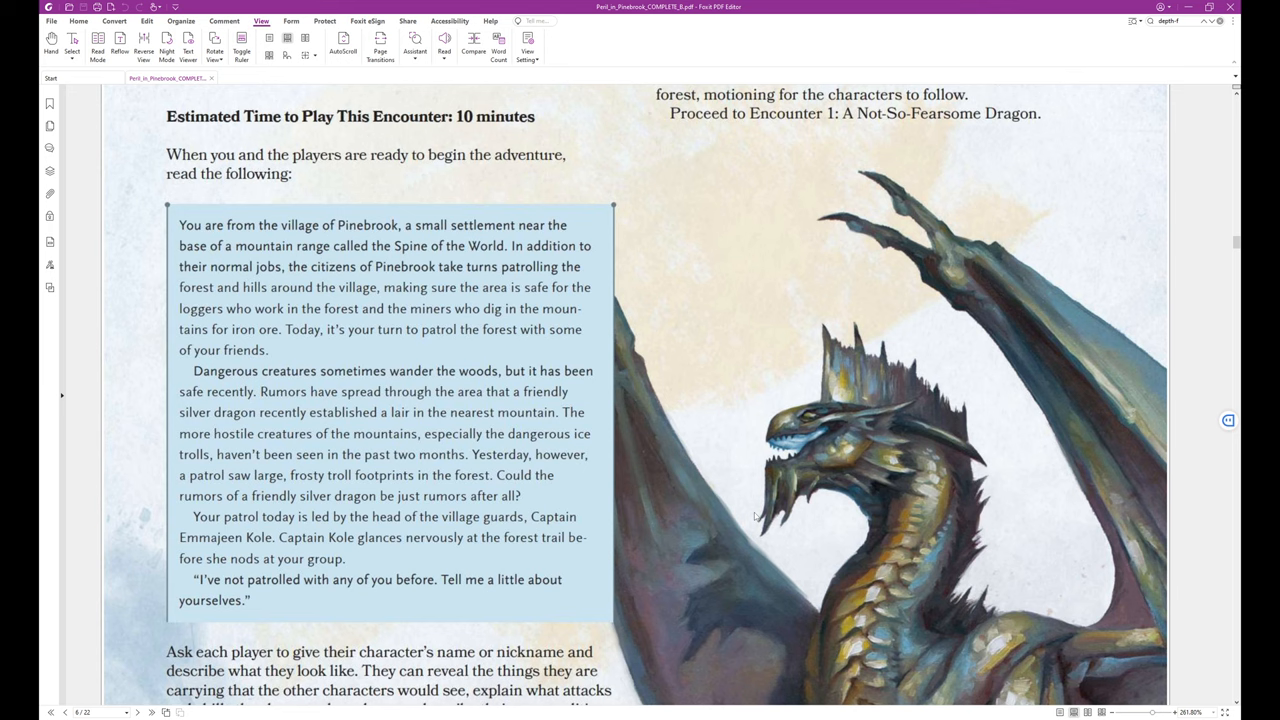
mouse_move(740, 594)
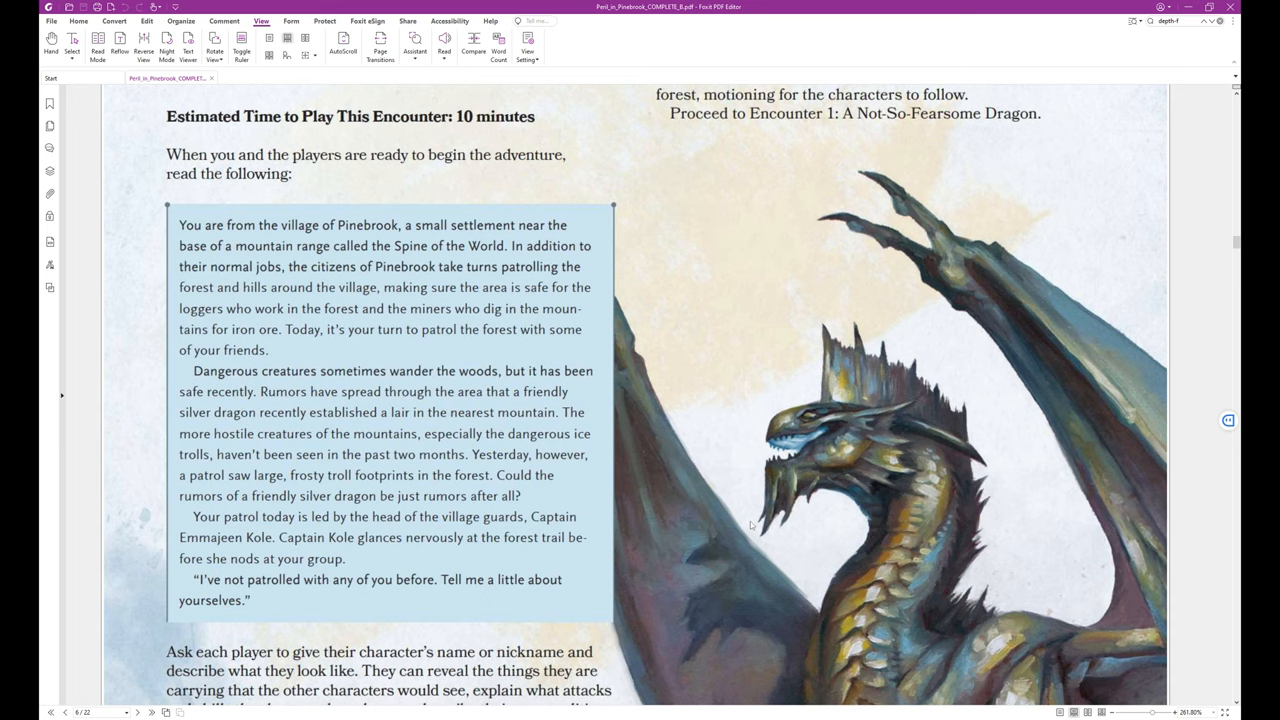
scroll(down, 3)
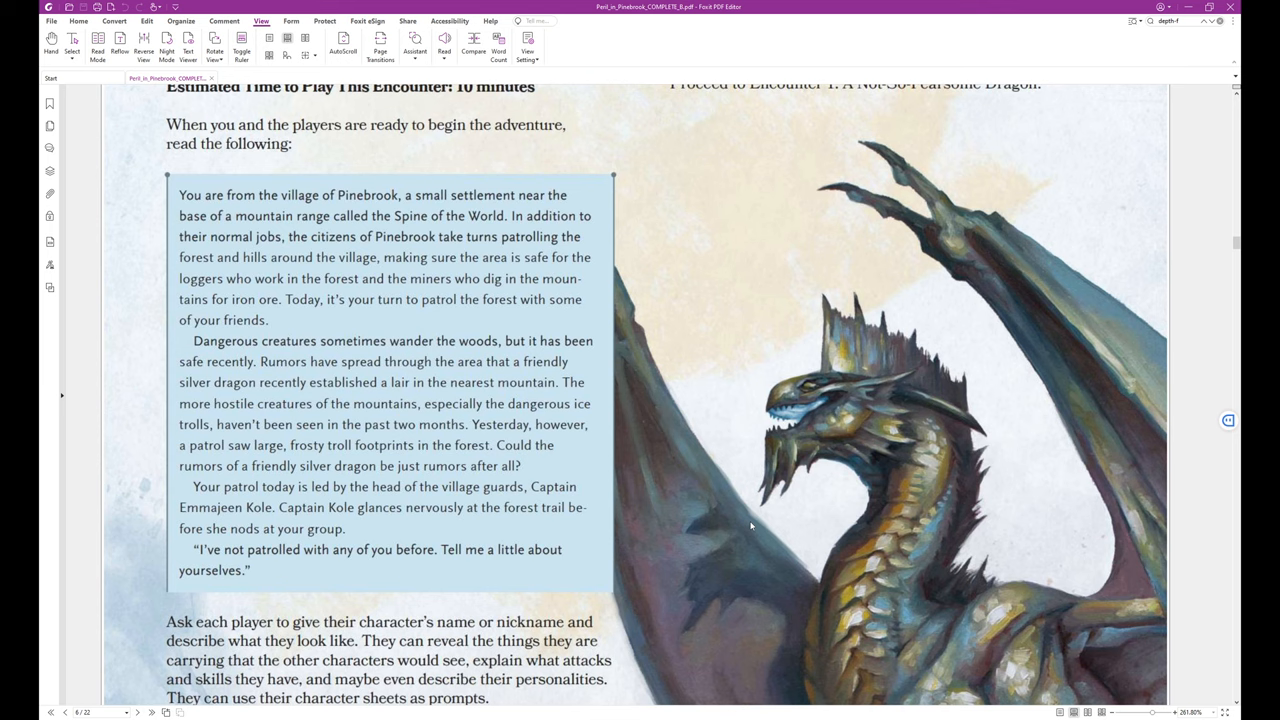
mouse_move(738, 536)
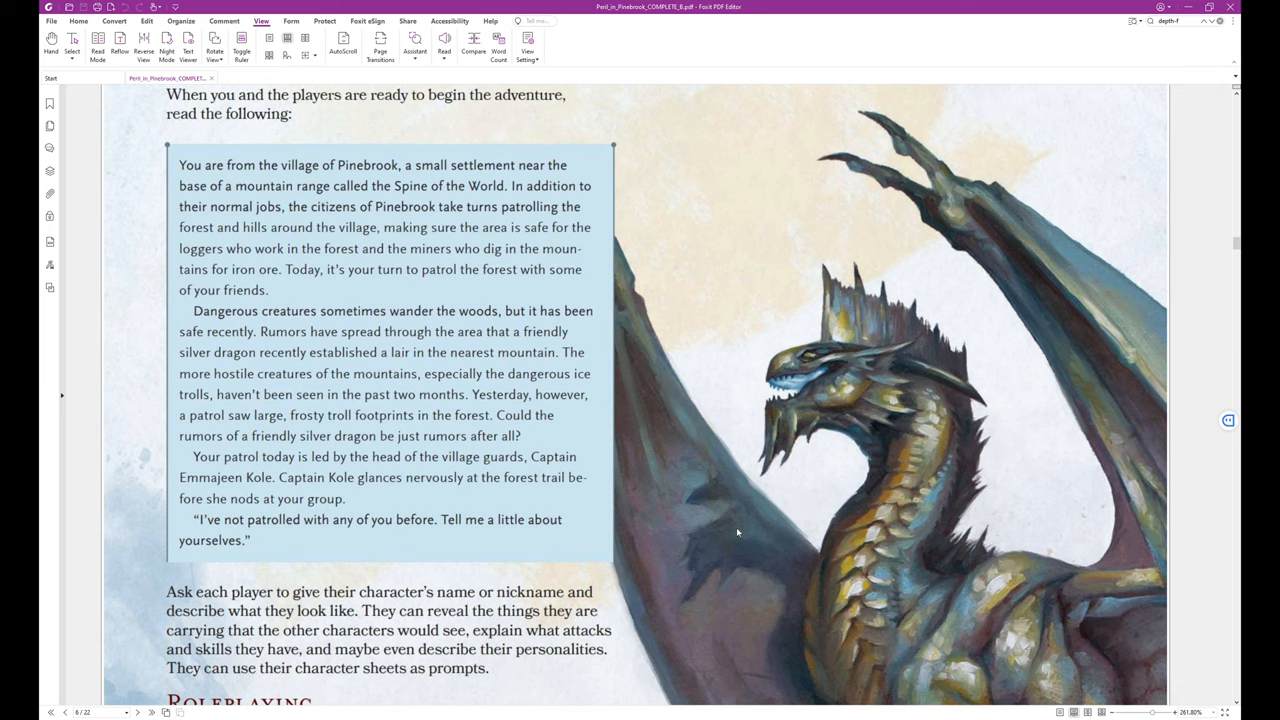
mouse_move(740, 532)
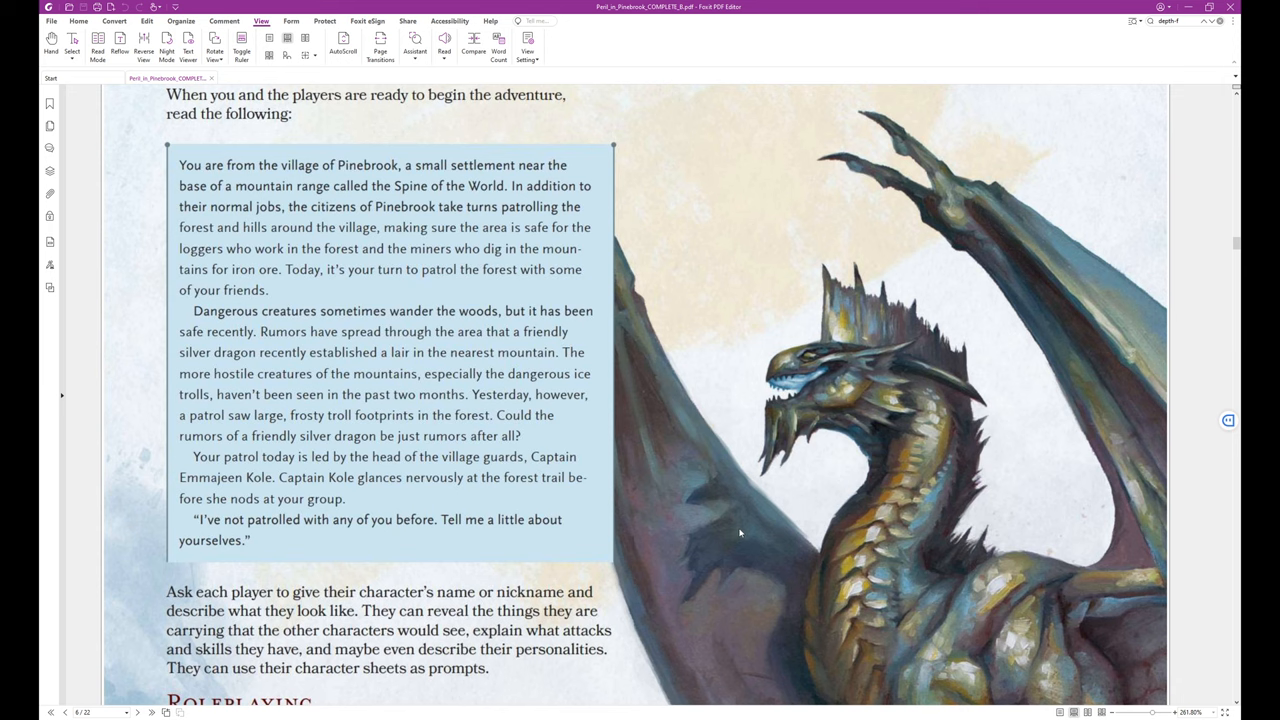
mouse_move(760, 450)
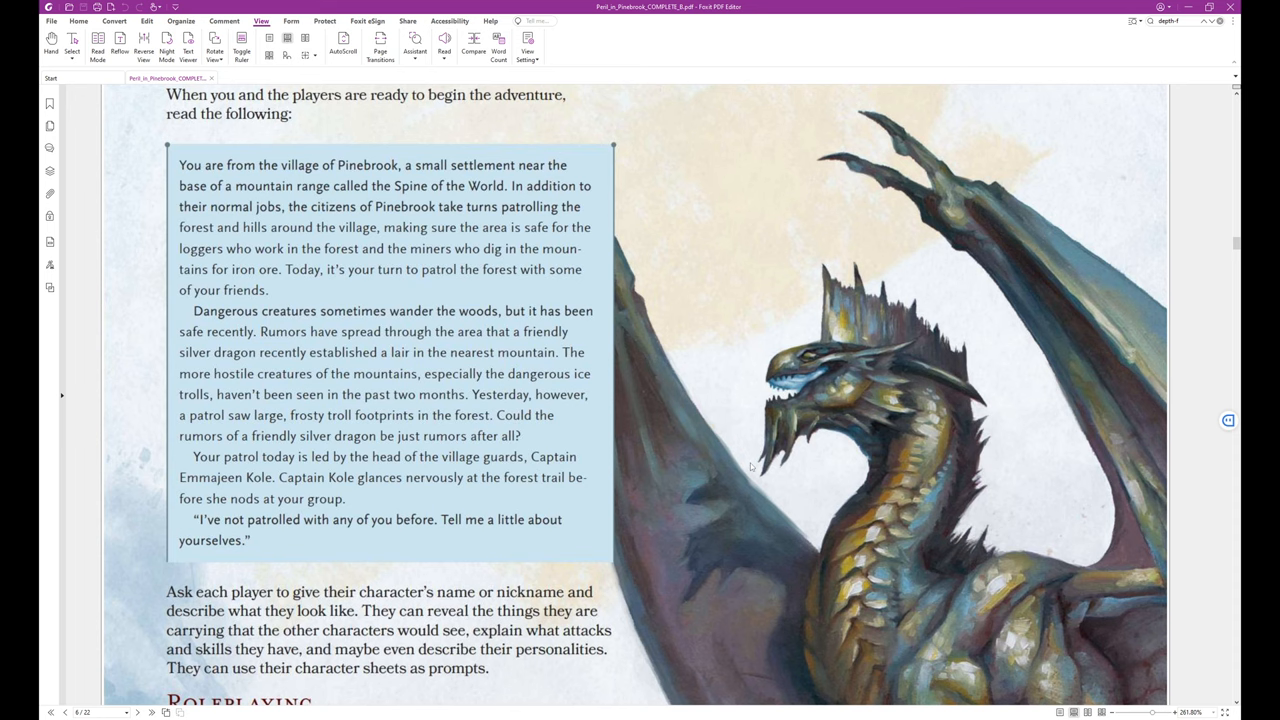
scroll(down, 3)
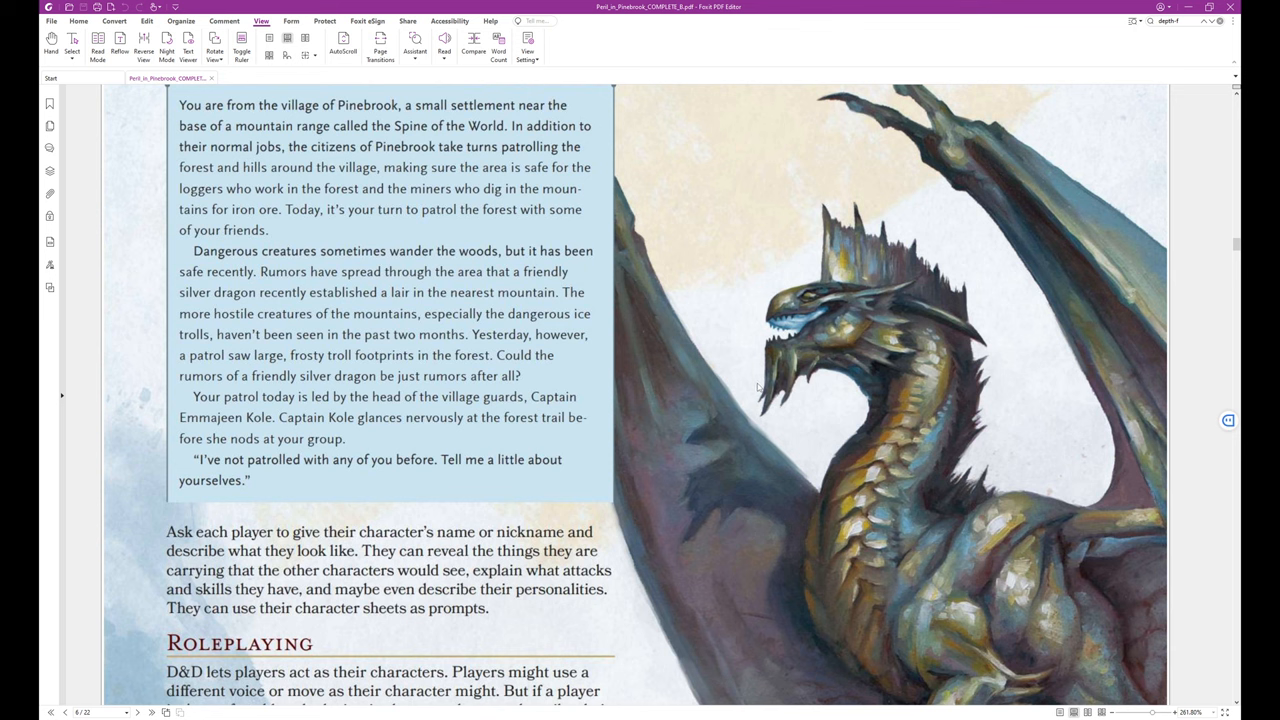
scroll(down, 3)
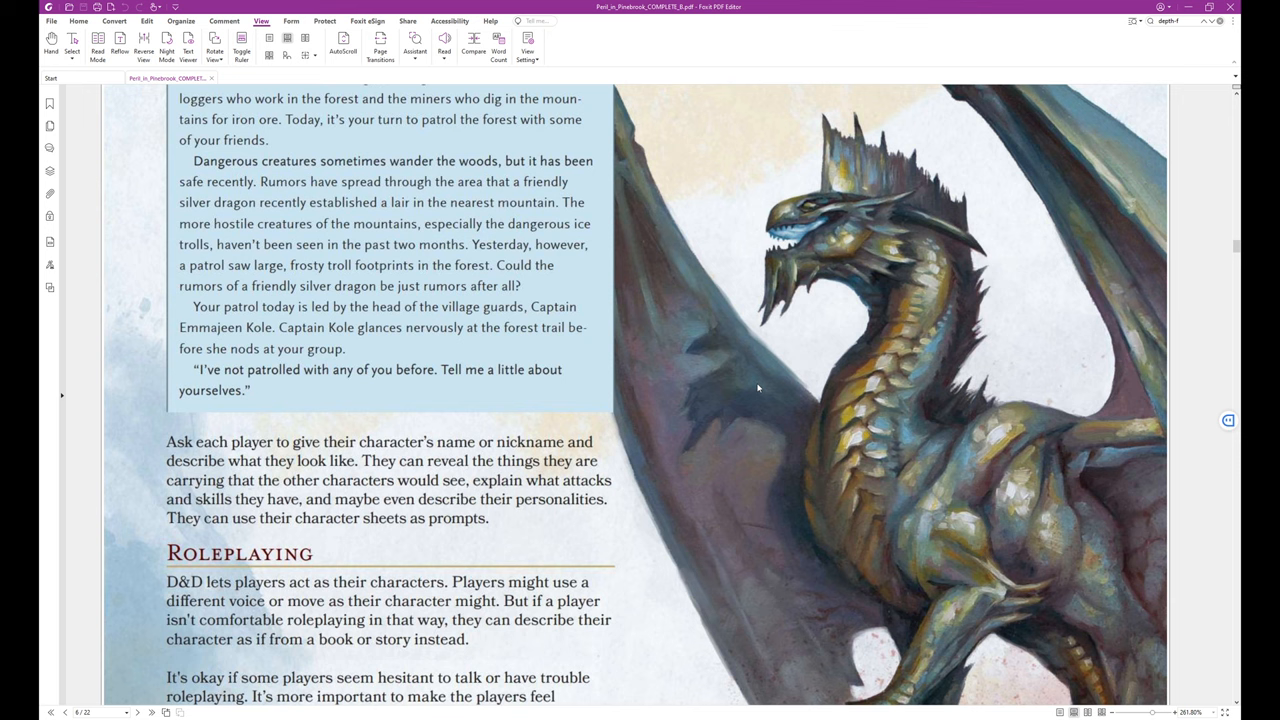
mouse_move(760, 384)
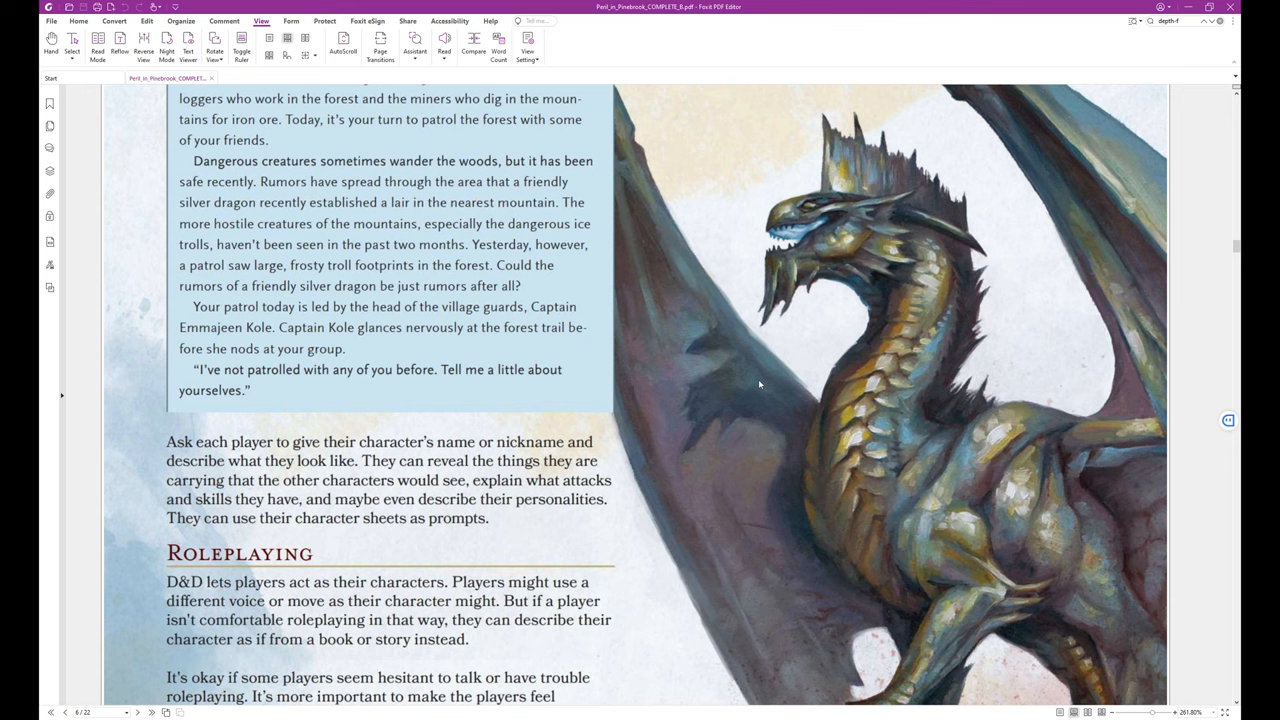
mouse_move(778, 380)
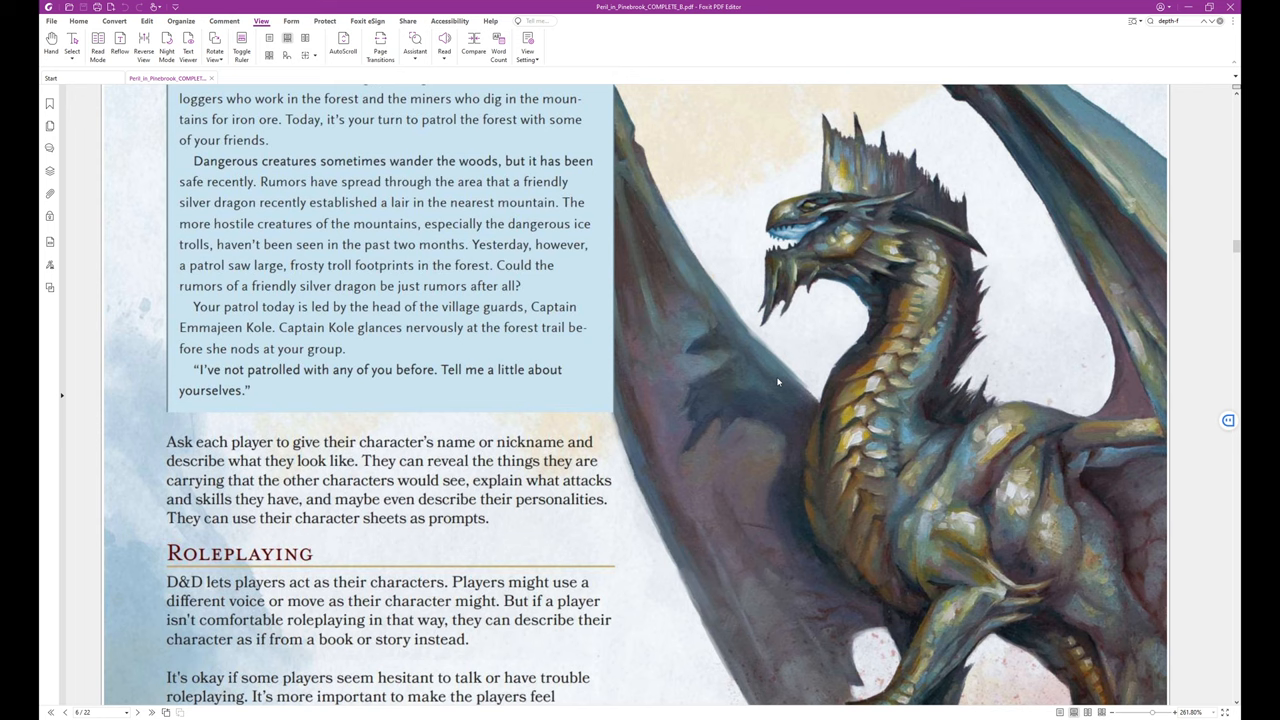
mouse_move(768, 382)
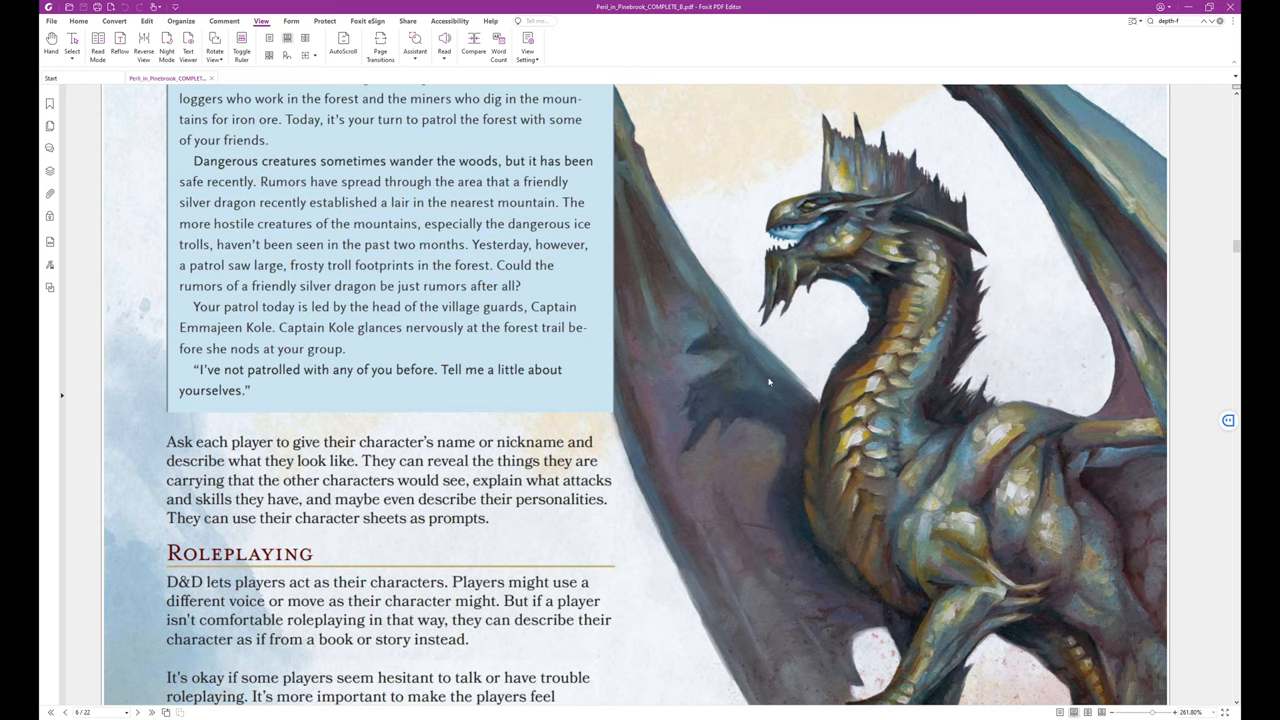
scroll(down, 3)
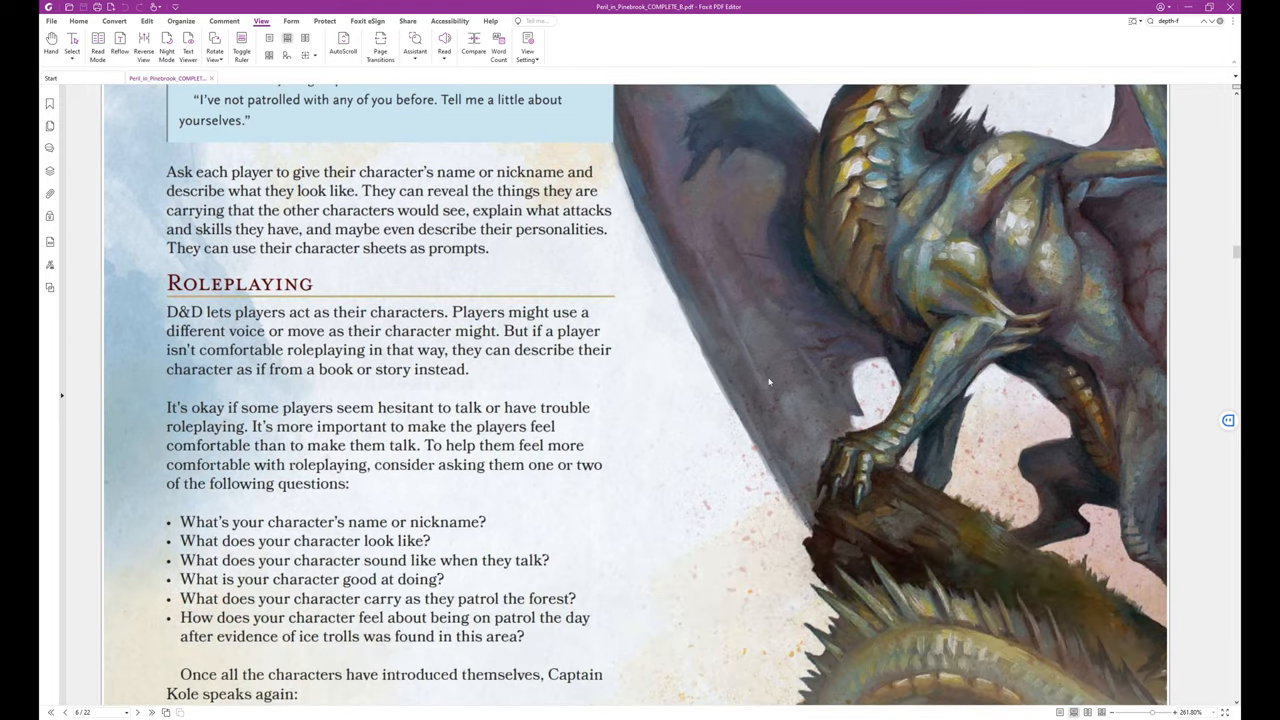
scroll(down, 3)
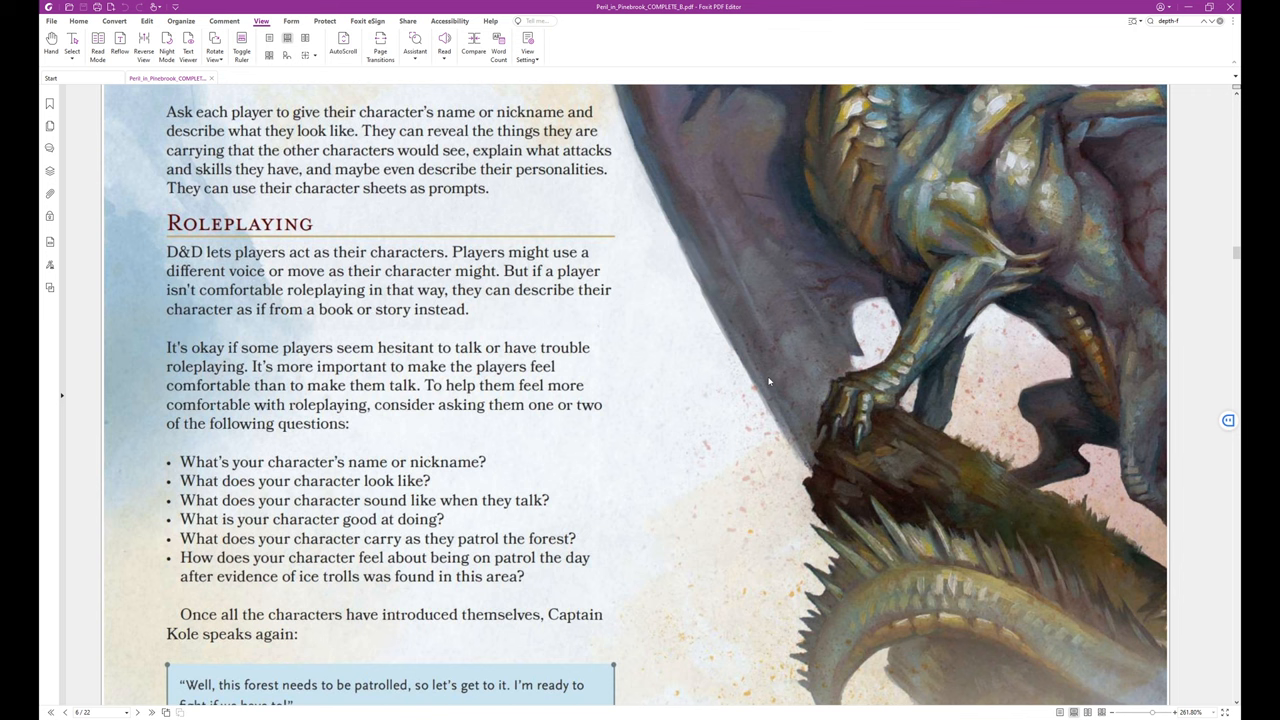
mouse_move(770, 368)
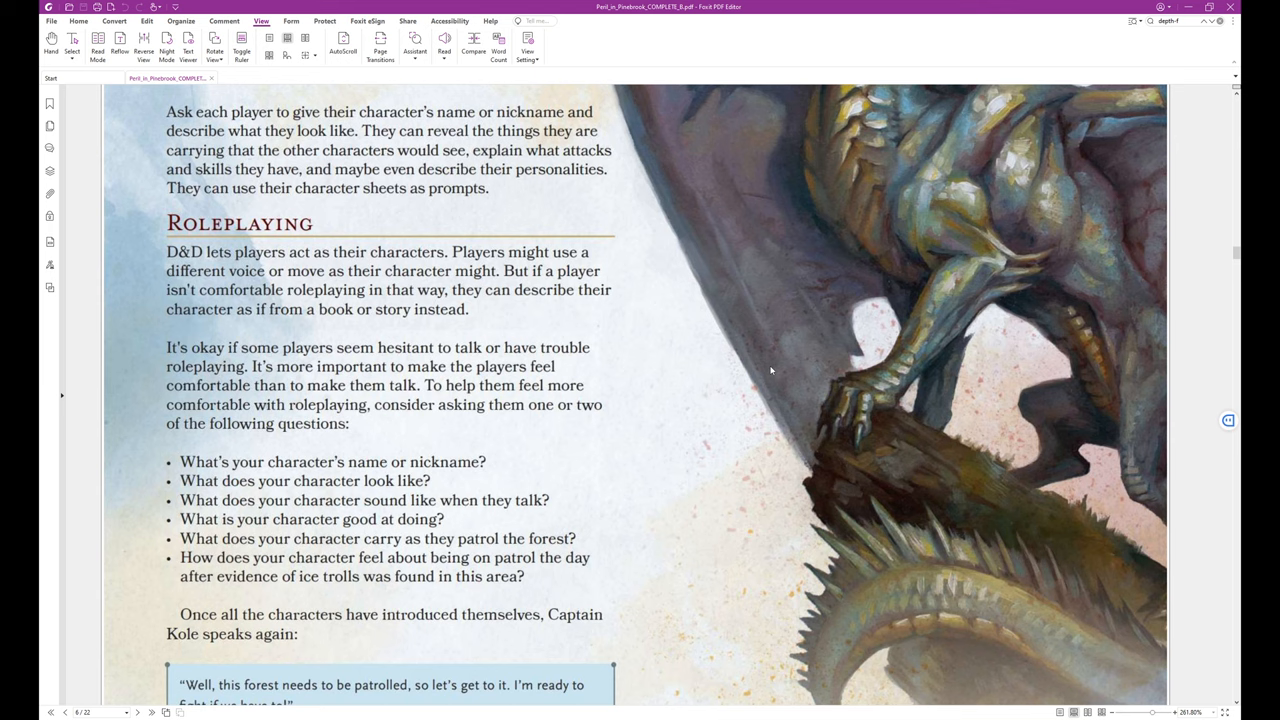
mouse_move(818, 388)
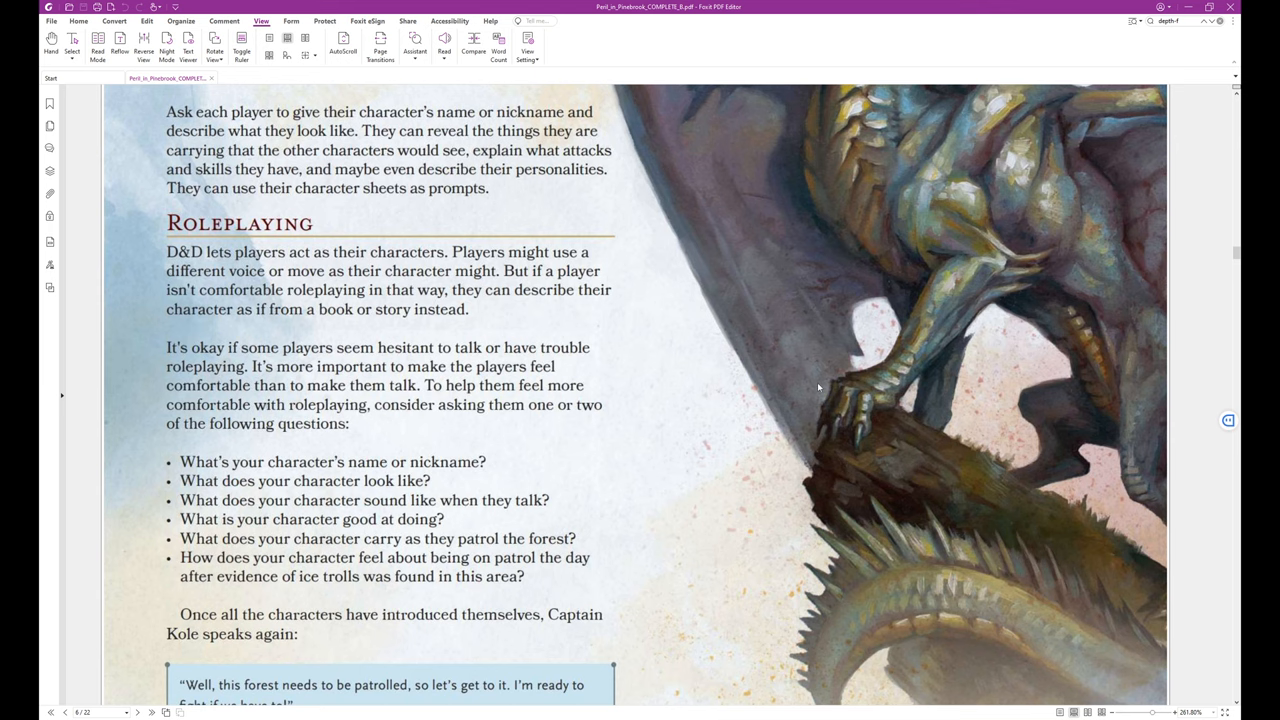
scroll(down, 3)
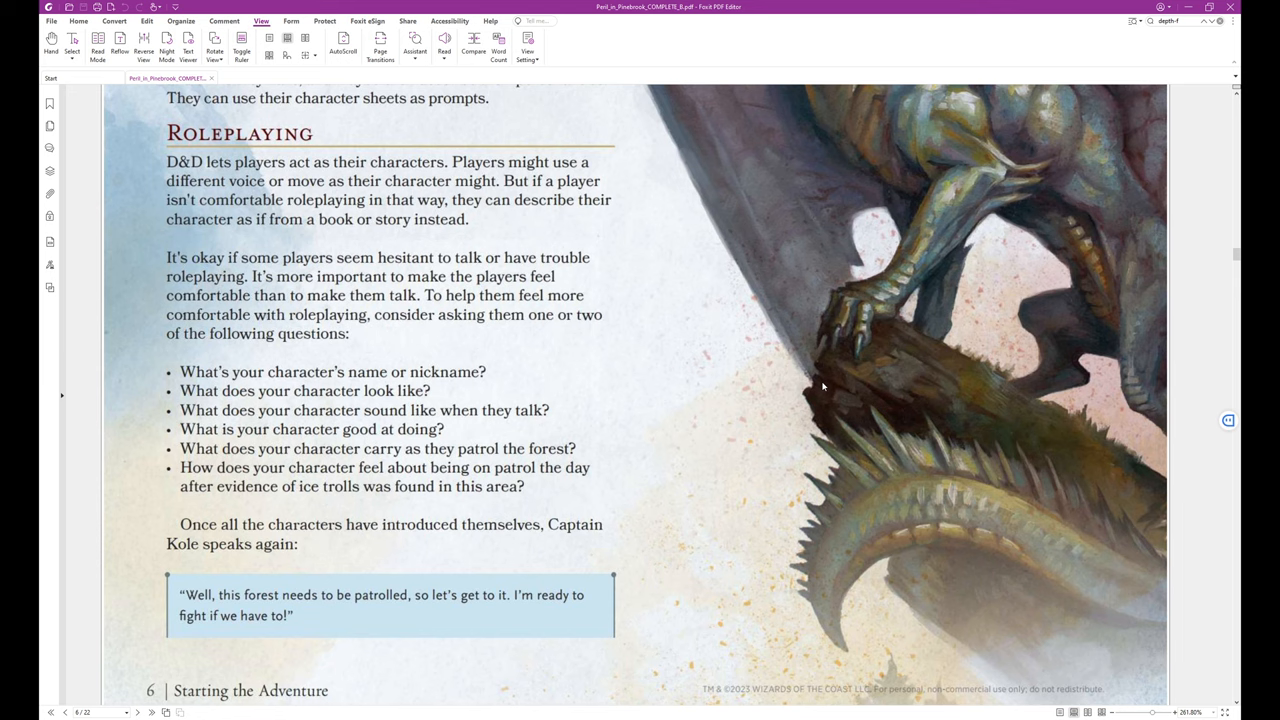
mouse_move(830, 396)
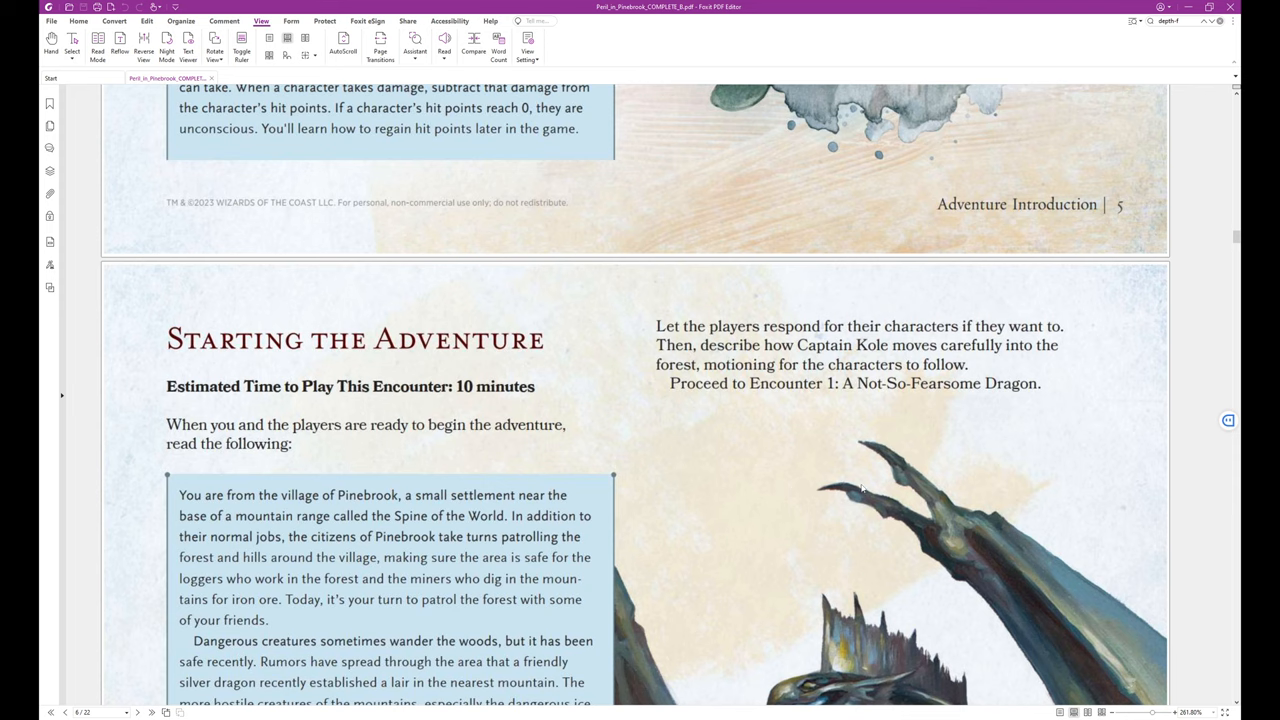
mouse_move(842, 504)
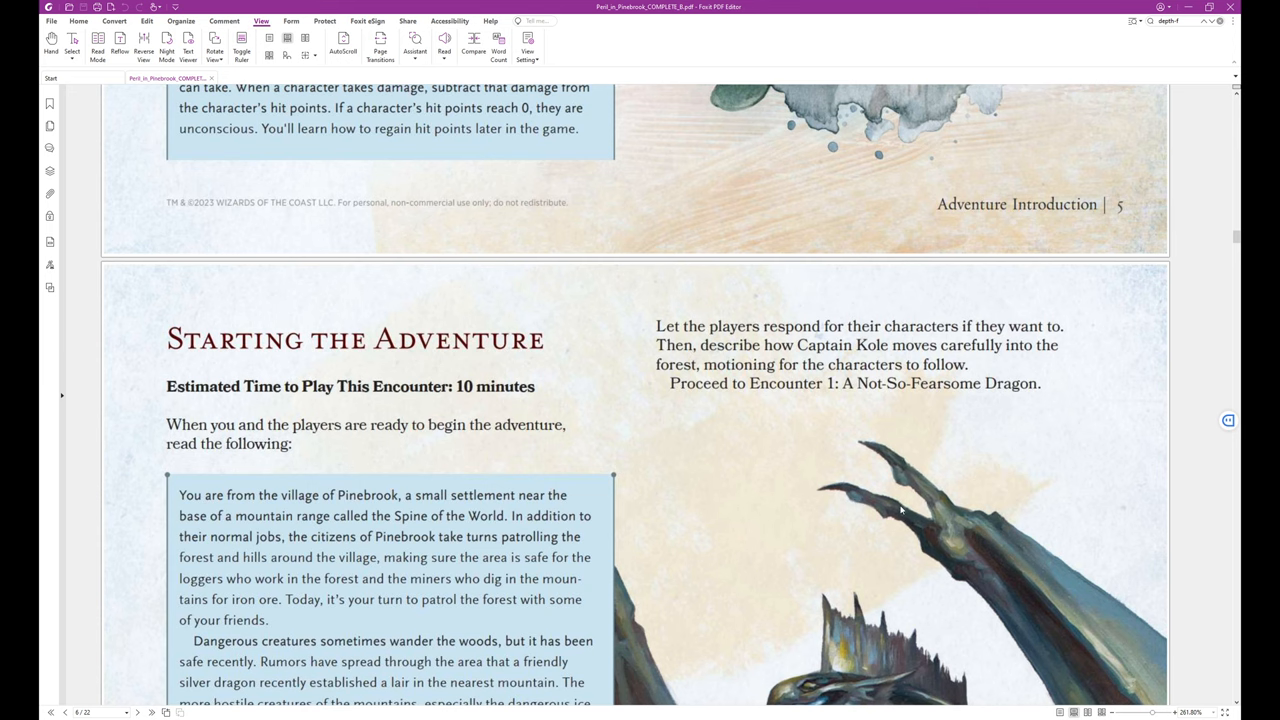
scroll(down, 3)
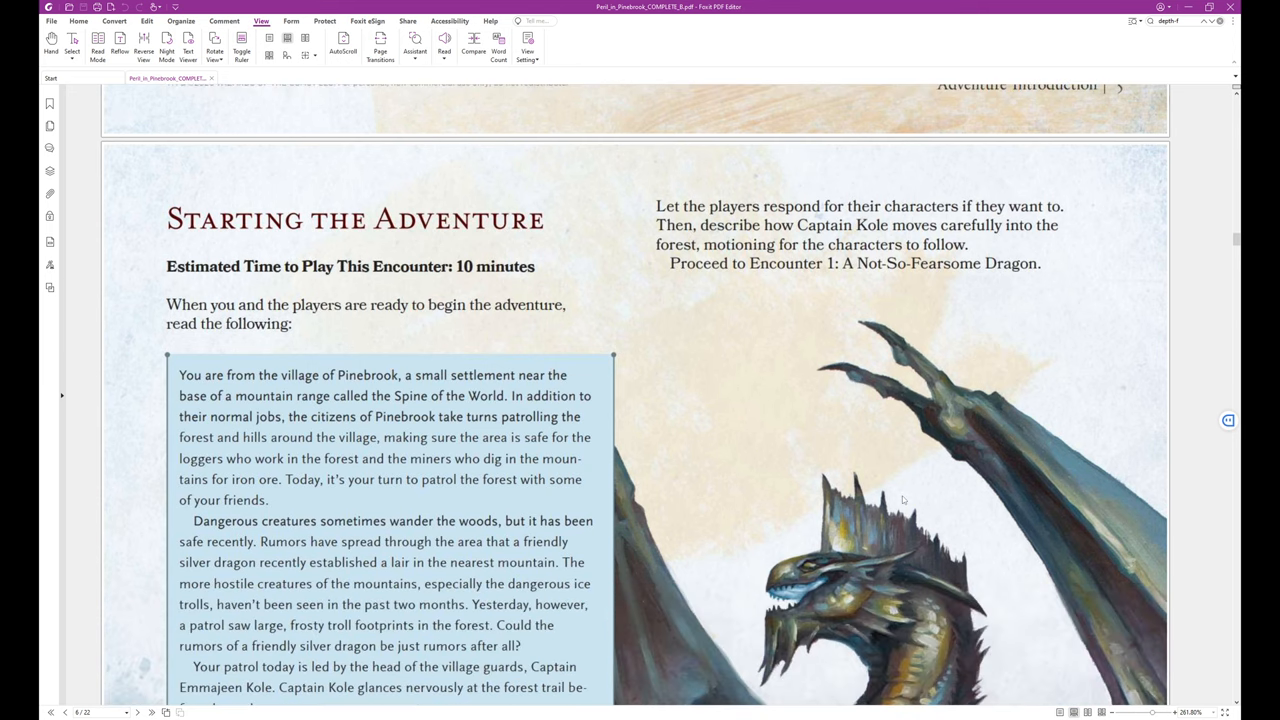
scroll(down, 3)
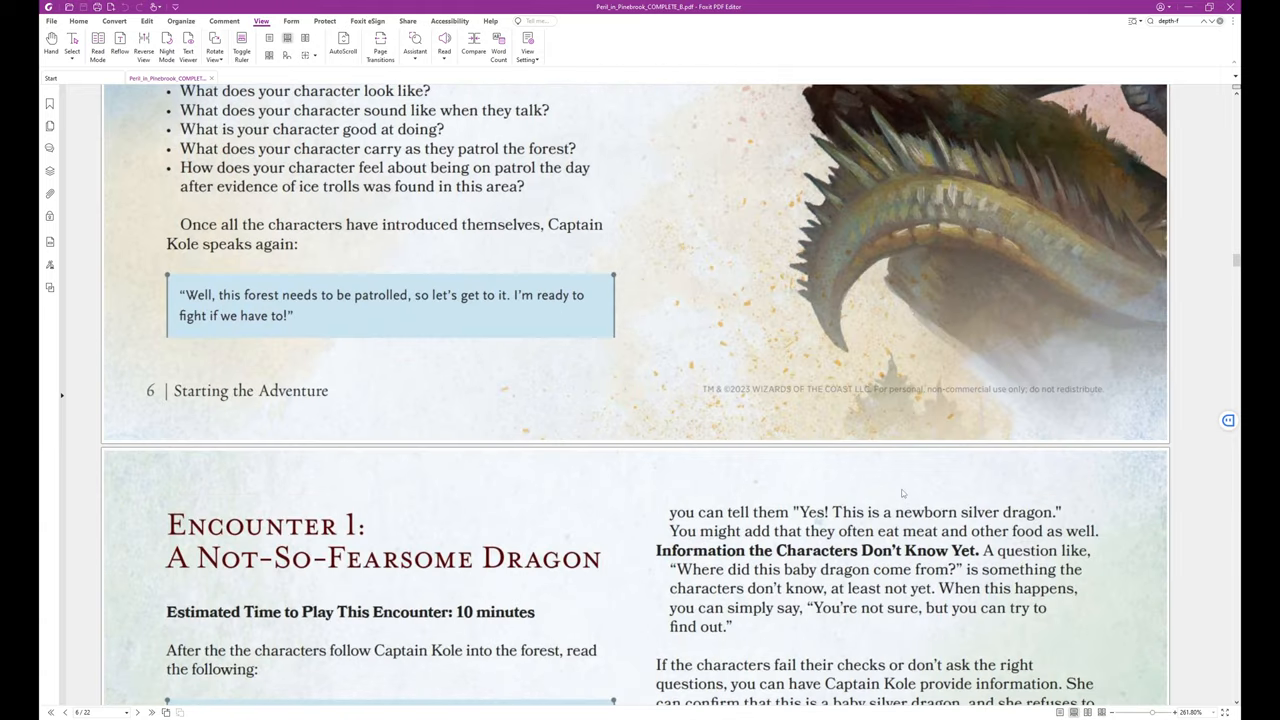
scroll(down, 3)
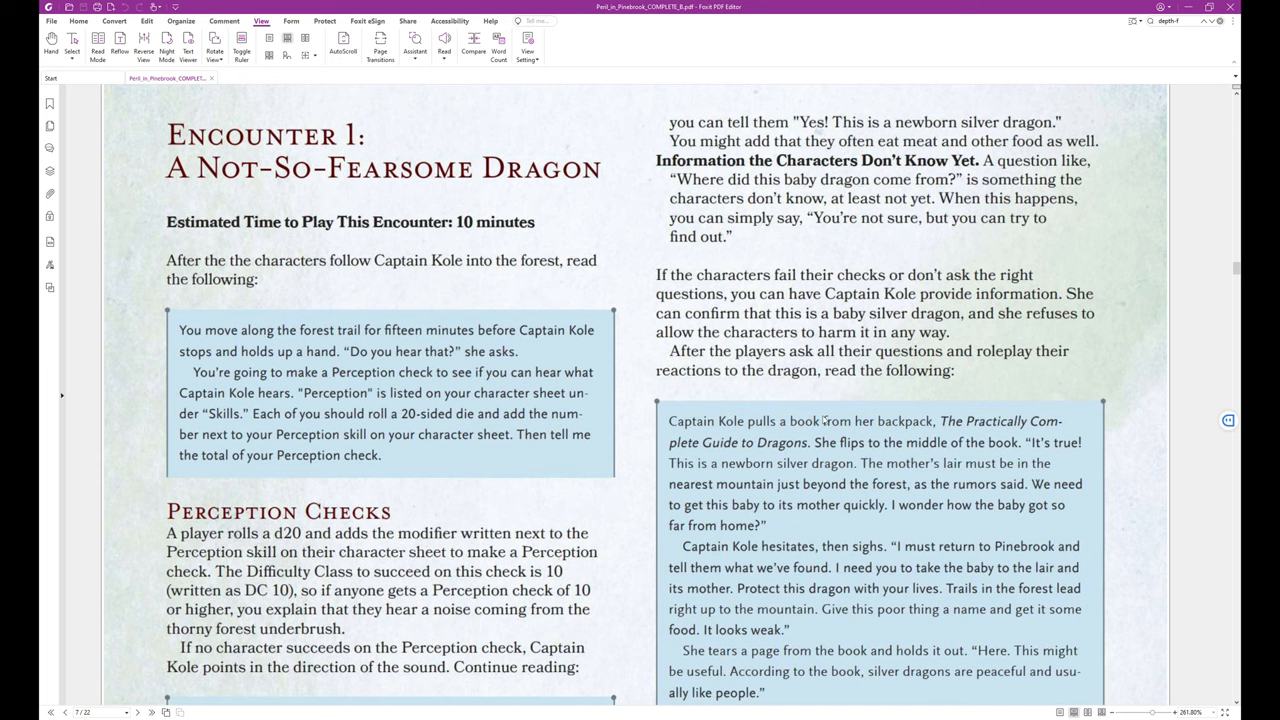
mouse_move(864, 438)
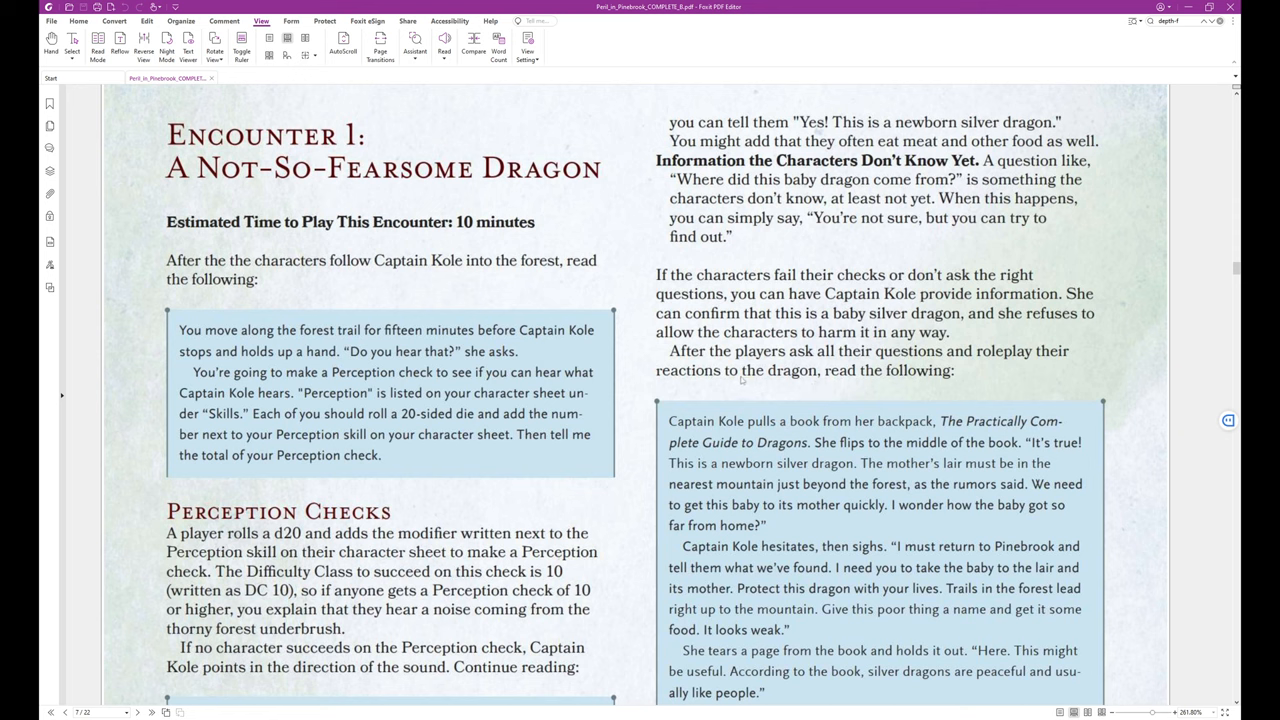
mouse_move(728, 376)
text( quickly)
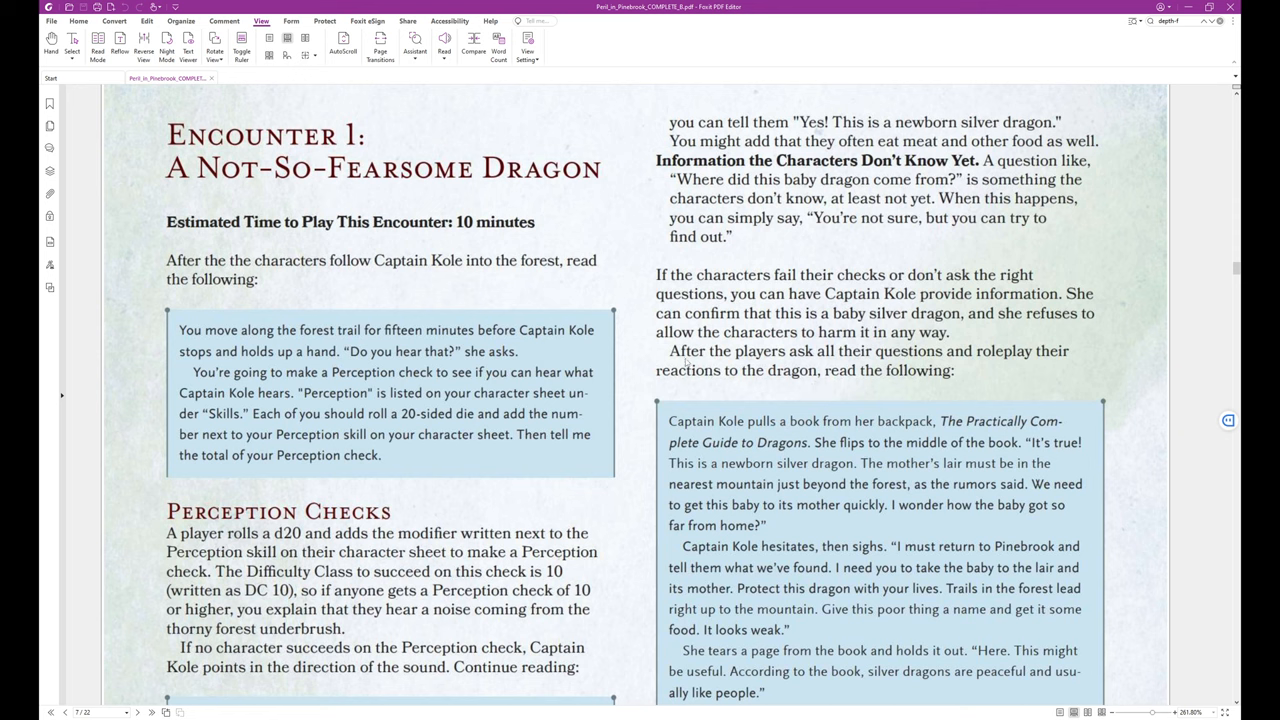
scroll(down, 3)
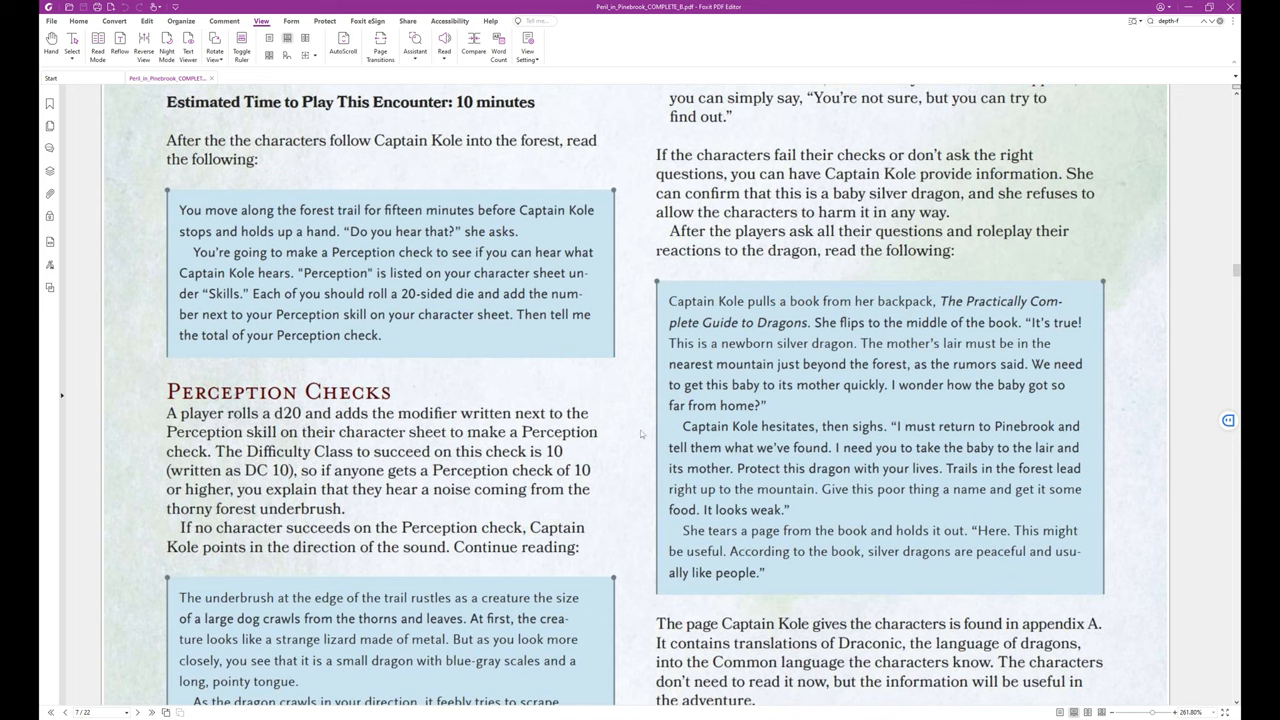
scroll(down, 3)
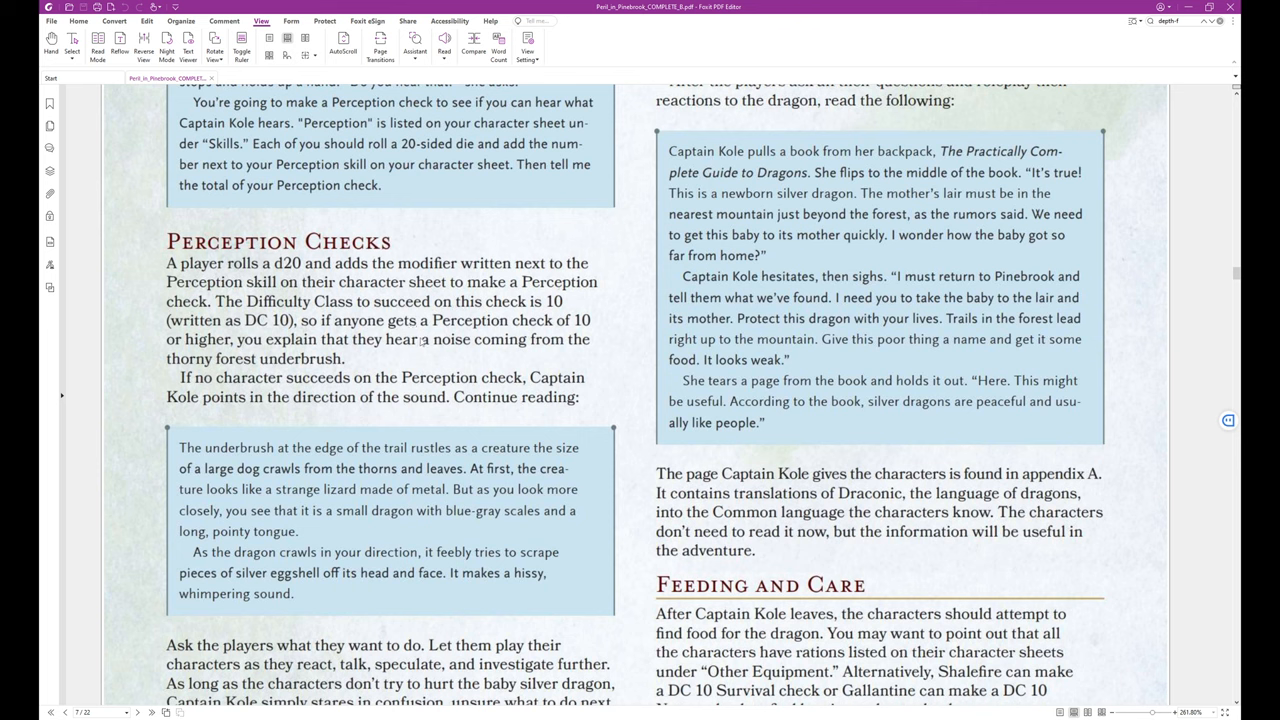
mouse_move(454, 356)
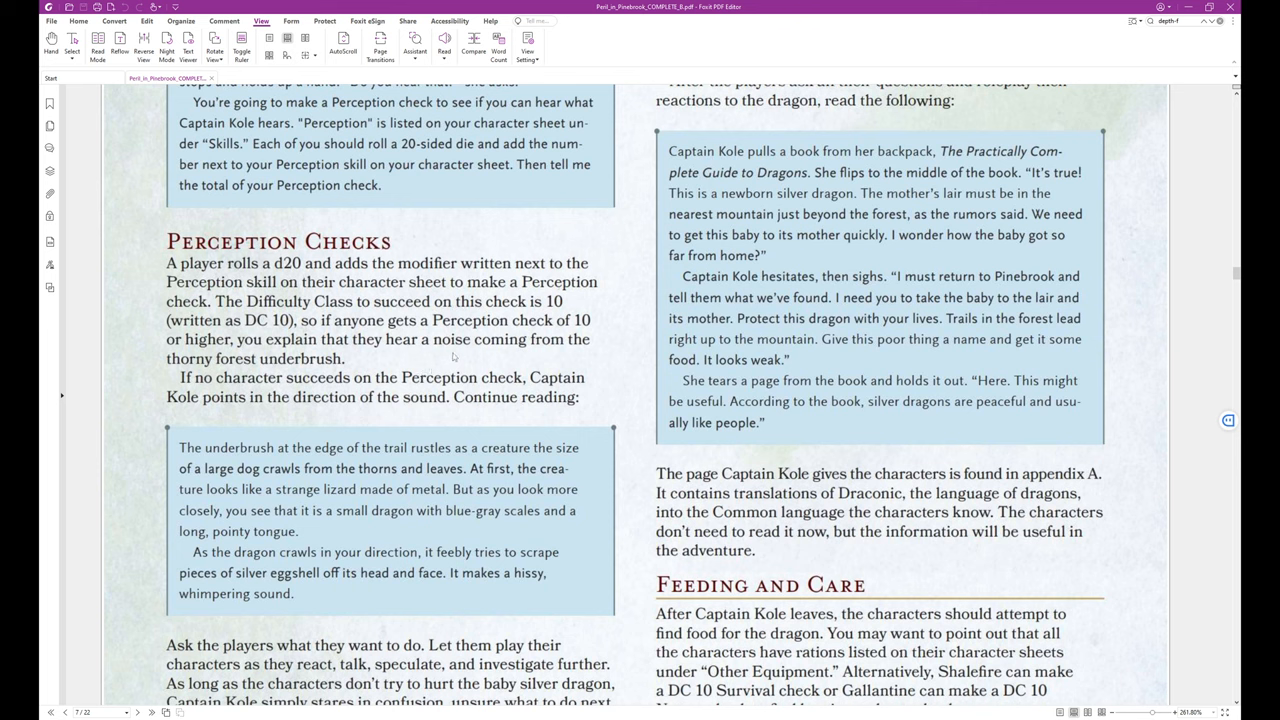
mouse_move(480, 364)
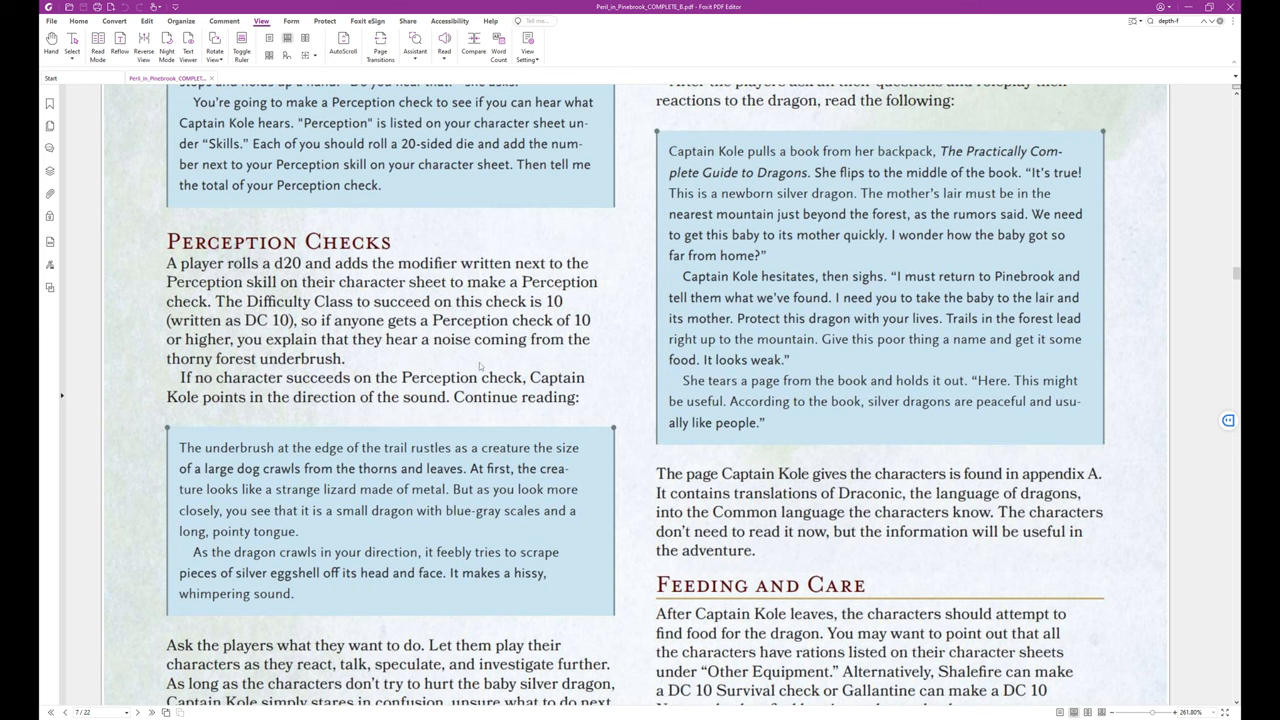
mouse_move(484, 370)
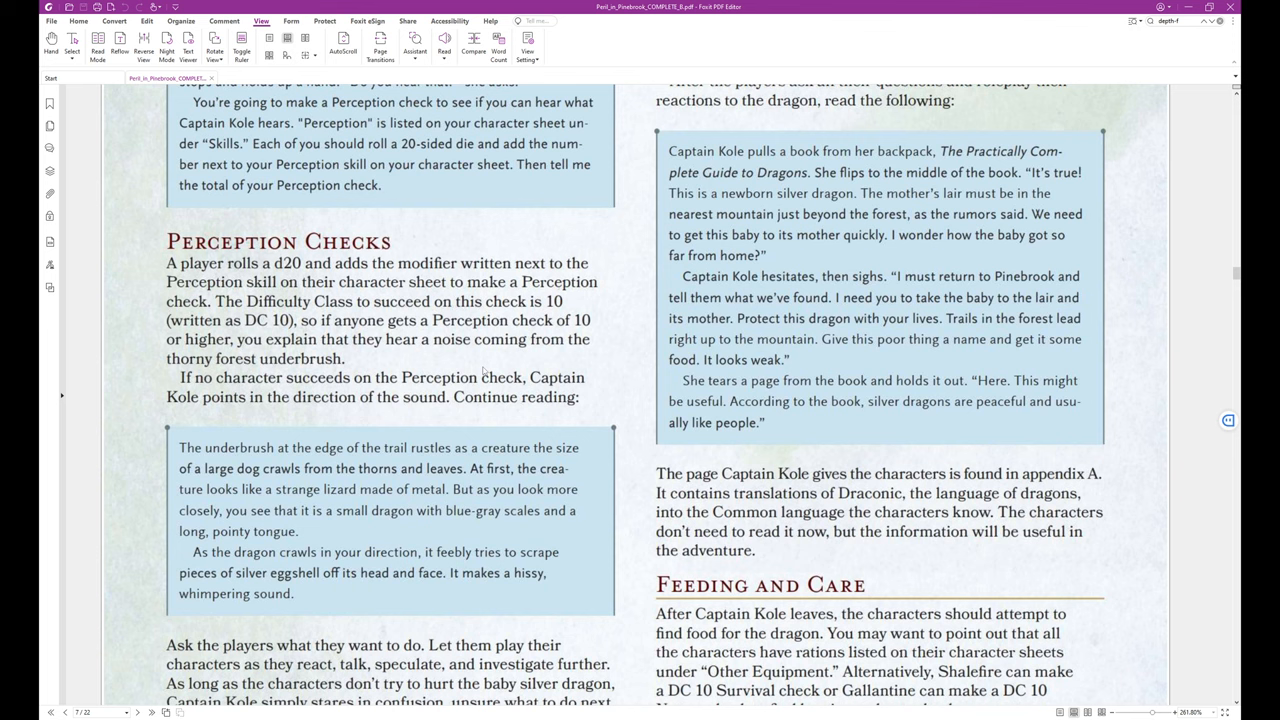
mouse_move(628, 364)
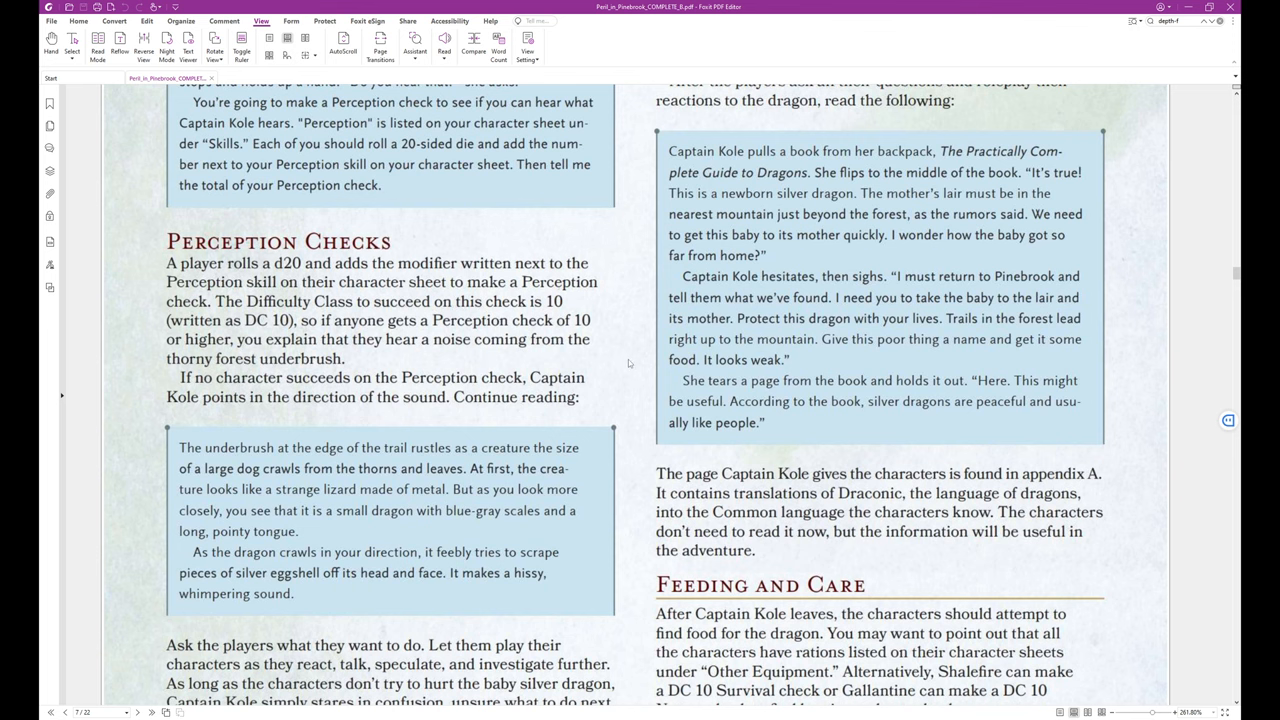
scroll(down, 3)
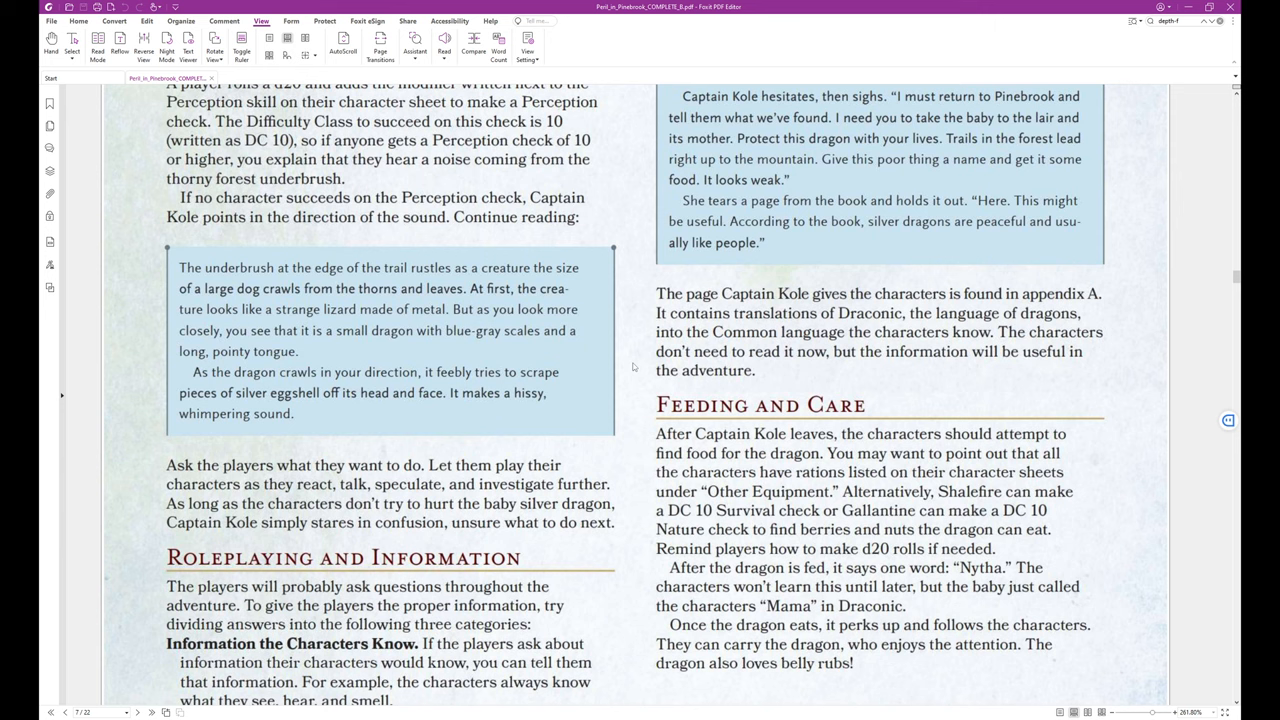
scroll(down, 3)
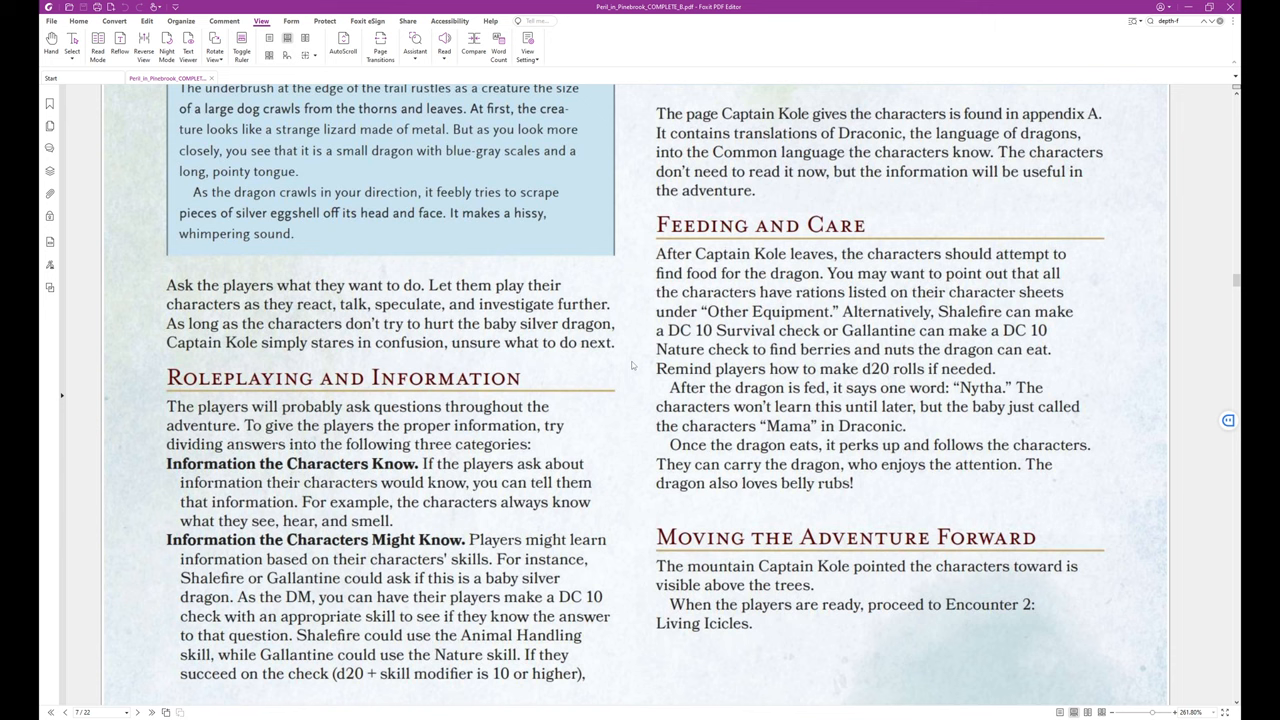
mouse_move(572, 360)
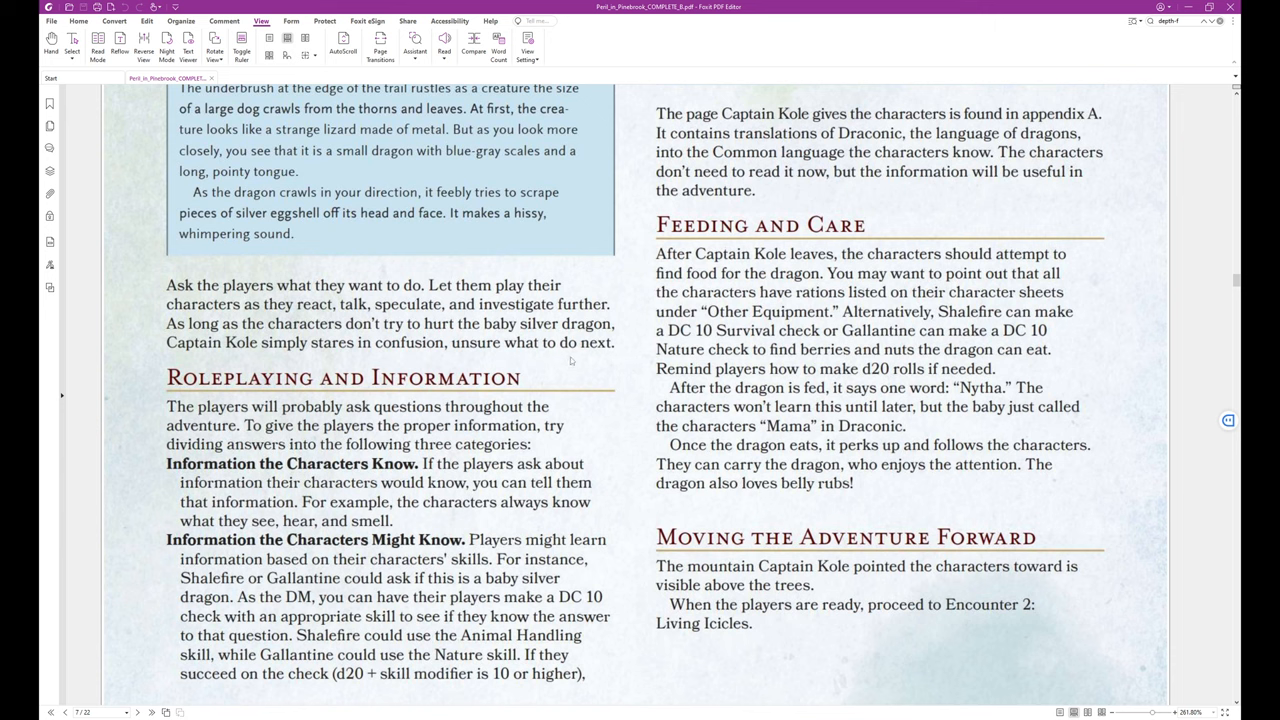
mouse_move(500, 342)
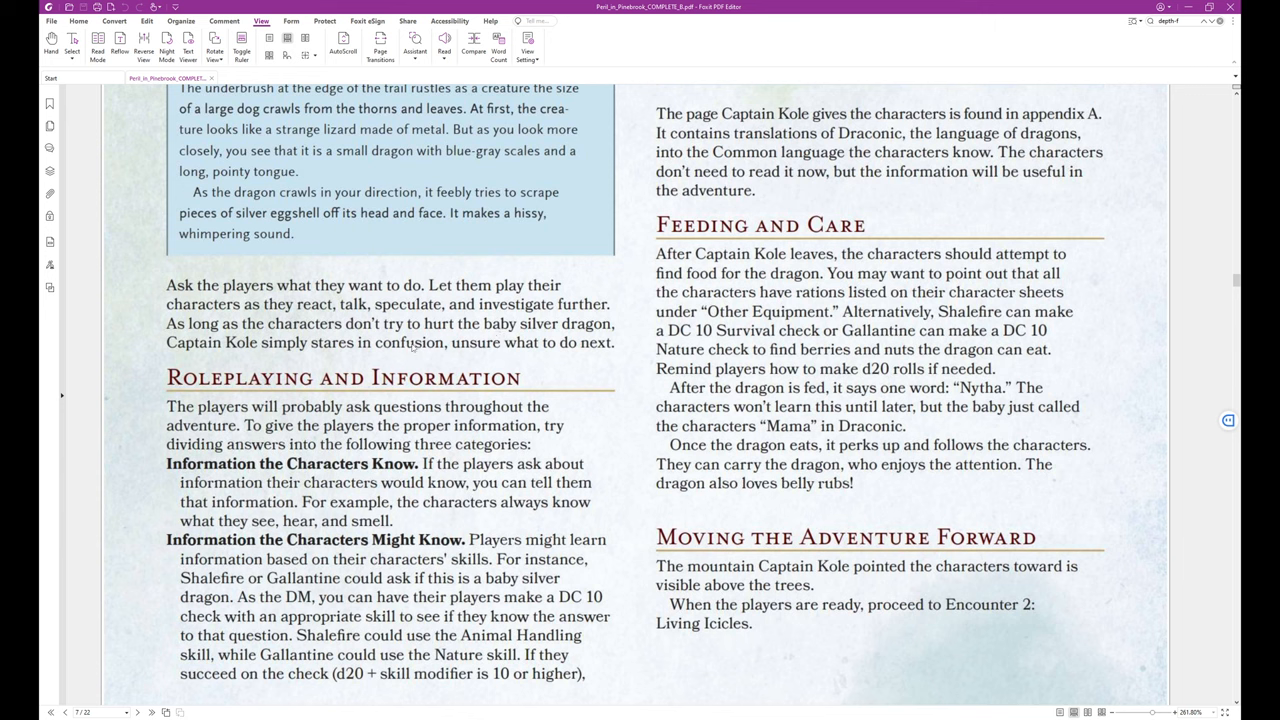
mouse_move(462, 356)
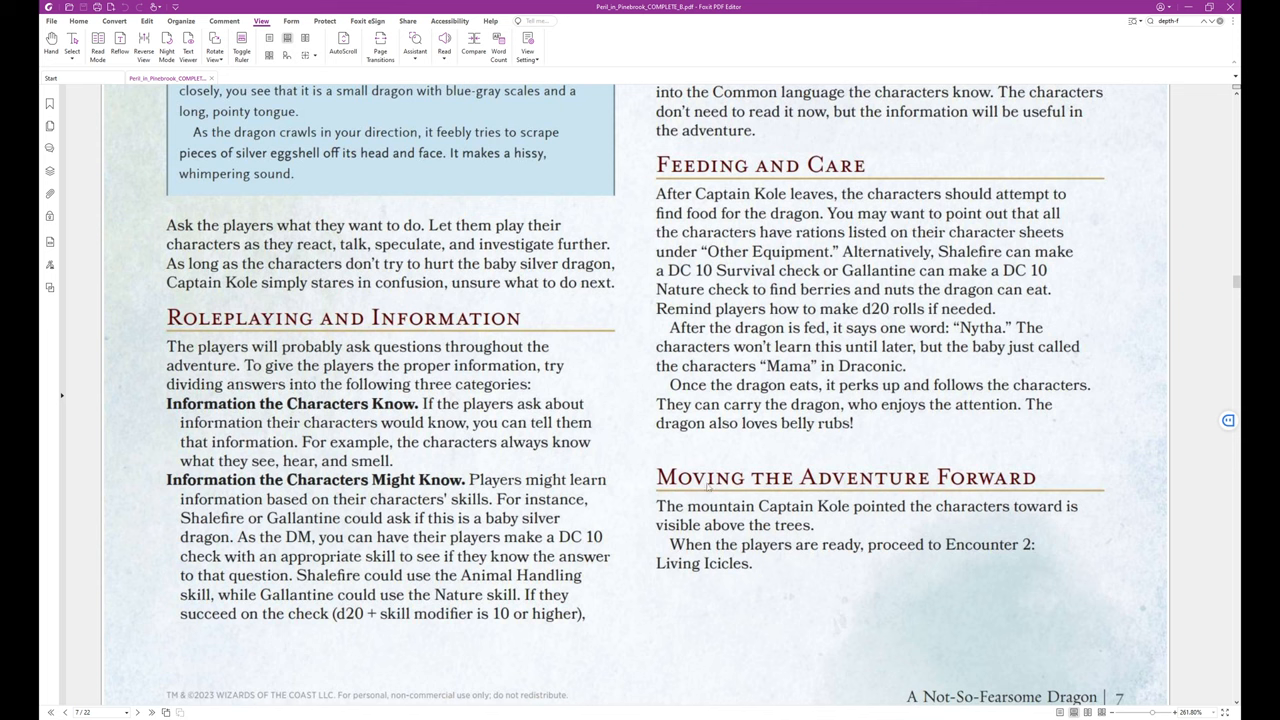
scroll(down, 3)
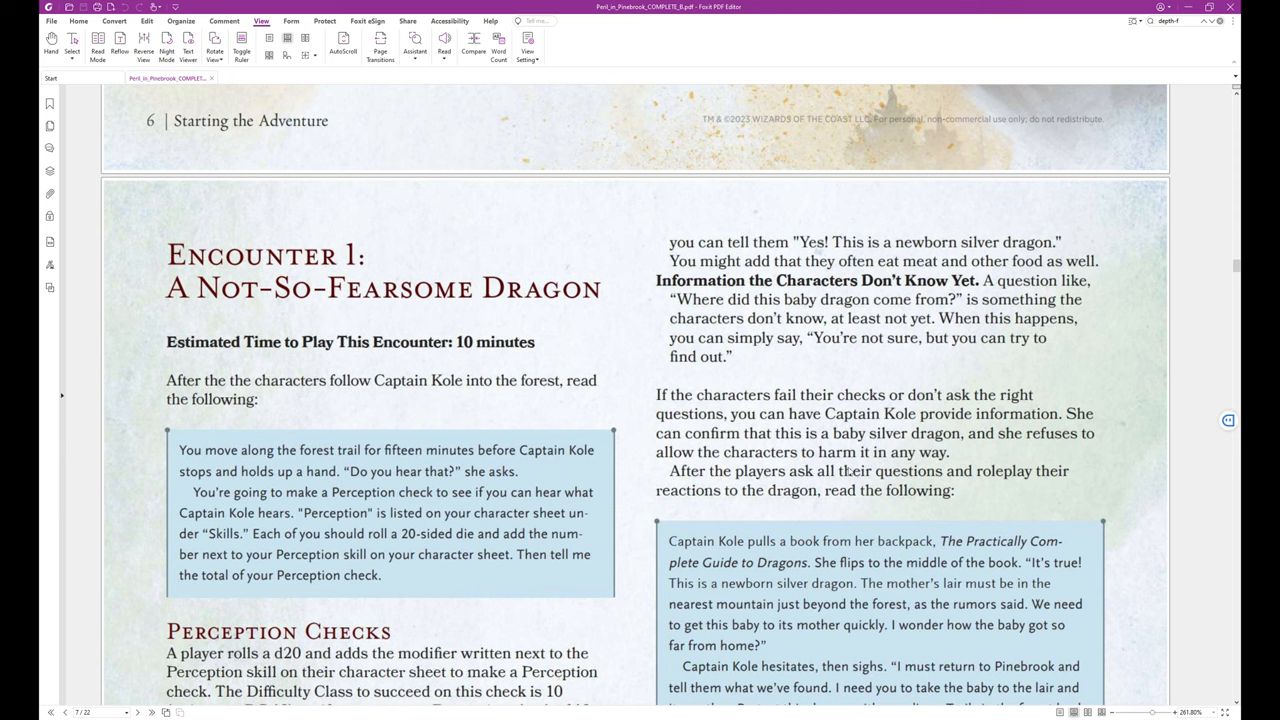
scroll(down, 3)
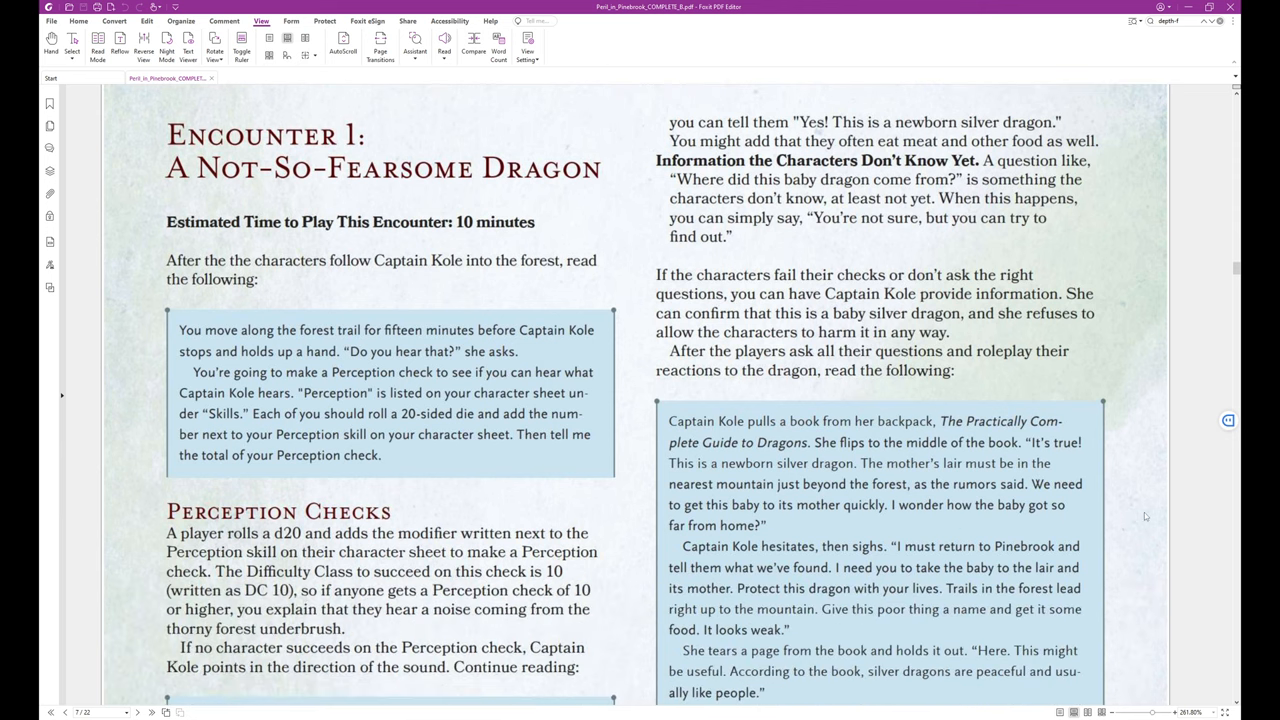
scroll(down, 3)
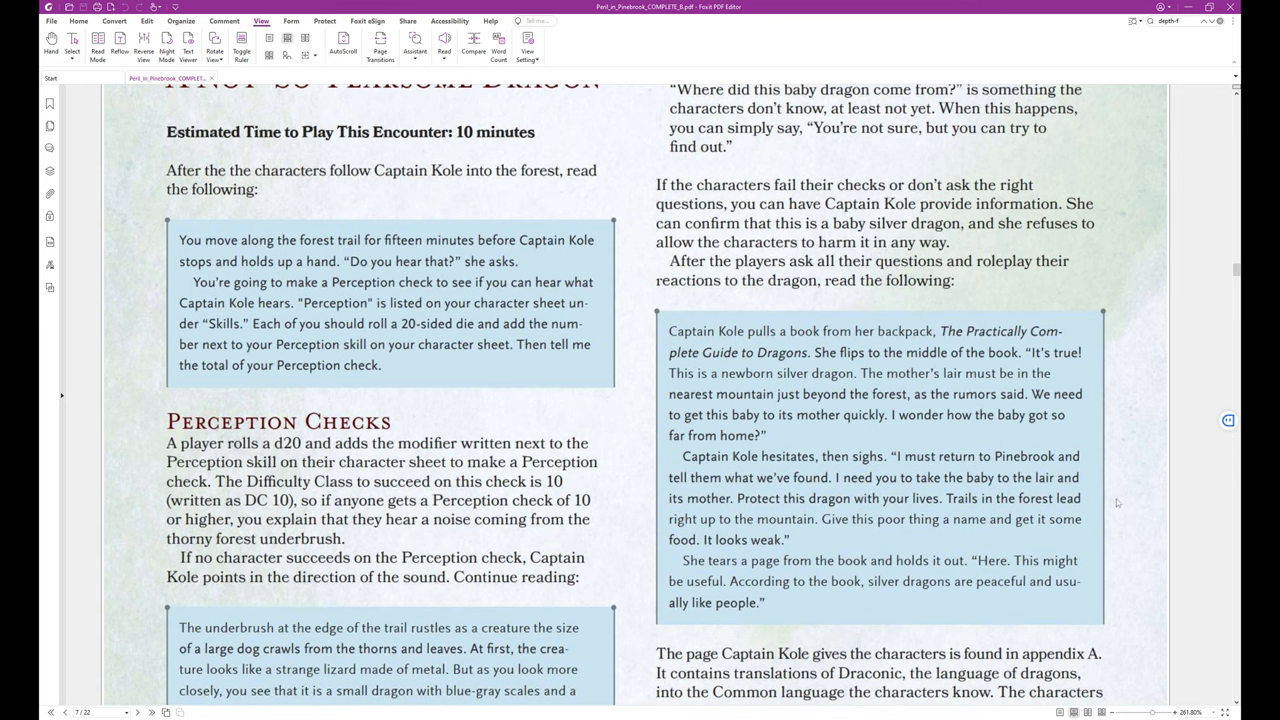
scroll(down, 3)
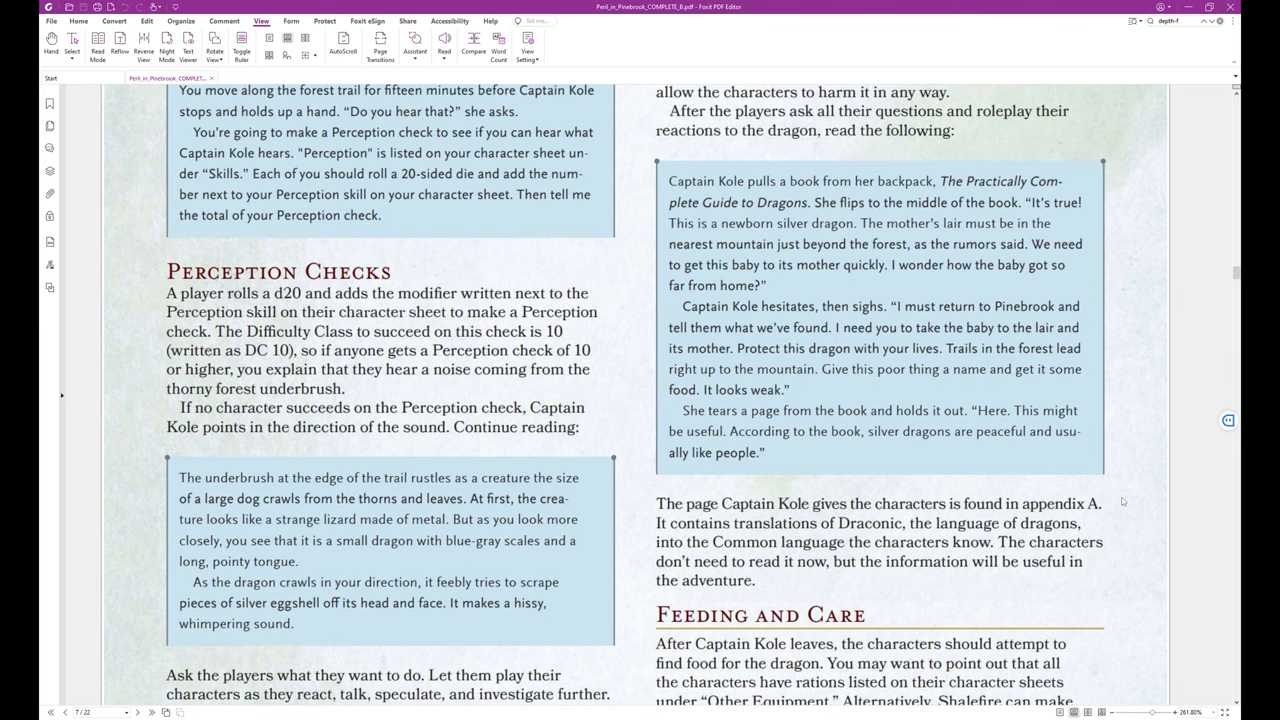
mouse_move(1120, 504)
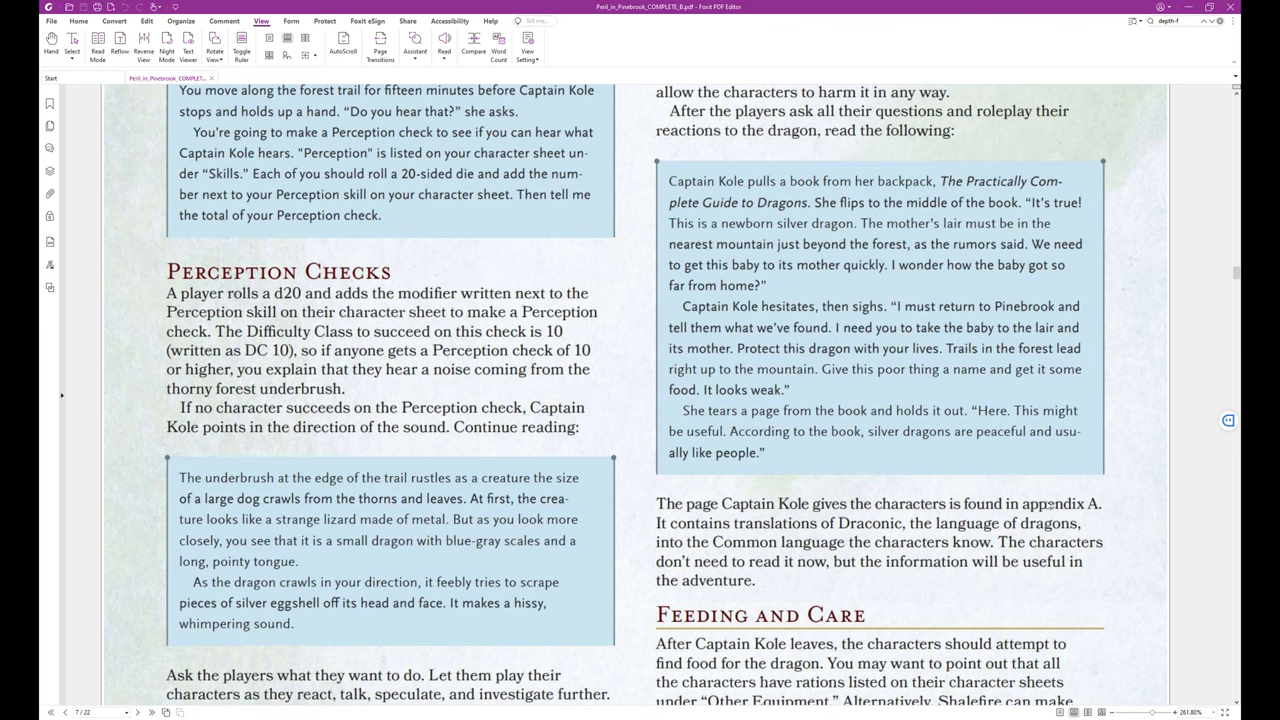
mouse_move(1056, 504)
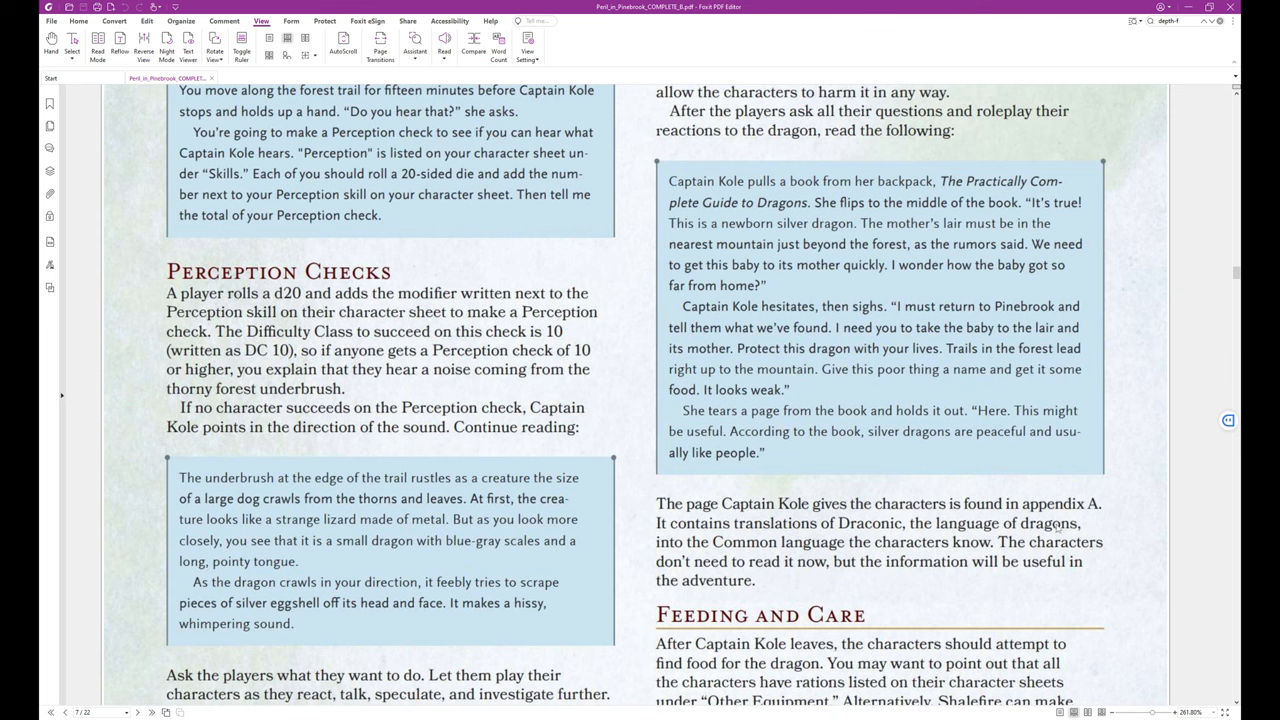
mouse_move(1090, 522)
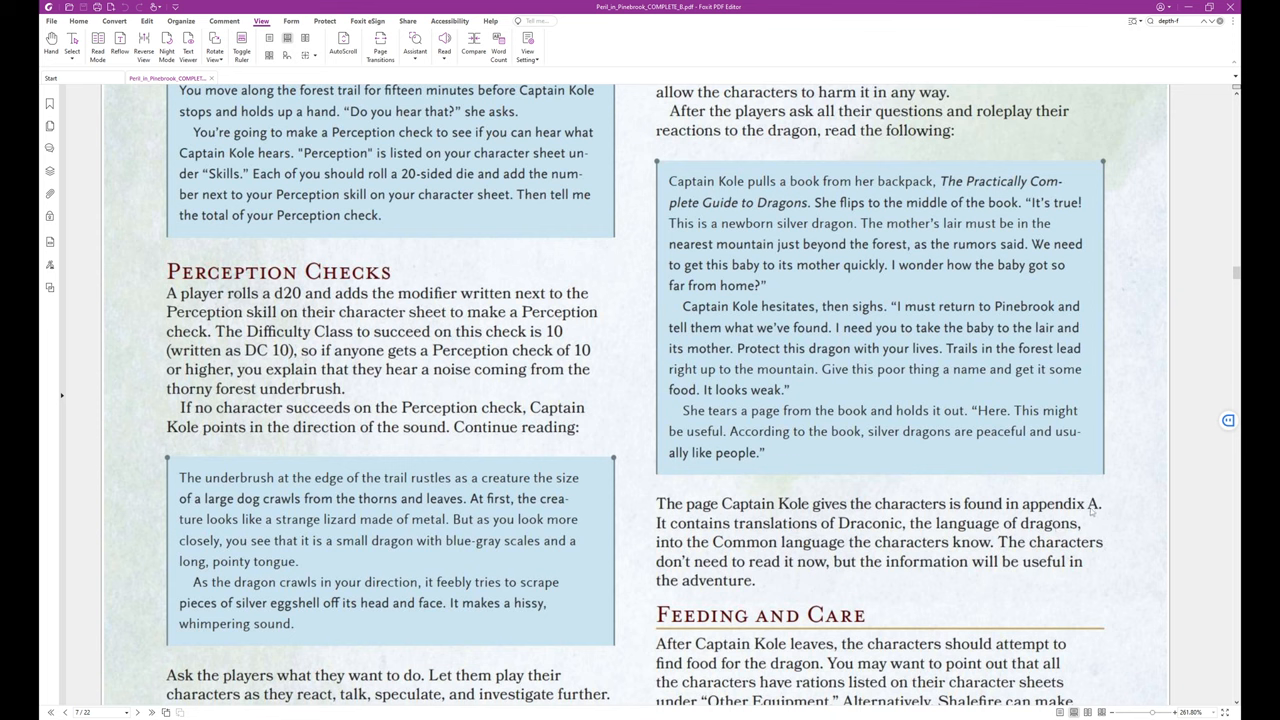
mouse_move(1088, 530)
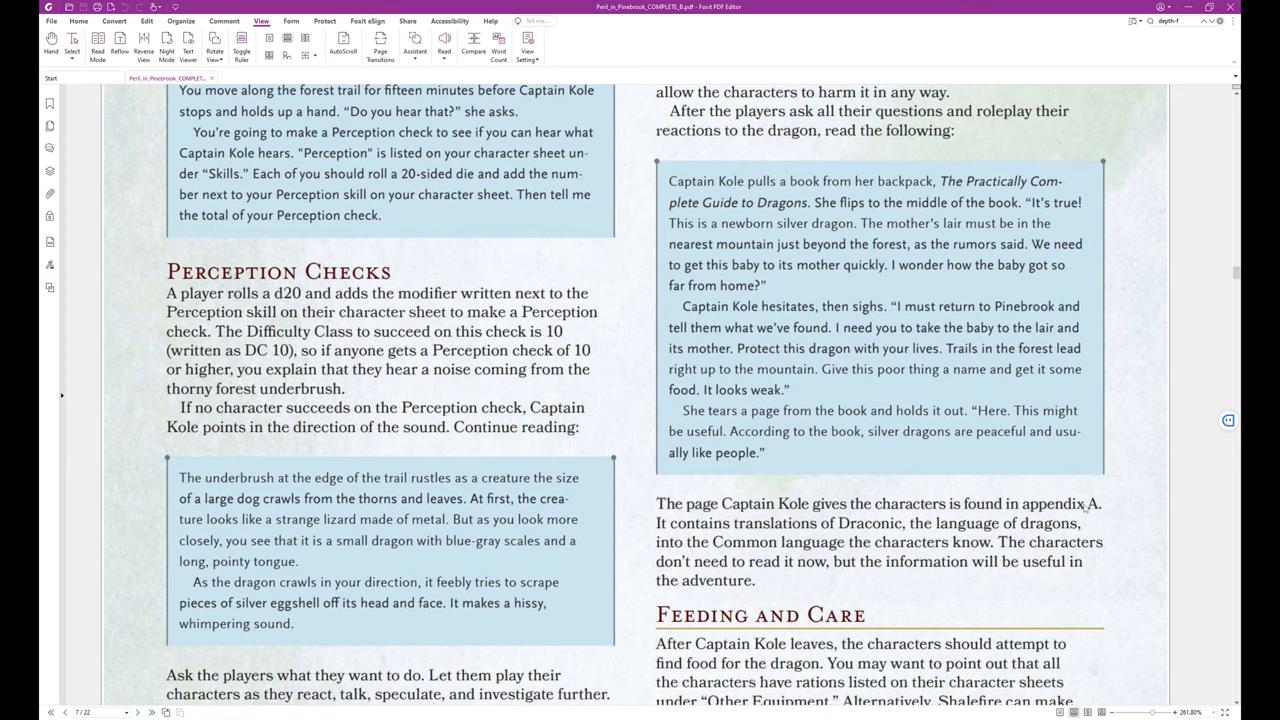
scroll(down, 3)
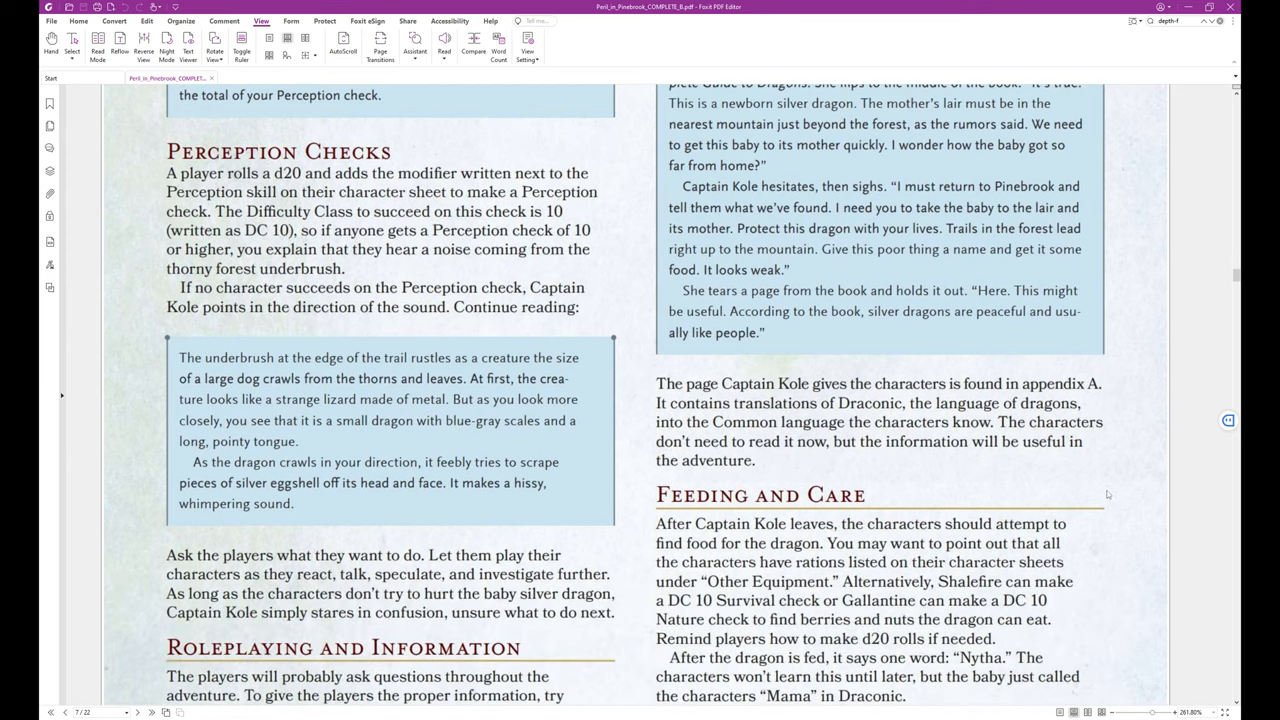
scroll(down, 3)
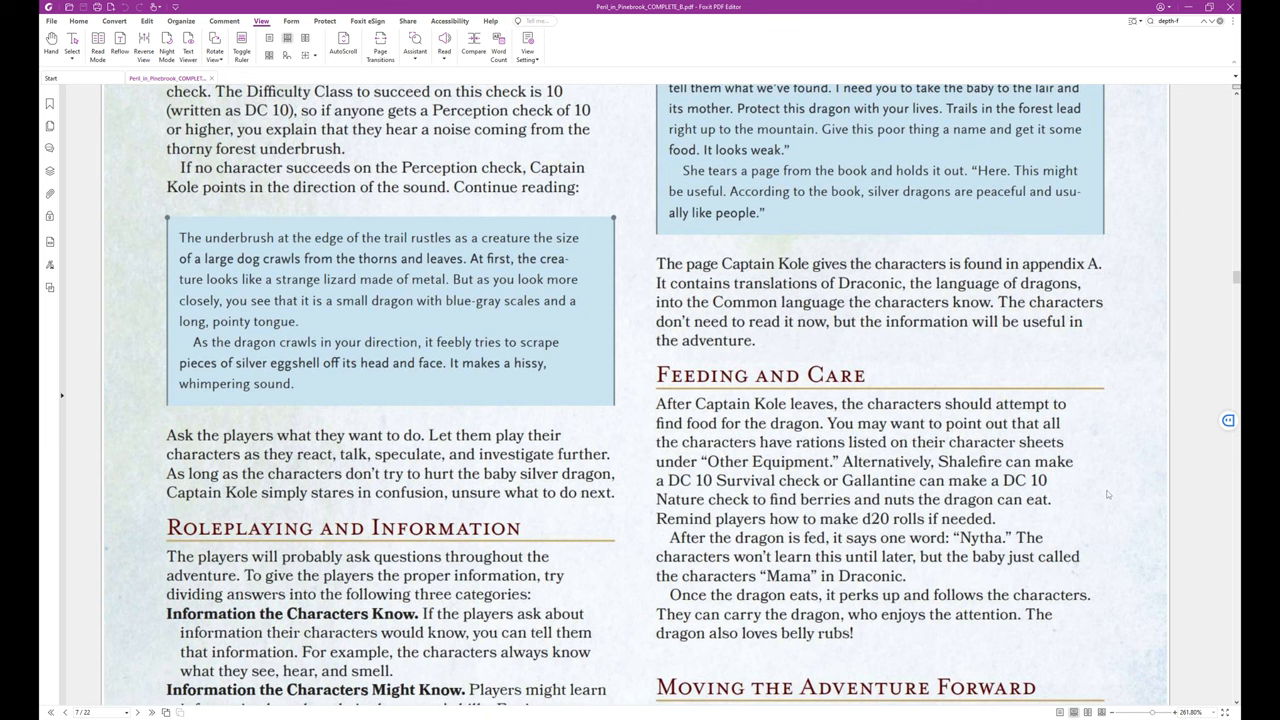
mouse_move(1042, 392)
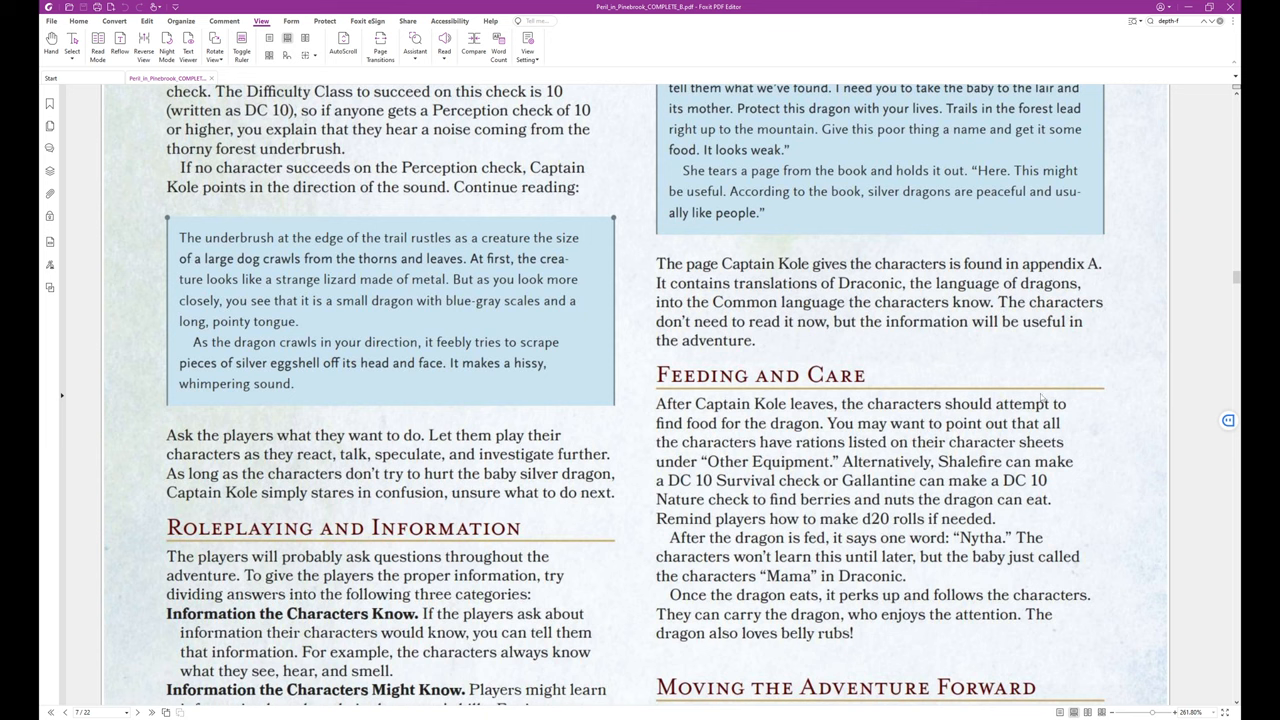
mouse_move(860, 328)
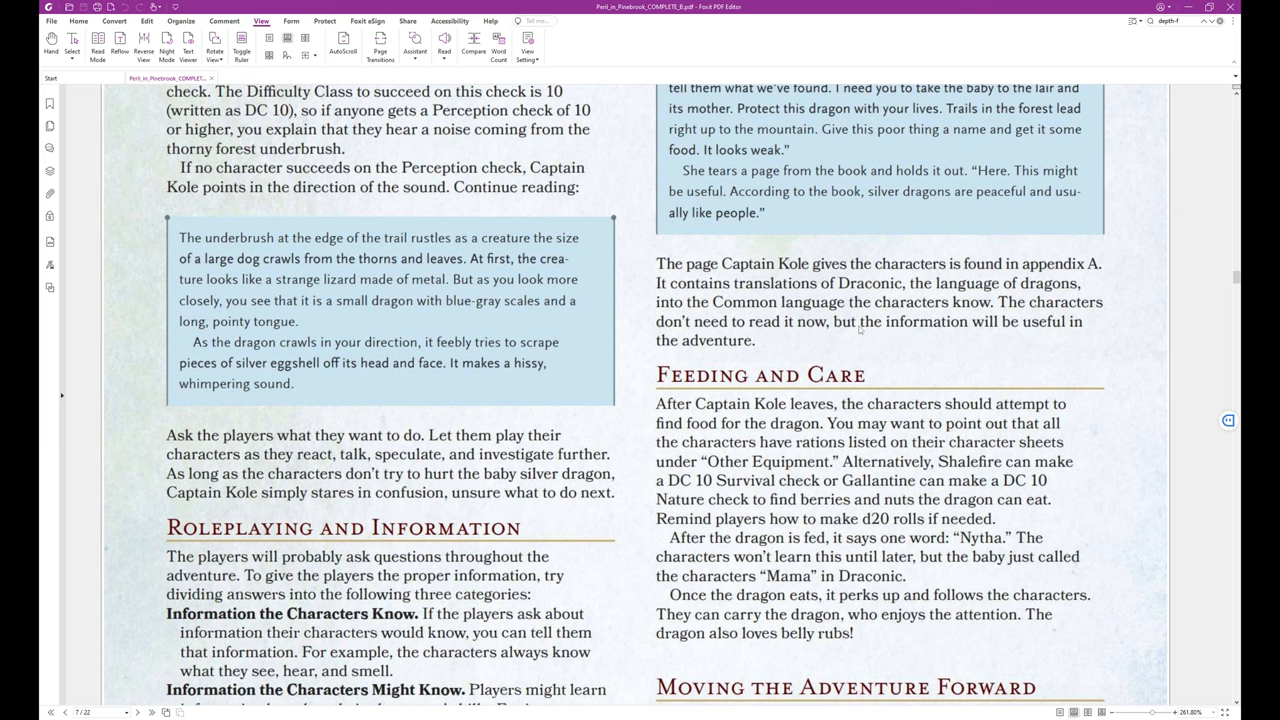
mouse_move(958, 320)
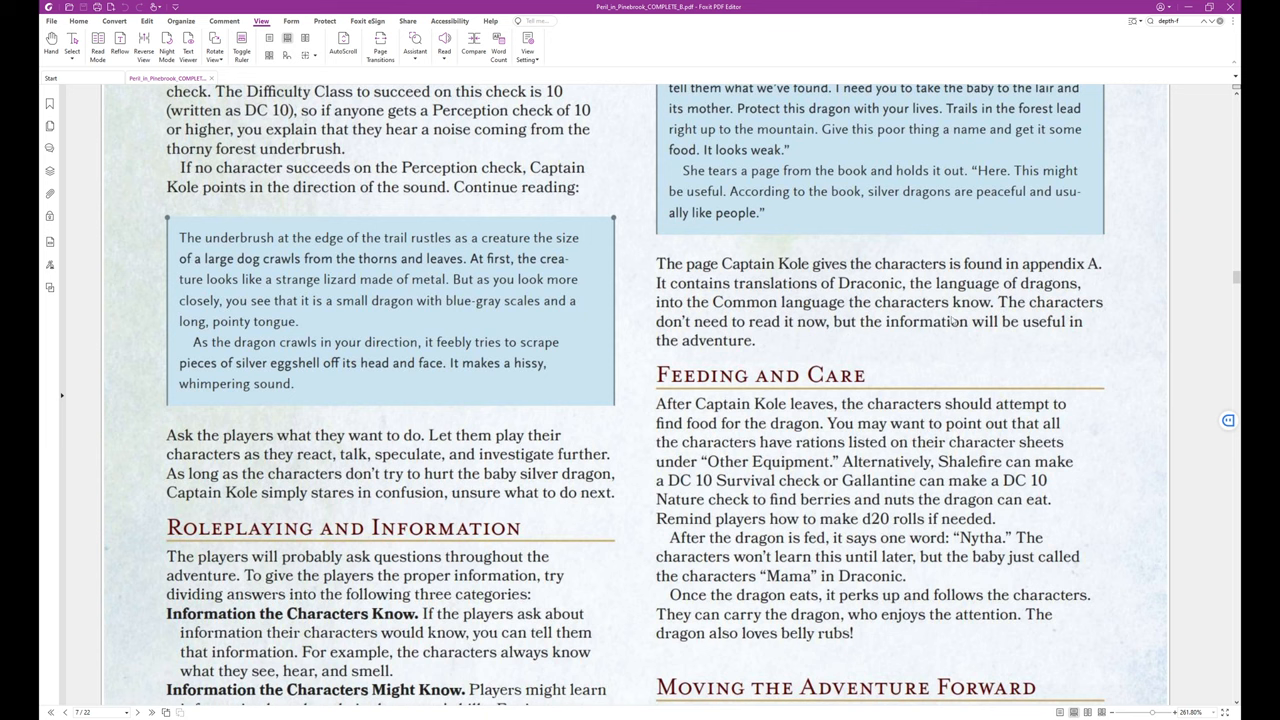
mouse_move(828, 340)
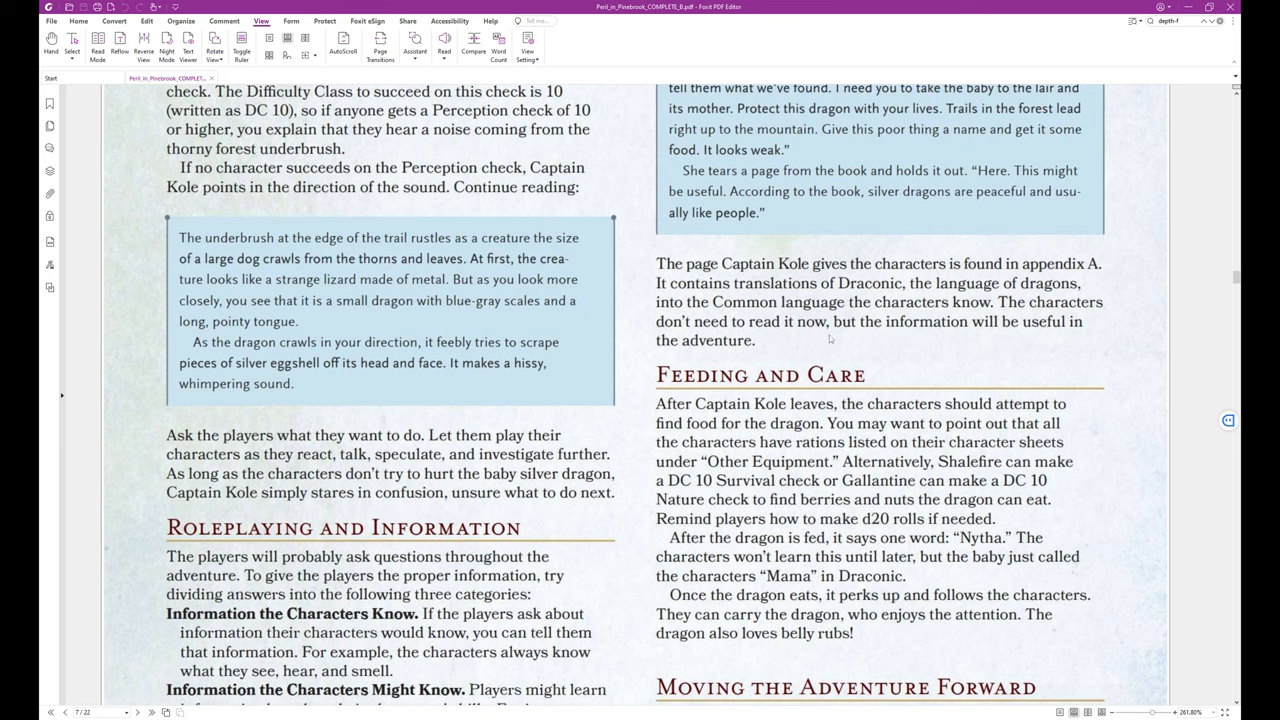
mouse_move(888, 346)
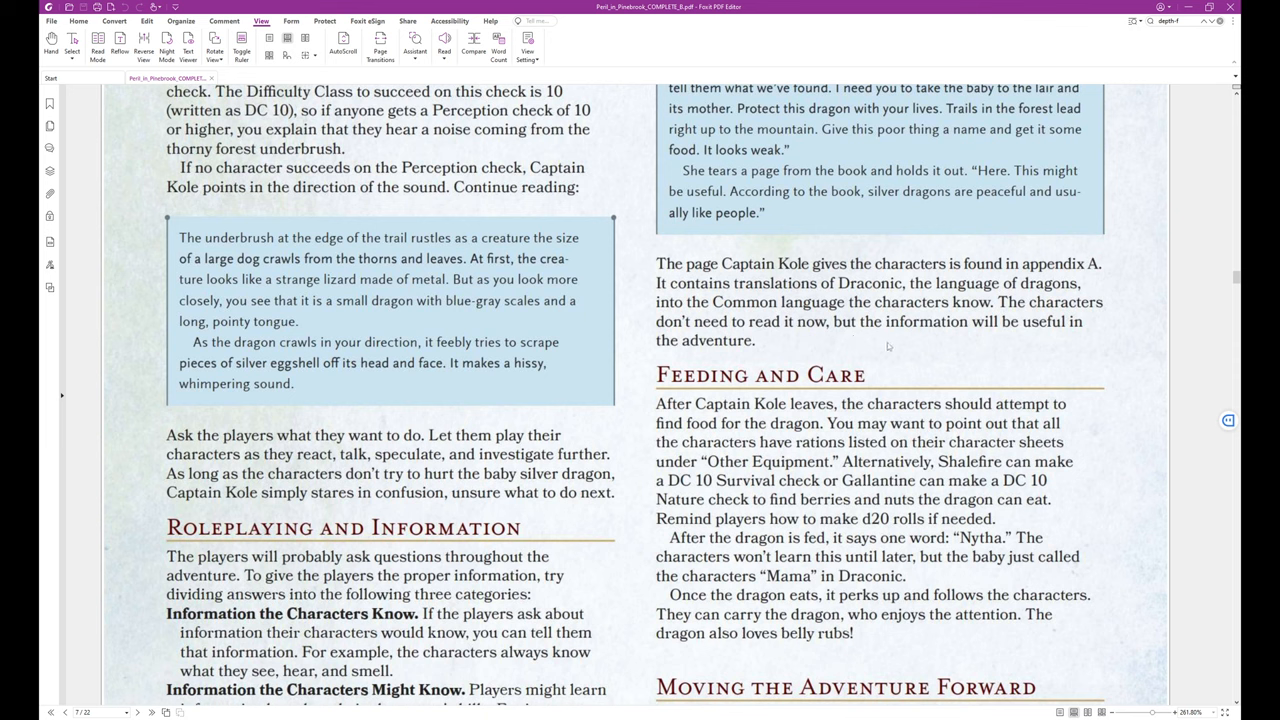
mouse_move(856, 348)
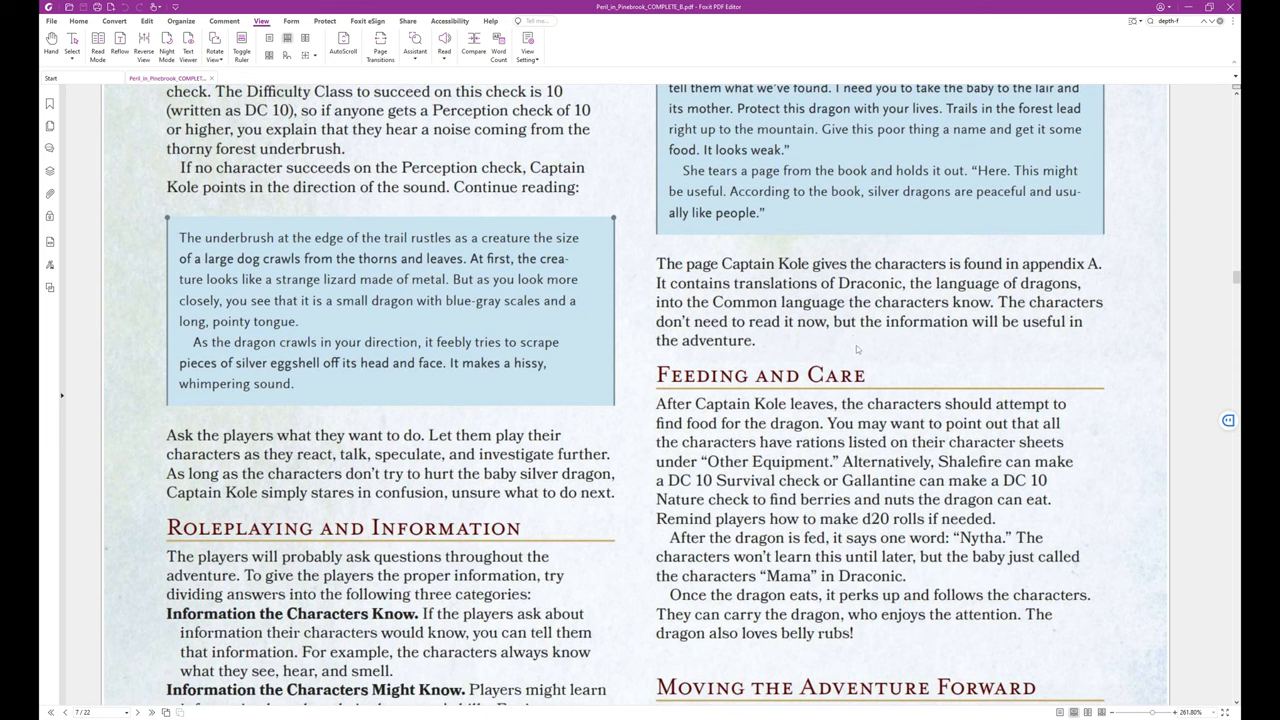
scroll(down, 3)
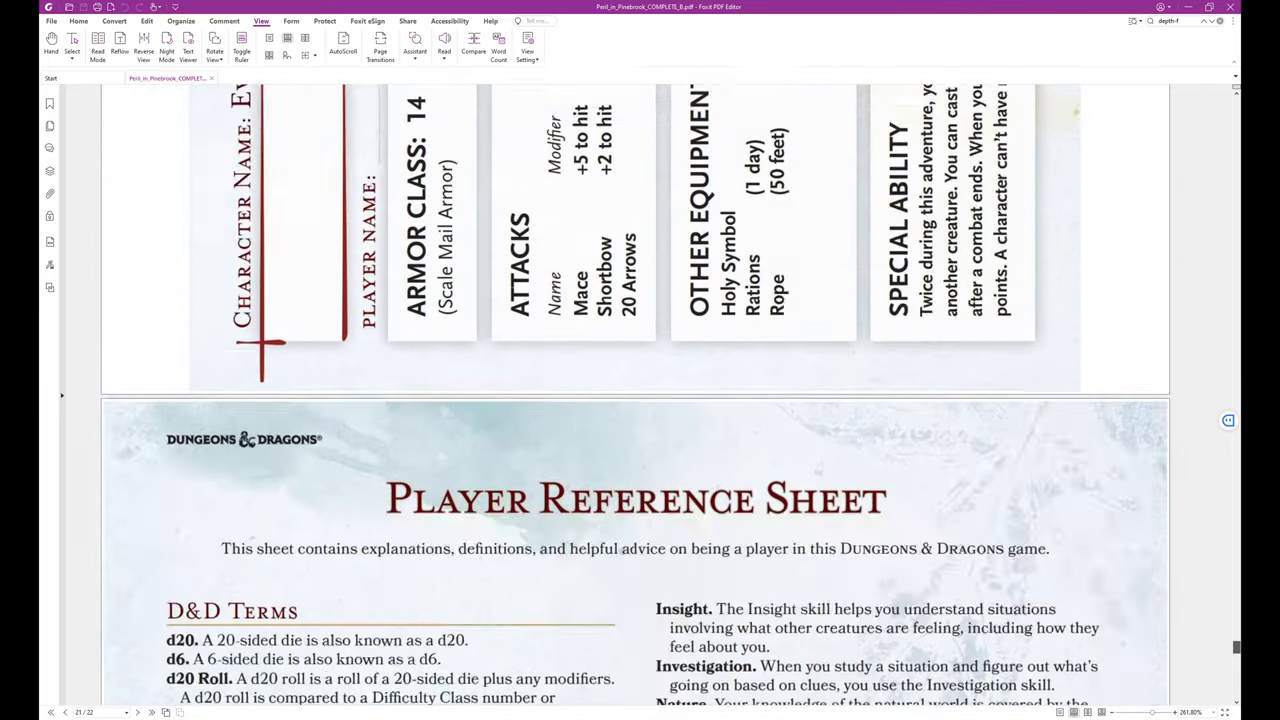
scroll(down, 3)
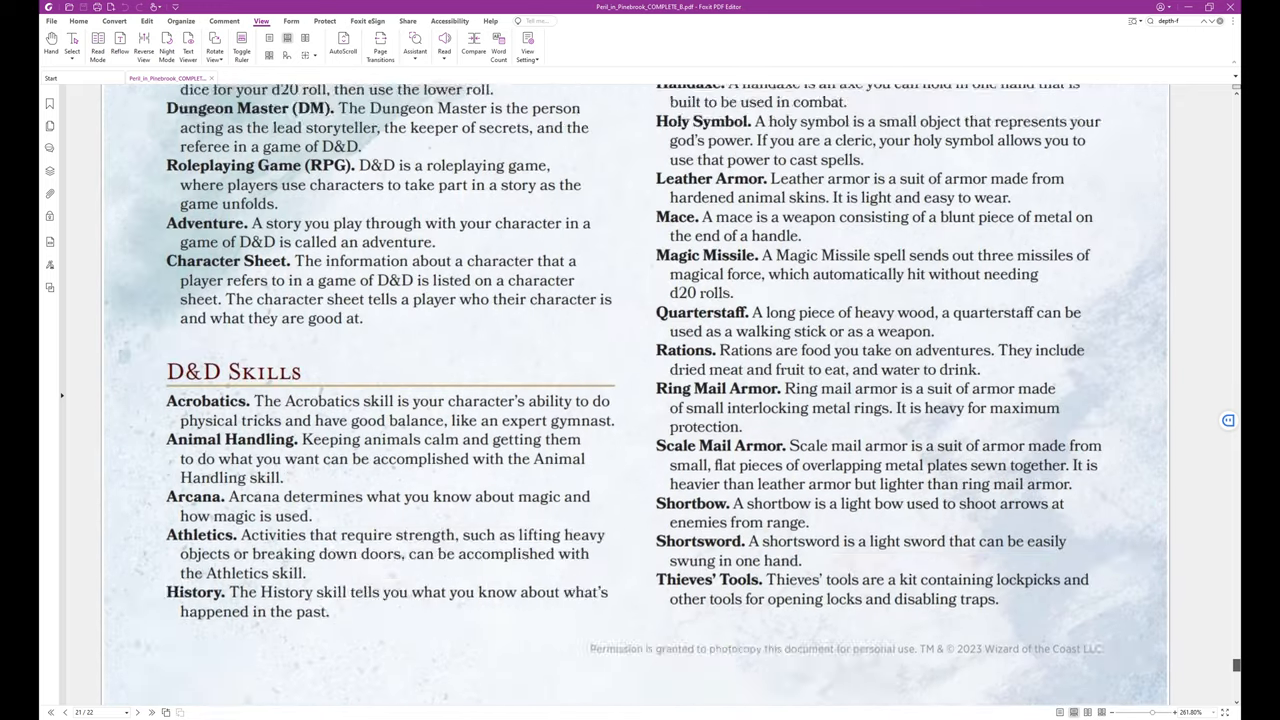
scroll(down, 3)
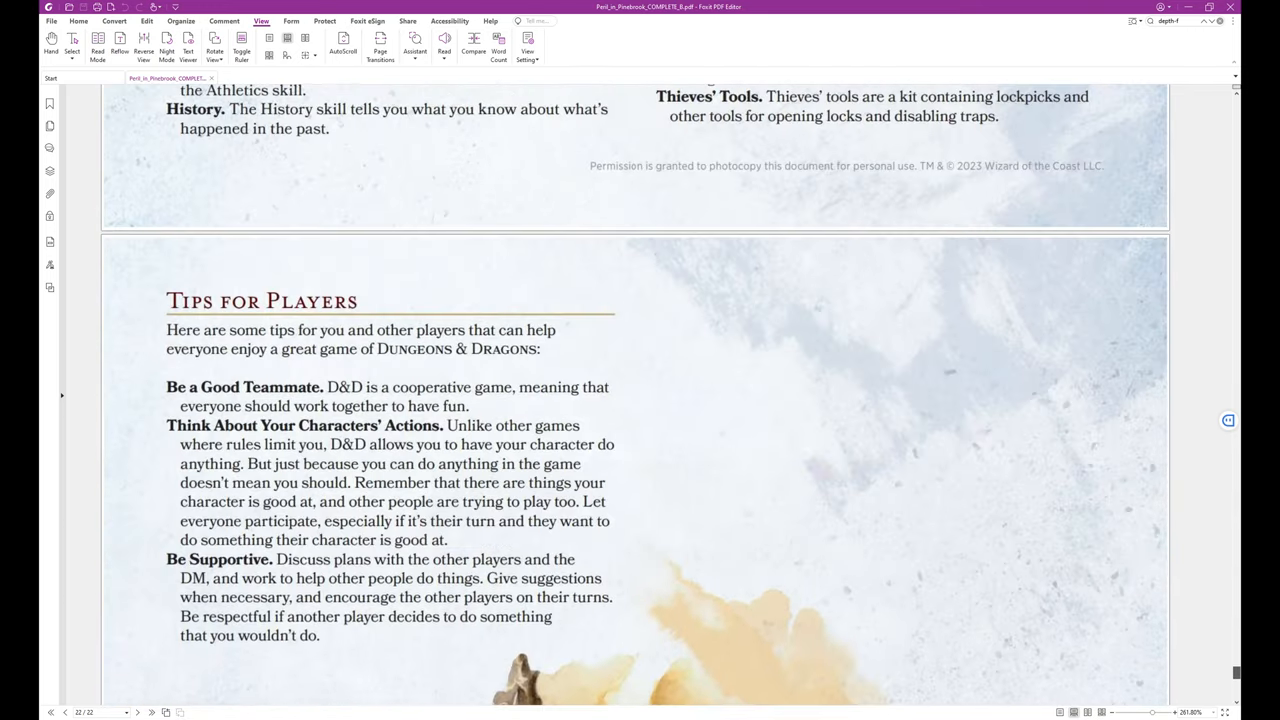
scroll(down, 3)
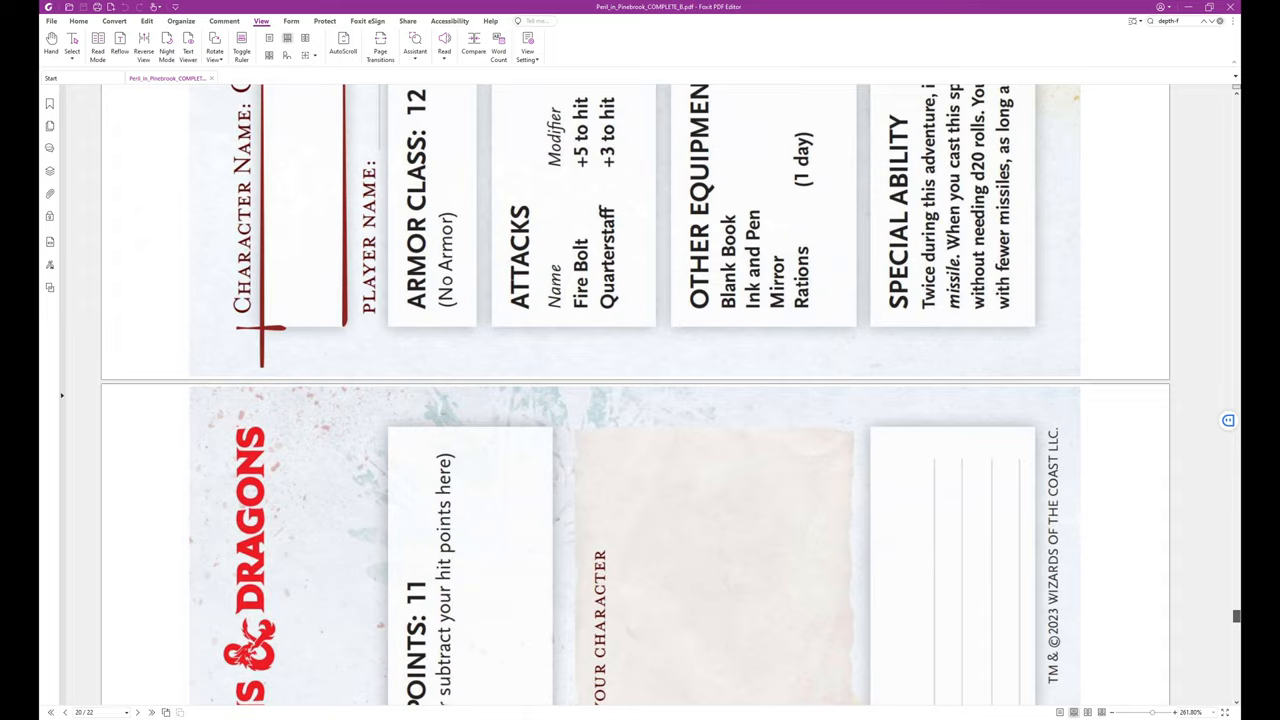
scroll(down, 3)
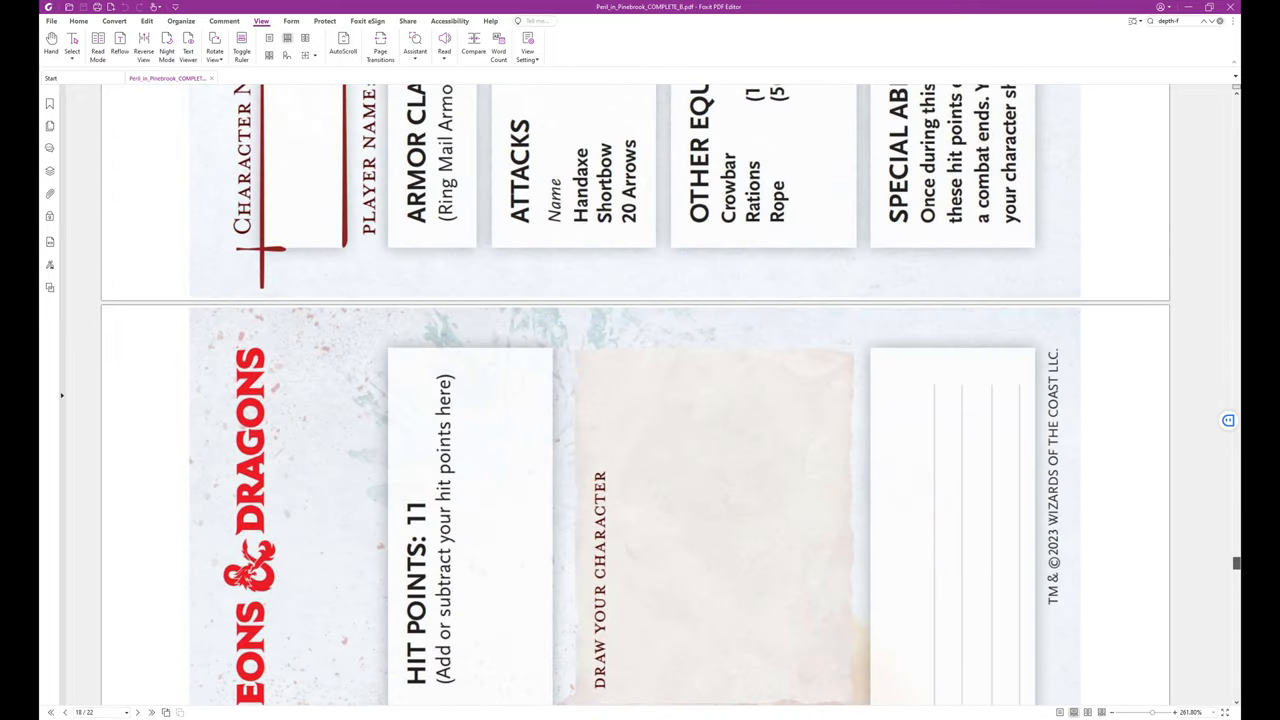
scroll(down, 3)
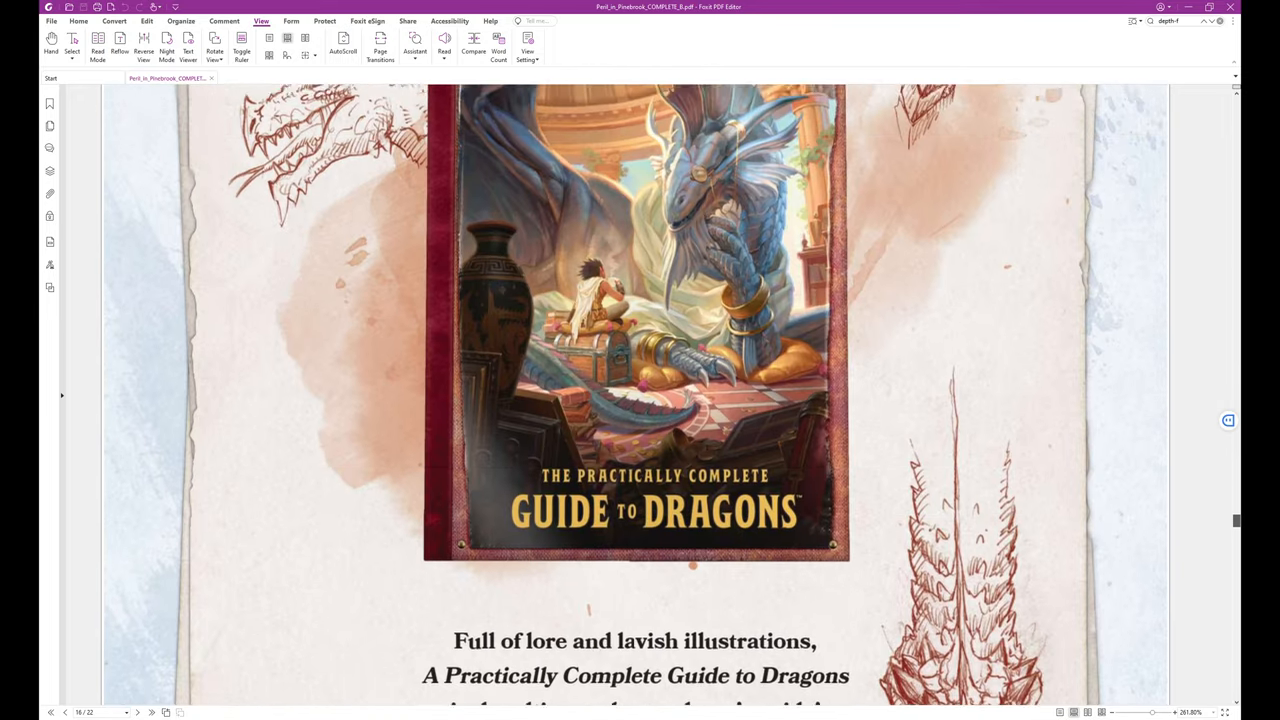
scroll(down, 3)
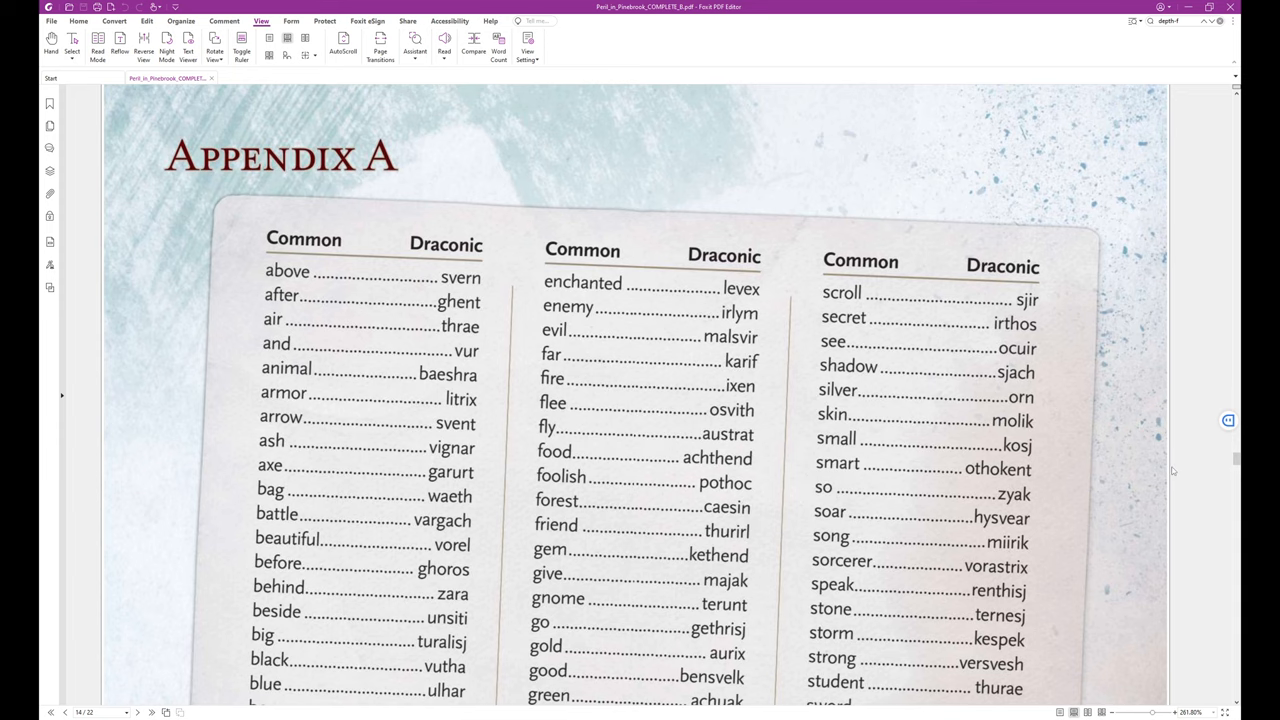
scroll(down, 3)
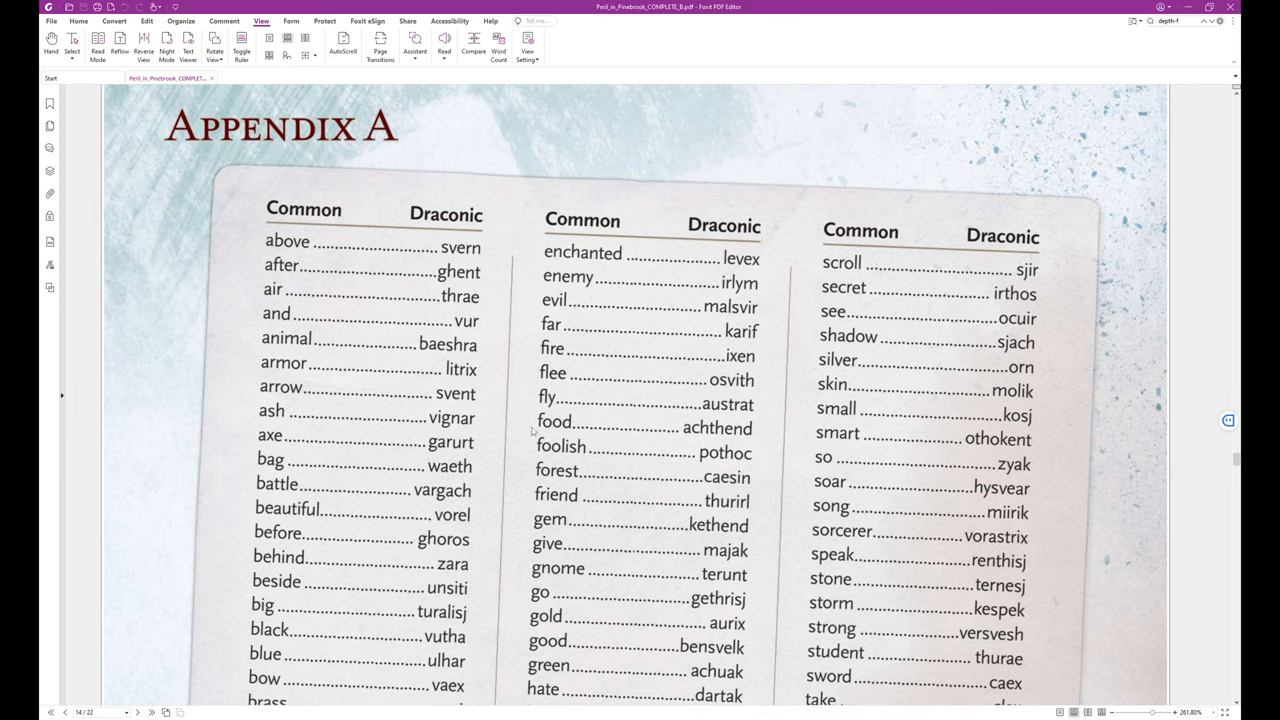
mouse_move(468, 376)
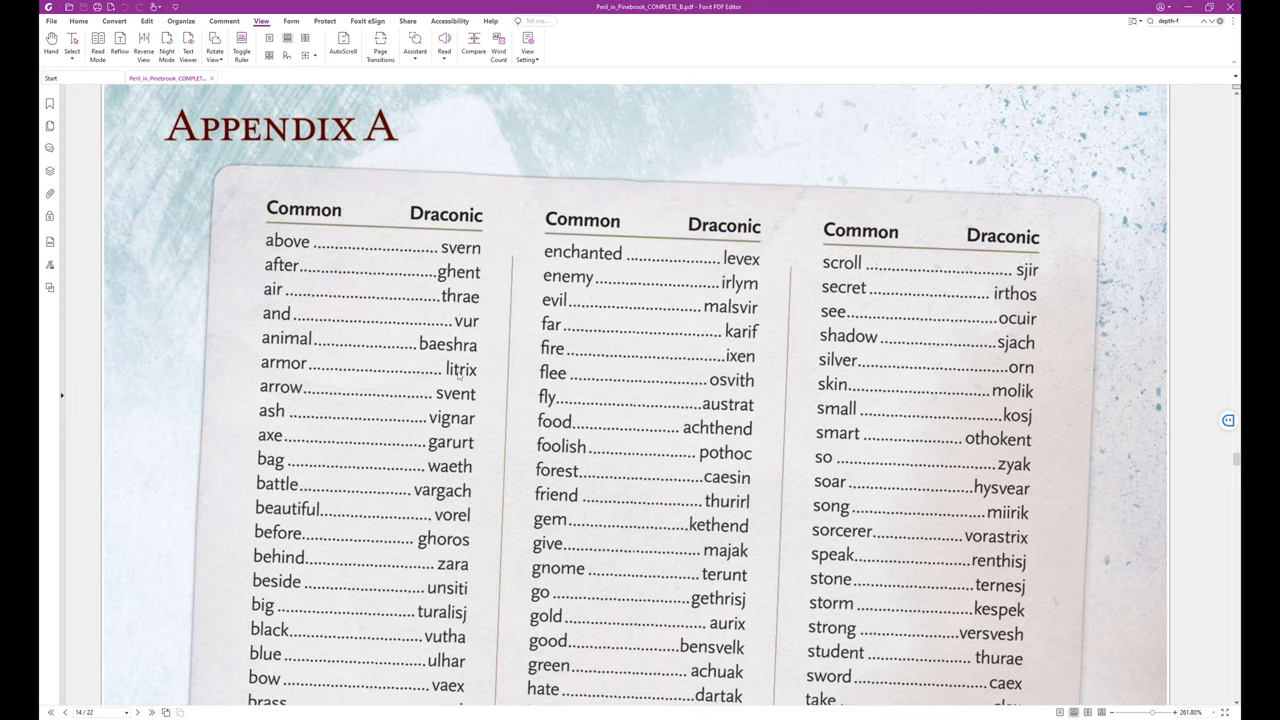
mouse_move(460, 528)
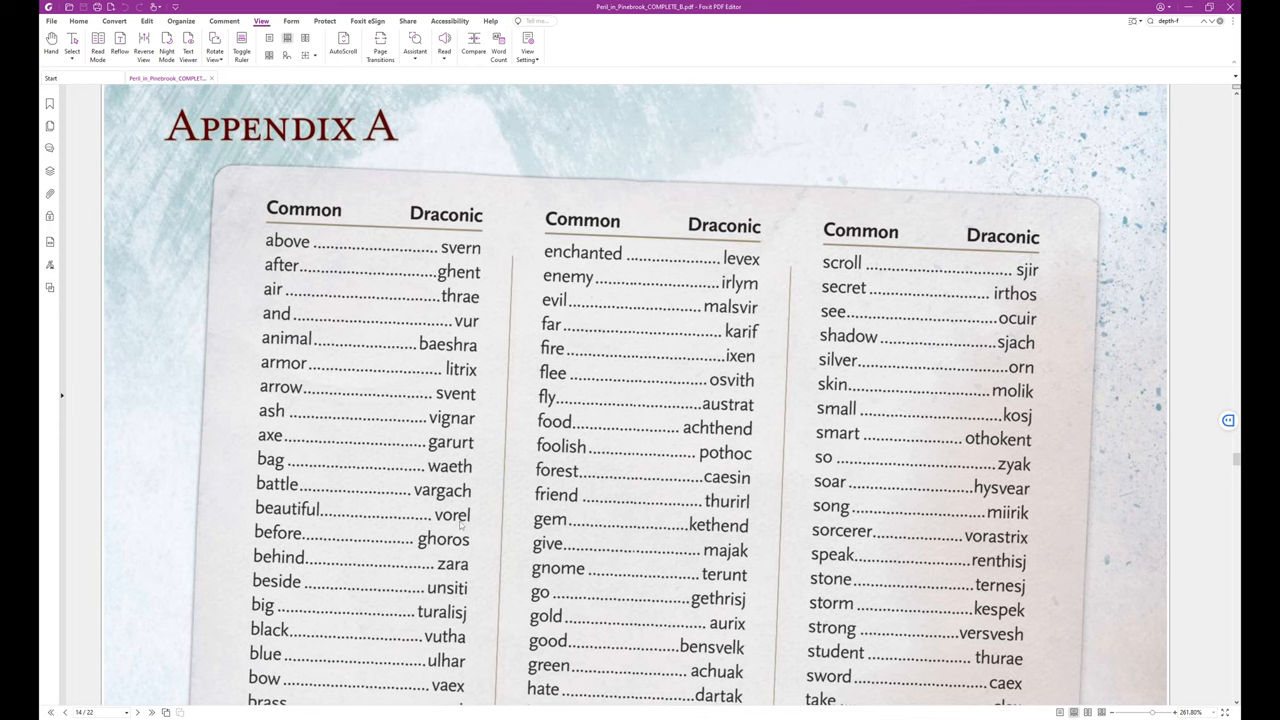
scroll(down, 3)
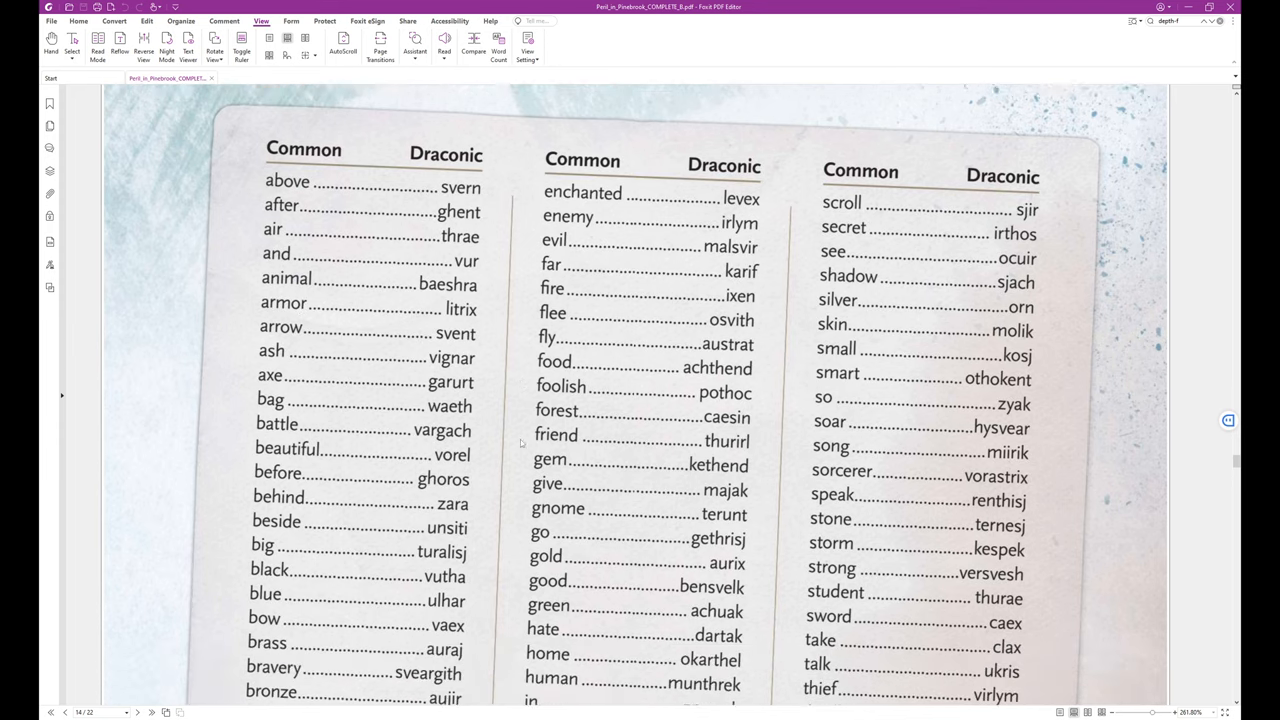
scroll(down, 3)
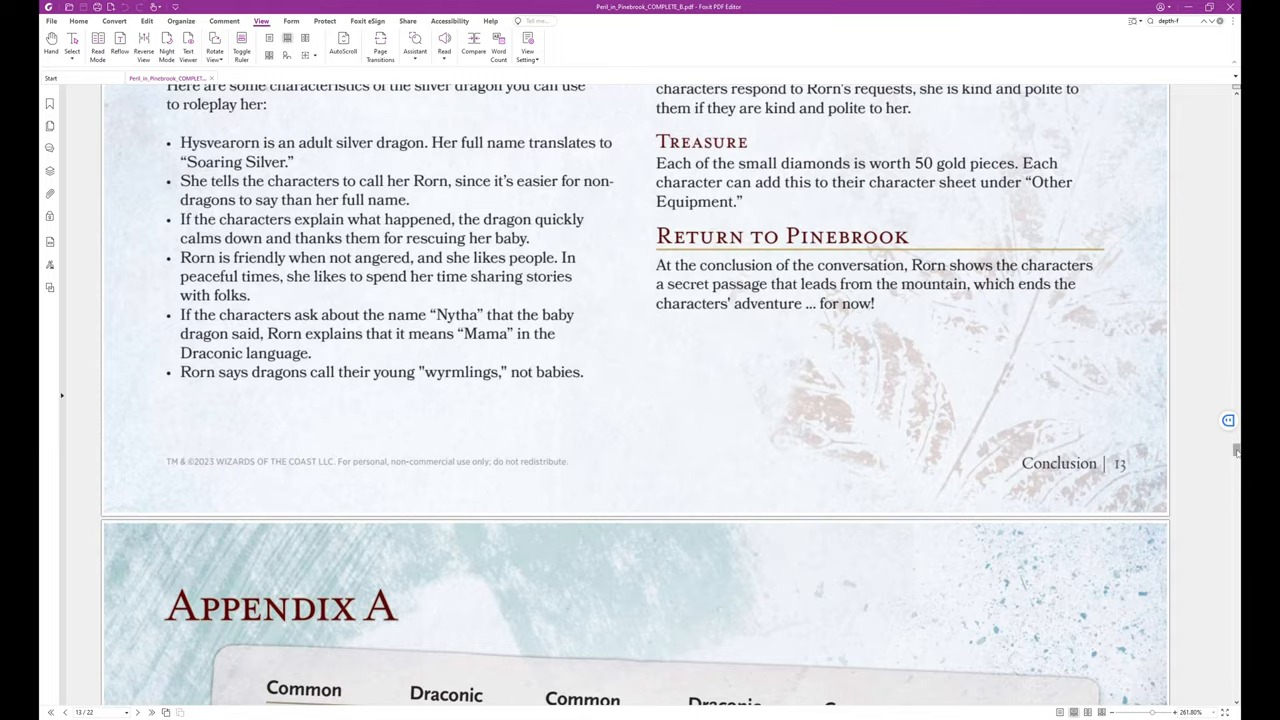
scroll(down, 3)
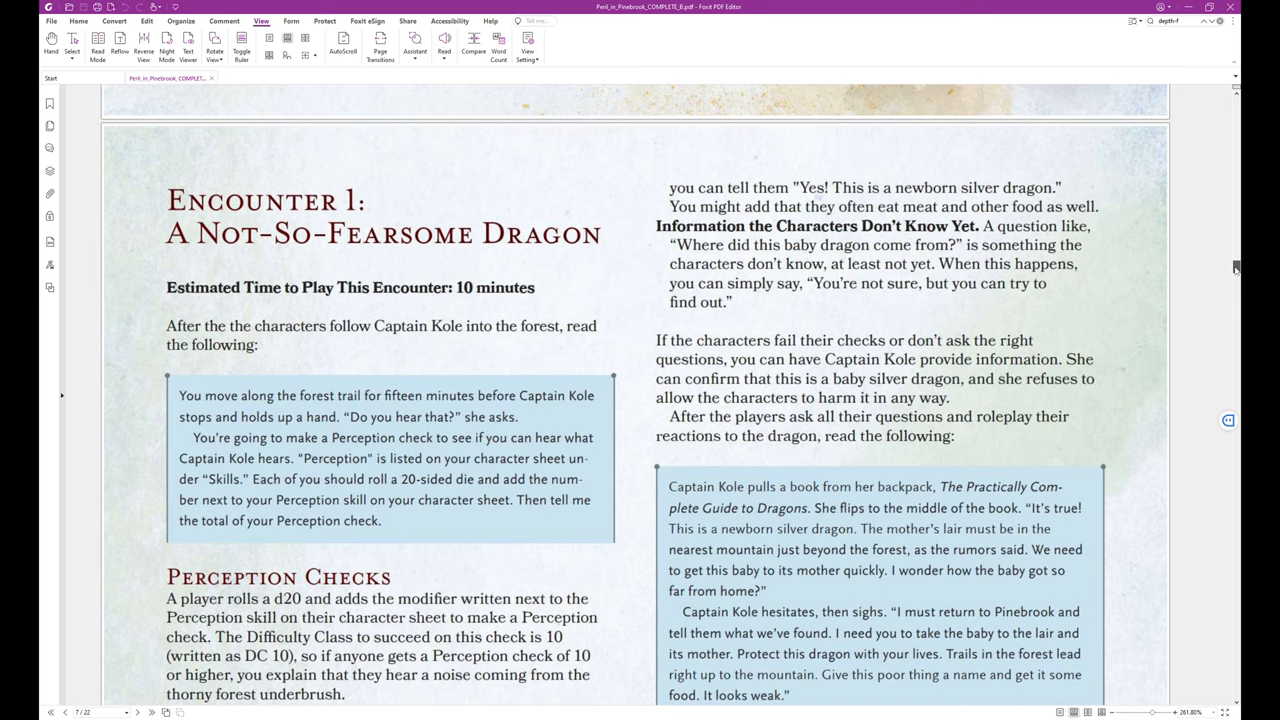
scroll(down, 3)
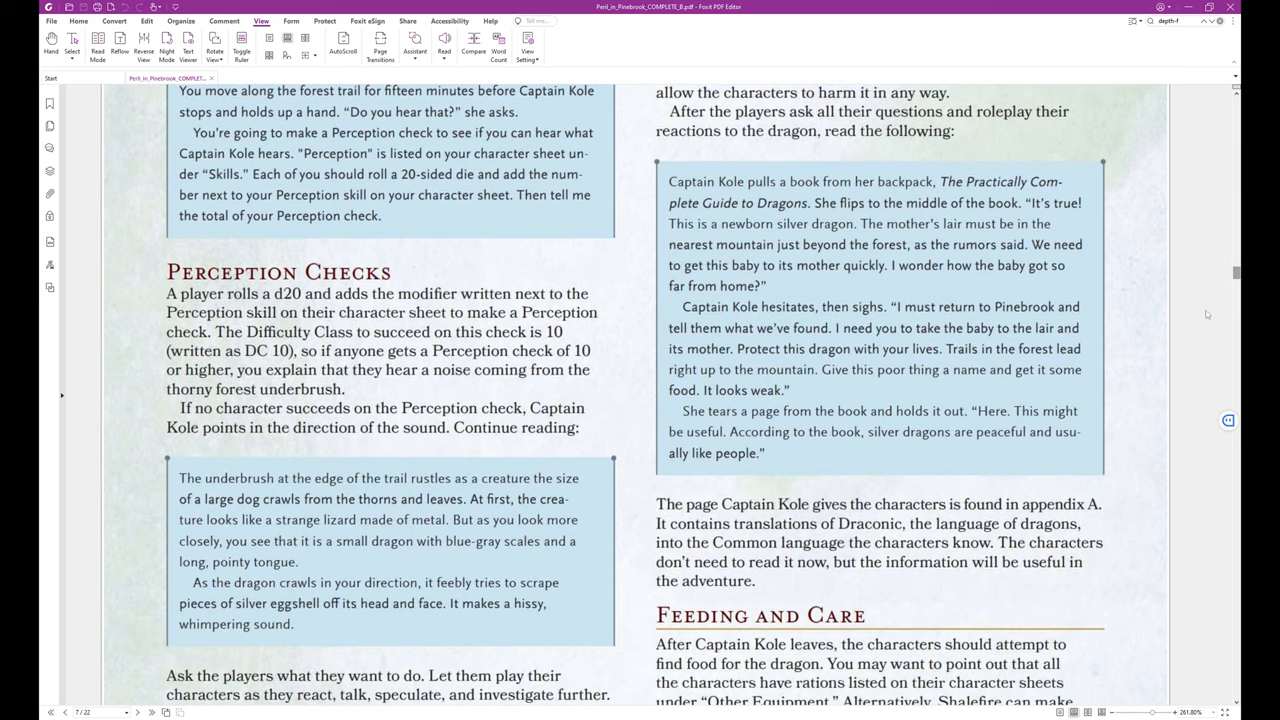
mouse_move(1128, 520)
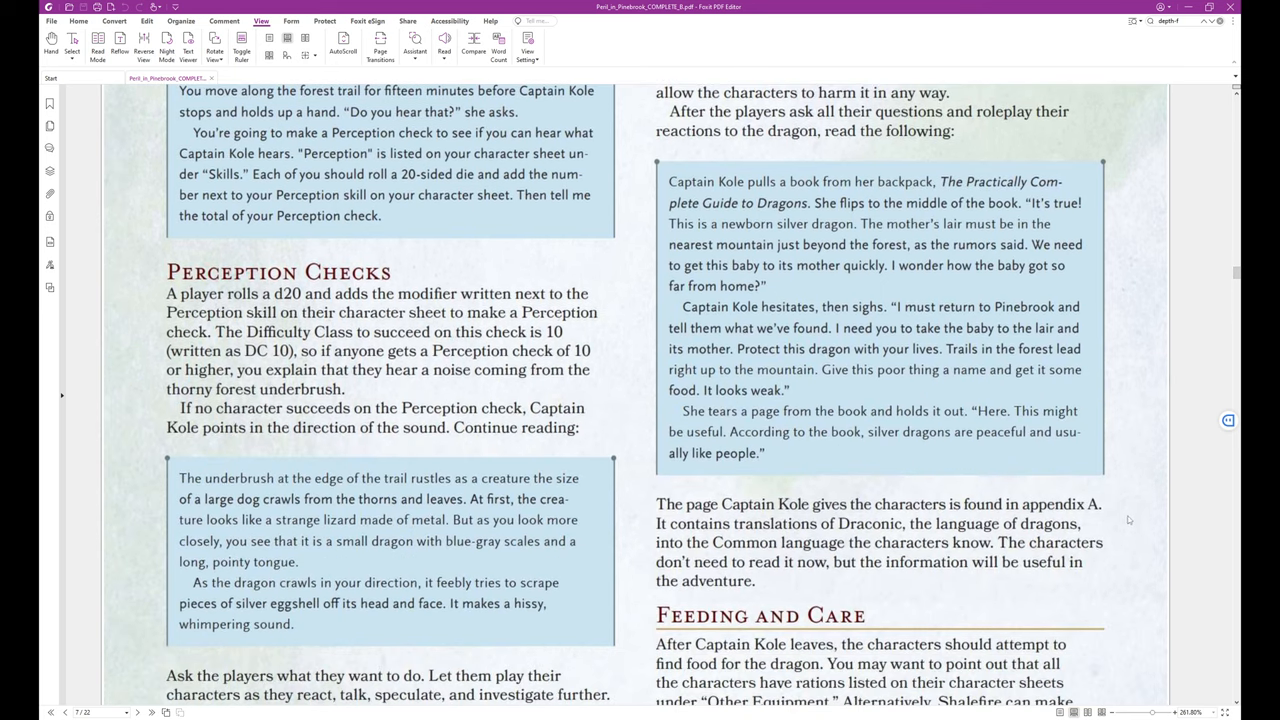
scroll(down, 3)
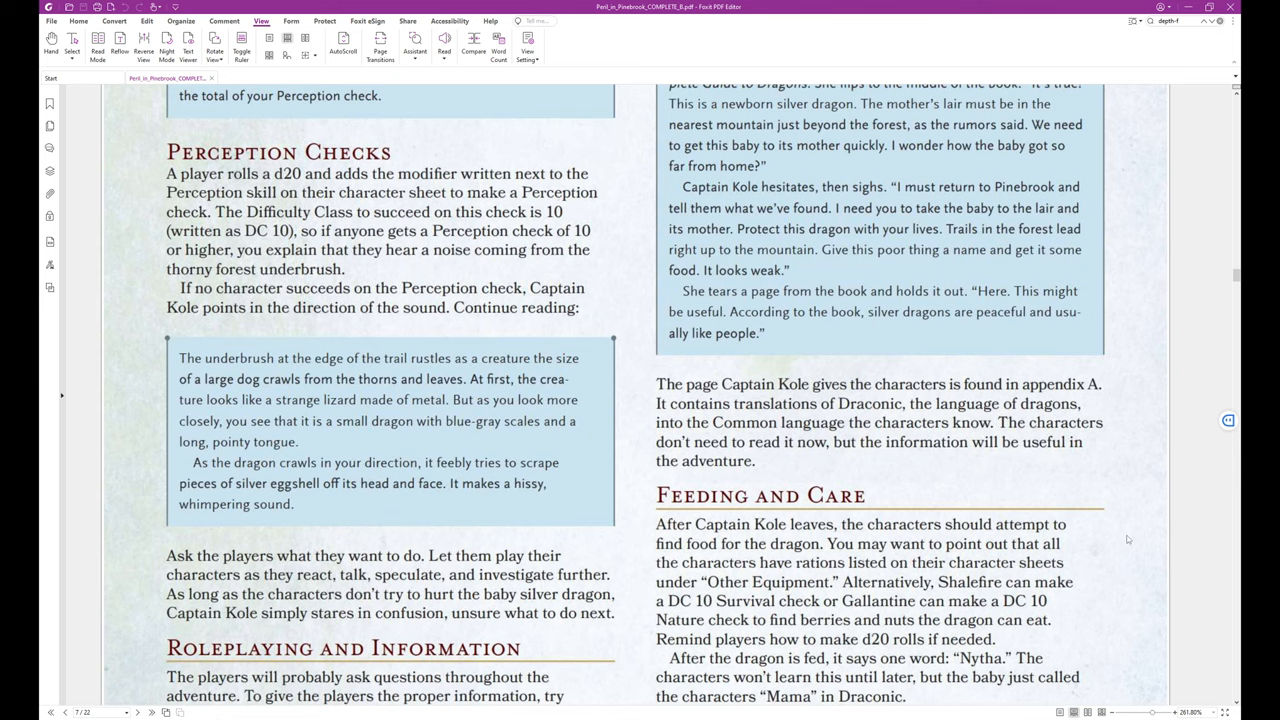
scroll(down, 3)
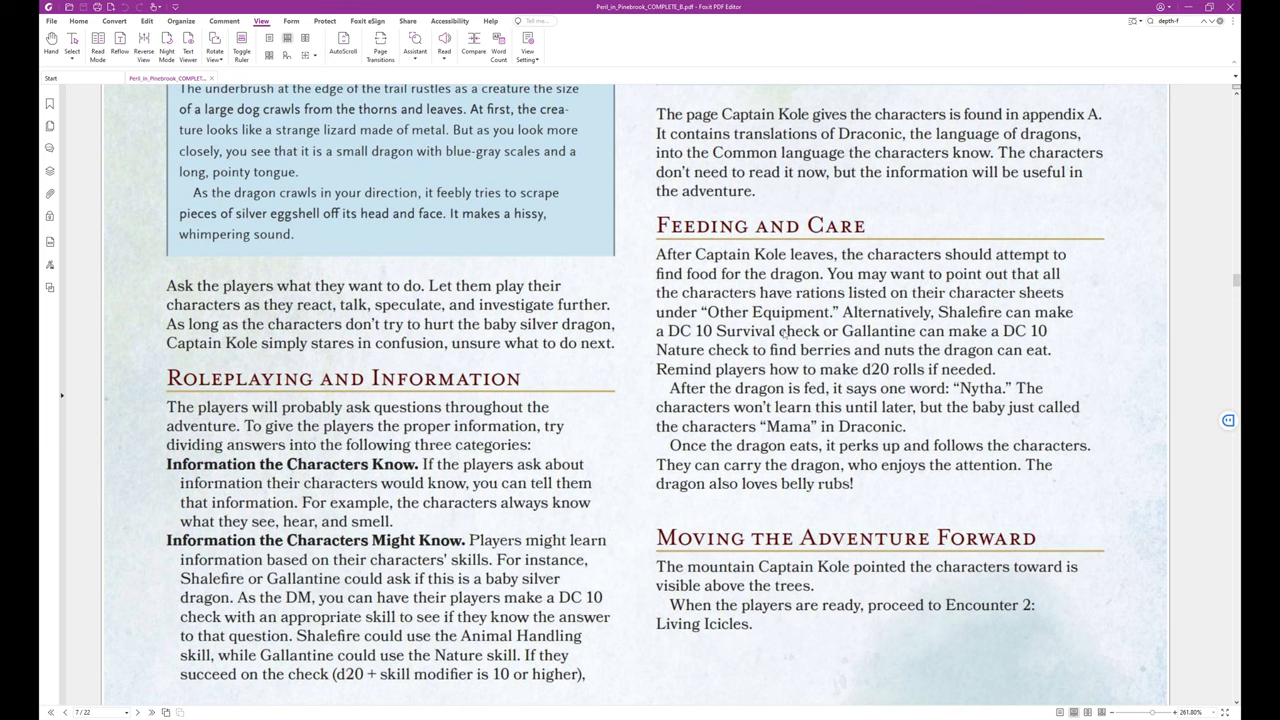
mouse_move(940, 312)
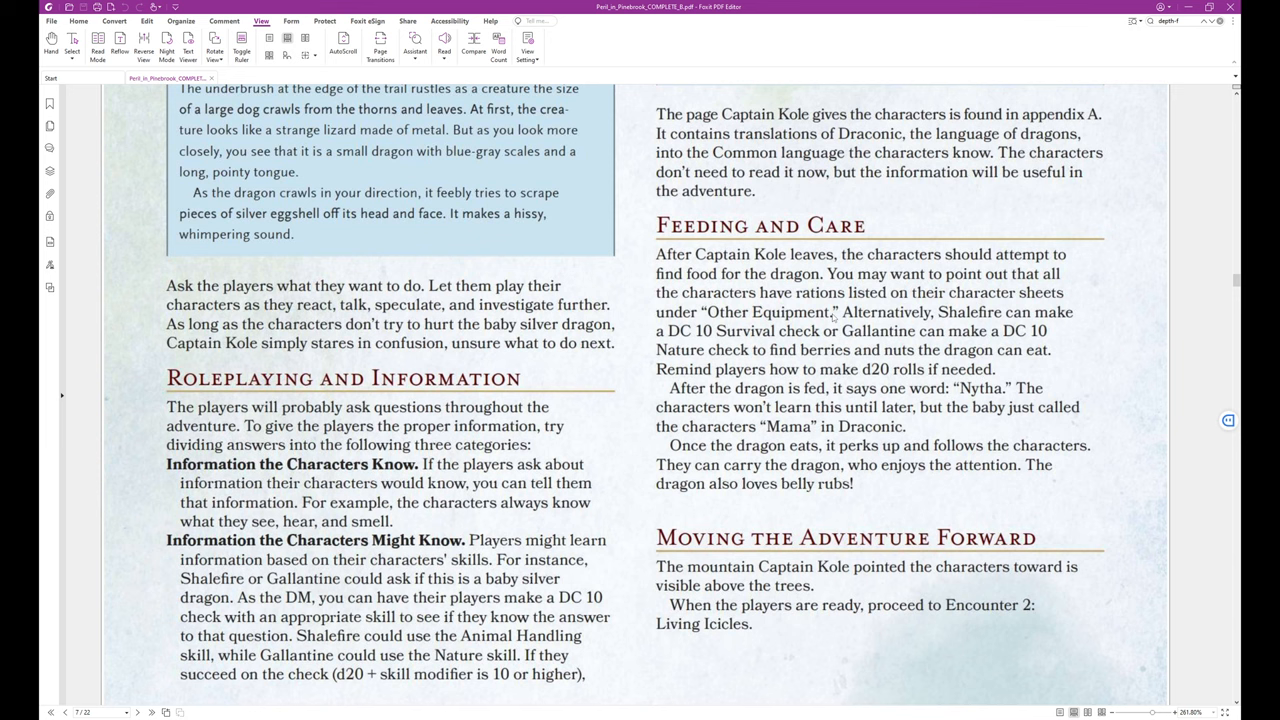
mouse_move(896, 312)
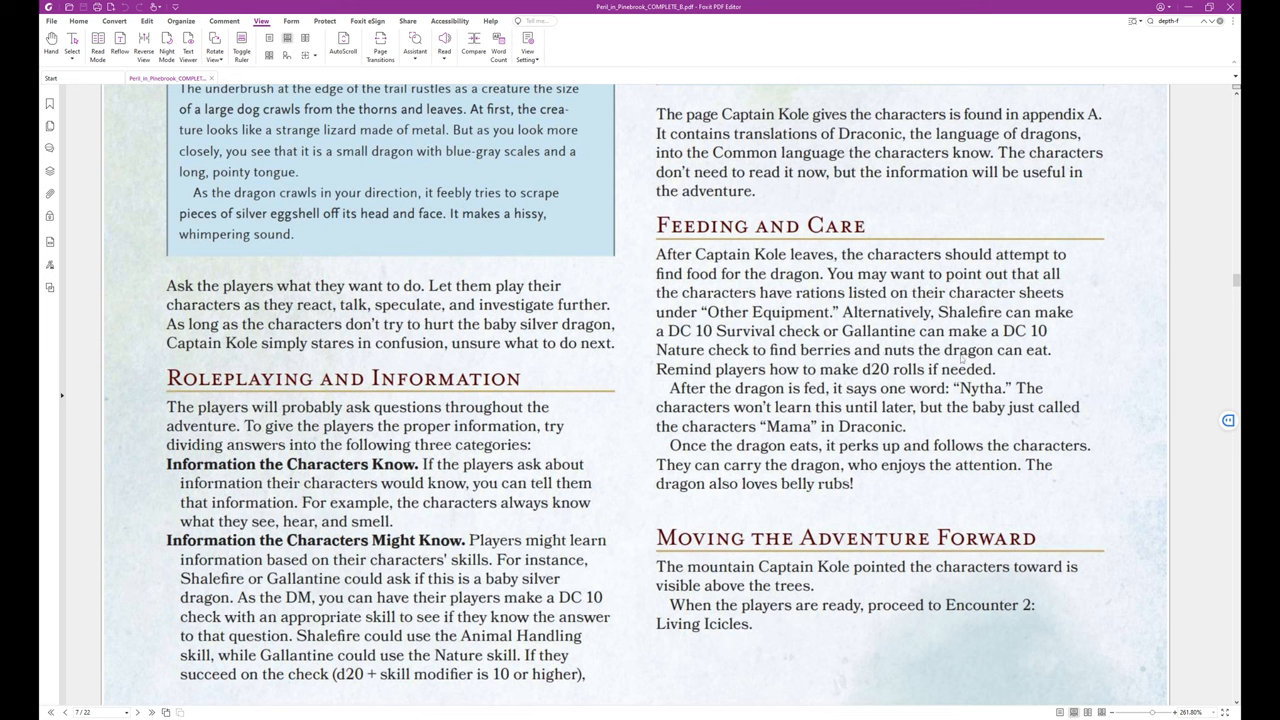
mouse_move(1008, 372)
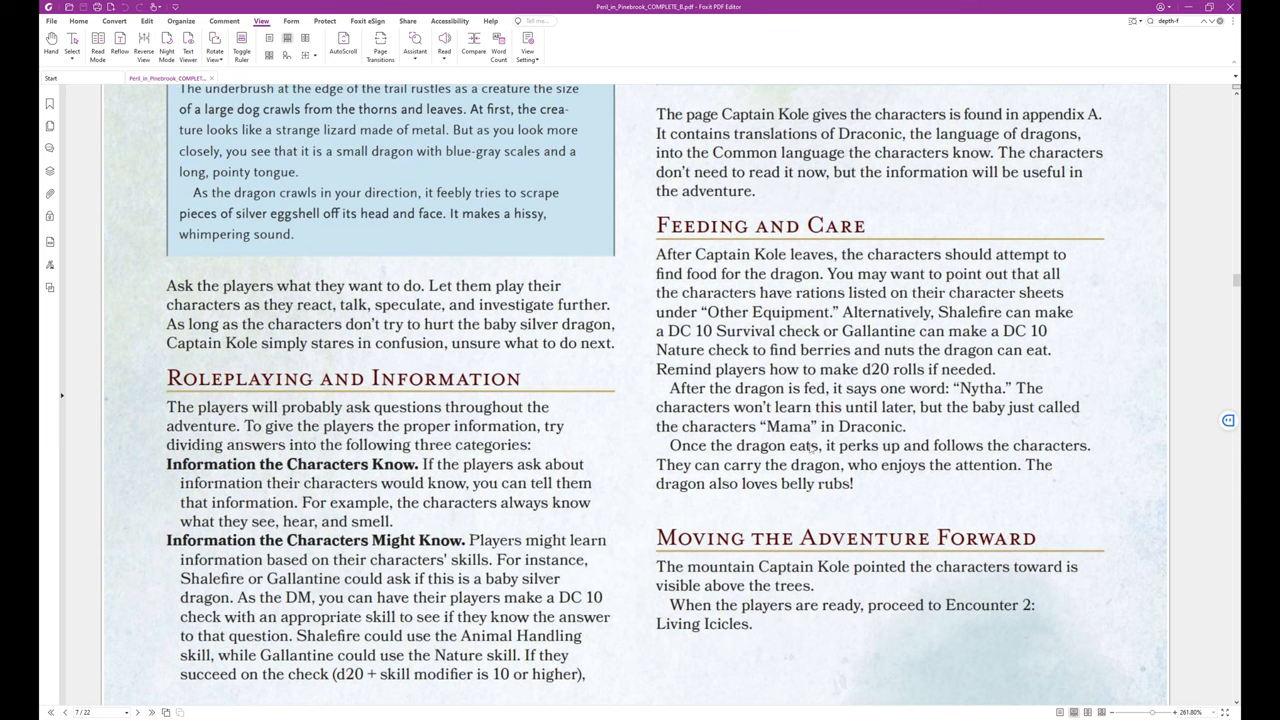
mouse_move(1016, 444)
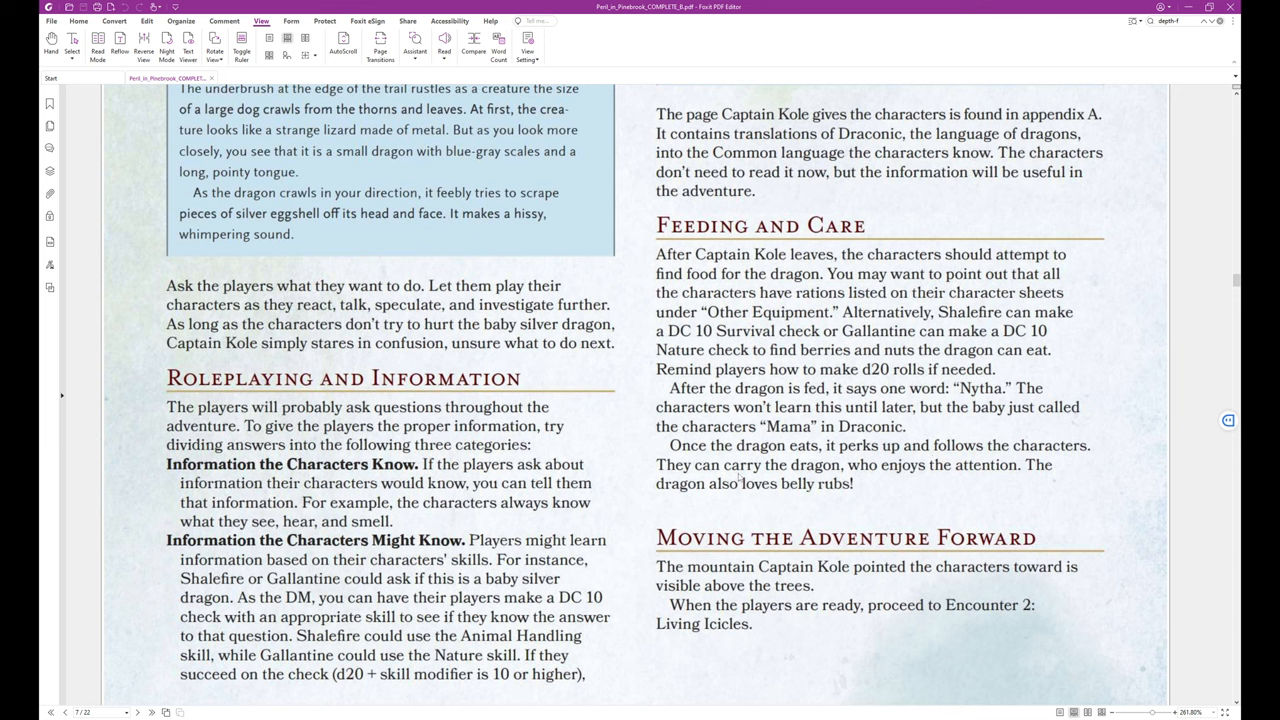
mouse_move(892, 488)
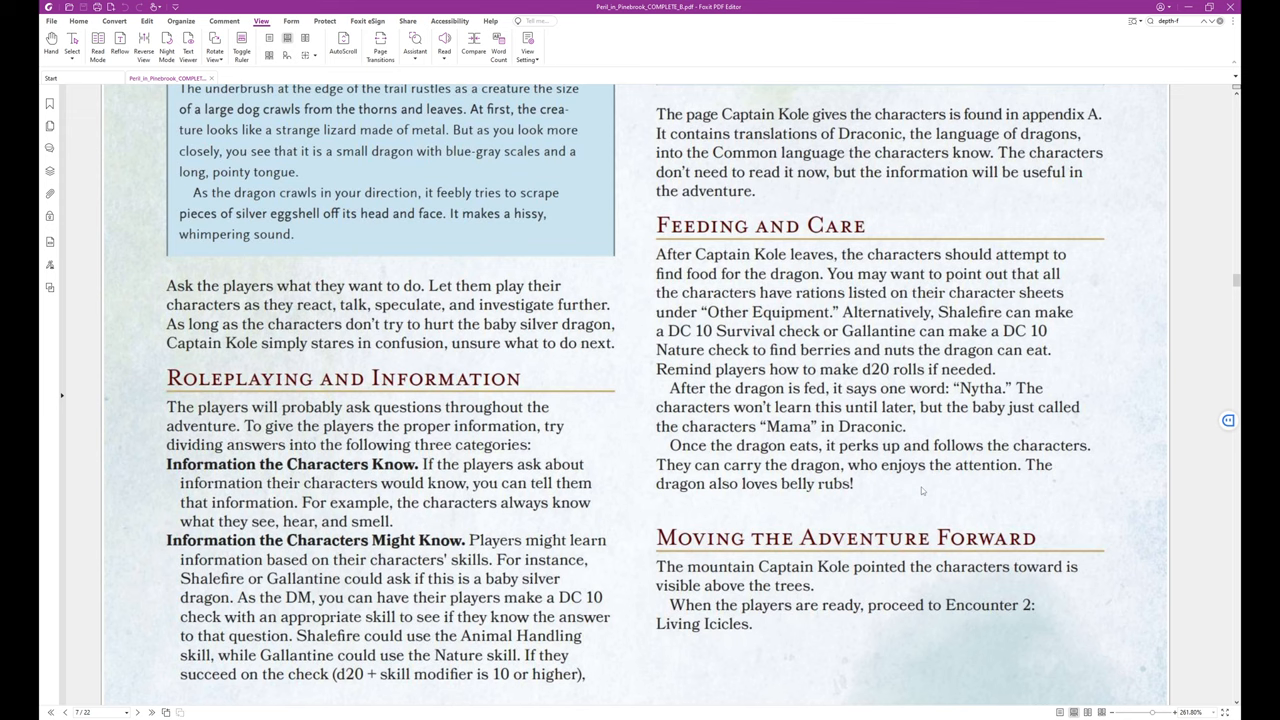
mouse_move(948, 500)
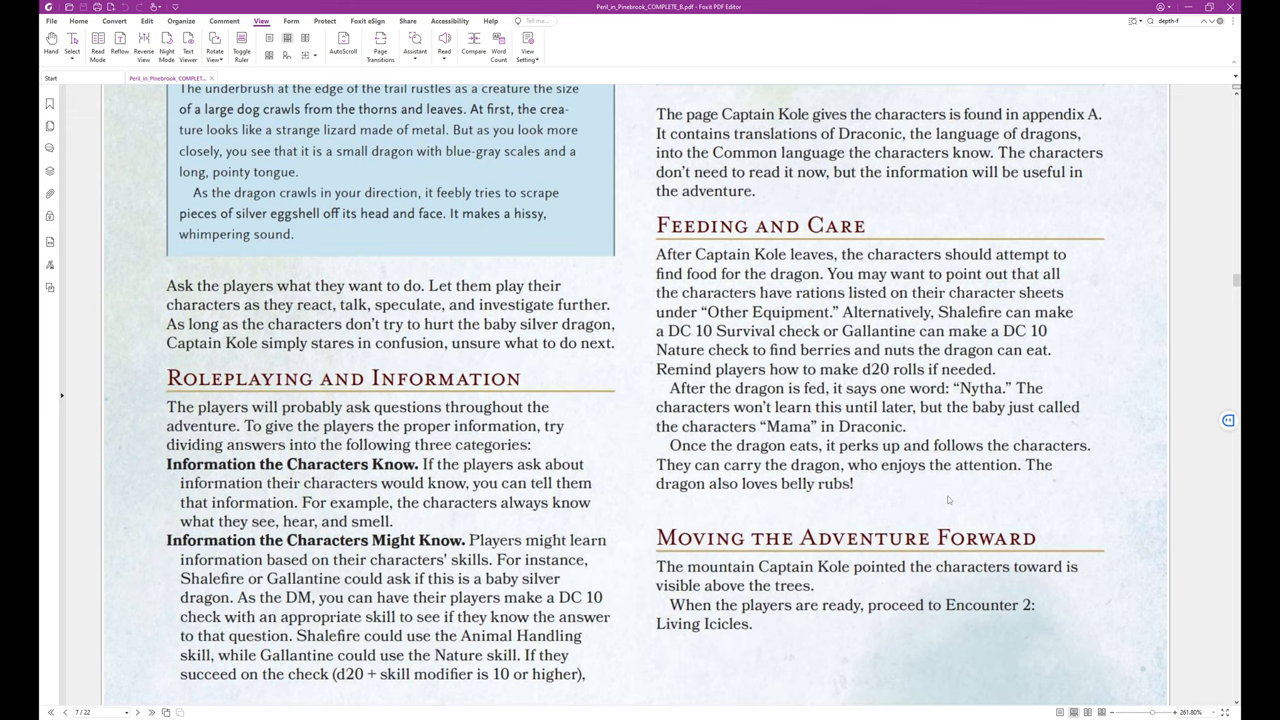
scroll(down, 3)
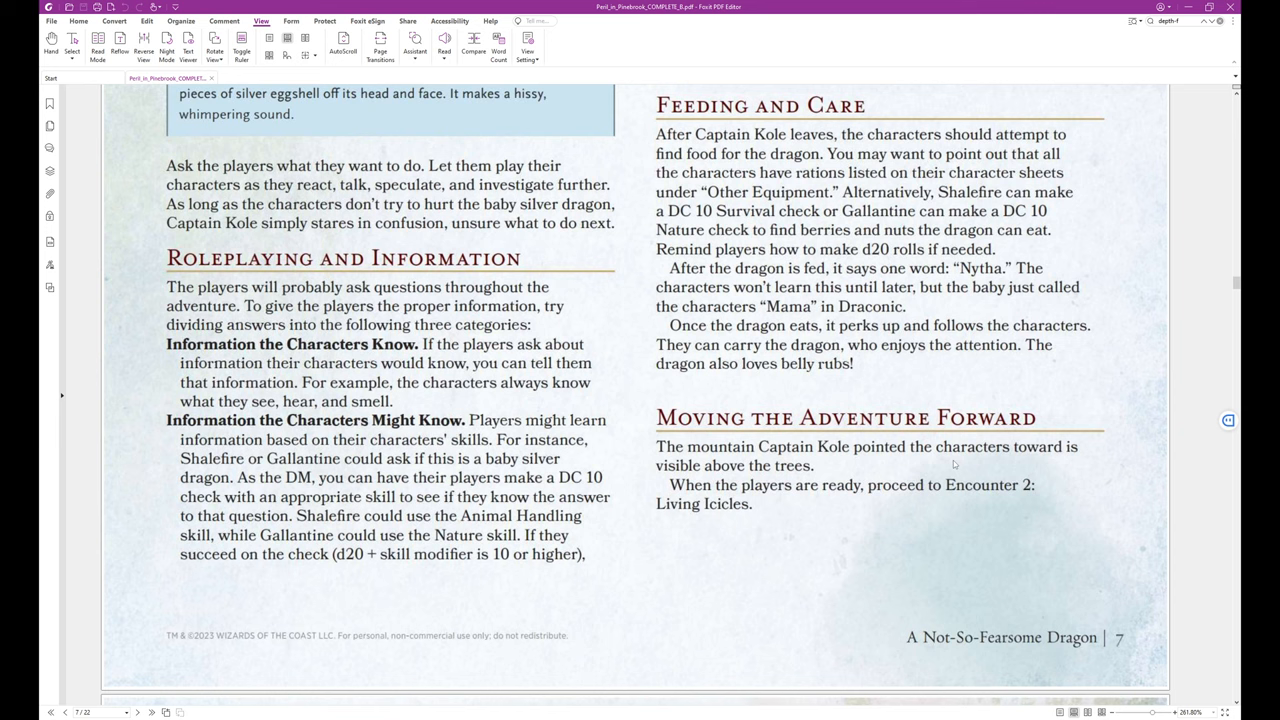
mouse_move(944, 482)
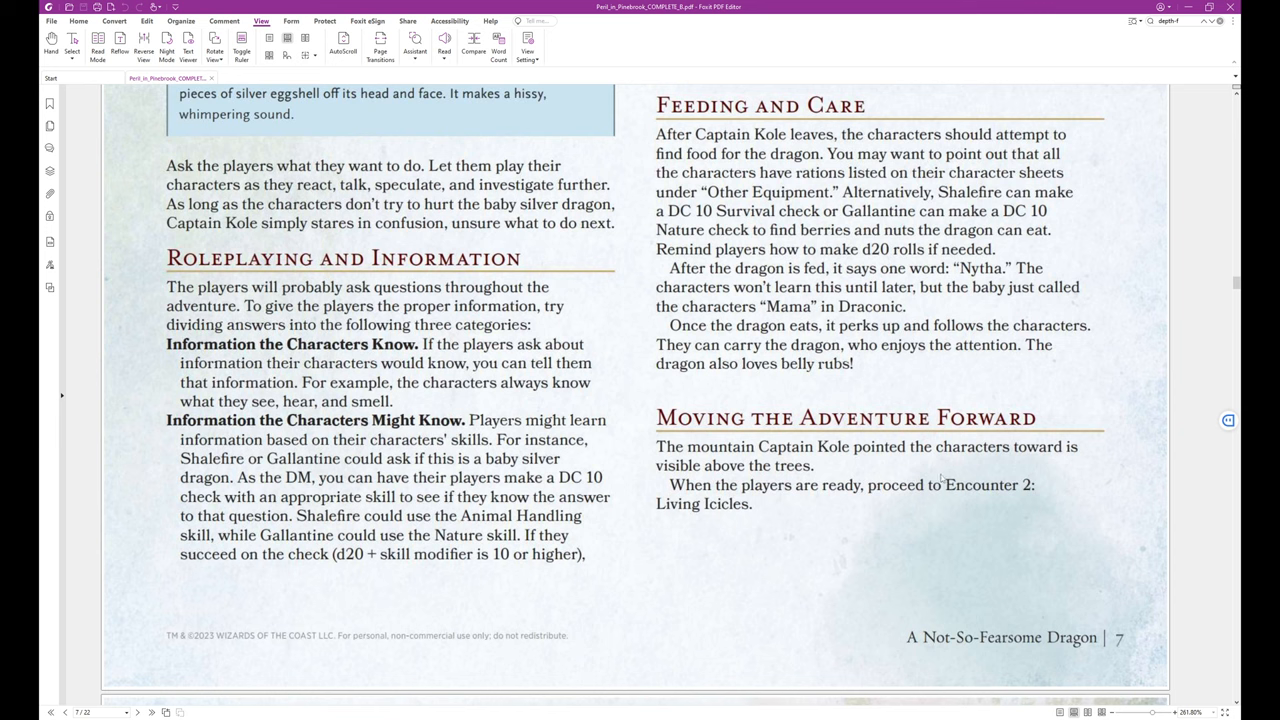
mouse_move(918, 502)
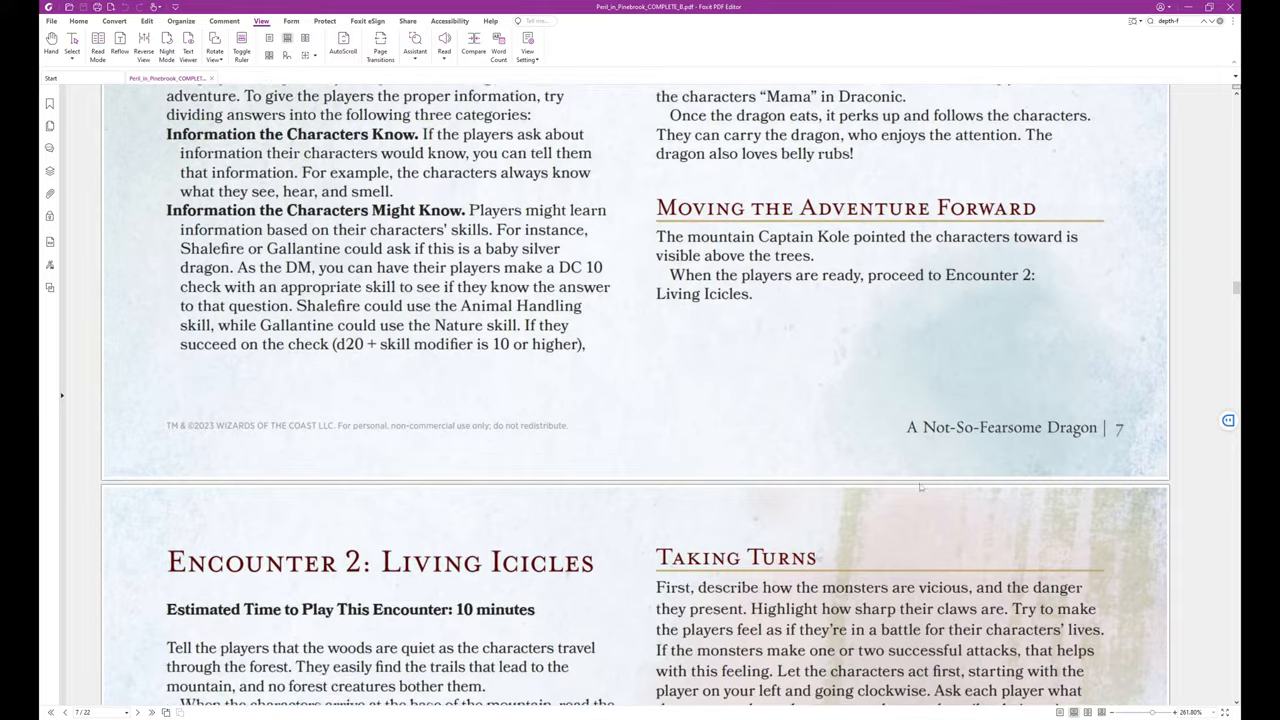
scroll(down, 3)
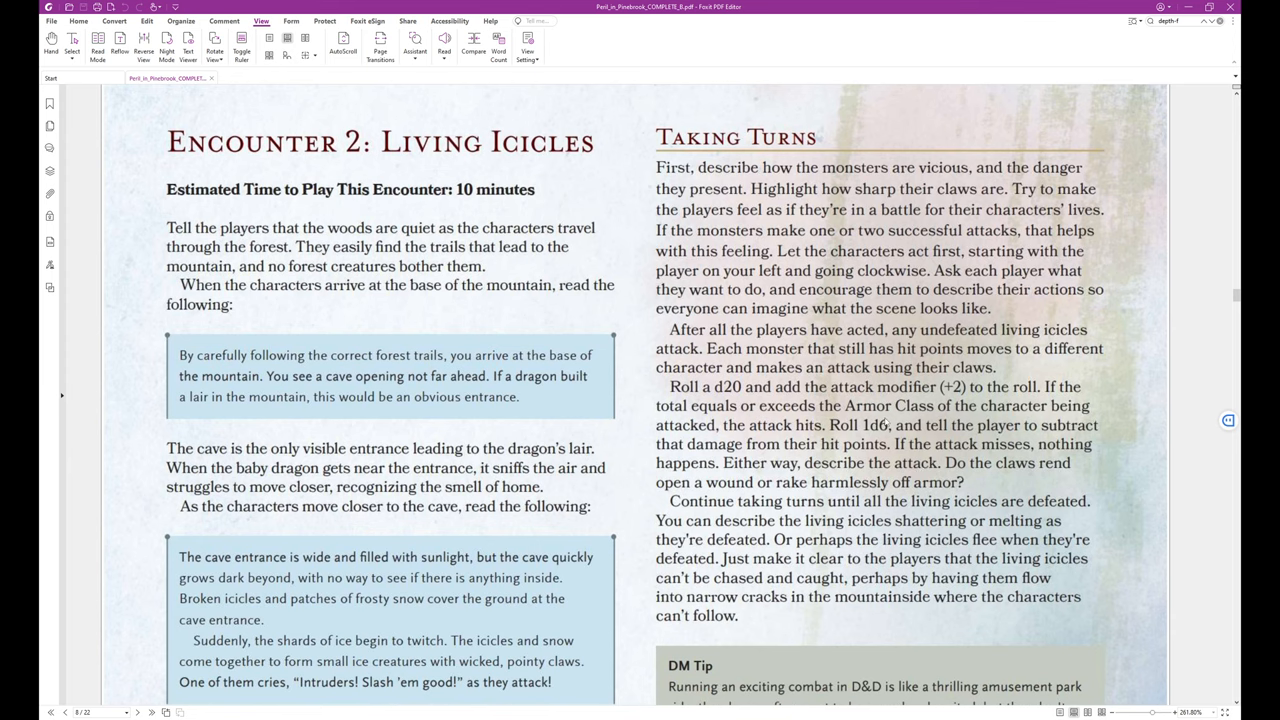
scroll(down, 3)
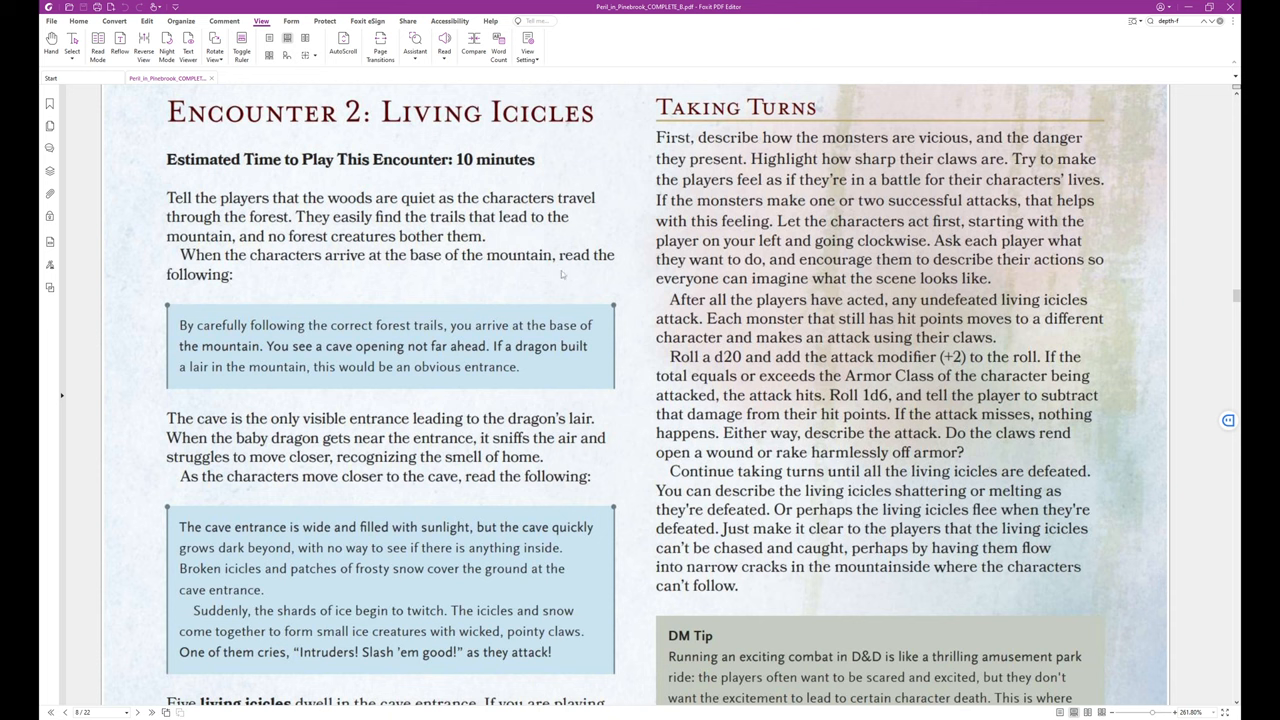
scroll(down, 3)
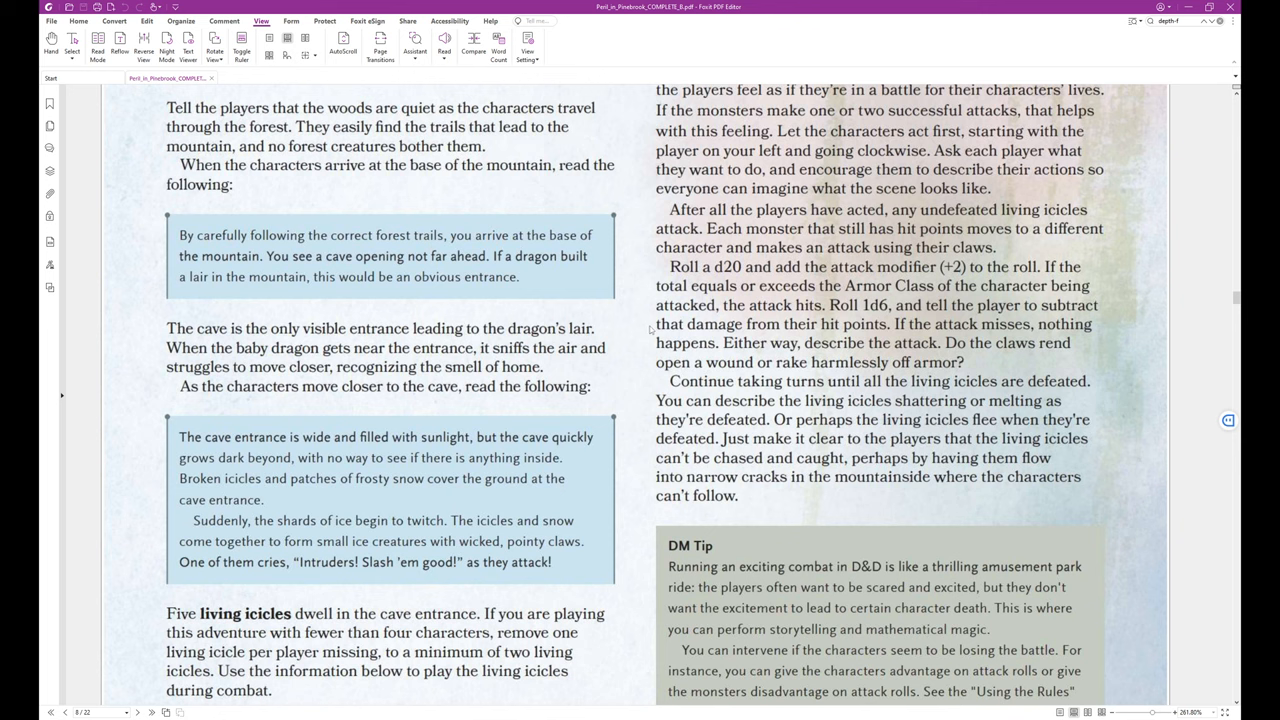
mouse_move(428, 310)
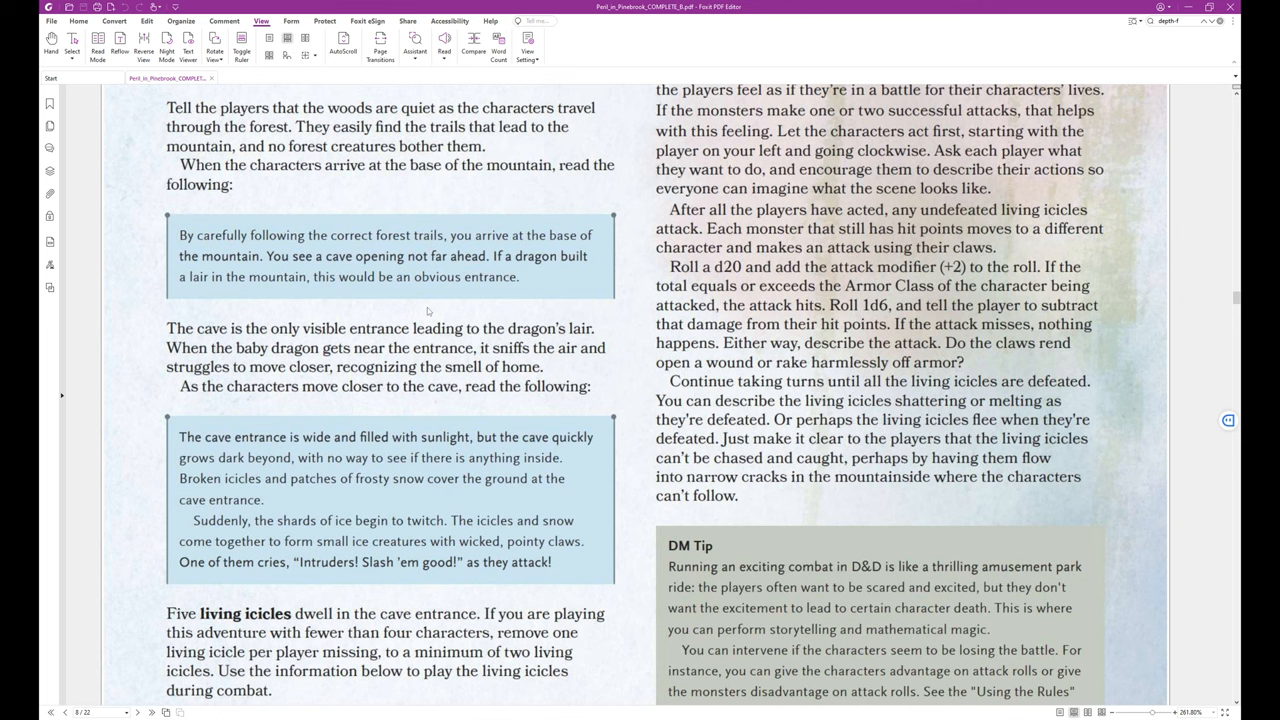
mouse_move(574, 296)
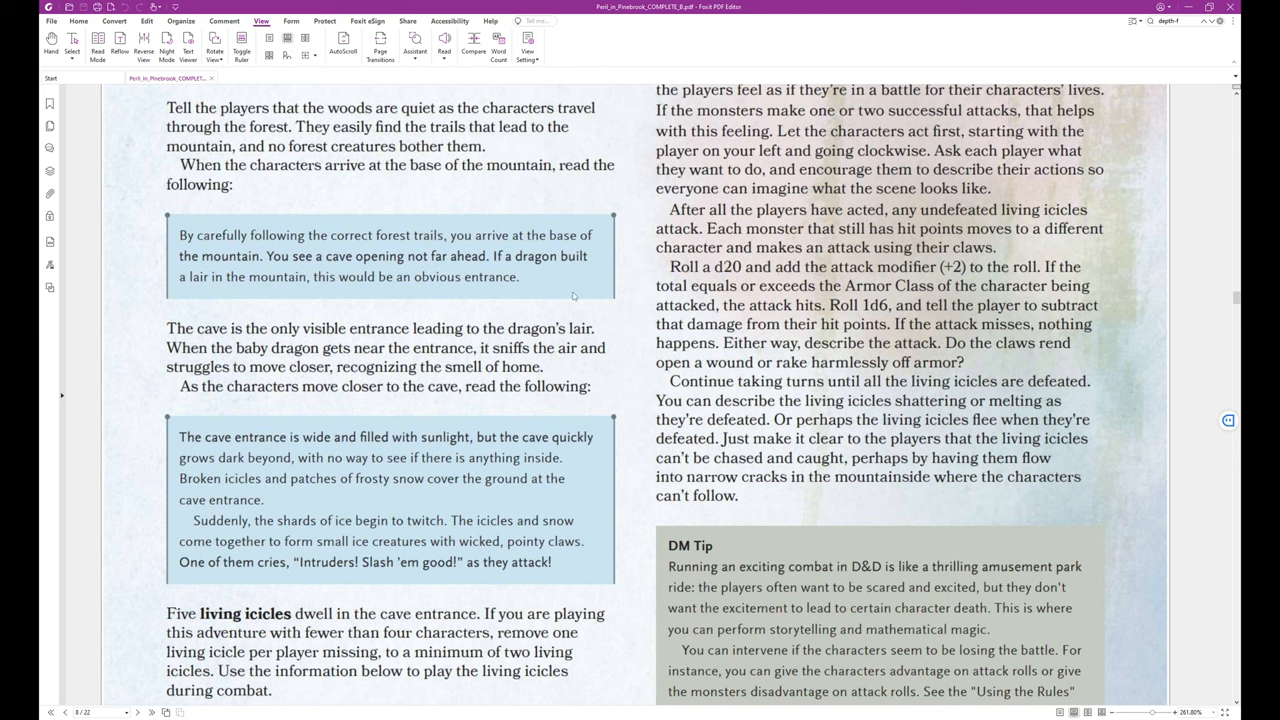
mouse_move(592, 300)
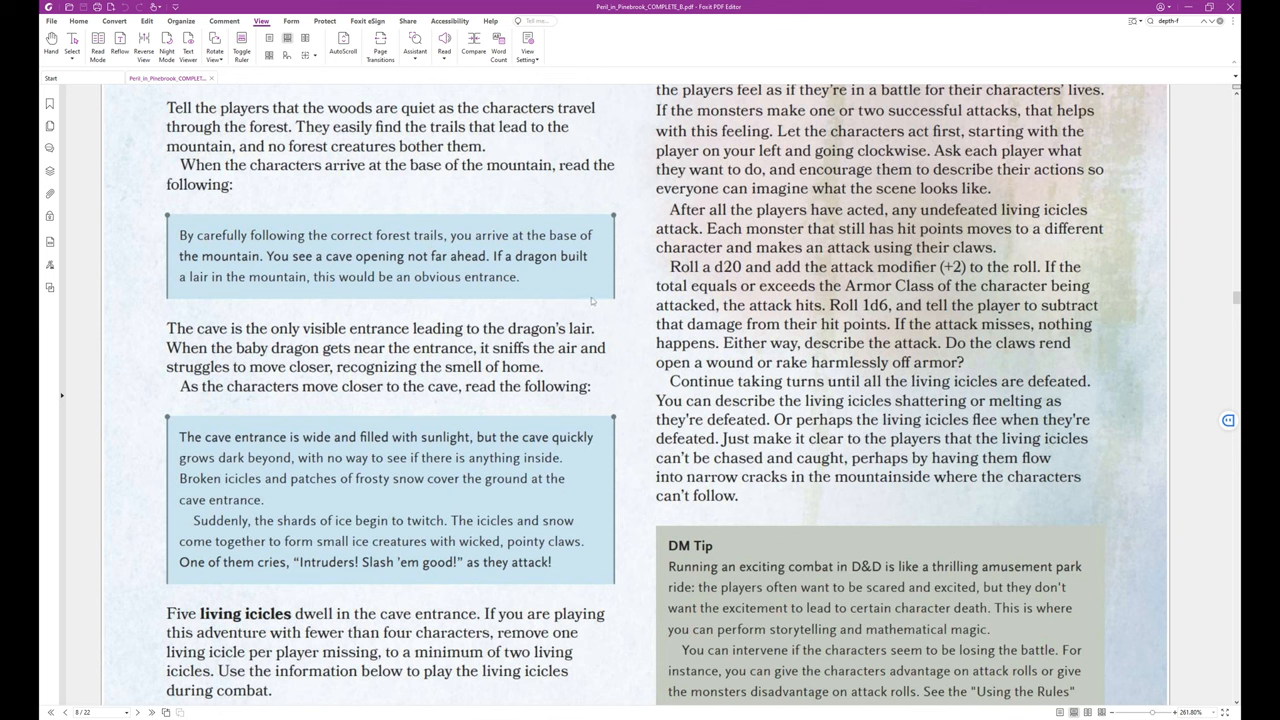
mouse_move(440, 304)
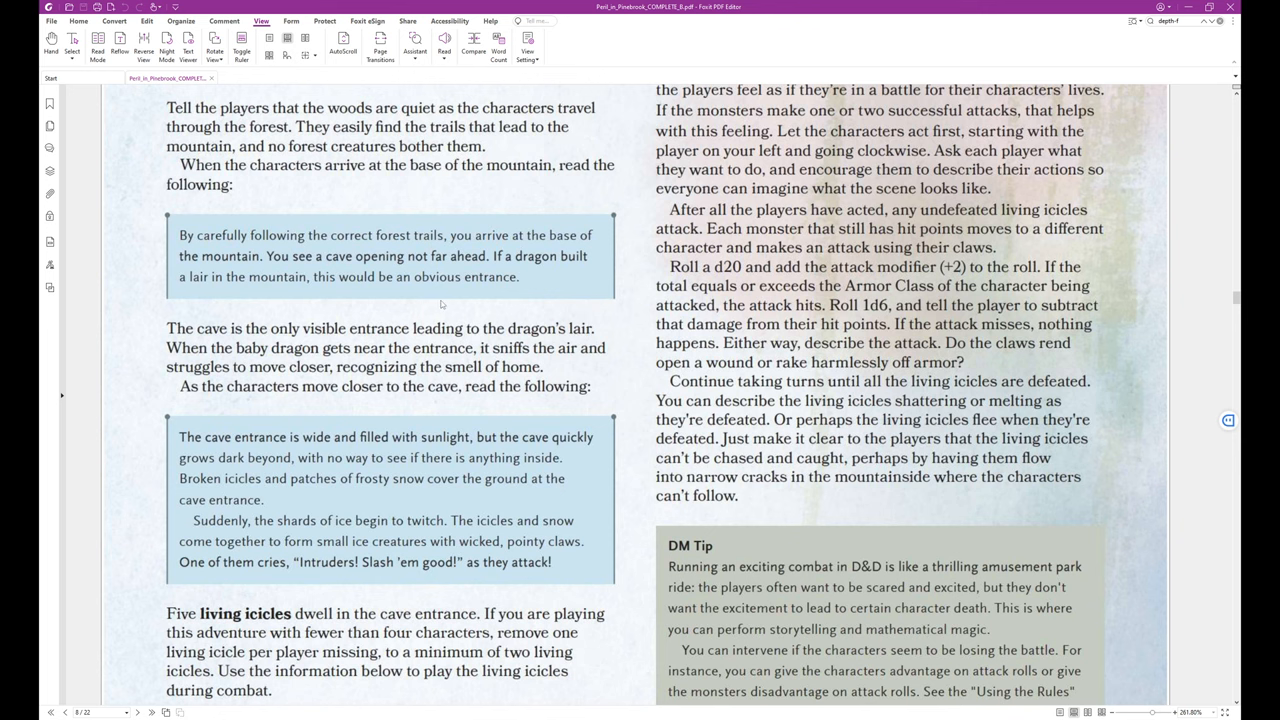
mouse_move(644, 344)
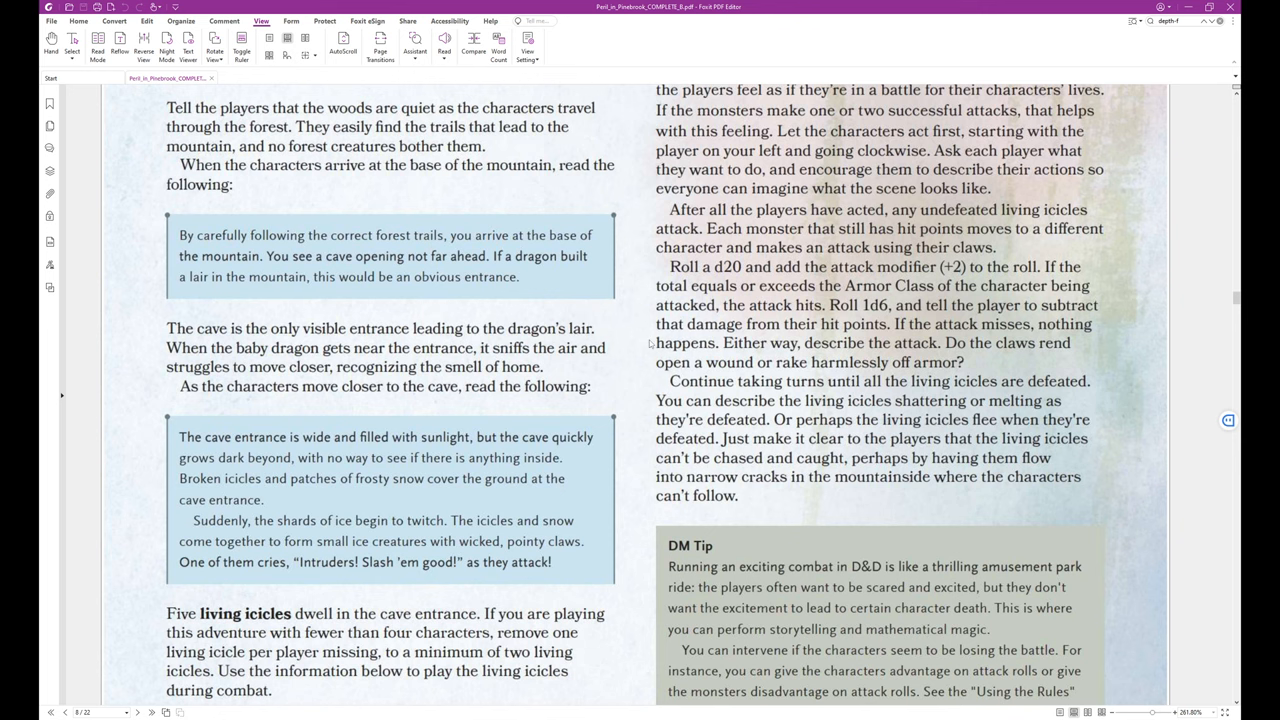
scroll(down, 3)
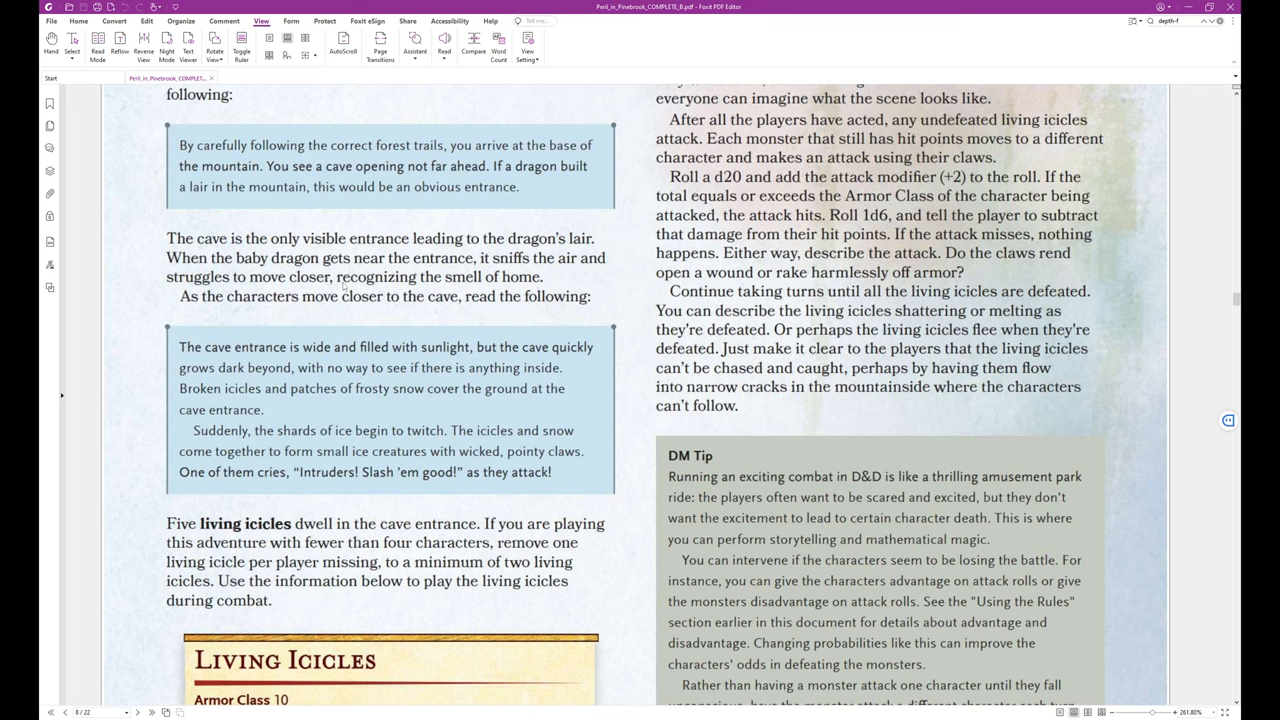
mouse_move(488, 258)
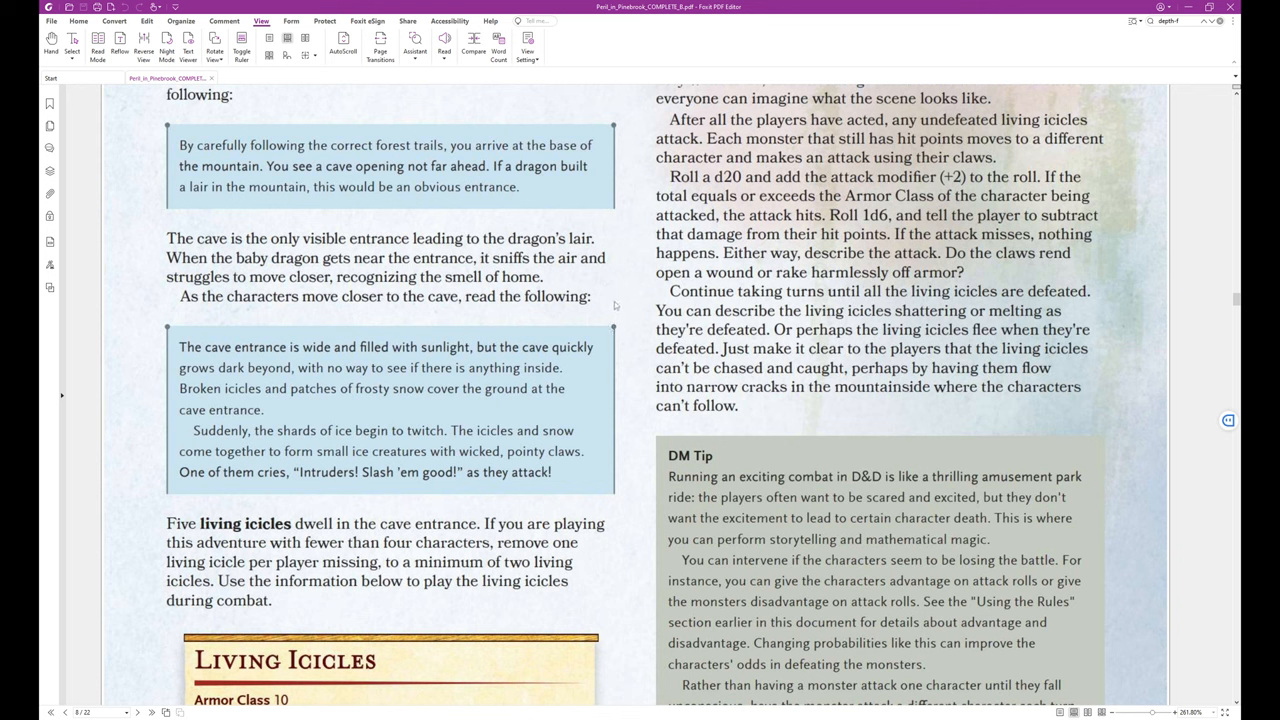
mouse_move(640, 328)
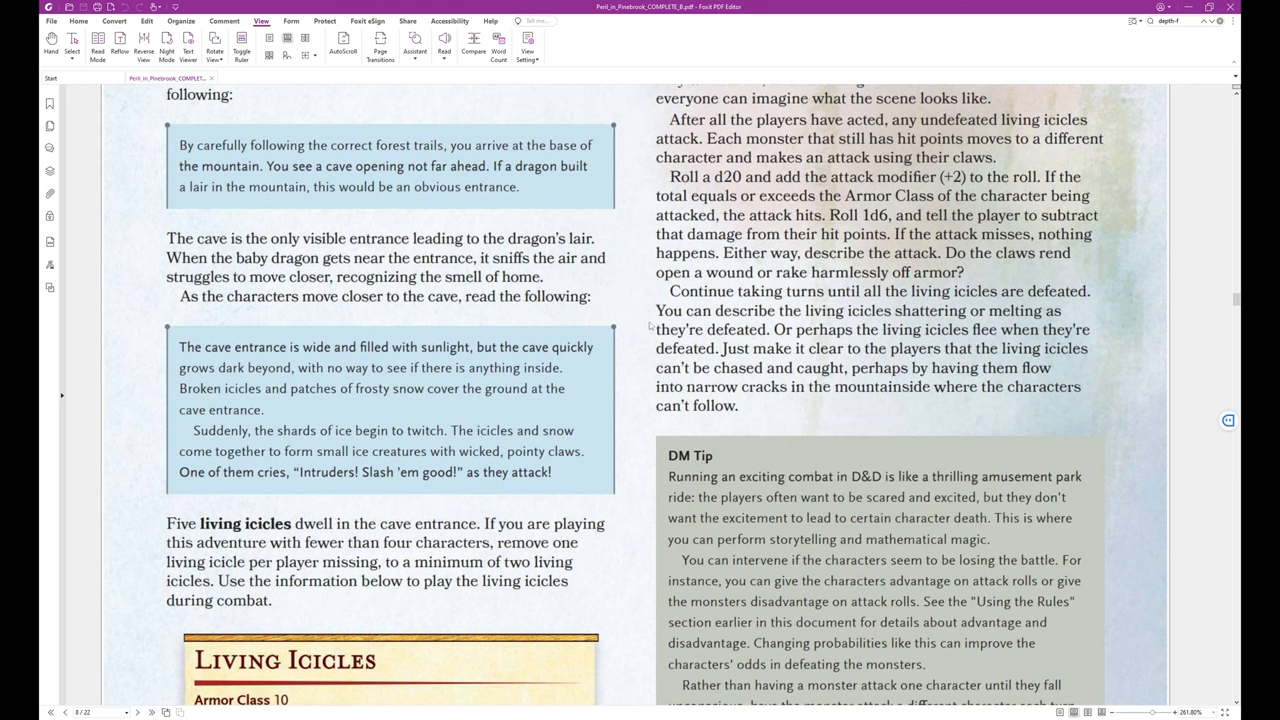
mouse_move(634, 380)
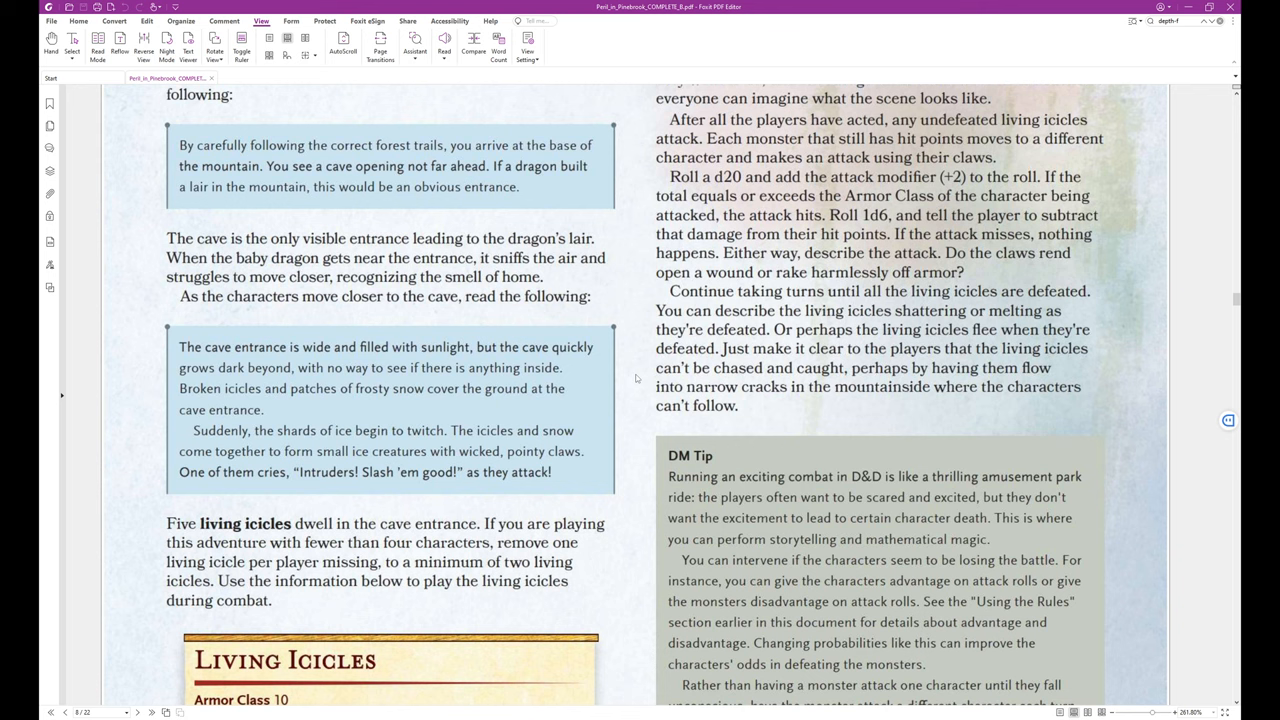
scroll(down, 3)
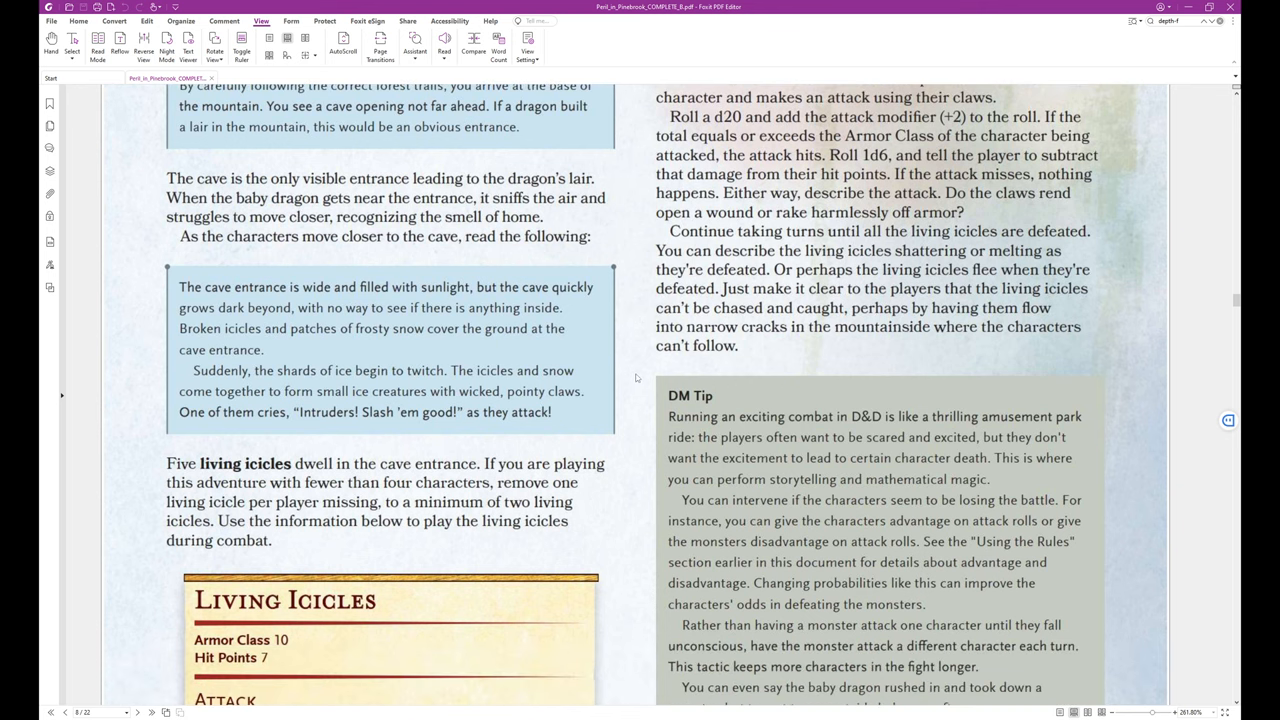
scroll(down, 3)
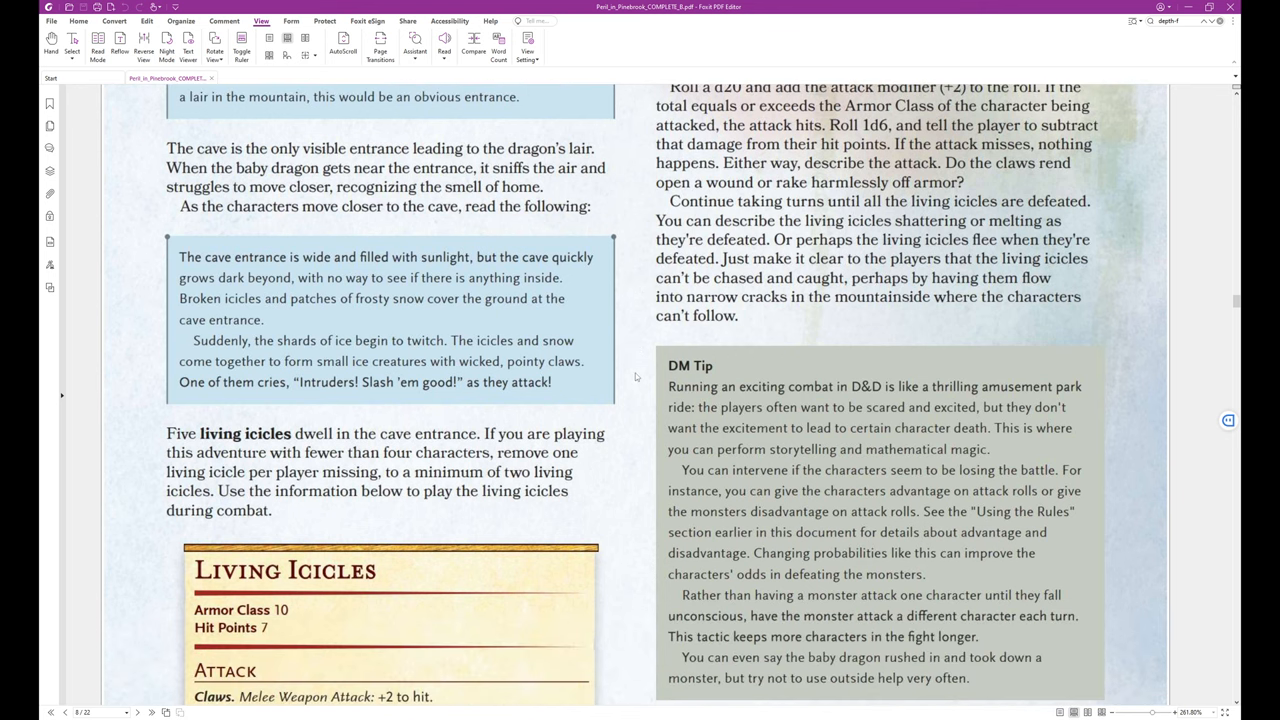
mouse_move(468, 296)
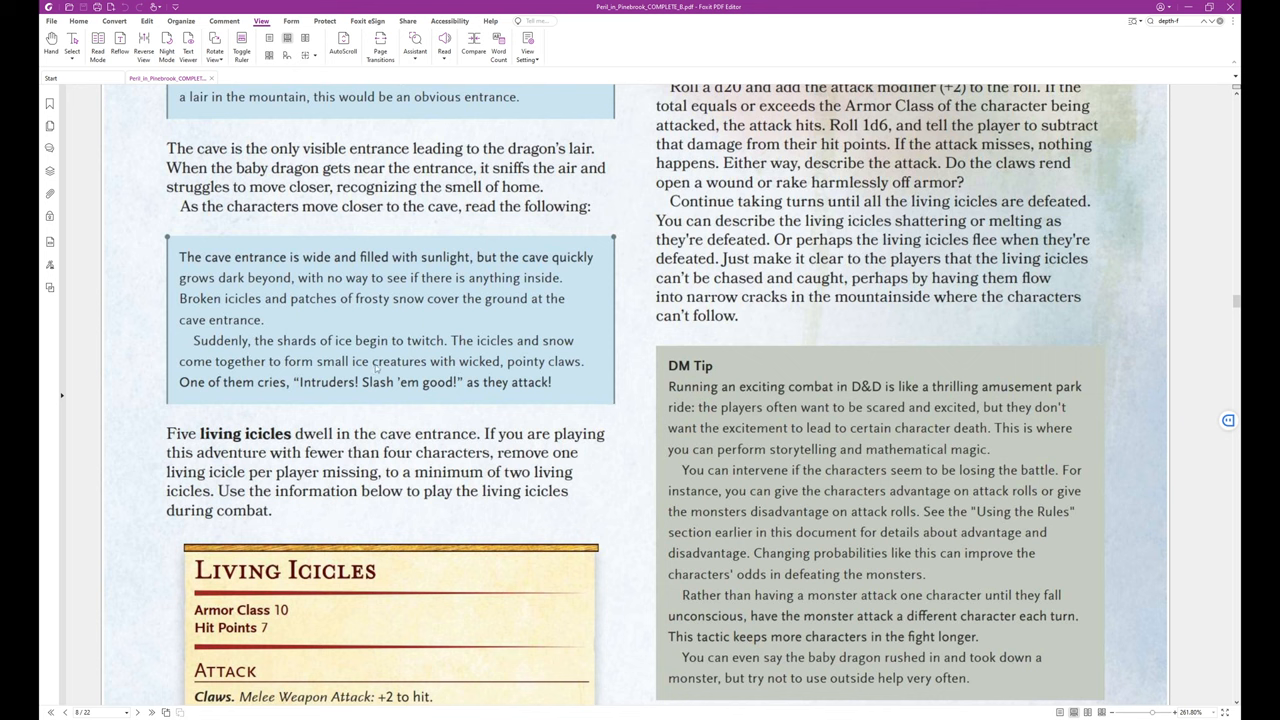
mouse_move(416, 360)
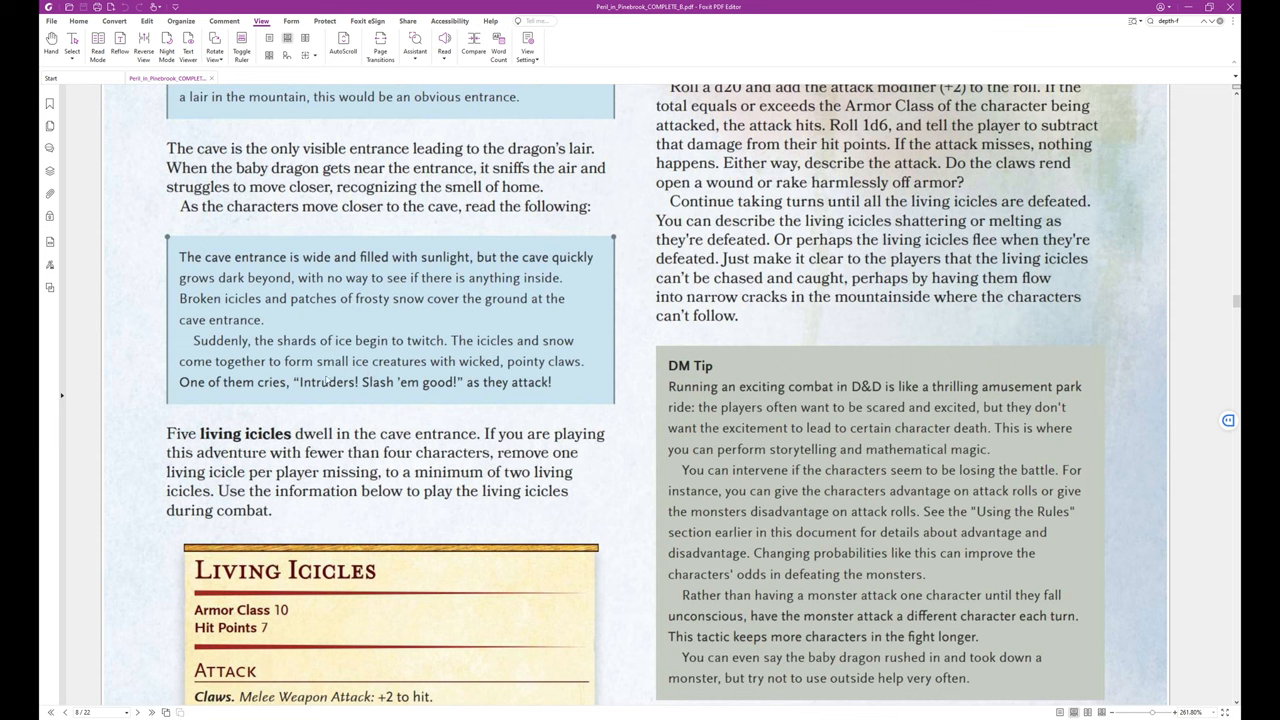
mouse_move(556, 412)
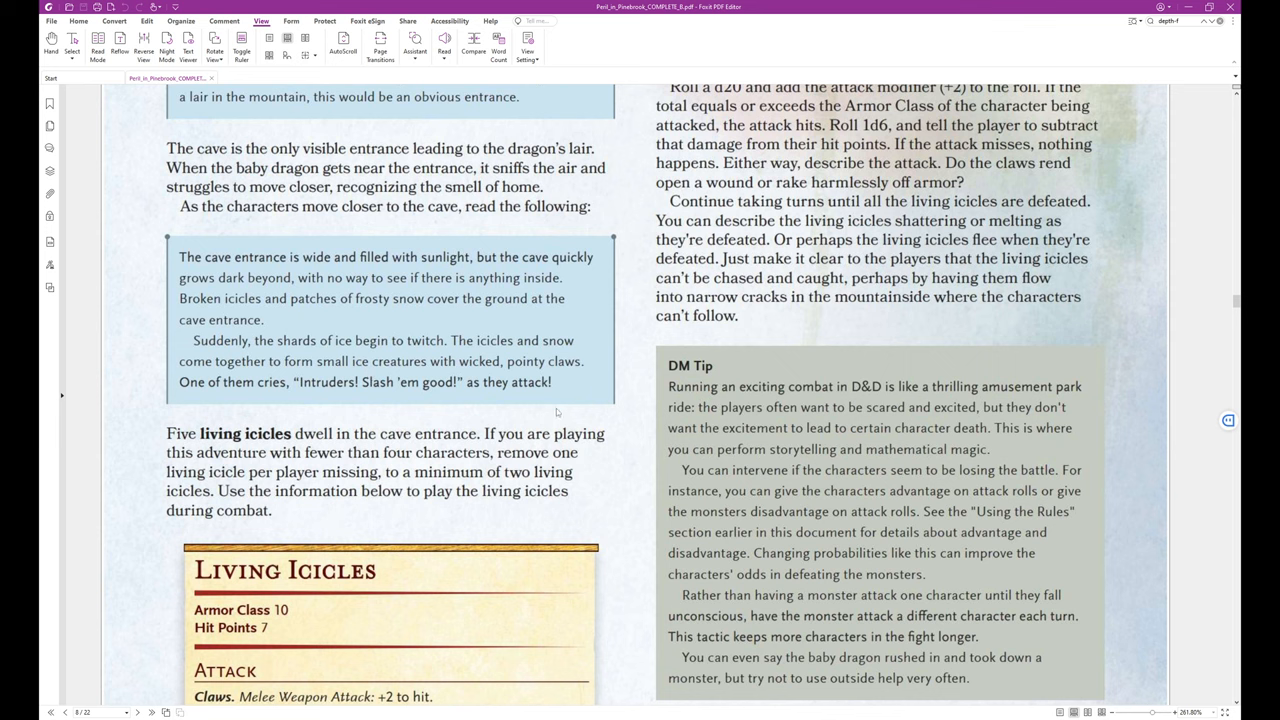
mouse_move(256, 424)
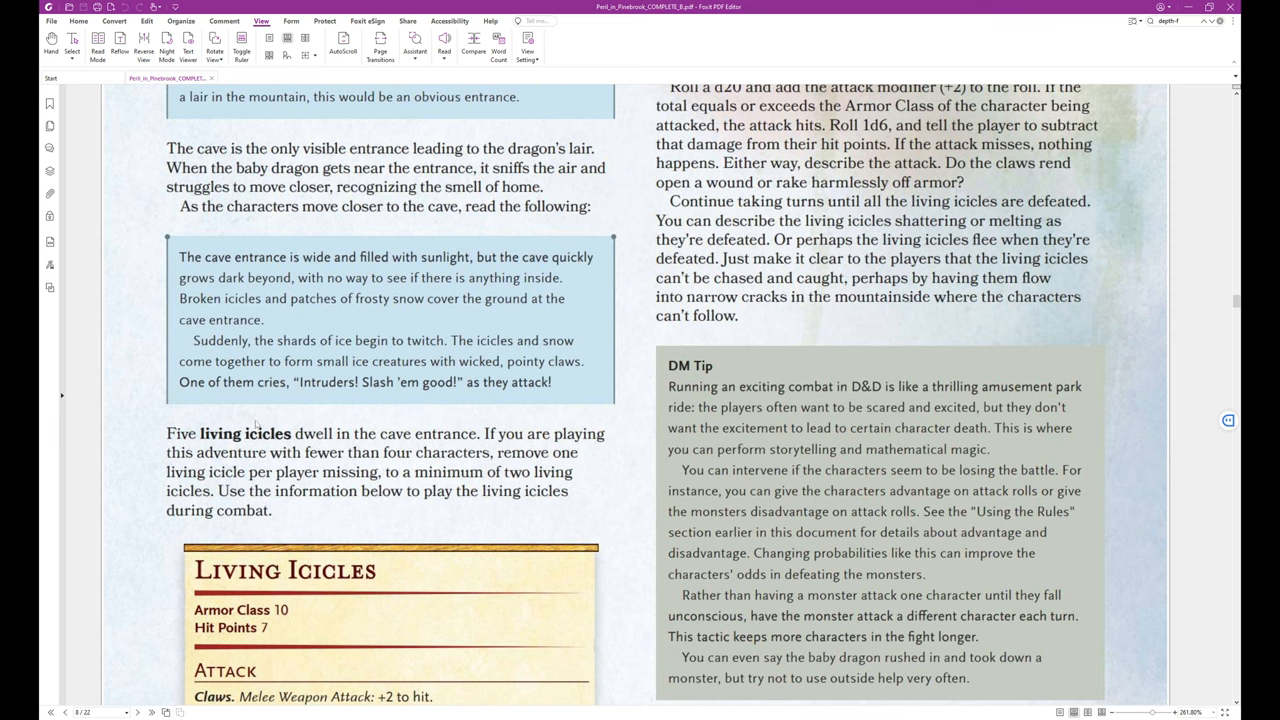
mouse_move(420, 418)
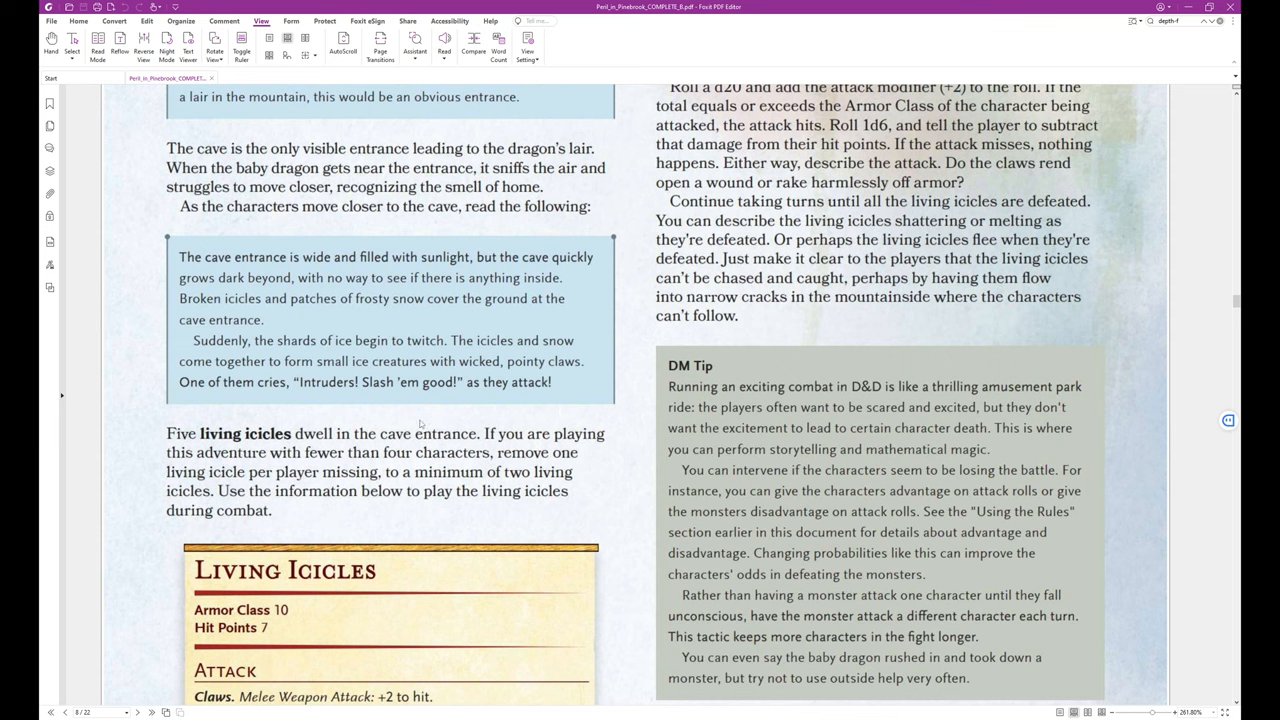
mouse_move(436, 418)
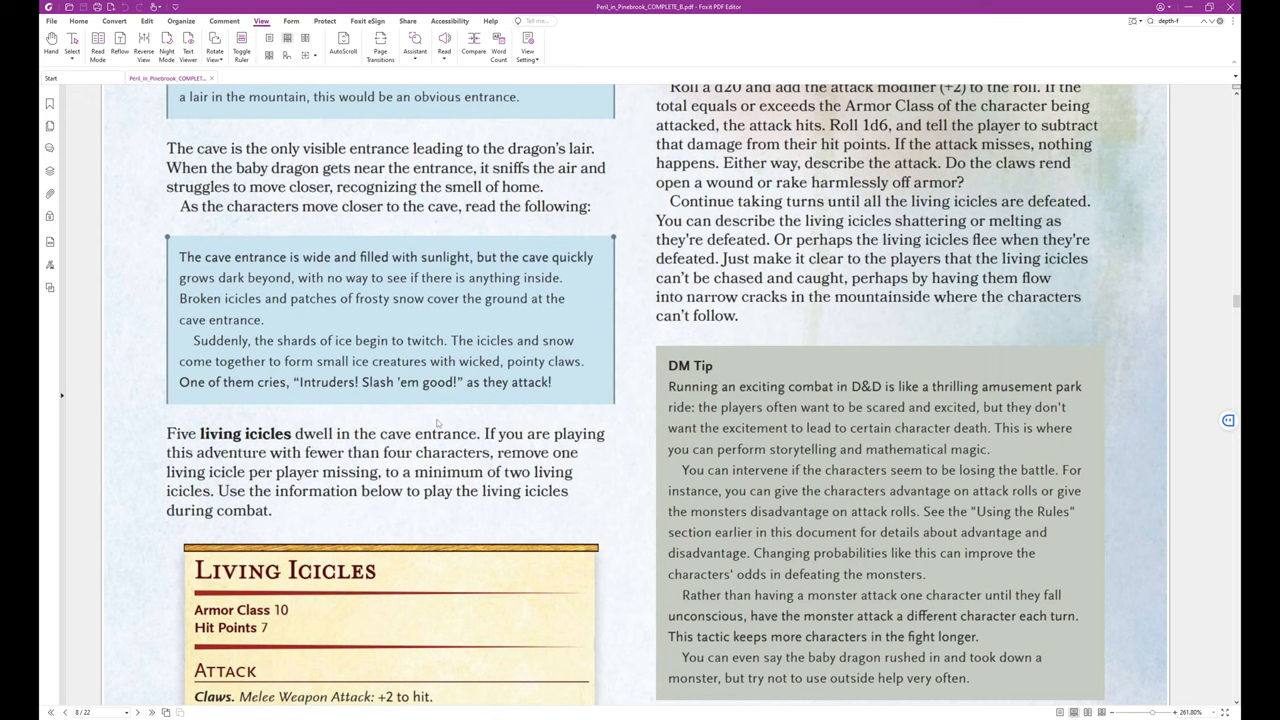
mouse_move(624, 470)
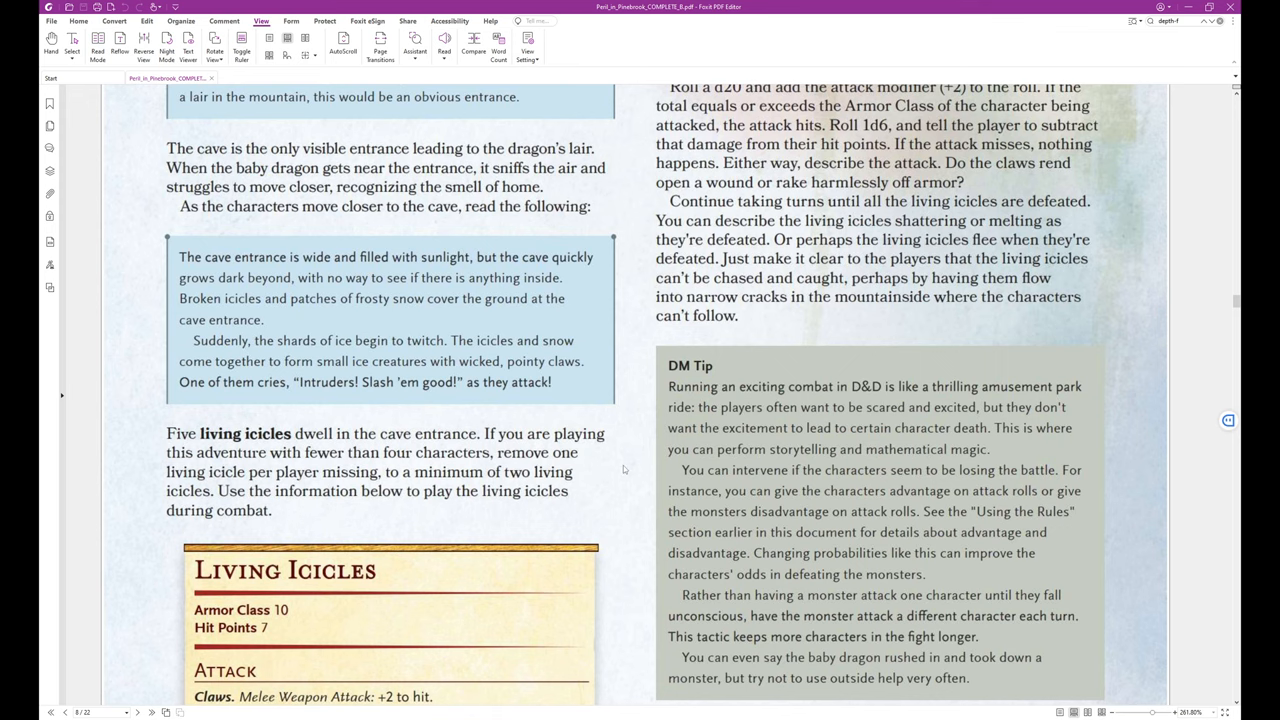
scroll(down, 3)
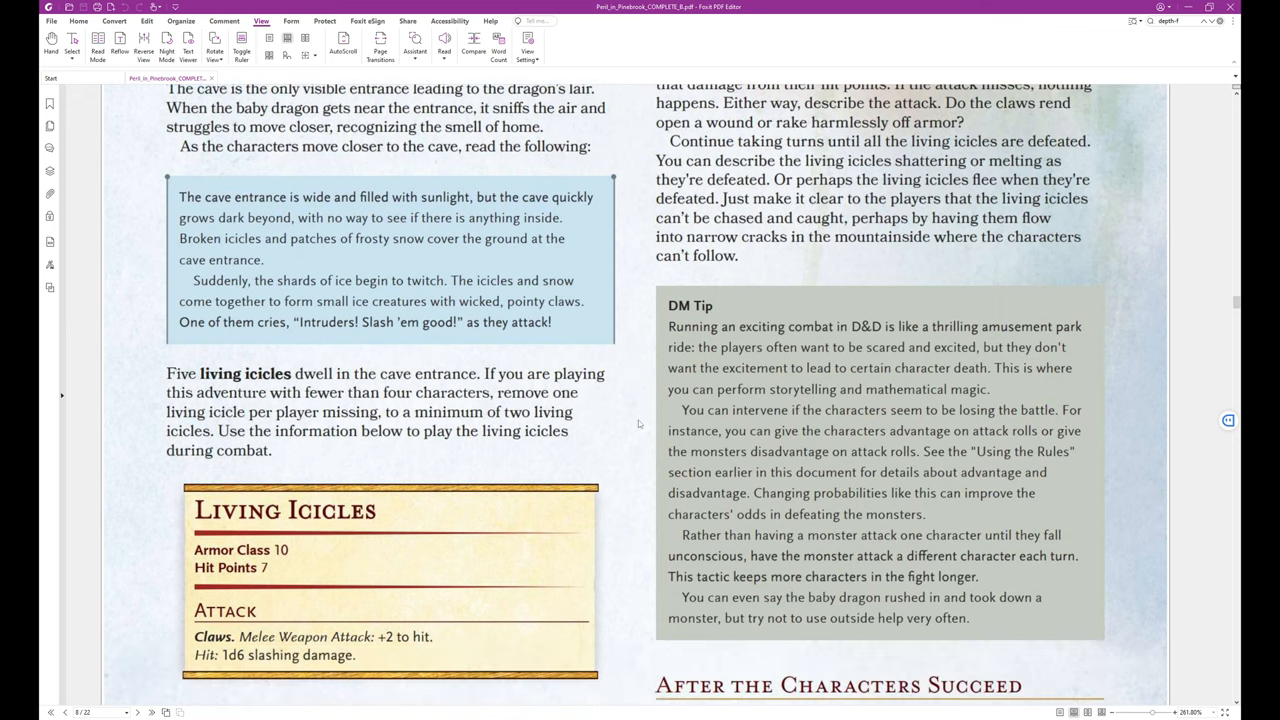
scroll(down, 3)
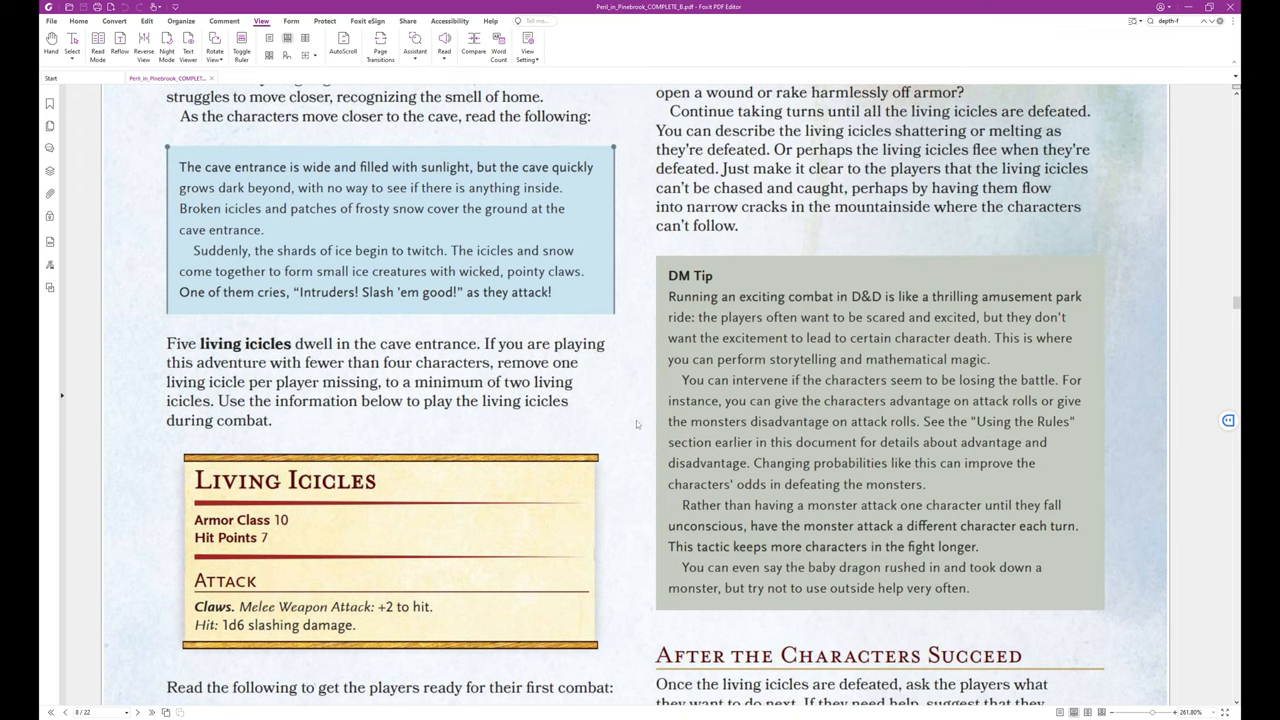
mouse_move(644, 428)
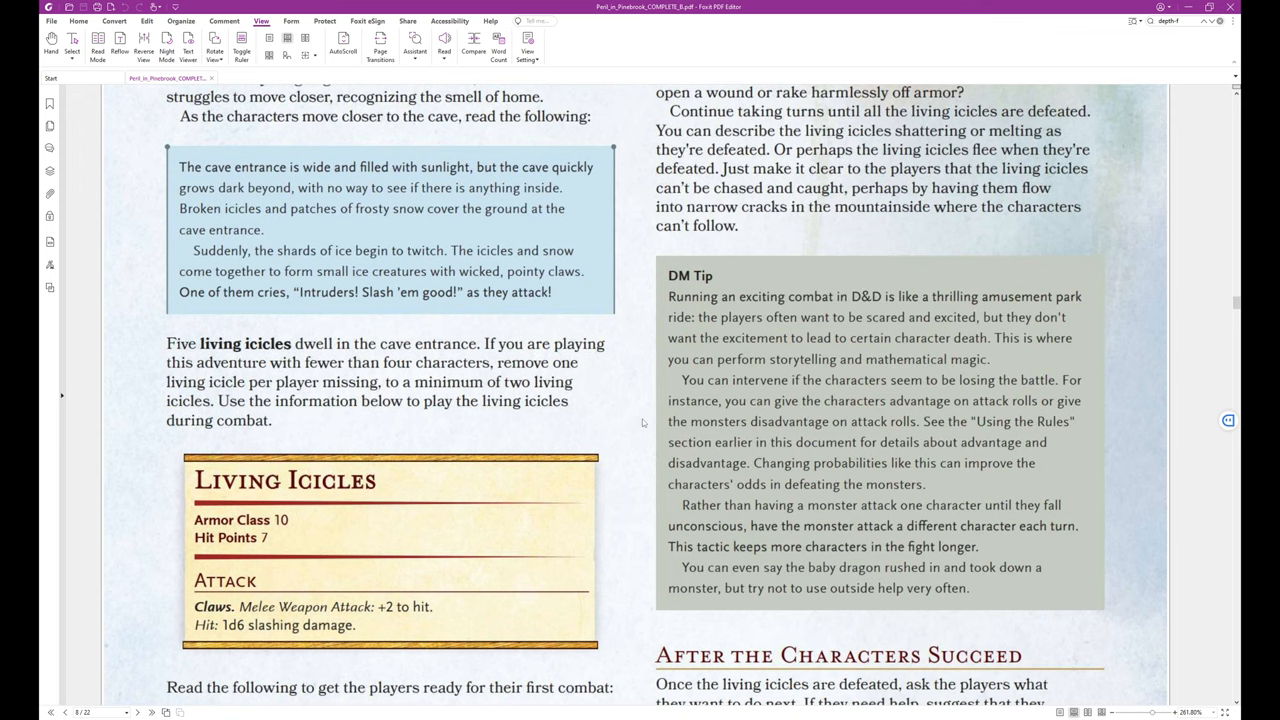
scroll(down, 3)
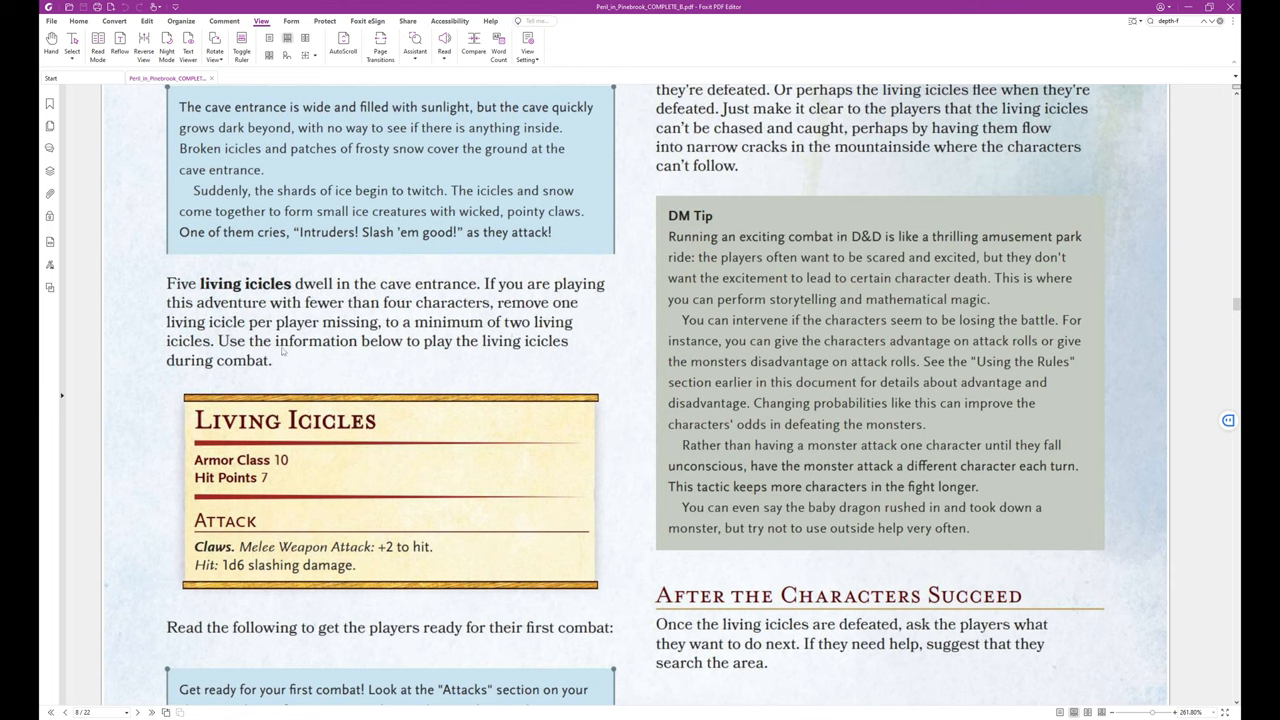
mouse_move(340, 366)
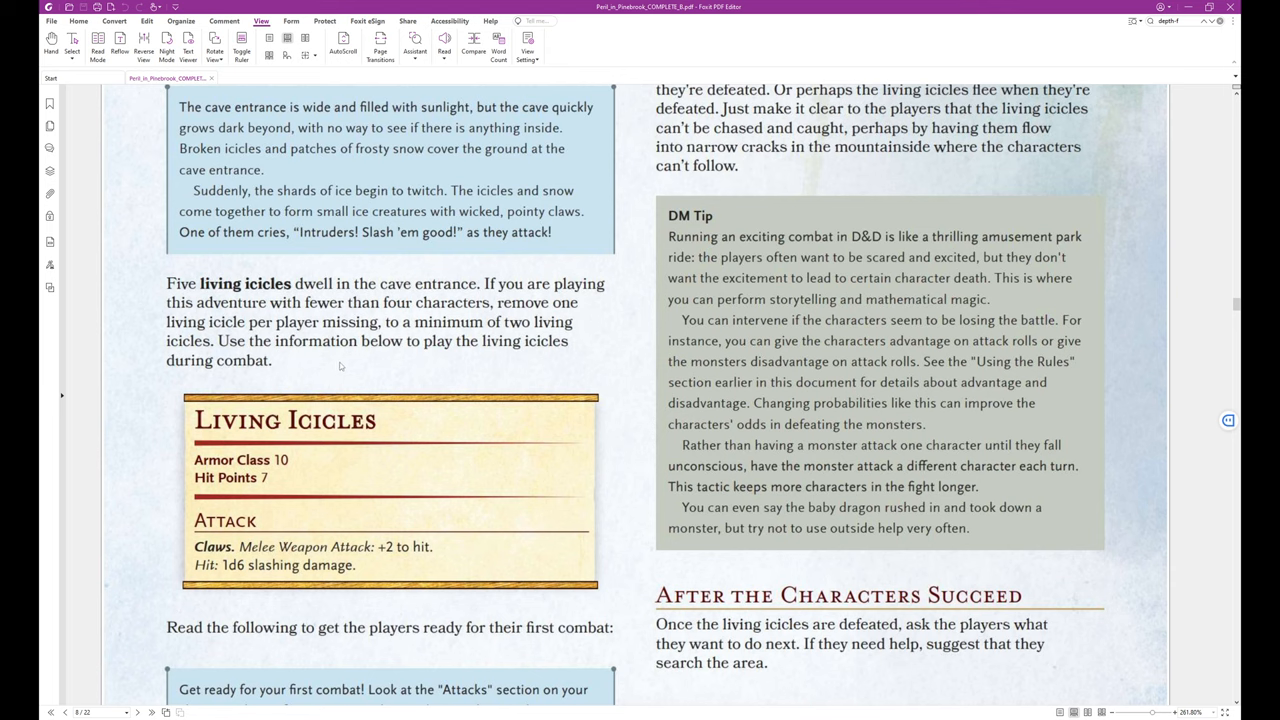
mouse_move(338, 376)
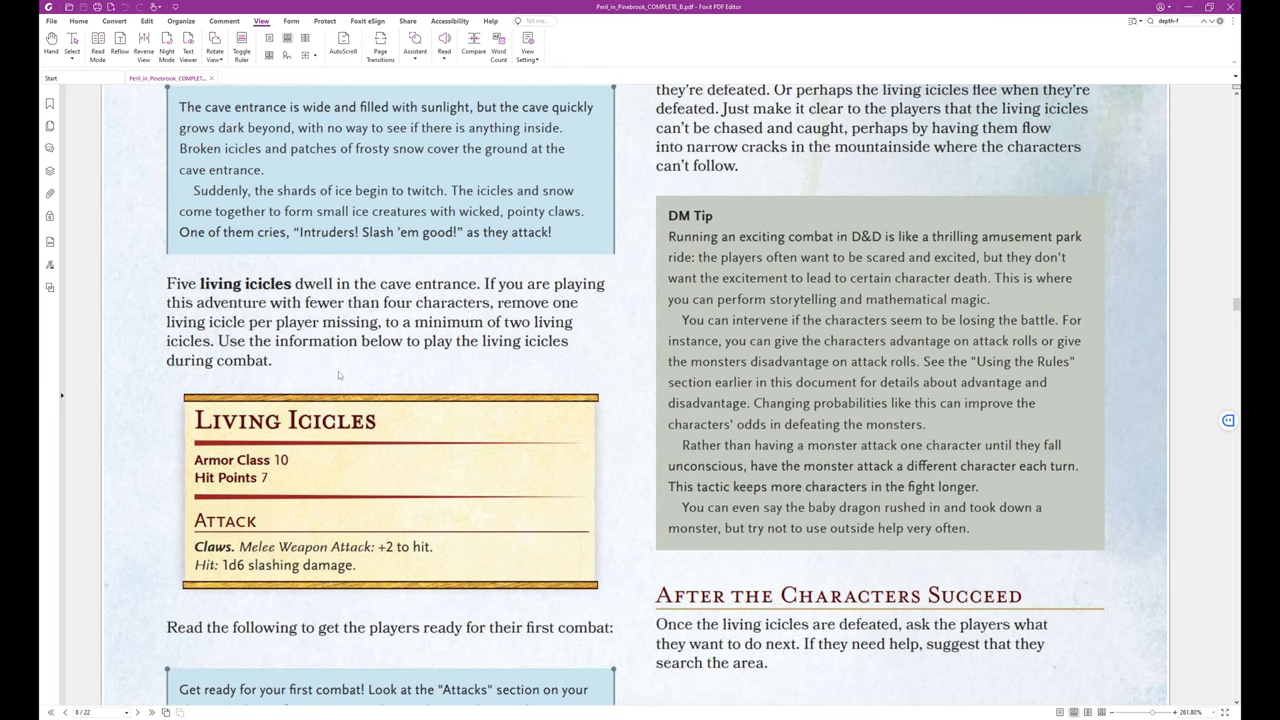
mouse_move(364, 356)
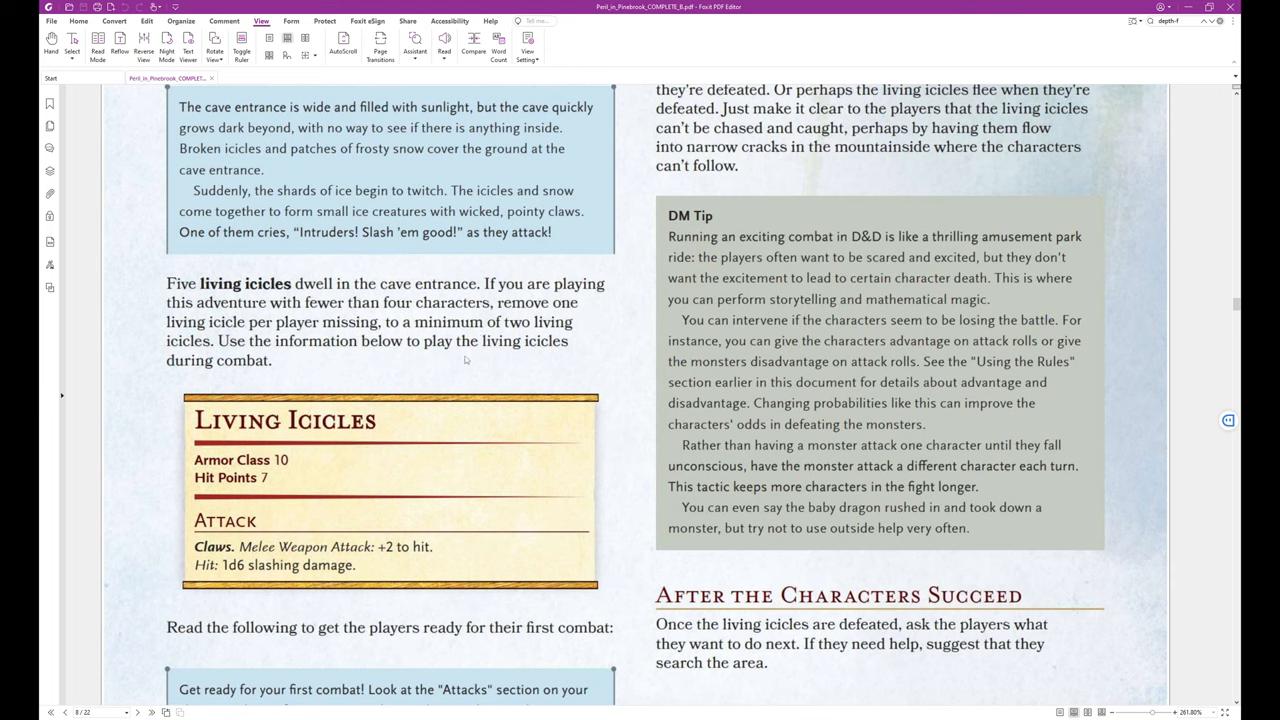
mouse_move(480, 360)
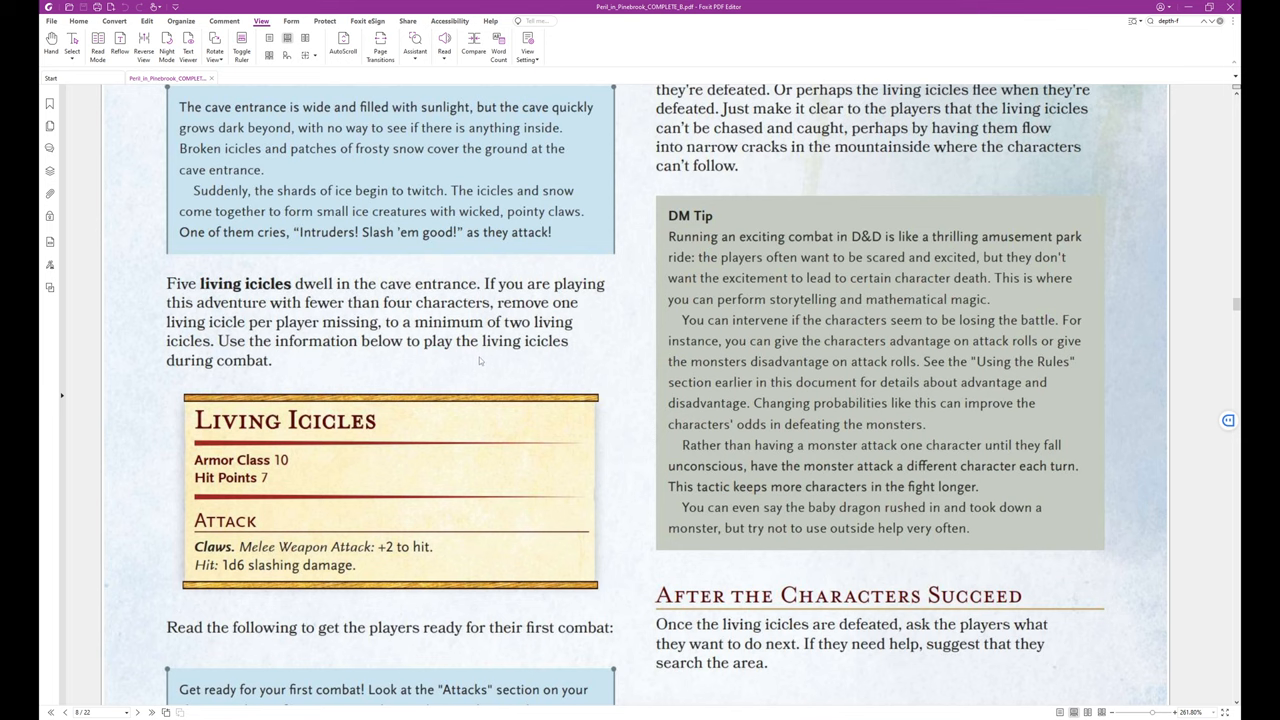
scroll(down, 3)
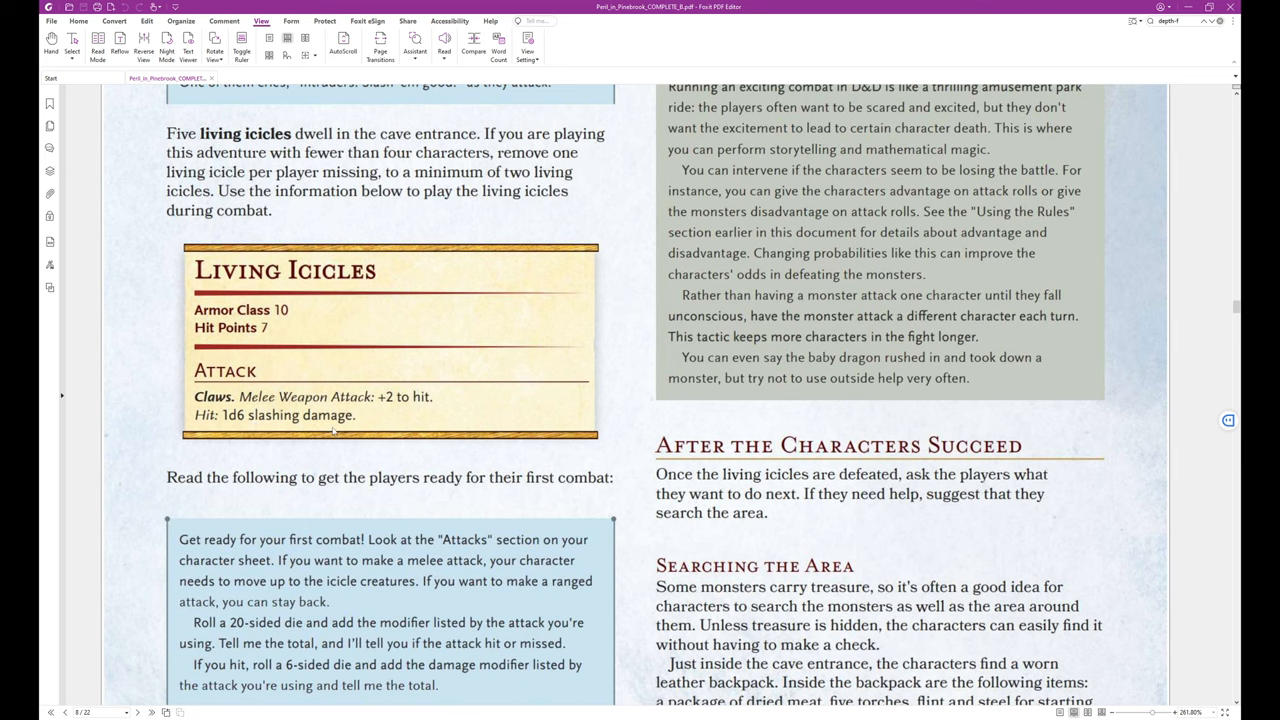
scroll(down, 3)
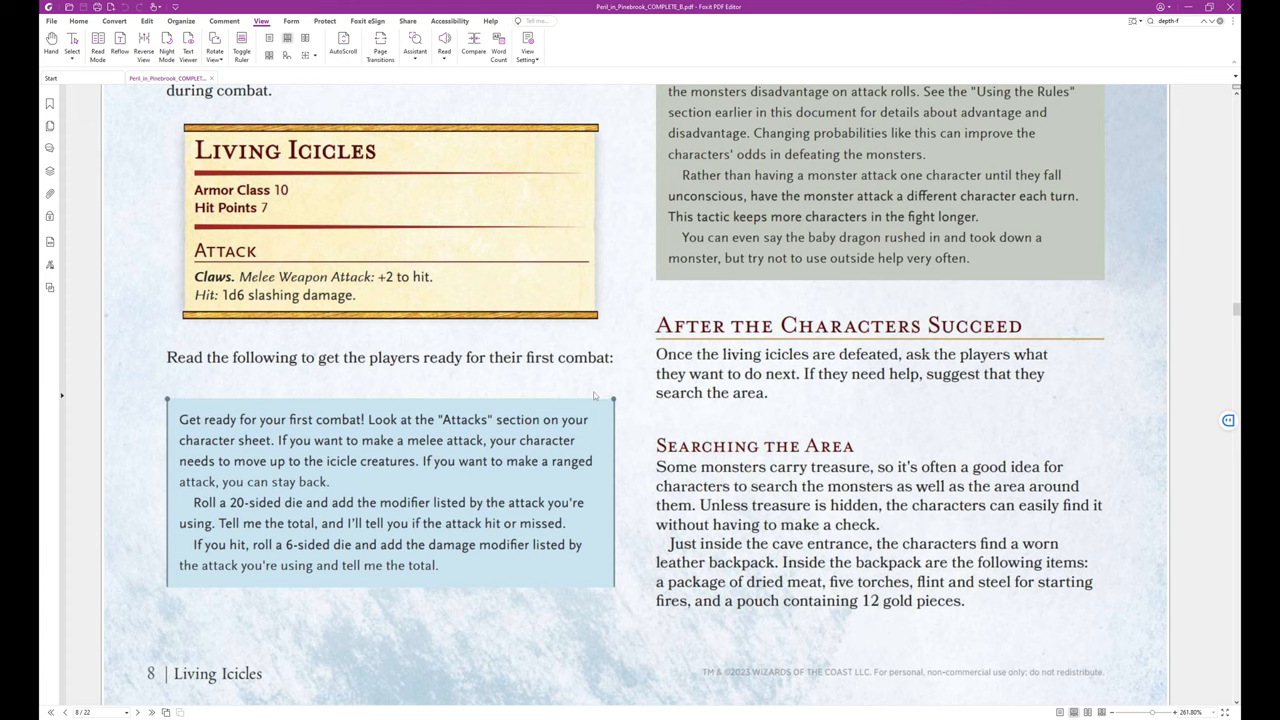
mouse_move(564, 392)
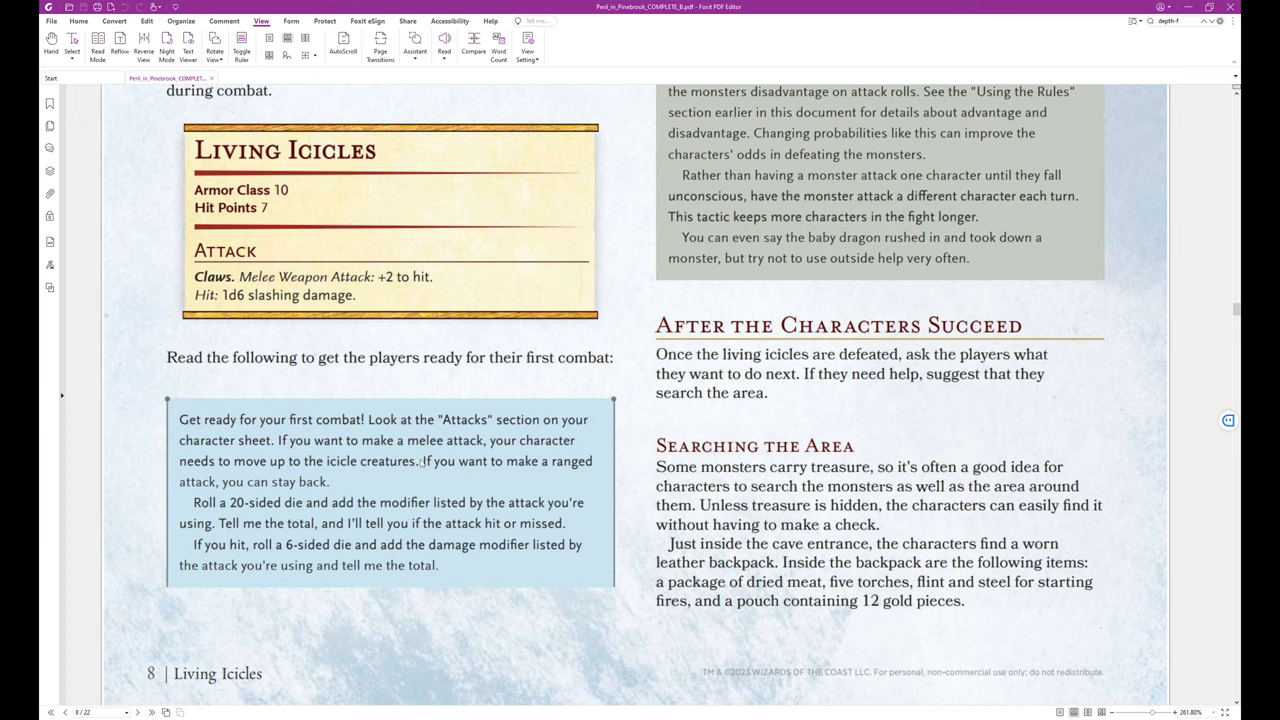
mouse_move(400, 474)
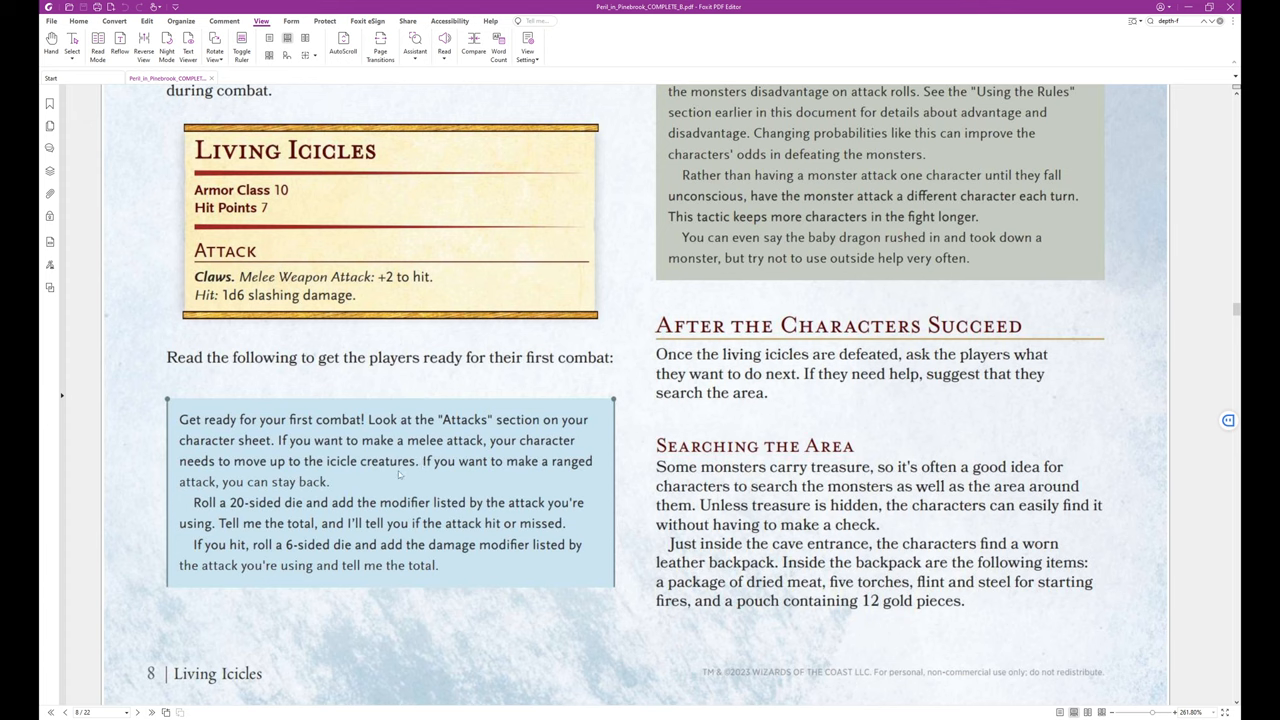
mouse_move(496, 492)
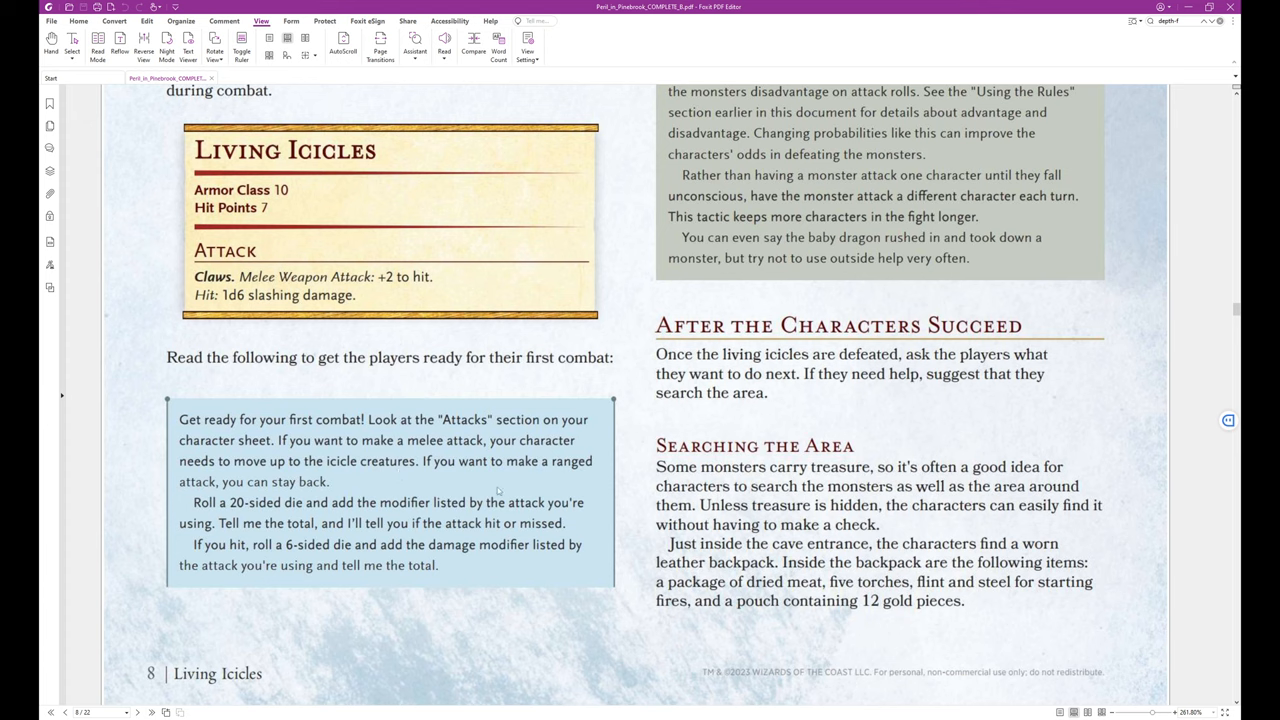
mouse_move(464, 490)
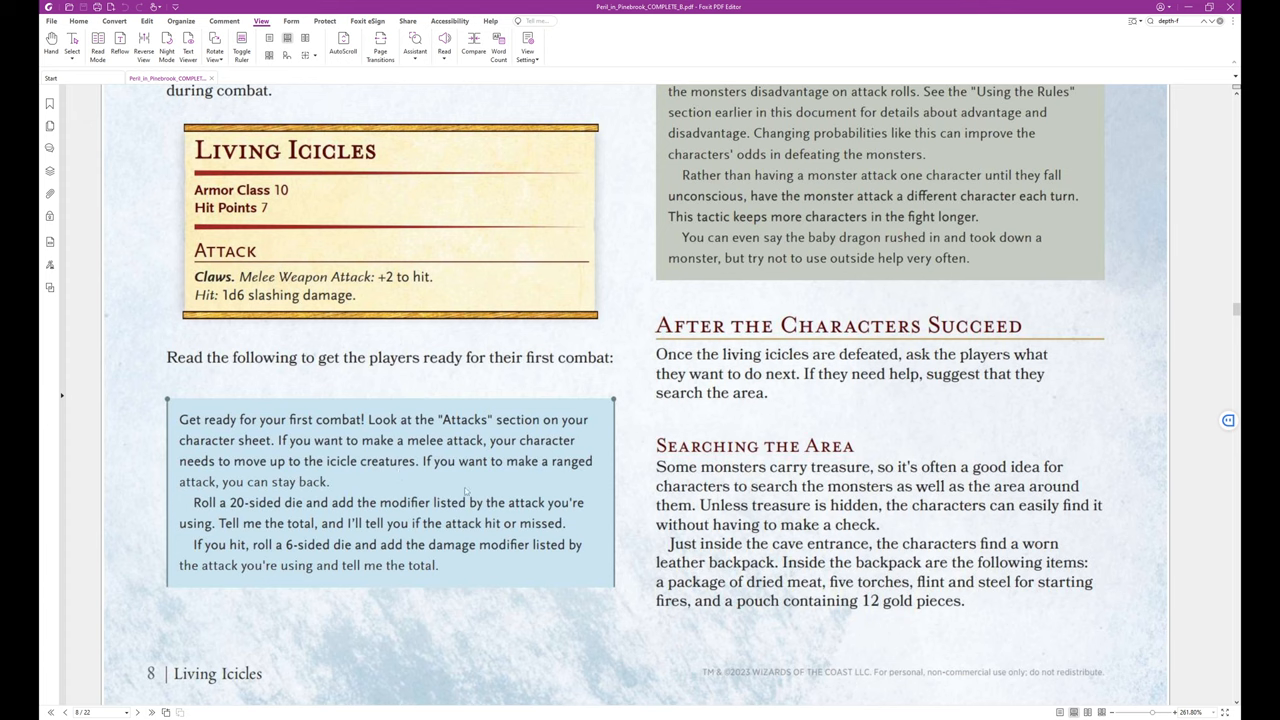
mouse_move(296, 516)
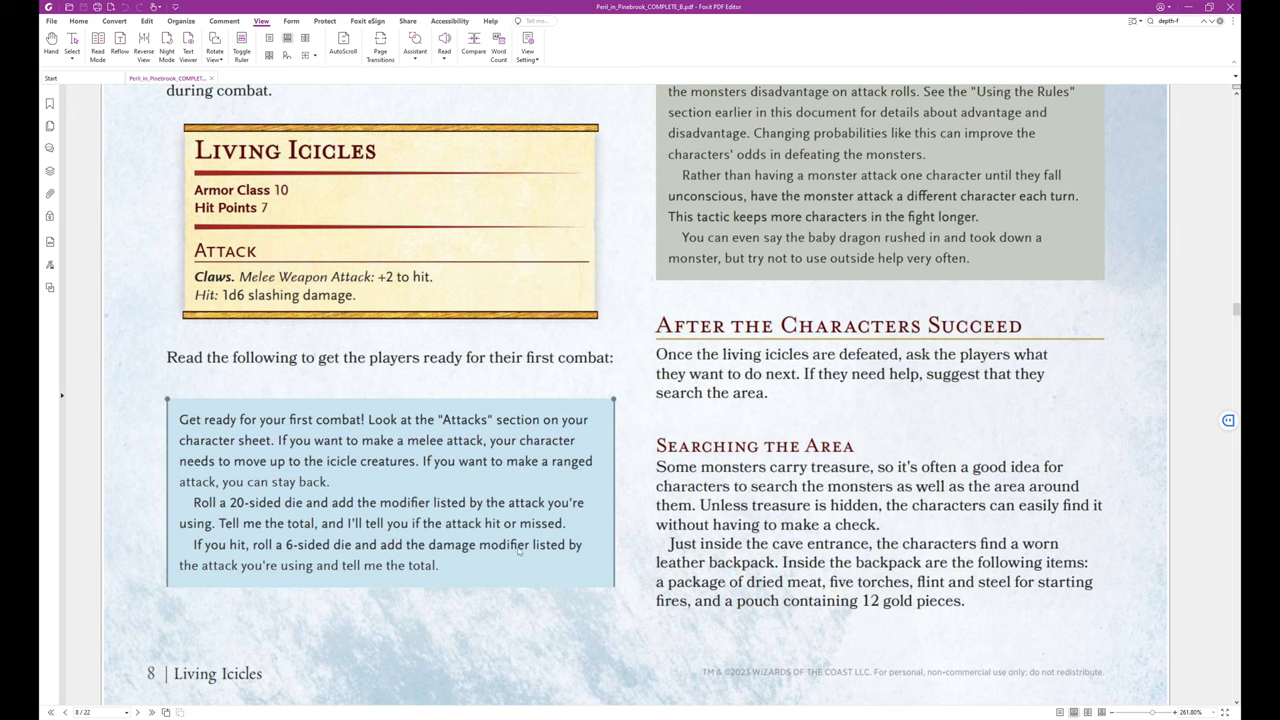
mouse_move(292, 566)
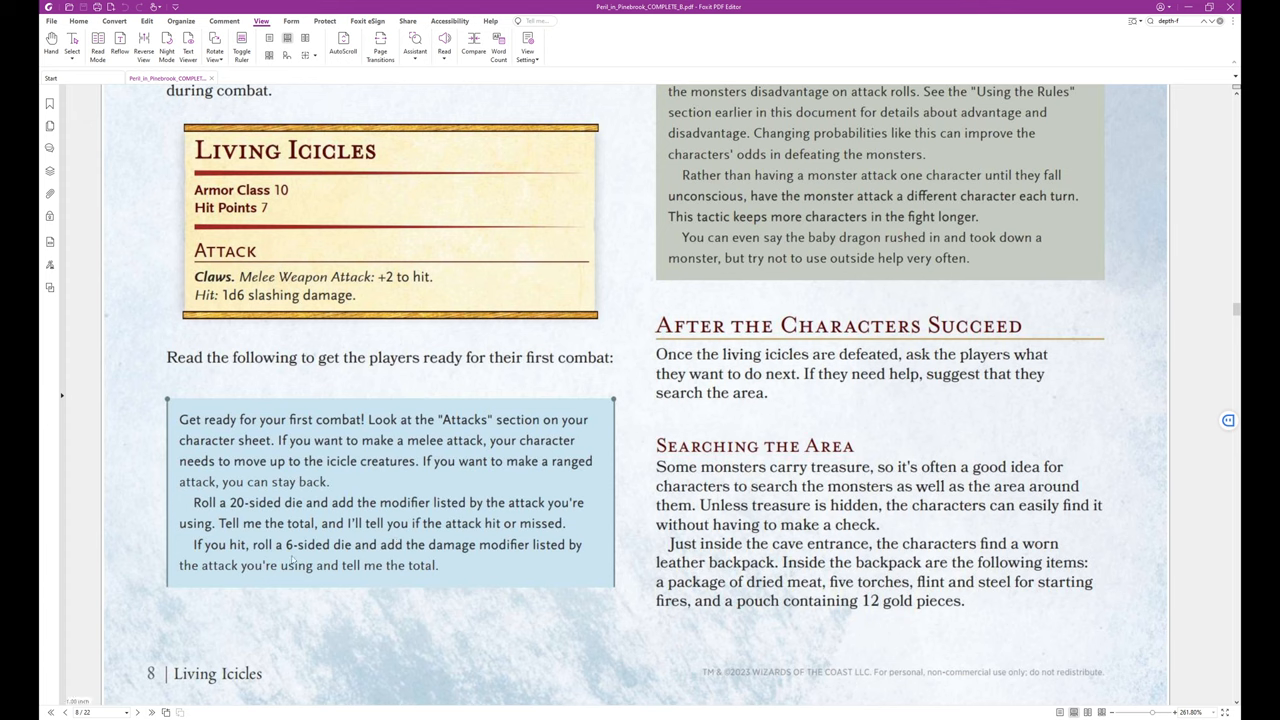
mouse_move(362, 560)
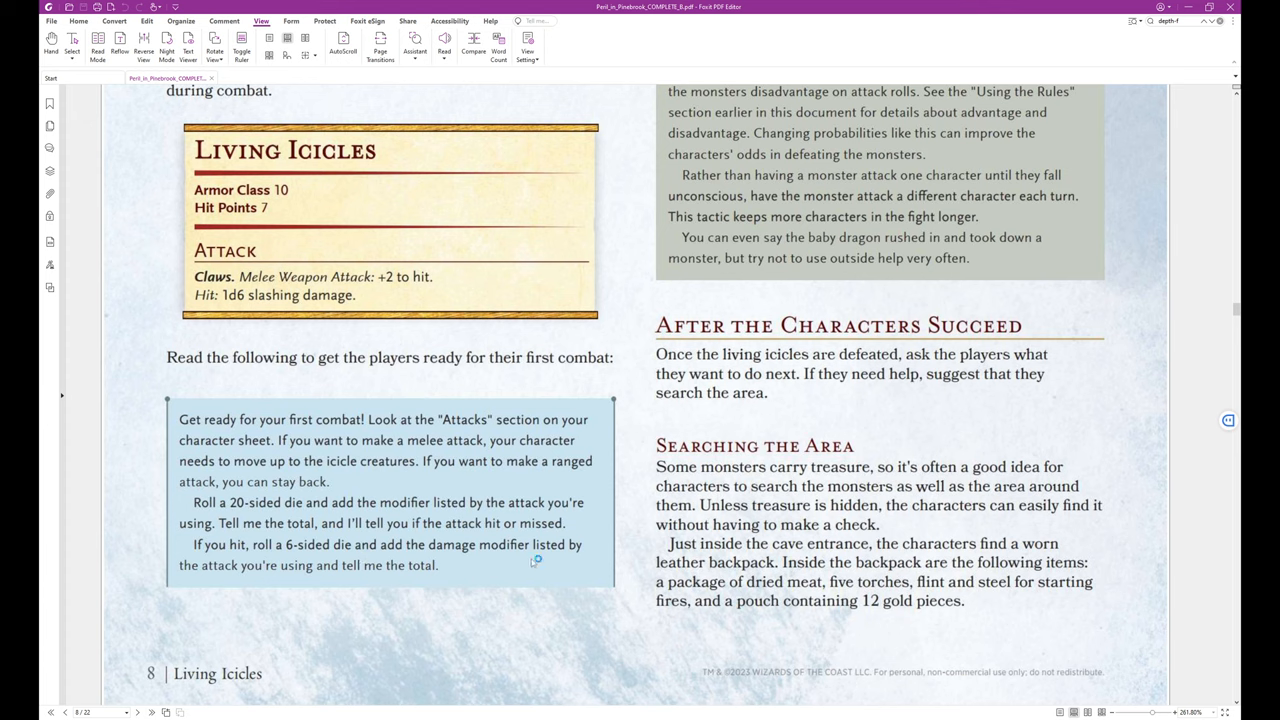
mouse_move(534, 564)
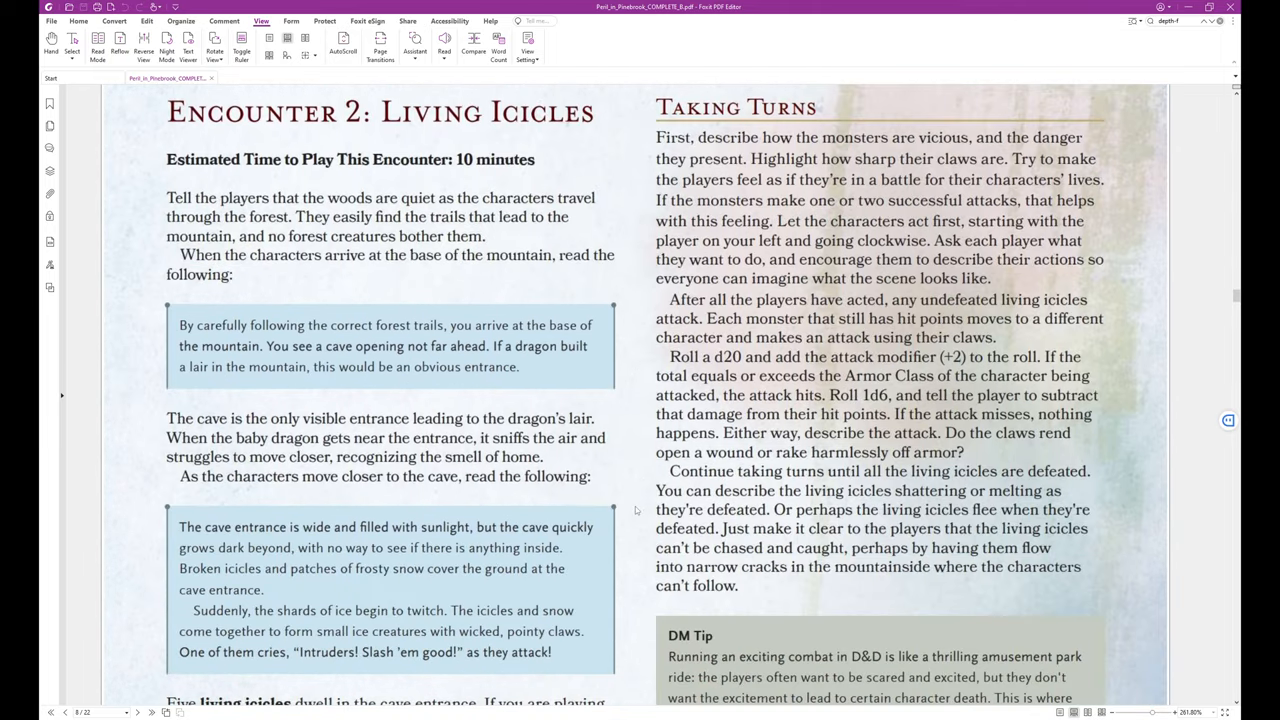
scroll(down, 3)
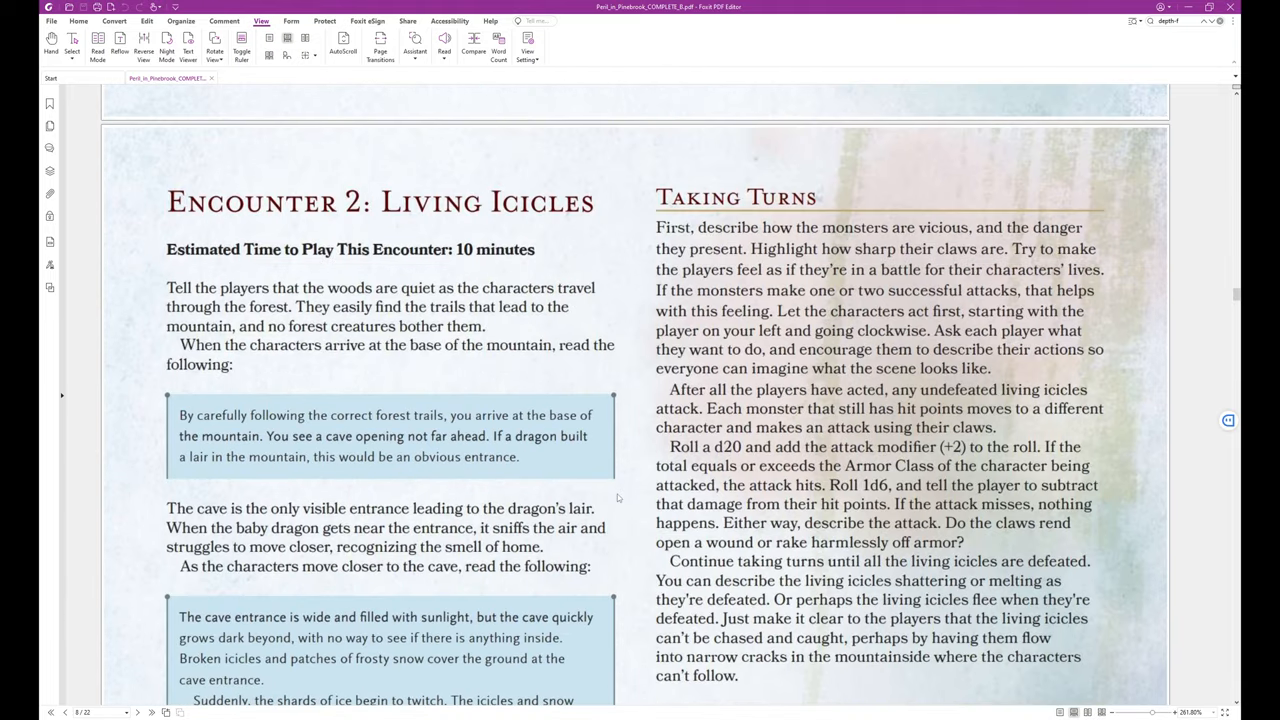
scroll(down, 3)
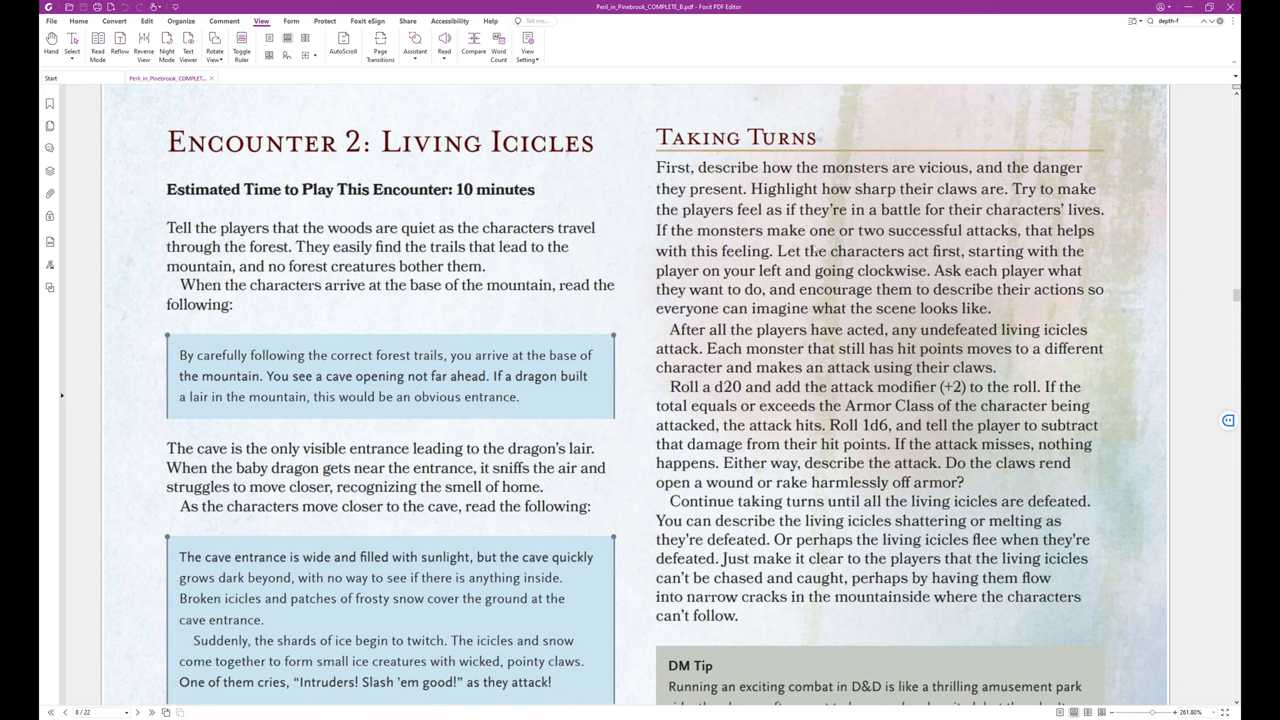
mouse_move(870, 270)
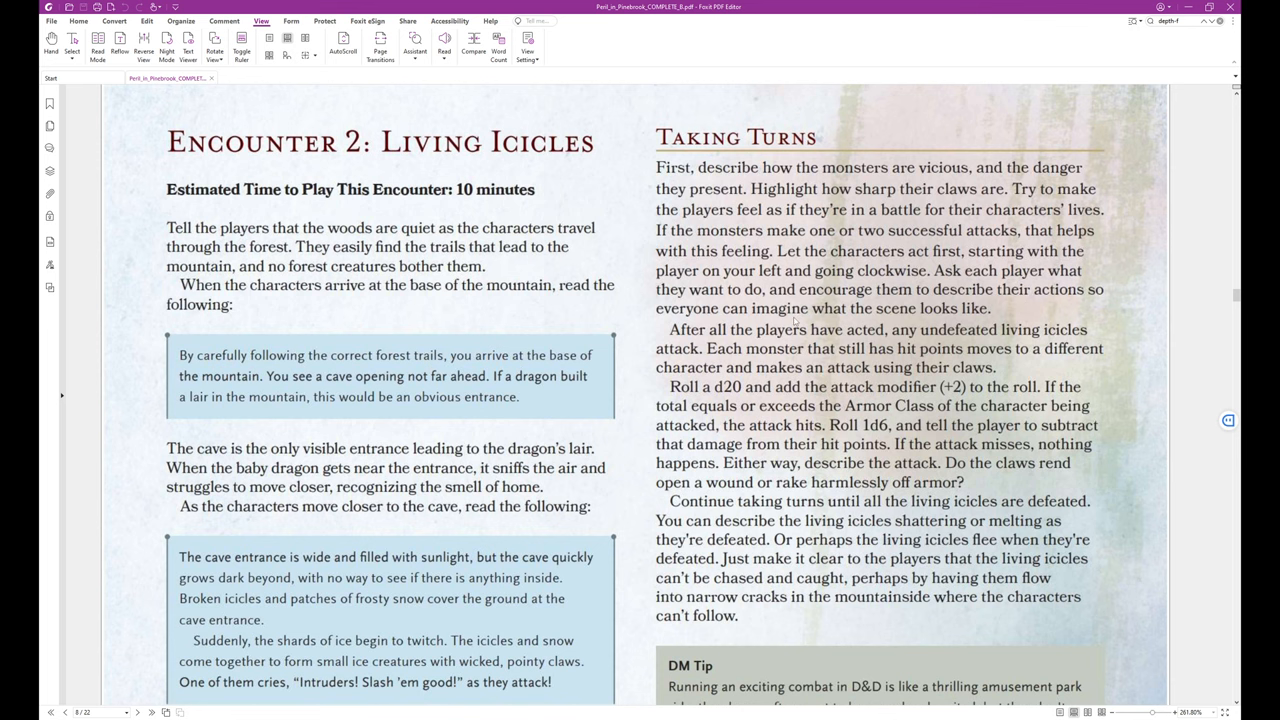
scroll(down, 3)
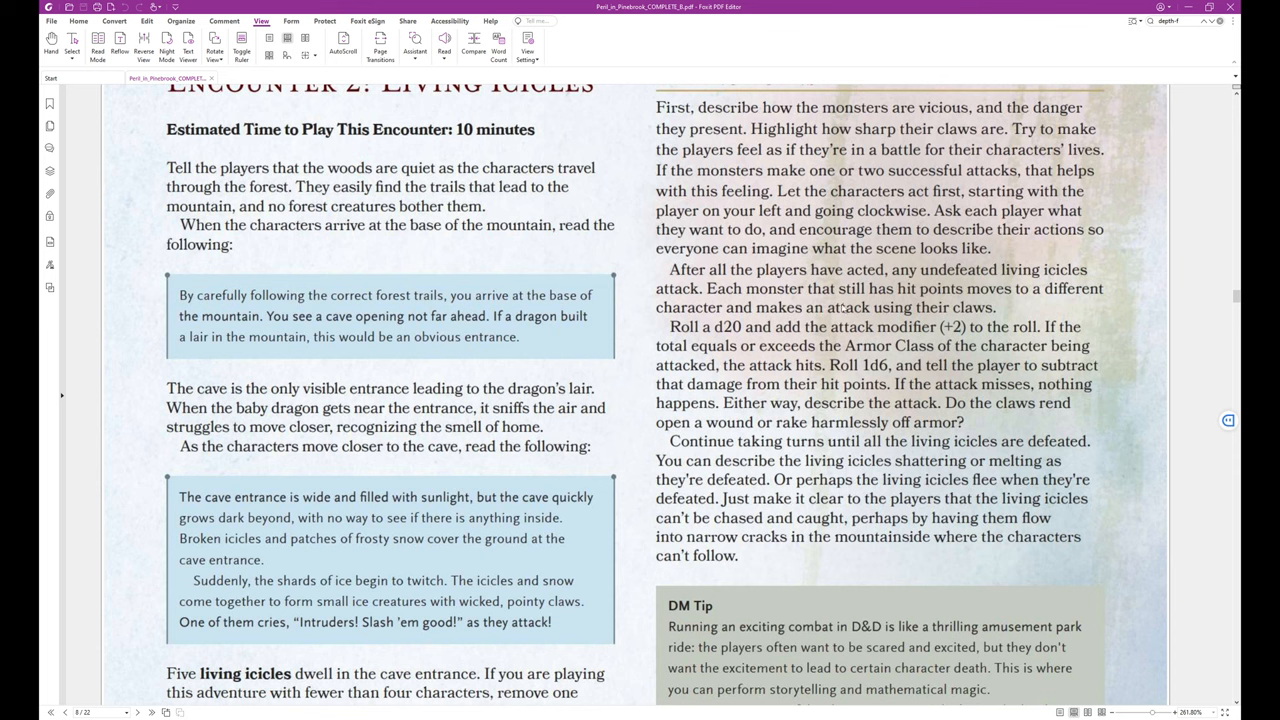
mouse_move(1004, 306)
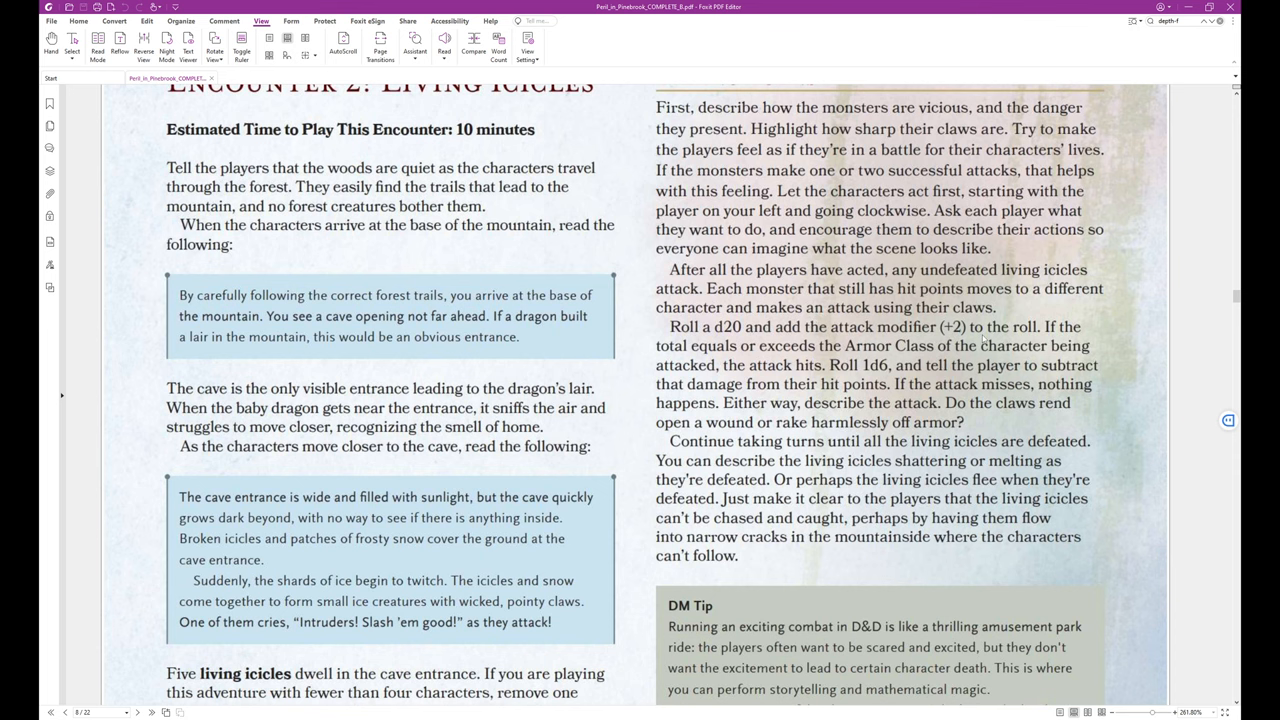
scroll(down, 3)
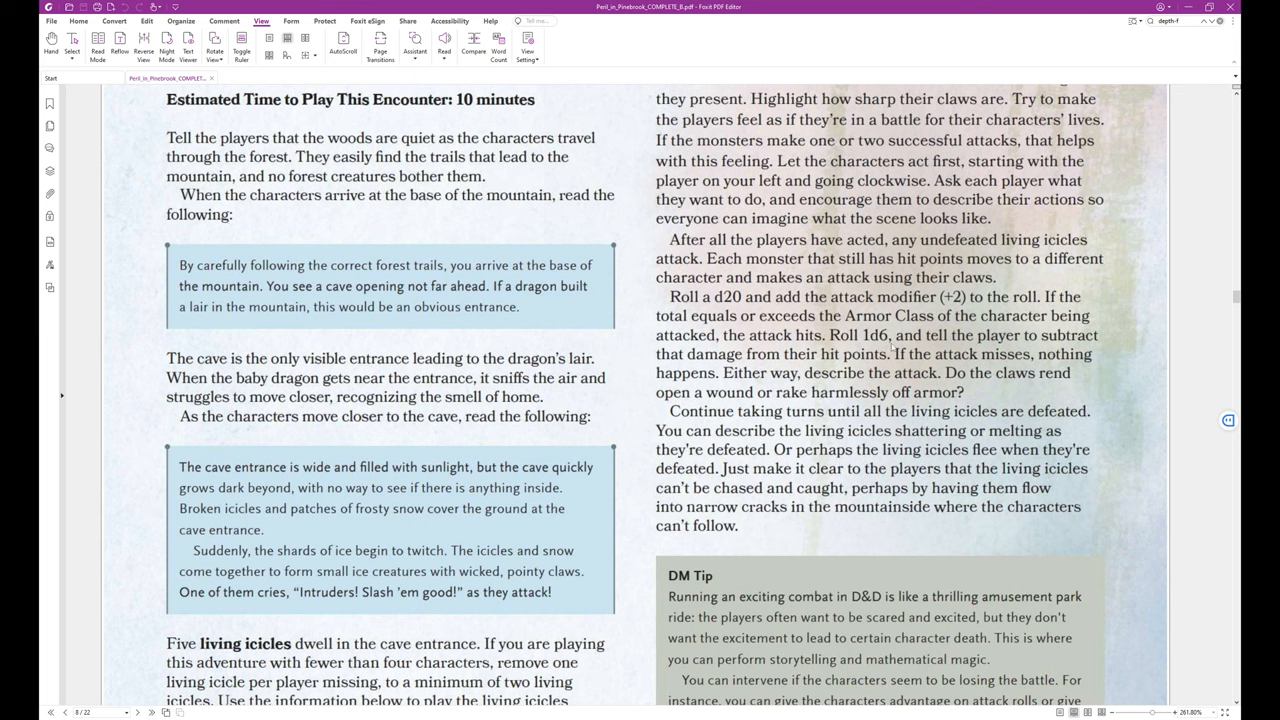
mouse_move(928, 368)
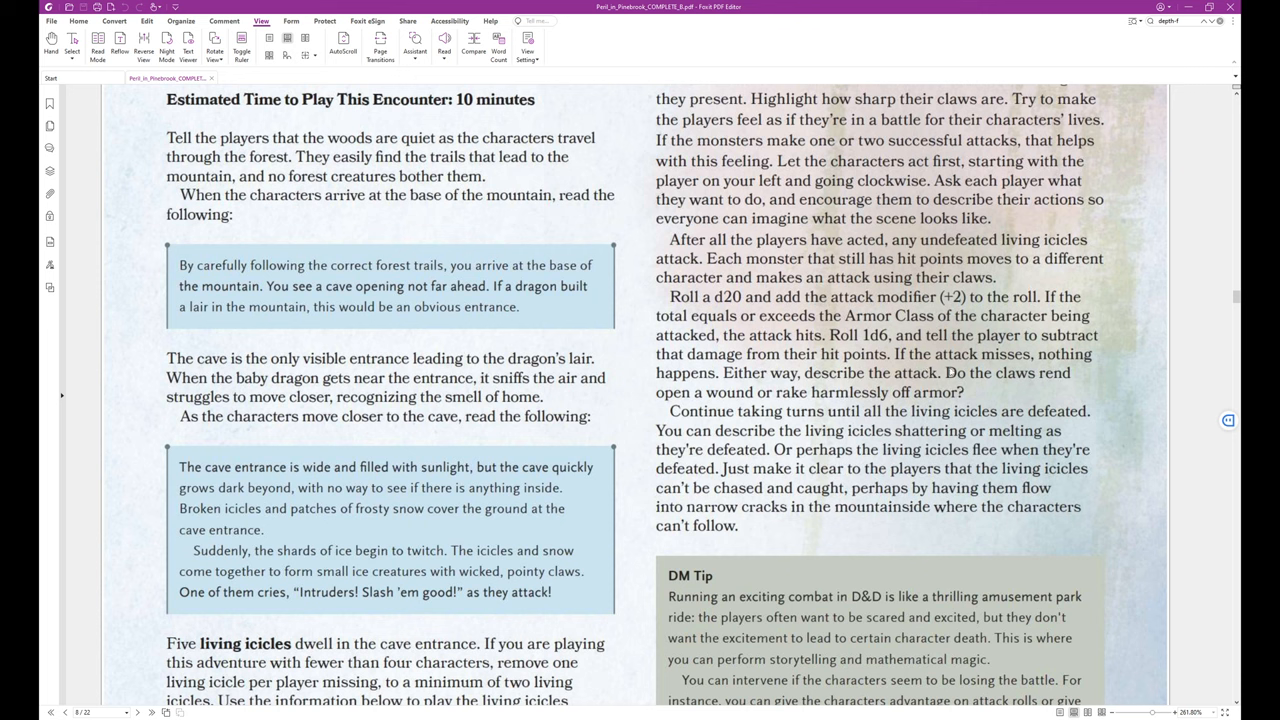
mouse_move(1004, 396)
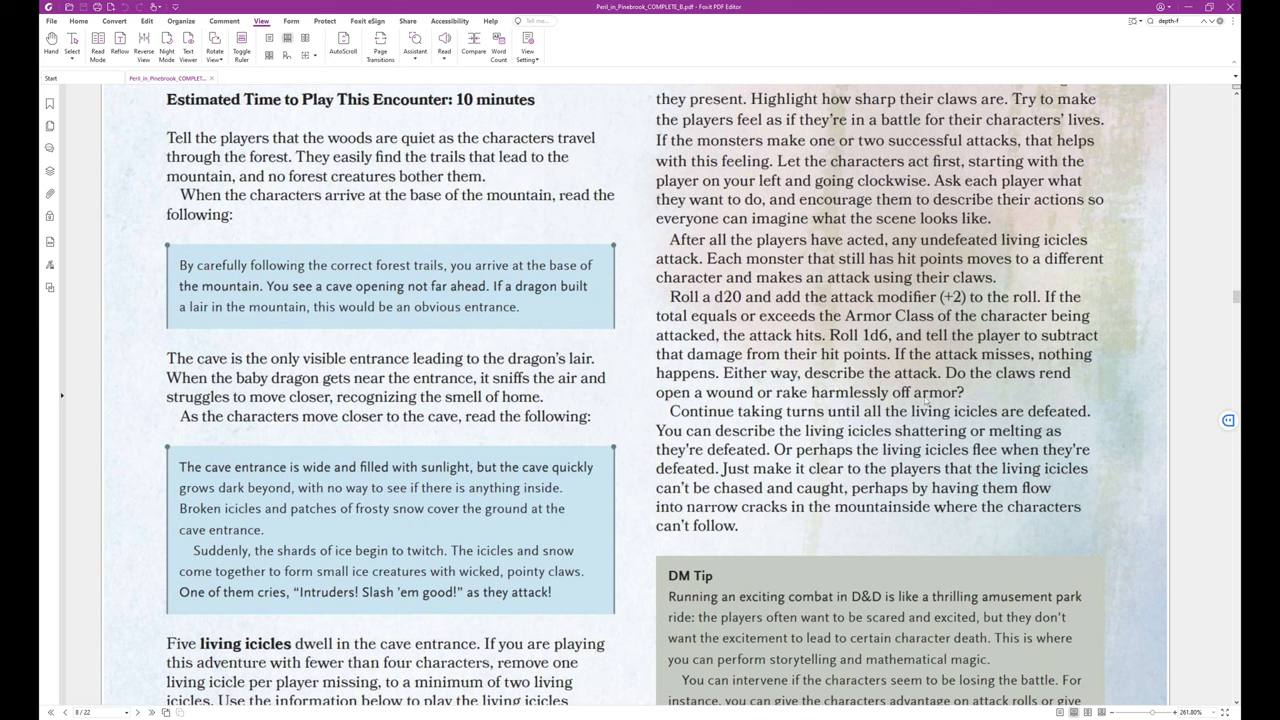
scroll(down, 3)
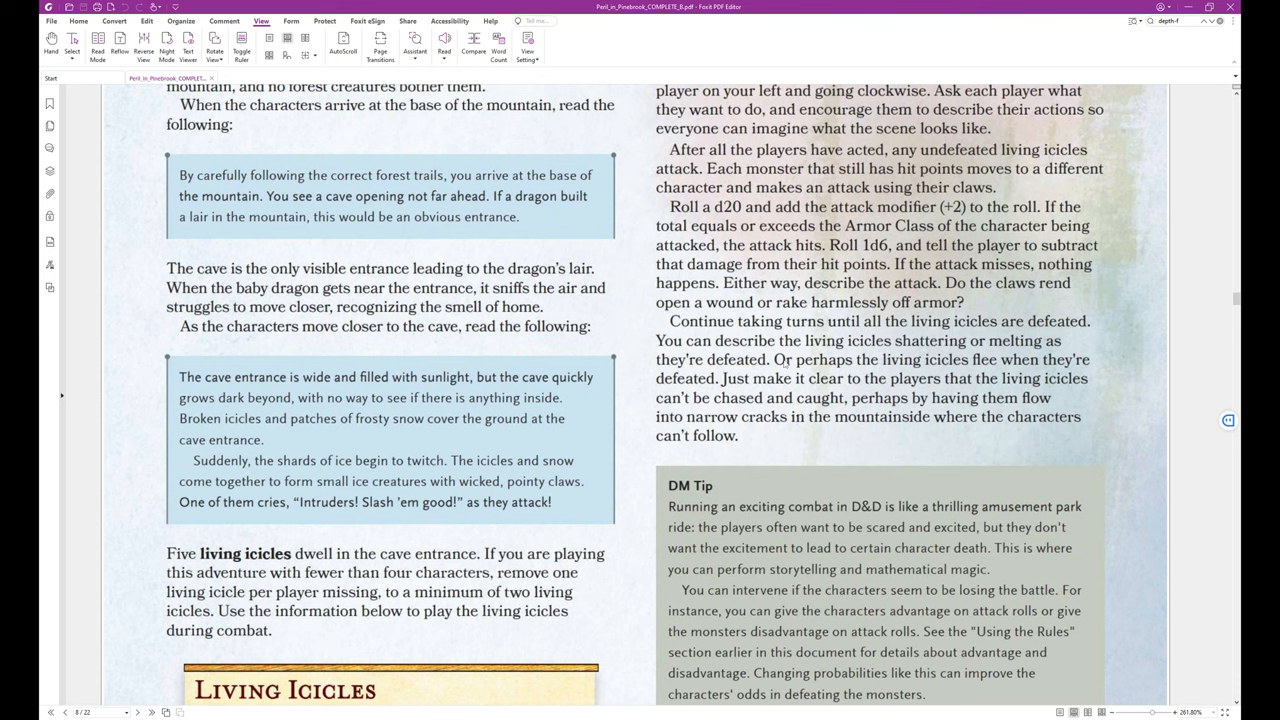
mouse_move(856, 410)
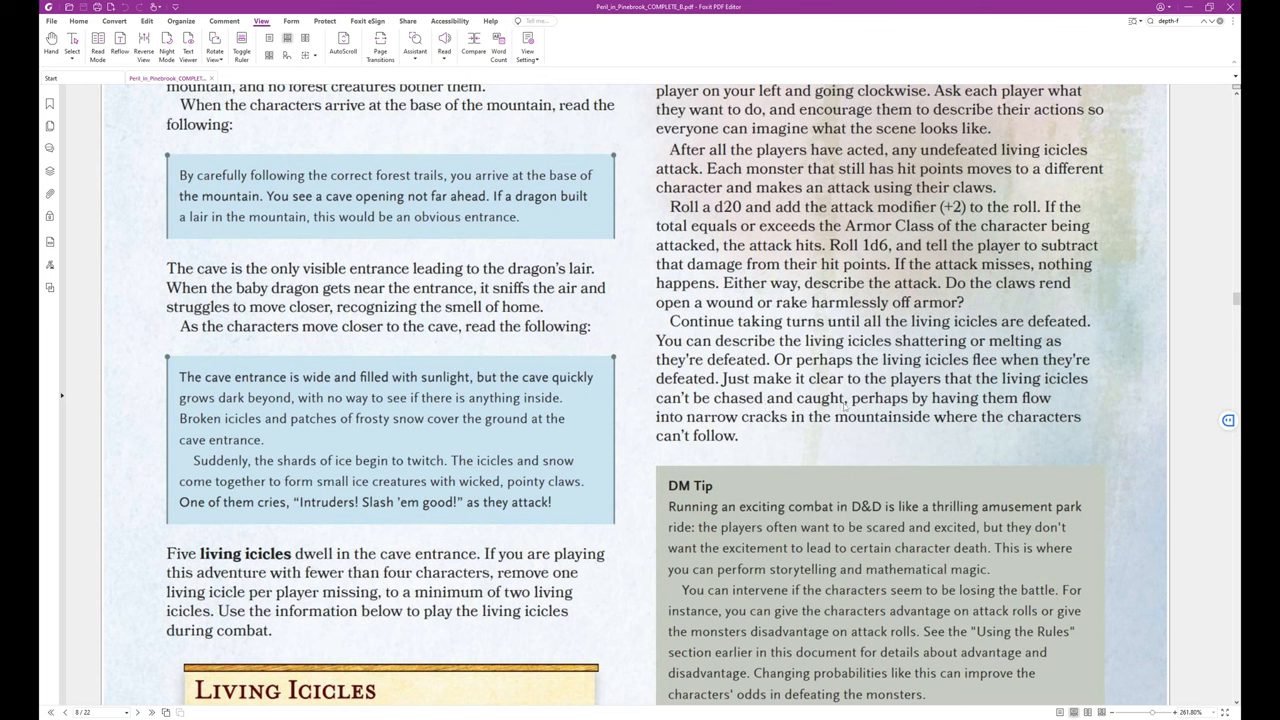
mouse_move(804, 432)
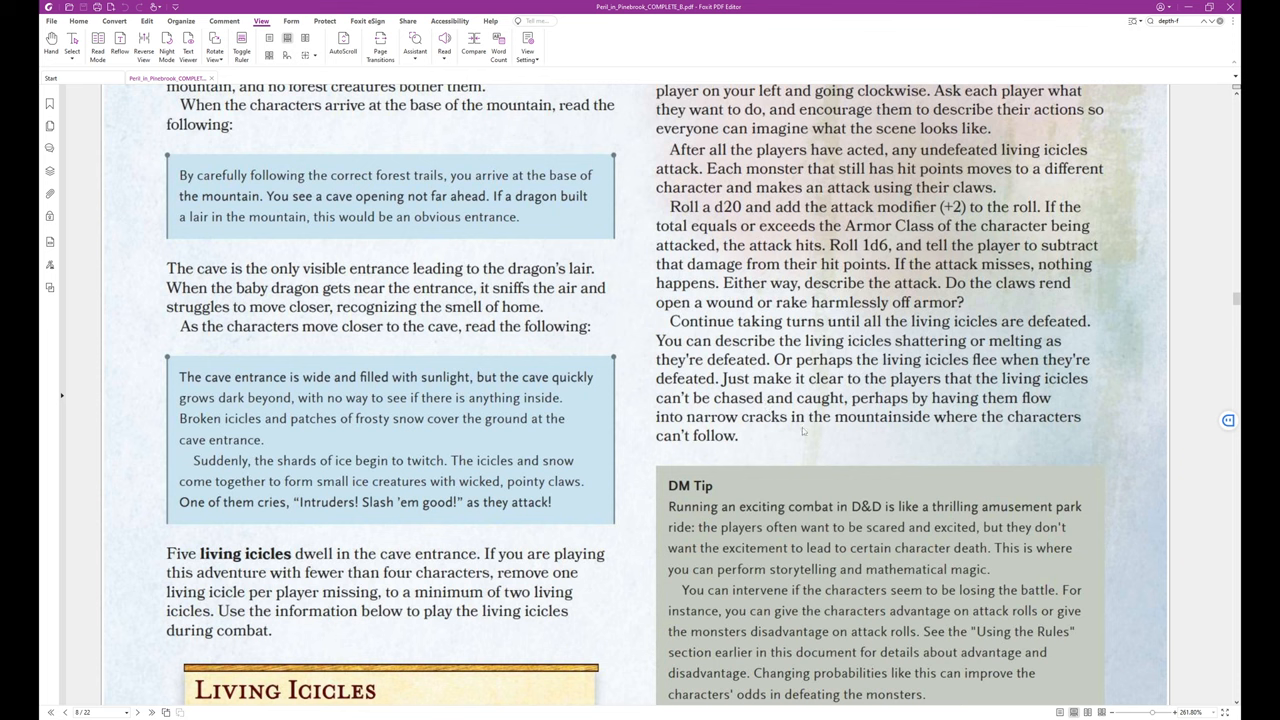
mouse_move(812, 430)
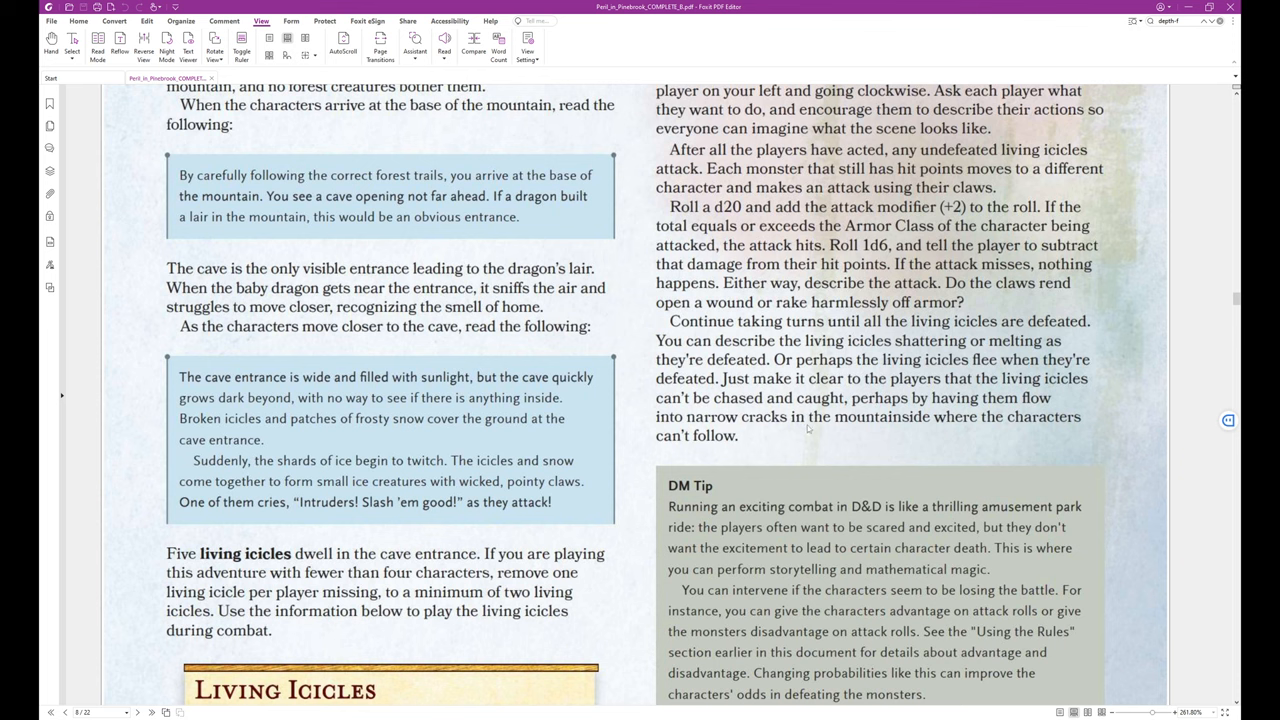
mouse_move(944, 432)
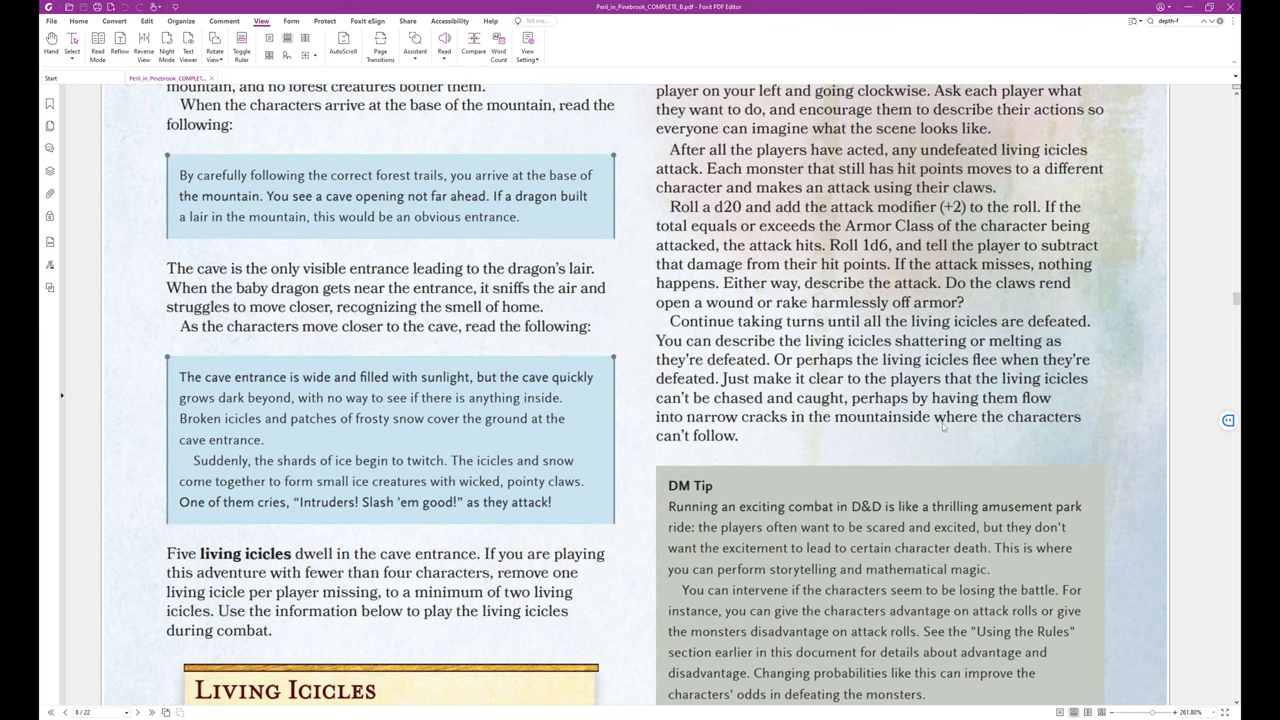
scroll(down, 3)
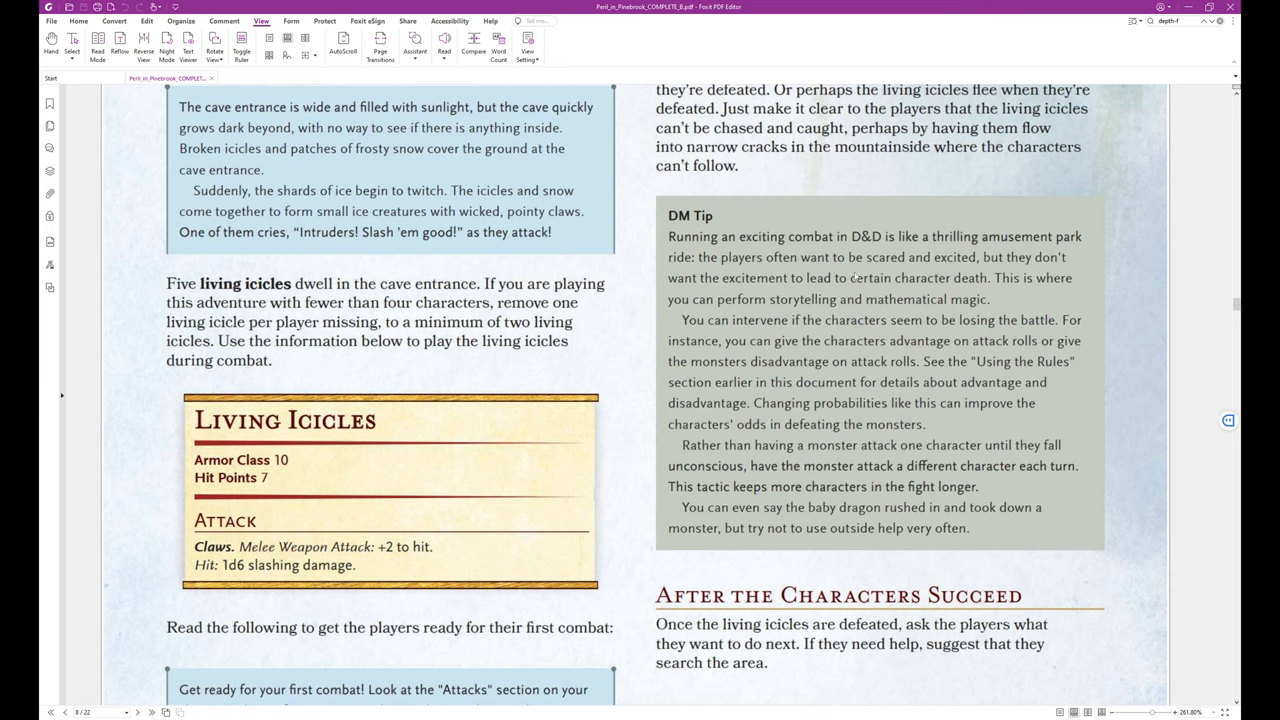
mouse_move(968, 288)
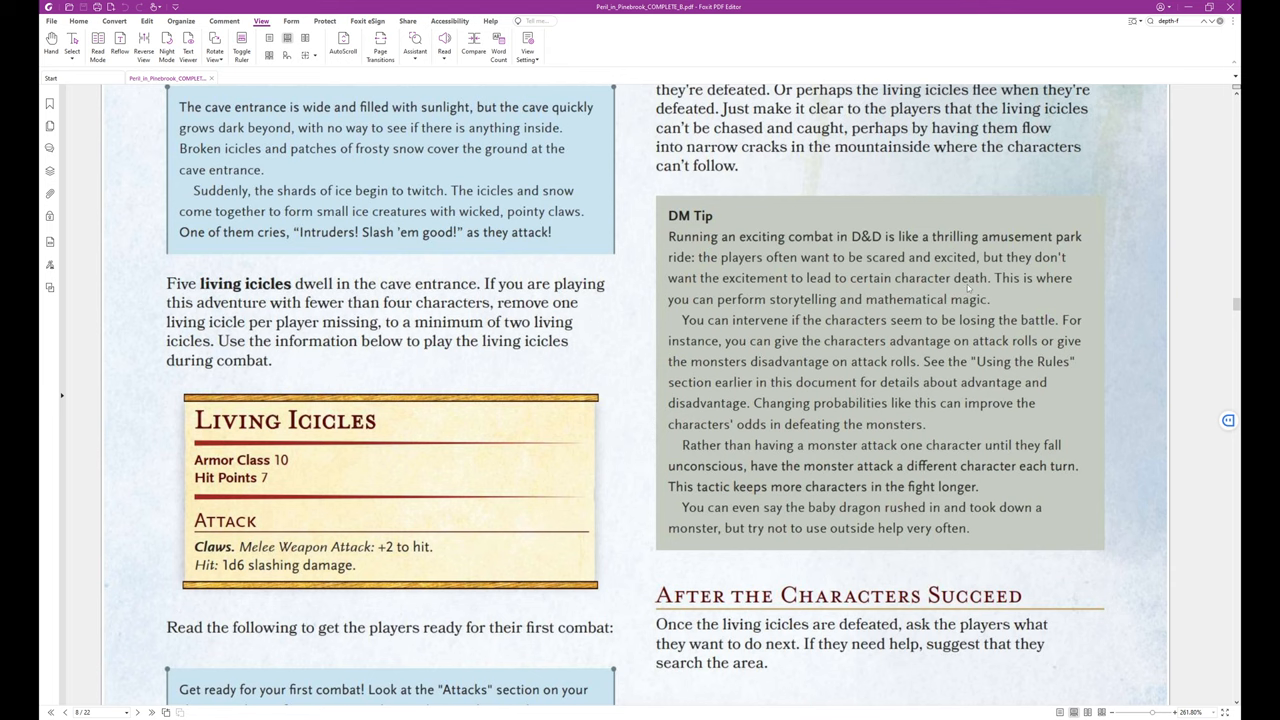
mouse_move(716, 332)
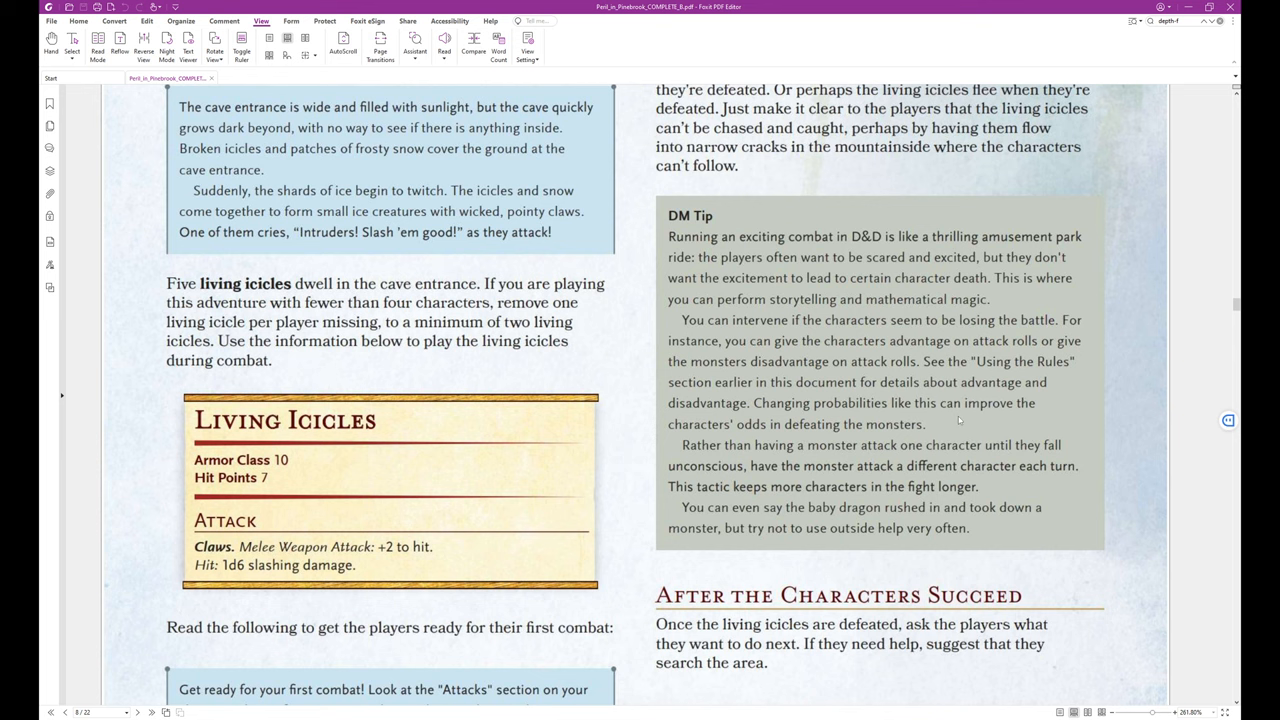
scroll(down, 3)
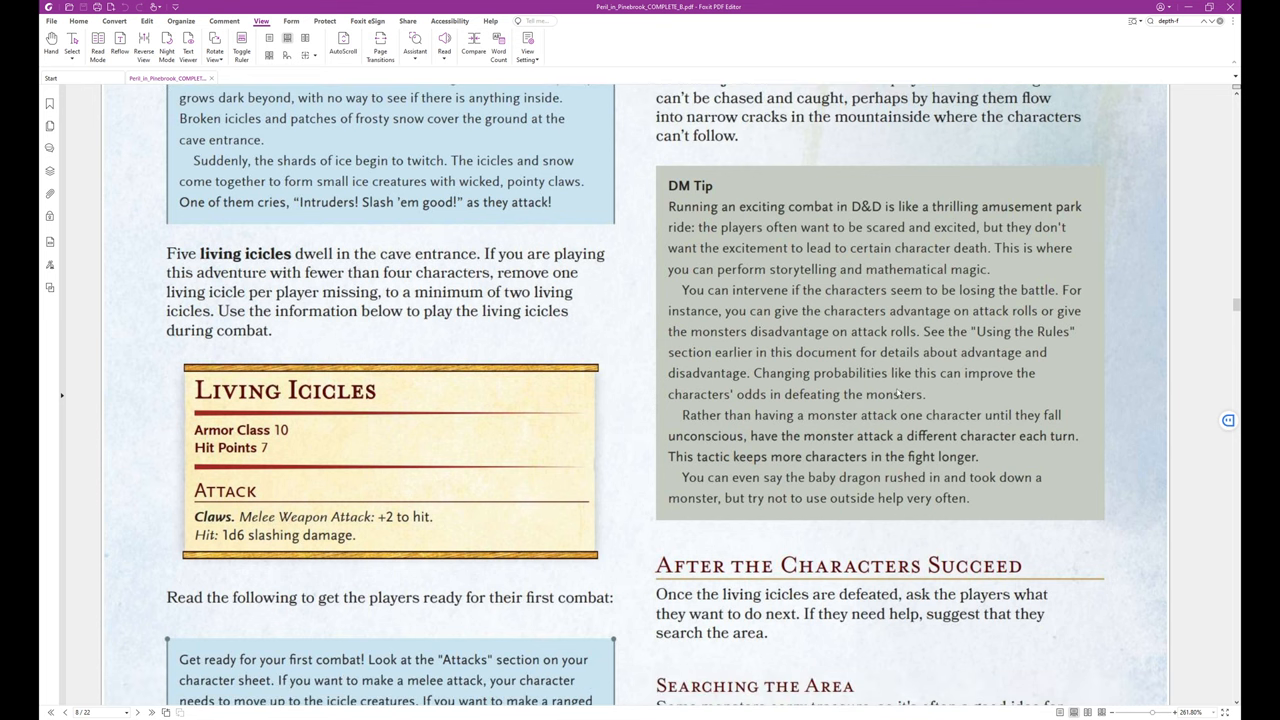
scroll(down, 3)
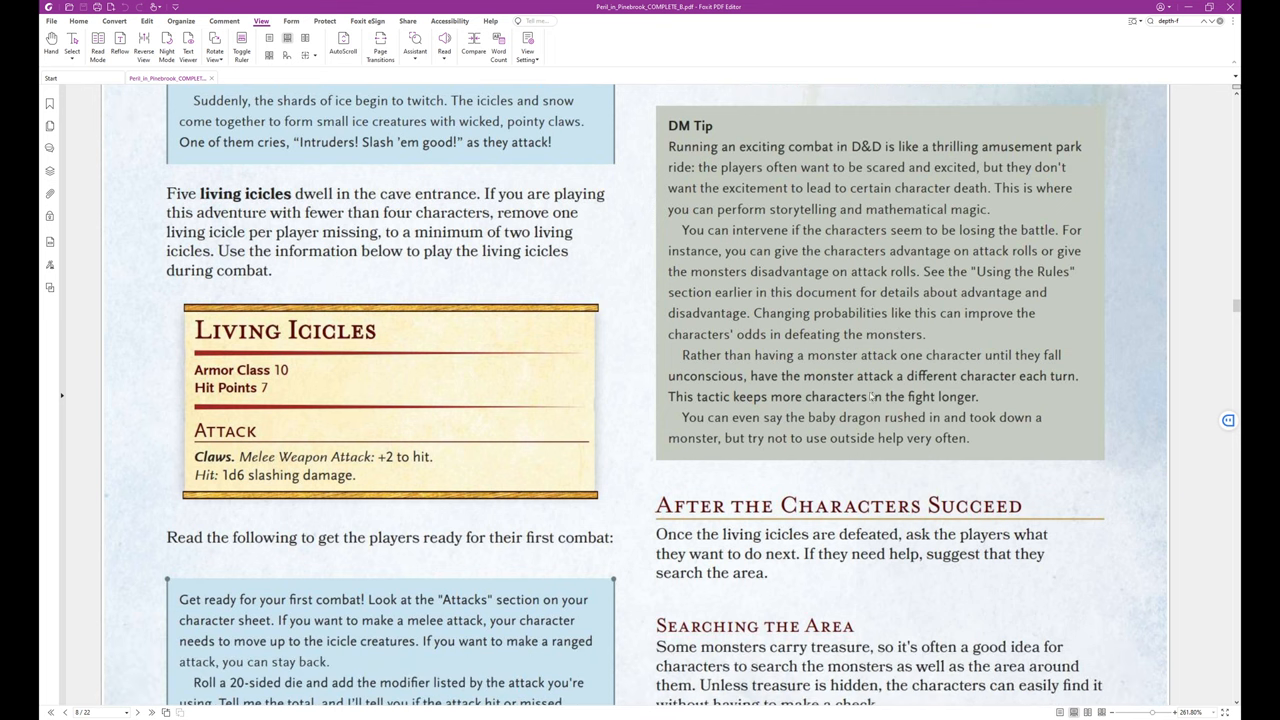
mouse_move(790, 376)
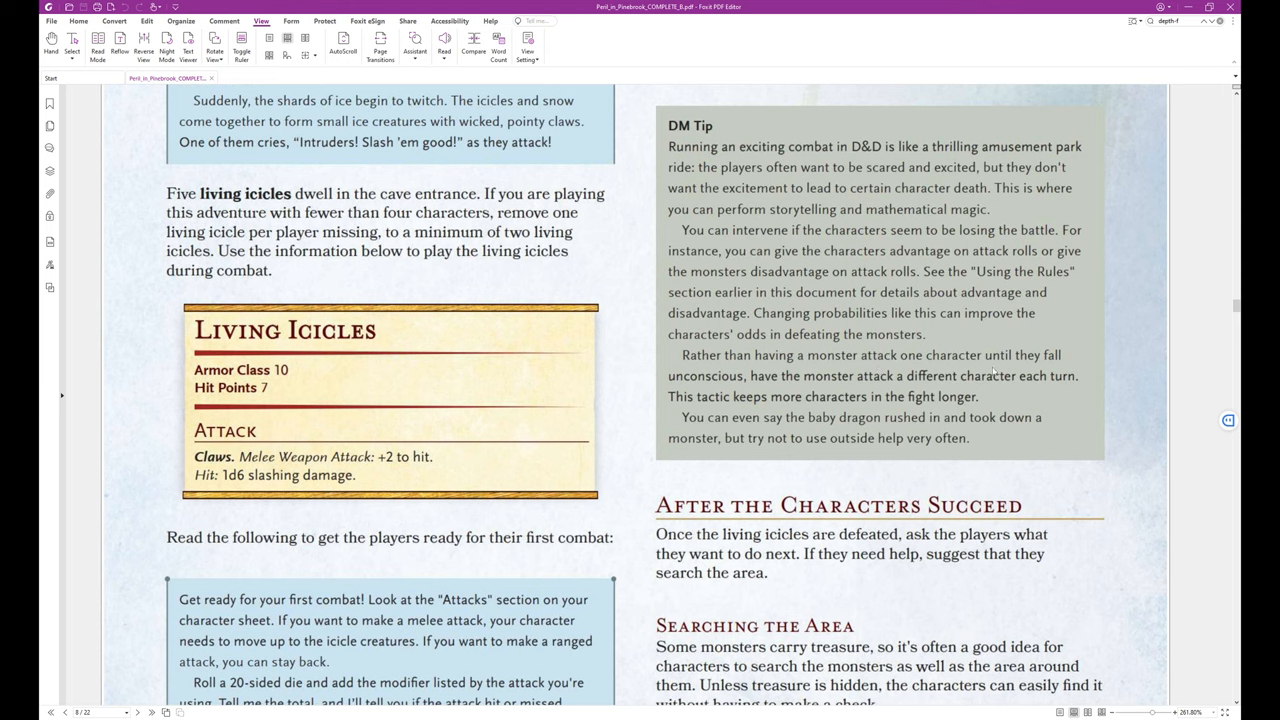
mouse_move(1024, 404)
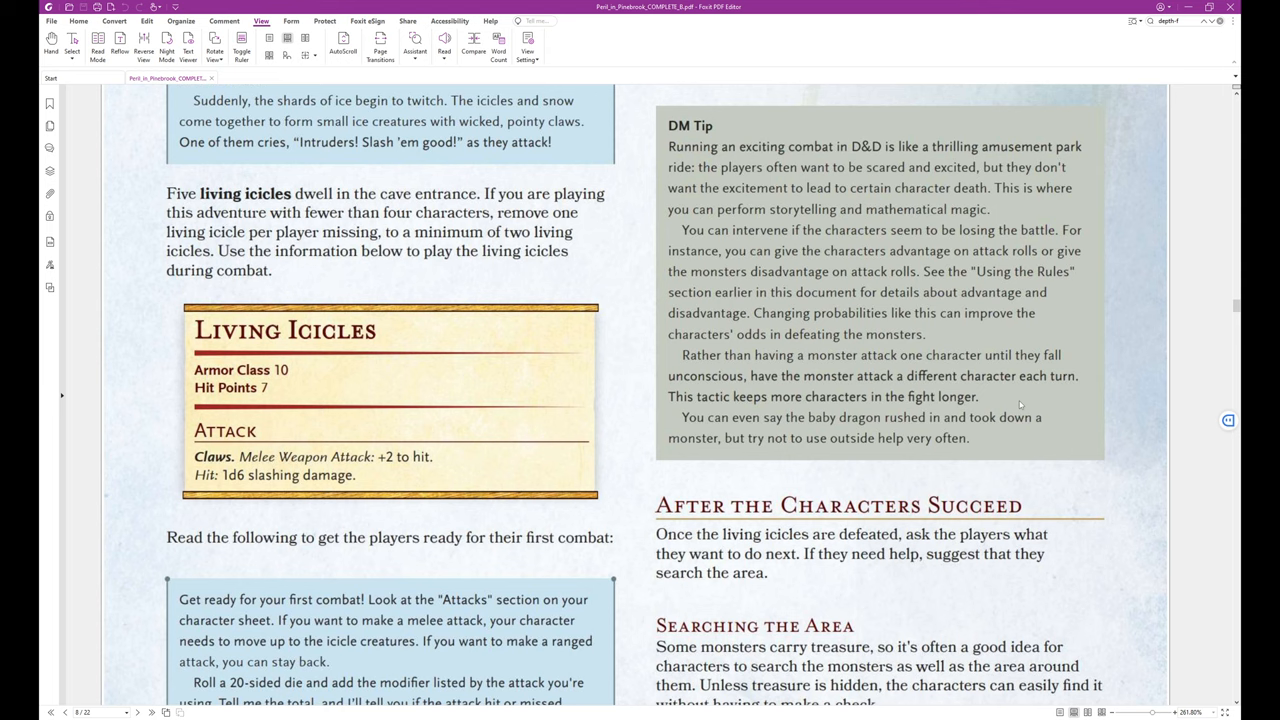
mouse_move(844, 442)
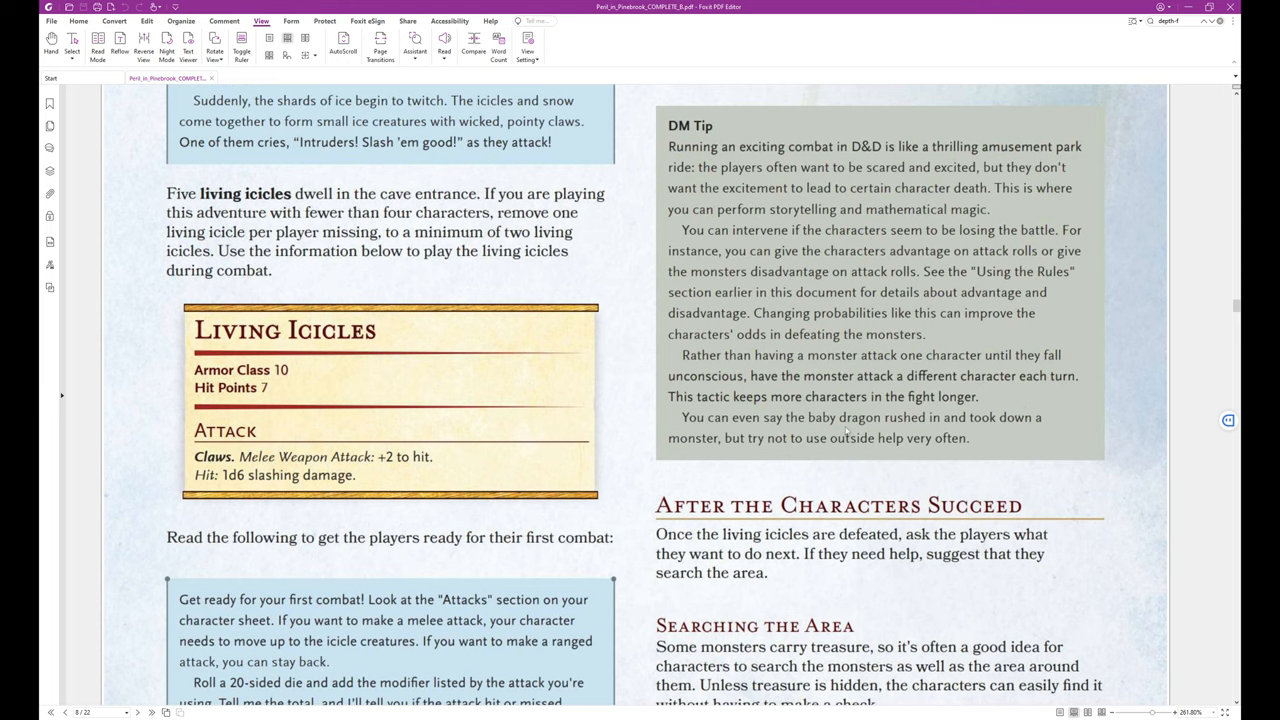
mouse_move(776, 456)
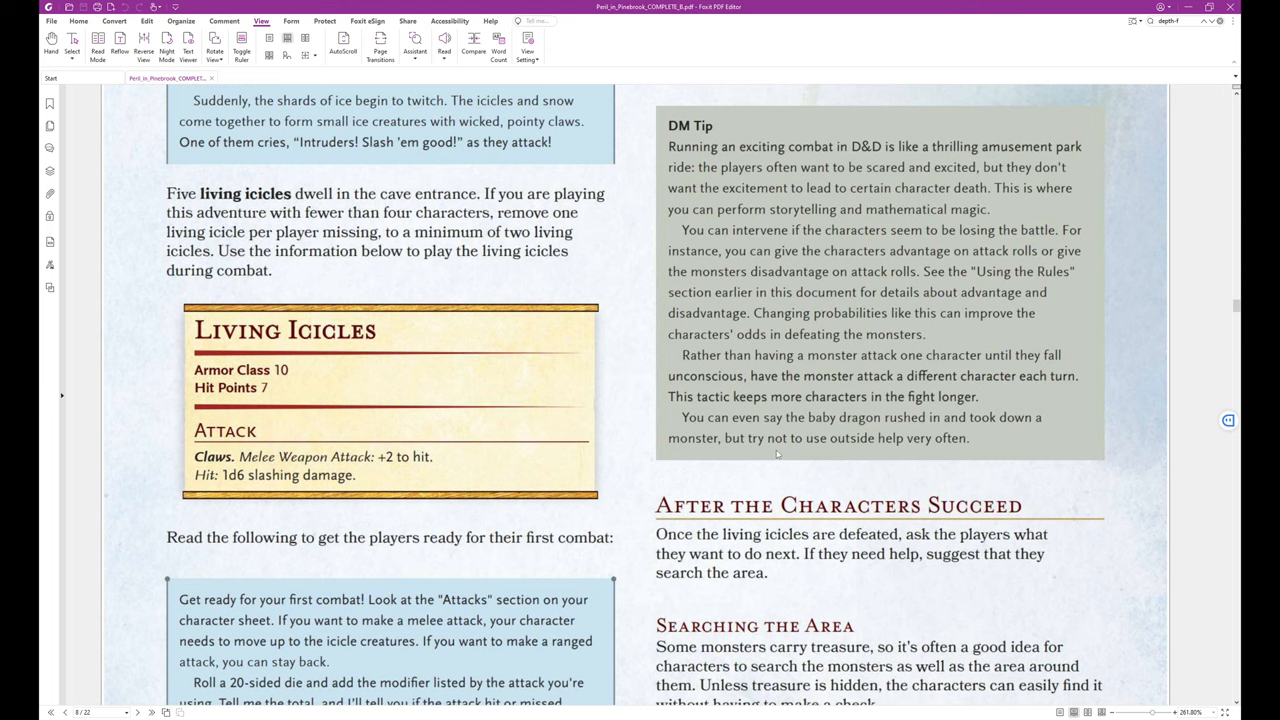
scroll(down, 3)
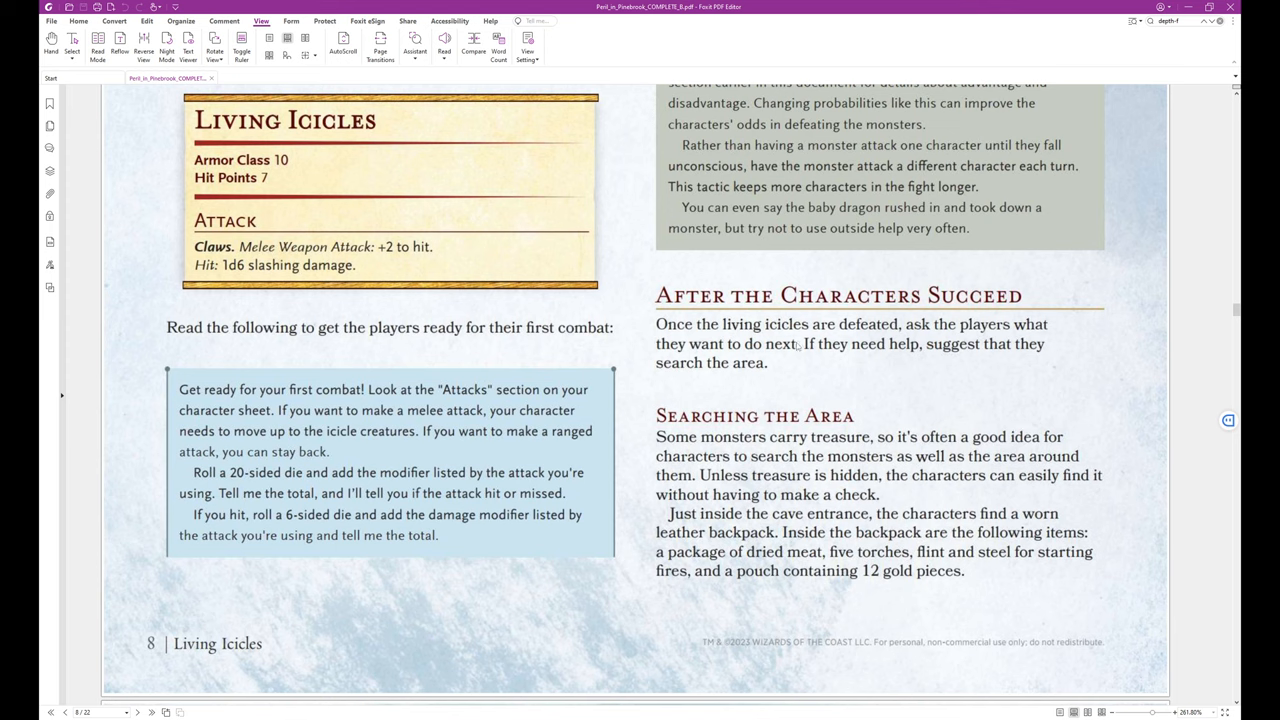
mouse_move(916, 348)
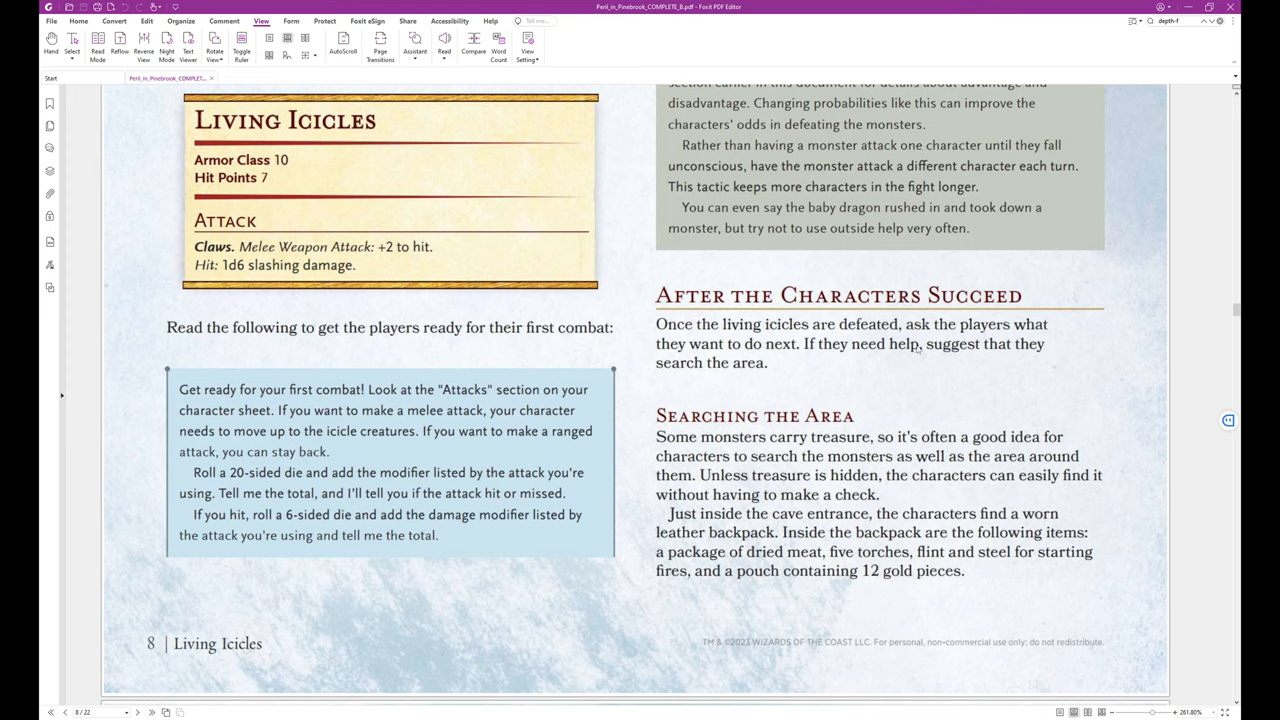
mouse_move(832, 352)
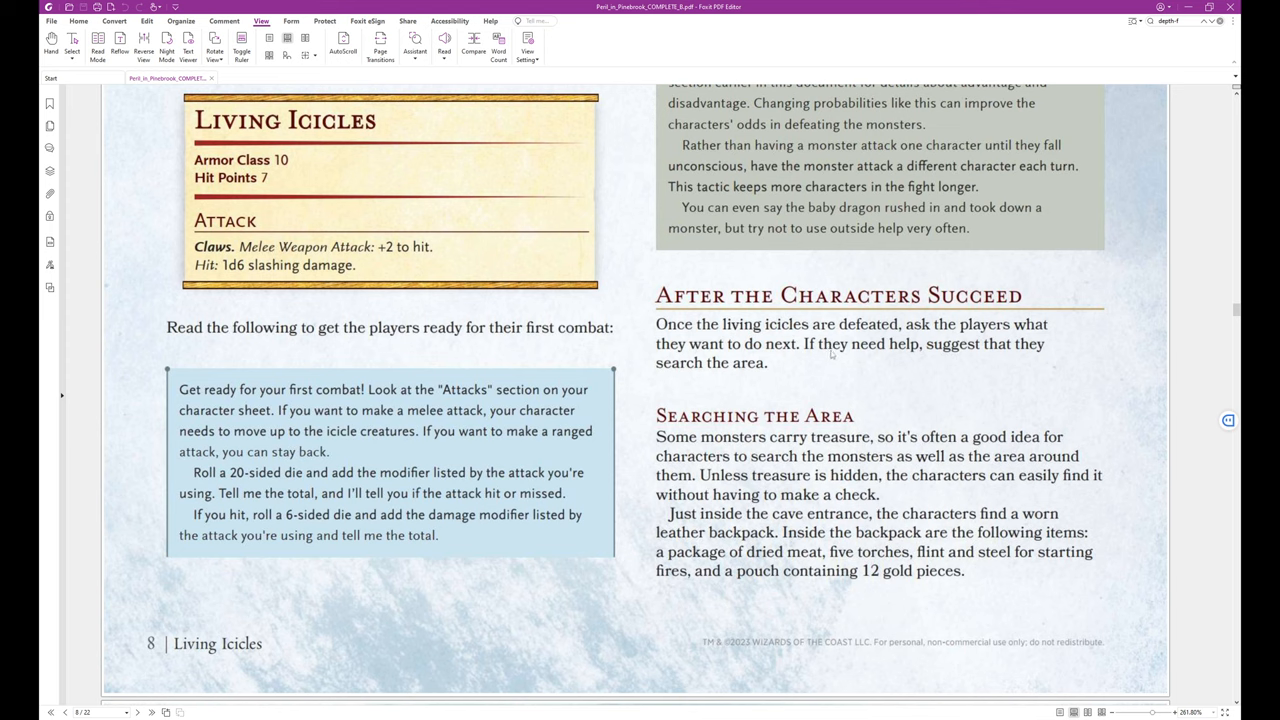
mouse_move(882, 356)
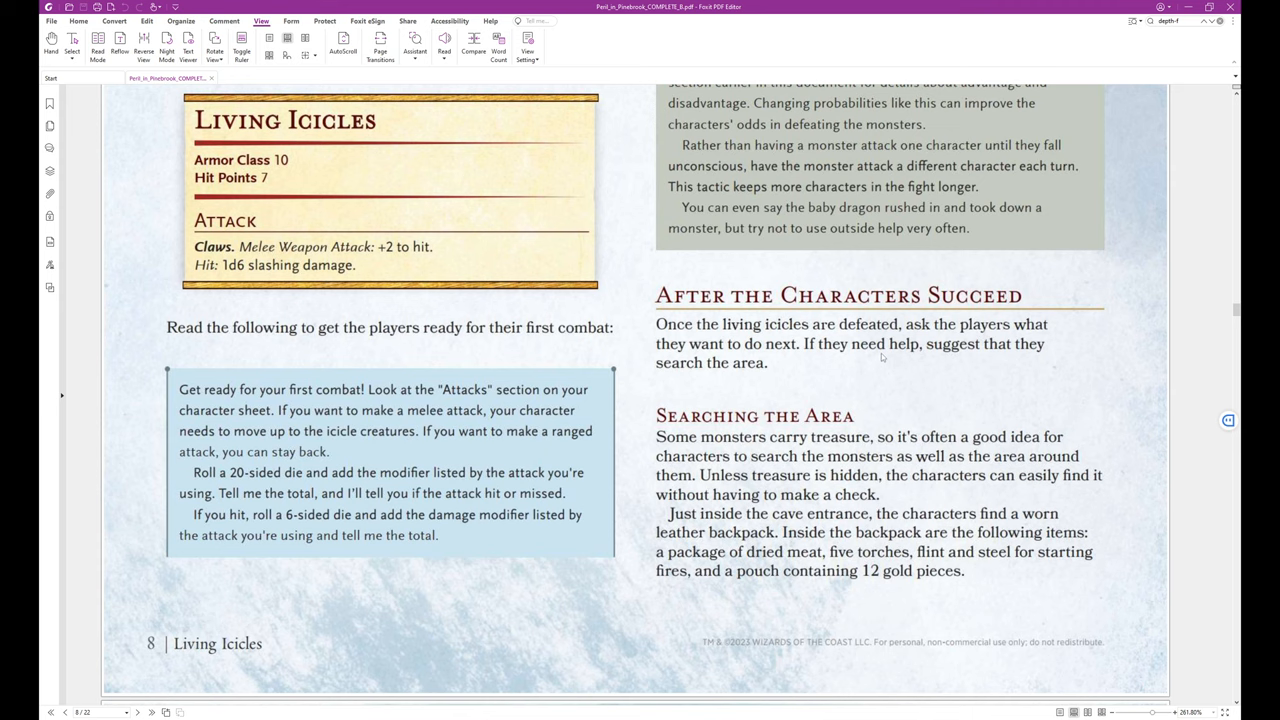
scroll(down, 3)
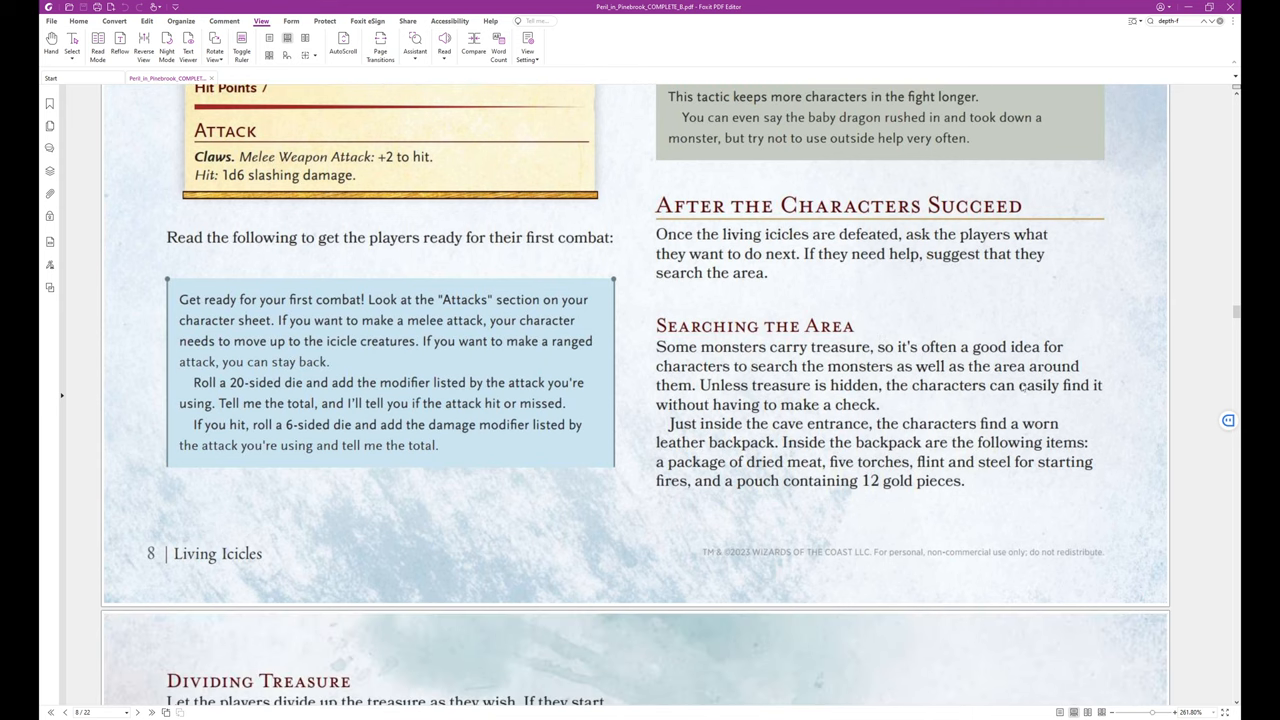
mouse_move(996, 412)
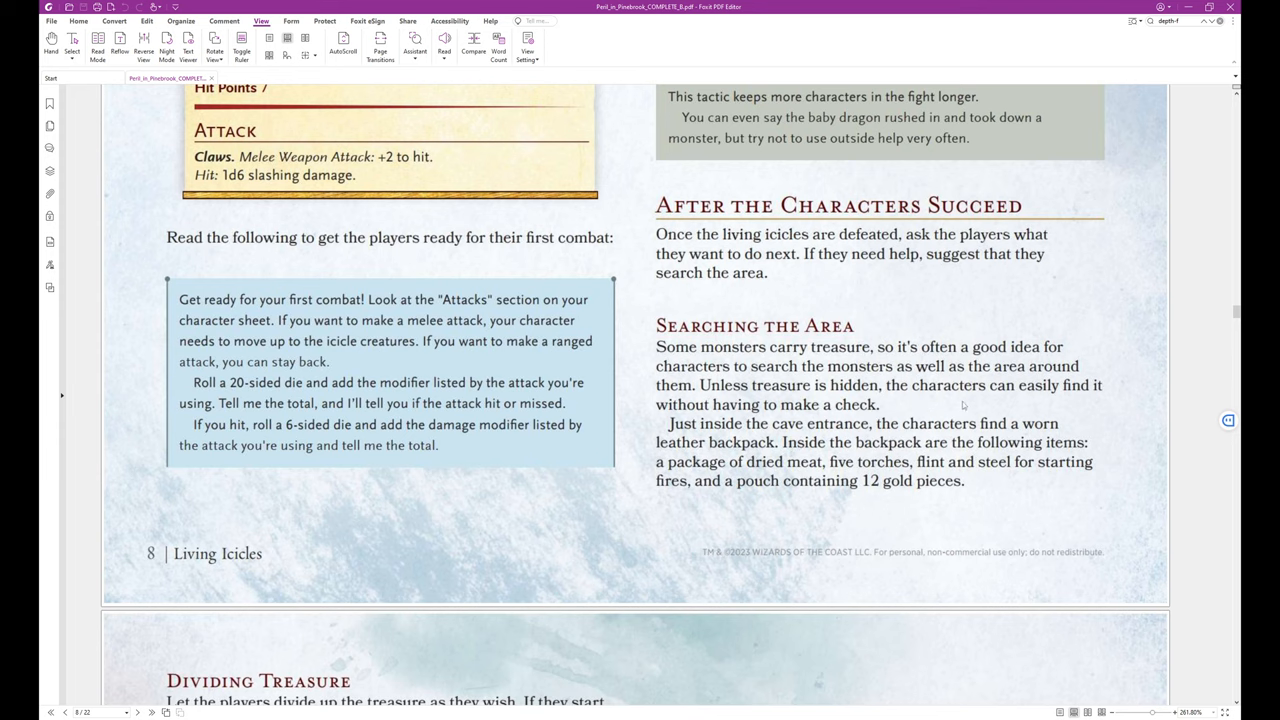
mouse_move(800, 426)
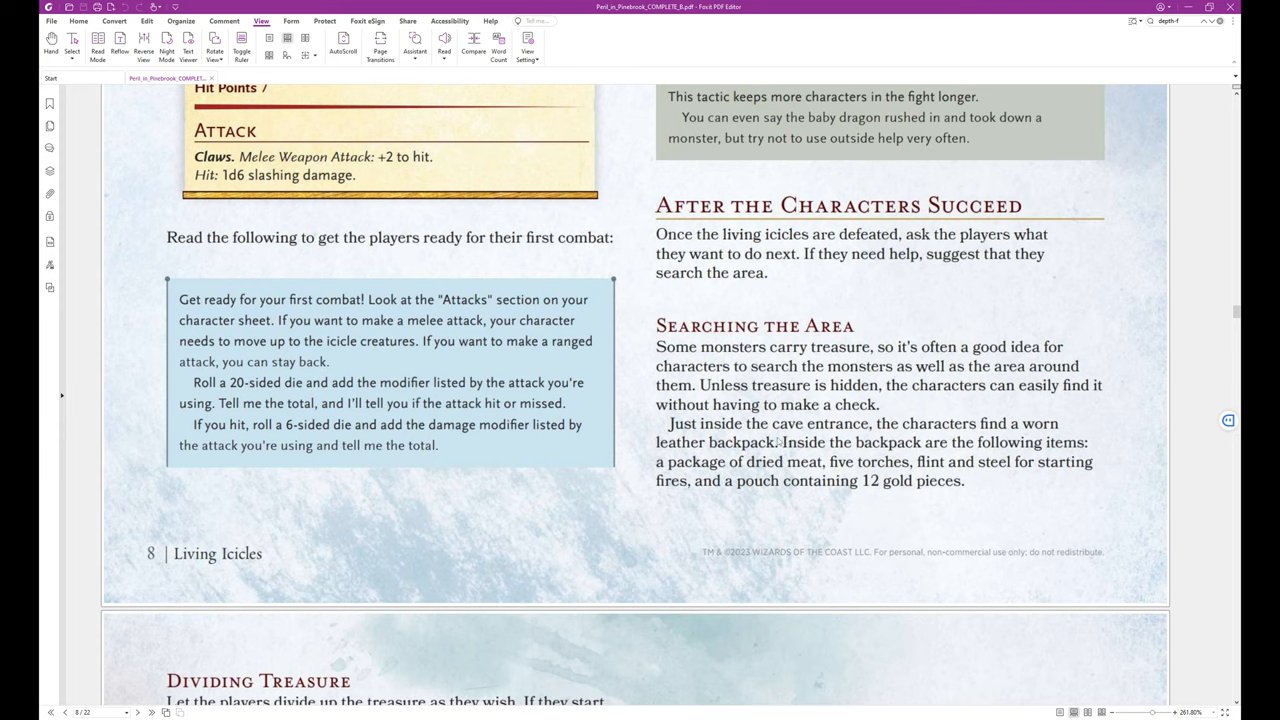
mouse_move(924, 442)
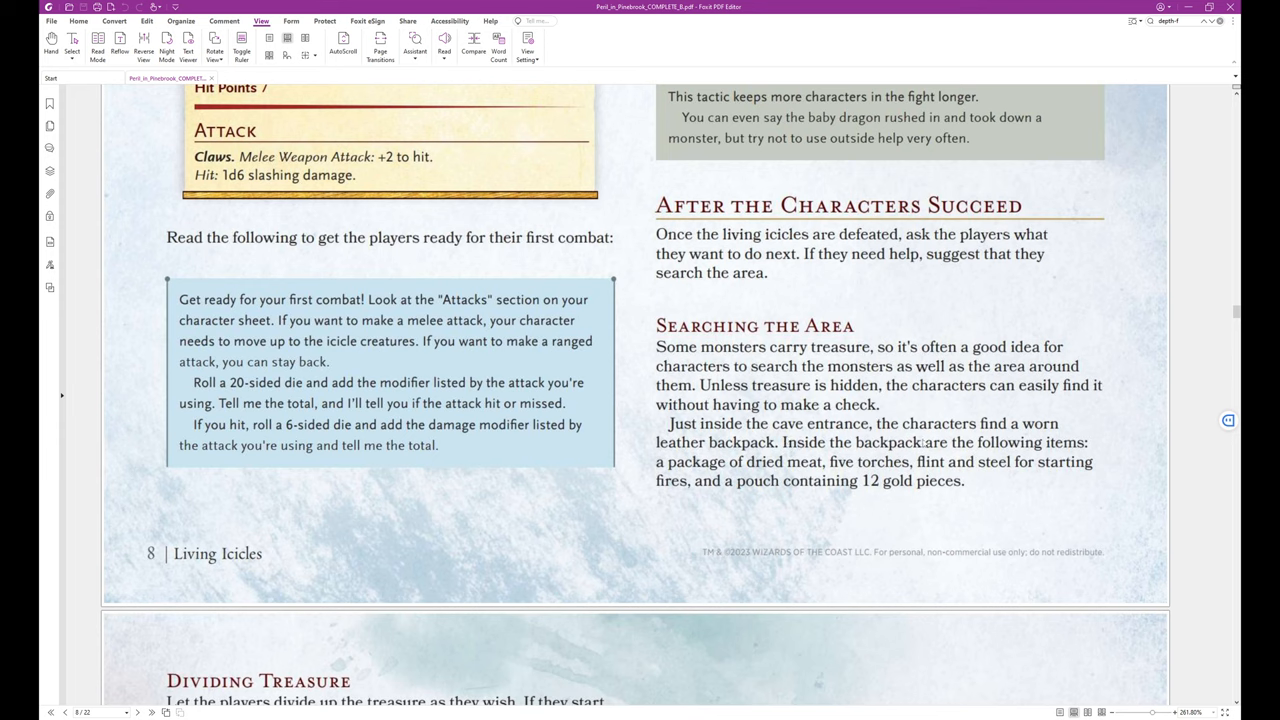
mouse_move(986, 500)
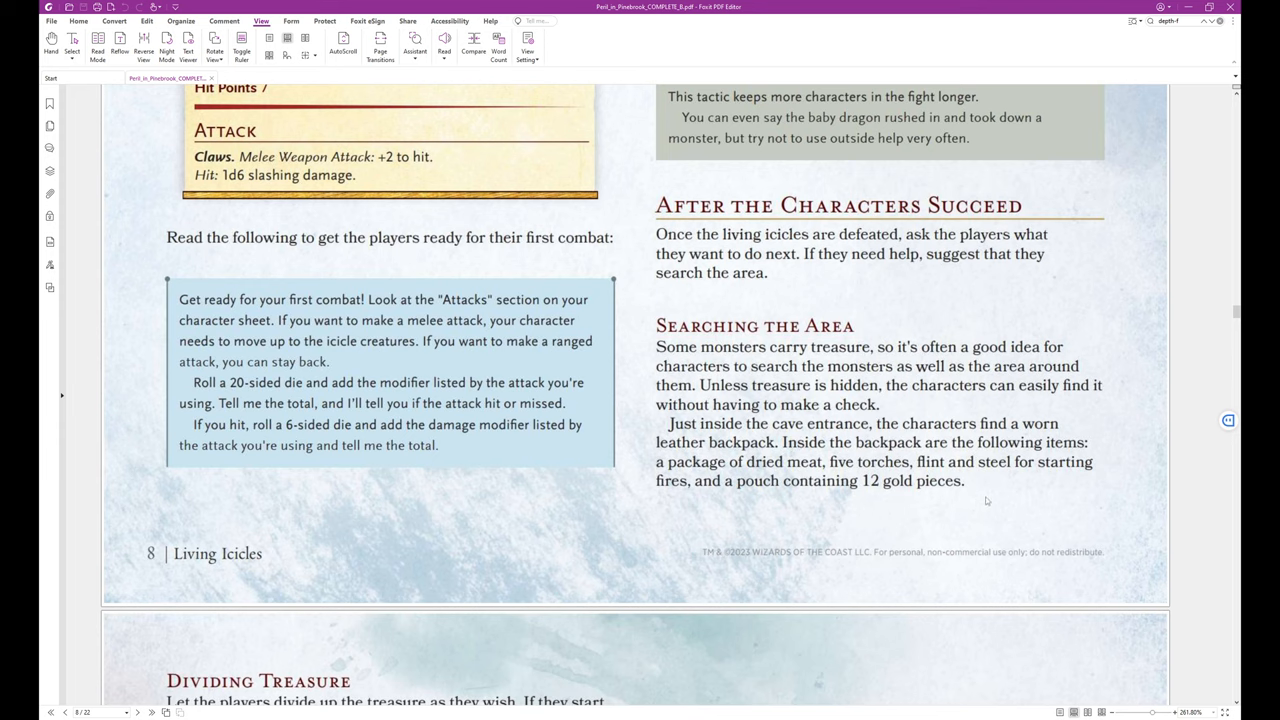
mouse_move(992, 500)
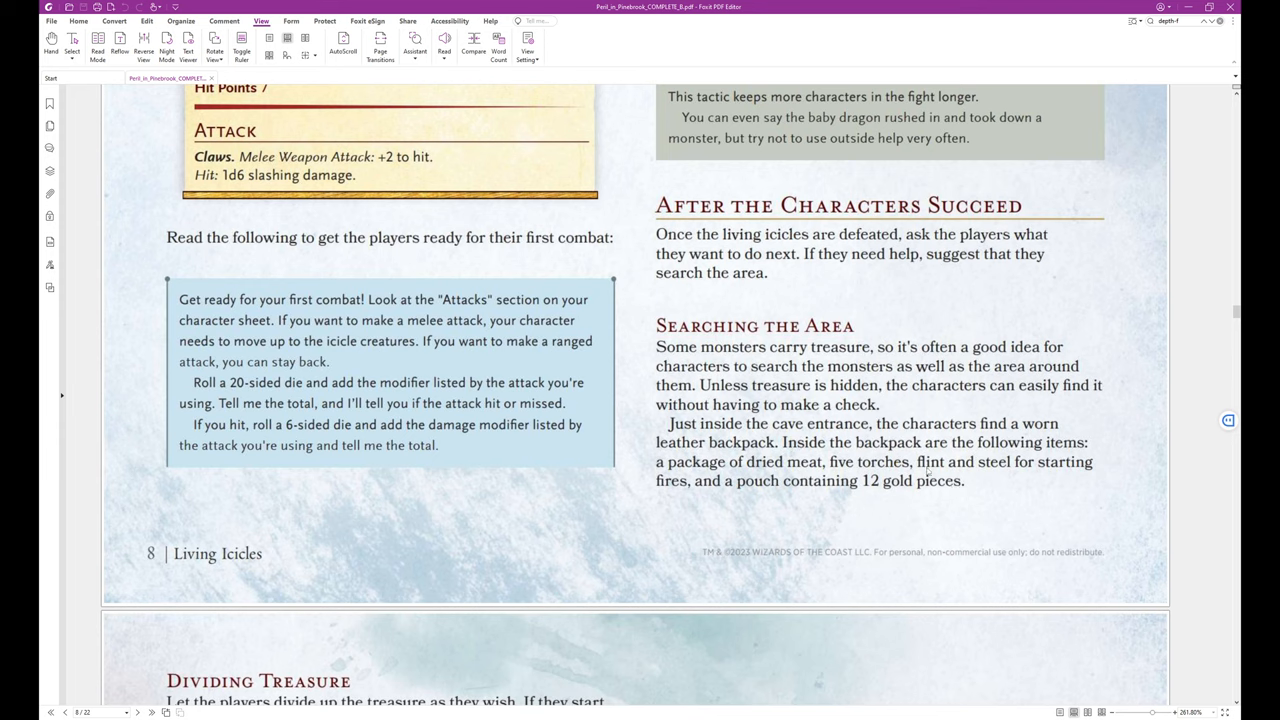
mouse_move(918, 498)
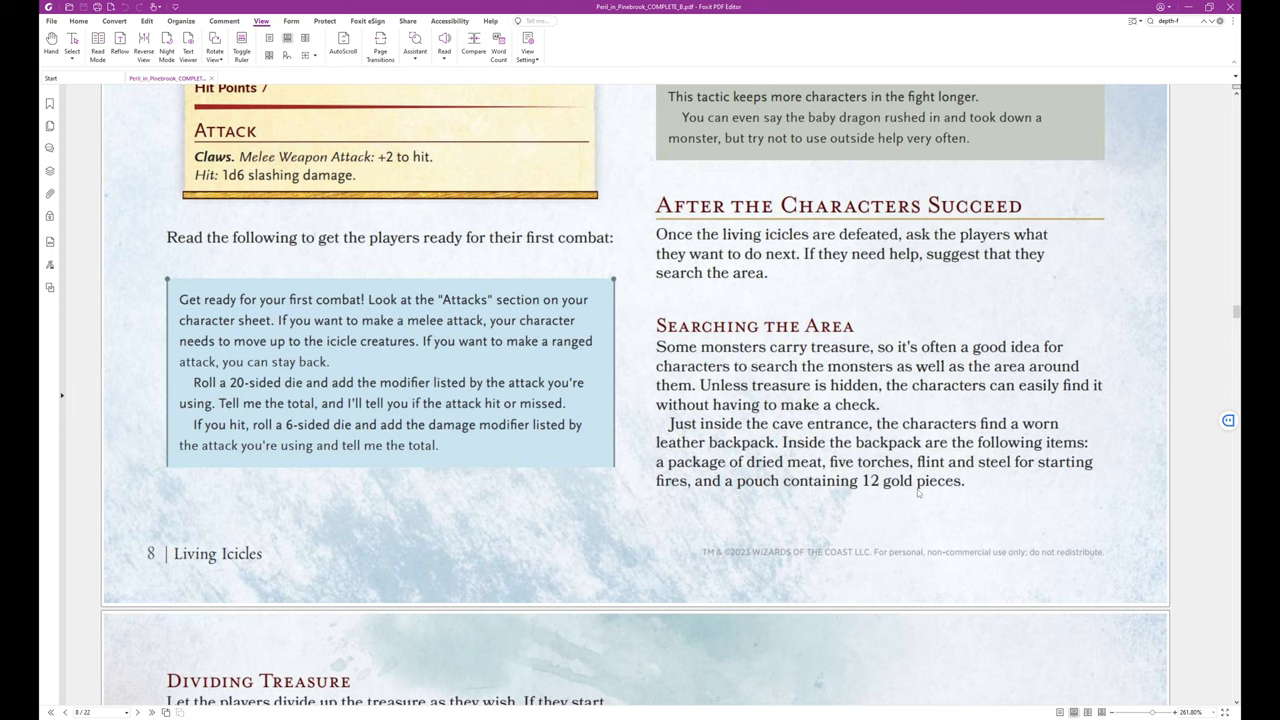
scroll(down, 3)
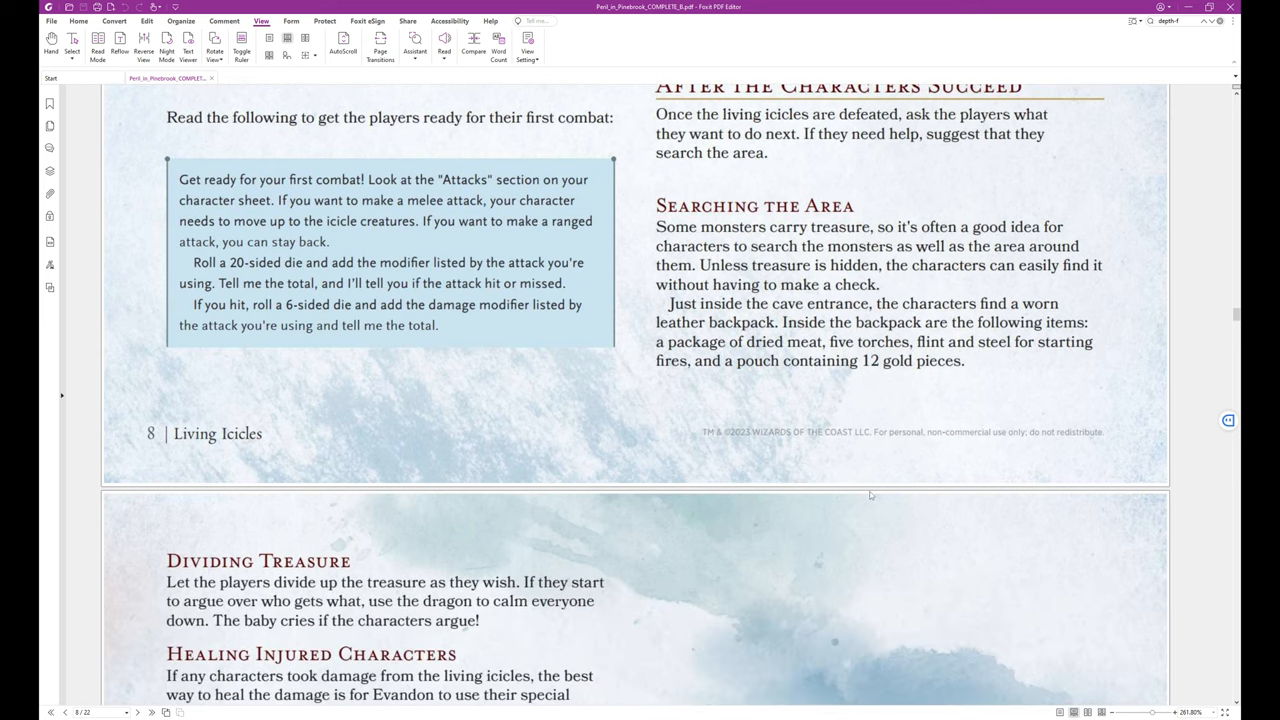
scroll(down, 3)
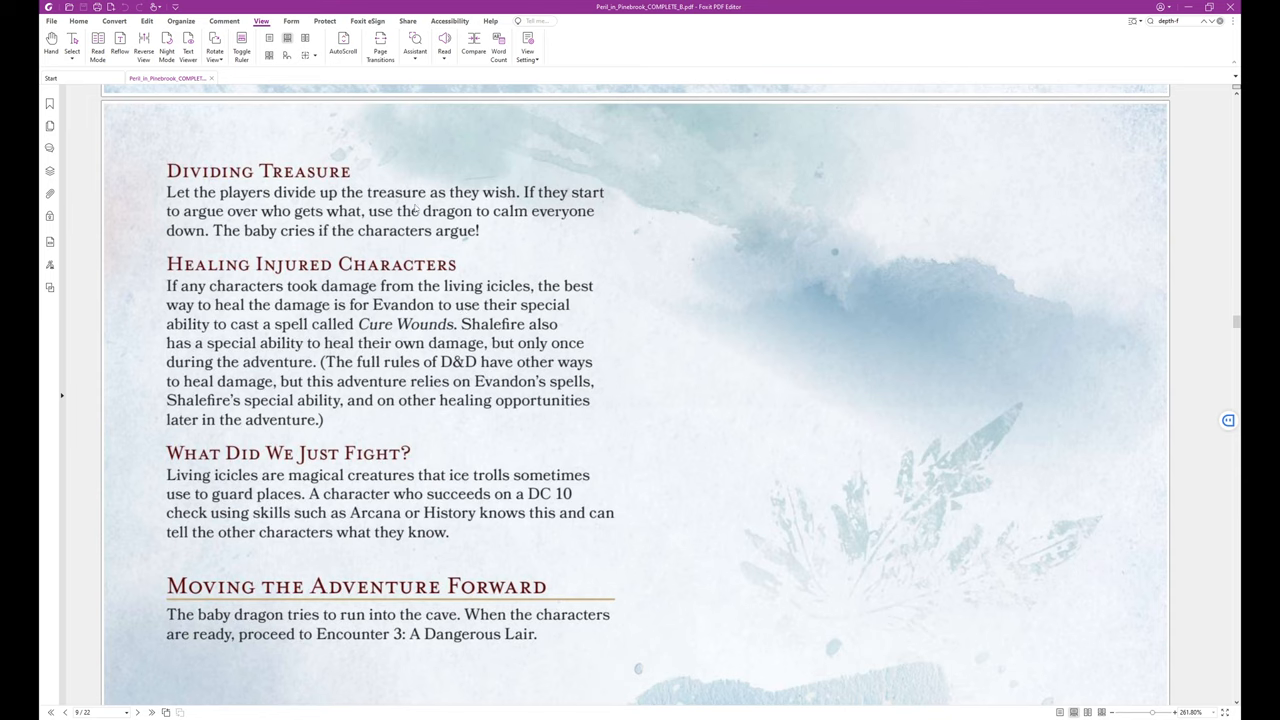
mouse_move(314, 246)
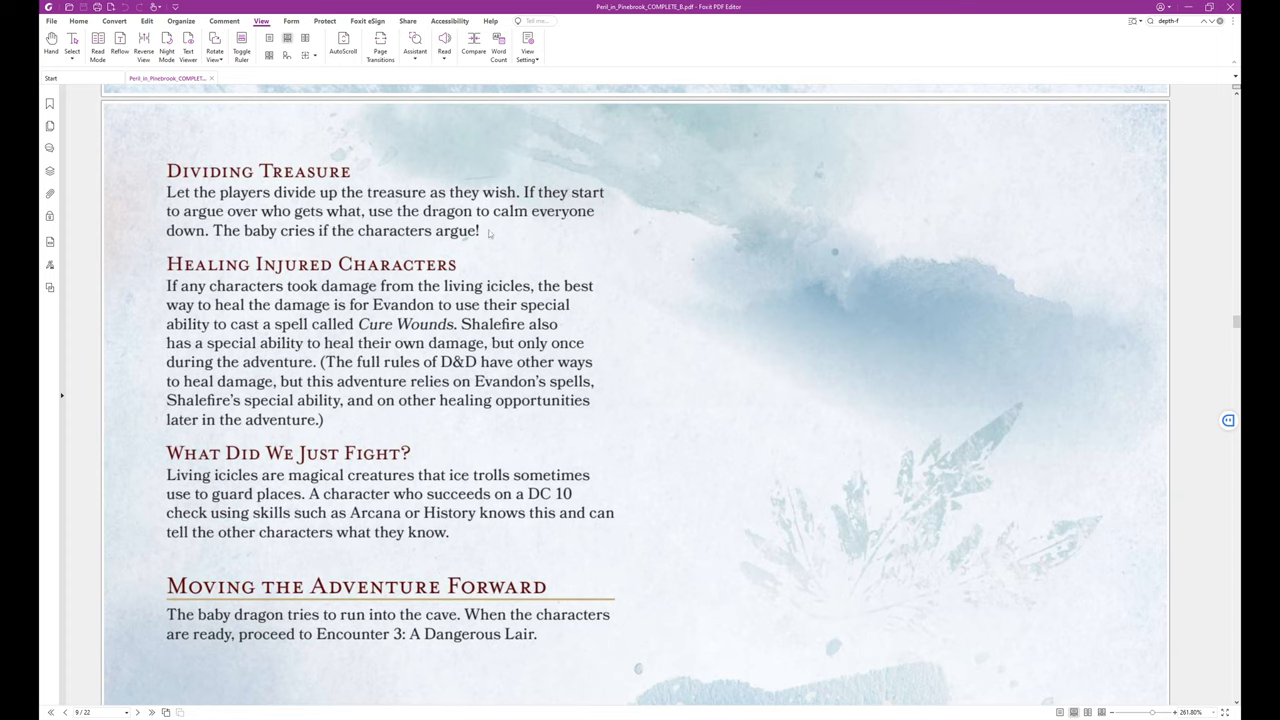
mouse_move(292, 240)
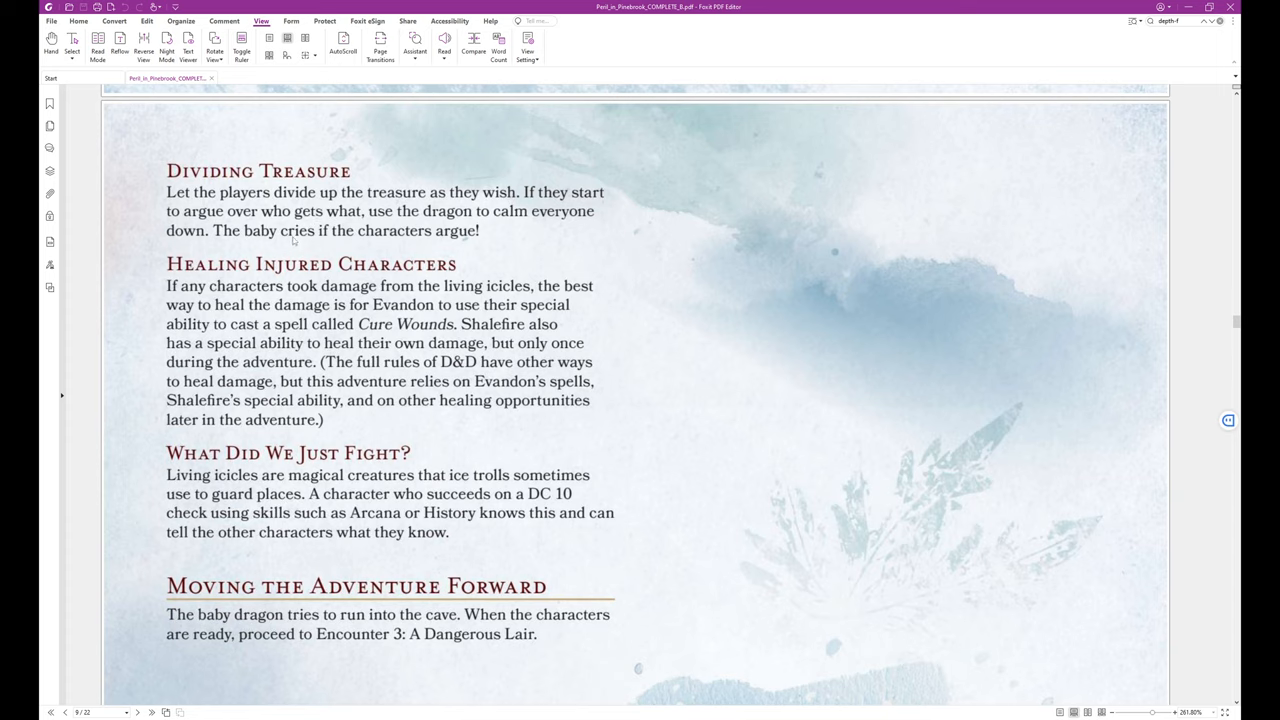
mouse_move(668, 276)
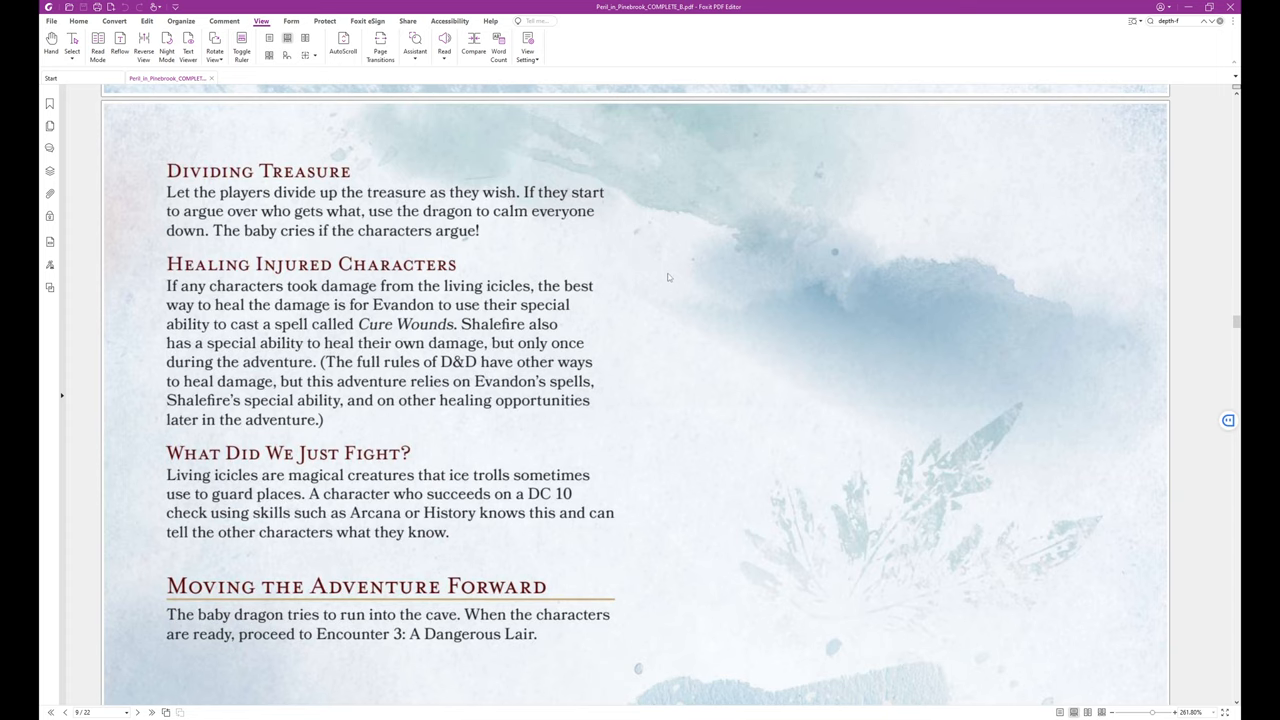
scroll(down, 3)
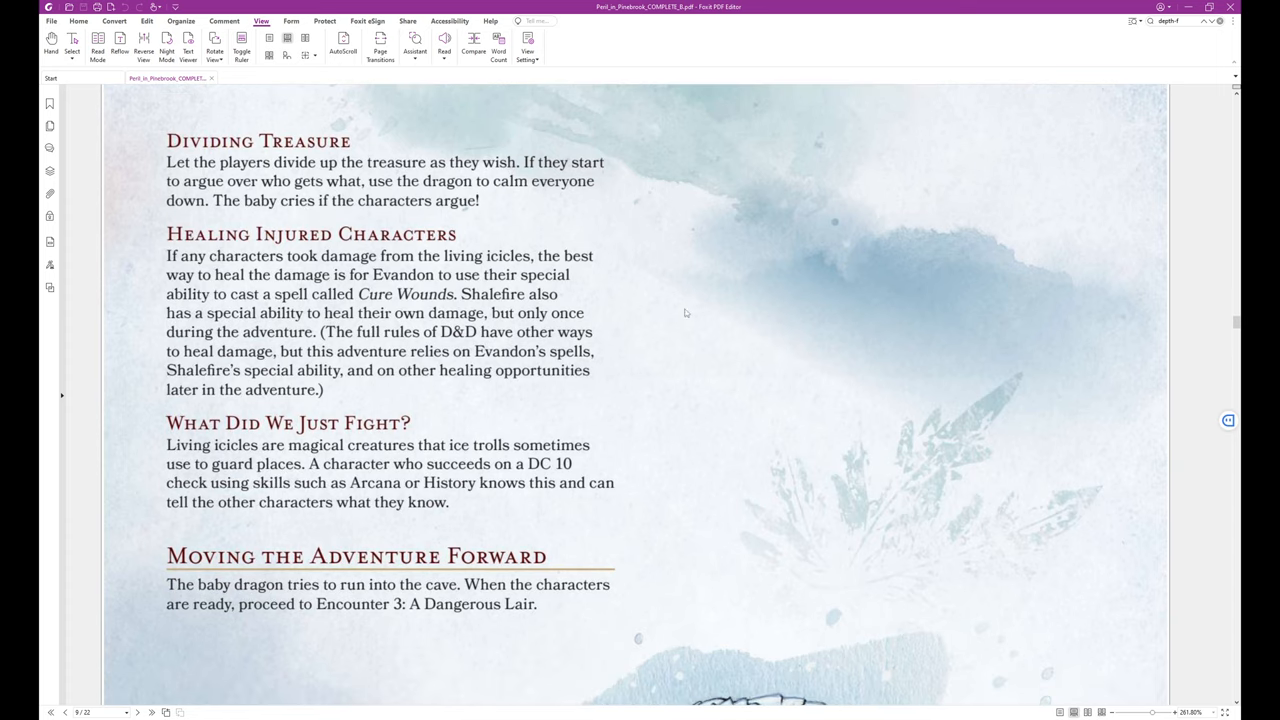
mouse_move(344, 262)
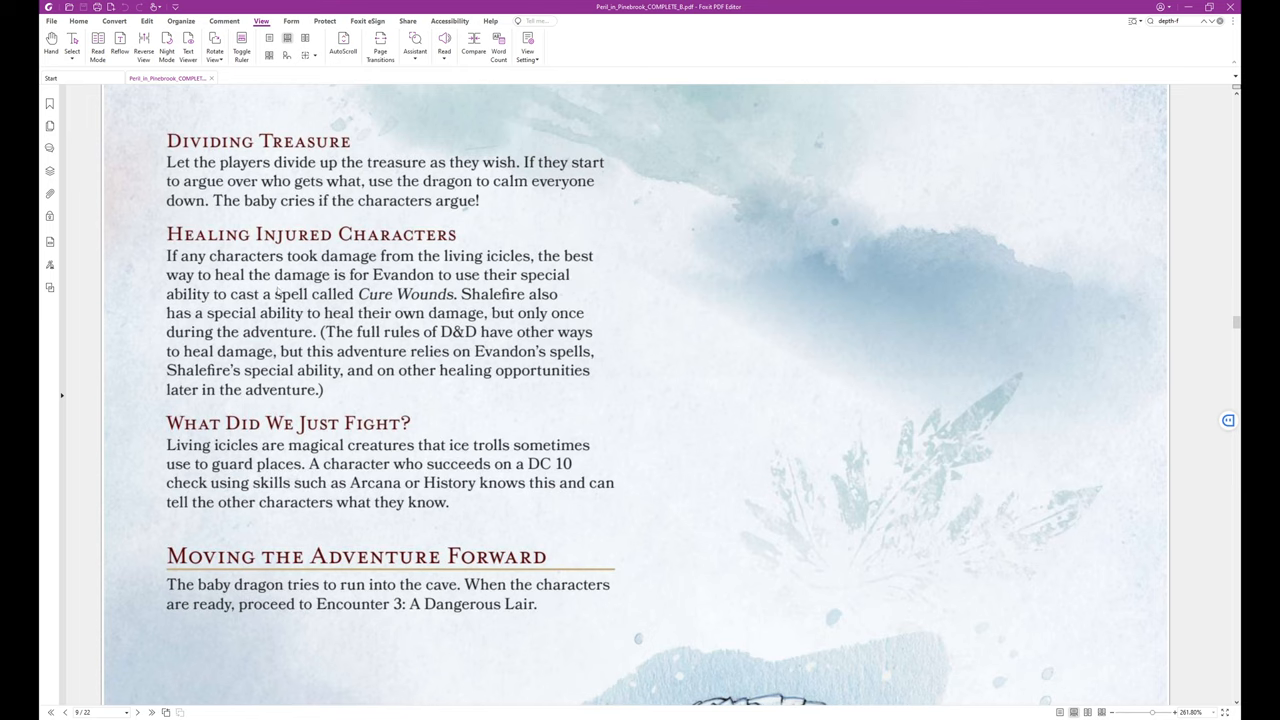
mouse_move(538, 292)
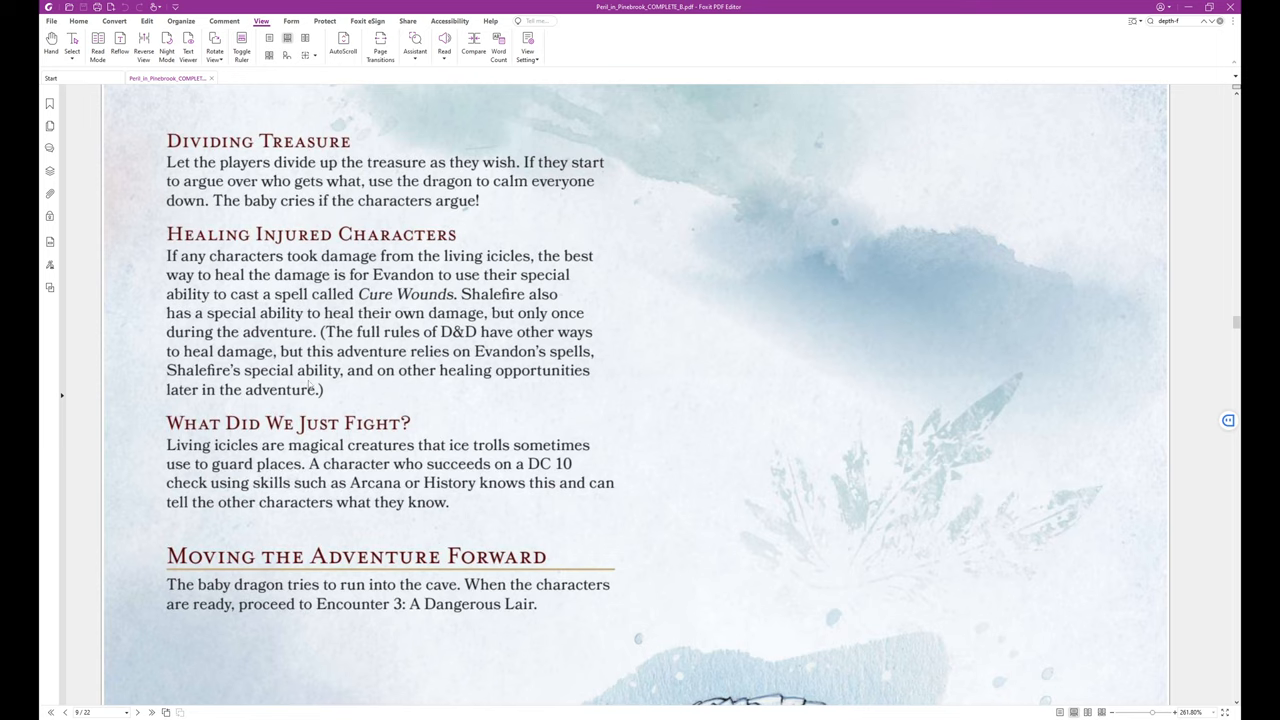
mouse_move(518, 400)
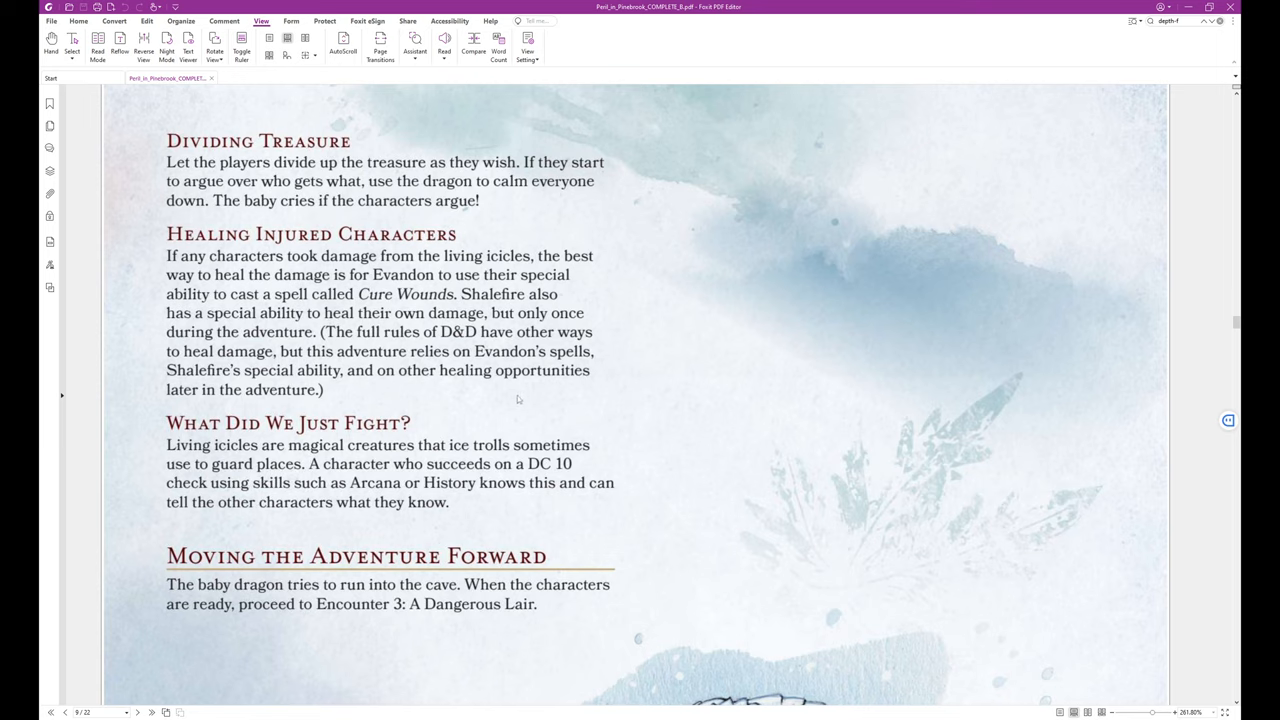
mouse_move(576, 388)
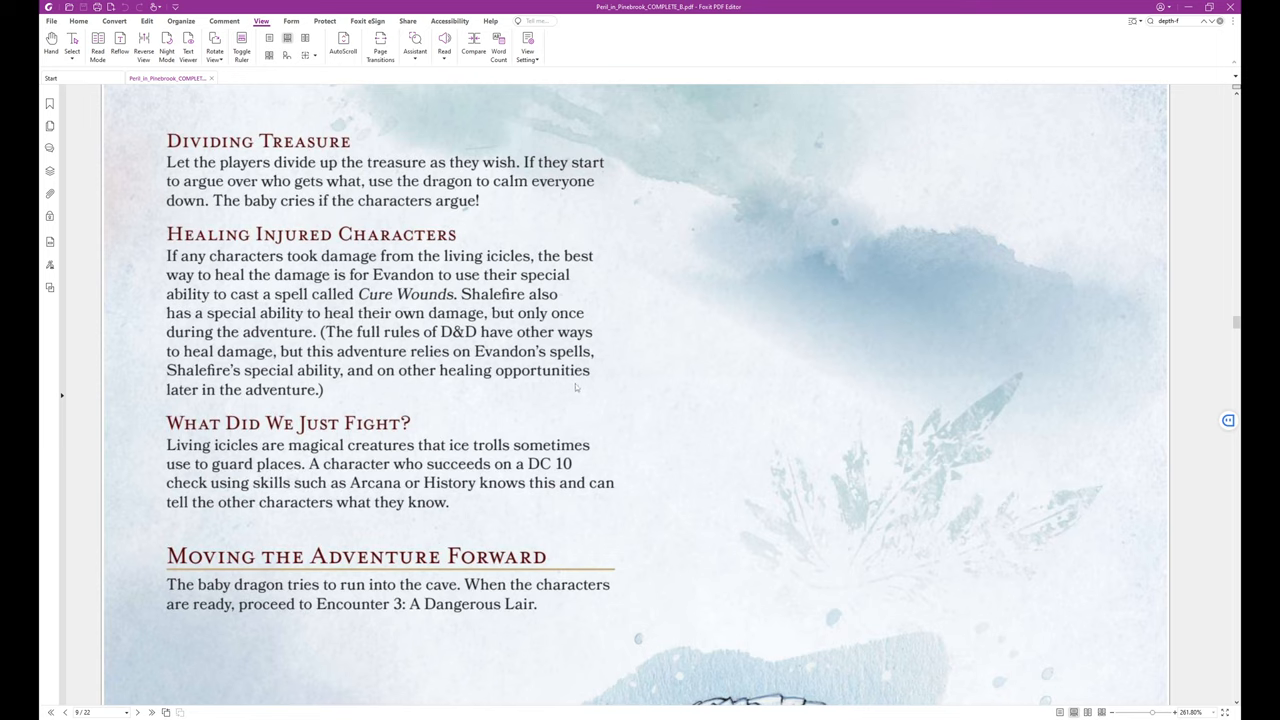
scroll(down, 3)
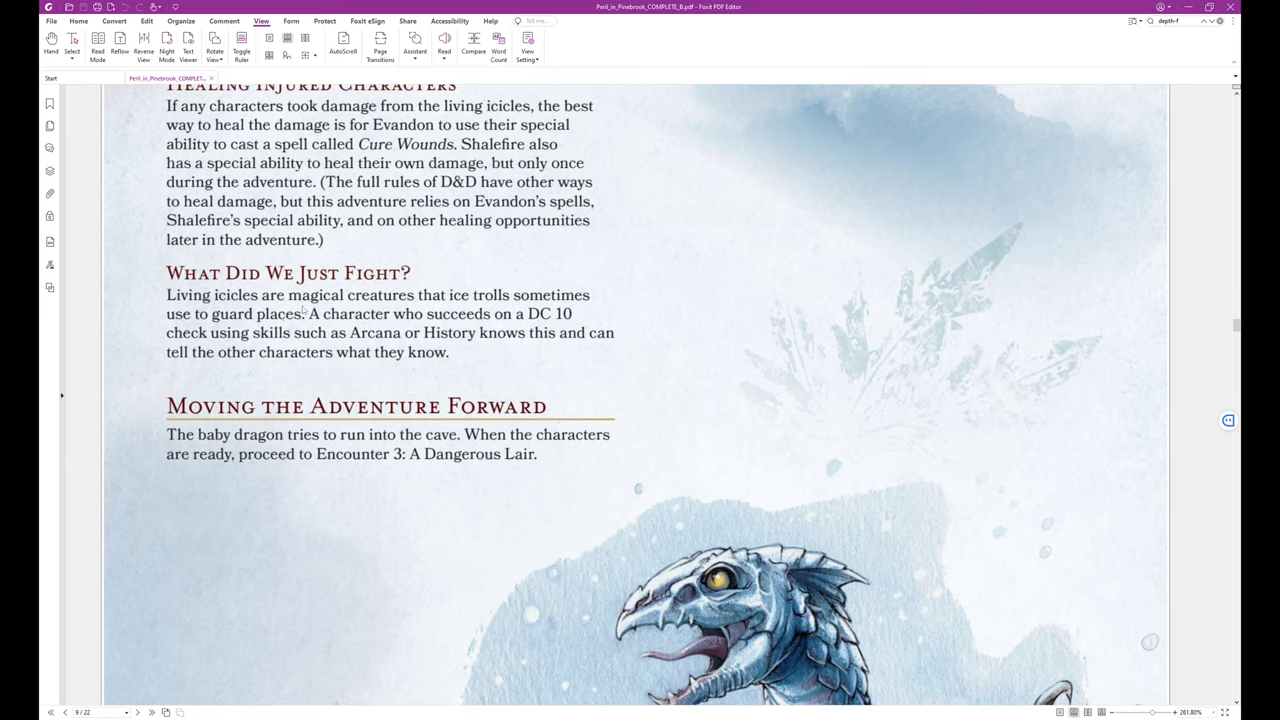
mouse_move(436, 320)
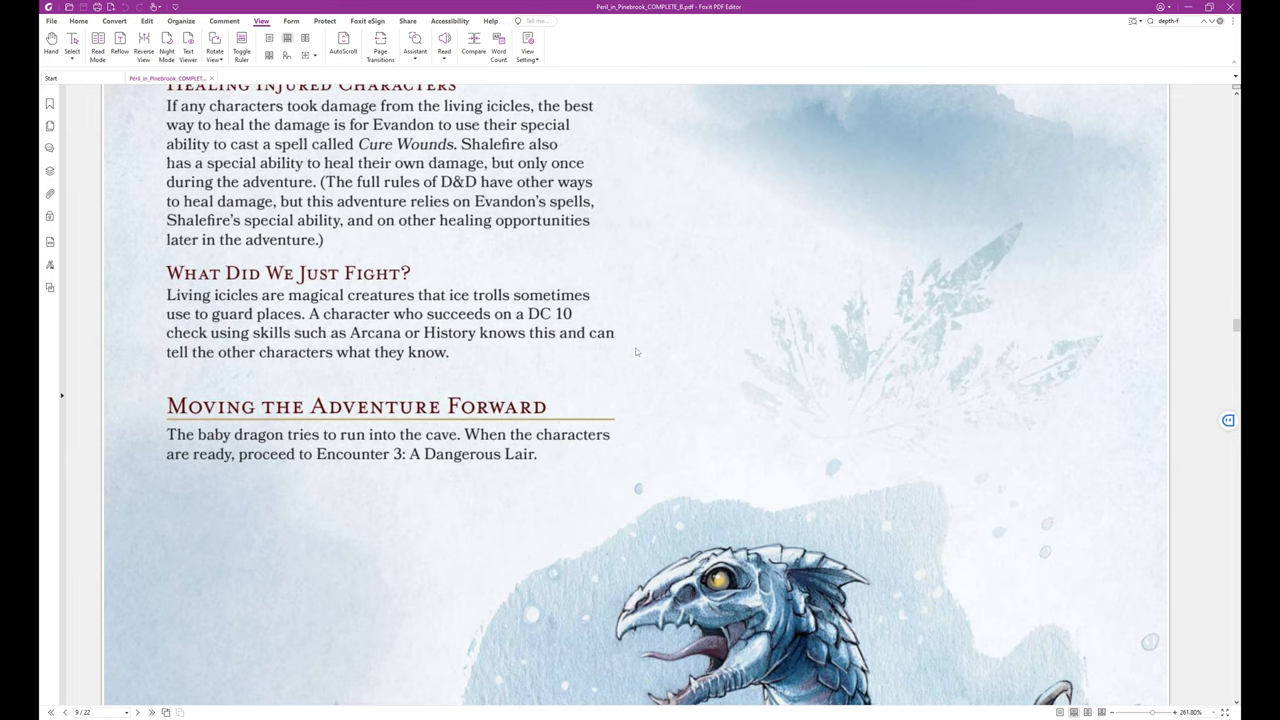
mouse_move(644, 360)
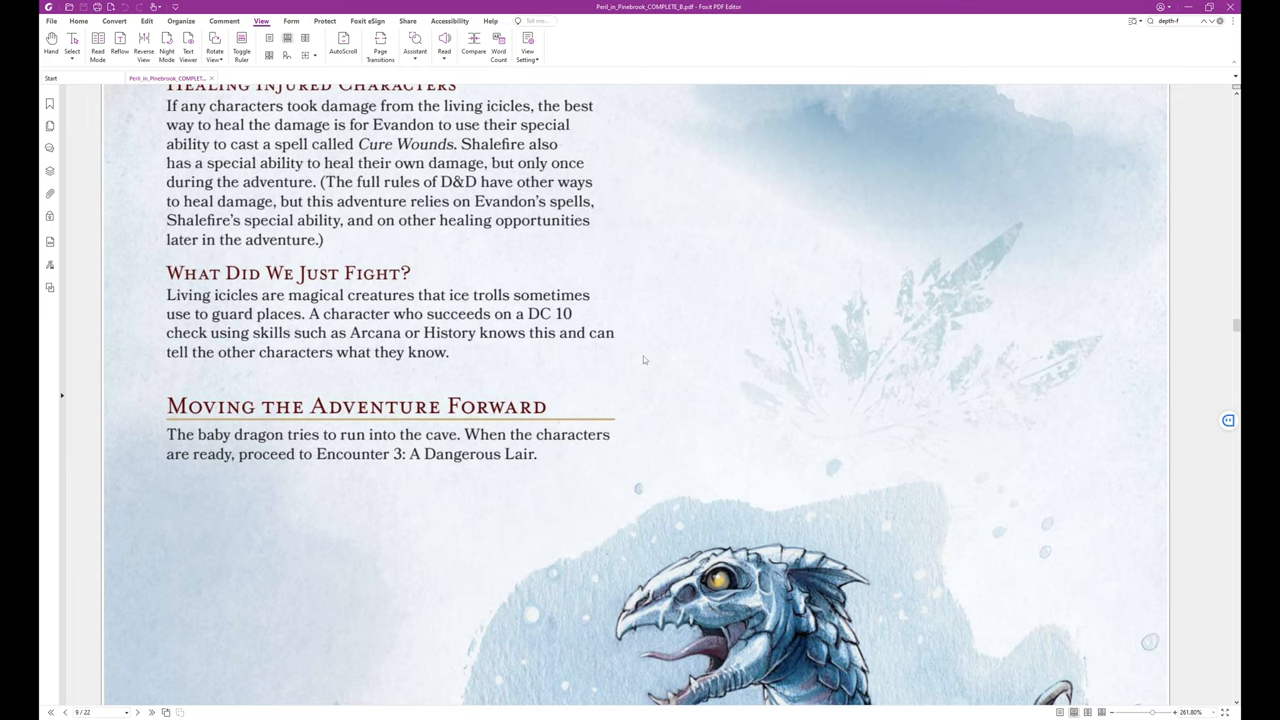
mouse_move(638, 364)
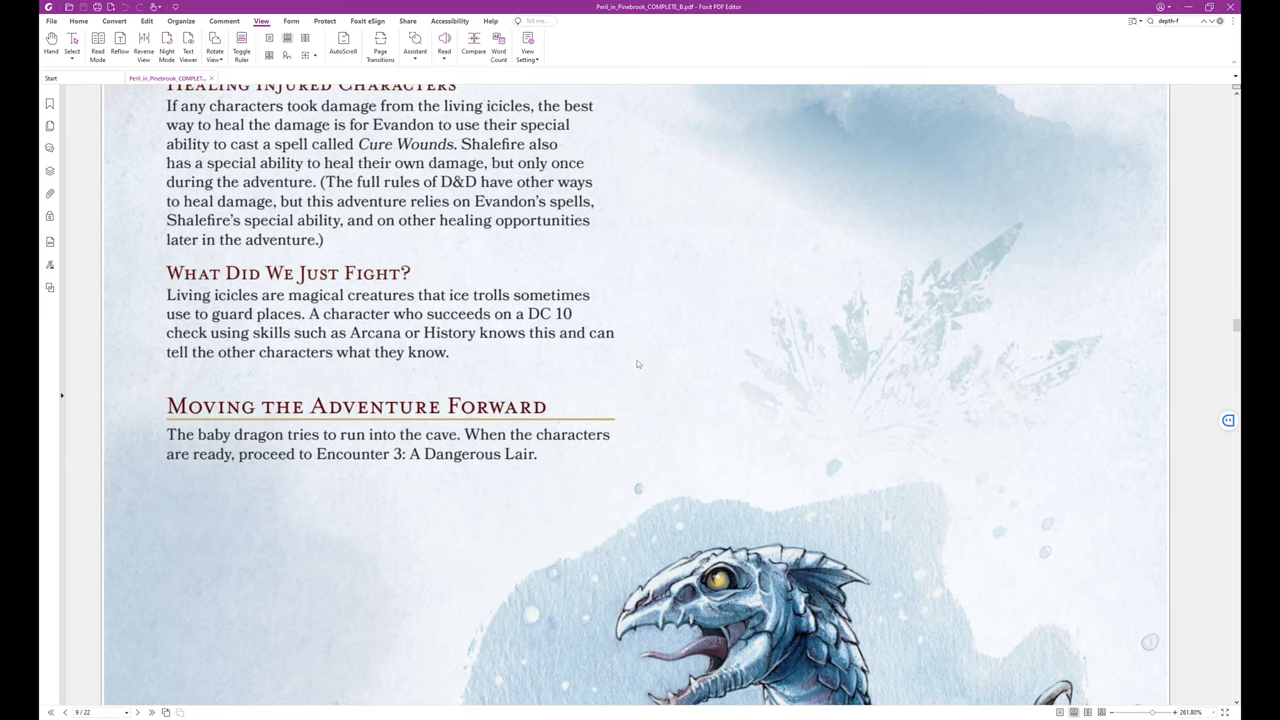
mouse_move(604, 368)
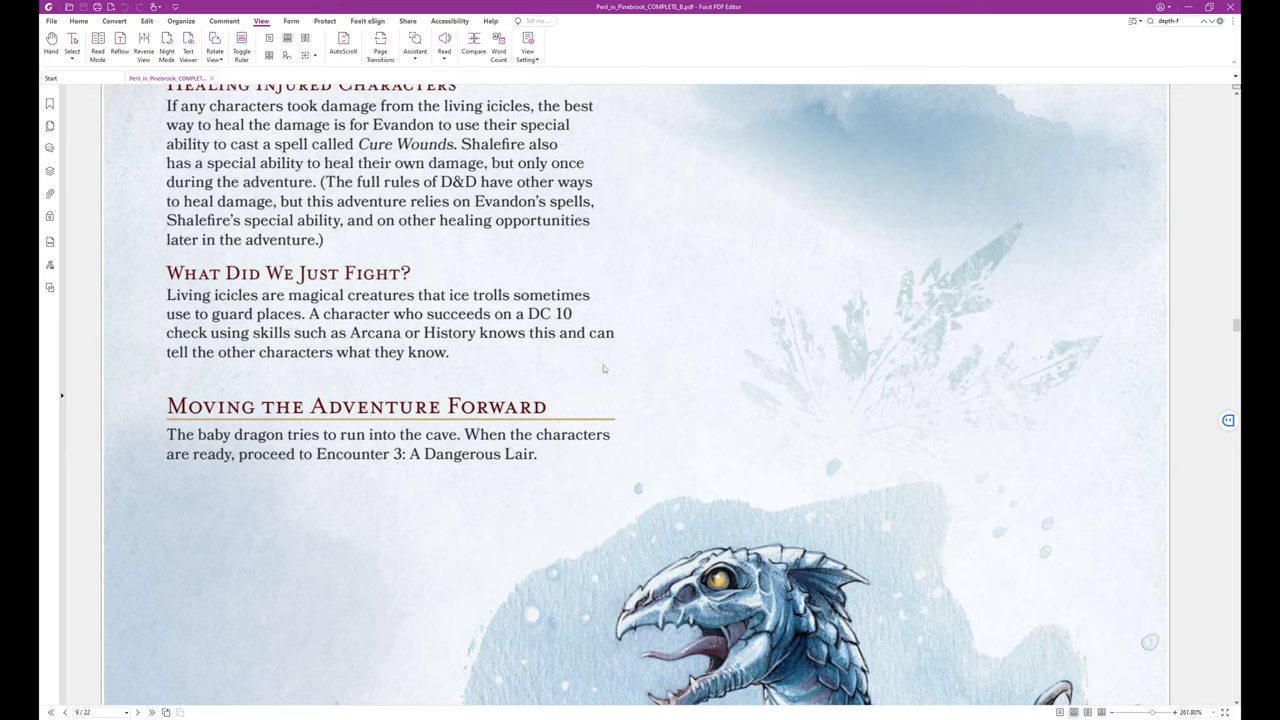
mouse_move(692, 392)
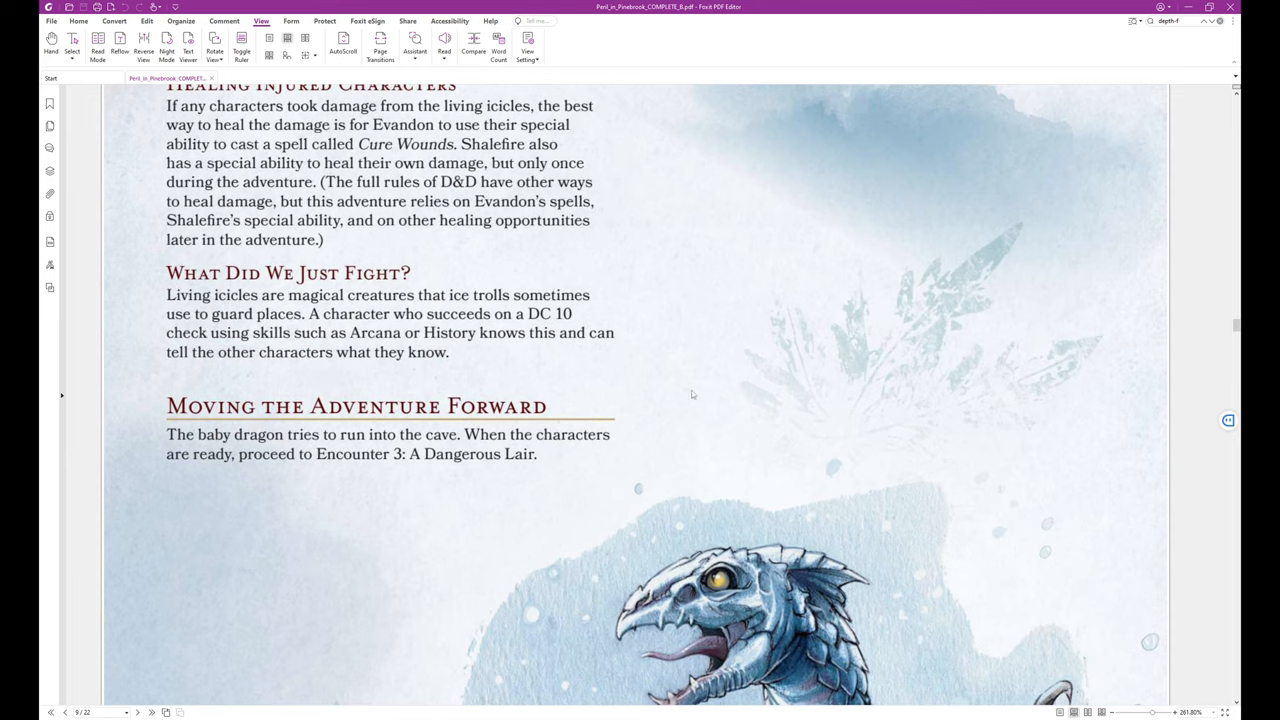
mouse_move(748, 374)
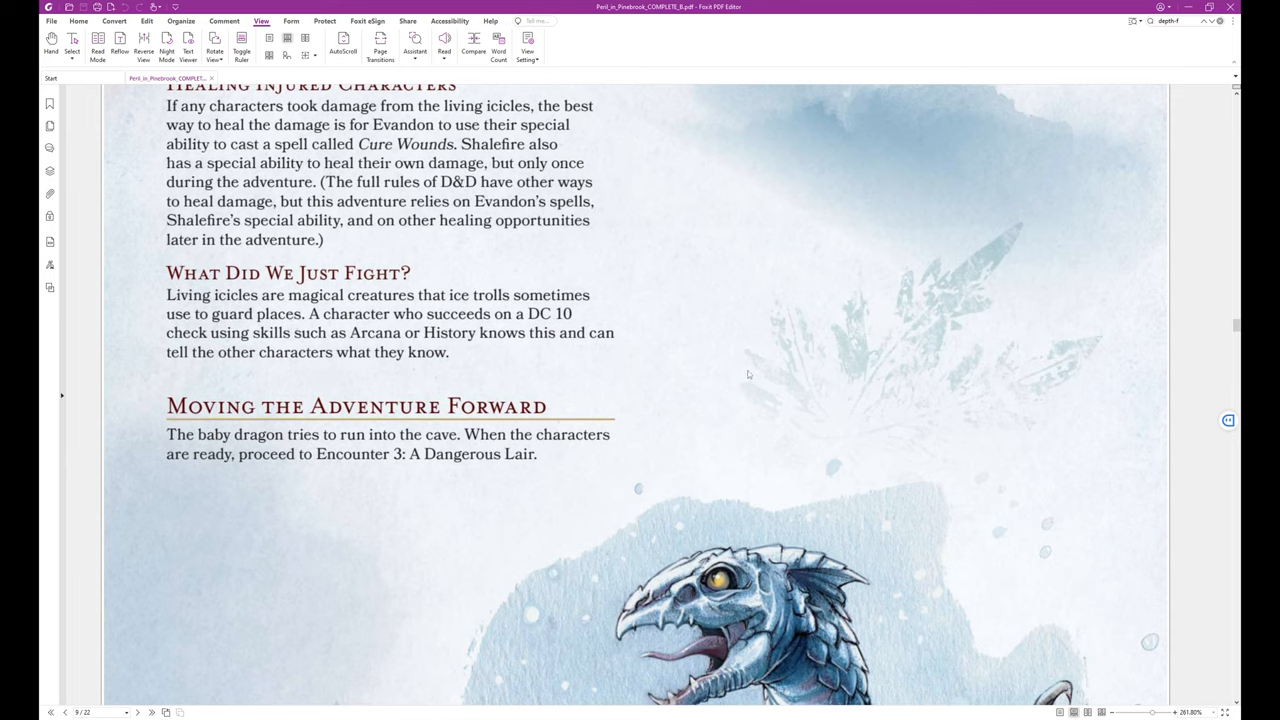
mouse_move(734, 376)
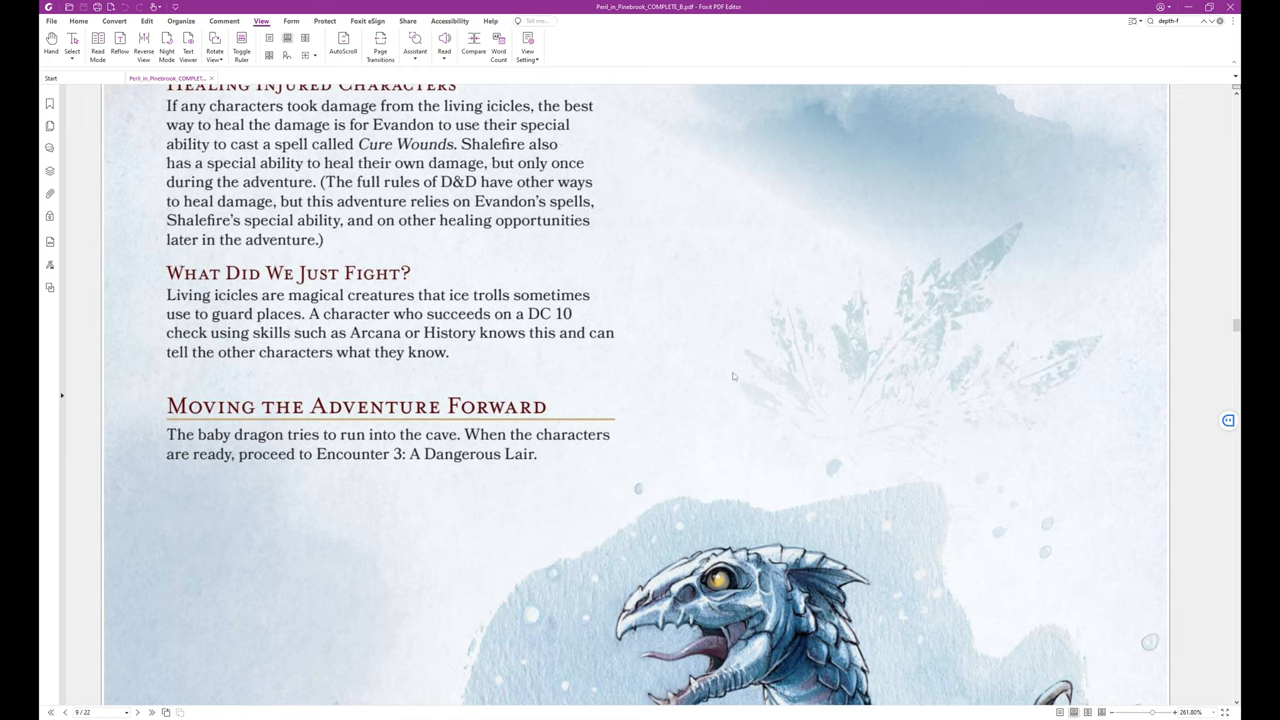
mouse_move(724, 376)
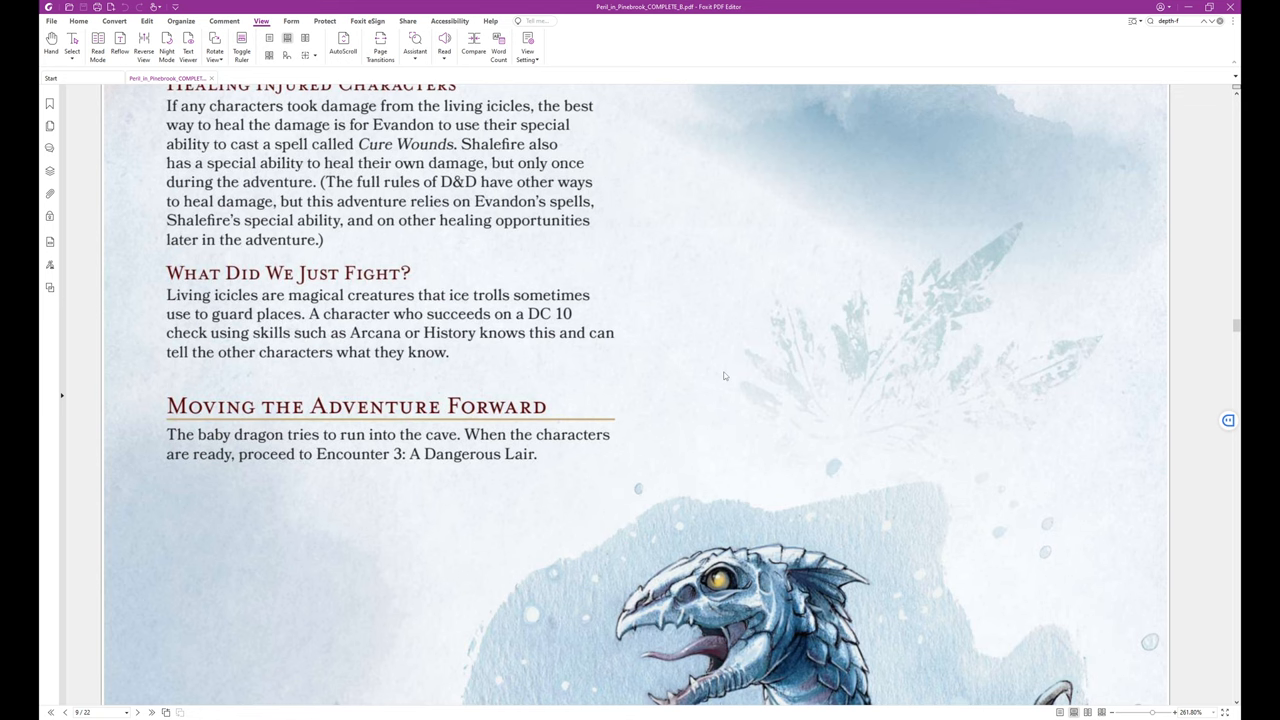
scroll(down, 3)
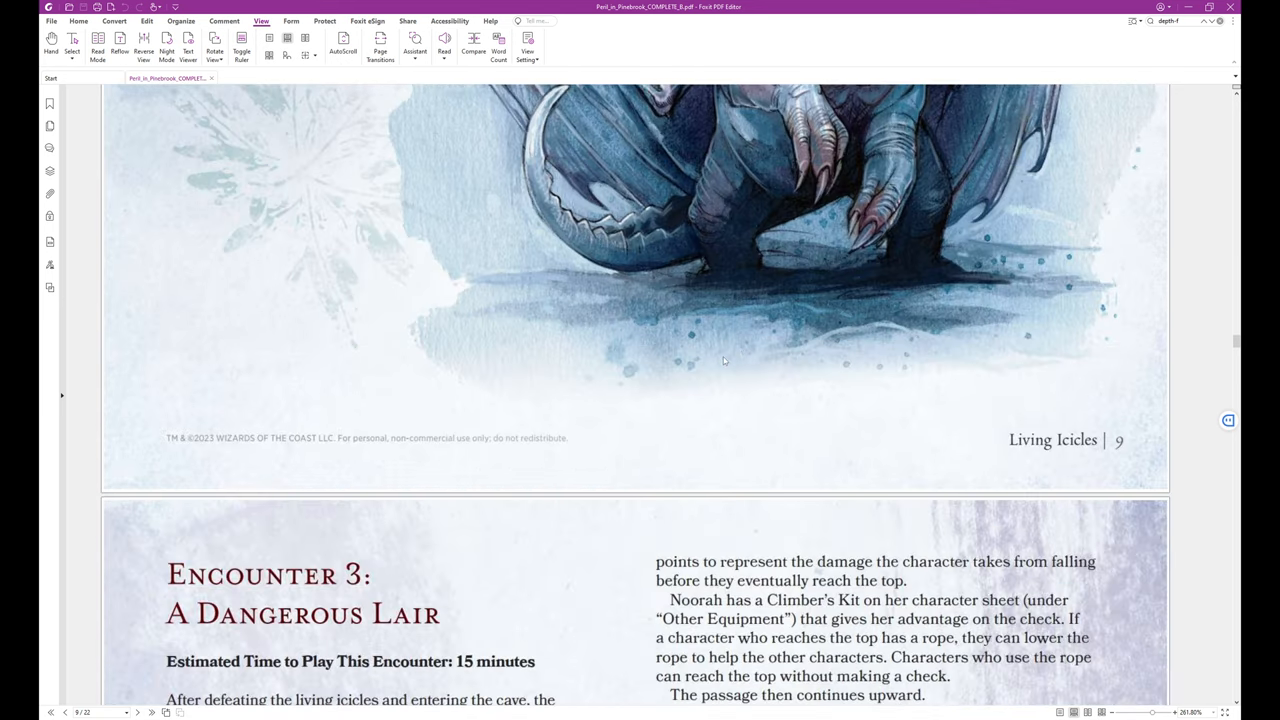
scroll(down, 3)
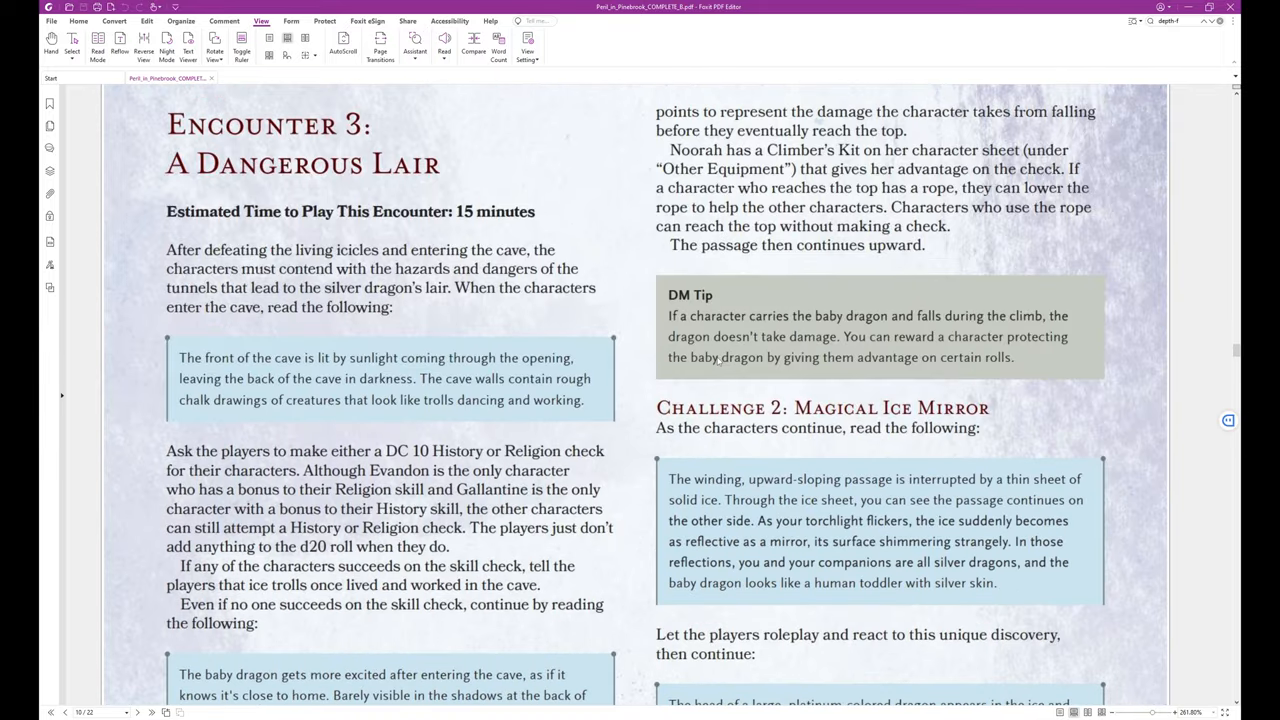
mouse_move(642, 312)
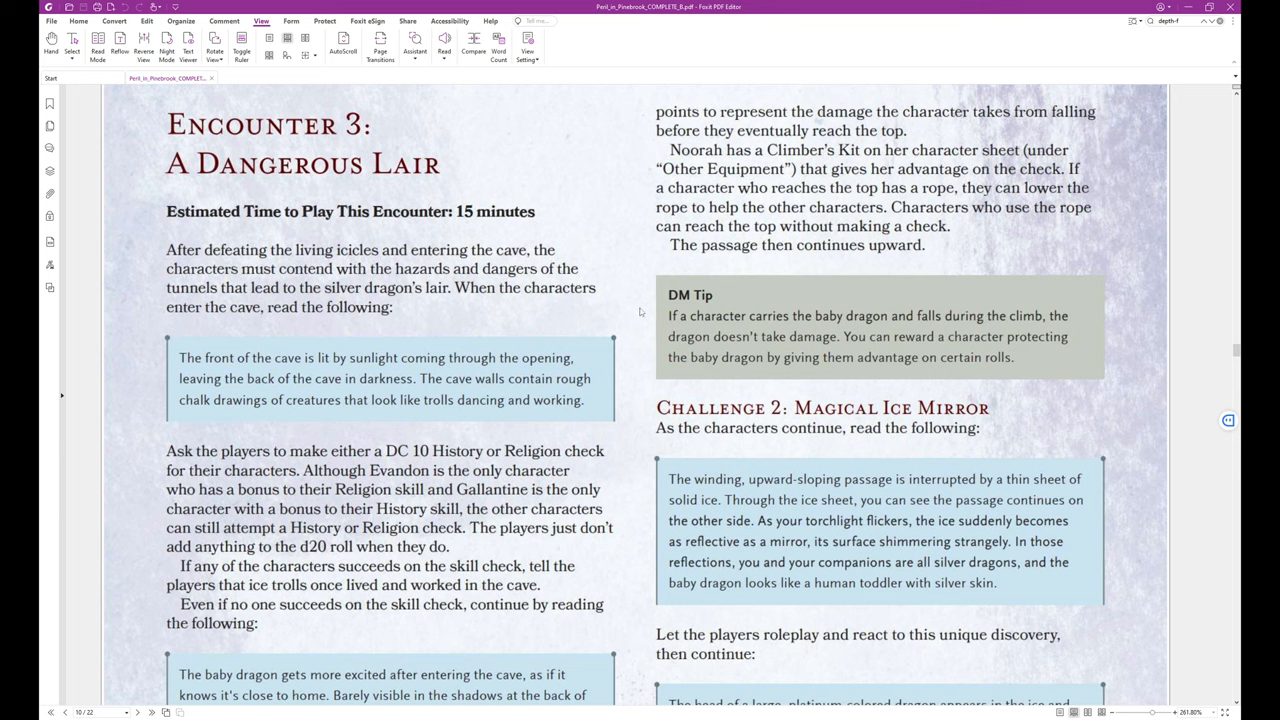
mouse_move(564, 268)
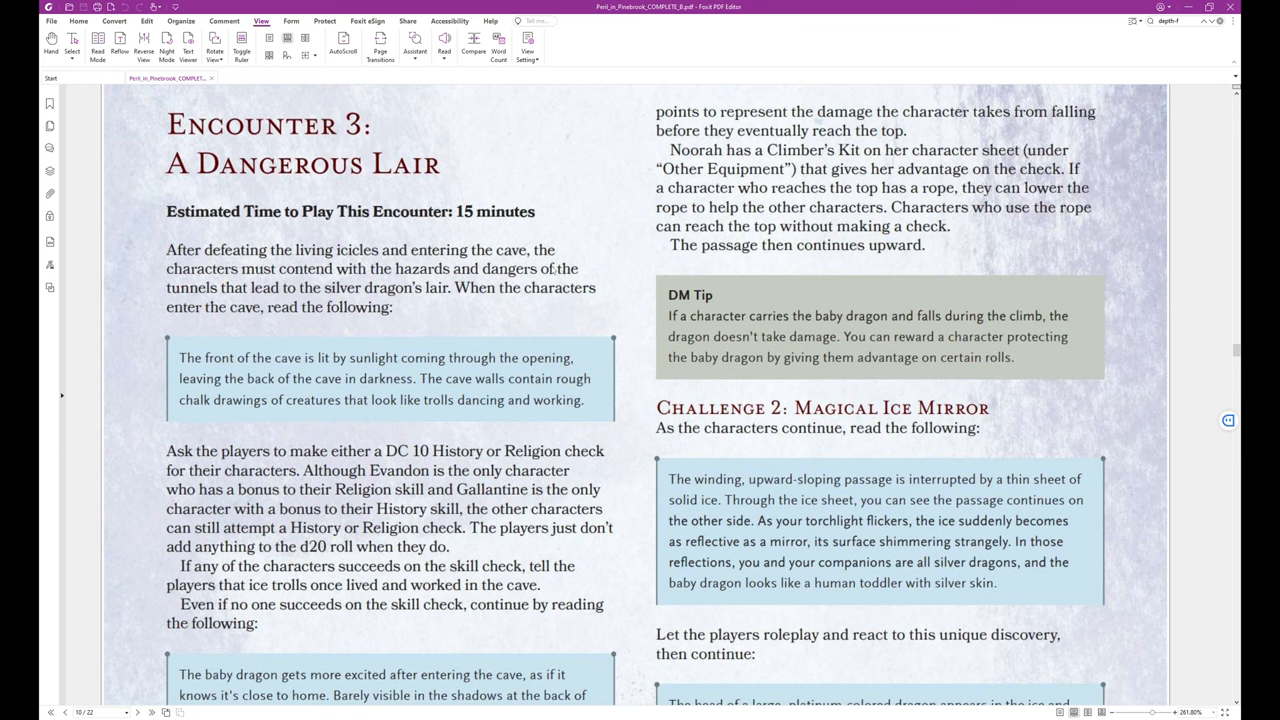
mouse_move(488, 296)
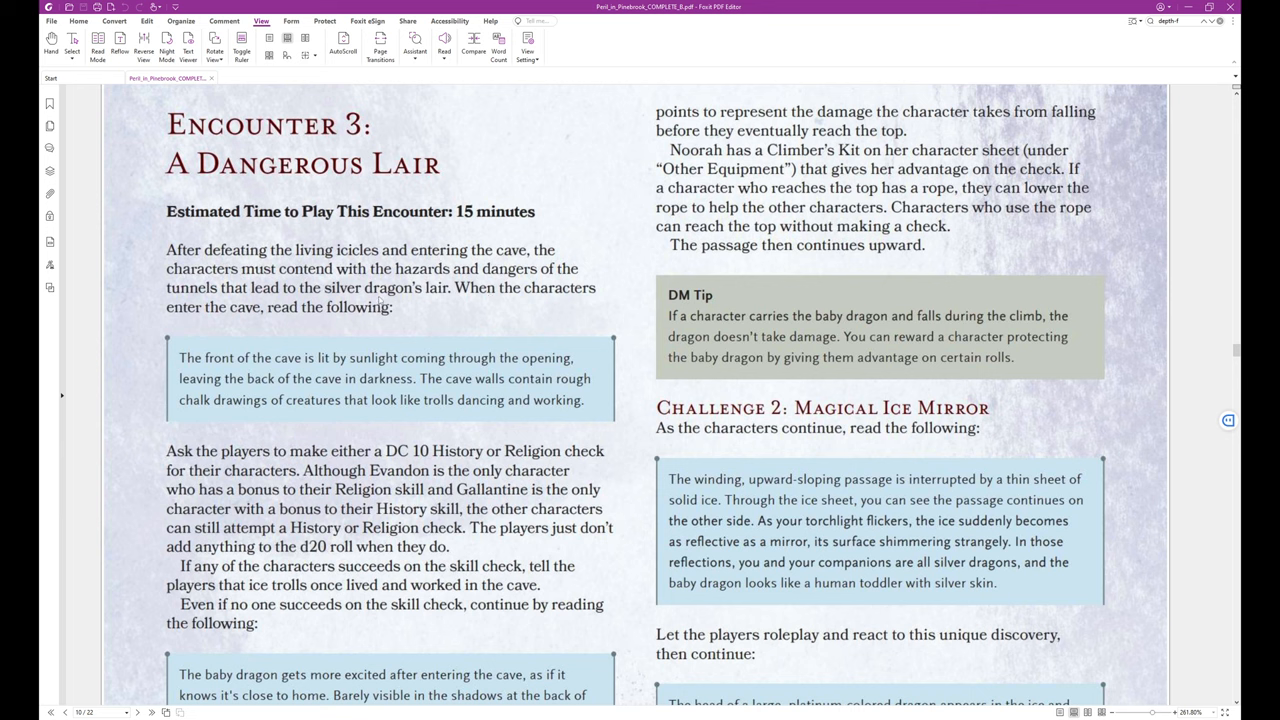
mouse_move(488, 310)
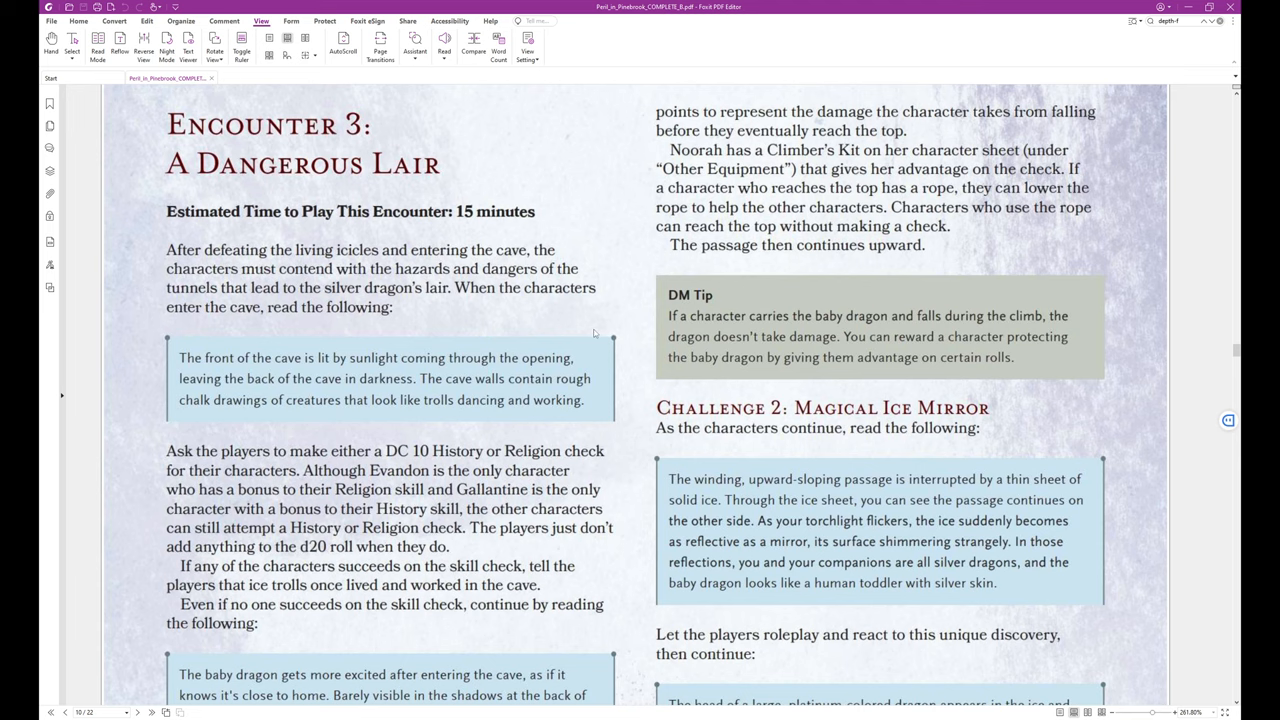
mouse_move(618, 340)
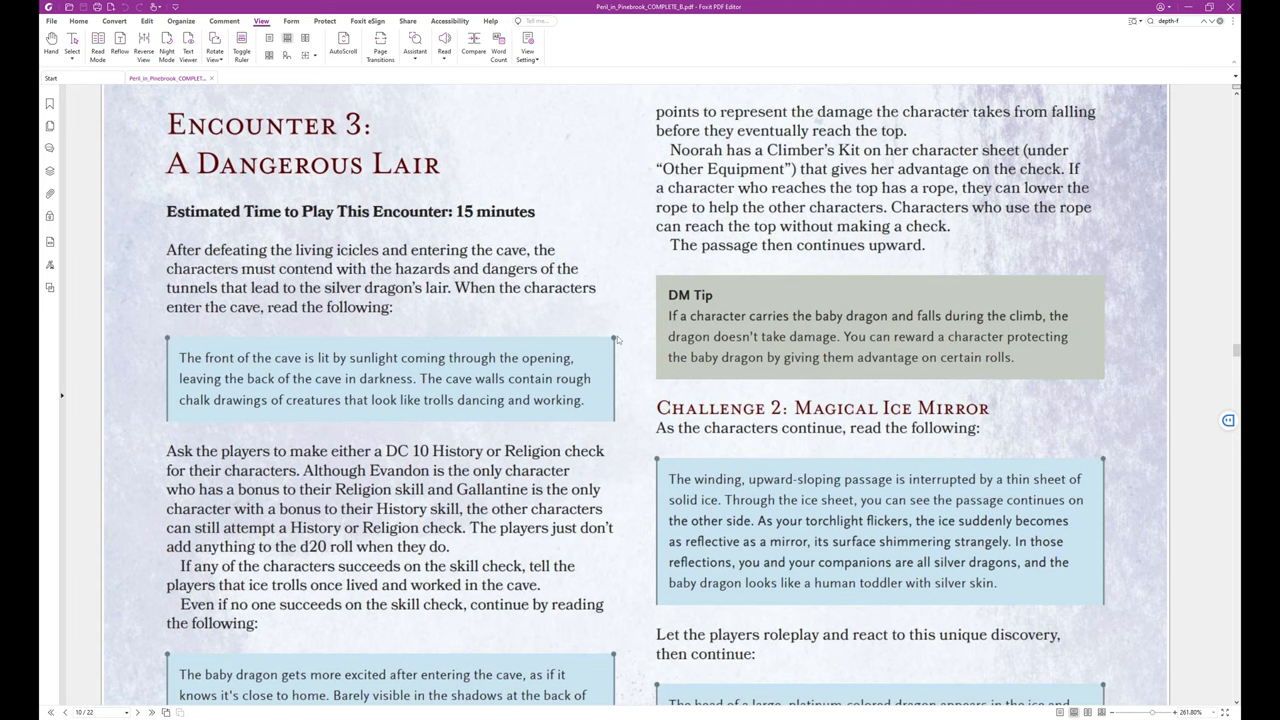
scroll(down, 3)
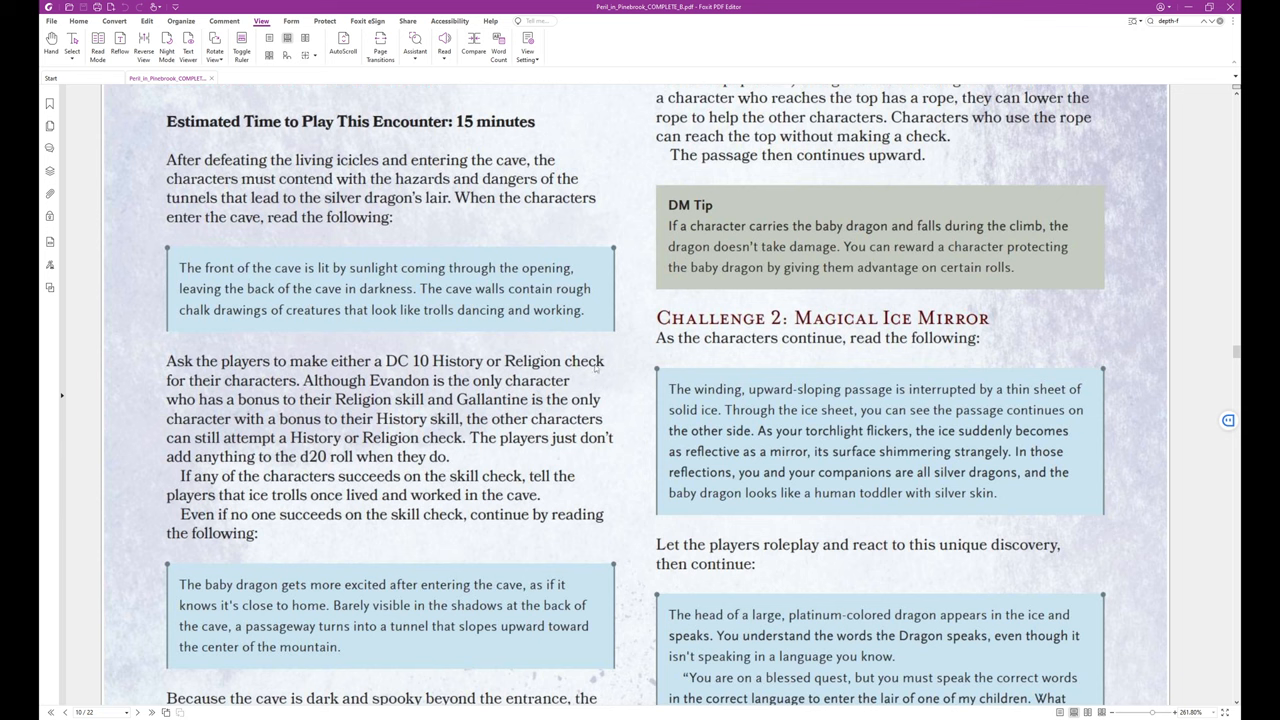
mouse_move(616, 374)
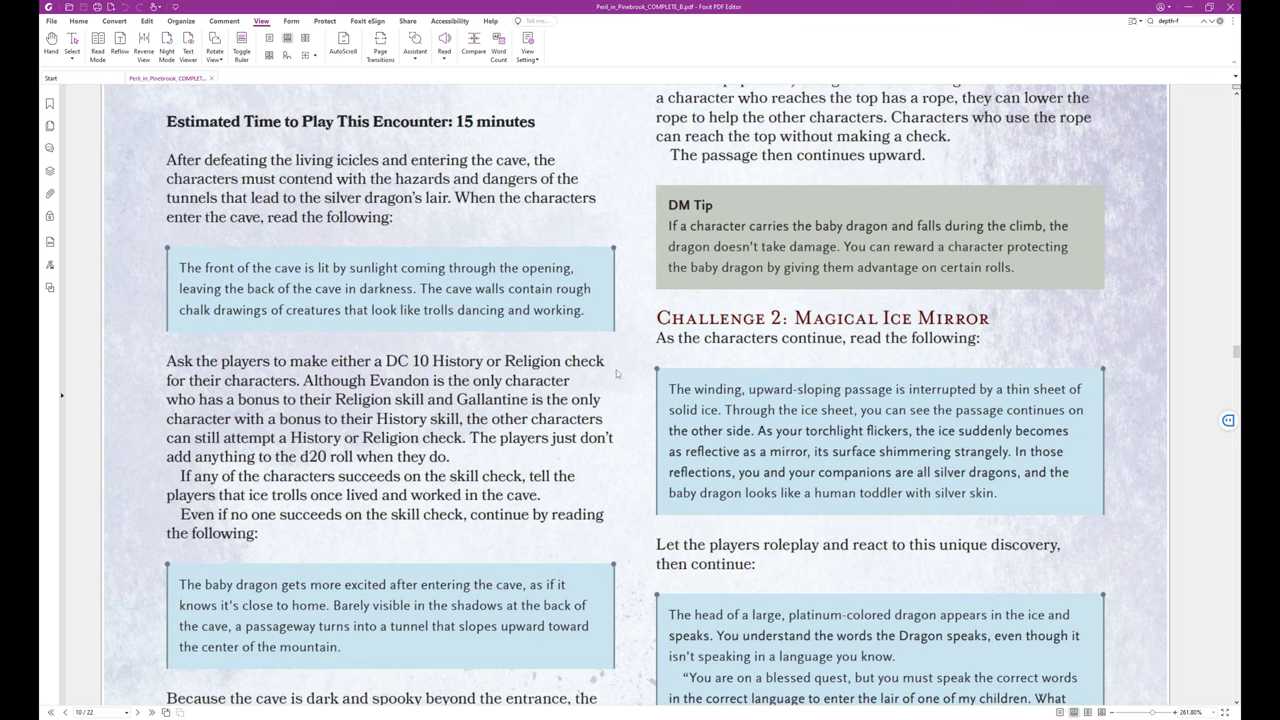
mouse_move(496, 336)
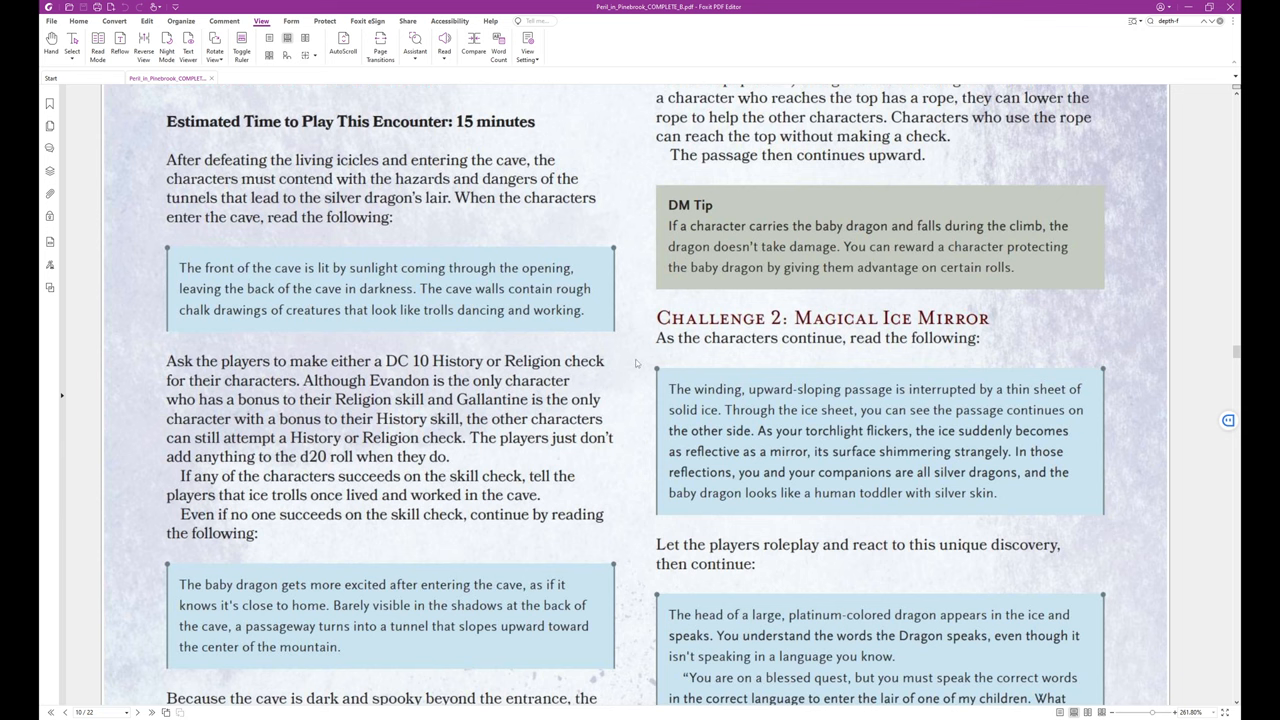
scroll(down, 3)
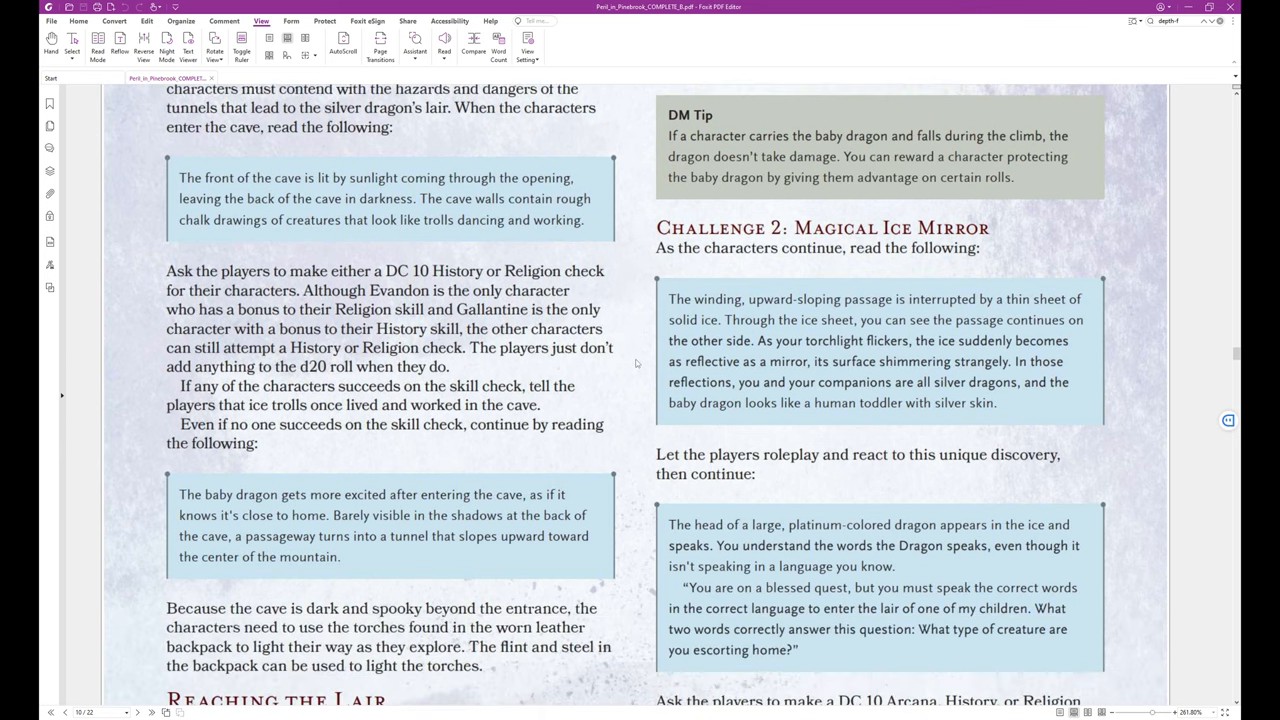
mouse_move(596, 348)
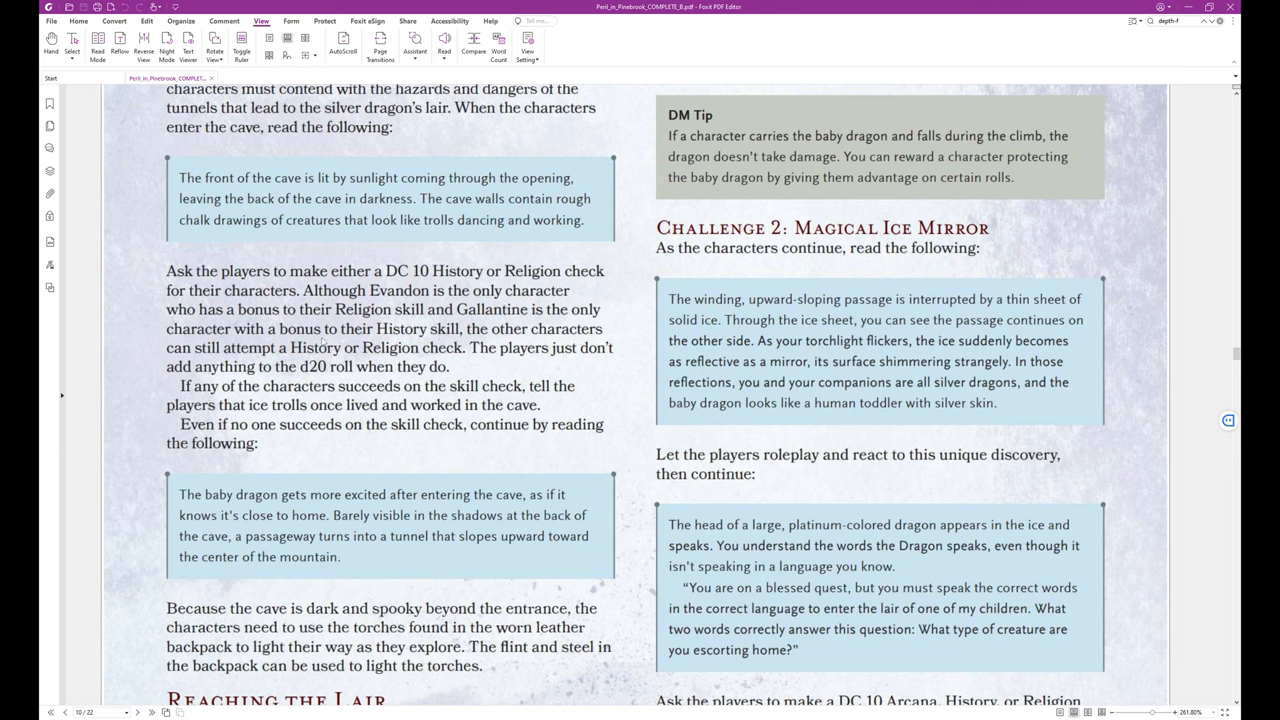
mouse_move(362, 356)
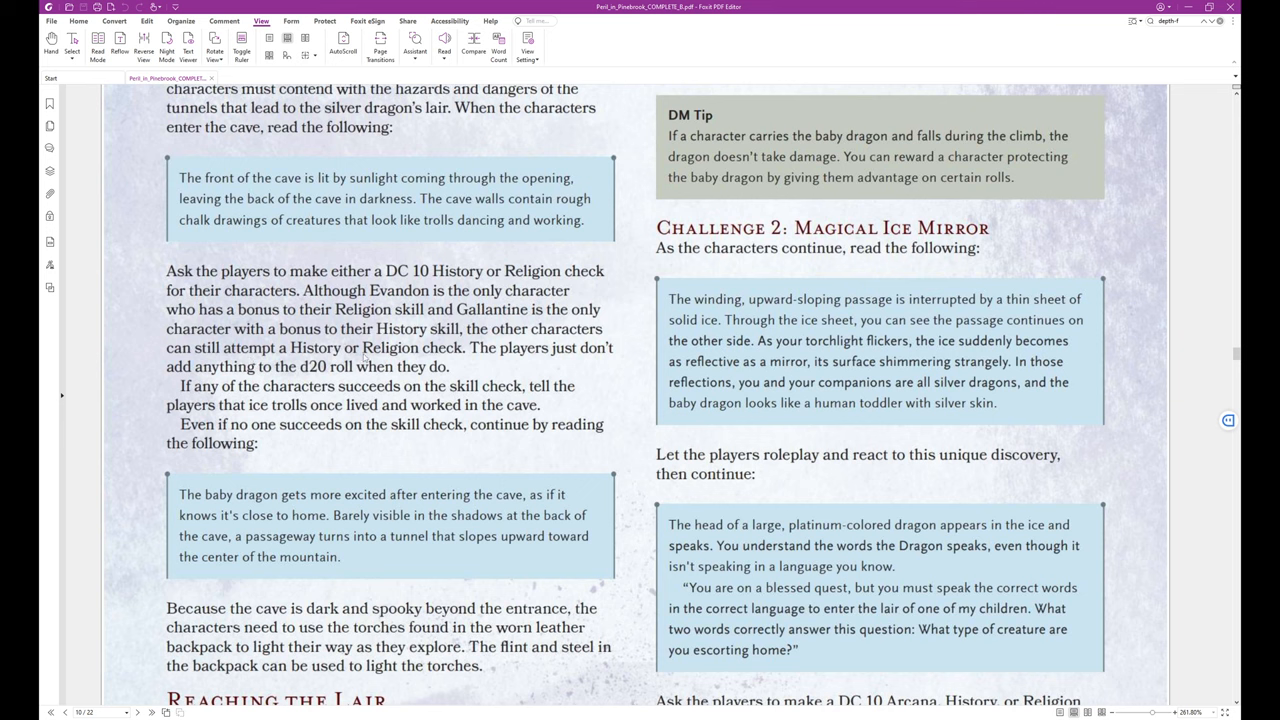
mouse_move(468, 366)
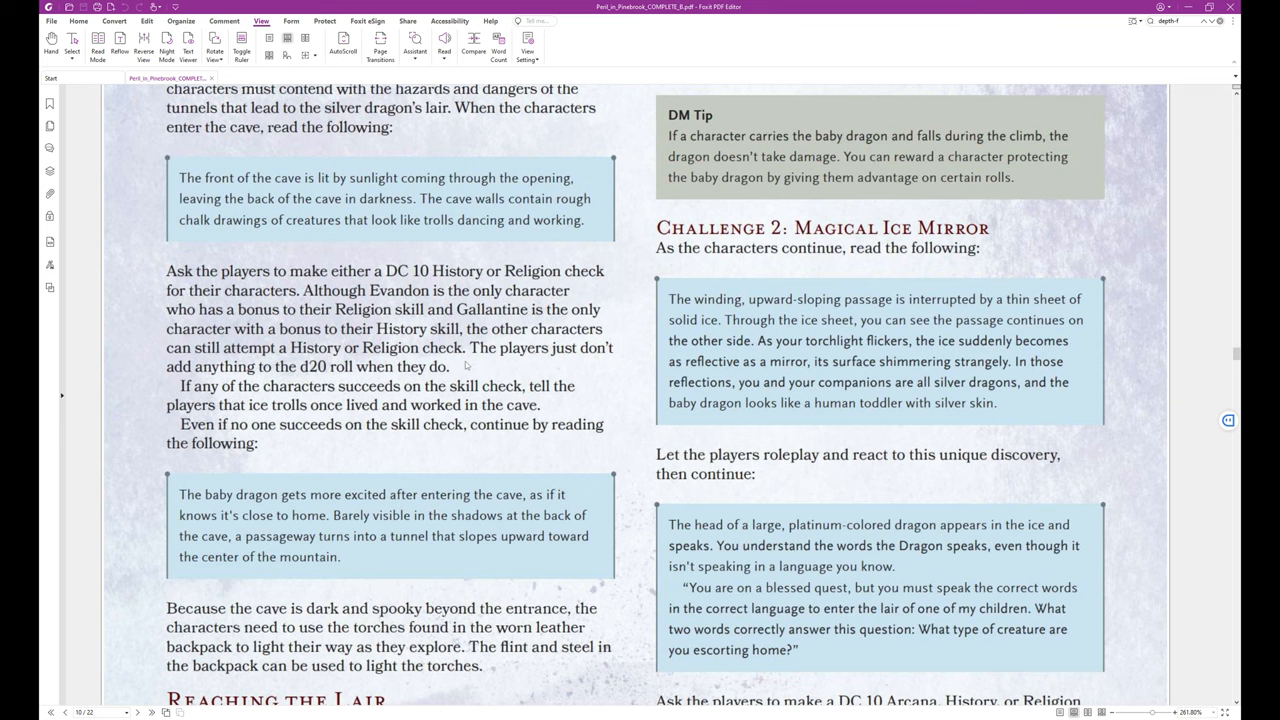
mouse_move(590, 432)
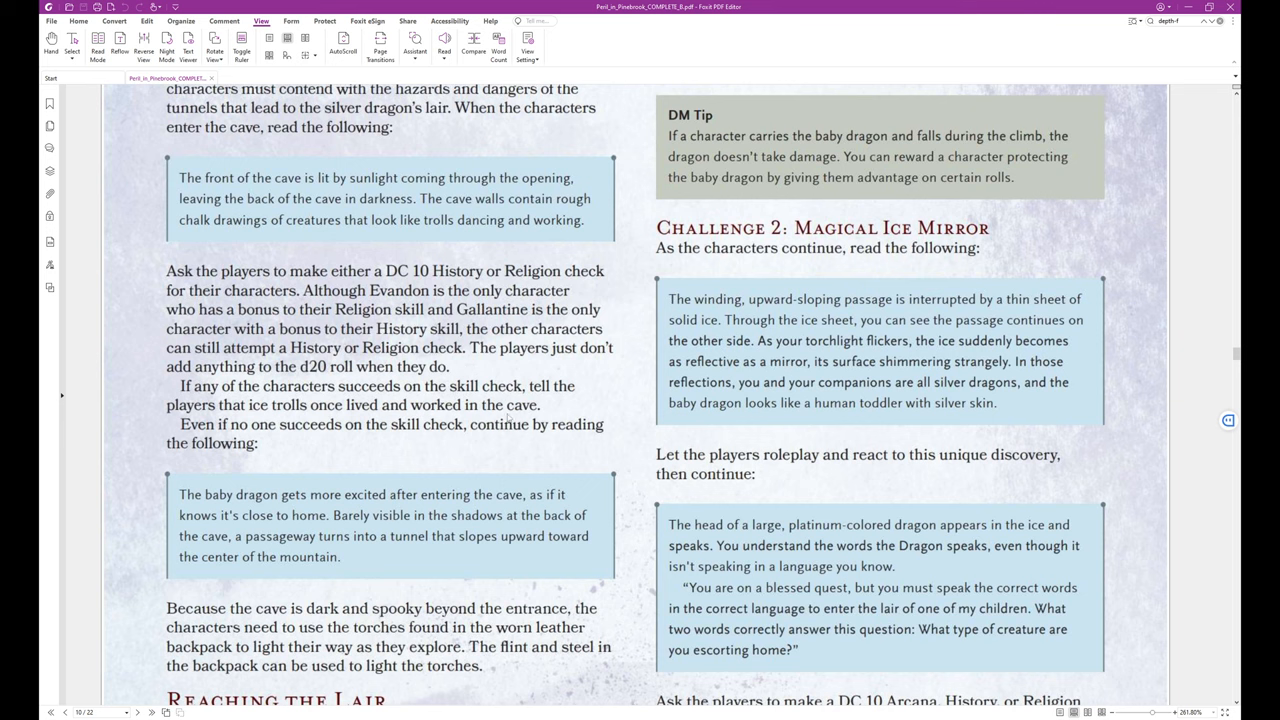
mouse_move(428, 412)
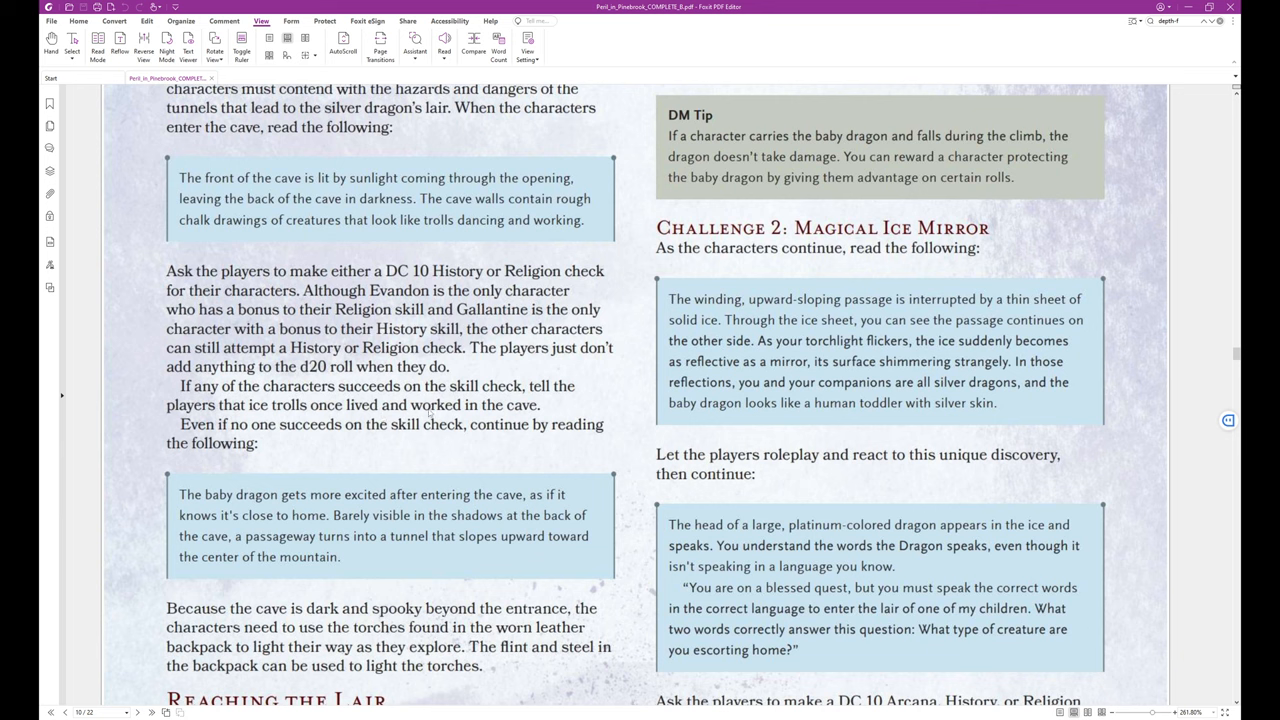
mouse_move(398, 408)
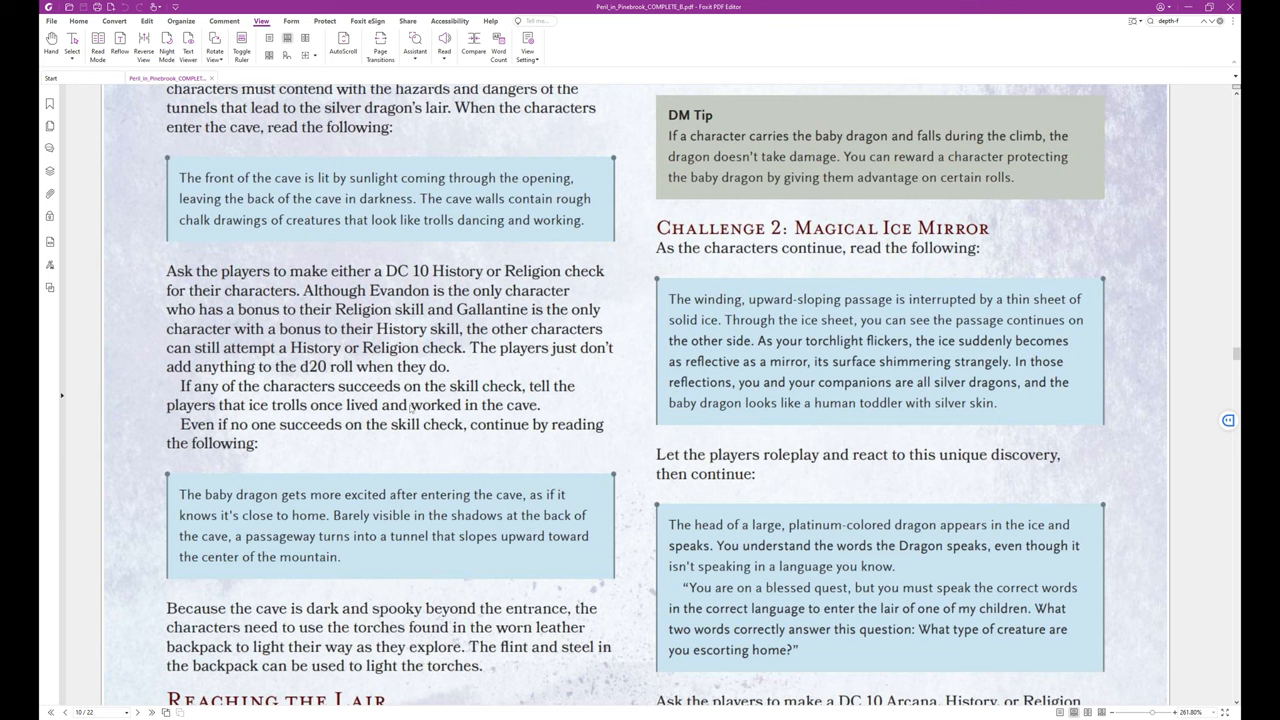
mouse_move(548, 404)
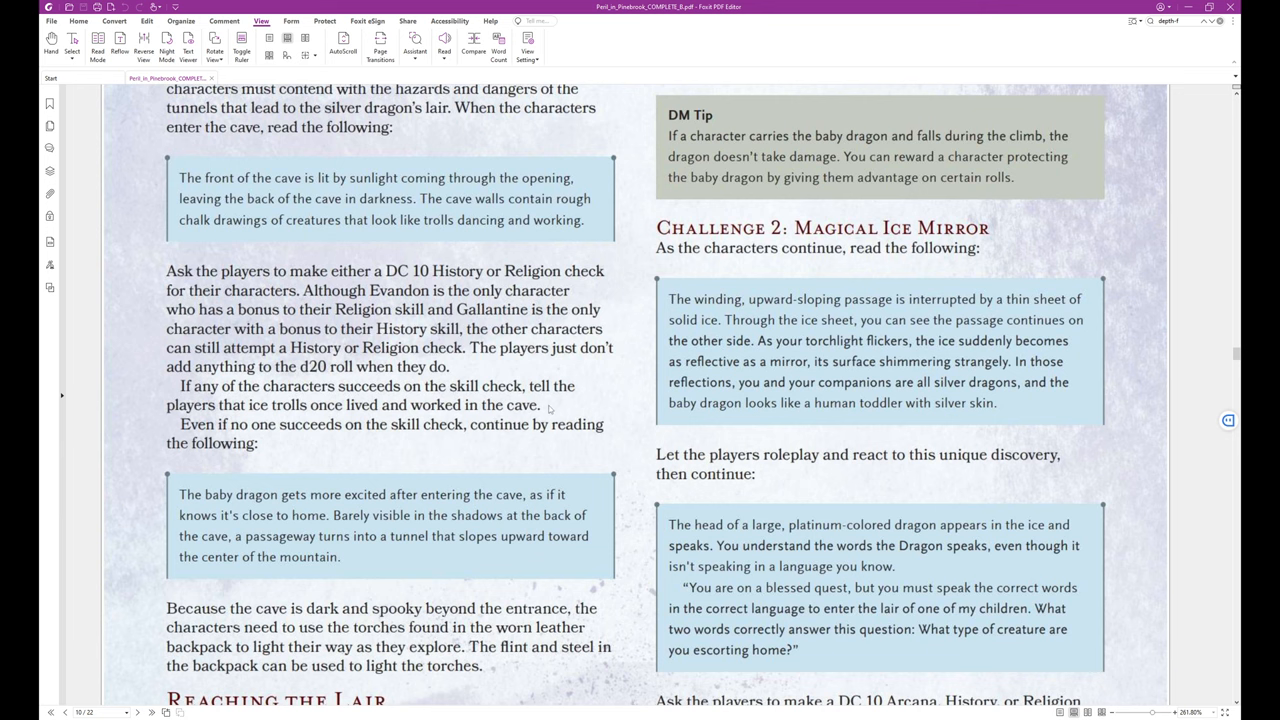
scroll(down, 3)
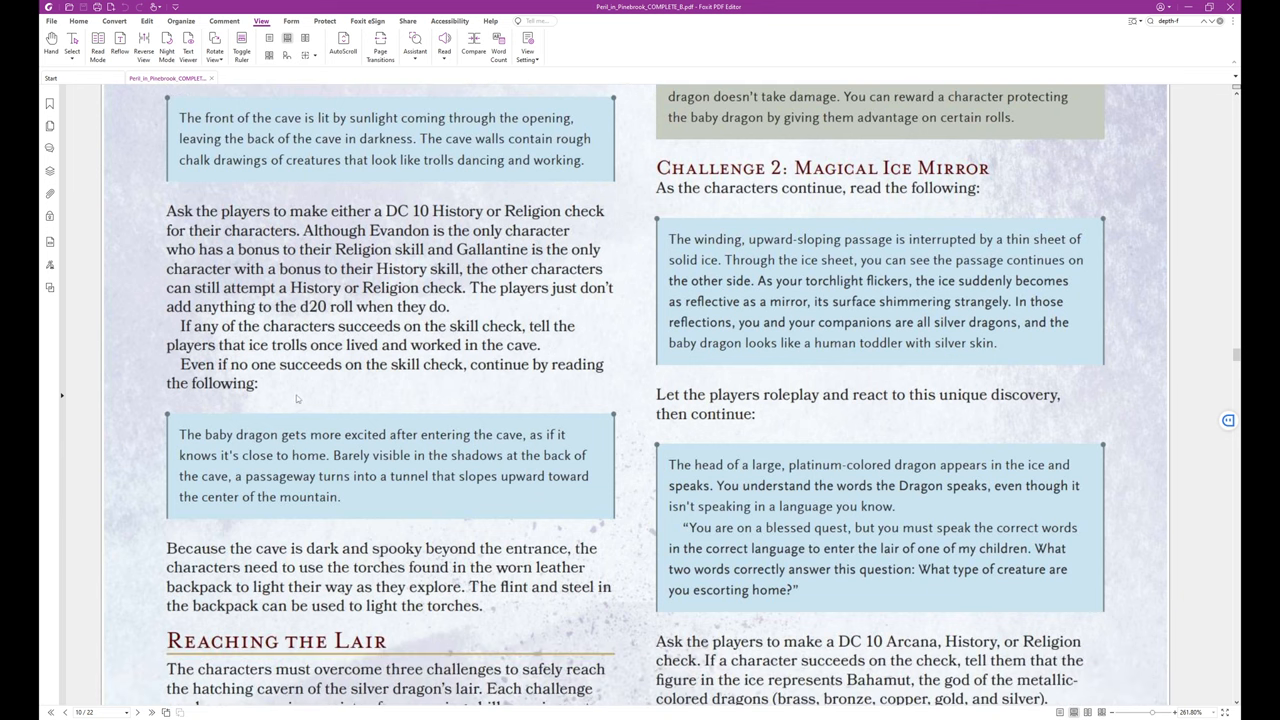
mouse_move(352, 376)
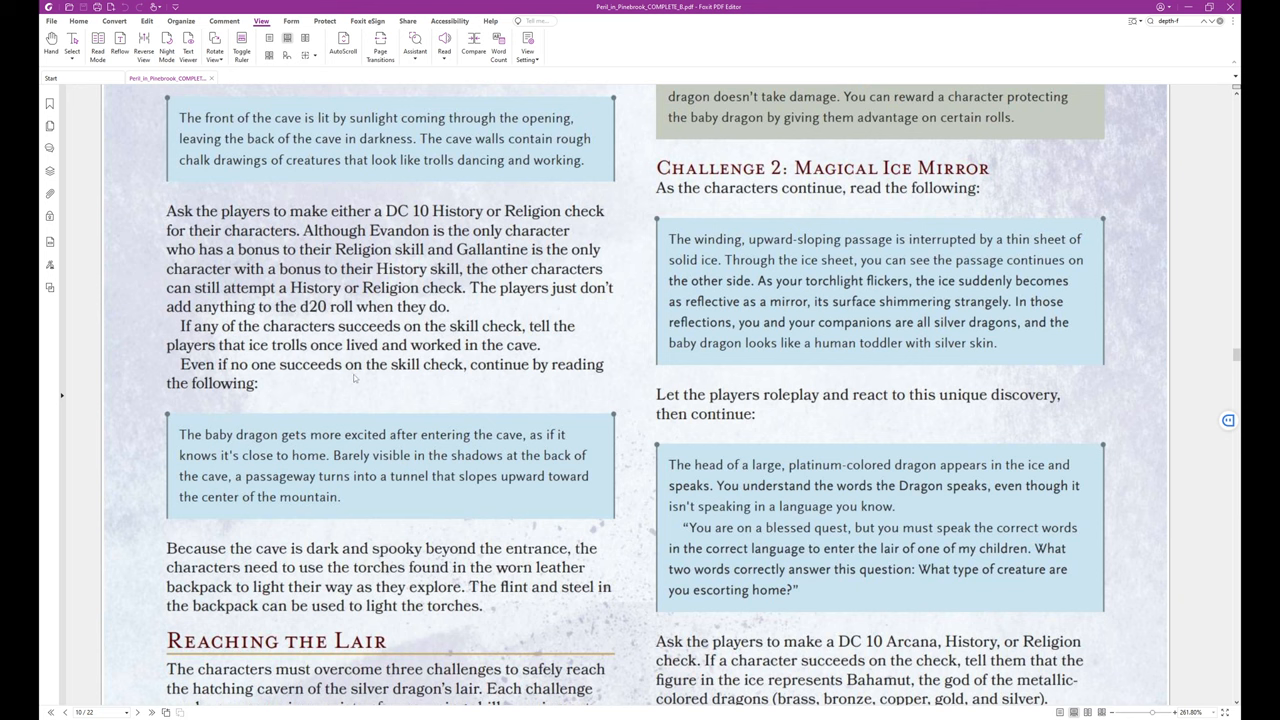
scroll(down, 3)
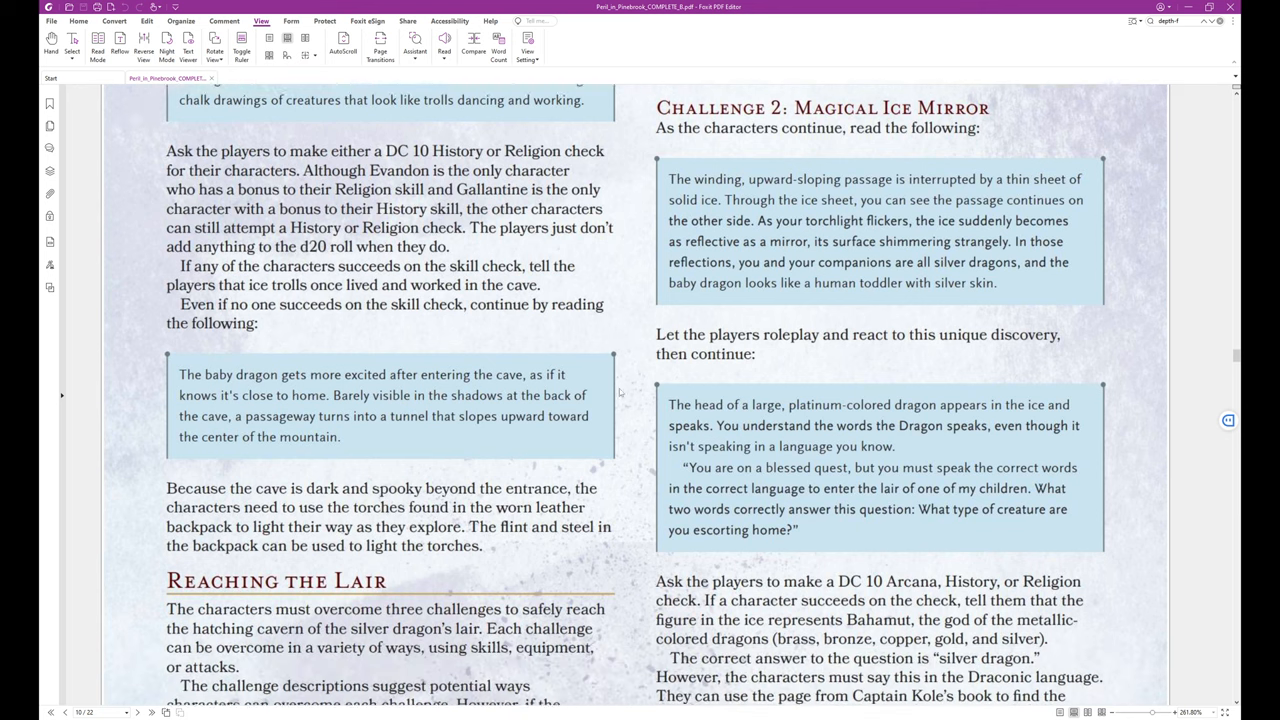
scroll(down, 3)
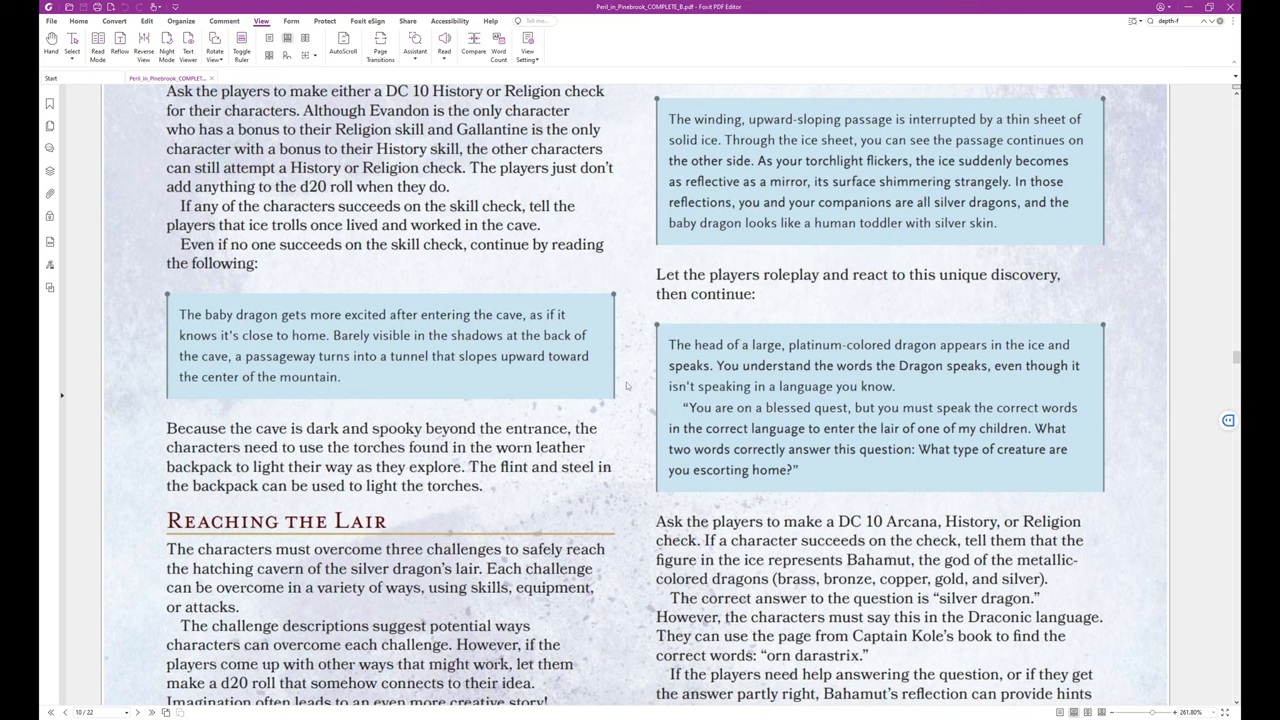
mouse_move(506, 324)
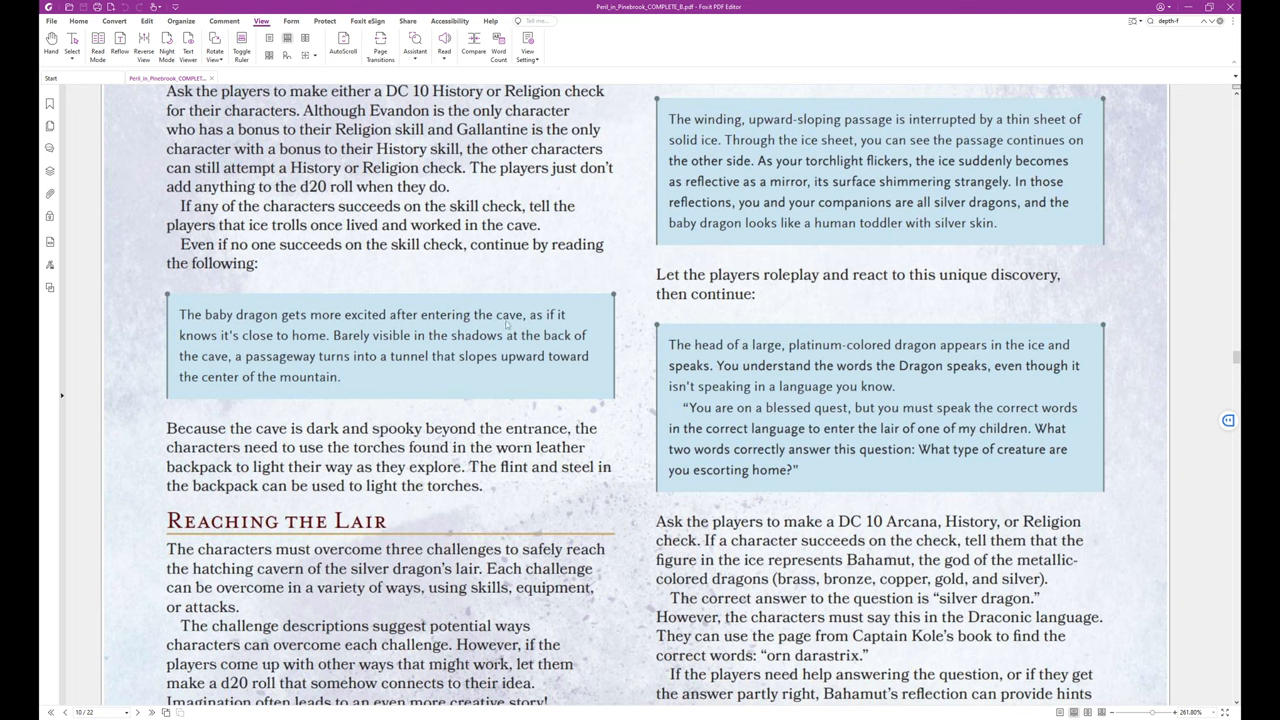
mouse_move(640, 392)
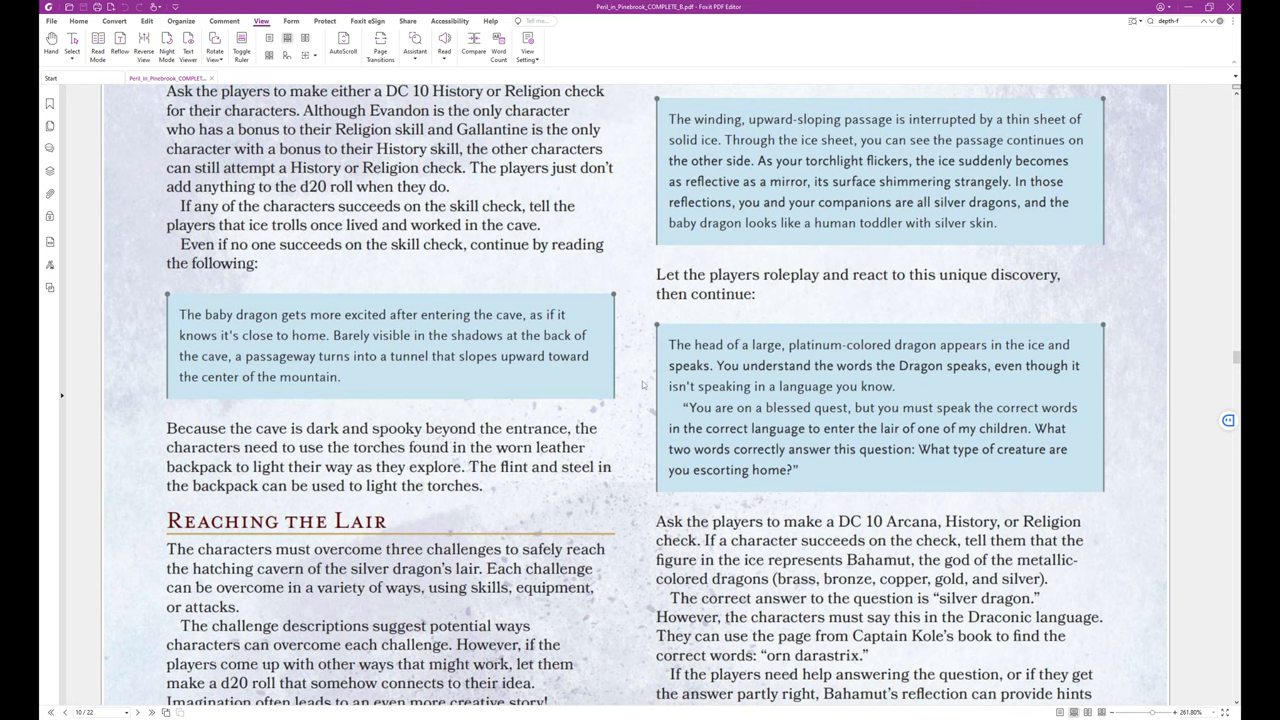
scroll(down, 3)
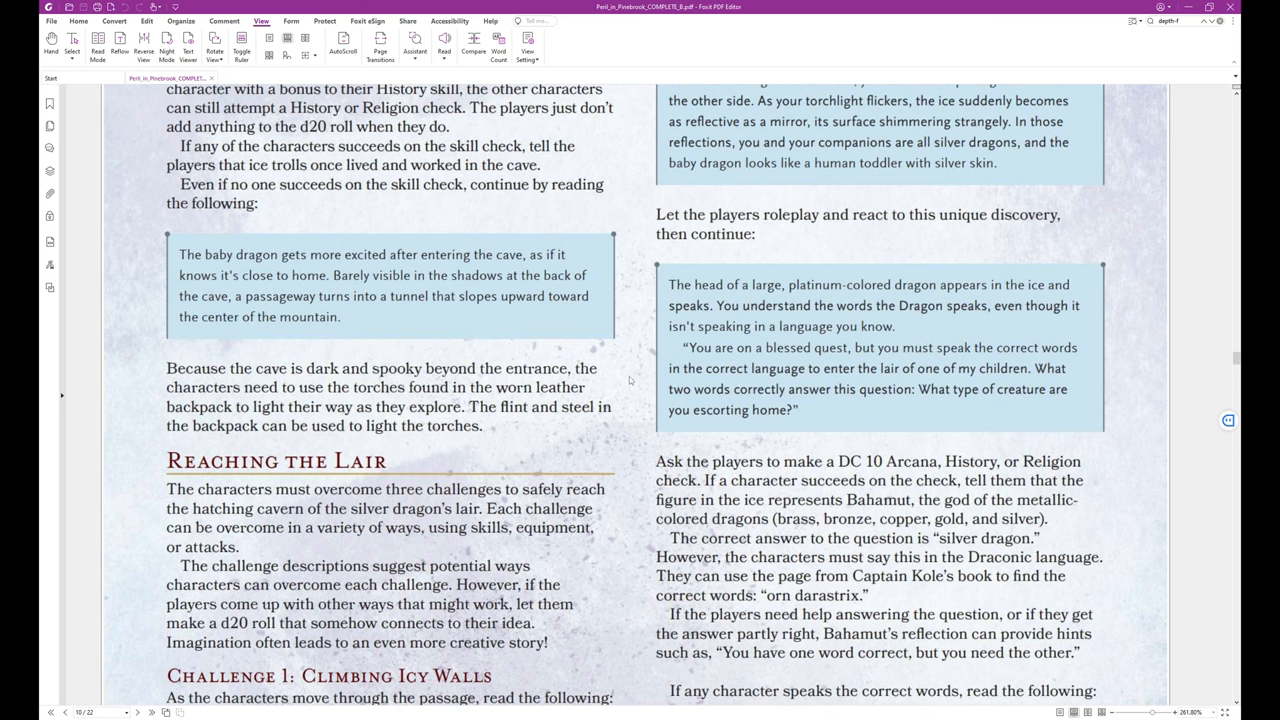
mouse_move(620, 380)
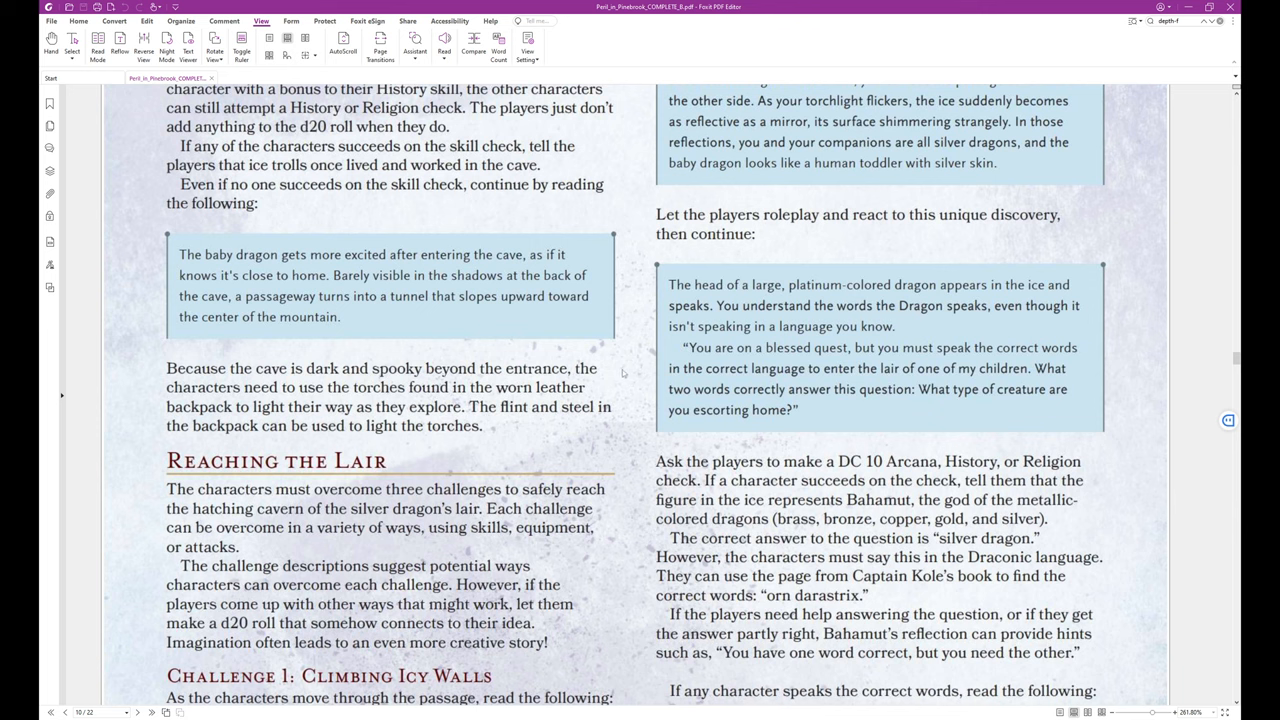
mouse_move(418, 300)
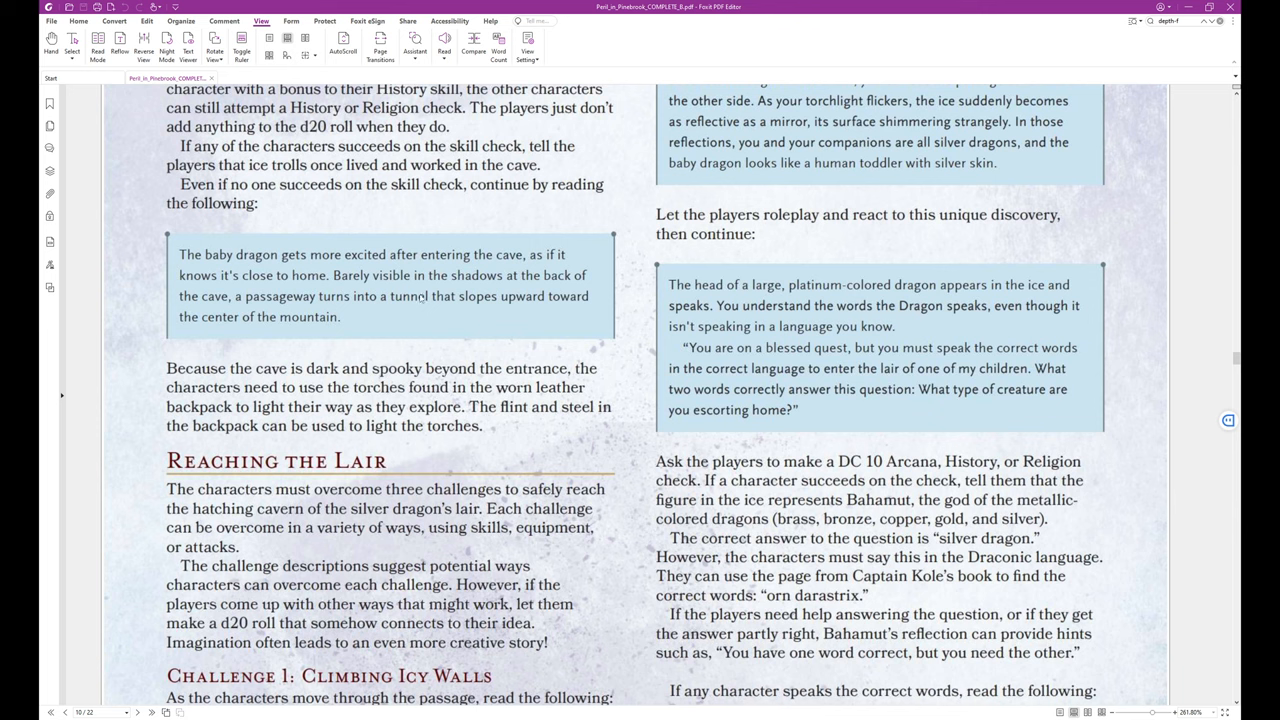
mouse_move(424, 312)
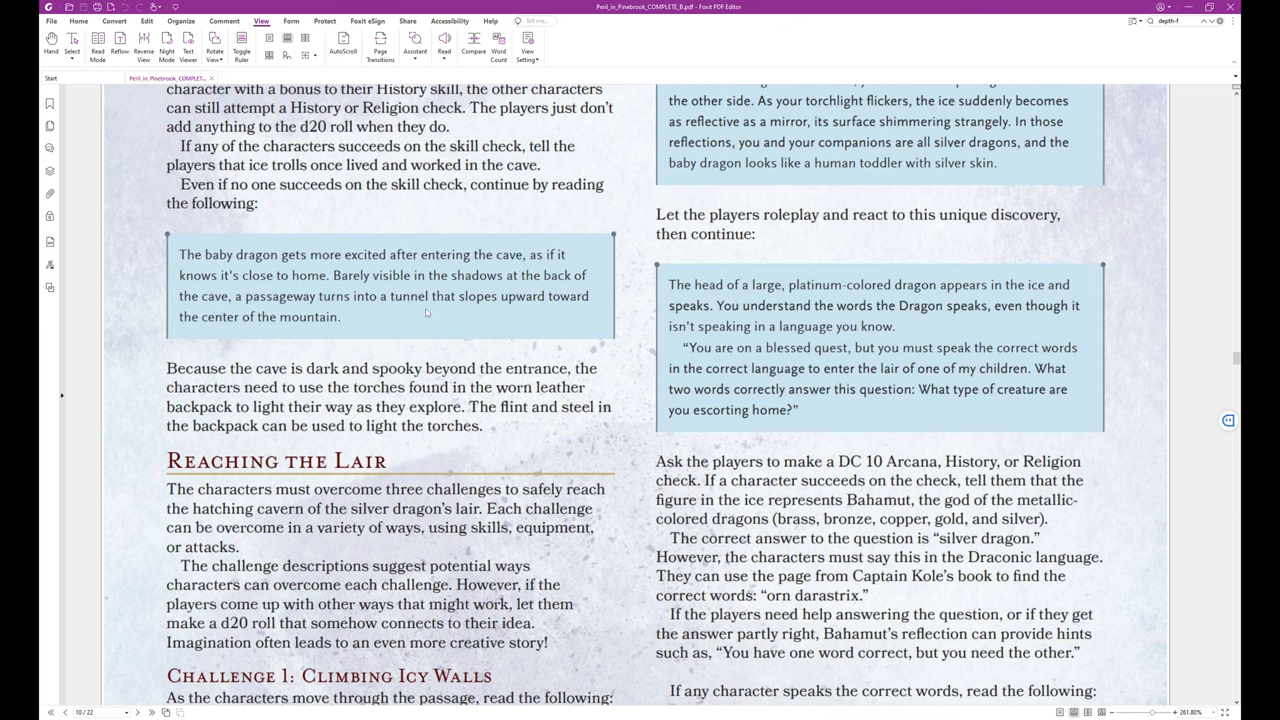
scroll(down, 3)
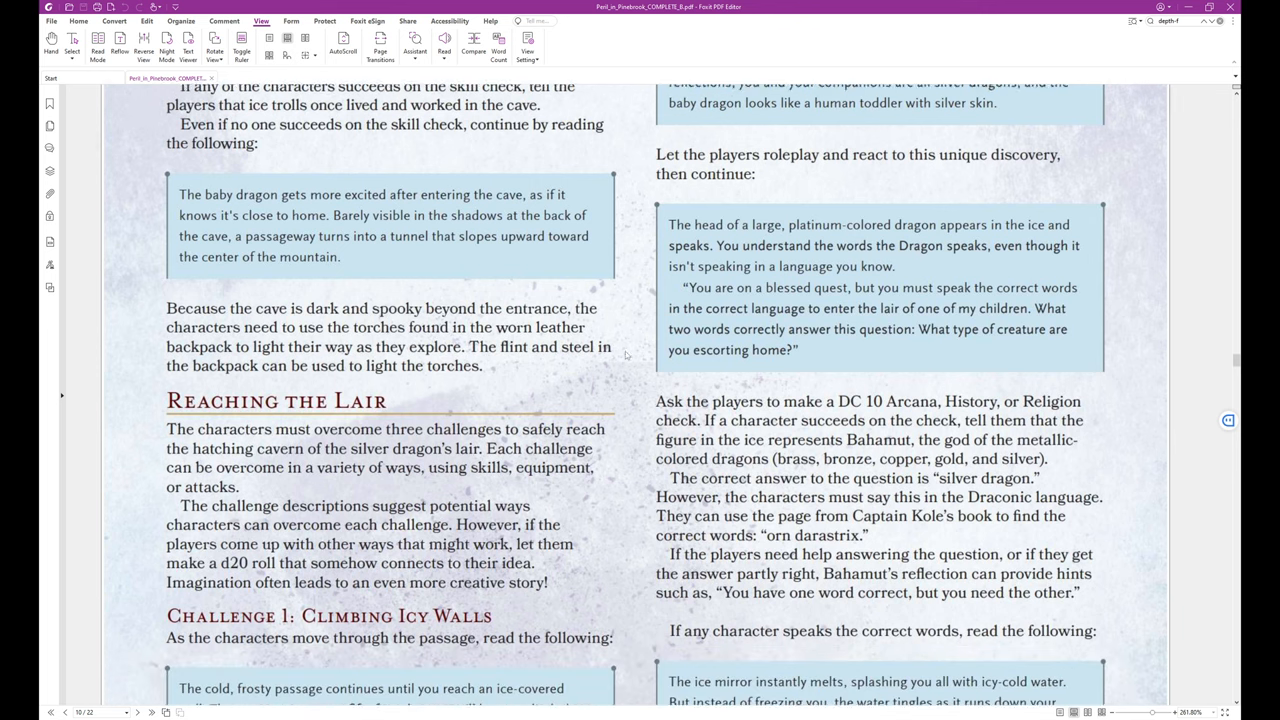
scroll(down, 3)
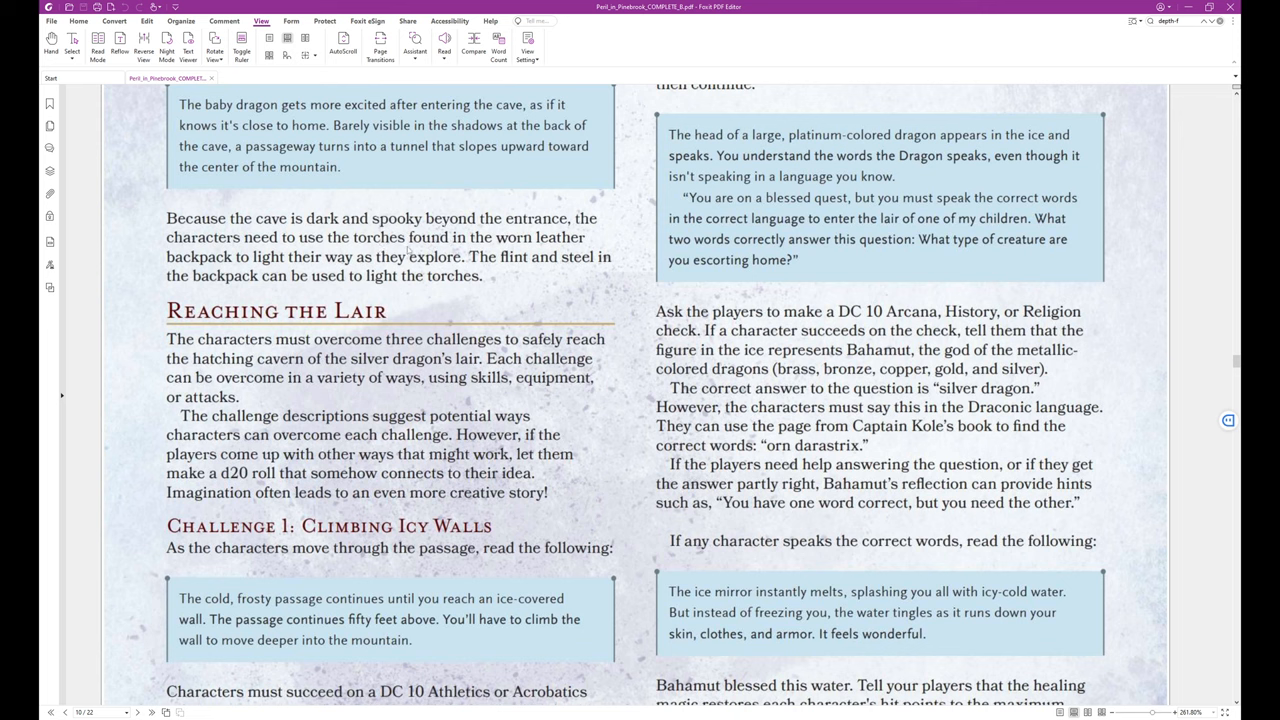
mouse_move(430, 298)
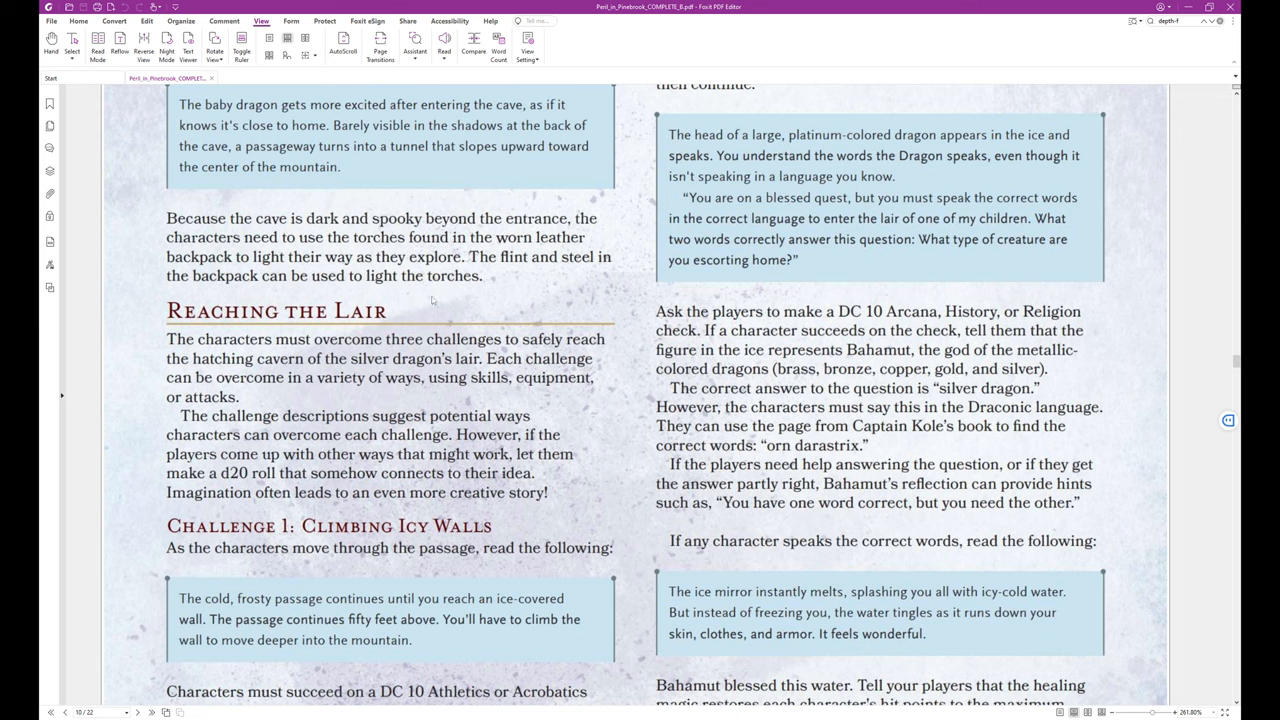
mouse_move(416, 308)
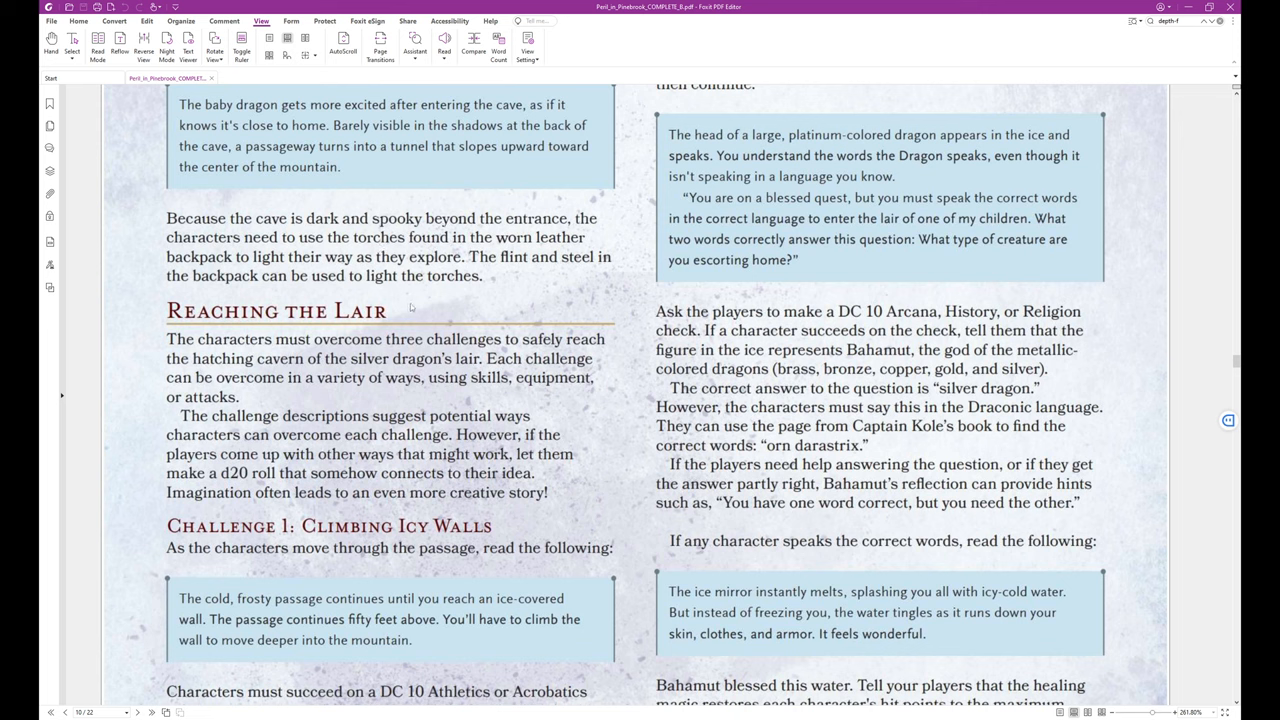
mouse_move(496, 276)
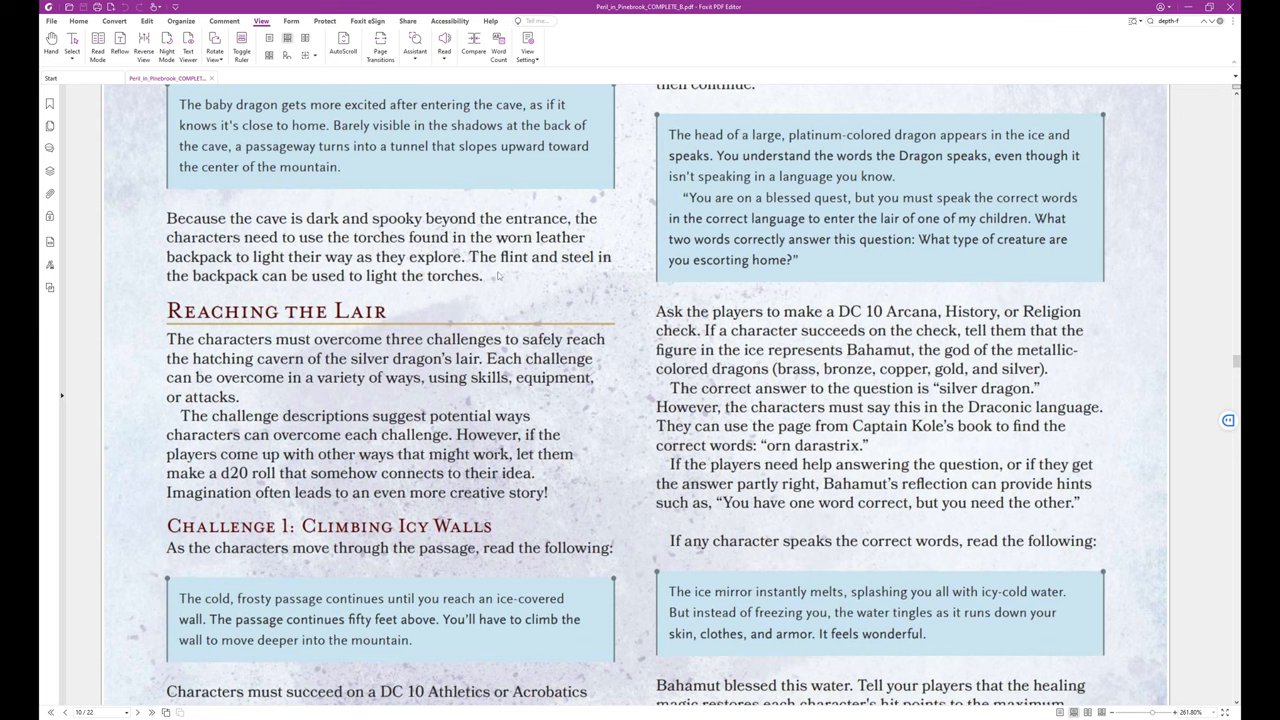
mouse_move(530, 302)
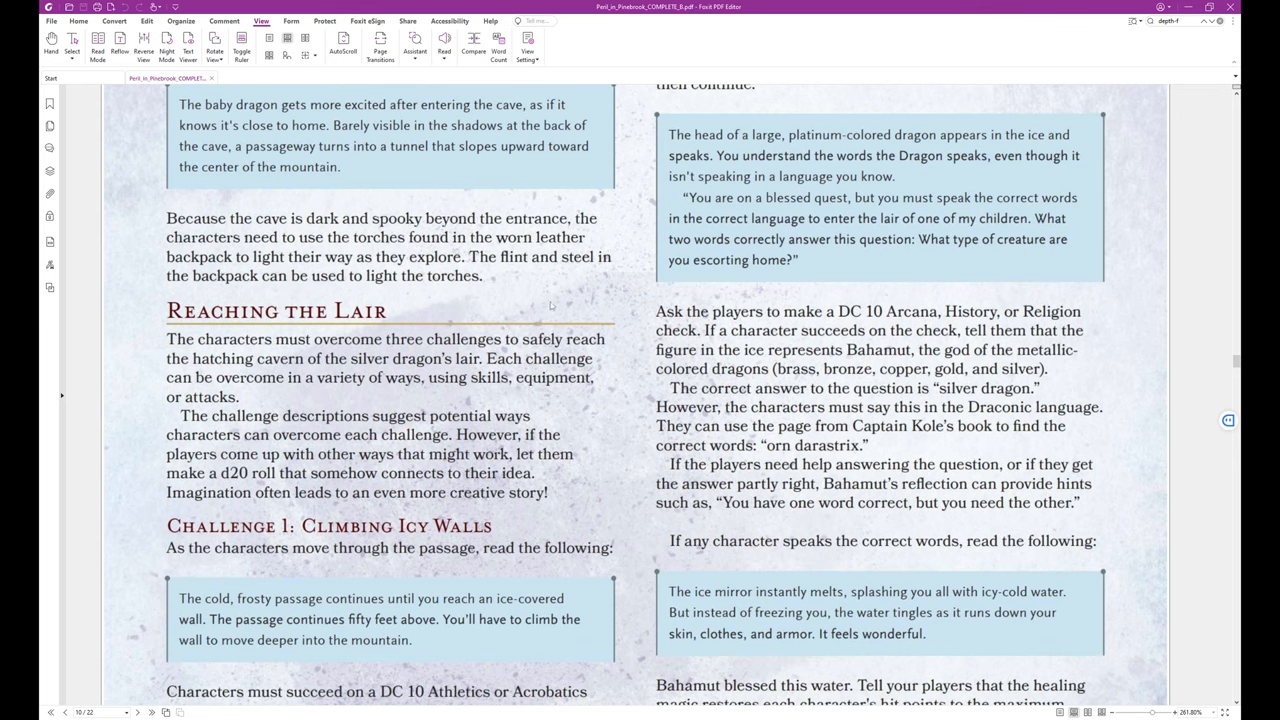
scroll(down, 3)
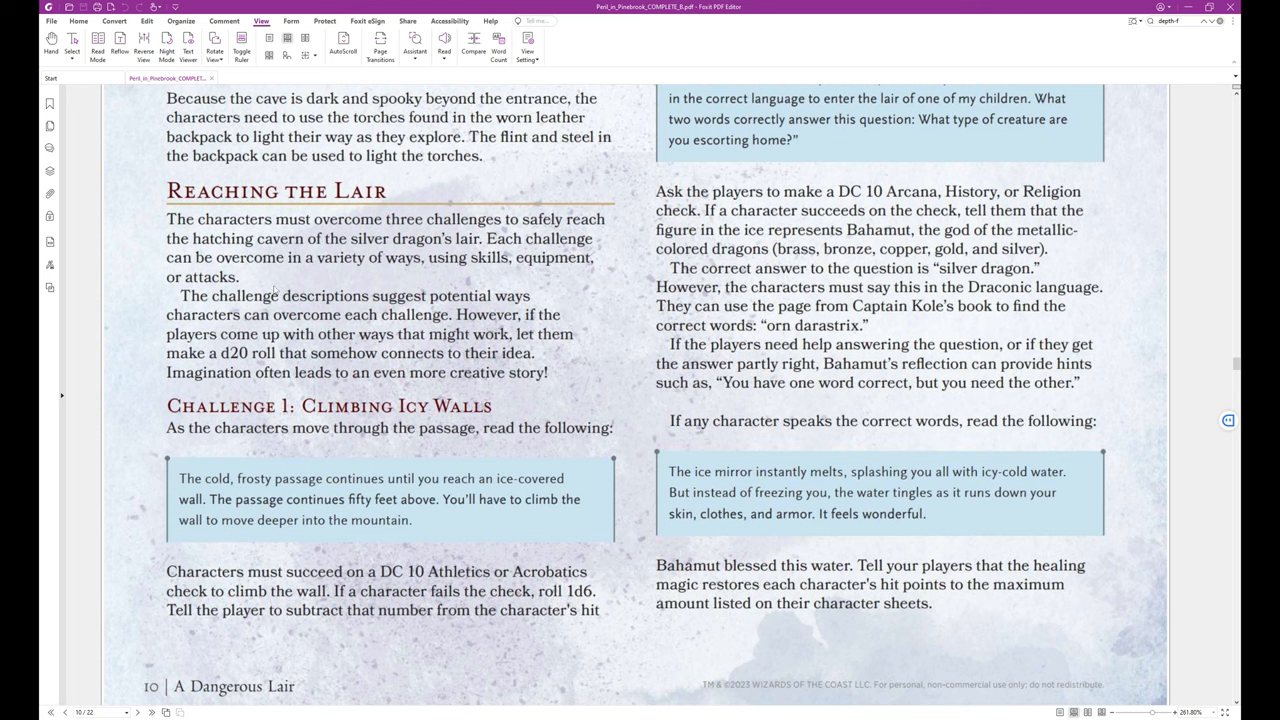
mouse_move(436, 280)
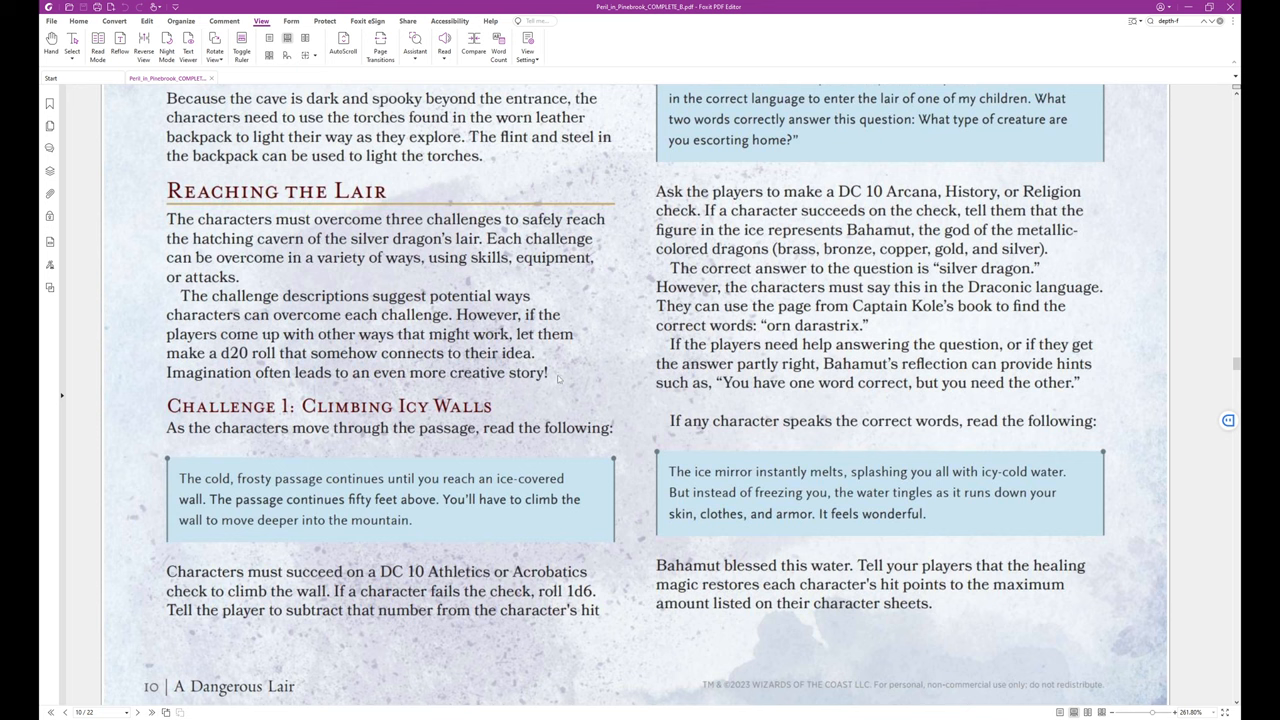
mouse_move(560, 380)
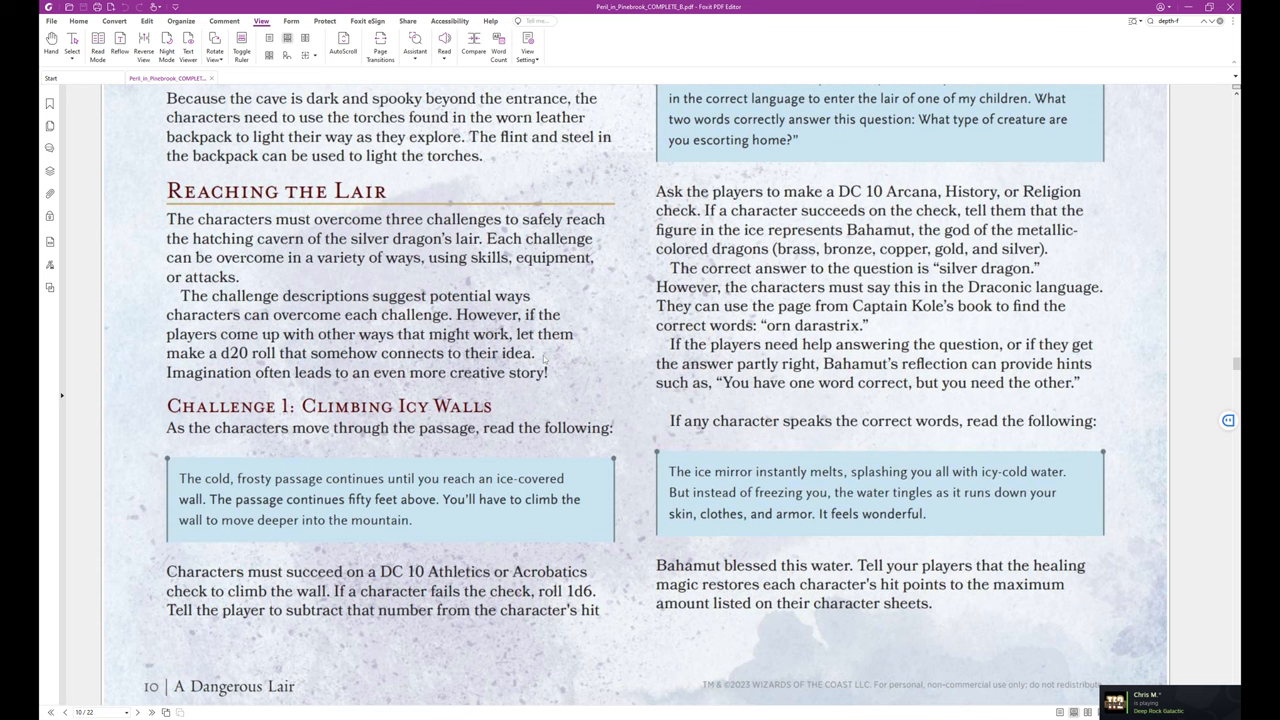
scroll(down, 3)
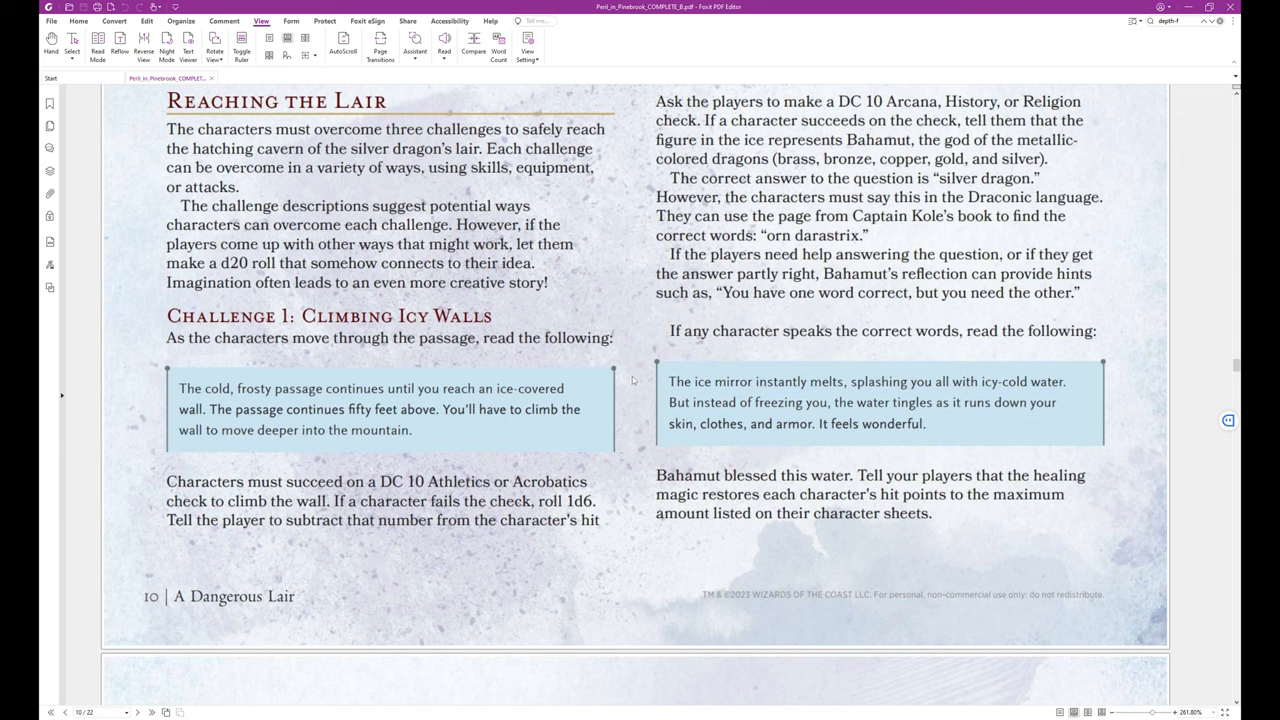
mouse_move(632, 382)
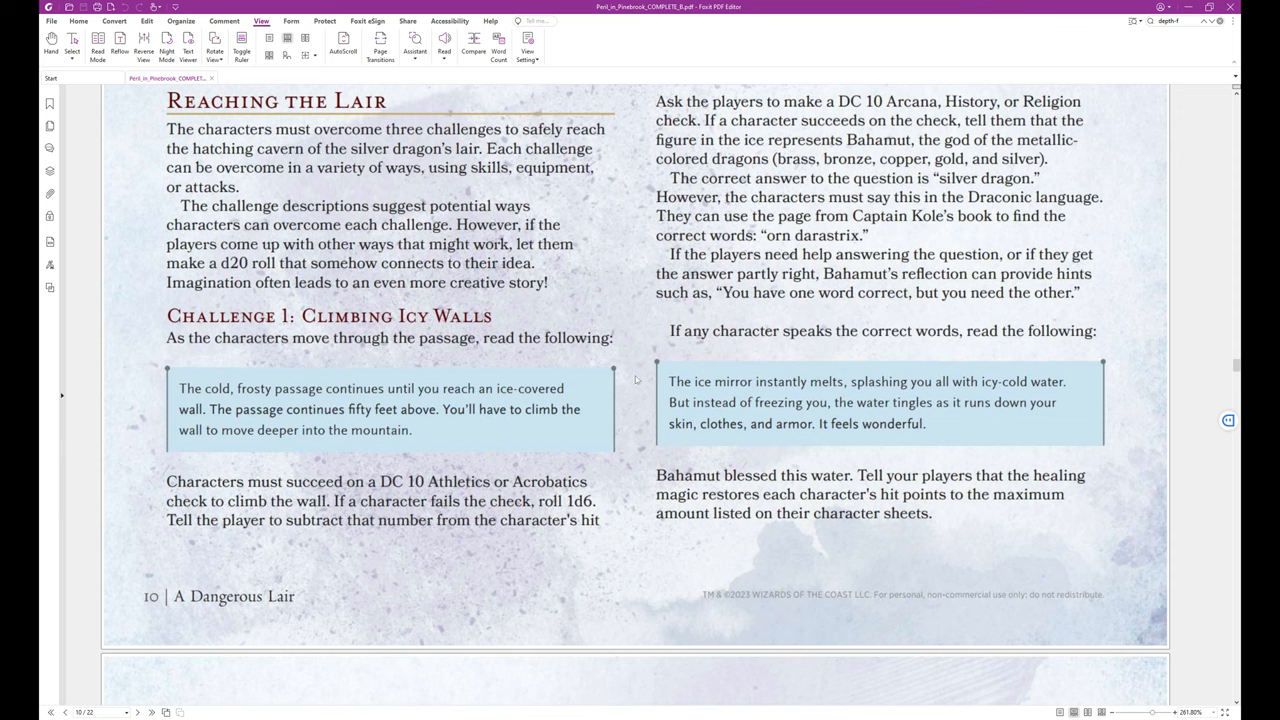
mouse_move(630, 400)
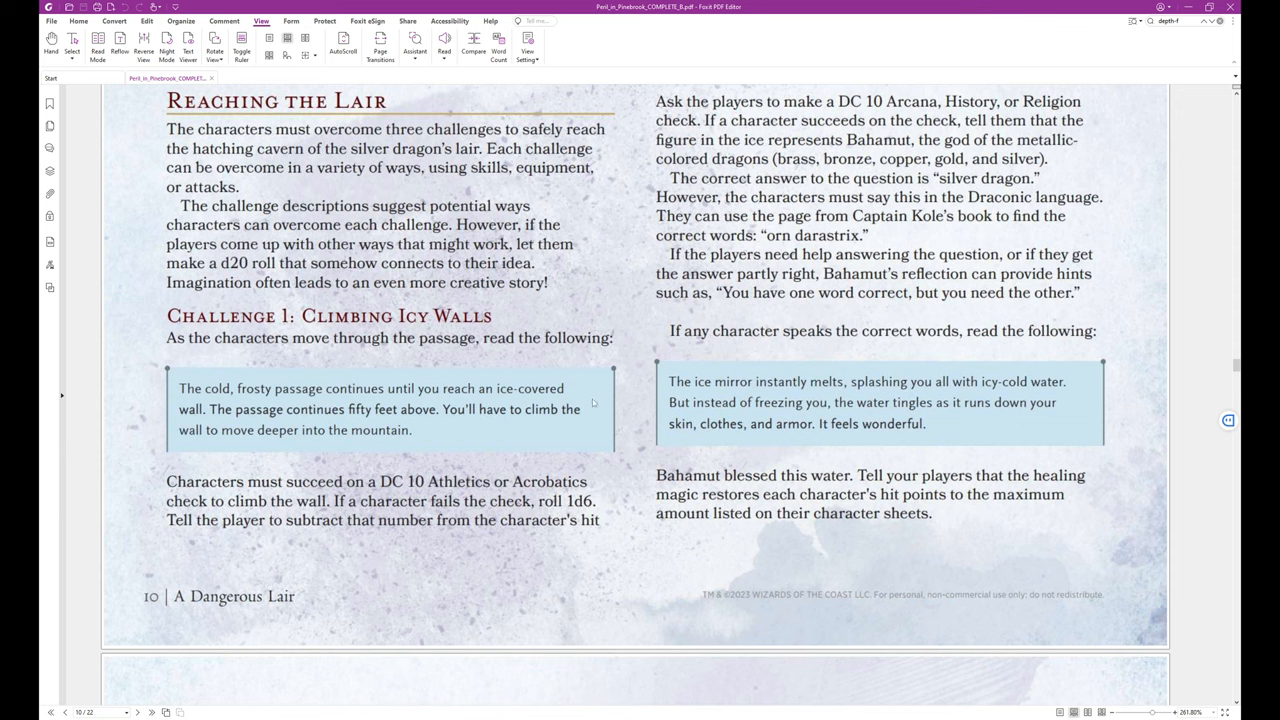
mouse_move(636, 406)
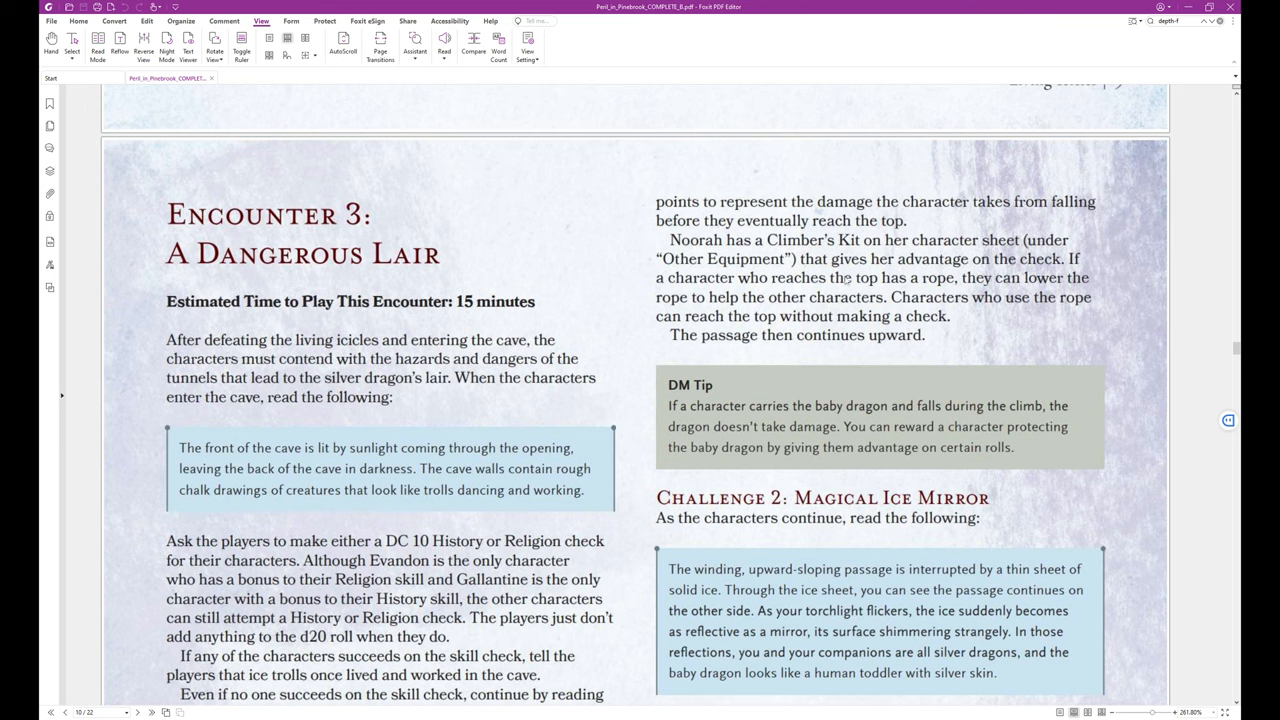
mouse_move(916, 276)
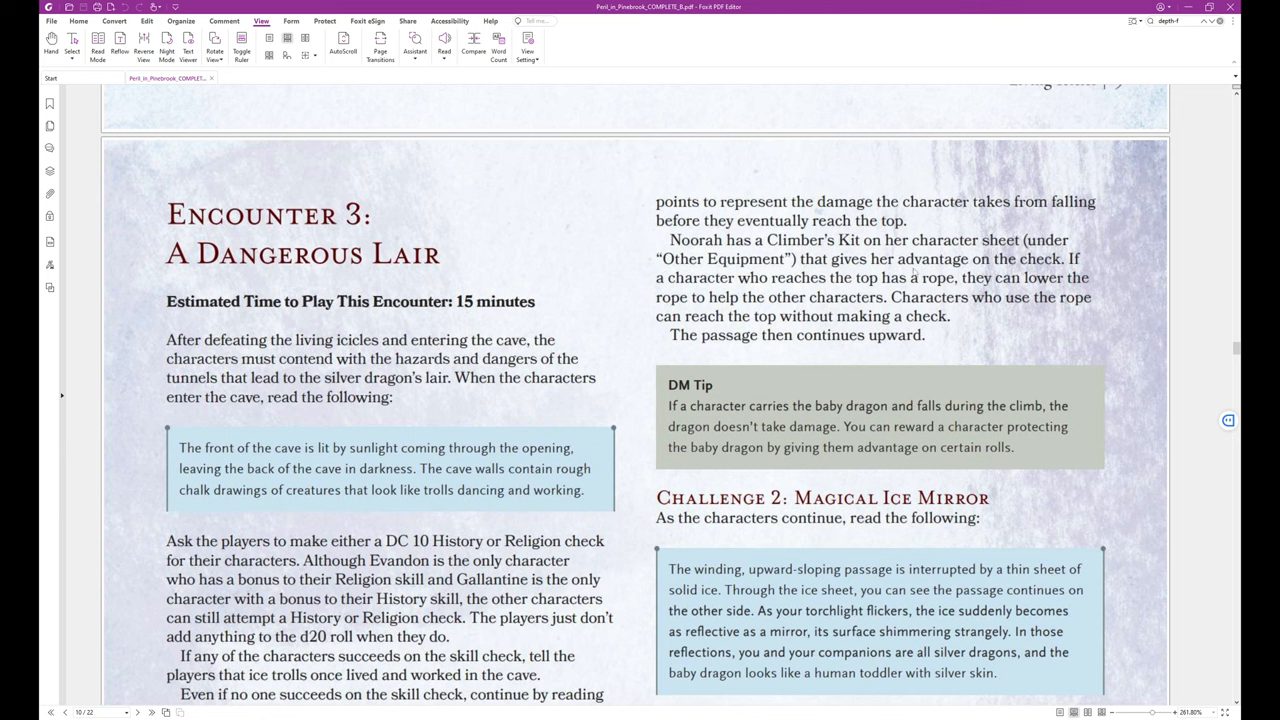
mouse_move(840, 296)
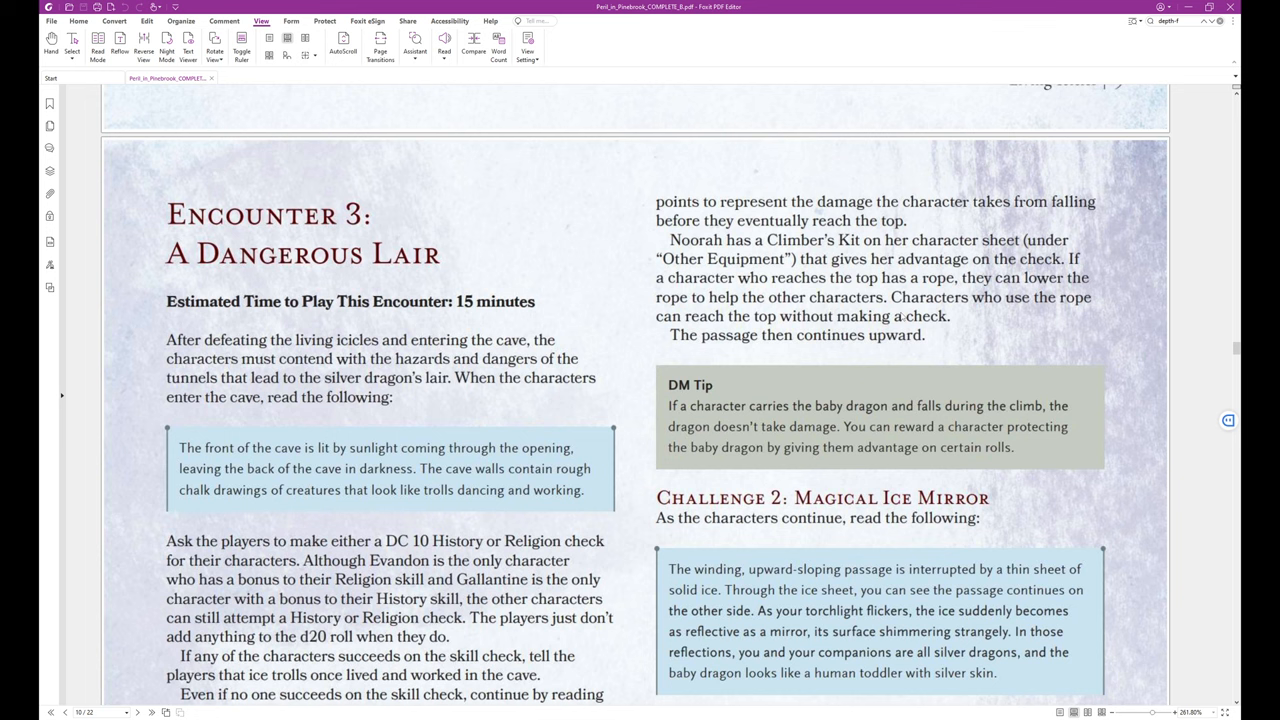
mouse_move(976, 326)
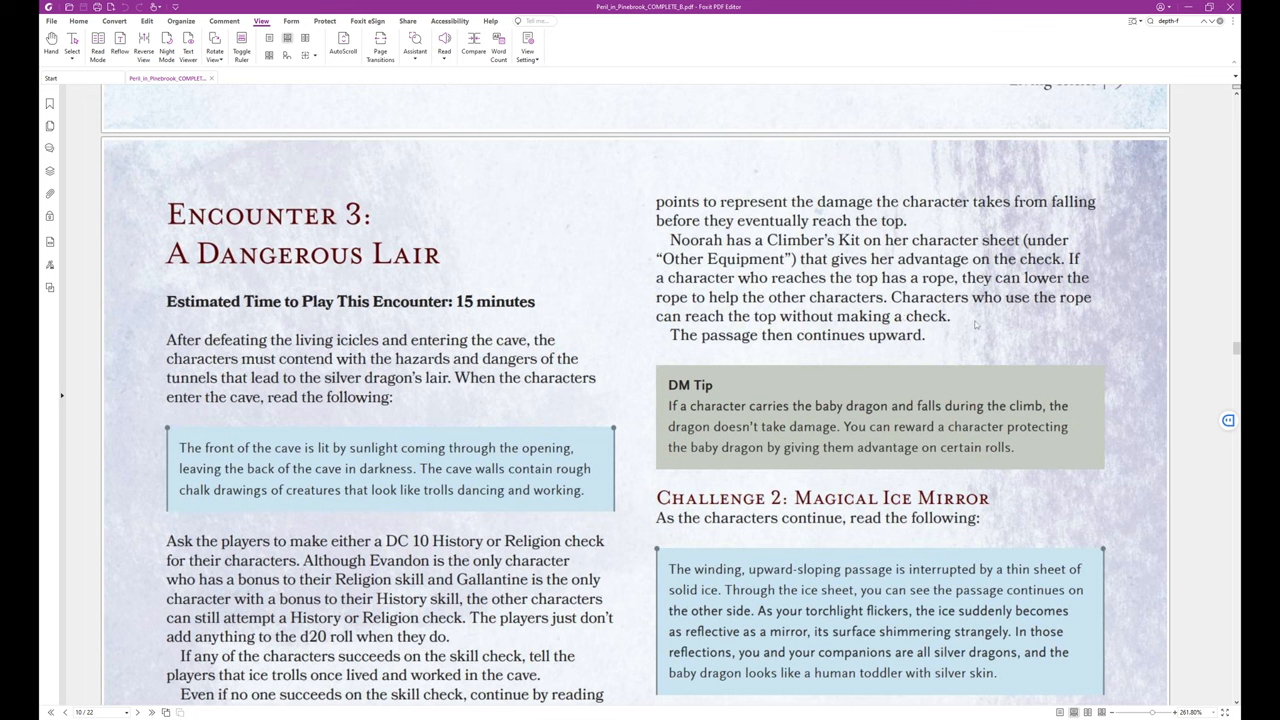
mouse_move(1048, 336)
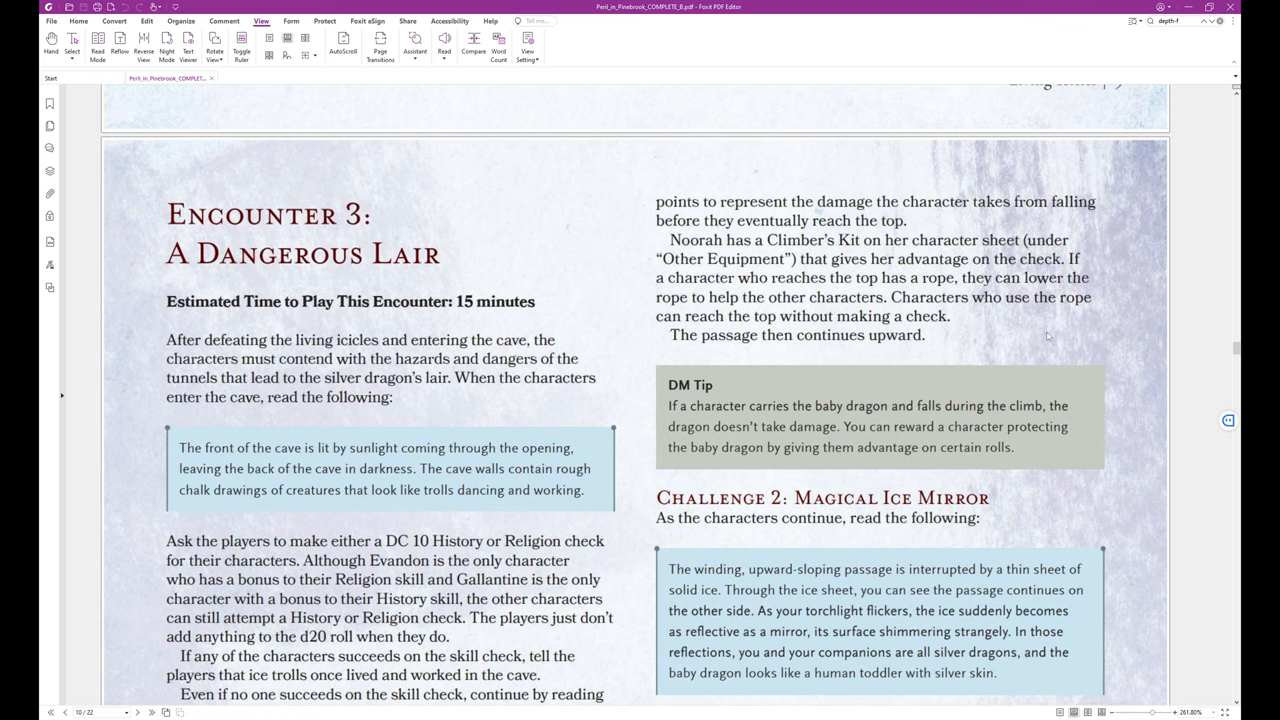
scroll(down, 3)
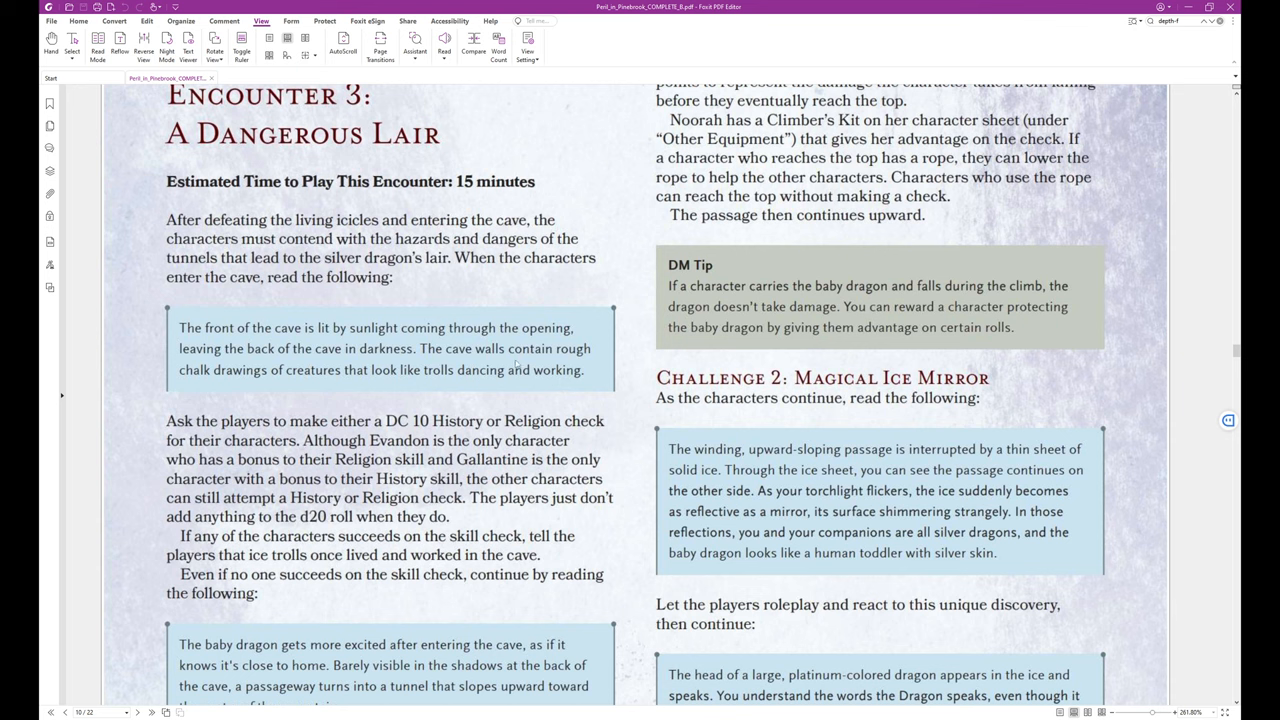
mouse_move(1084, 364)
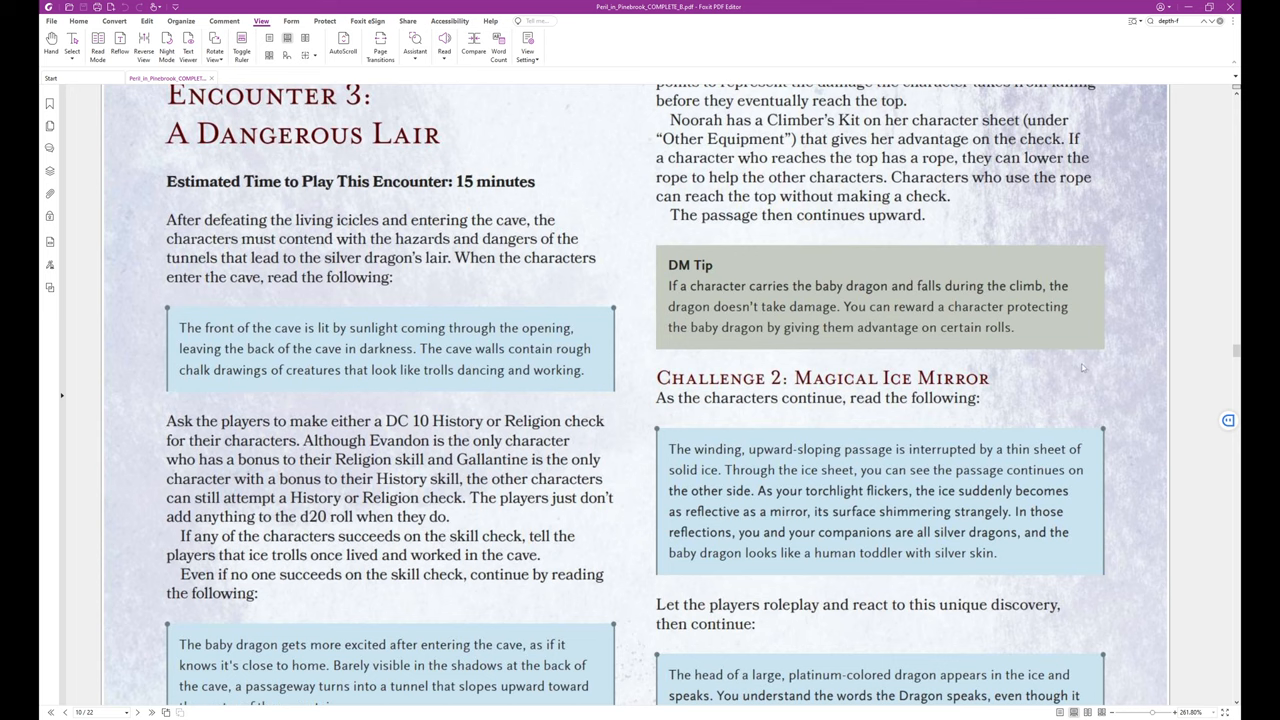
scroll(down, 3)
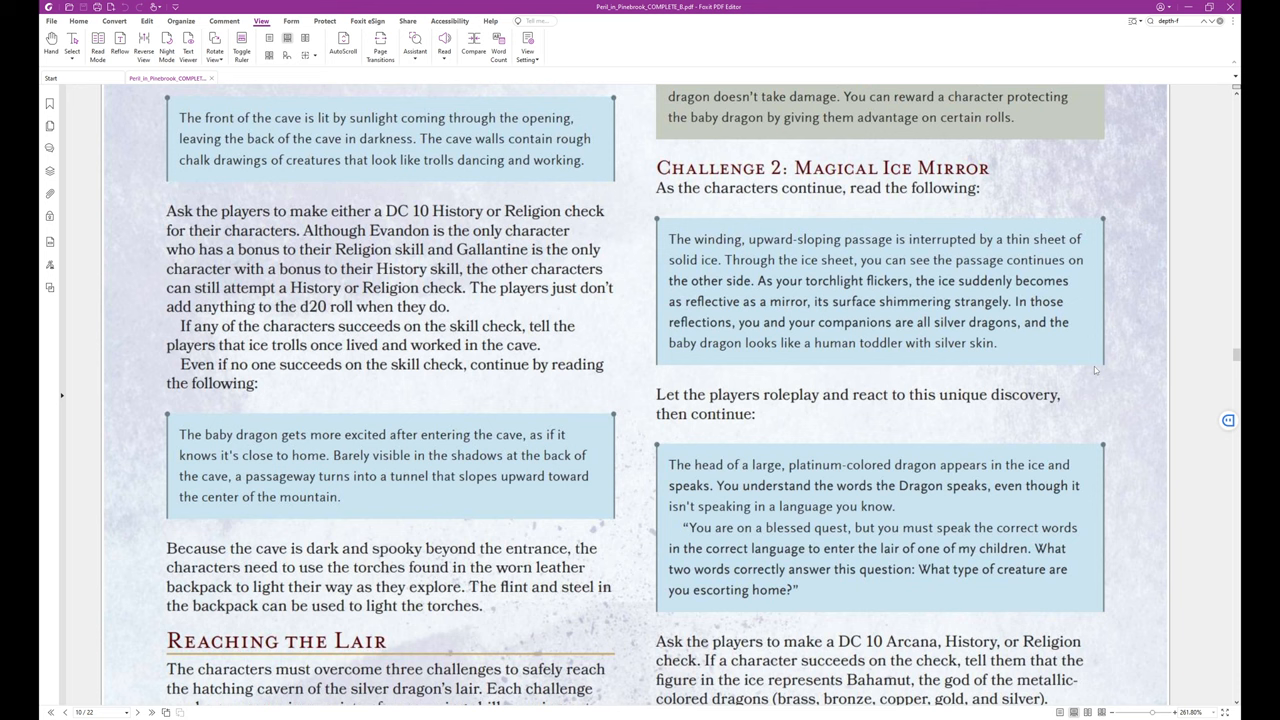
mouse_move(1096, 370)
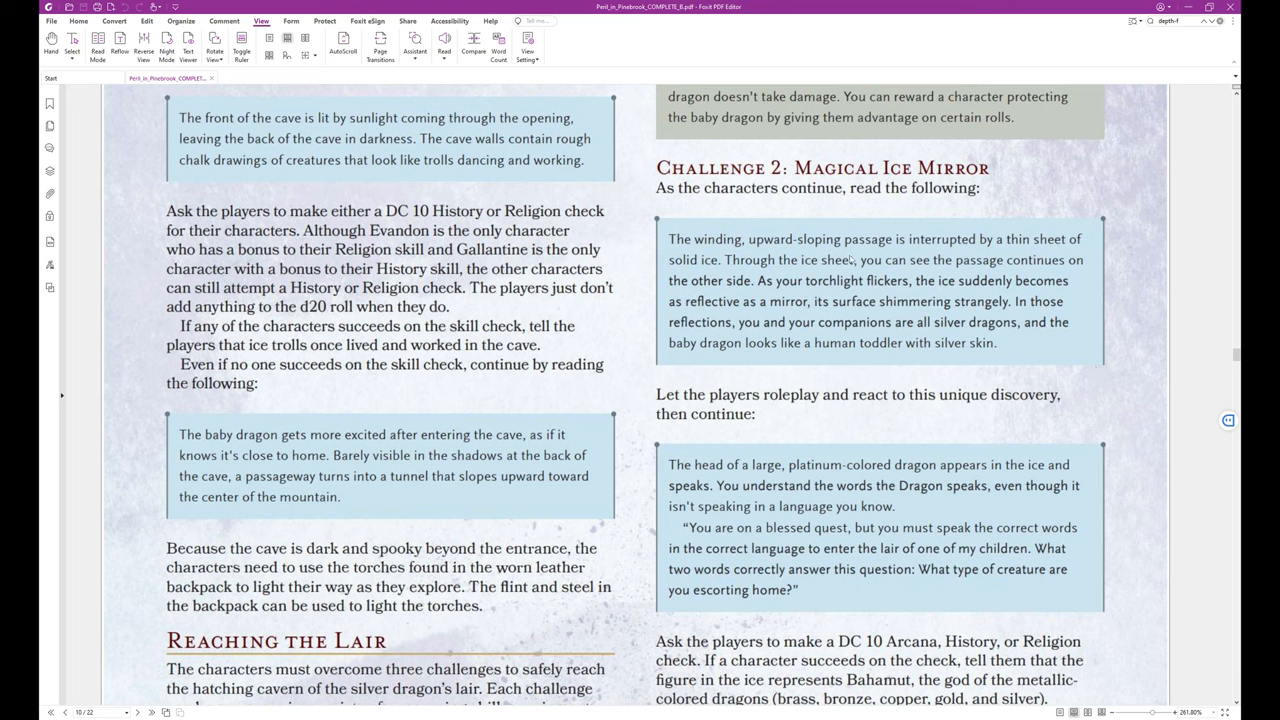
mouse_move(1008, 254)
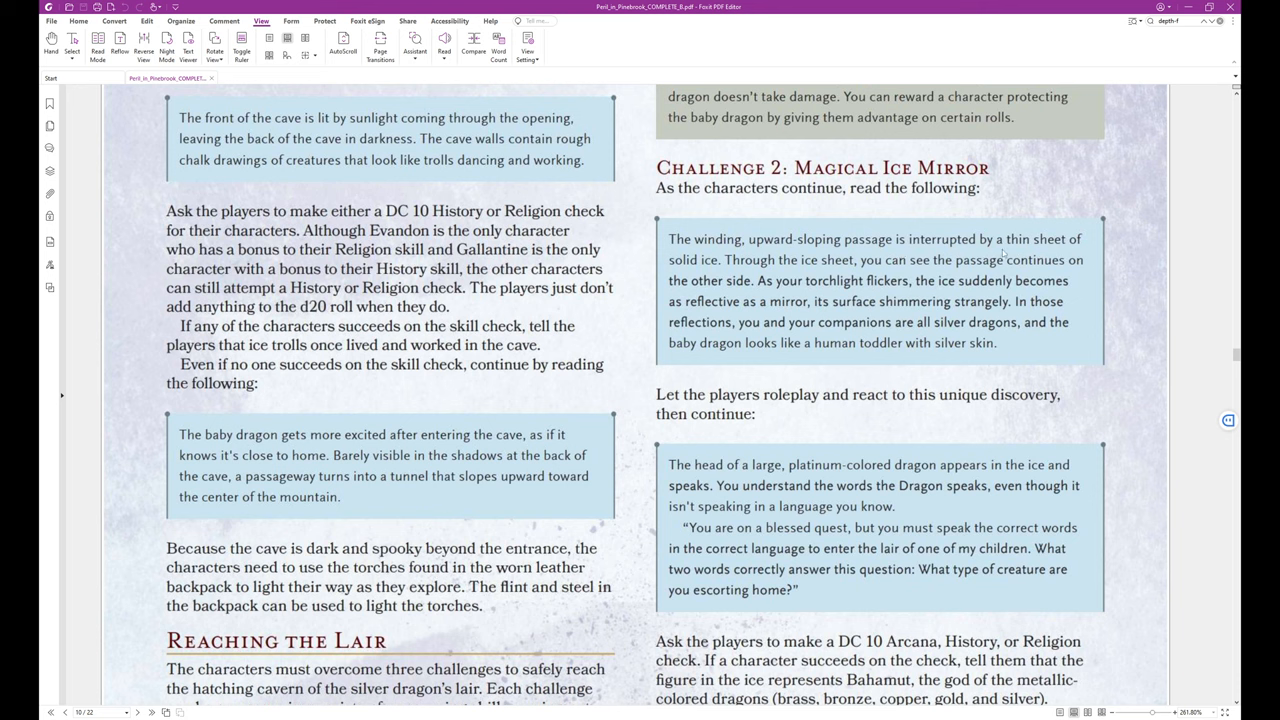
mouse_move(858, 272)
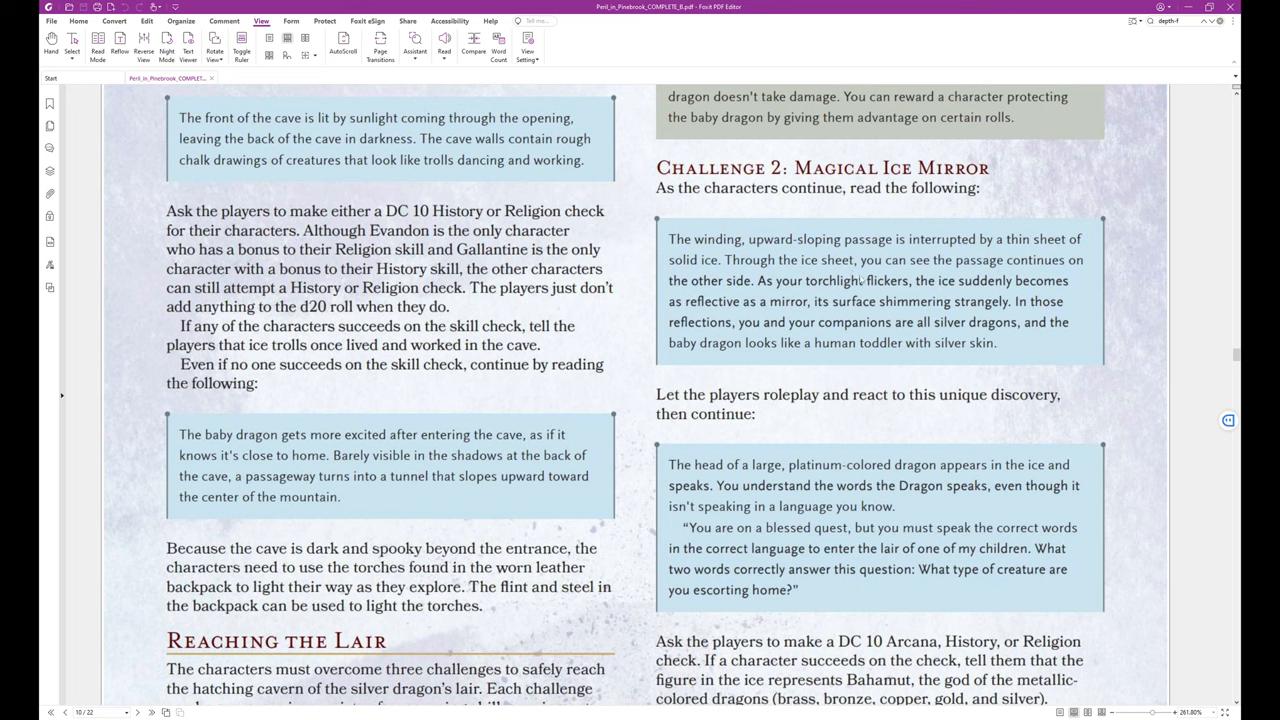
mouse_move(894, 300)
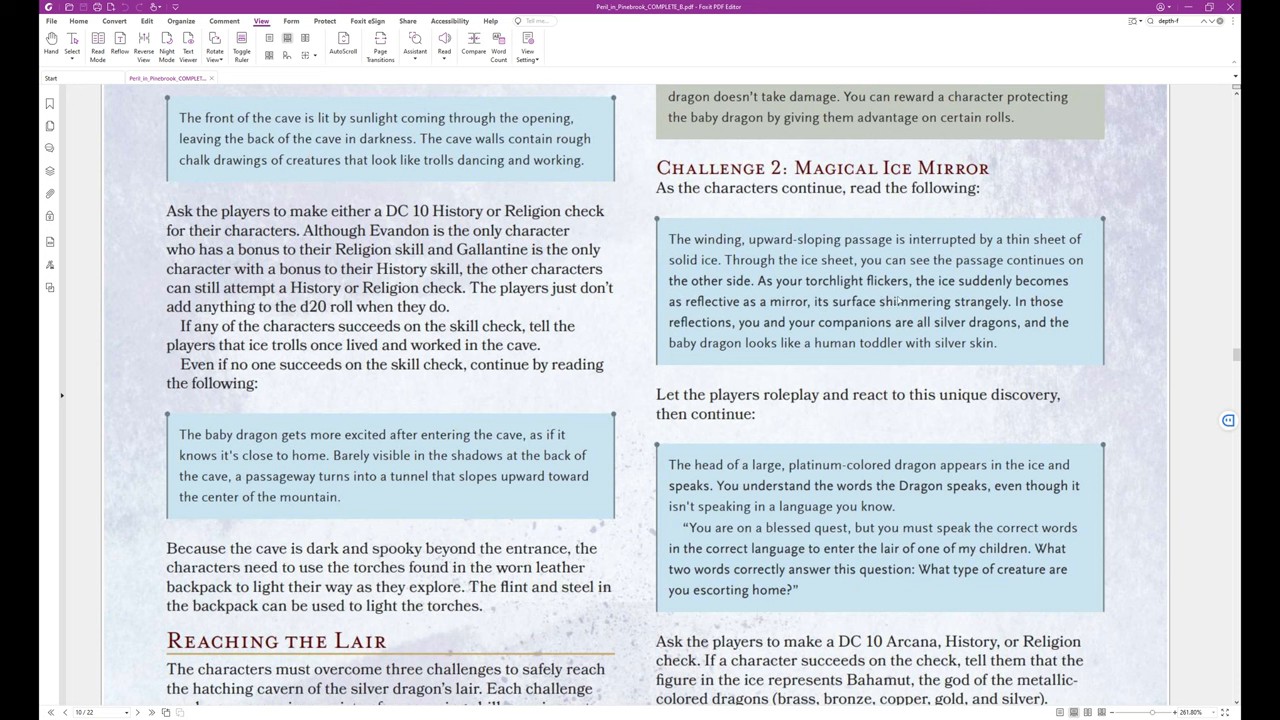
mouse_move(784, 320)
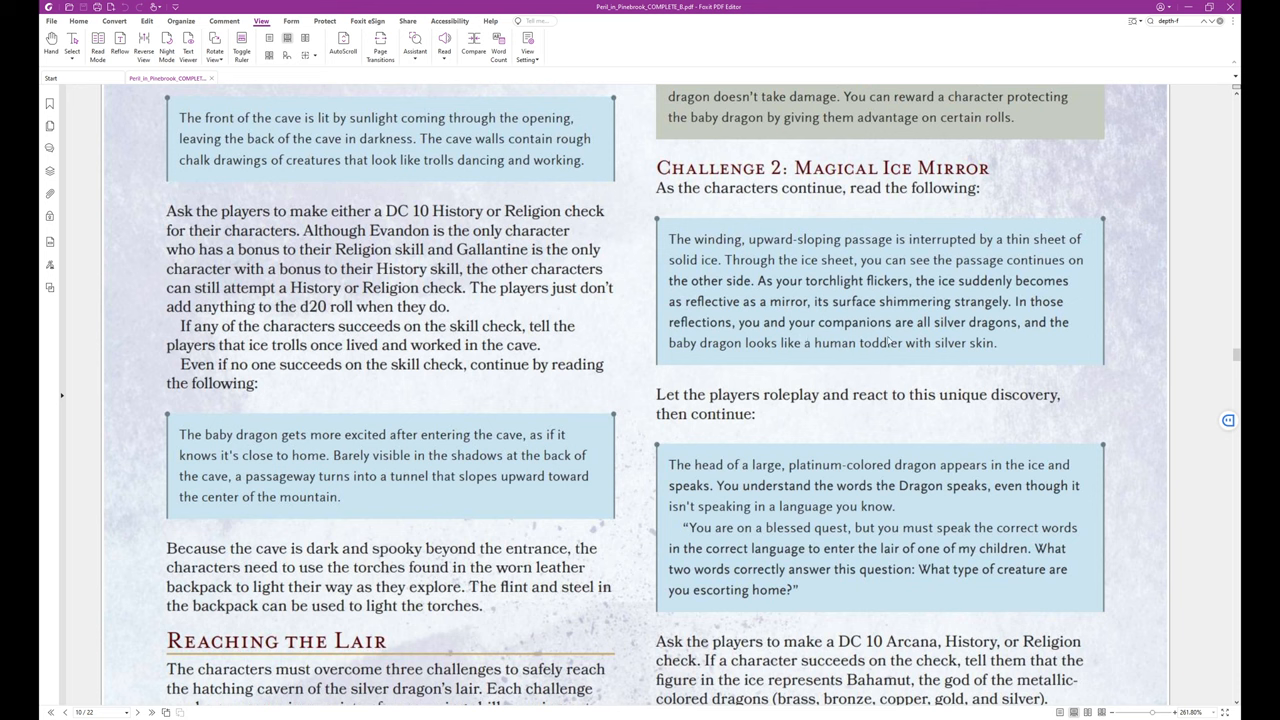
mouse_move(820, 356)
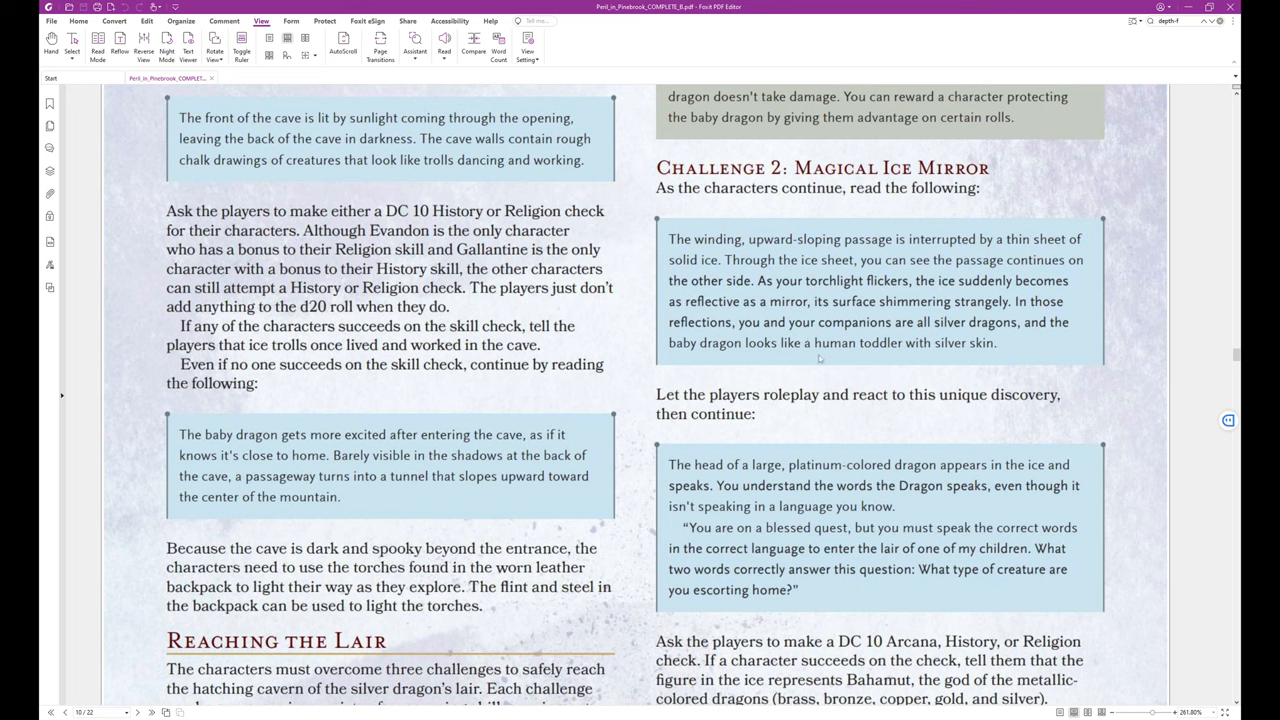
mouse_move(936, 356)
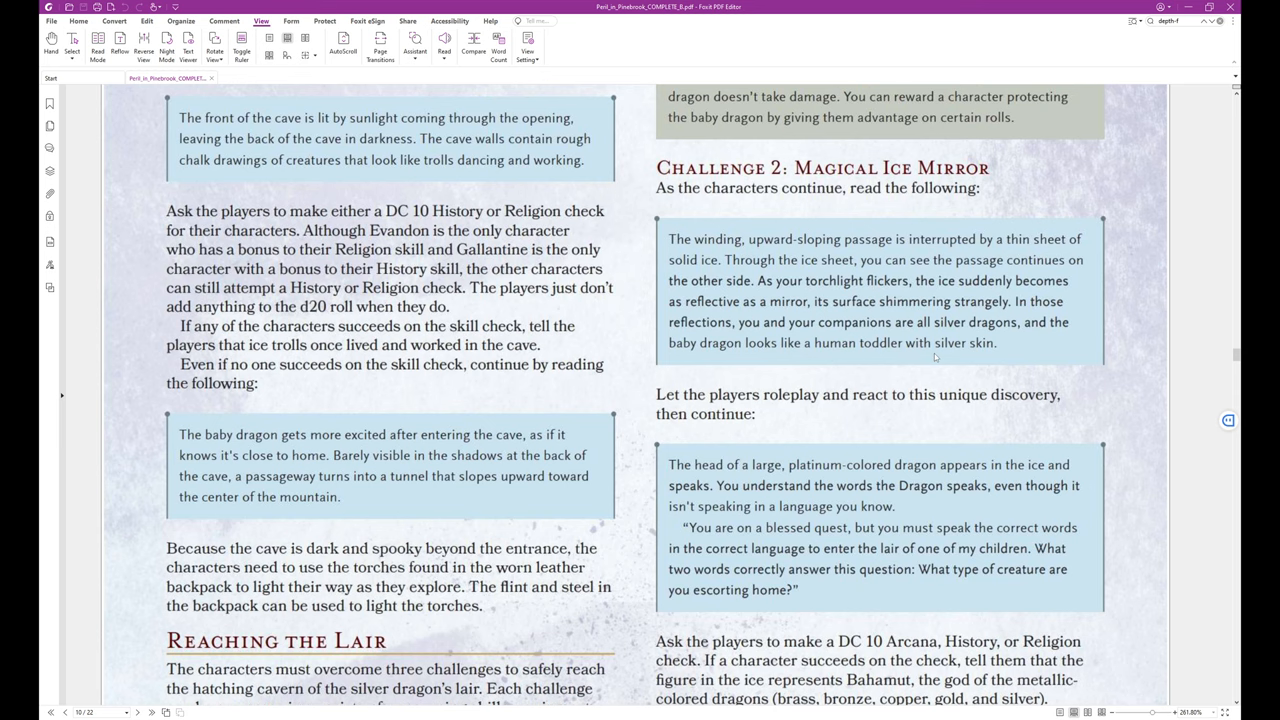
scroll(down, 3)
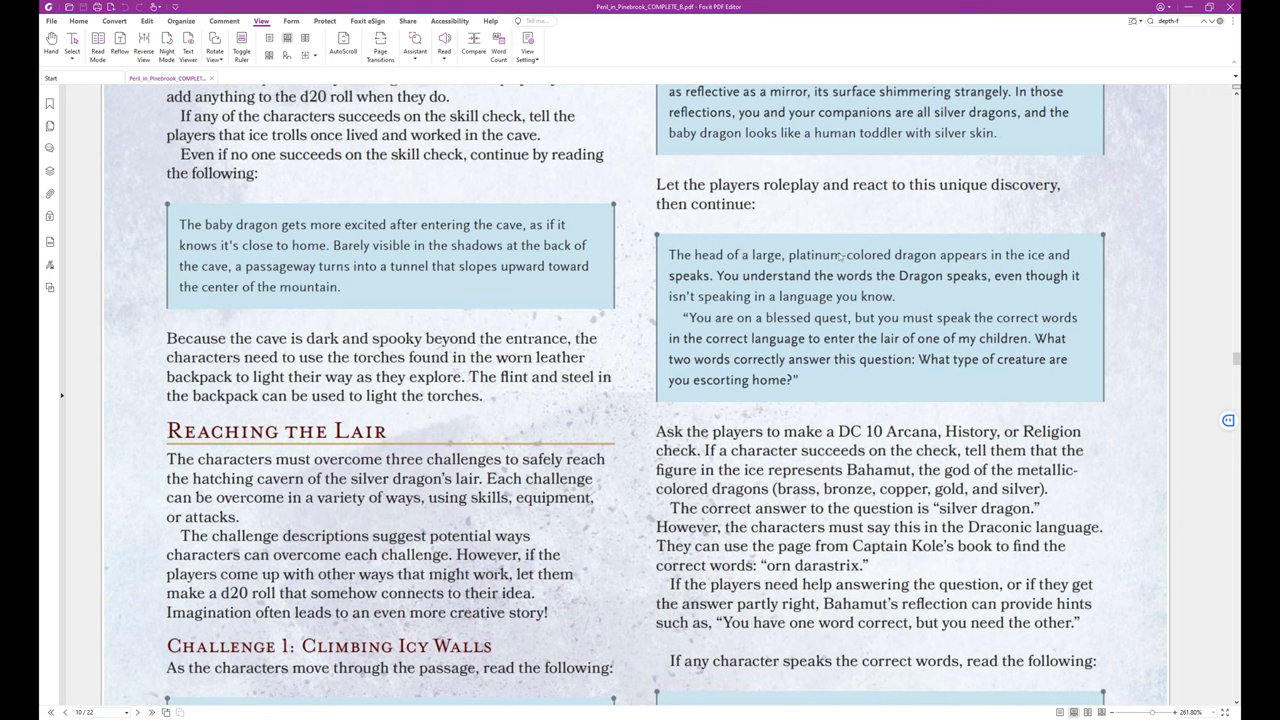
mouse_move(878, 200)
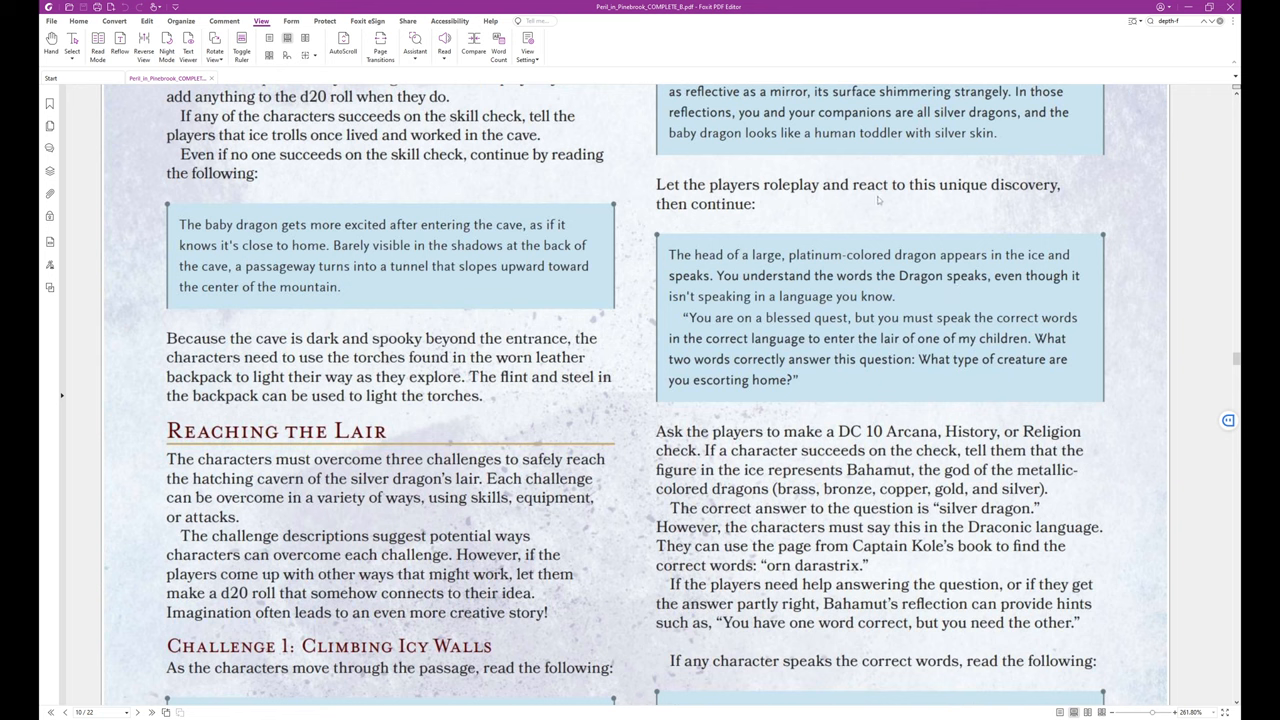
mouse_move(996, 196)
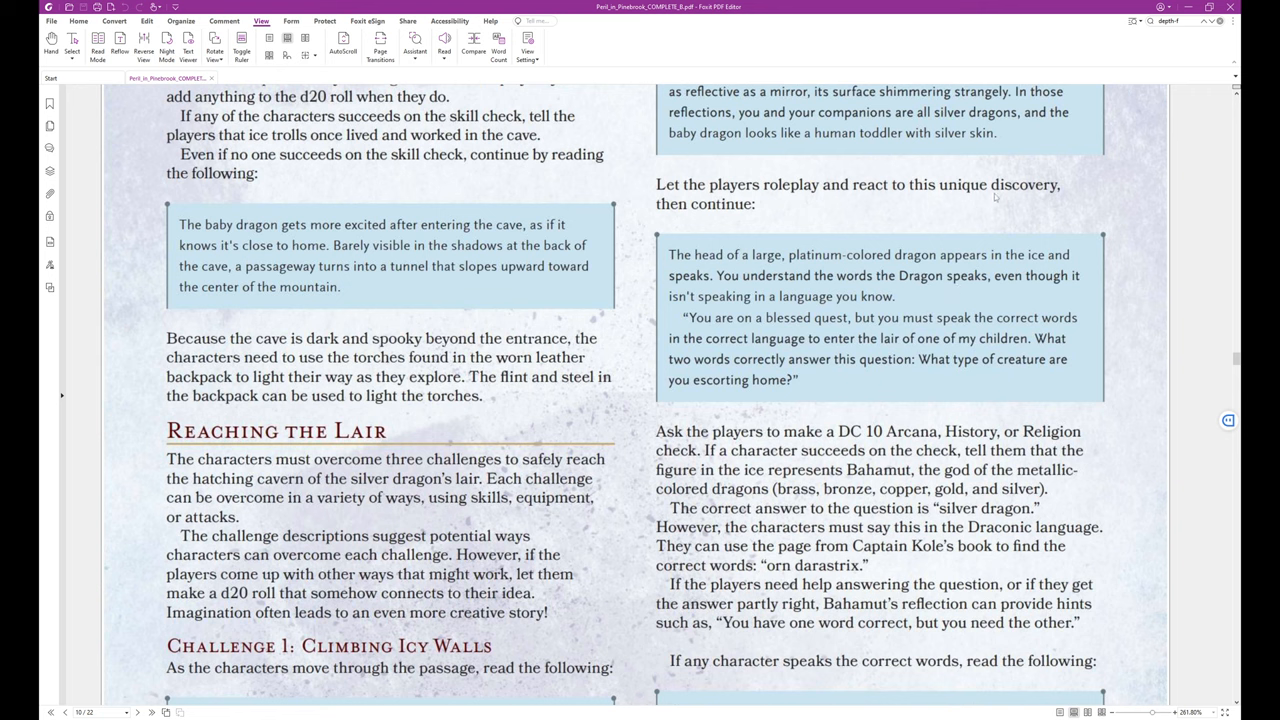
mouse_move(1098, 258)
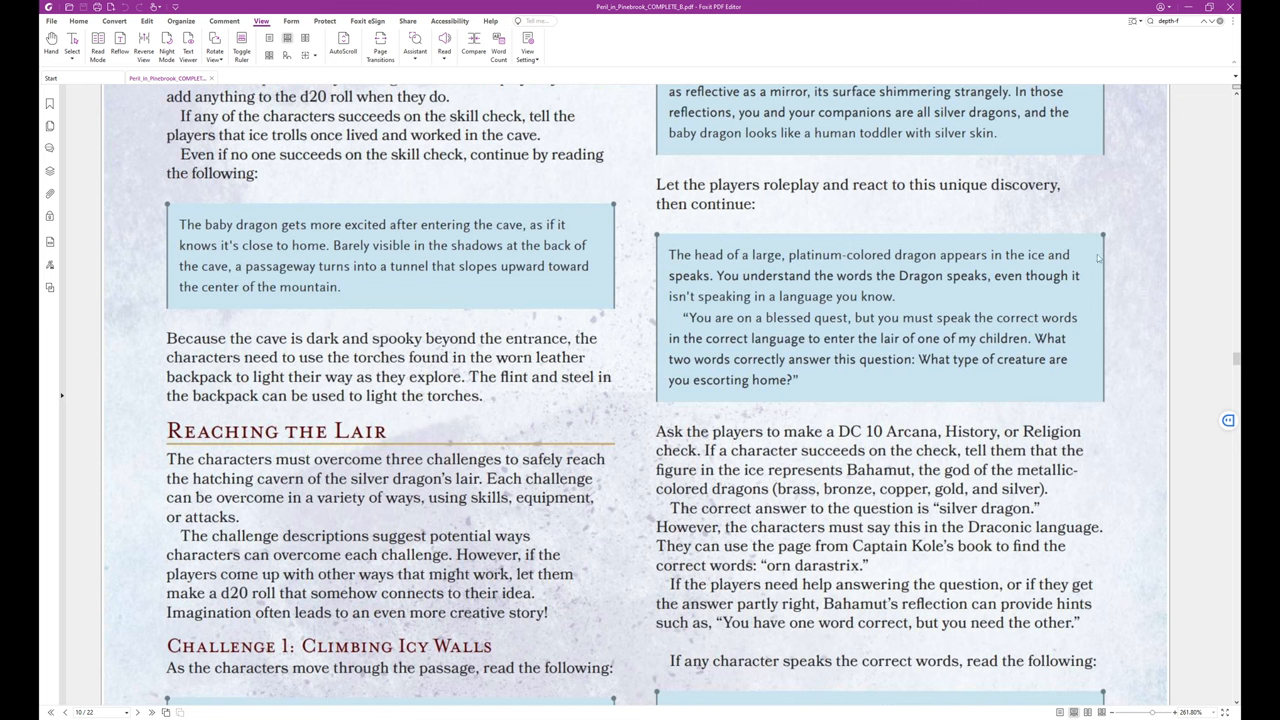
scroll(down, 3)
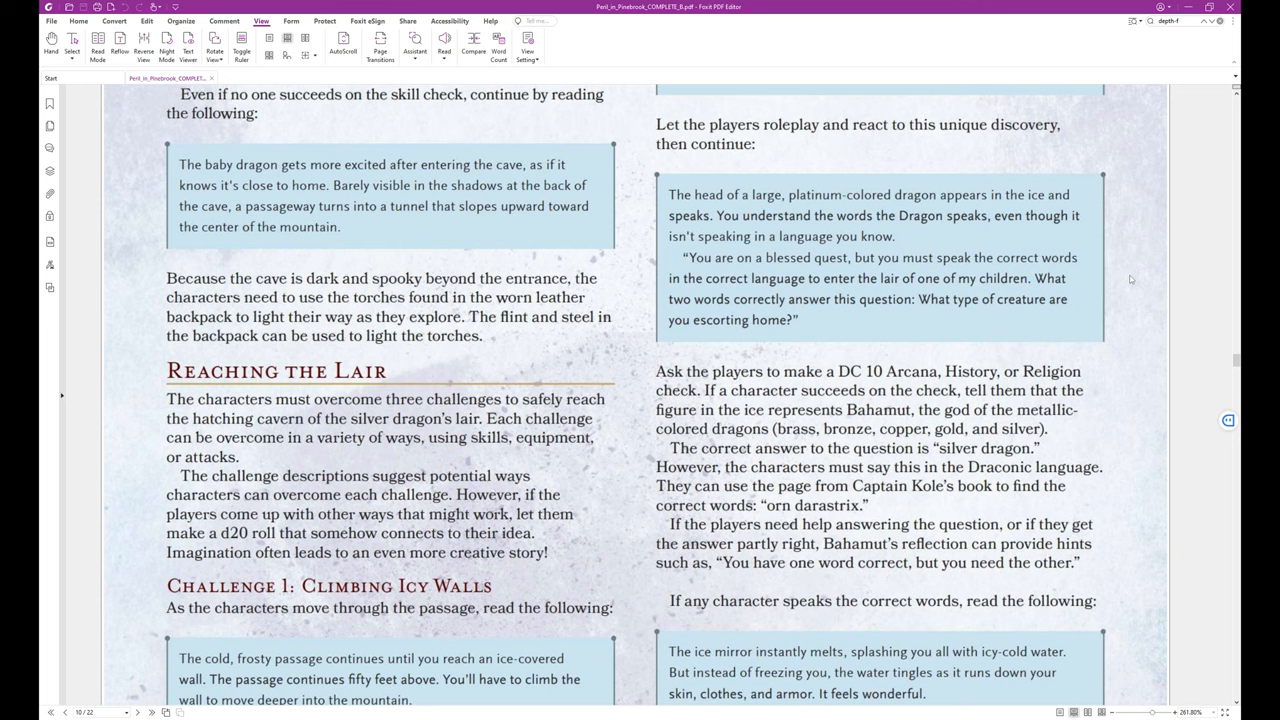
mouse_move(1132, 280)
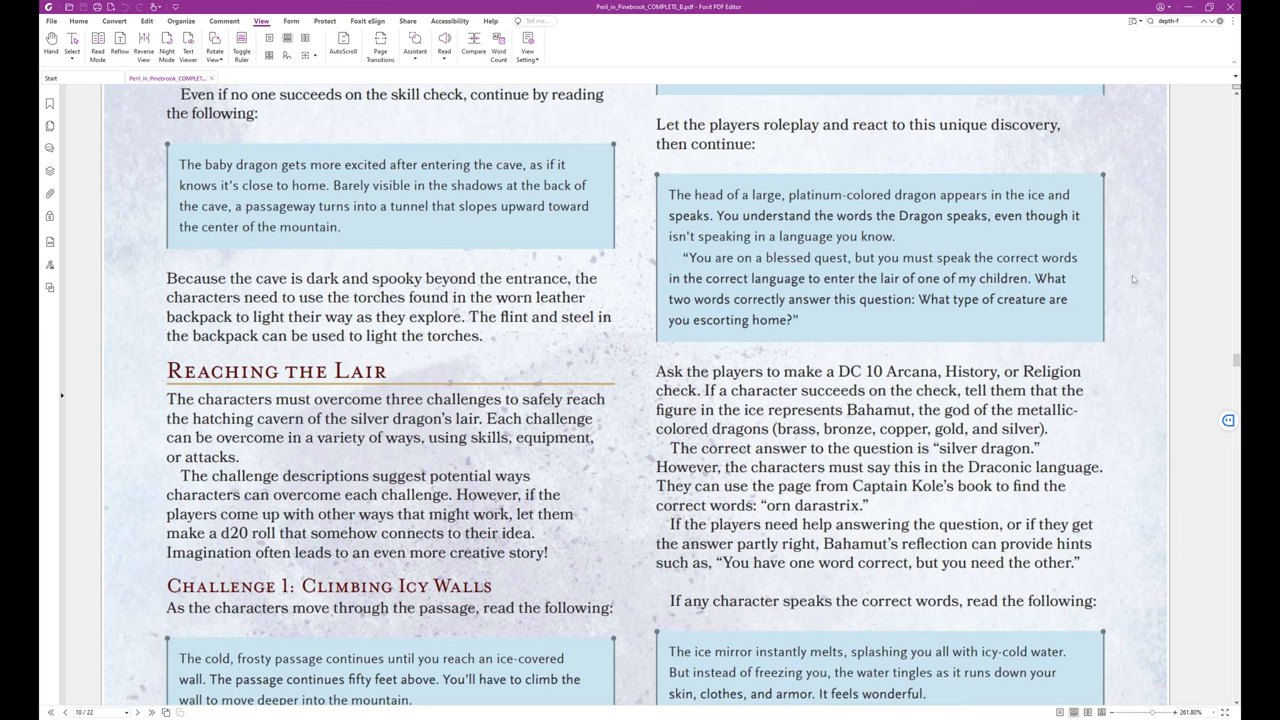
mouse_move(1136, 280)
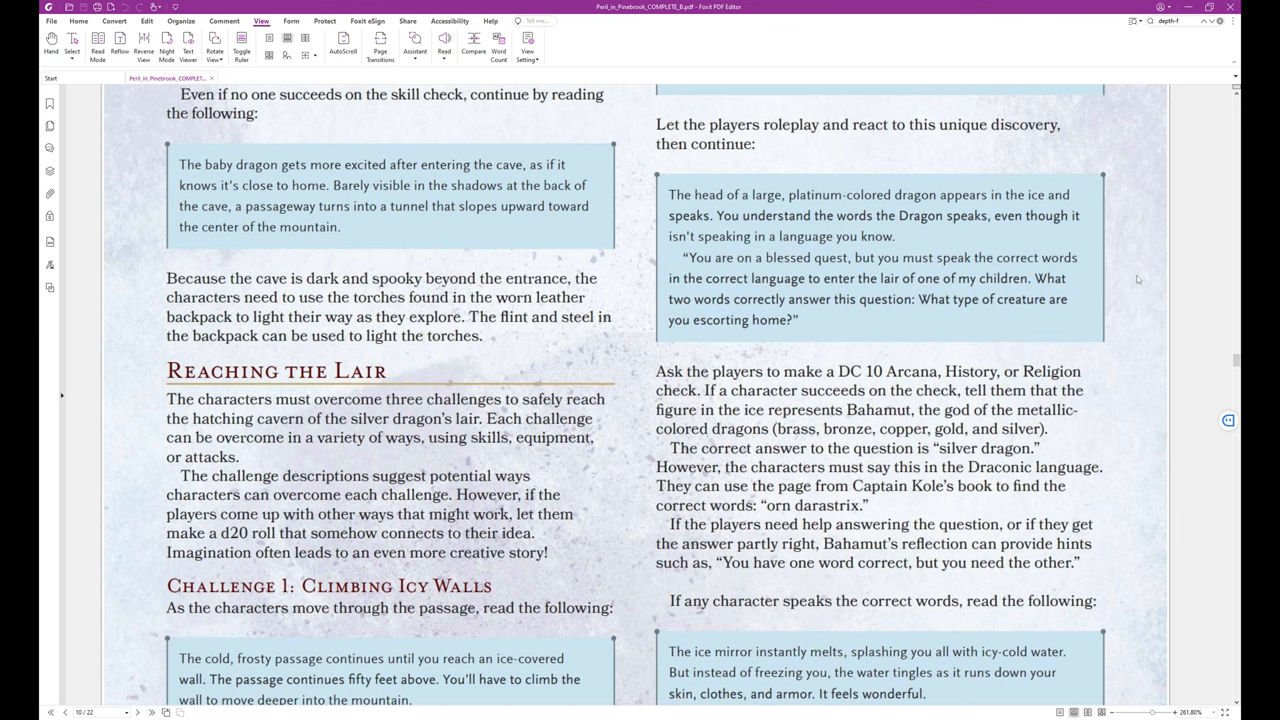
mouse_move(1132, 280)
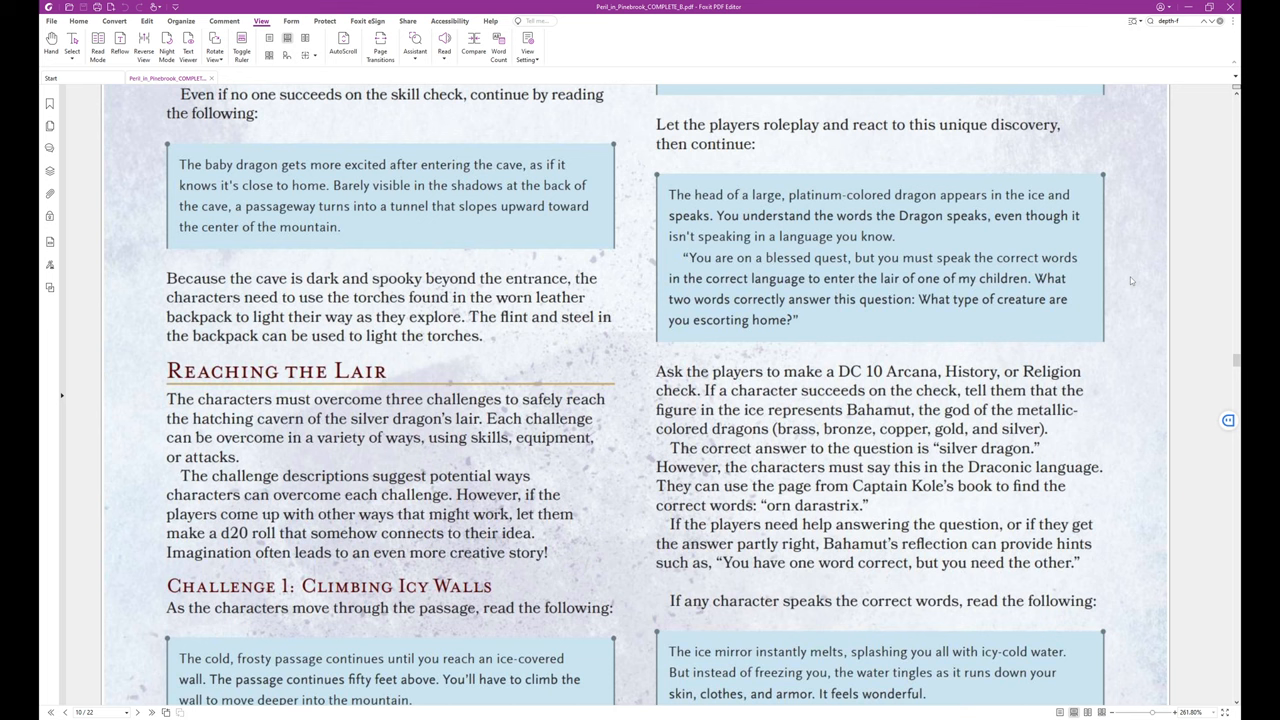
mouse_move(1128, 280)
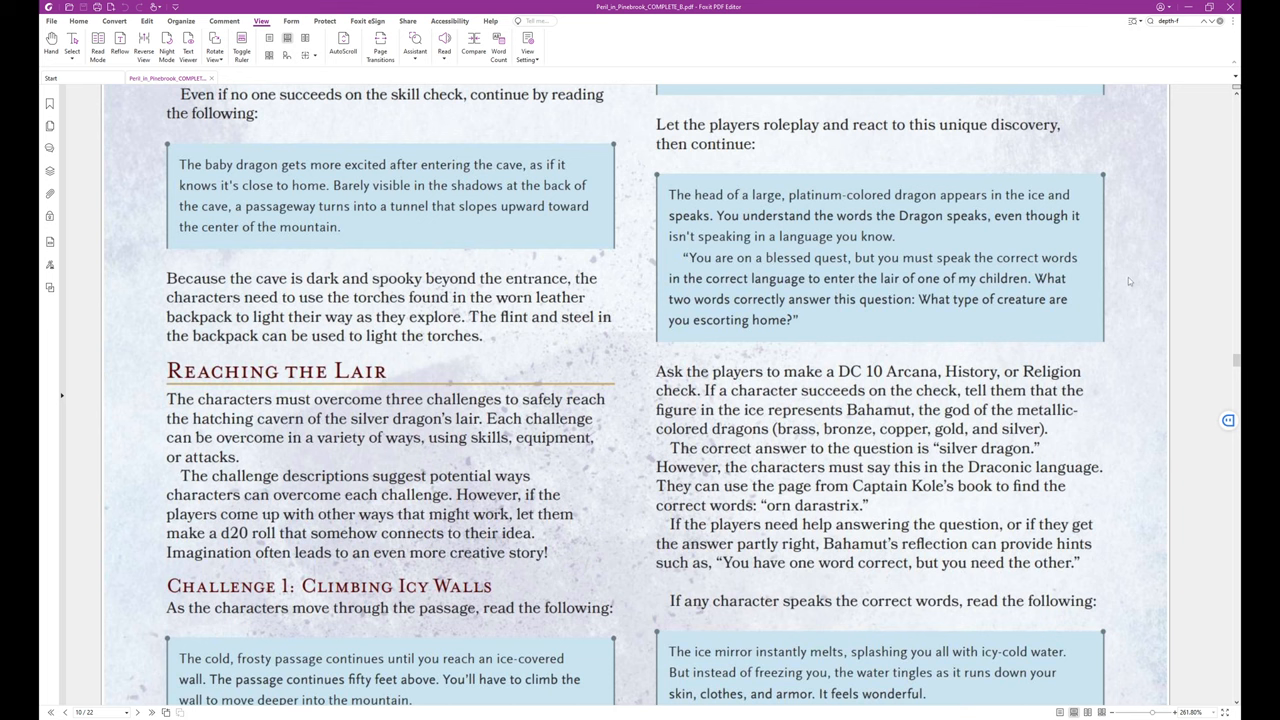
mouse_move(1132, 286)
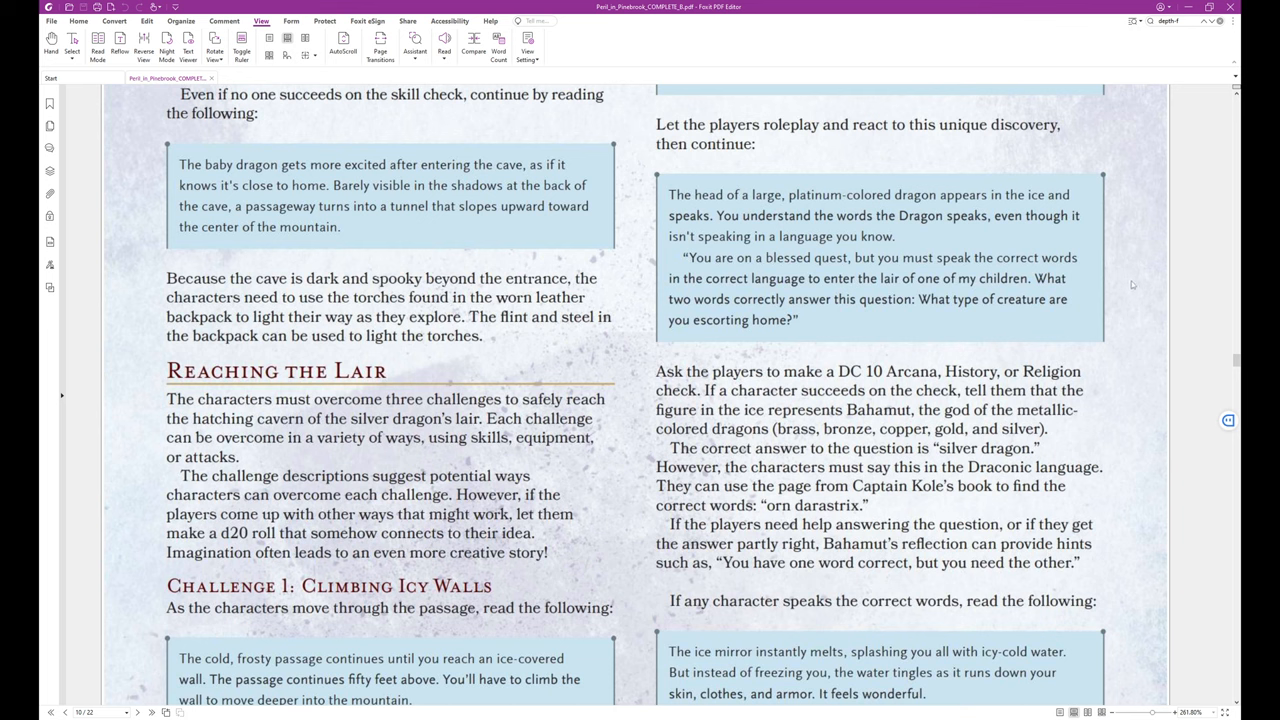
scroll(down, 3)
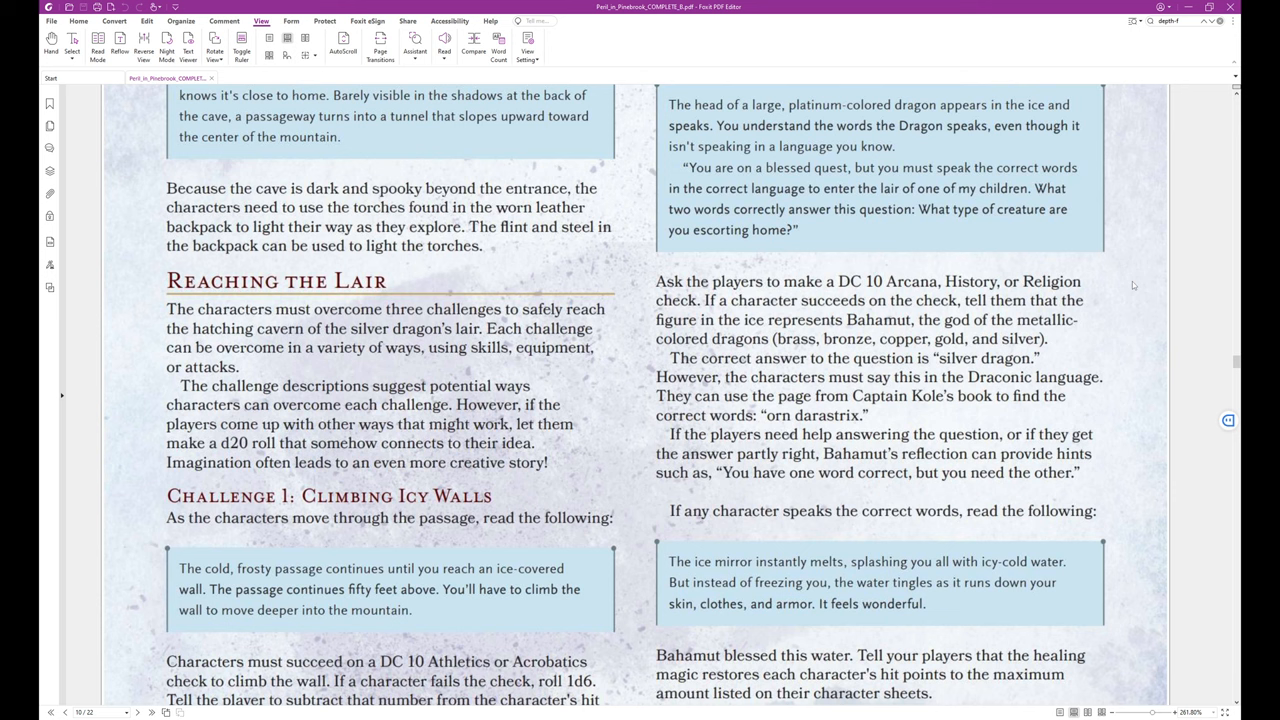
mouse_move(1128, 304)
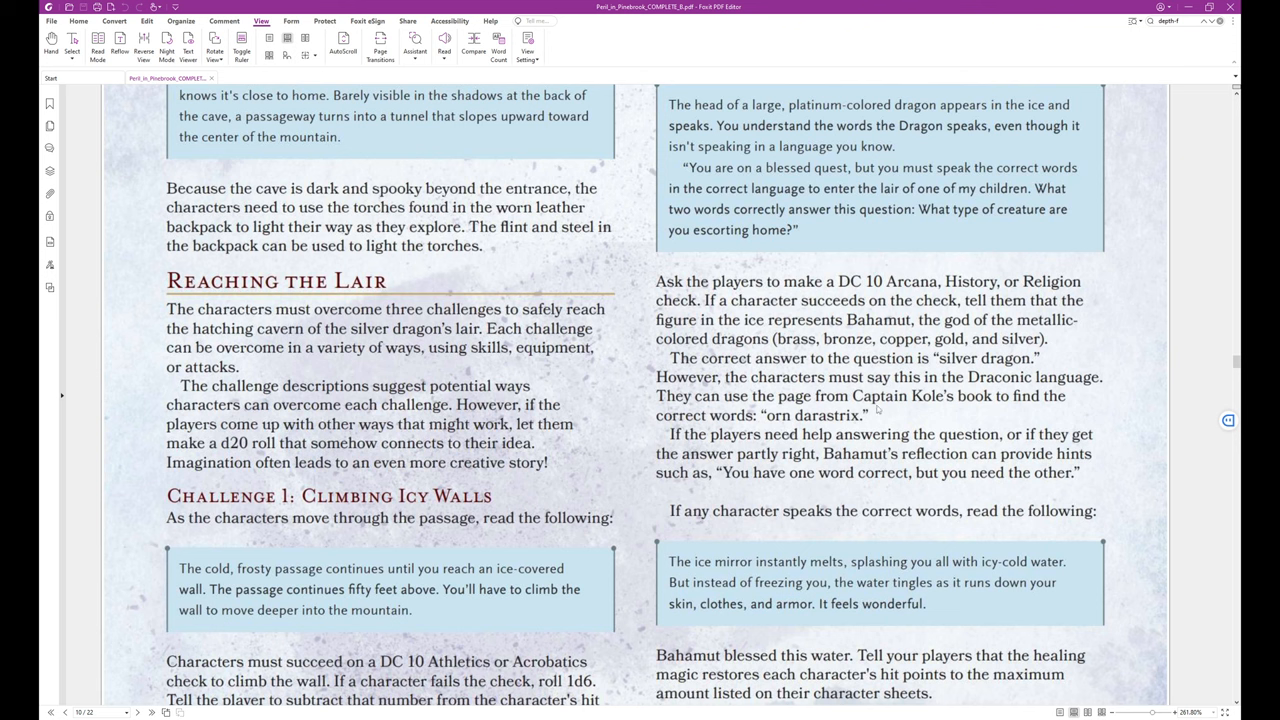
mouse_move(1016, 414)
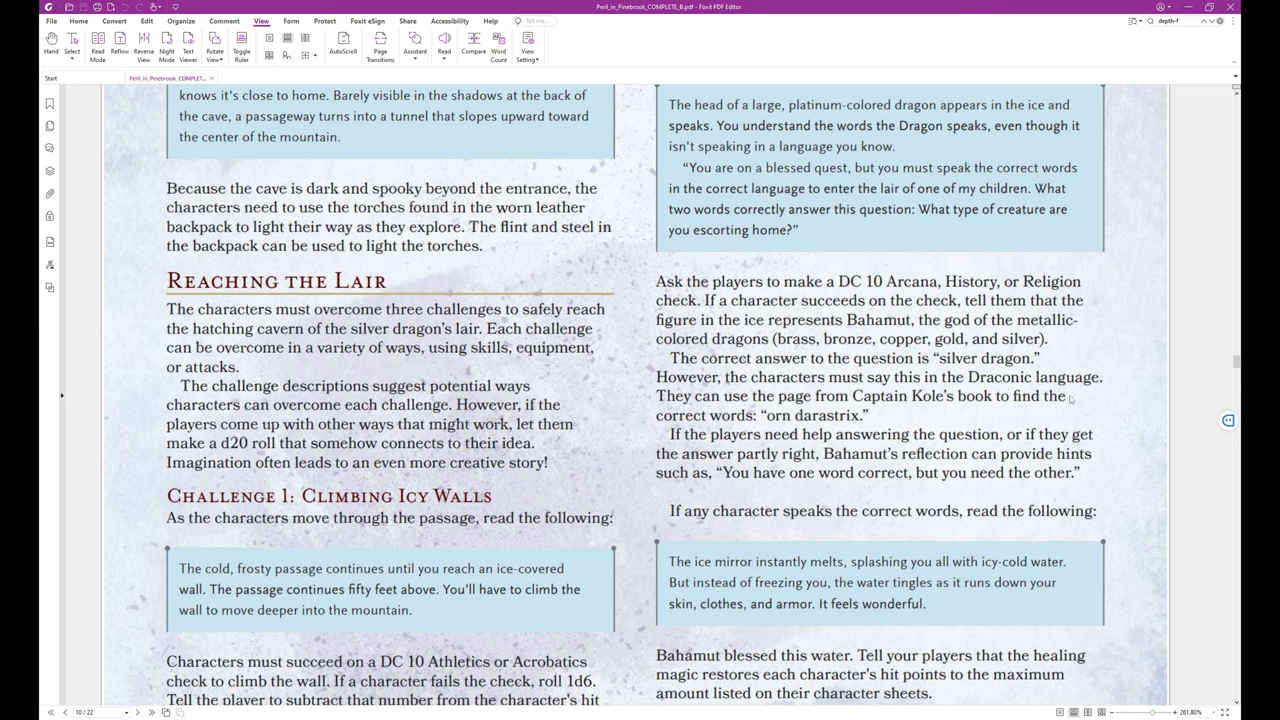
scroll(down, 3)
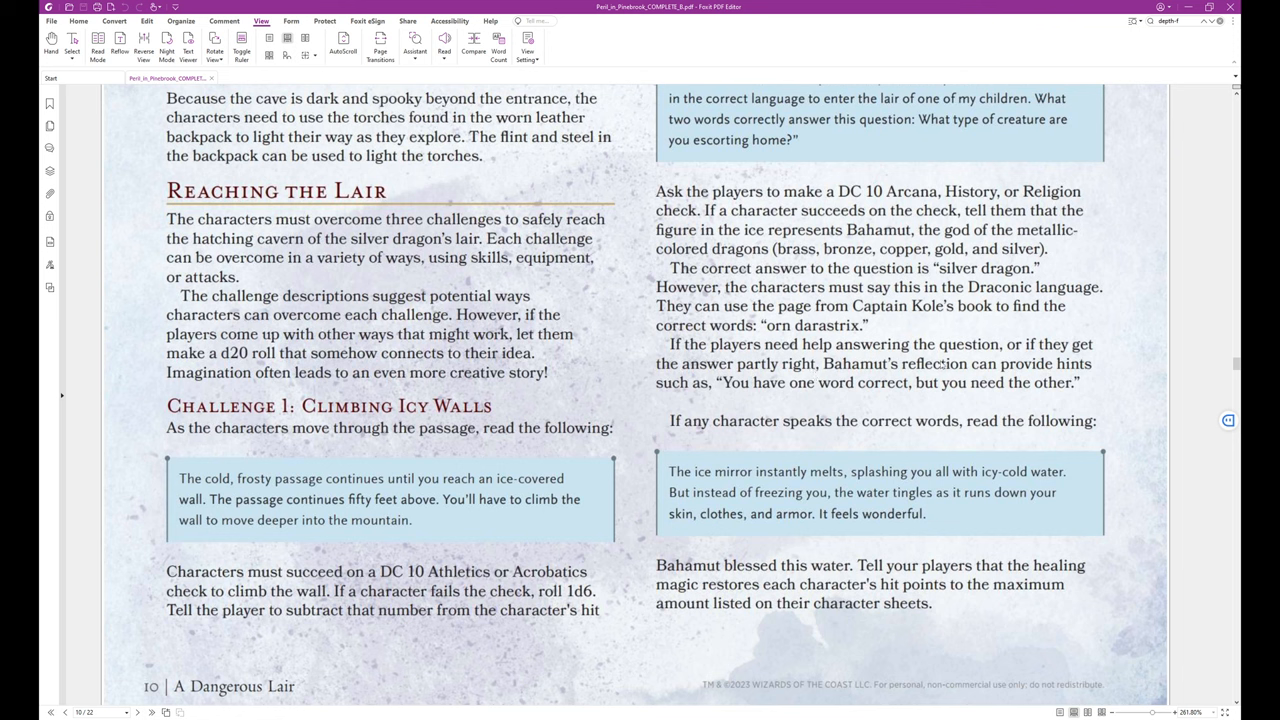
mouse_move(860, 390)
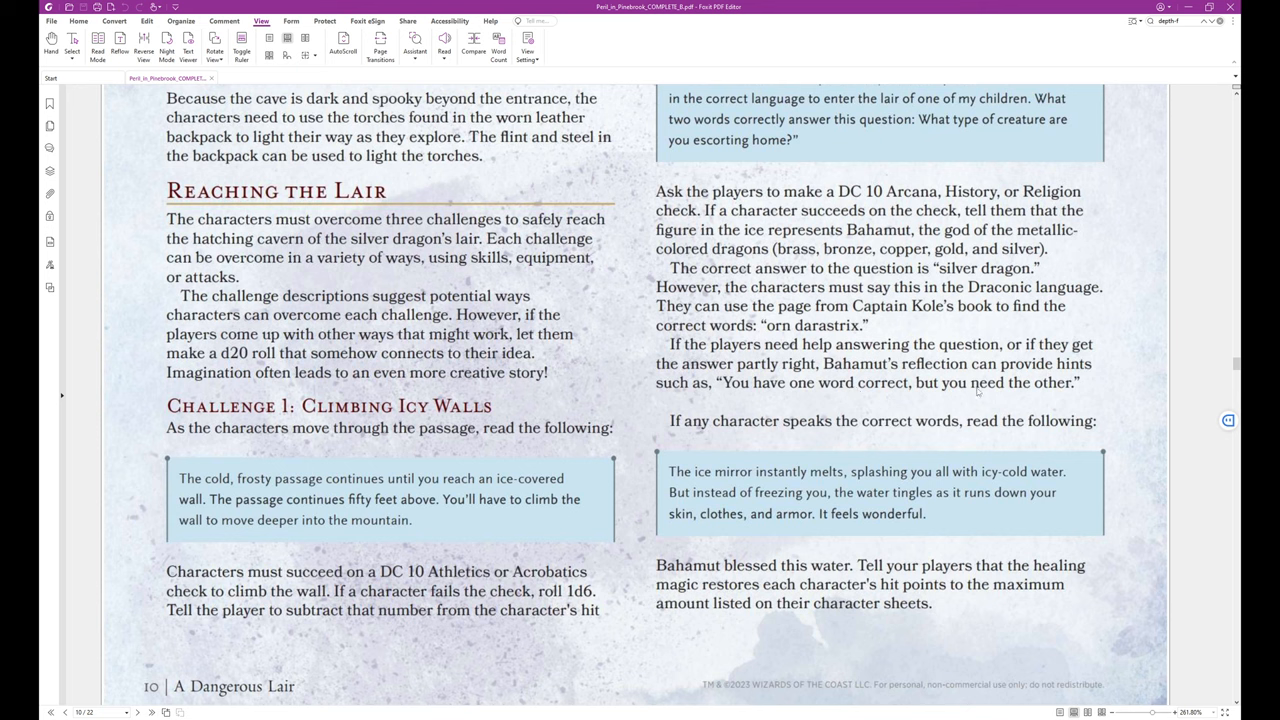
mouse_move(782, 410)
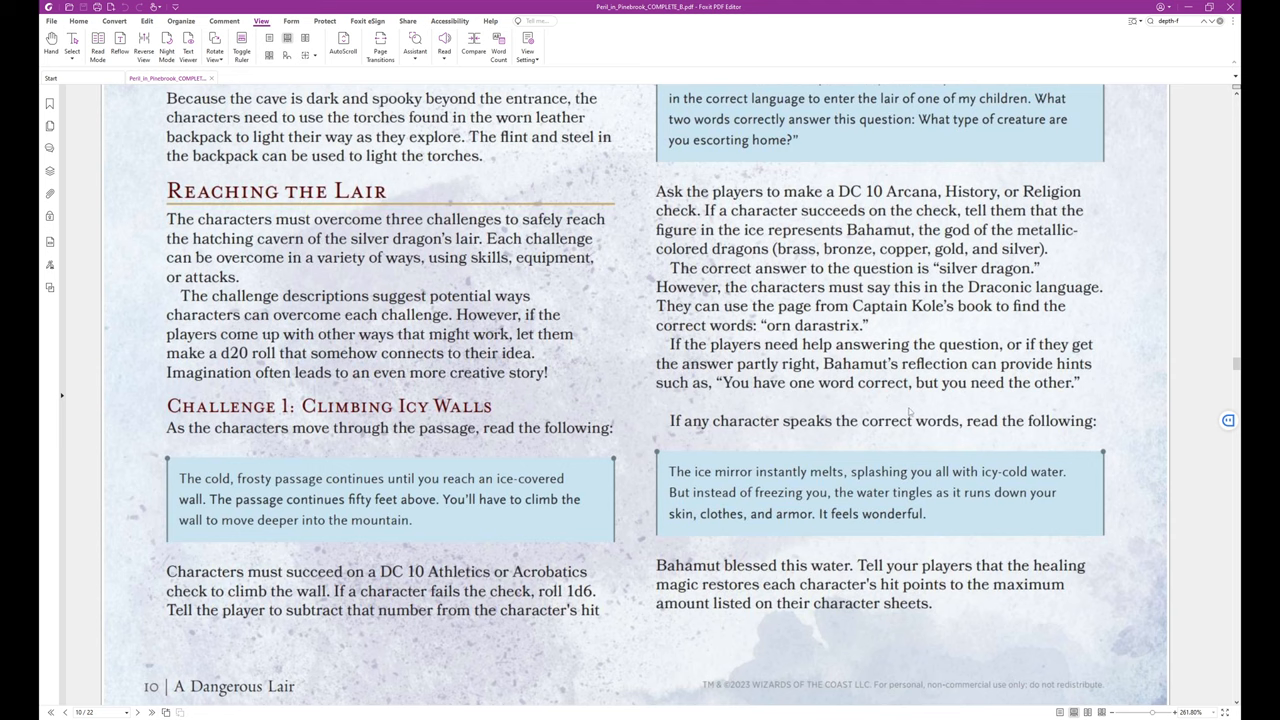
mouse_move(1082, 408)
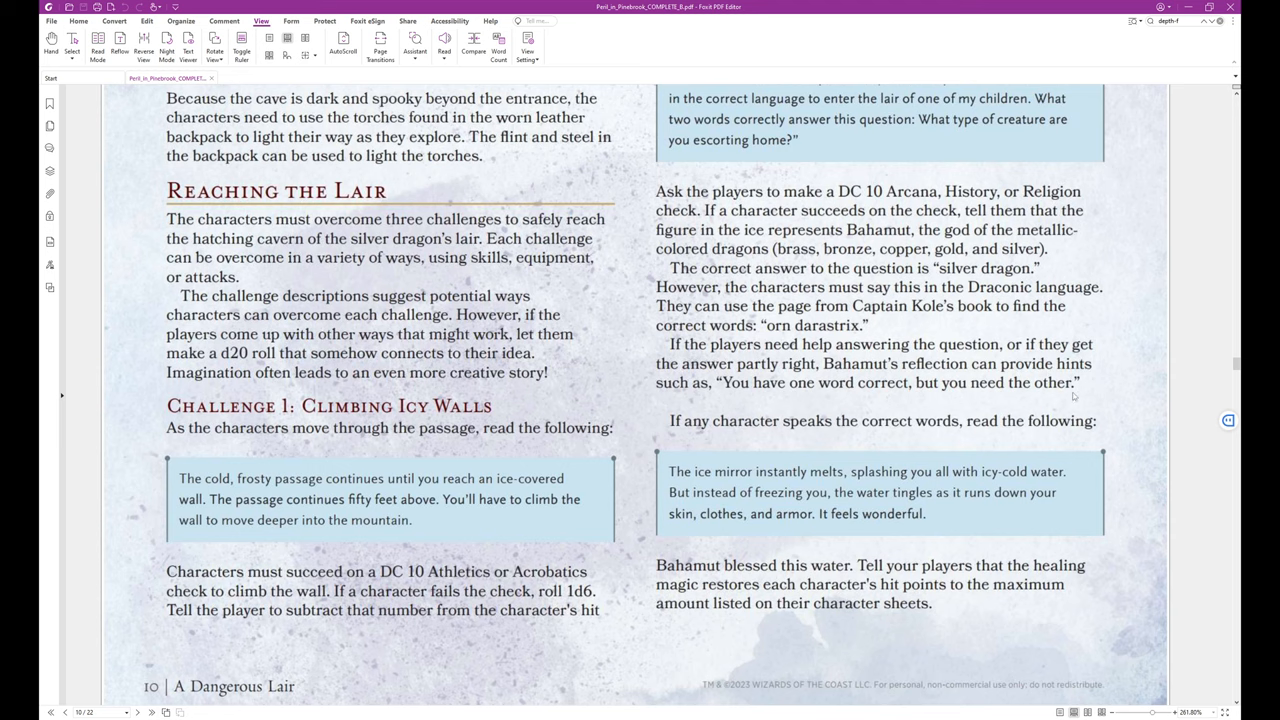
scroll(down, 3)
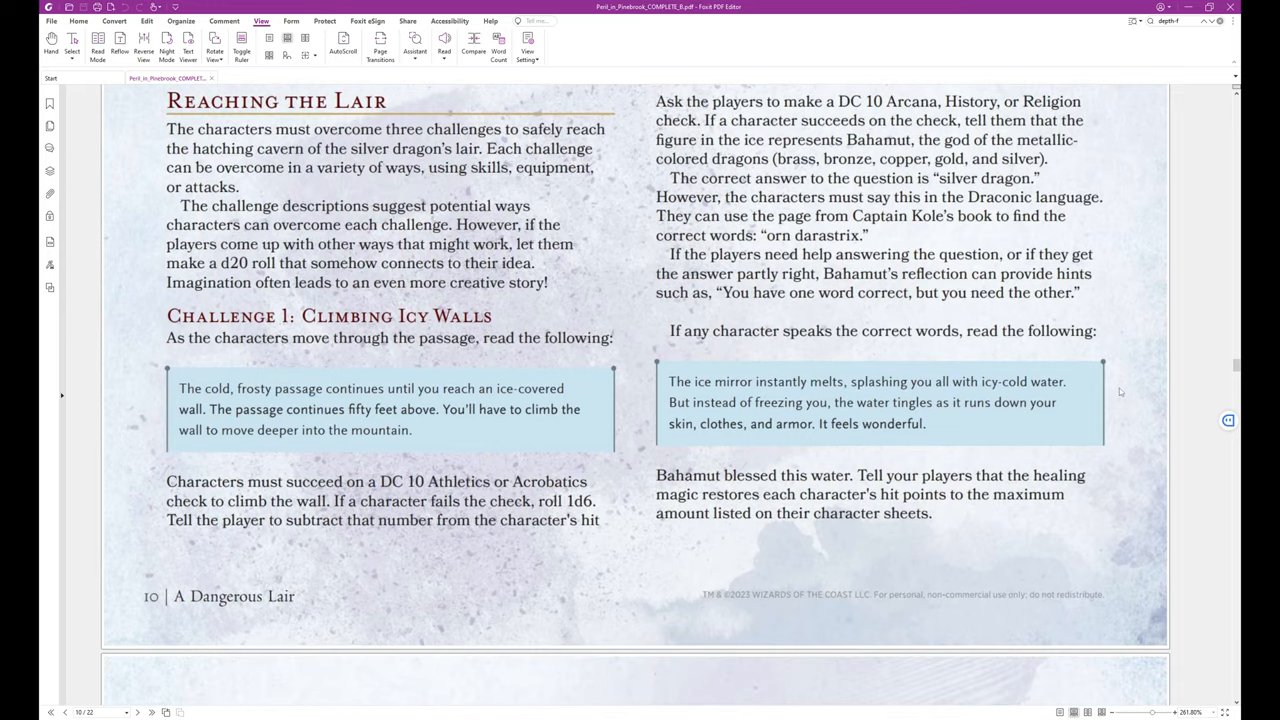
mouse_move(1124, 392)
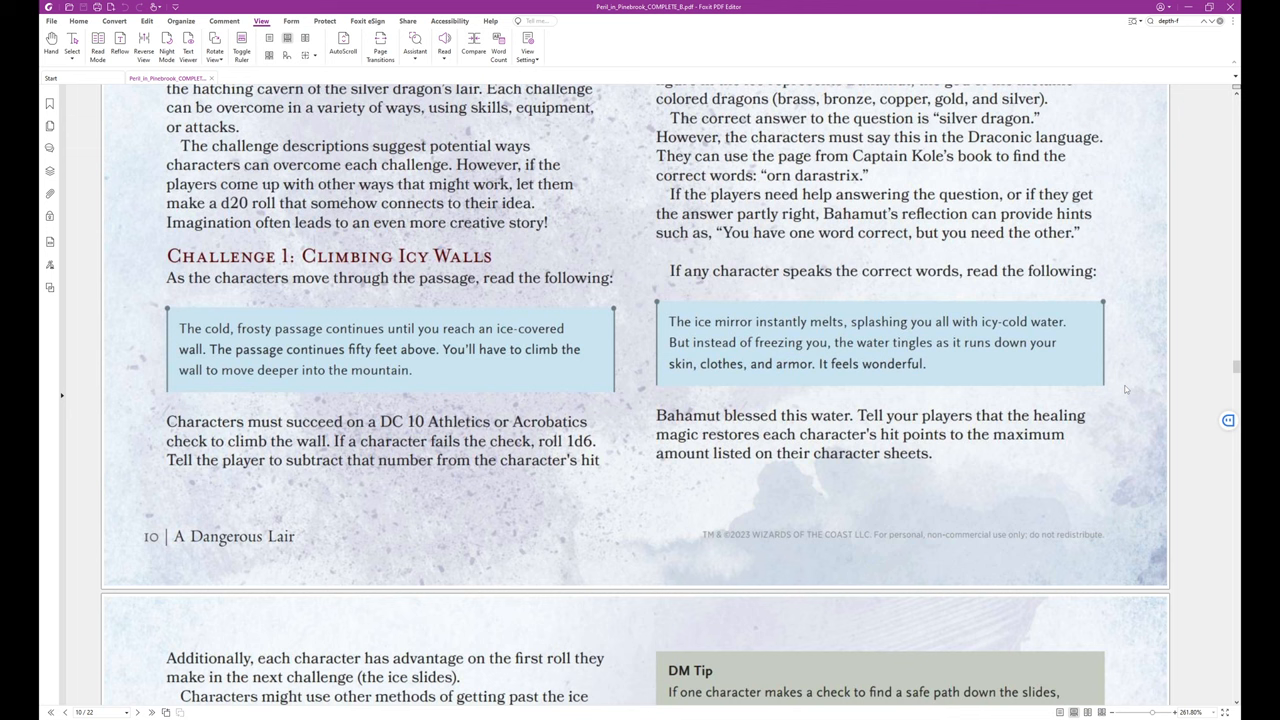
mouse_move(1128, 388)
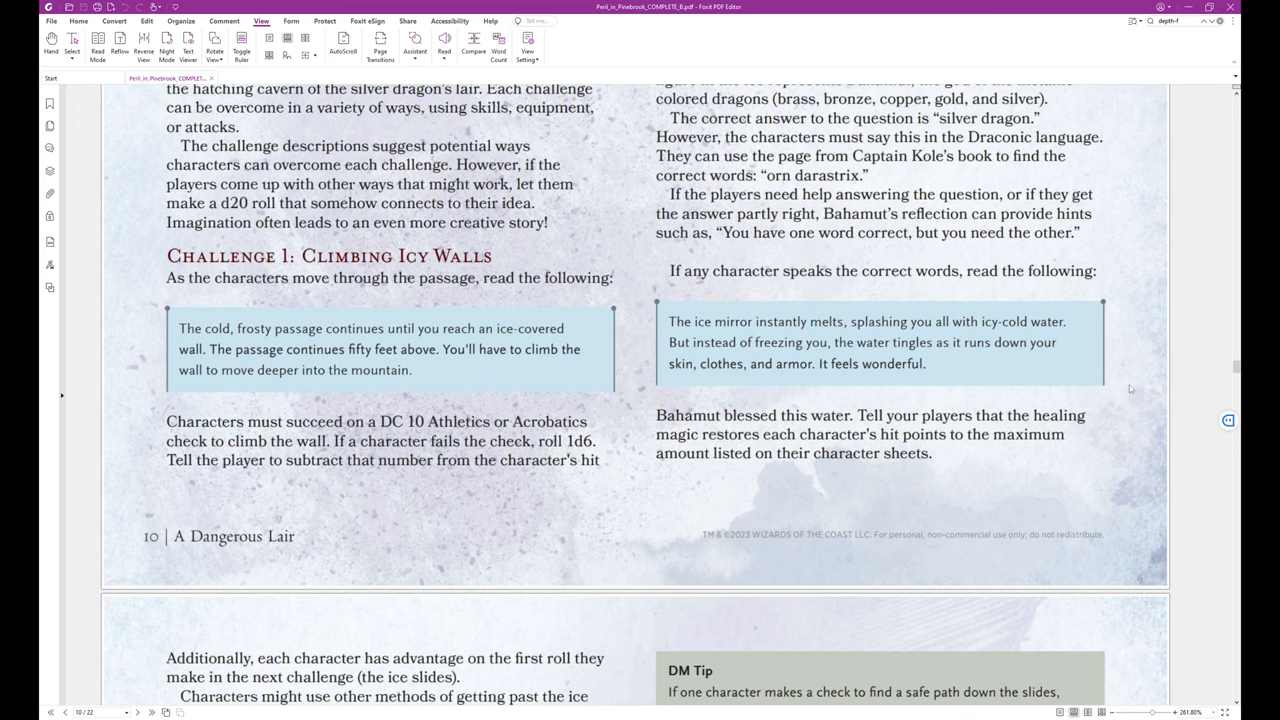
scroll(down, 3)
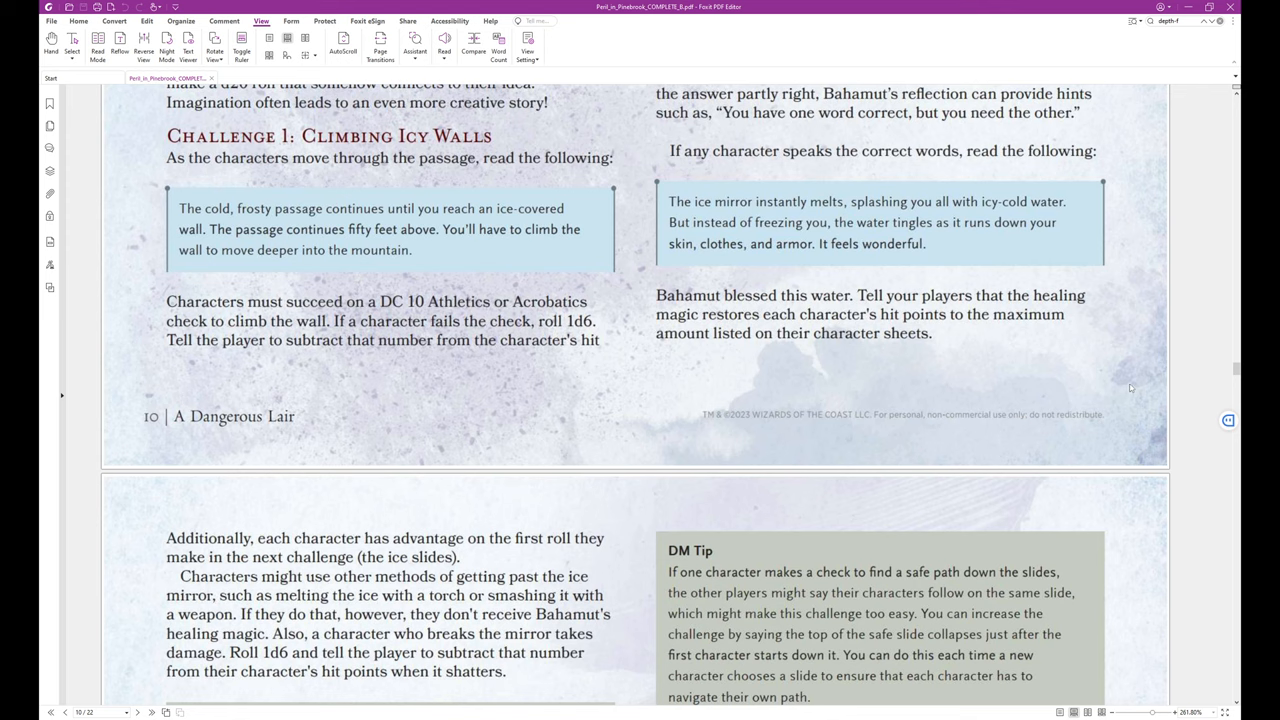
mouse_move(1140, 388)
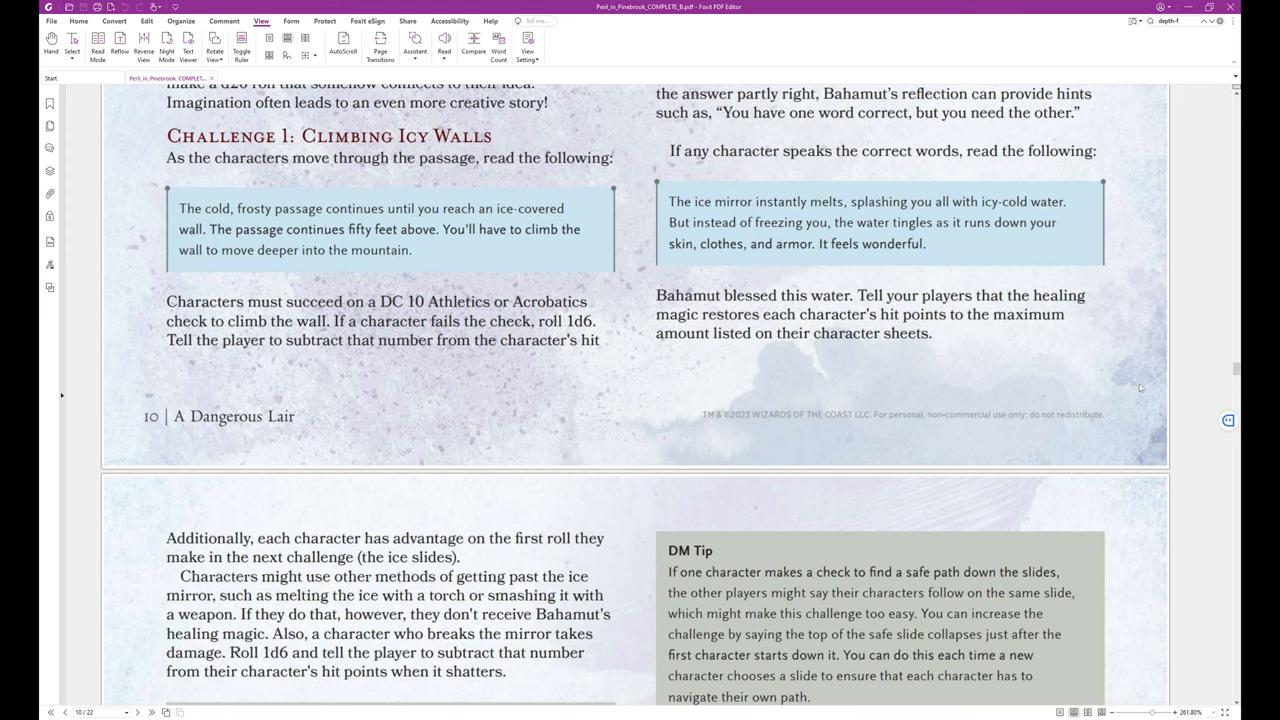
mouse_move(722, 448)
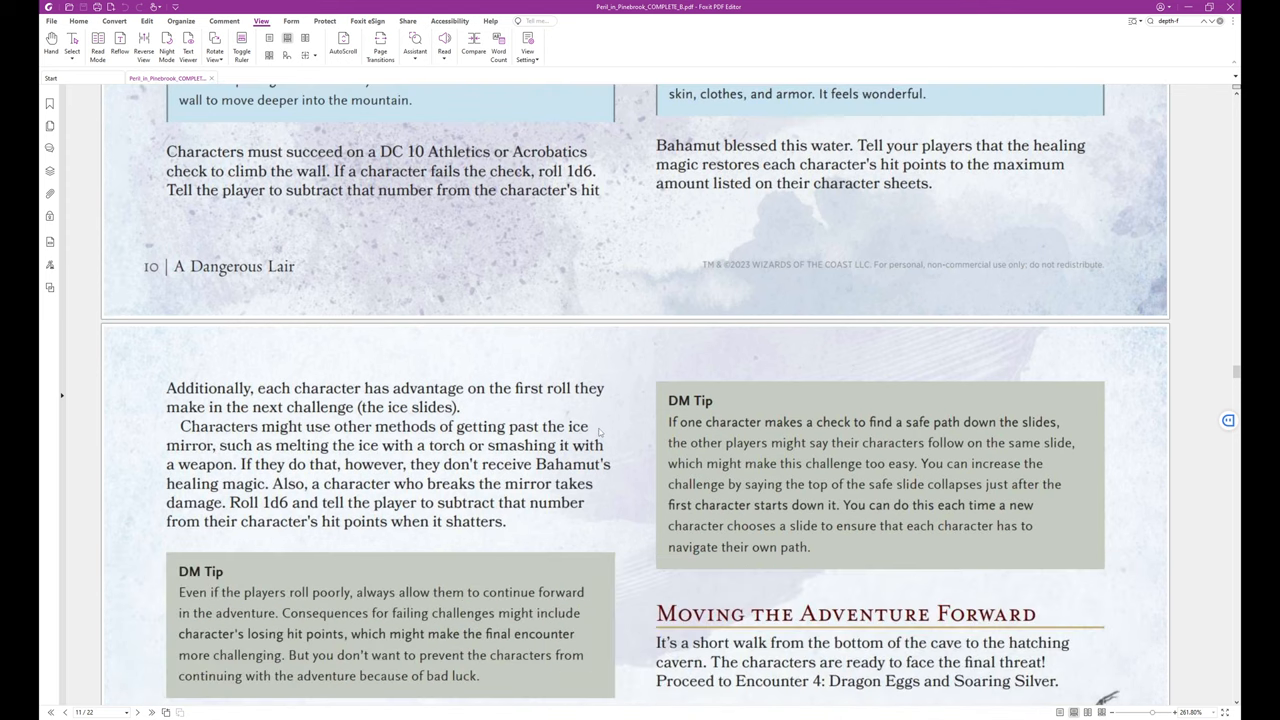
scroll(down, 3)
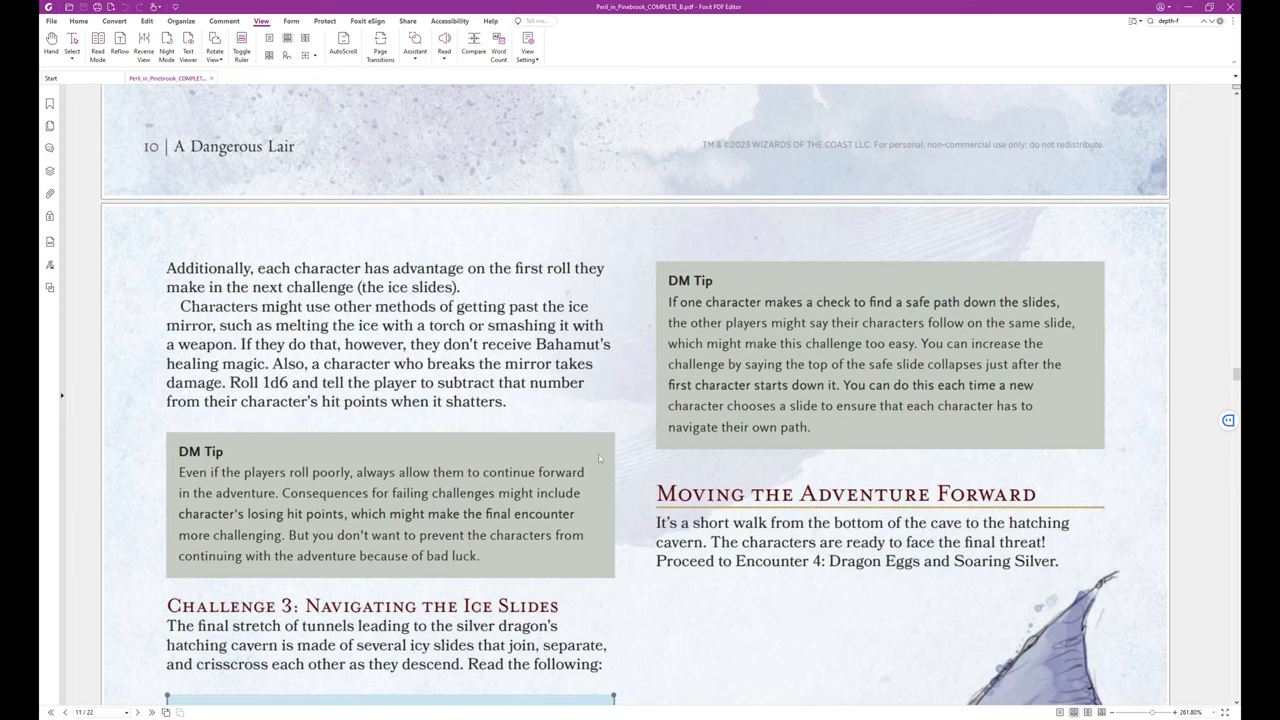
mouse_move(528, 322)
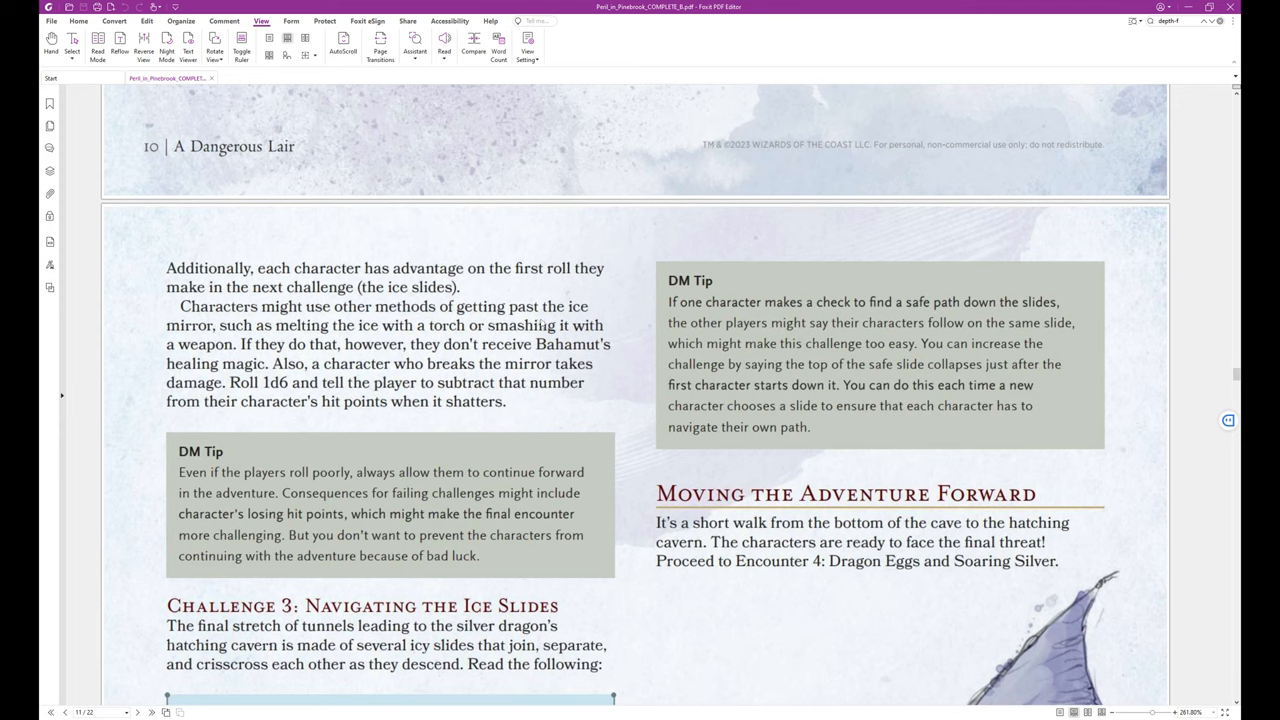
mouse_move(608, 304)
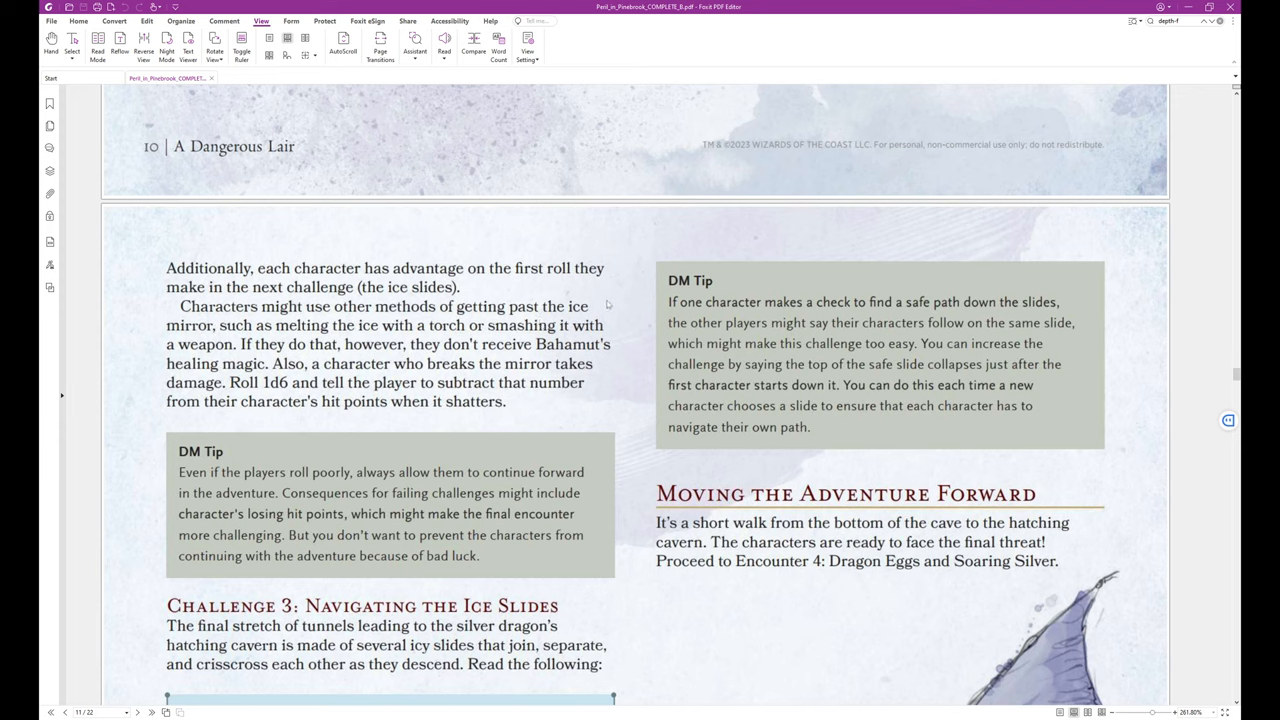
mouse_move(464, 330)
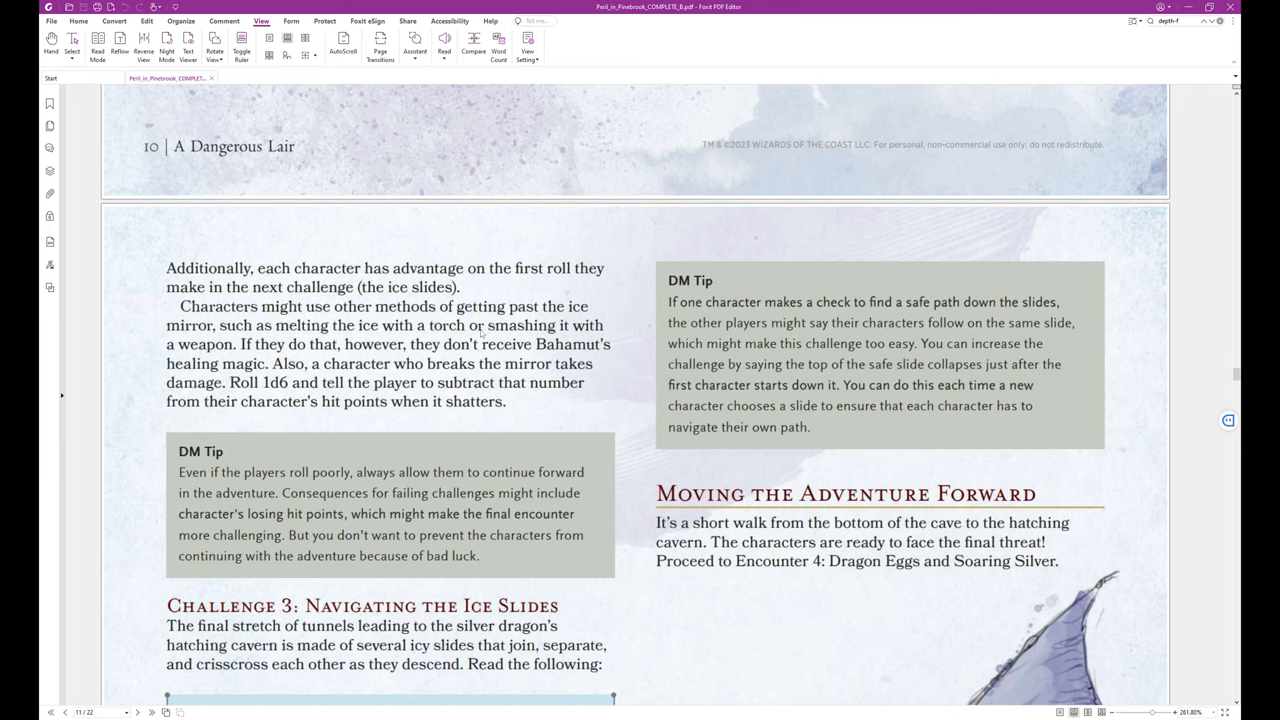
mouse_move(570, 366)
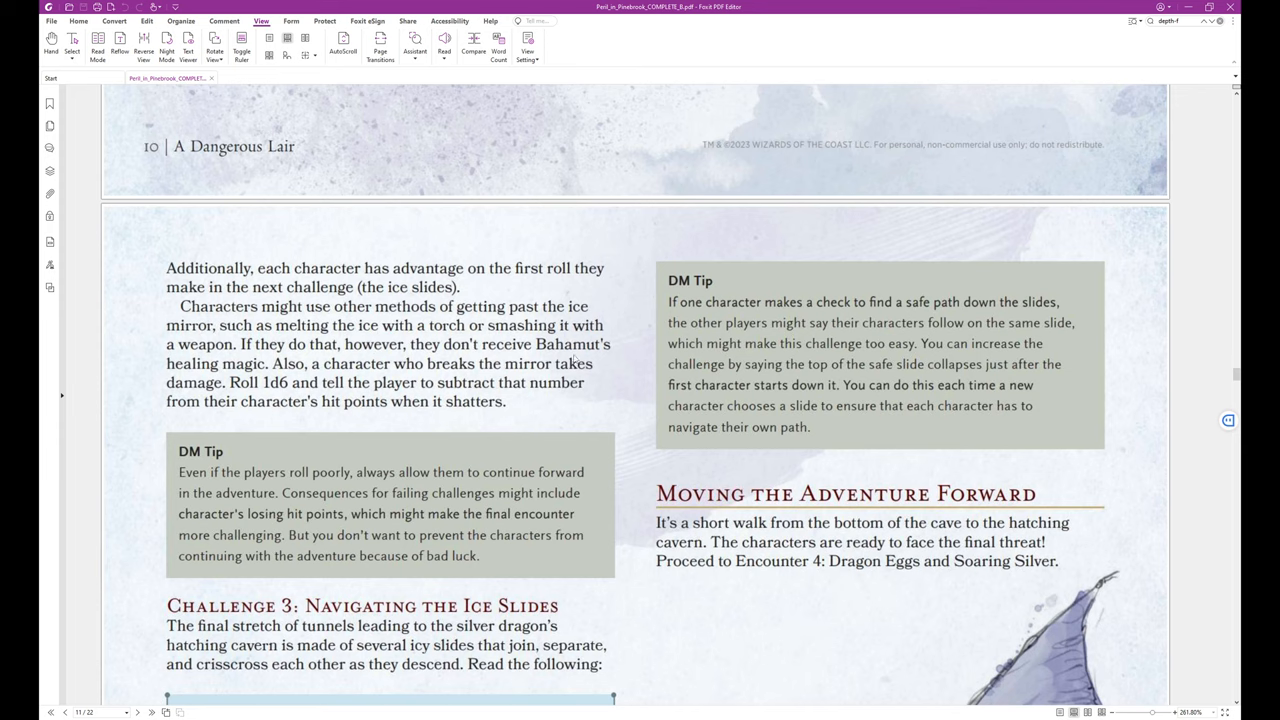
scroll(down, 3)
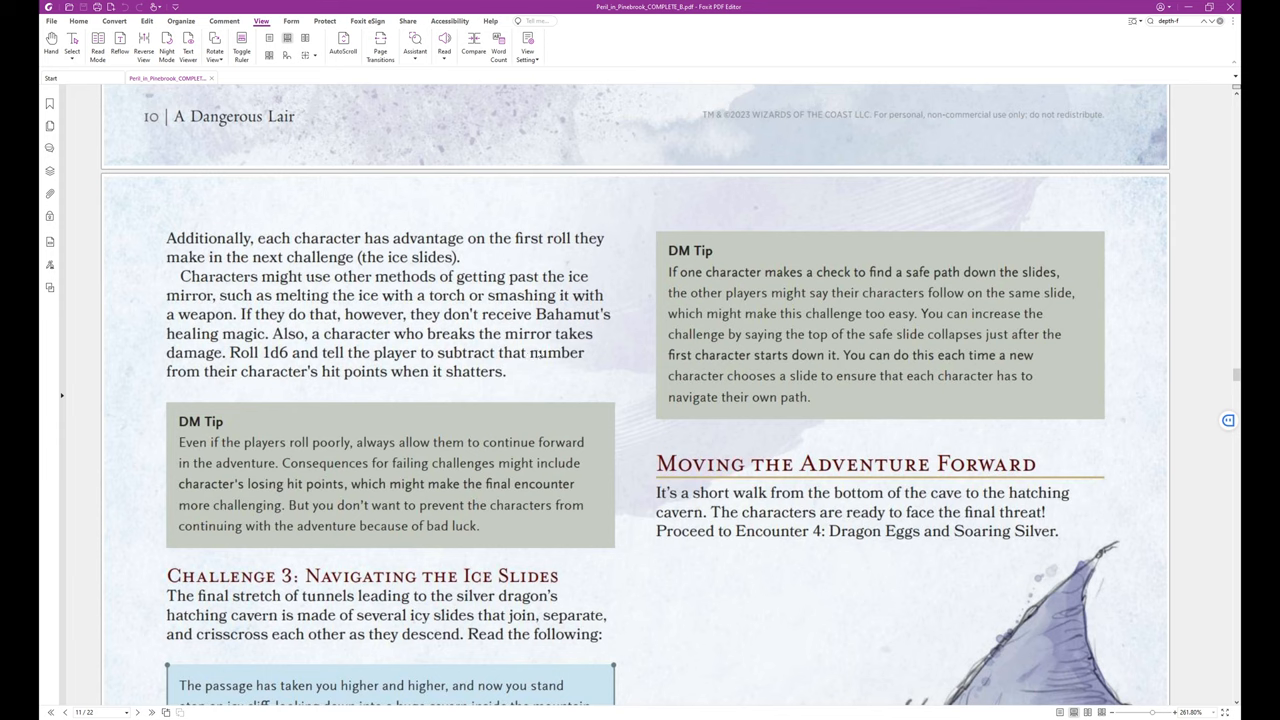
mouse_move(392, 352)
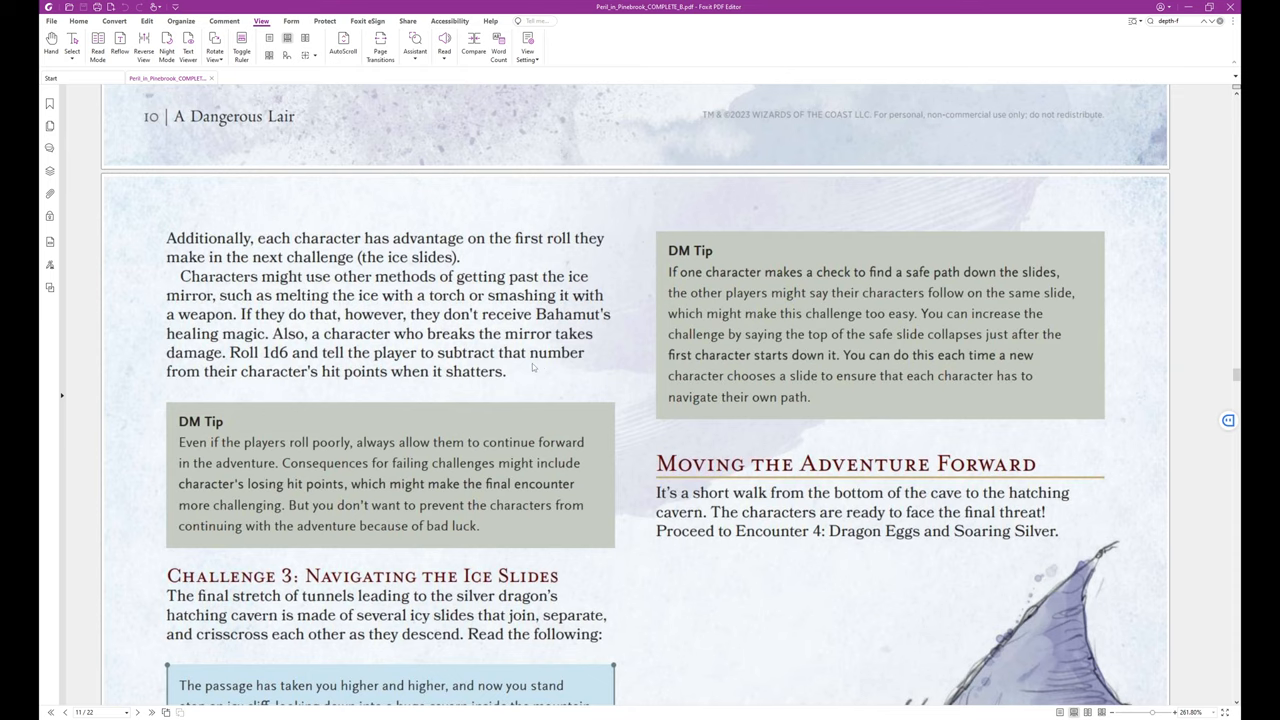
mouse_move(590, 360)
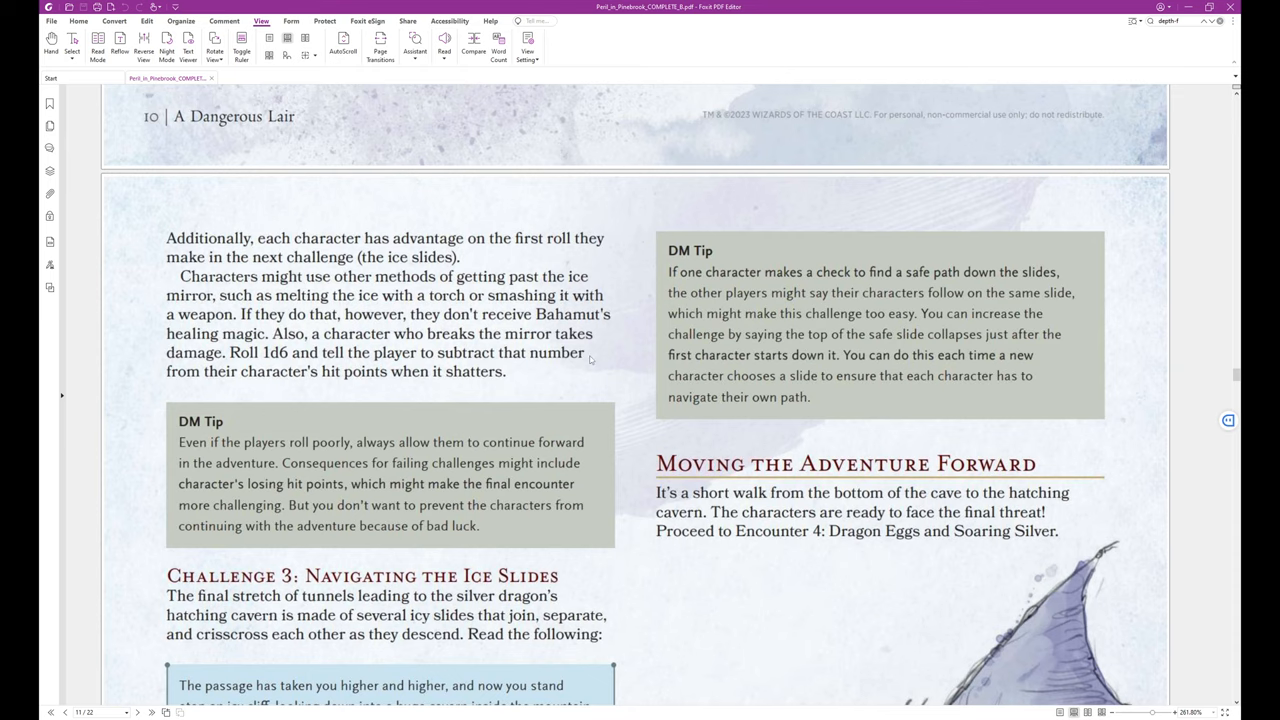
scroll(down, 3)
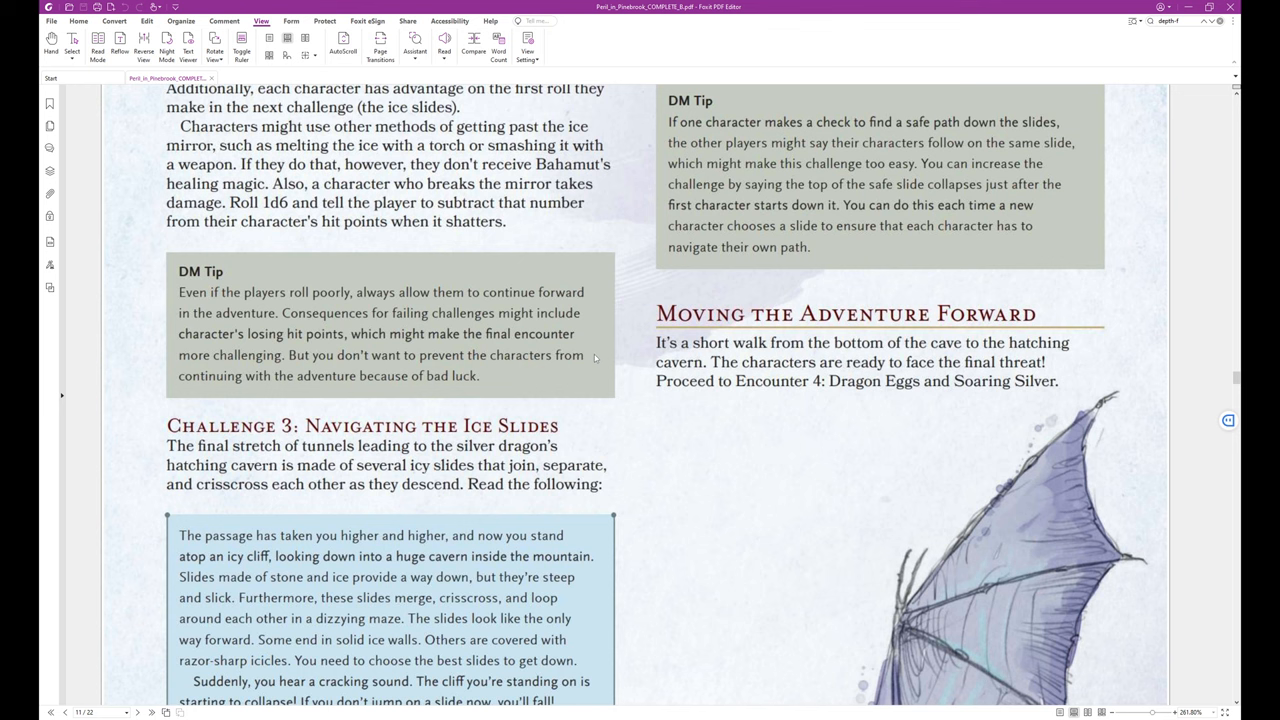
scroll(down, 3)
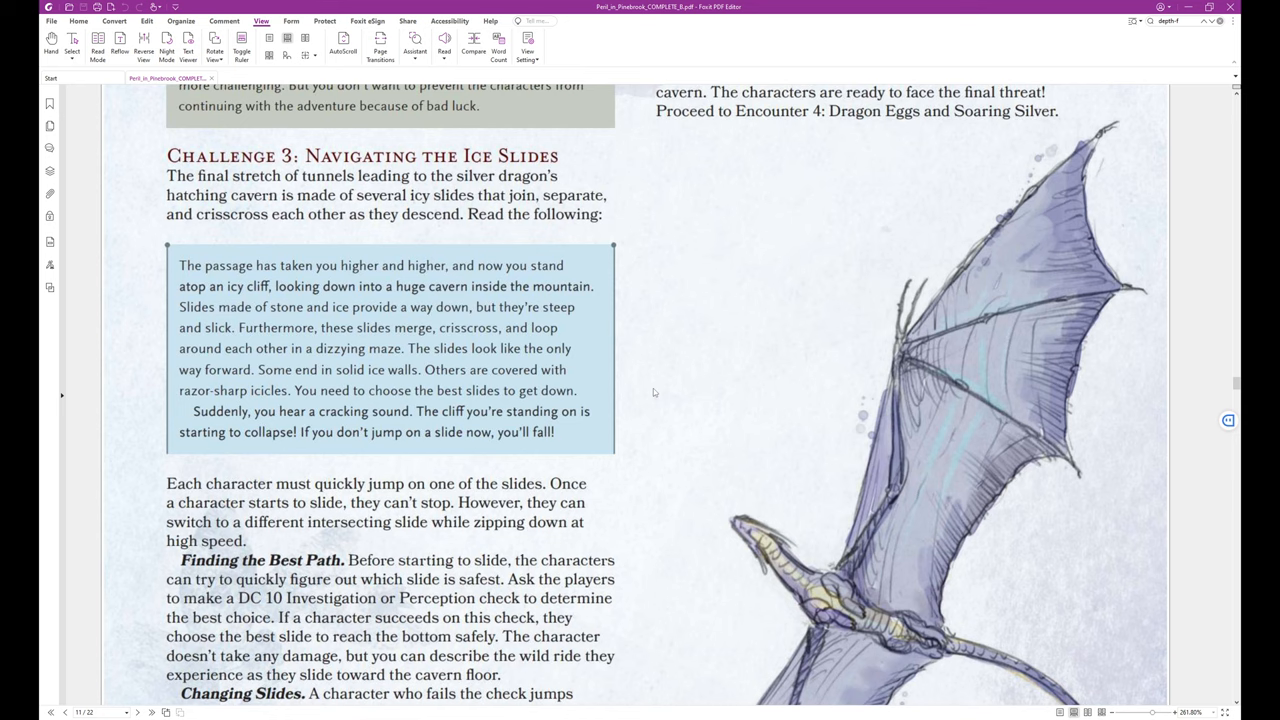
scroll(down, 3)
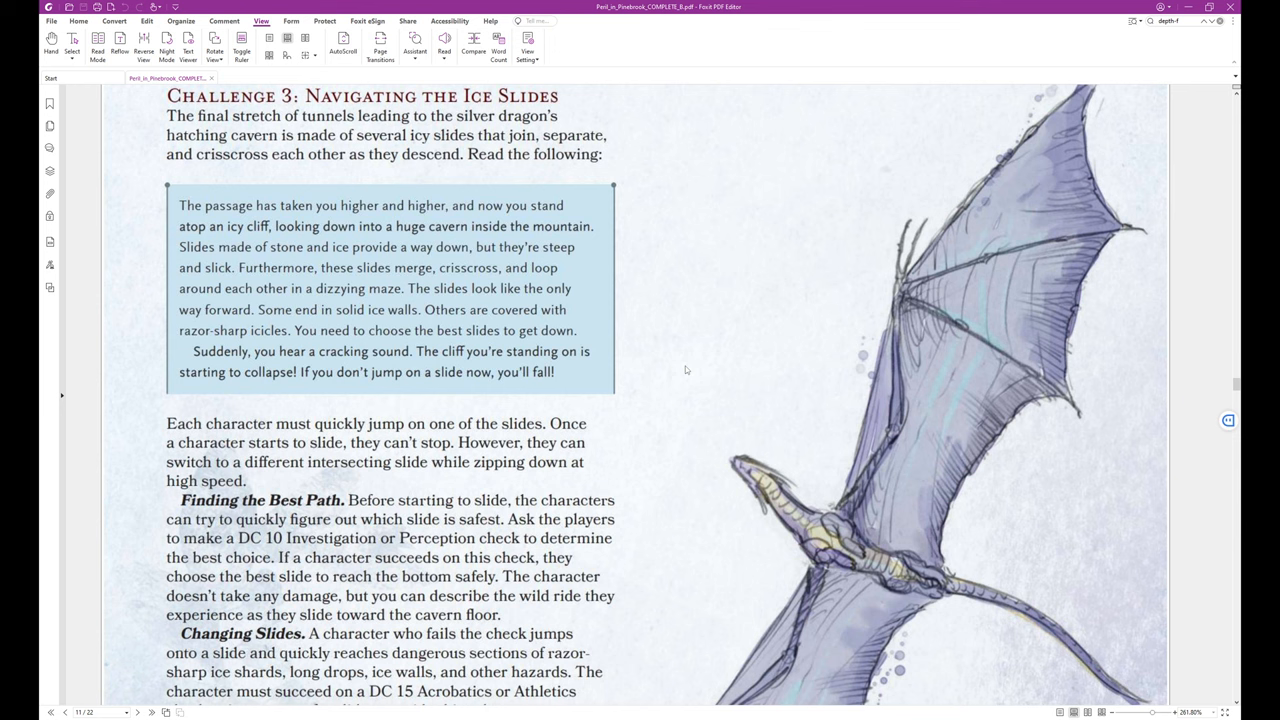
scroll(down, 3)
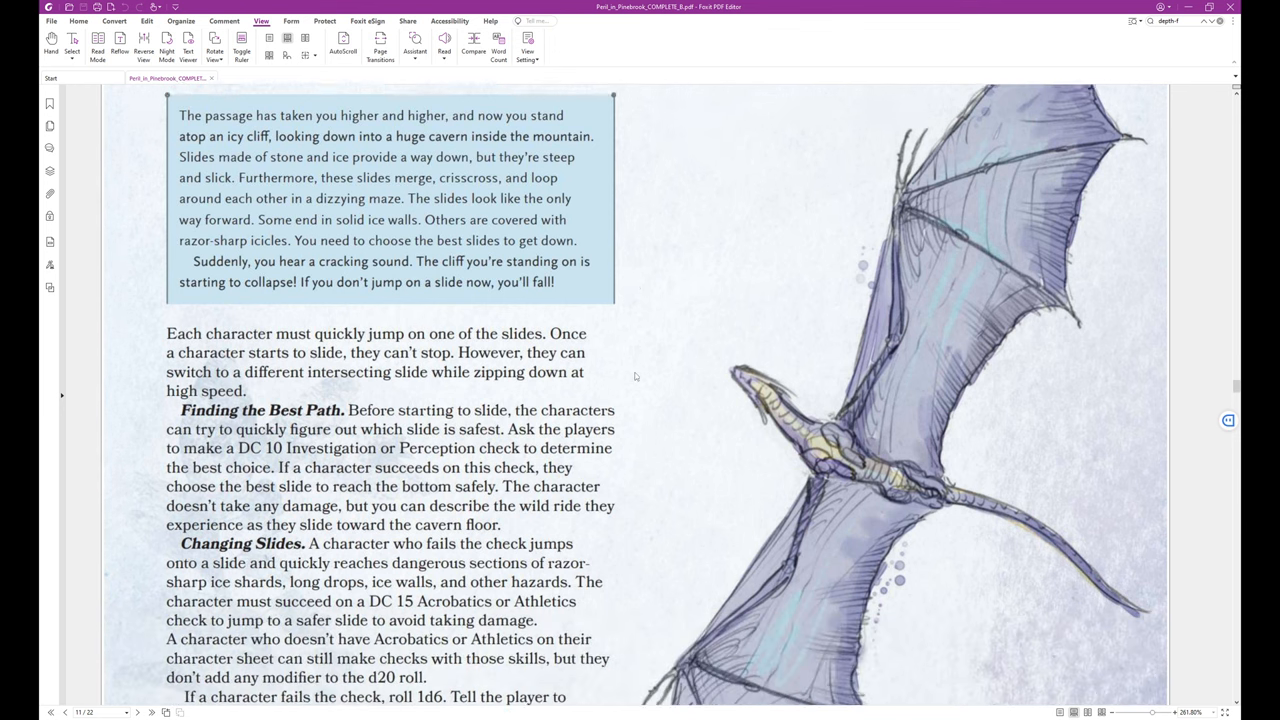
scroll(down, 3)
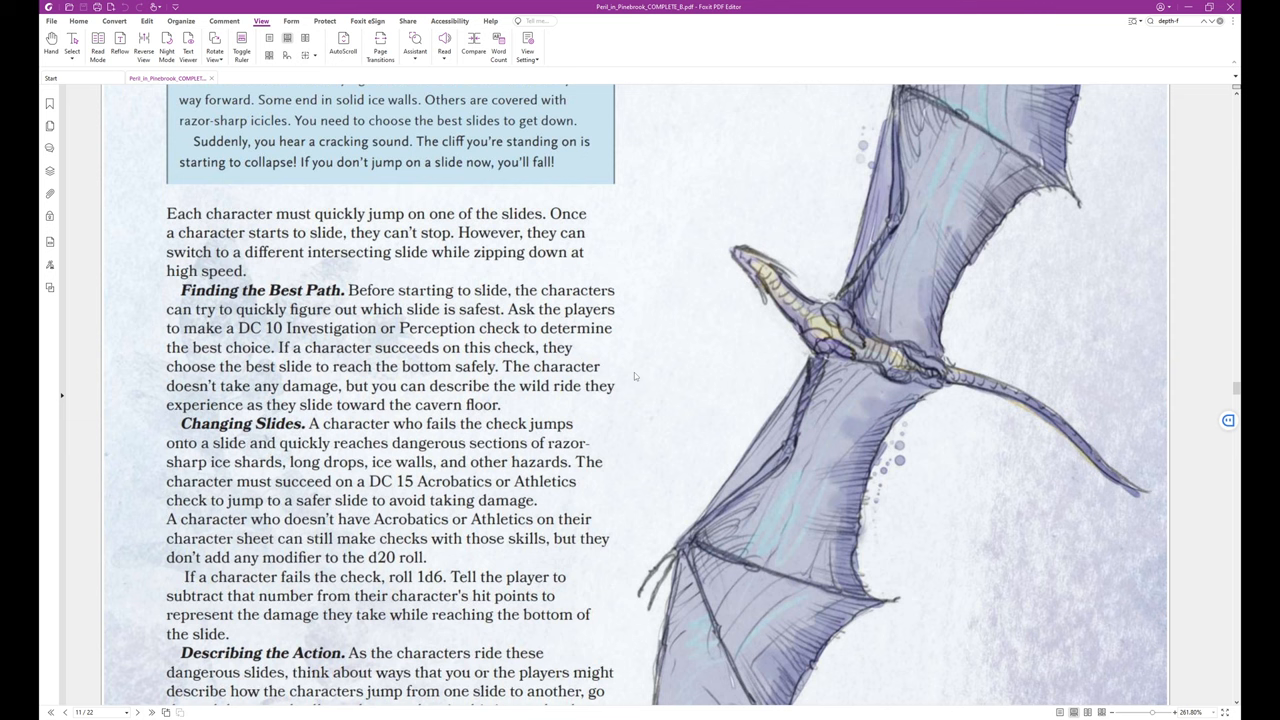
mouse_move(632, 376)
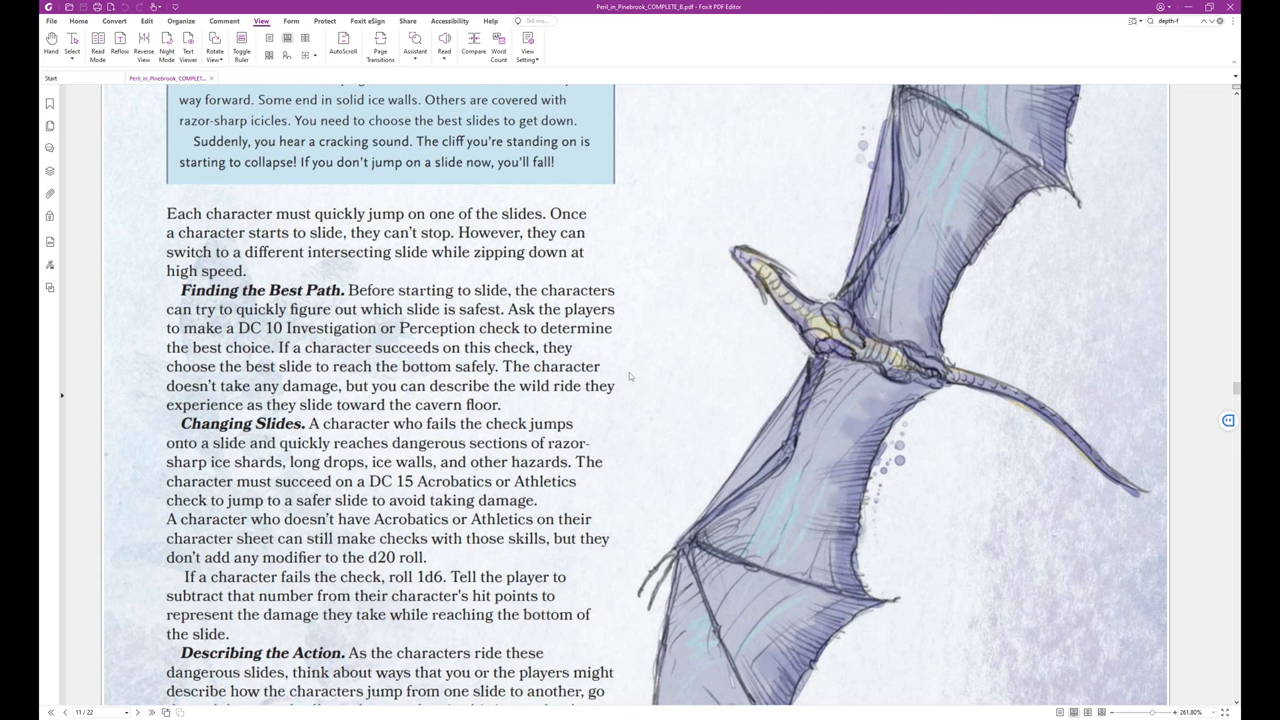
scroll(down, 3)
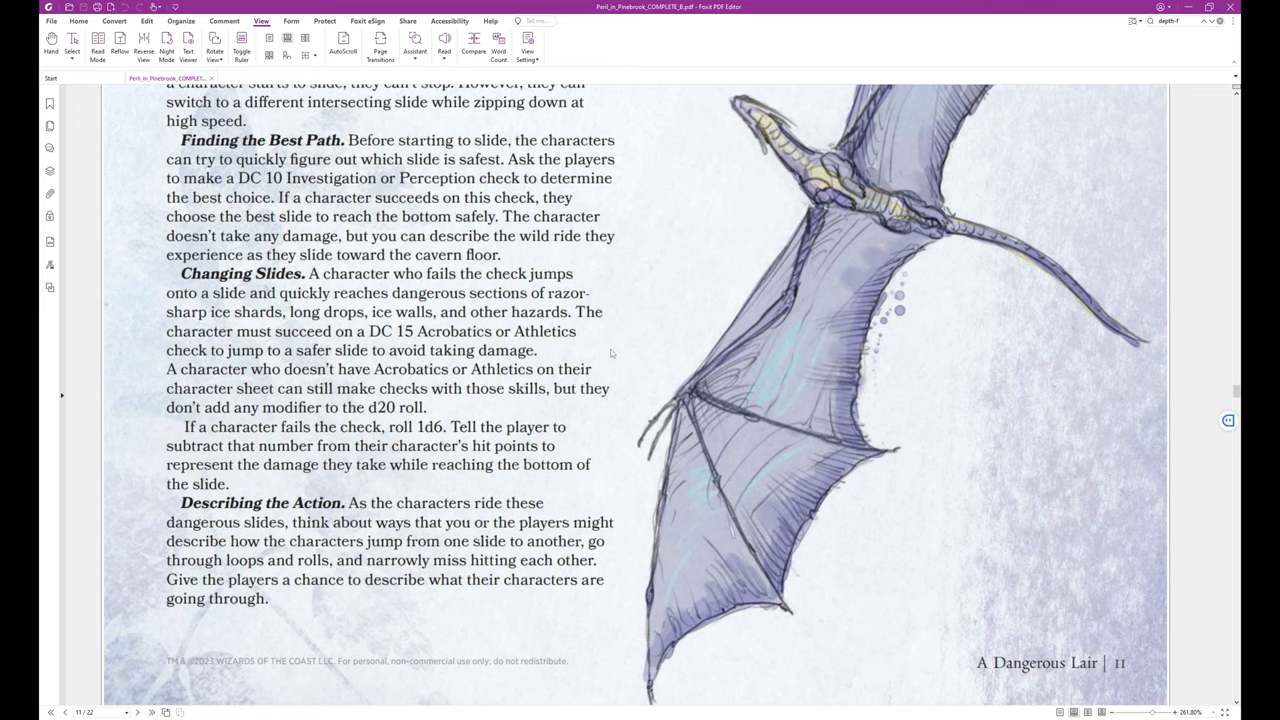
scroll(down, 3)
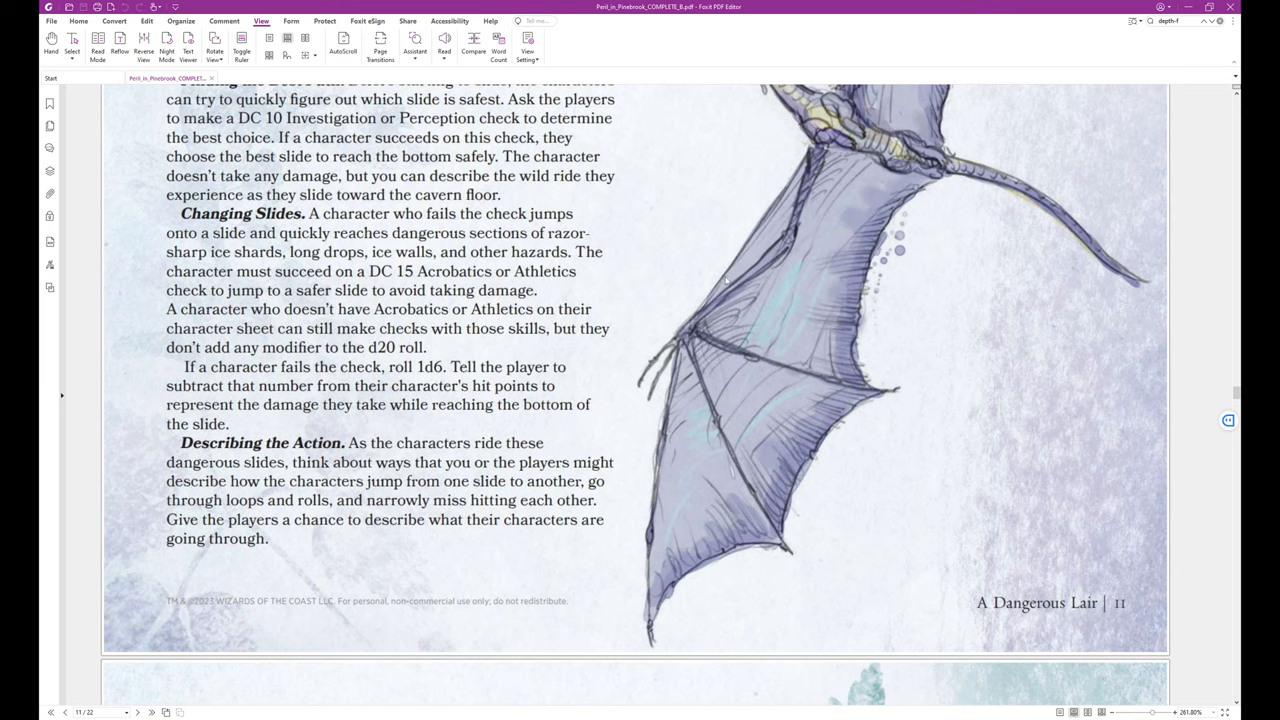
scroll(down, 3)
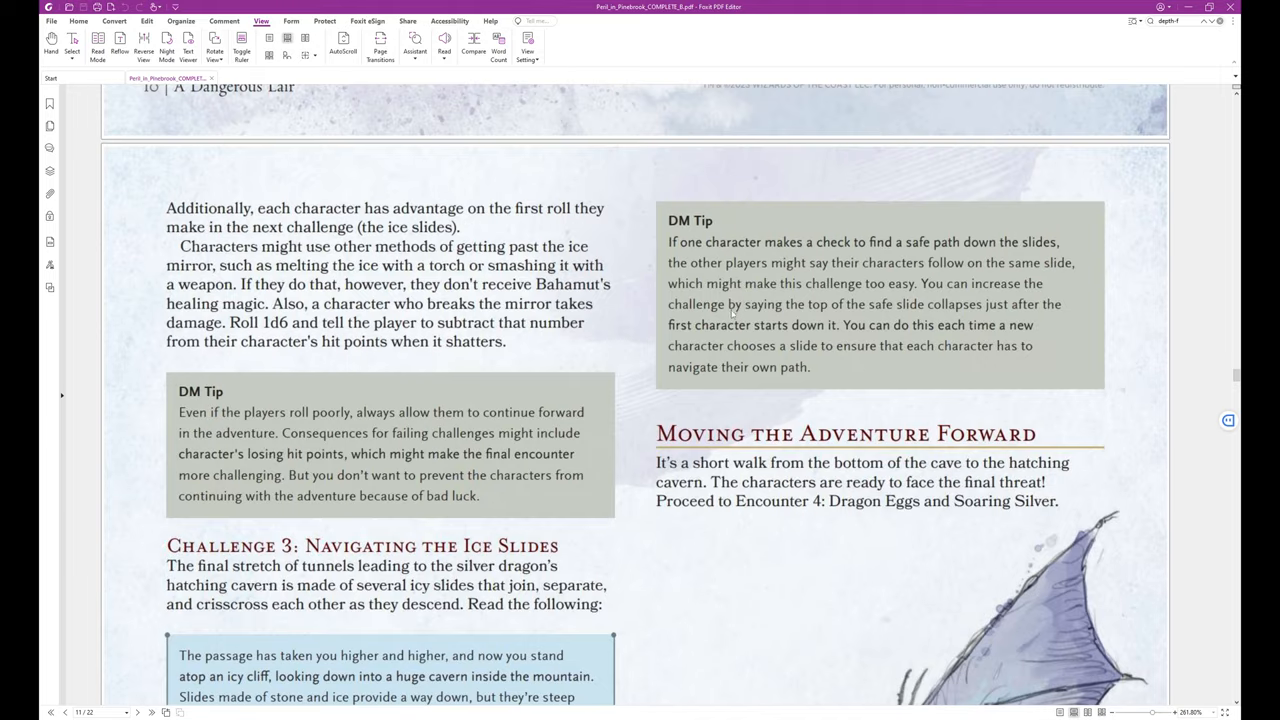
mouse_move(628, 356)
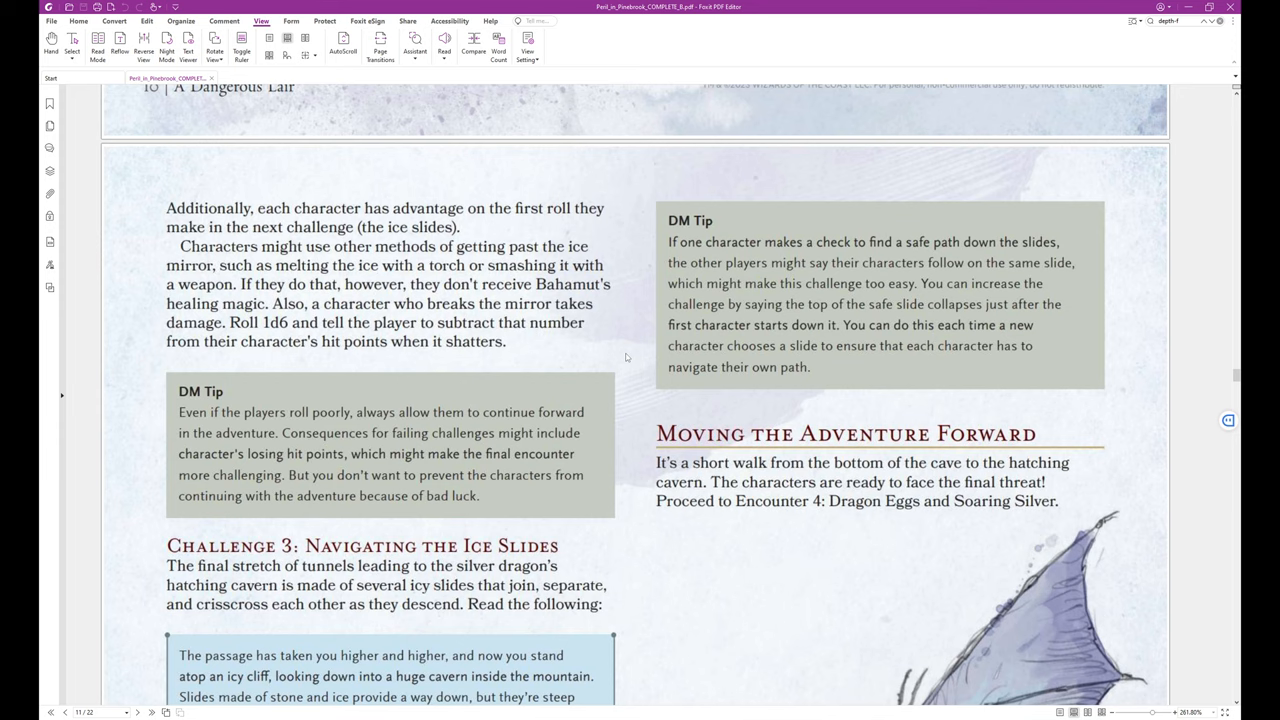
mouse_move(684, 414)
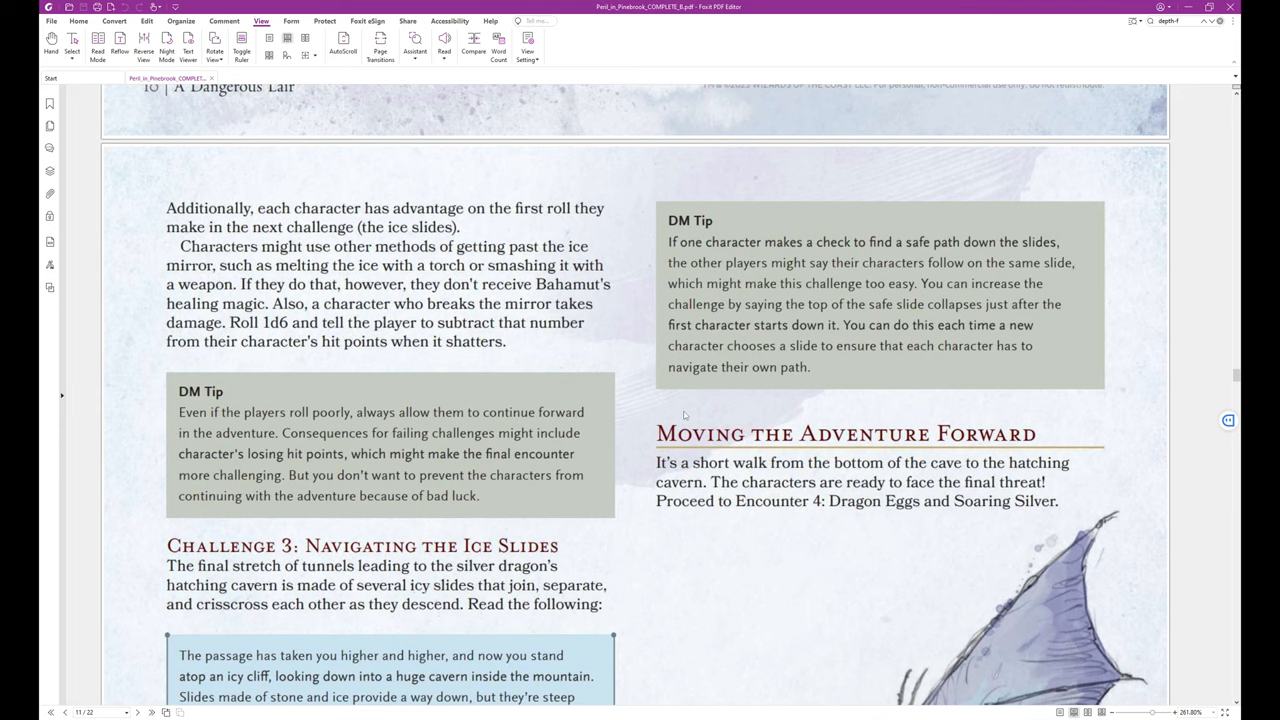
scroll(down, 3)
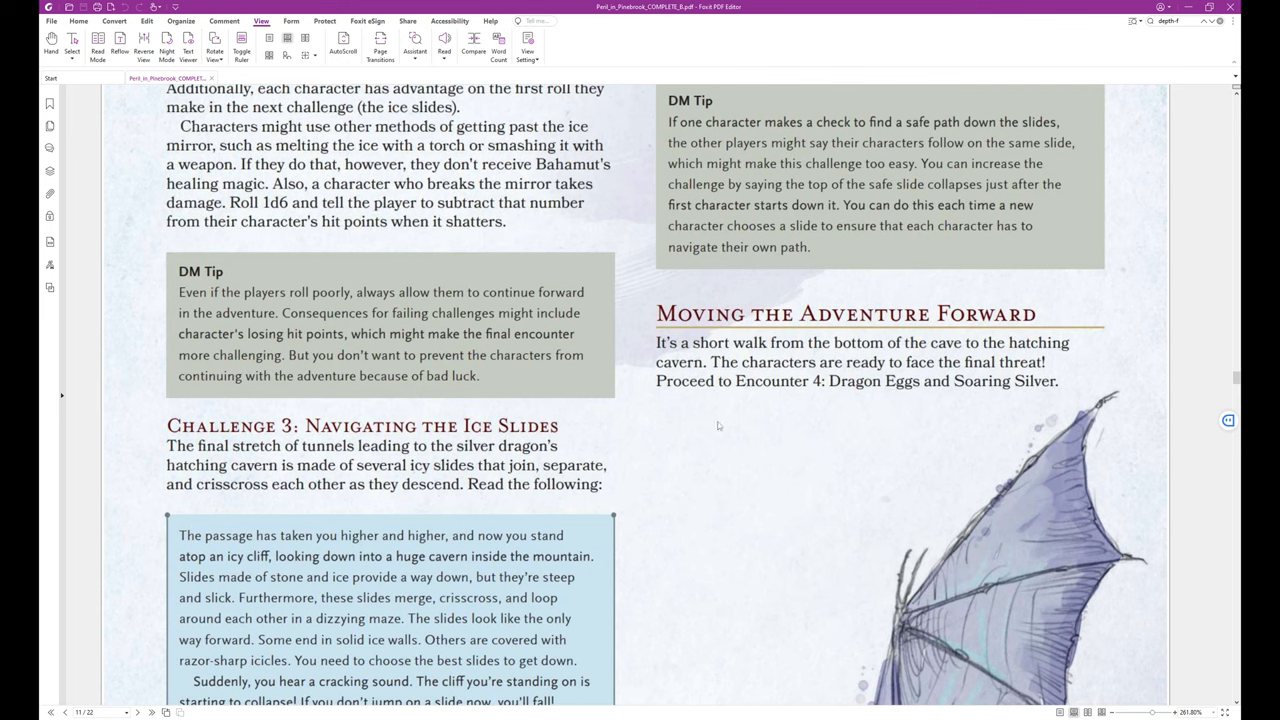
mouse_move(744, 442)
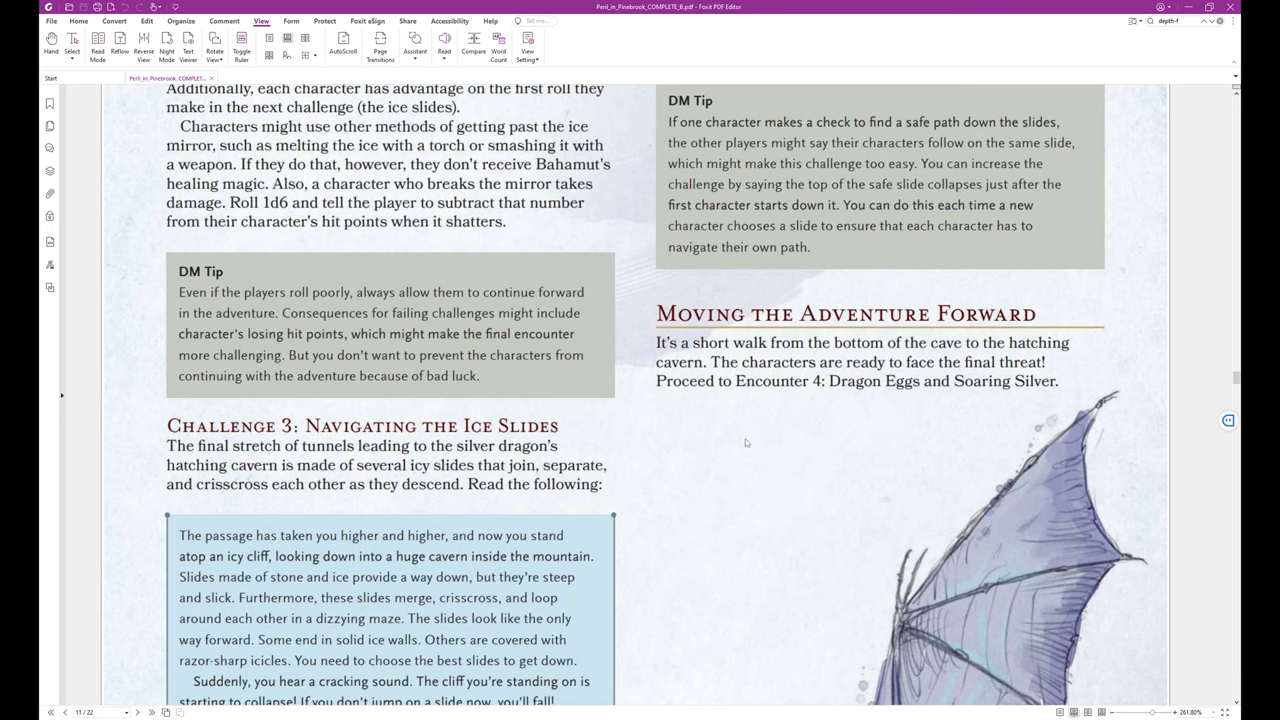
mouse_move(780, 446)
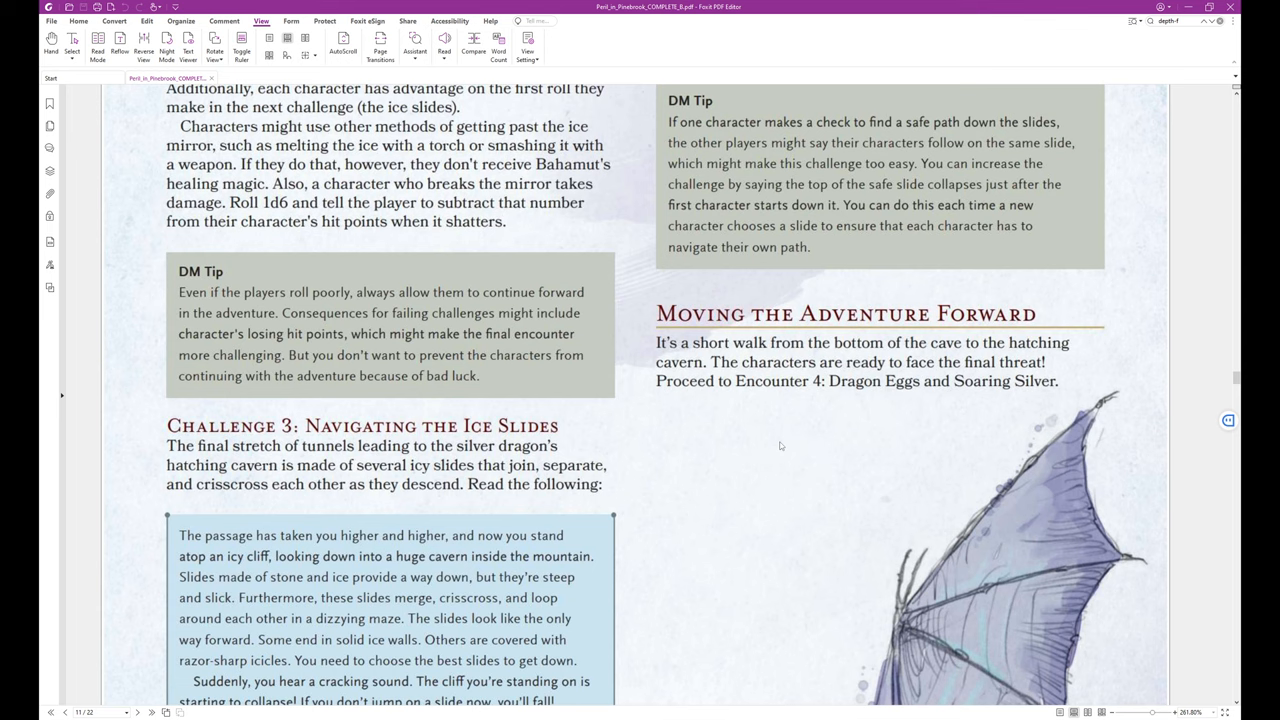
mouse_move(748, 444)
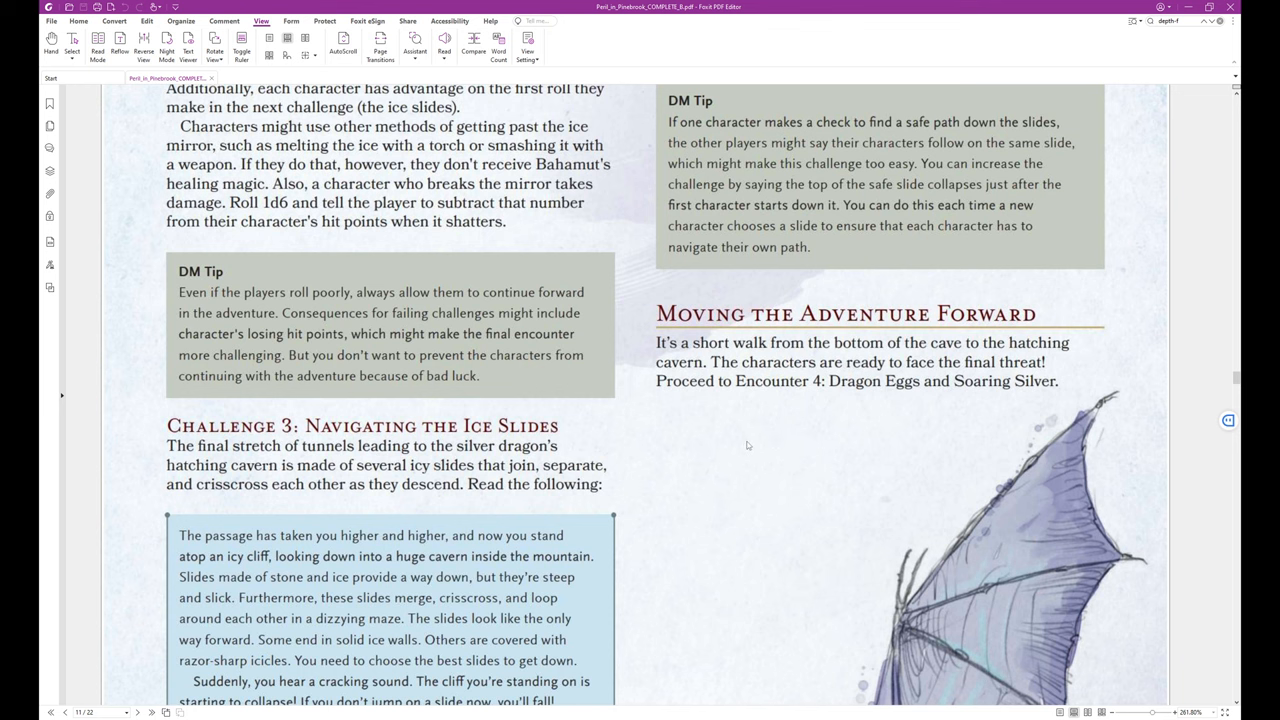
scroll(down, 3)
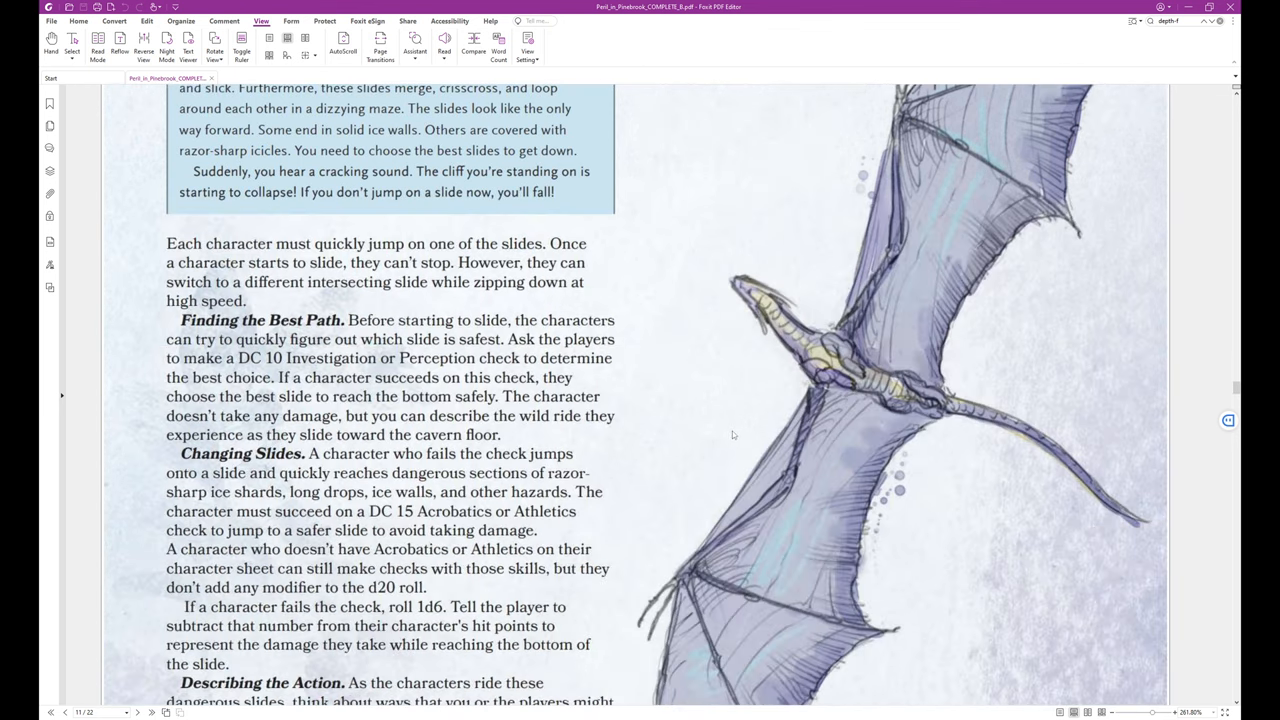
scroll(down, 3)
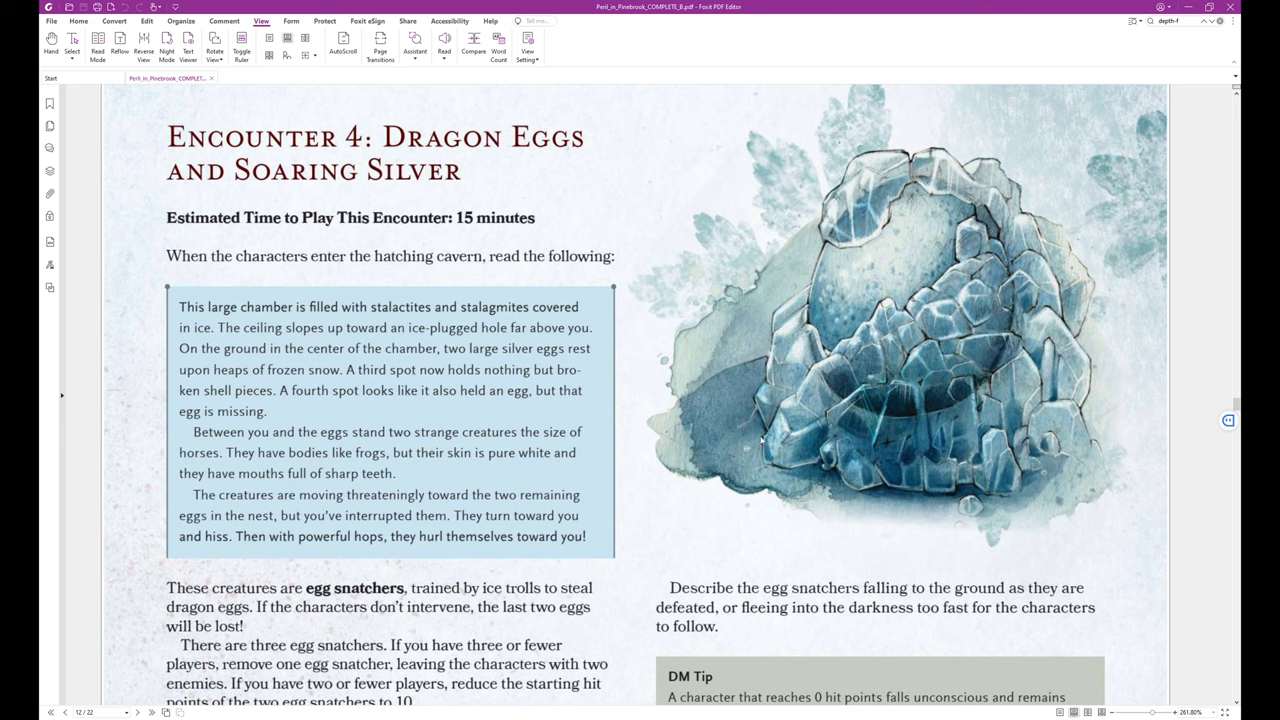
mouse_move(764, 436)
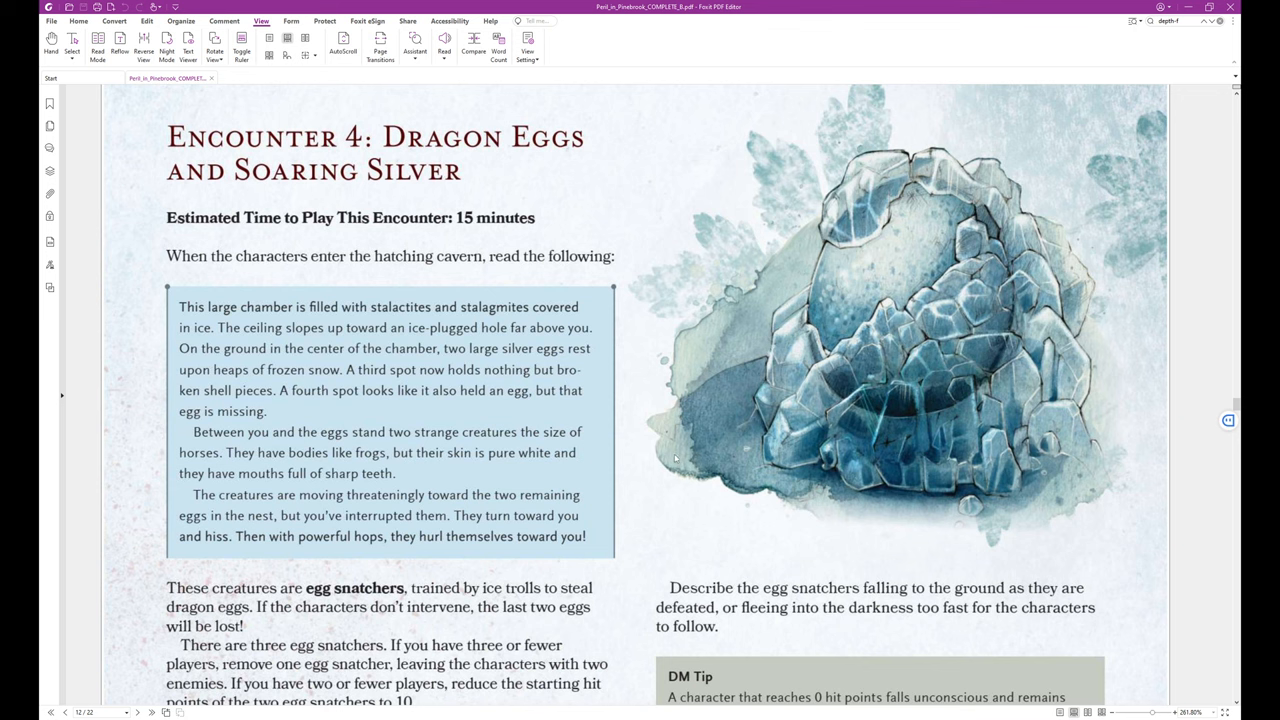
scroll(down, 3)
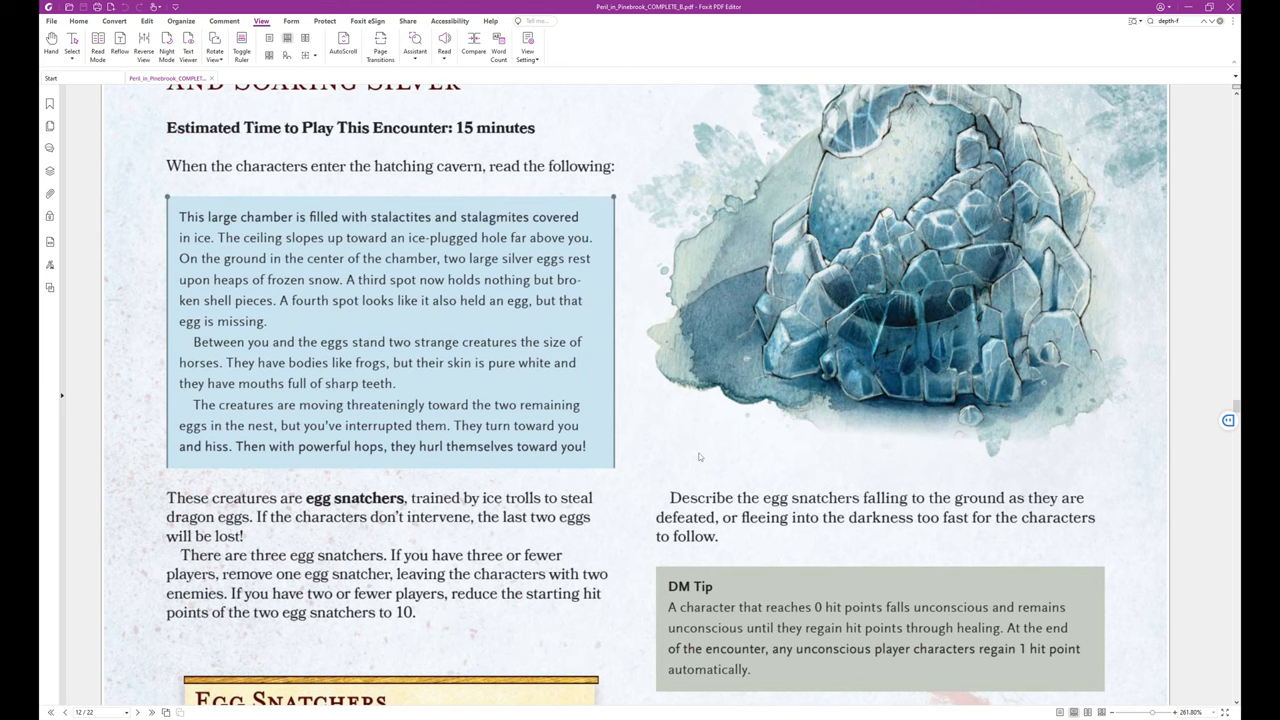
scroll(down, 3)
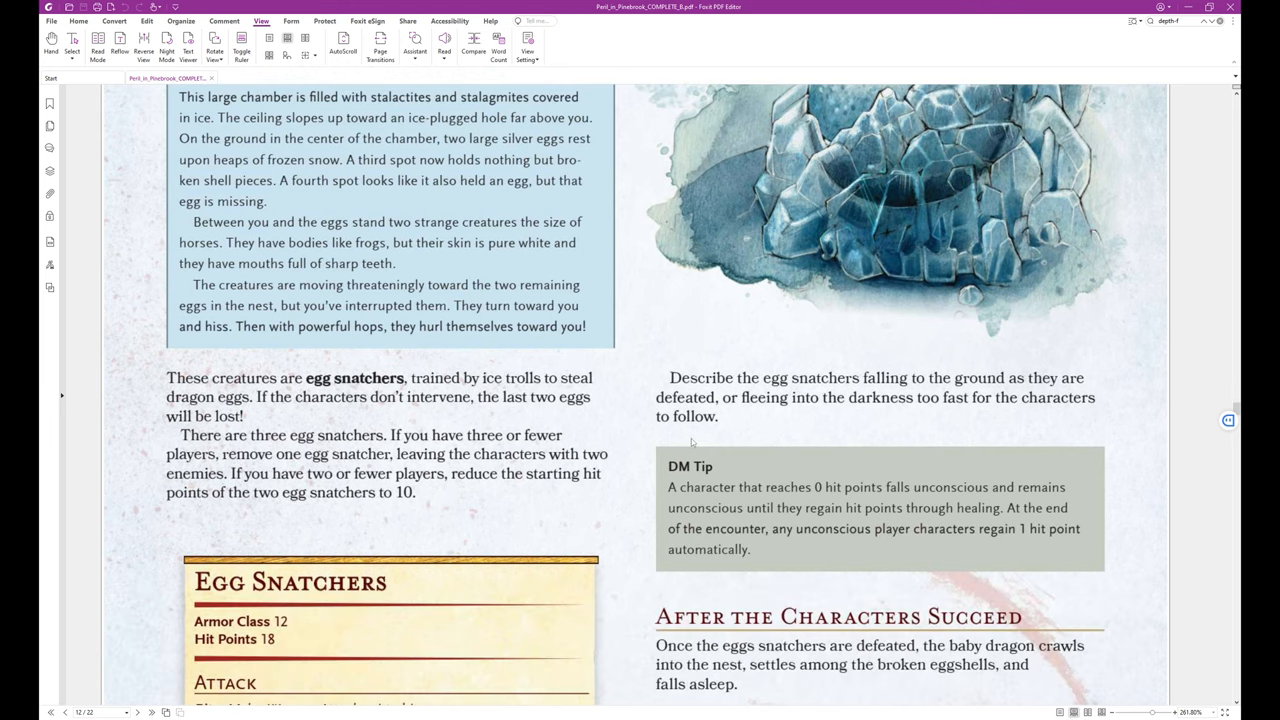
scroll(down, 3)
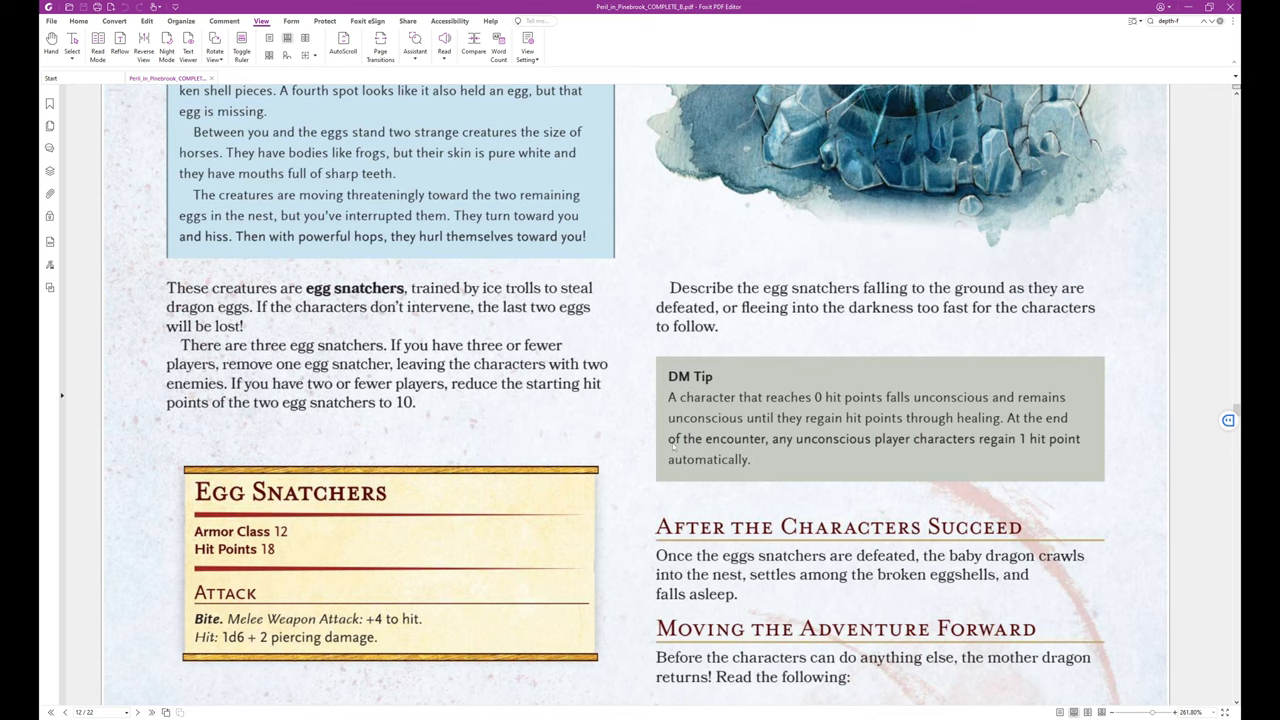
mouse_move(568, 496)
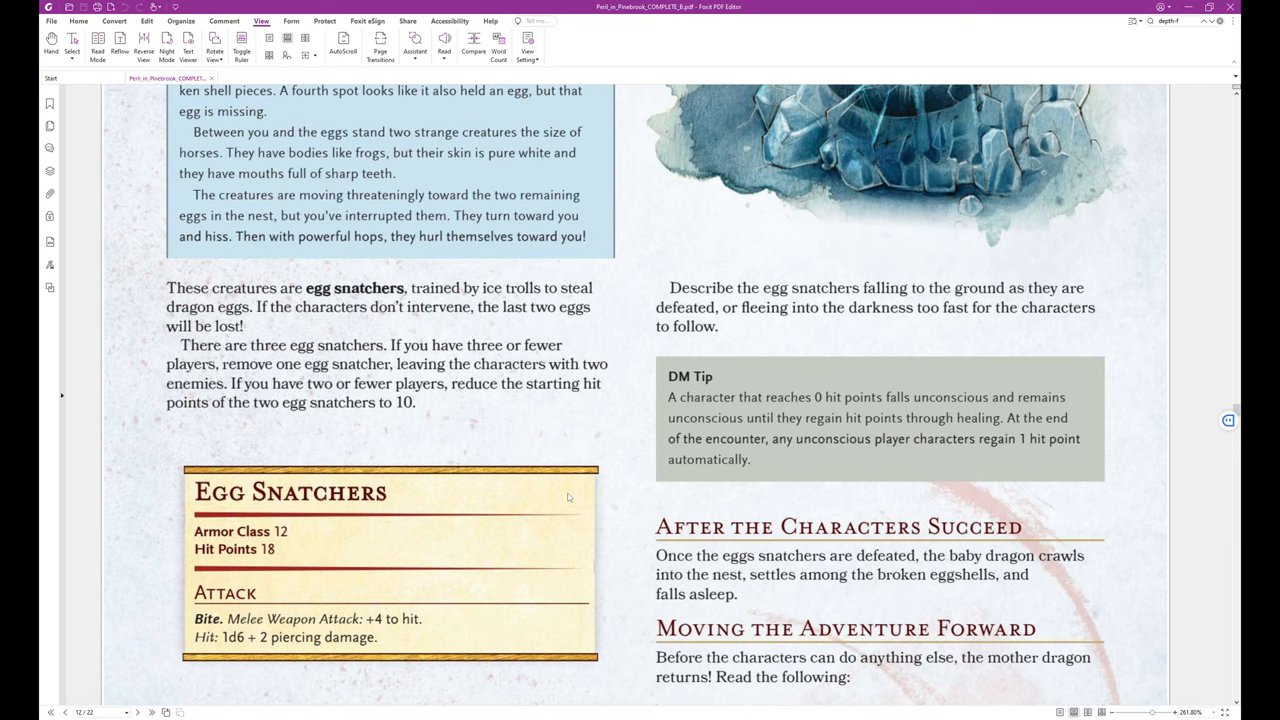
scroll(down, 3)
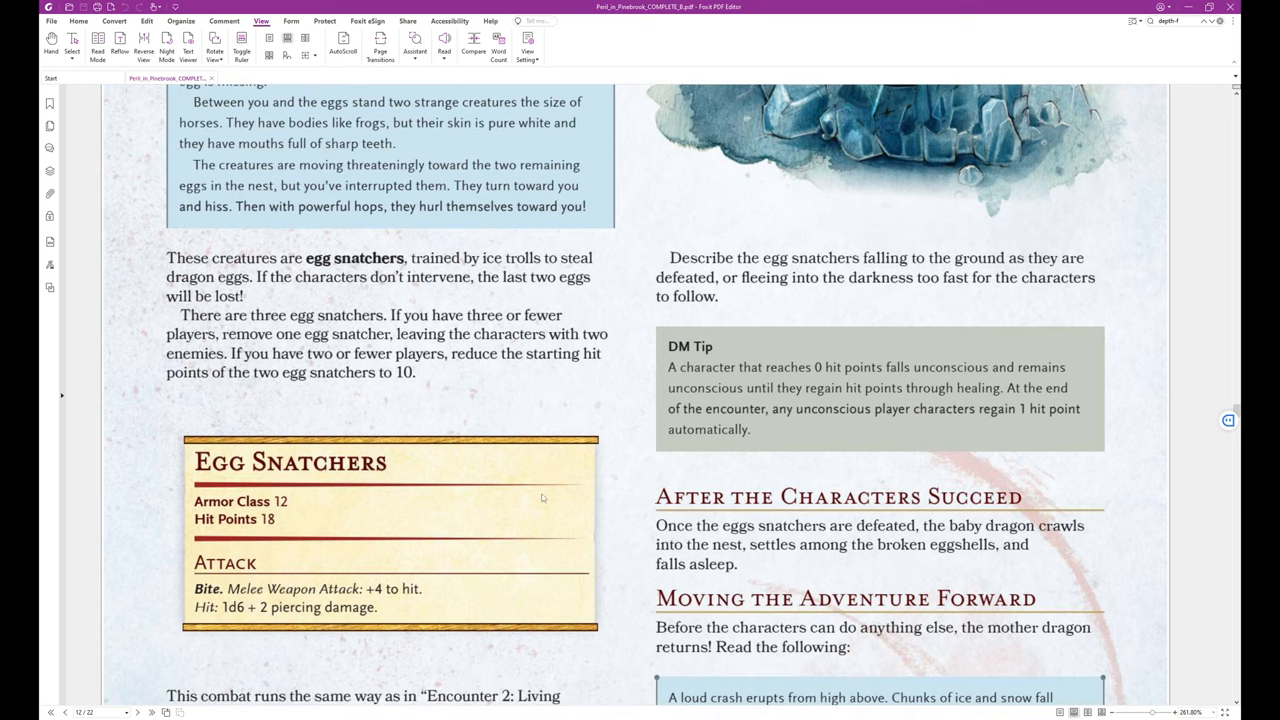
mouse_move(490, 466)
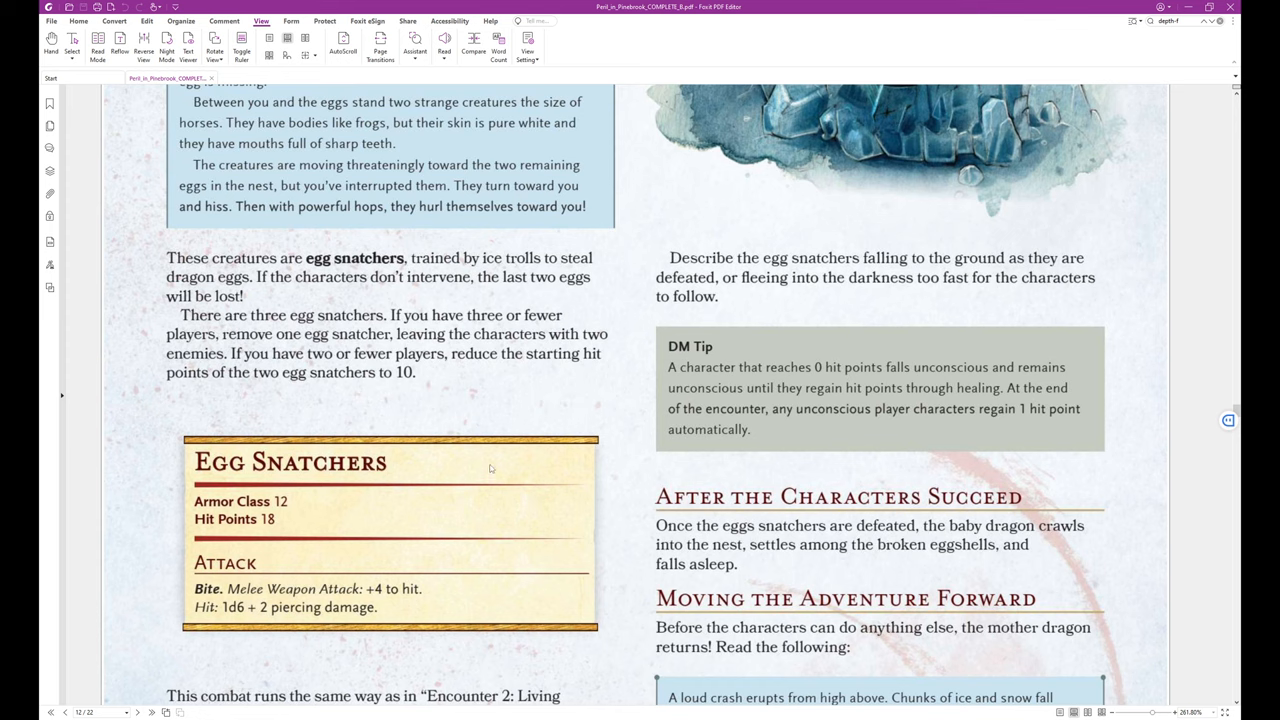
mouse_move(508, 420)
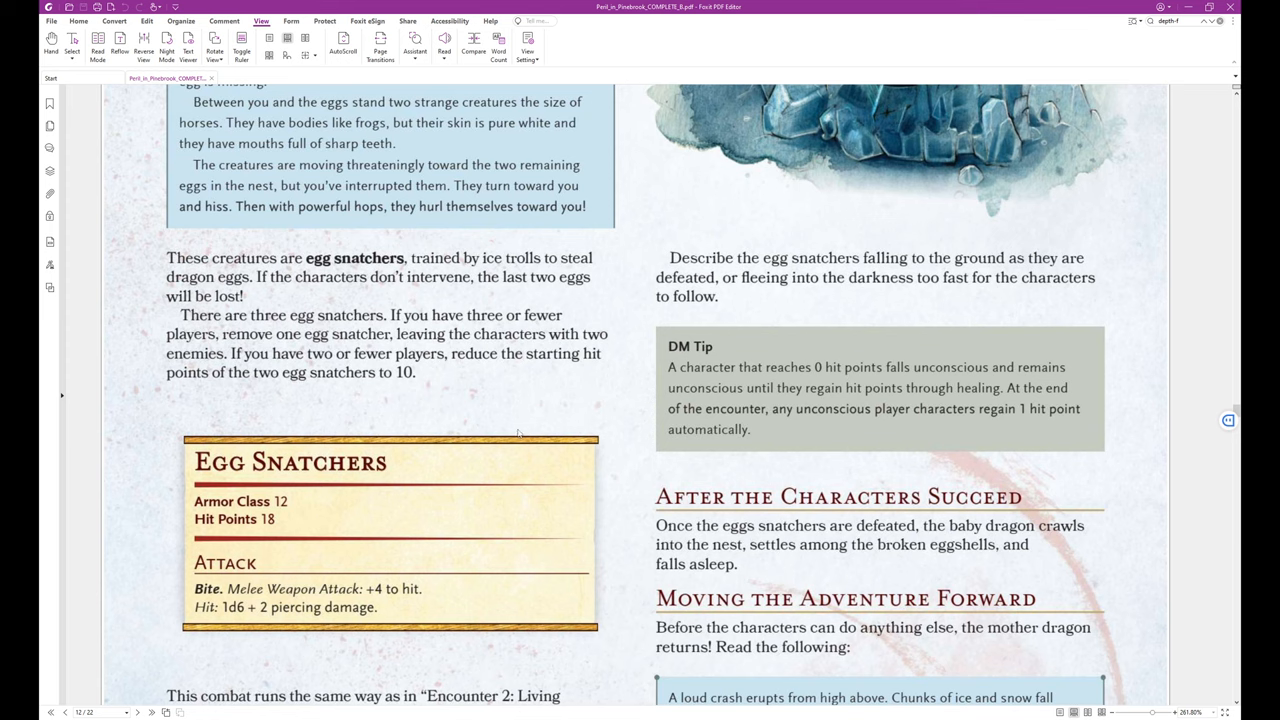
mouse_move(516, 426)
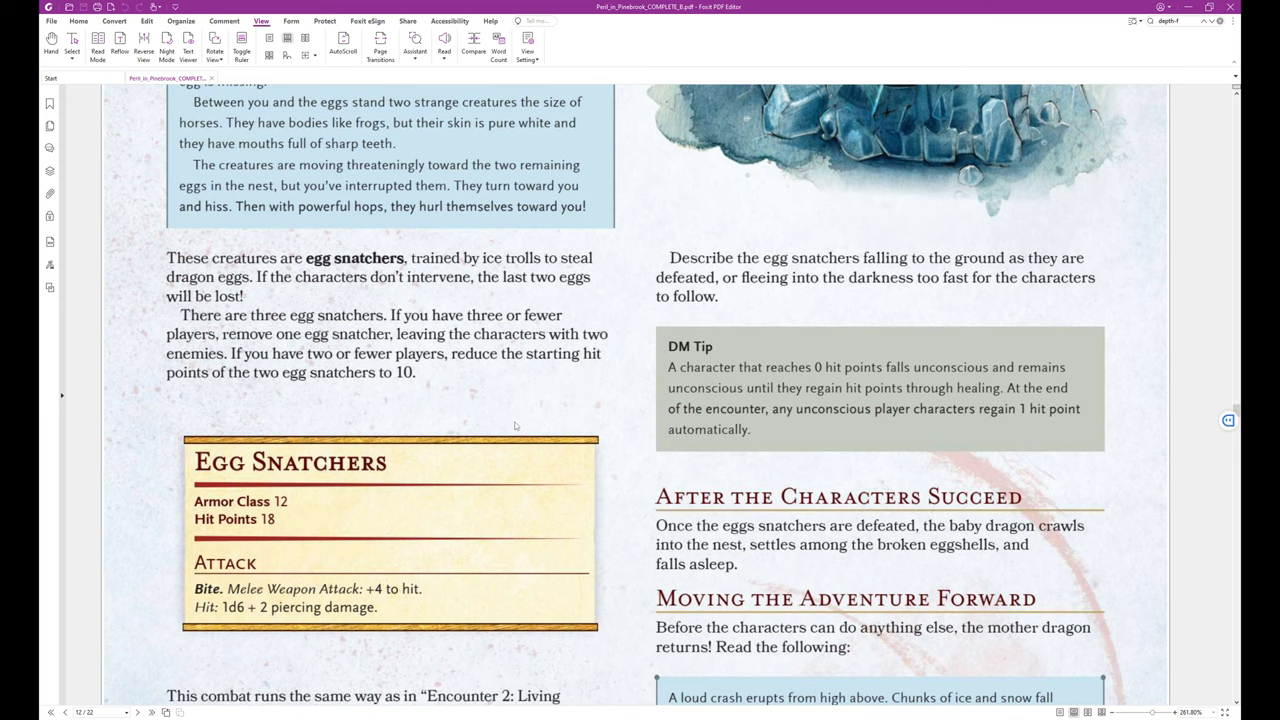
mouse_move(520, 426)
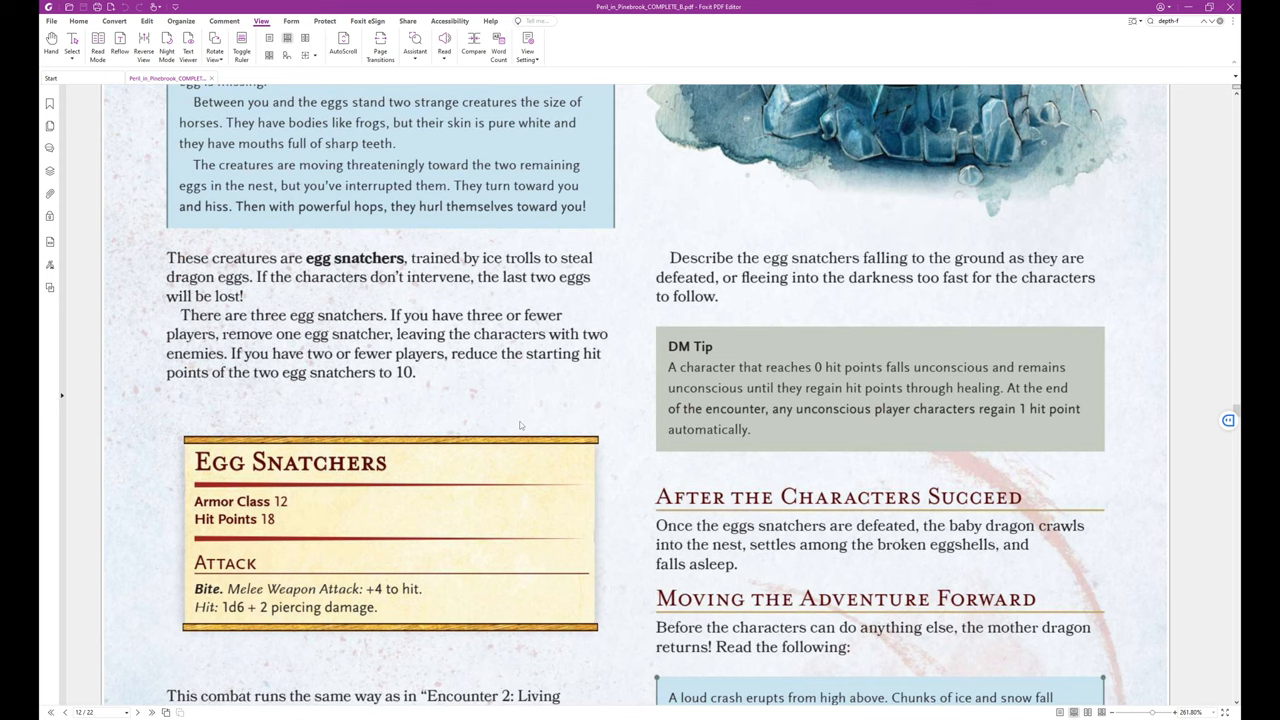
scroll(down, 3)
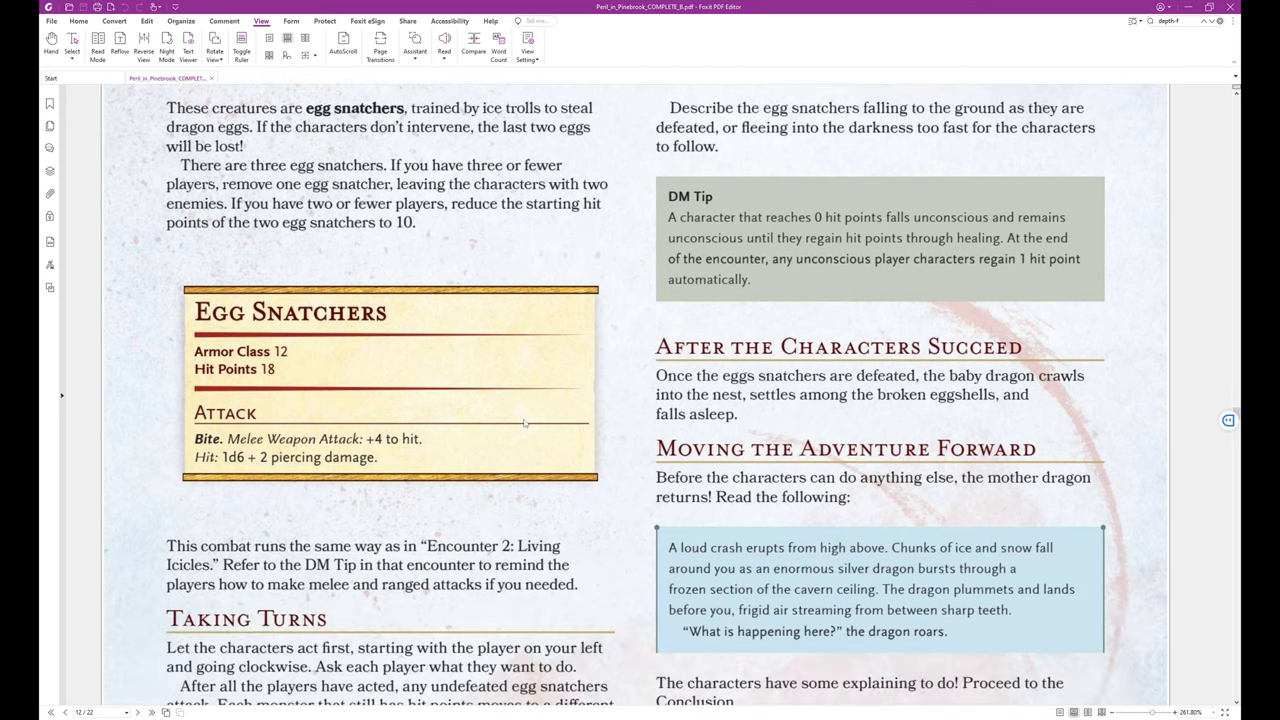
scroll(down, 3)
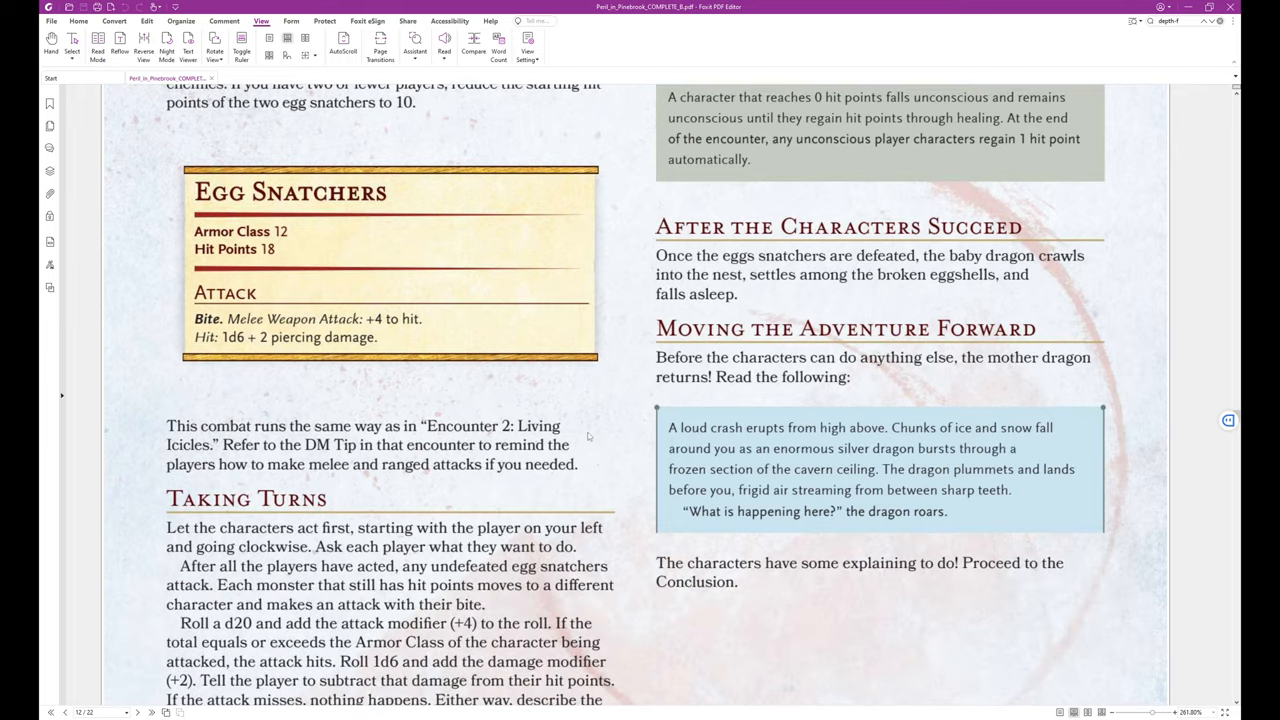
mouse_move(600, 456)
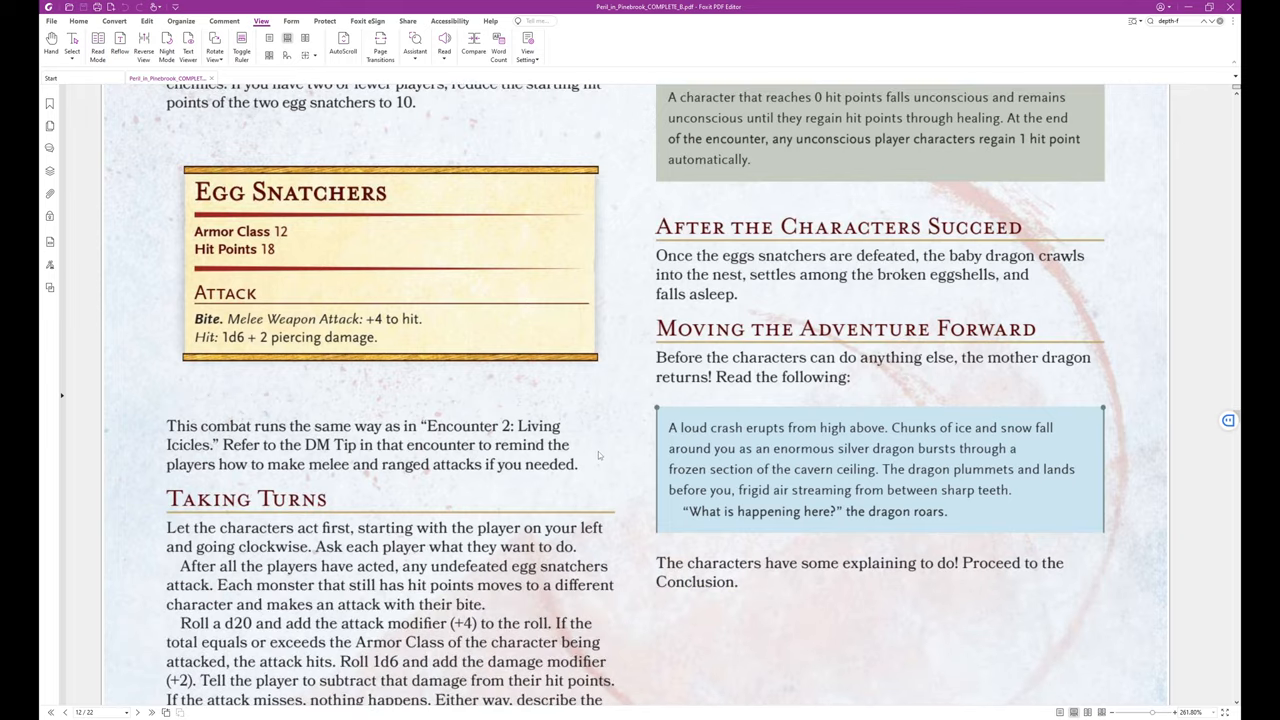
mouse_move(602, 468)
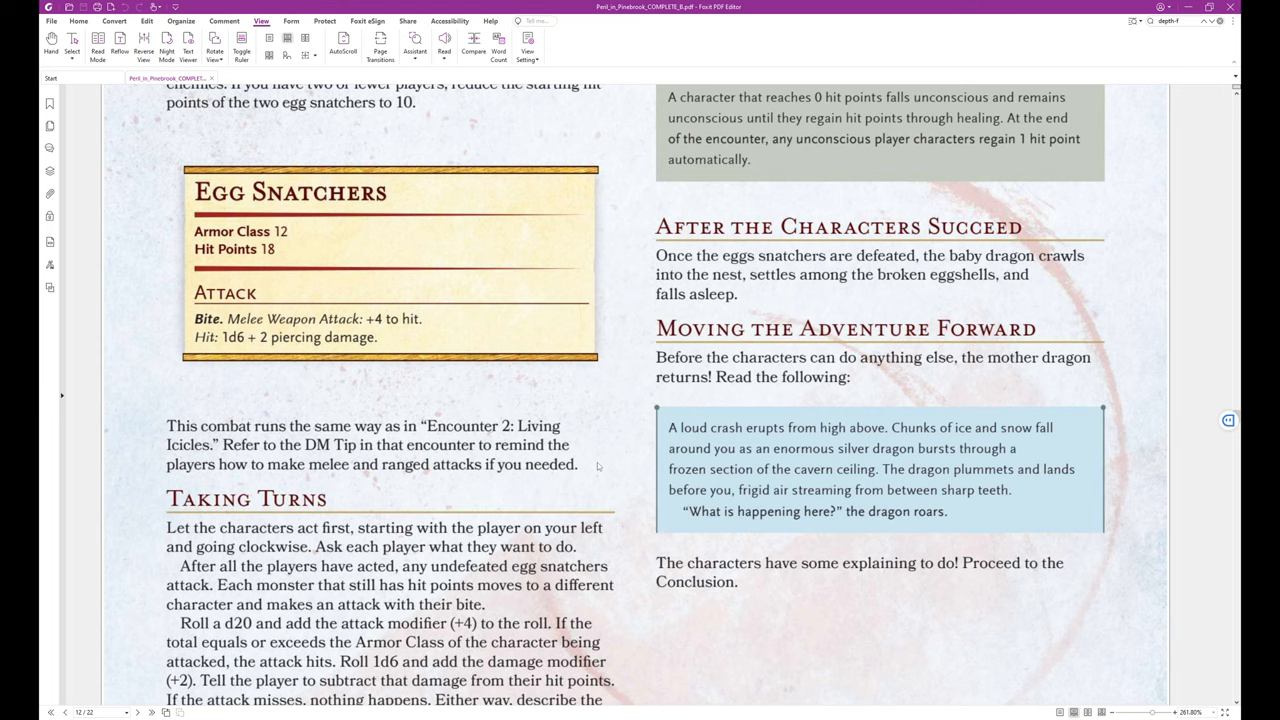
mouse_move(564, 490)
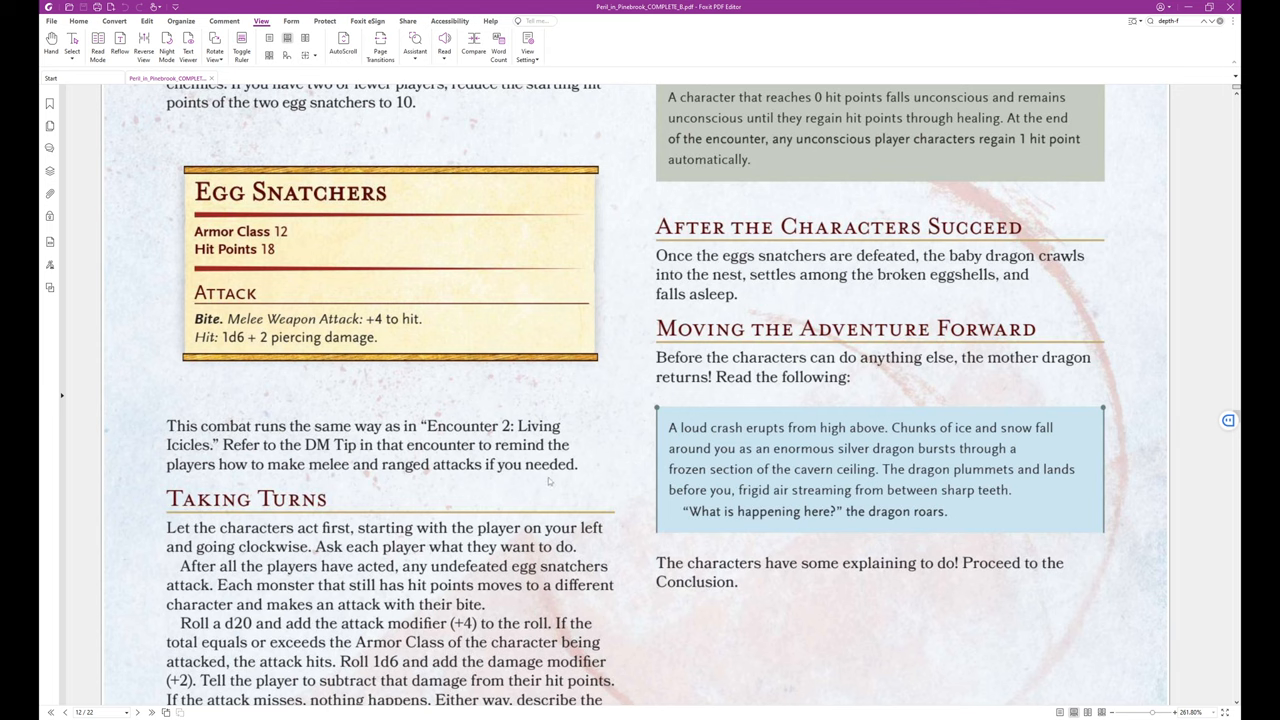
scroll(down, 3)
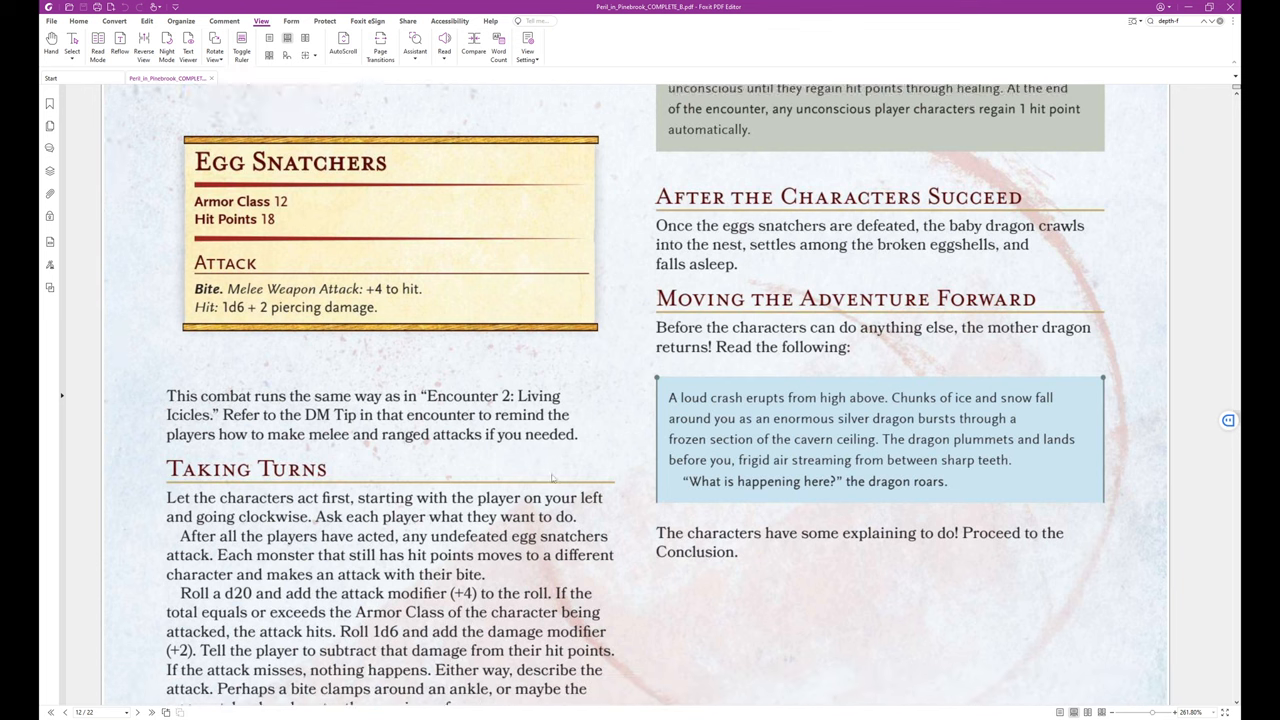
scroll(down, 3)
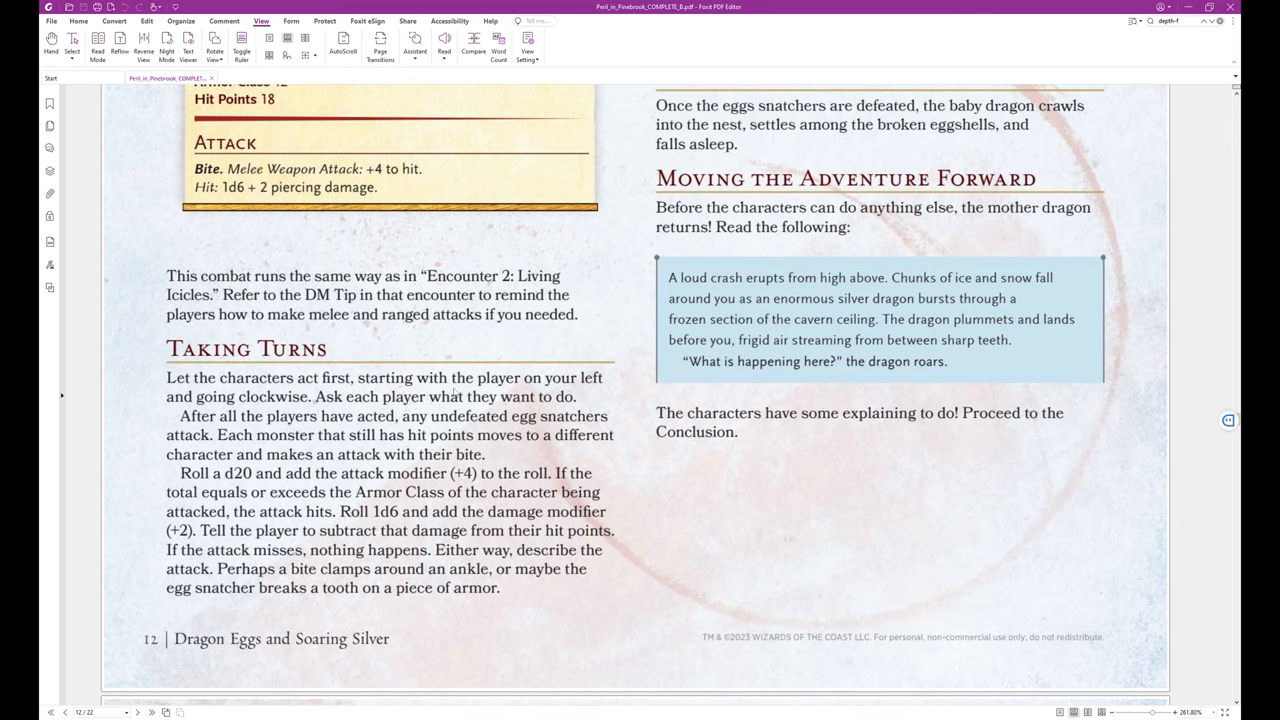
mouse_move(538, 418)
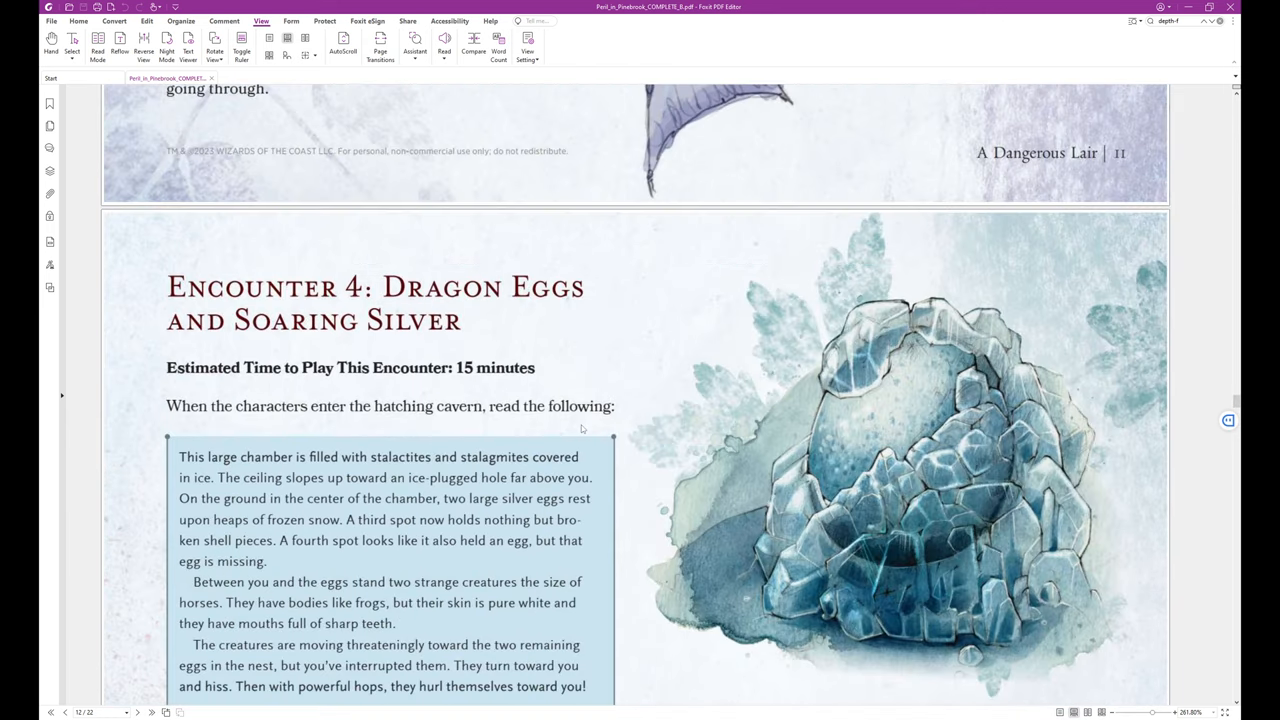
scroll(down, 3)
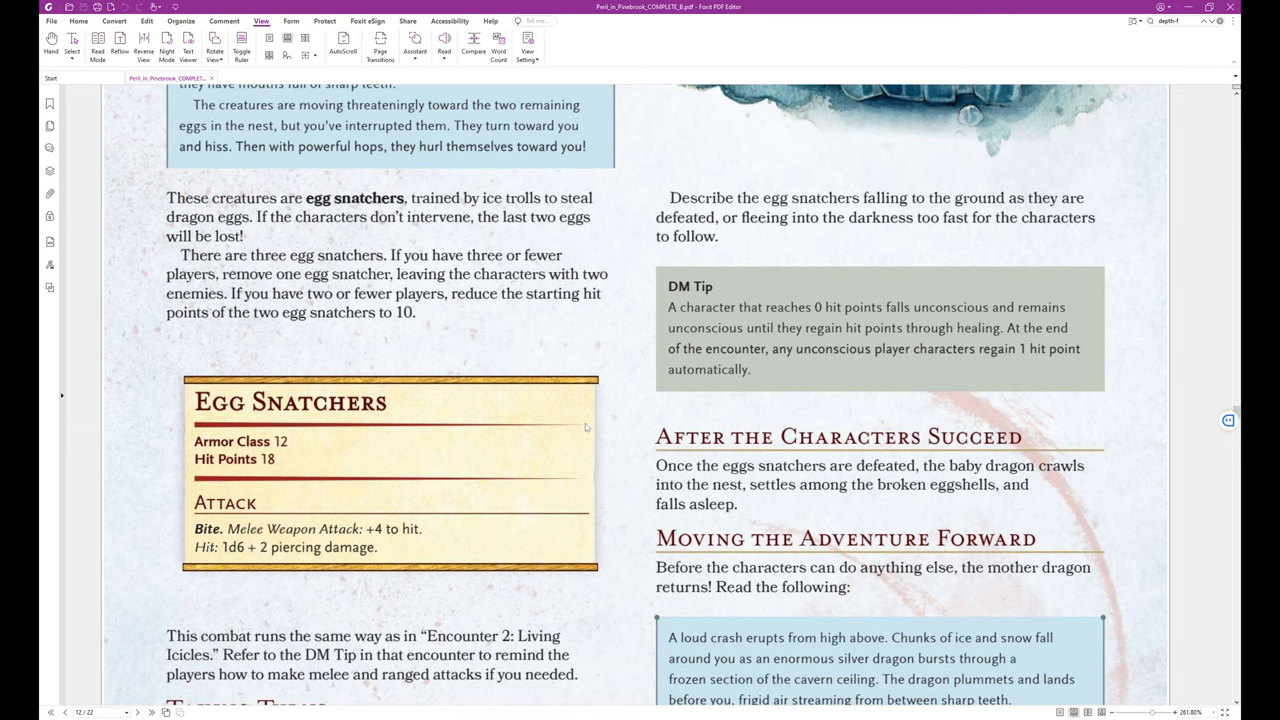
mouse_move(620, 412)
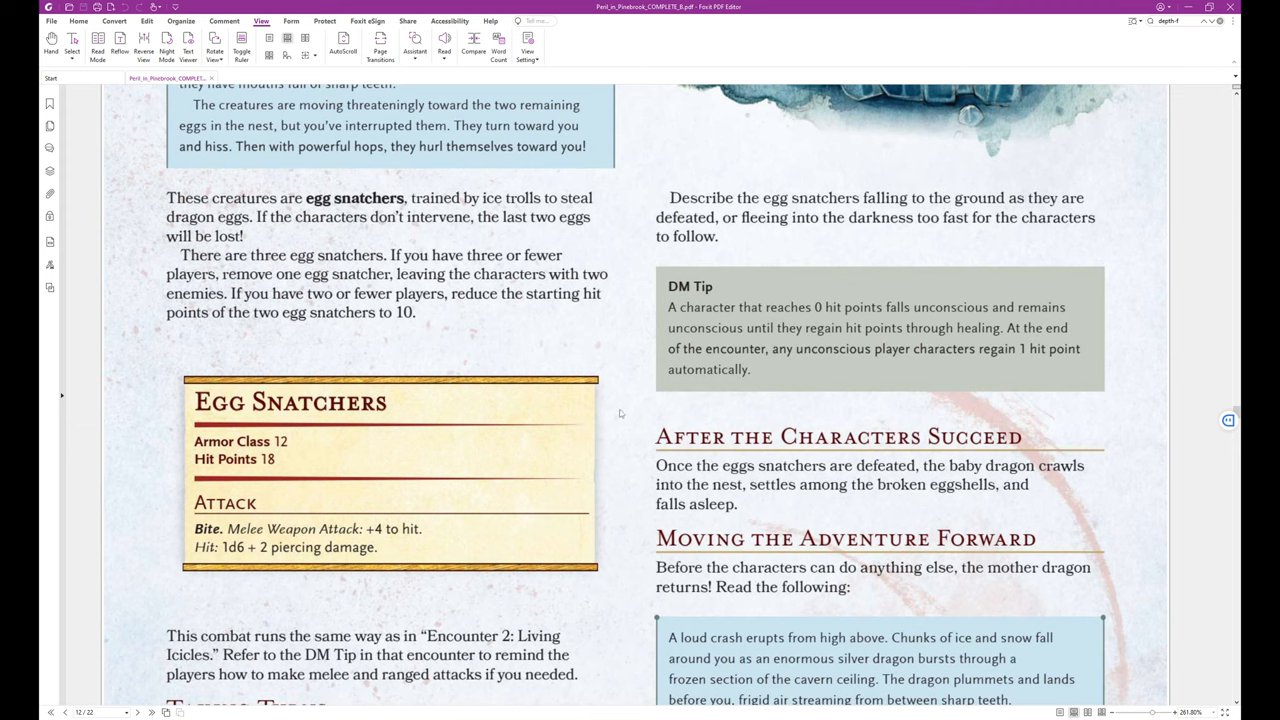
mouse_move(632, 400)
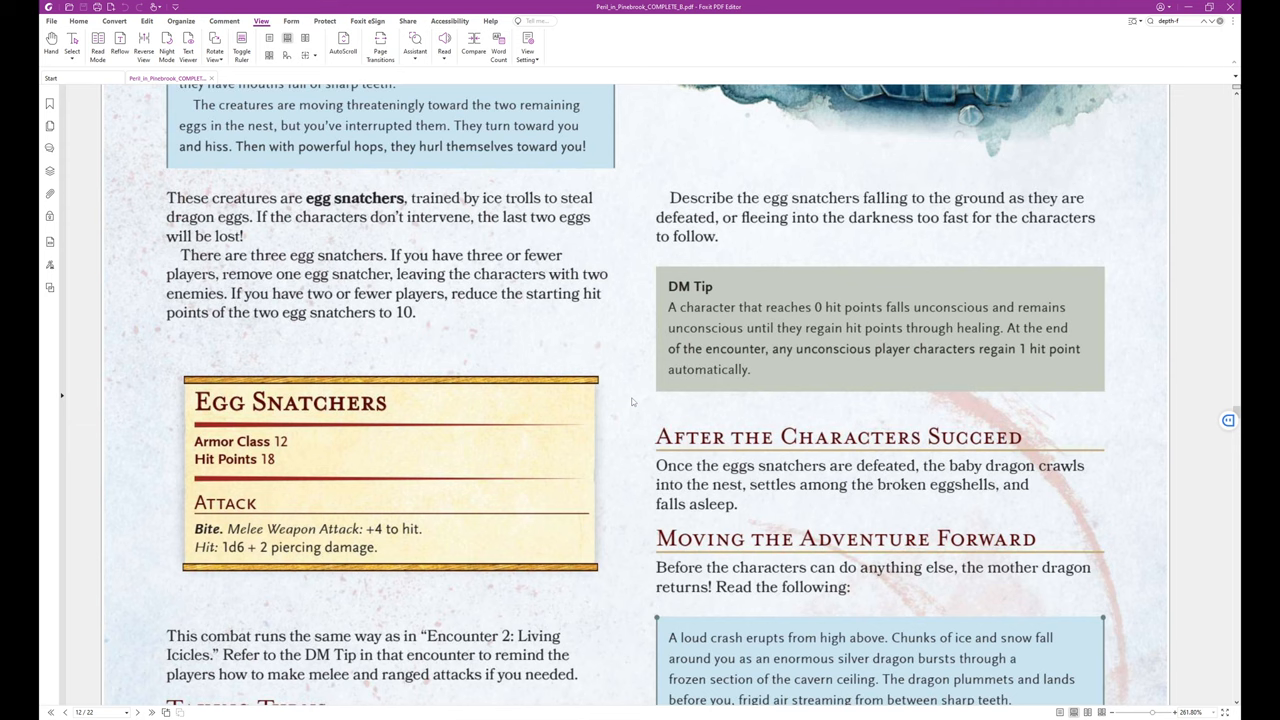
mouse_move(636, 400)
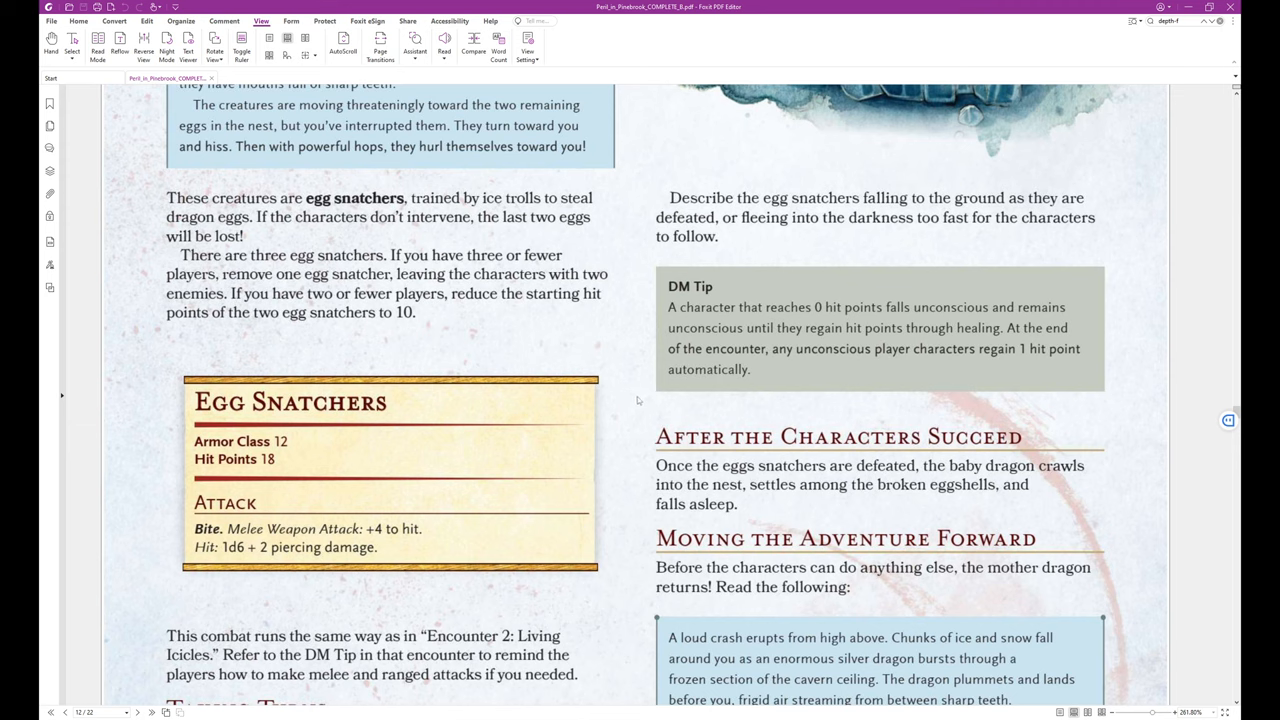
mouse_move(636, 400)
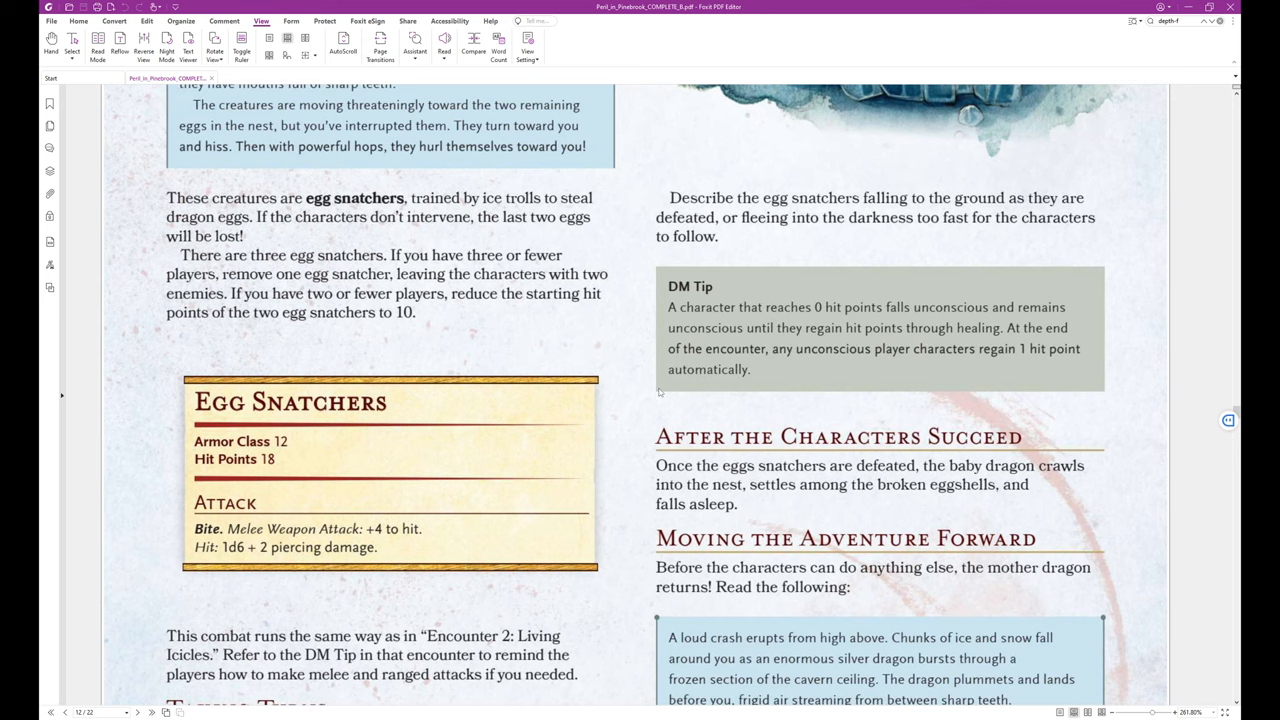
scroll(down, 3)
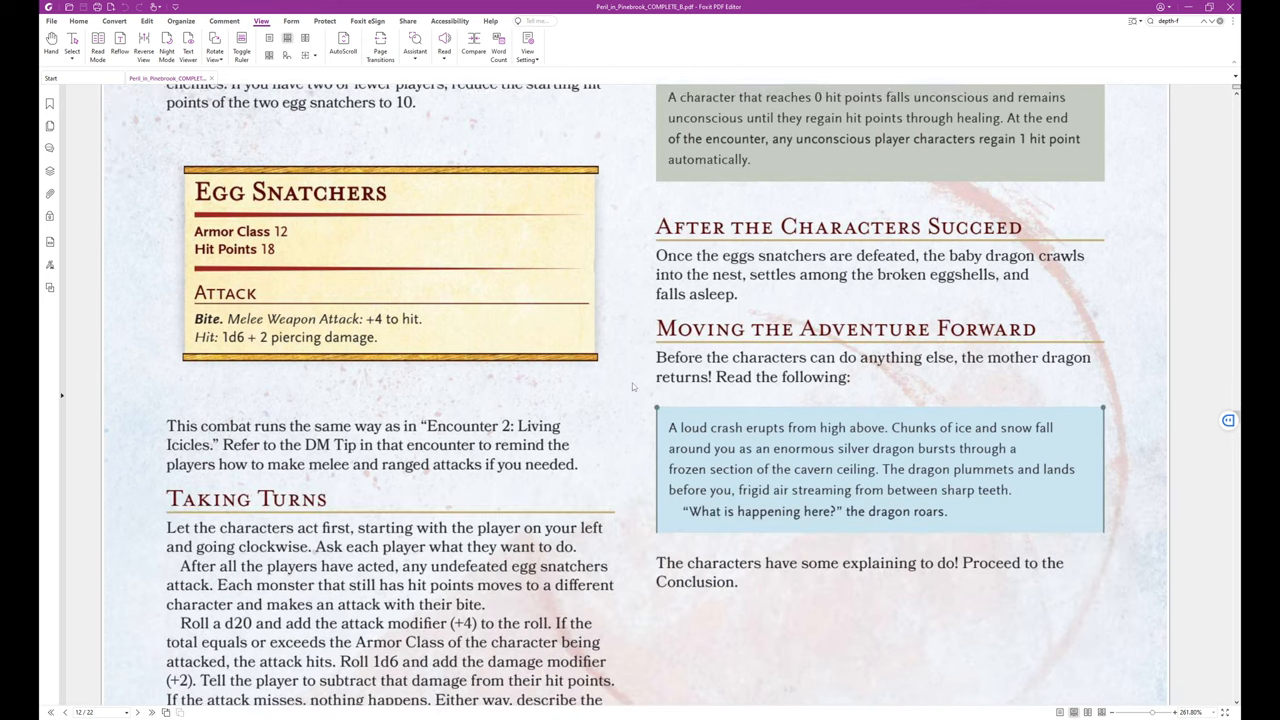
scroll(down, 3)
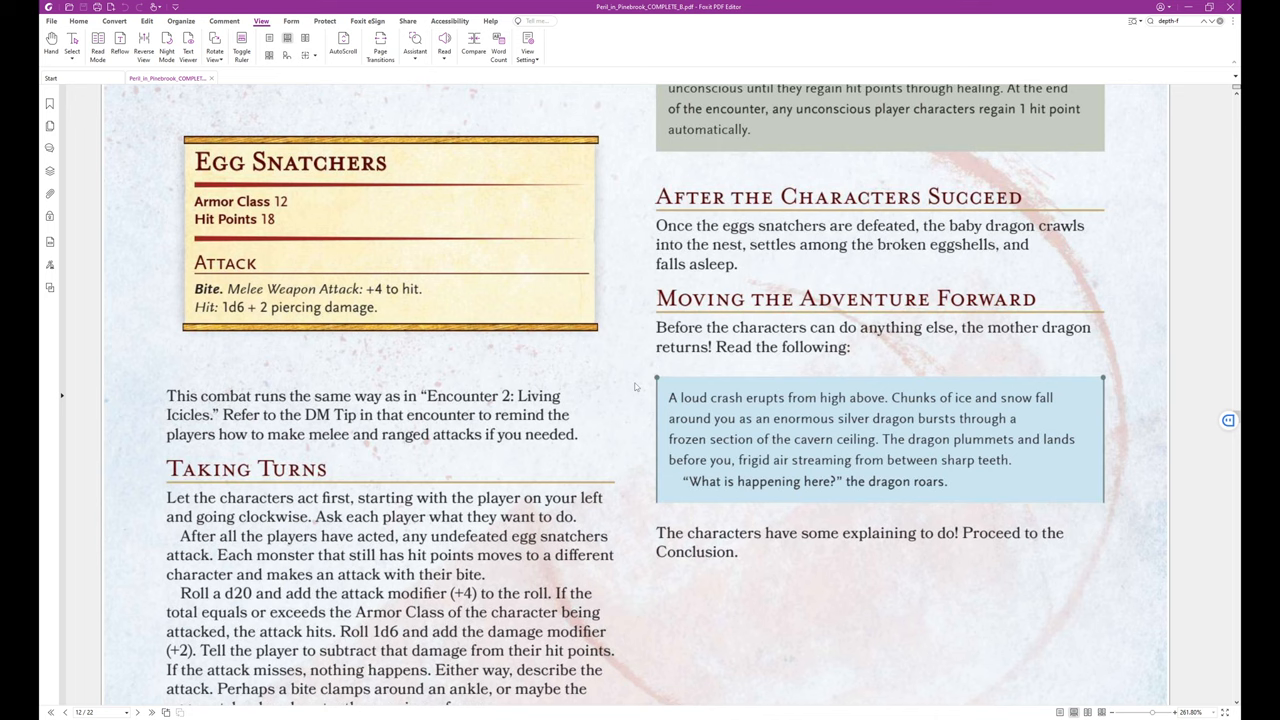
scroll(down, 3)
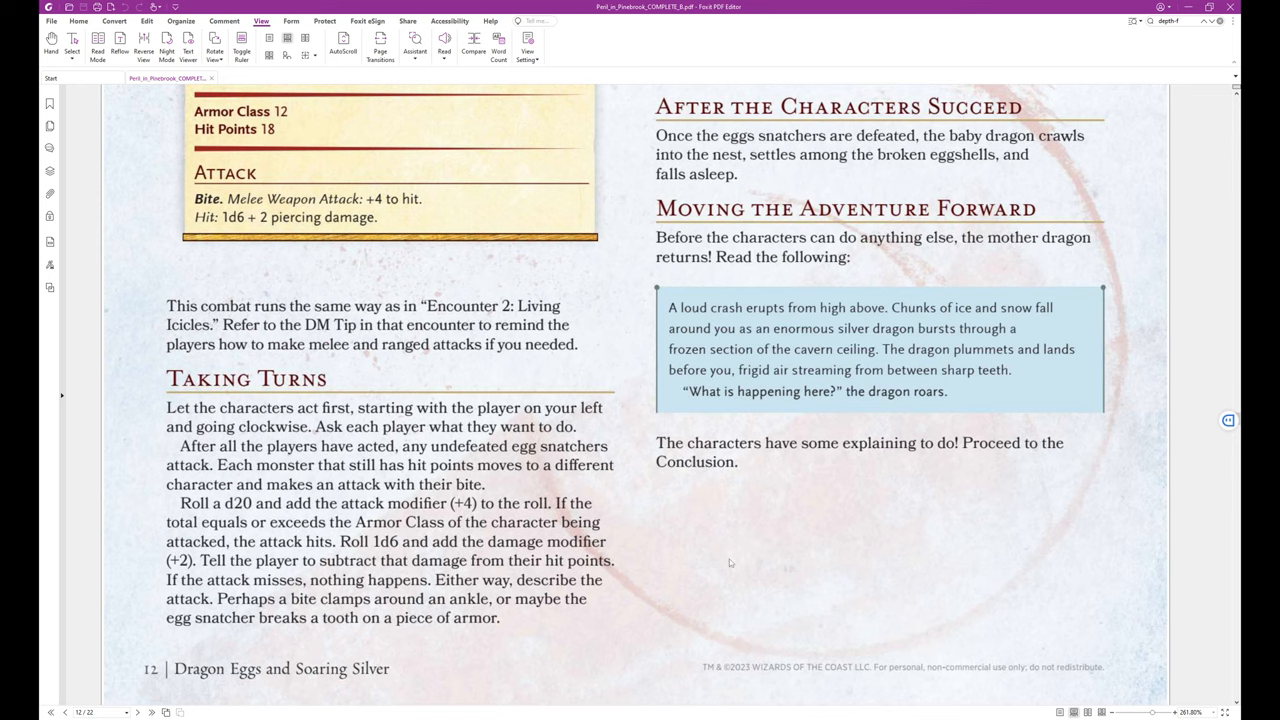
mouse_move(740, 534)
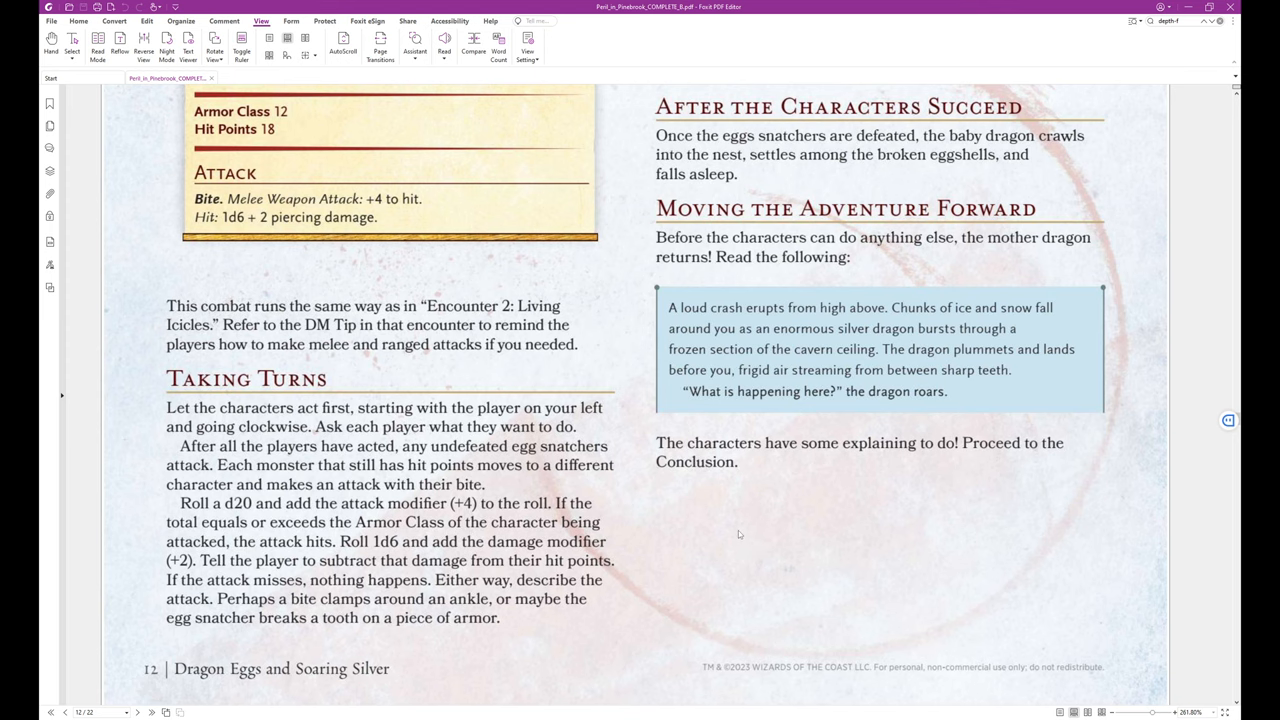
scroll(down, 3)
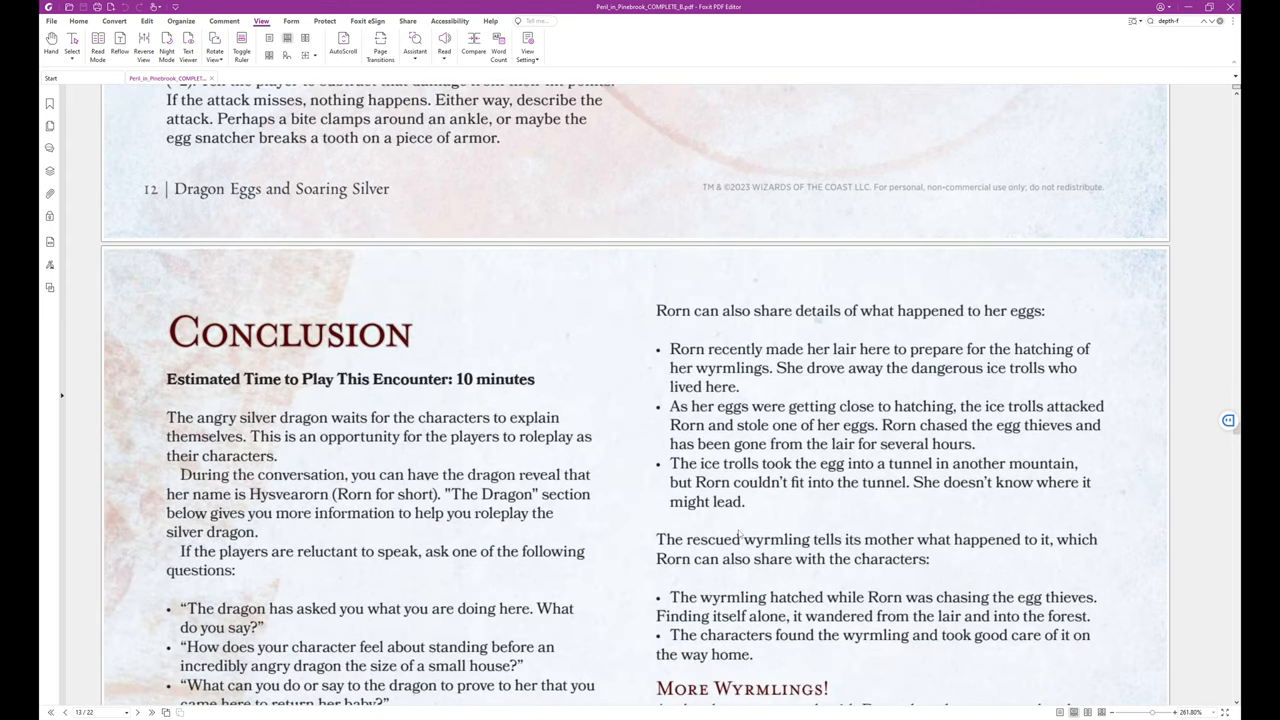
scroll(down, 3)
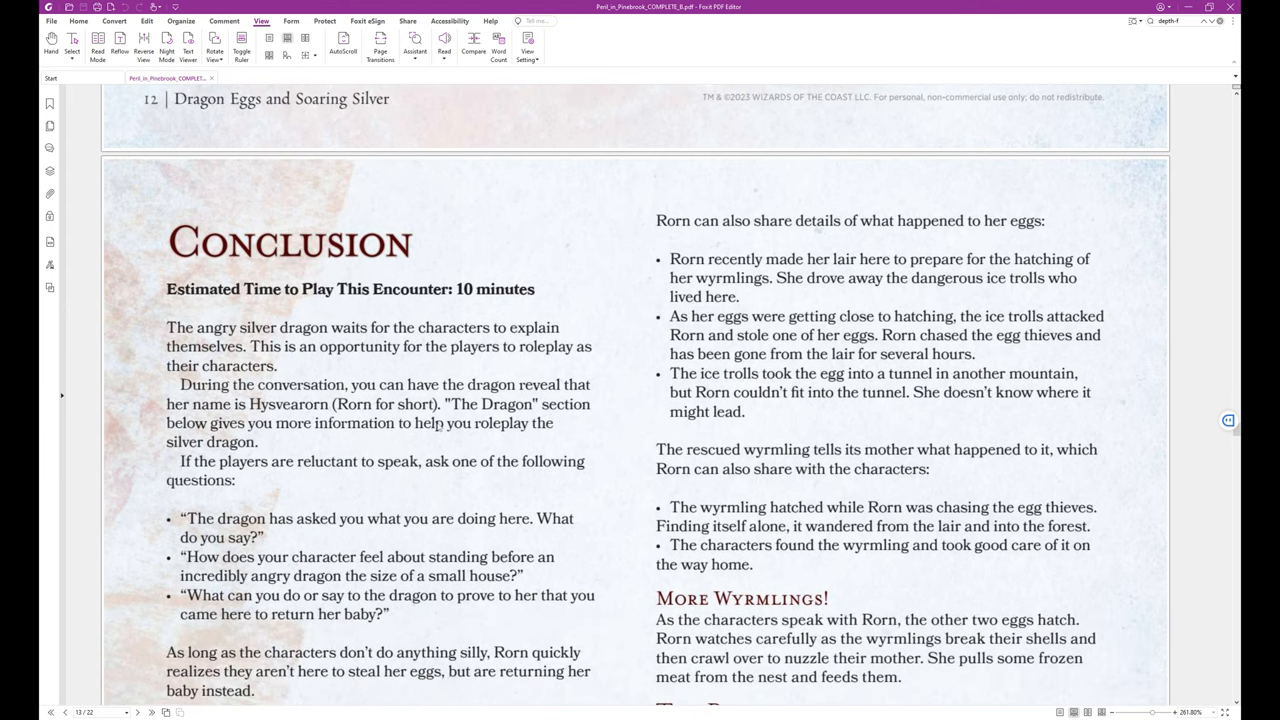
scroll(down, 3)
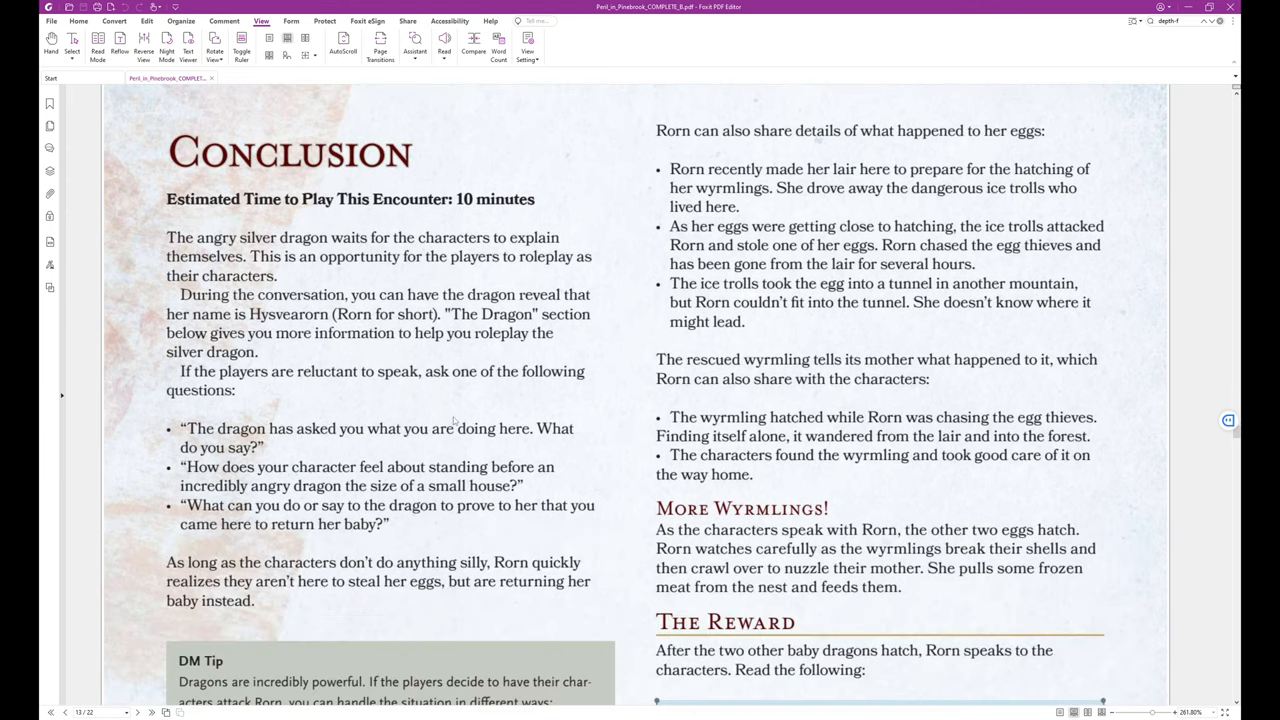
scroll(down, 3)
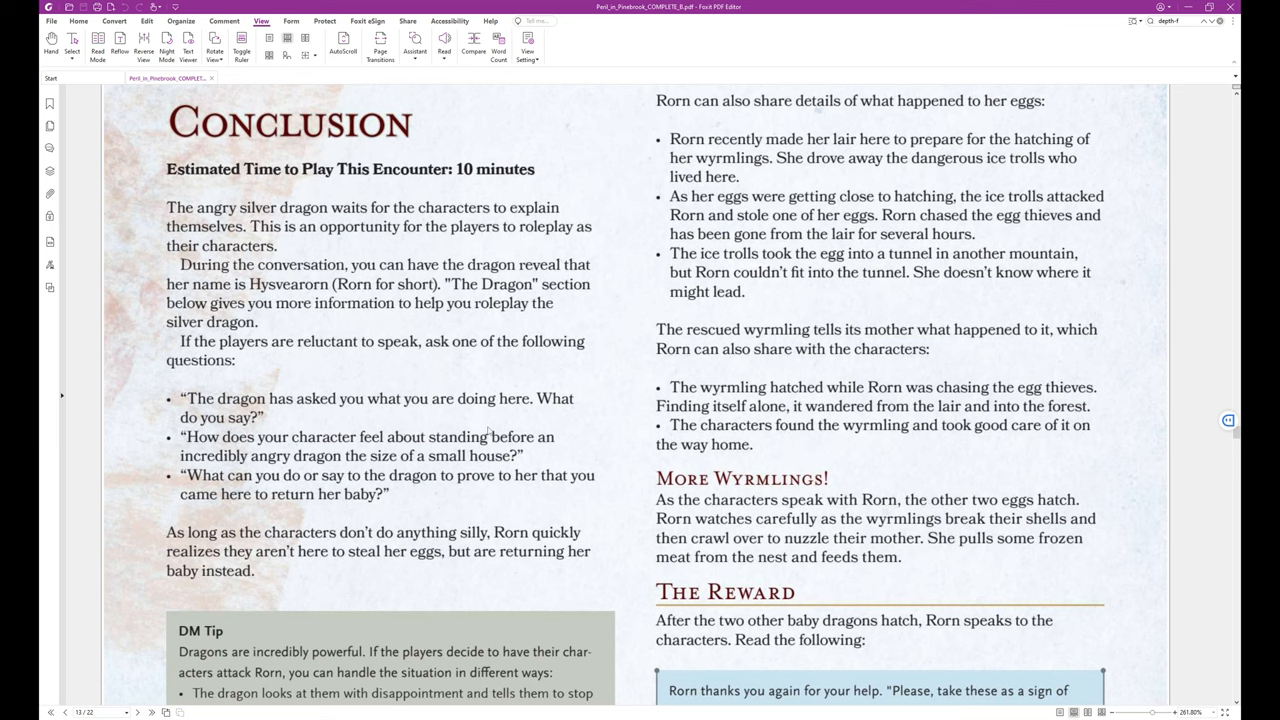
mouse_move(508, 424)
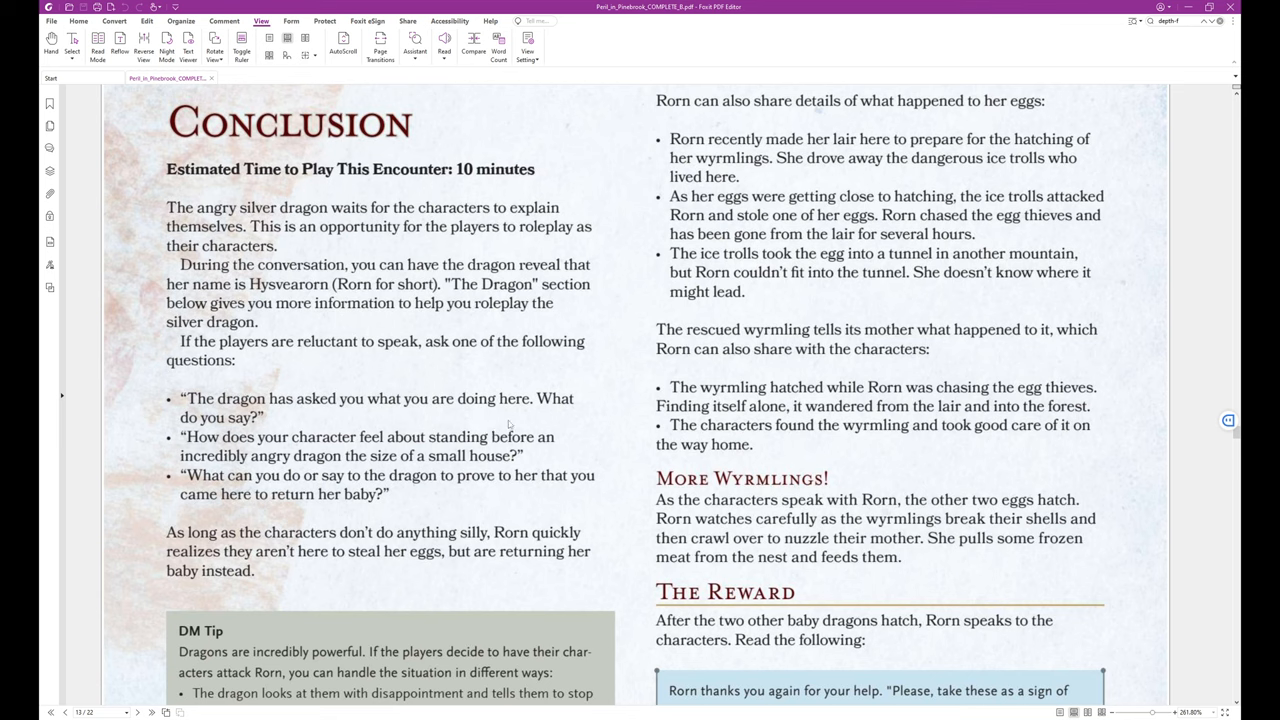
mouse_move(504, 424)
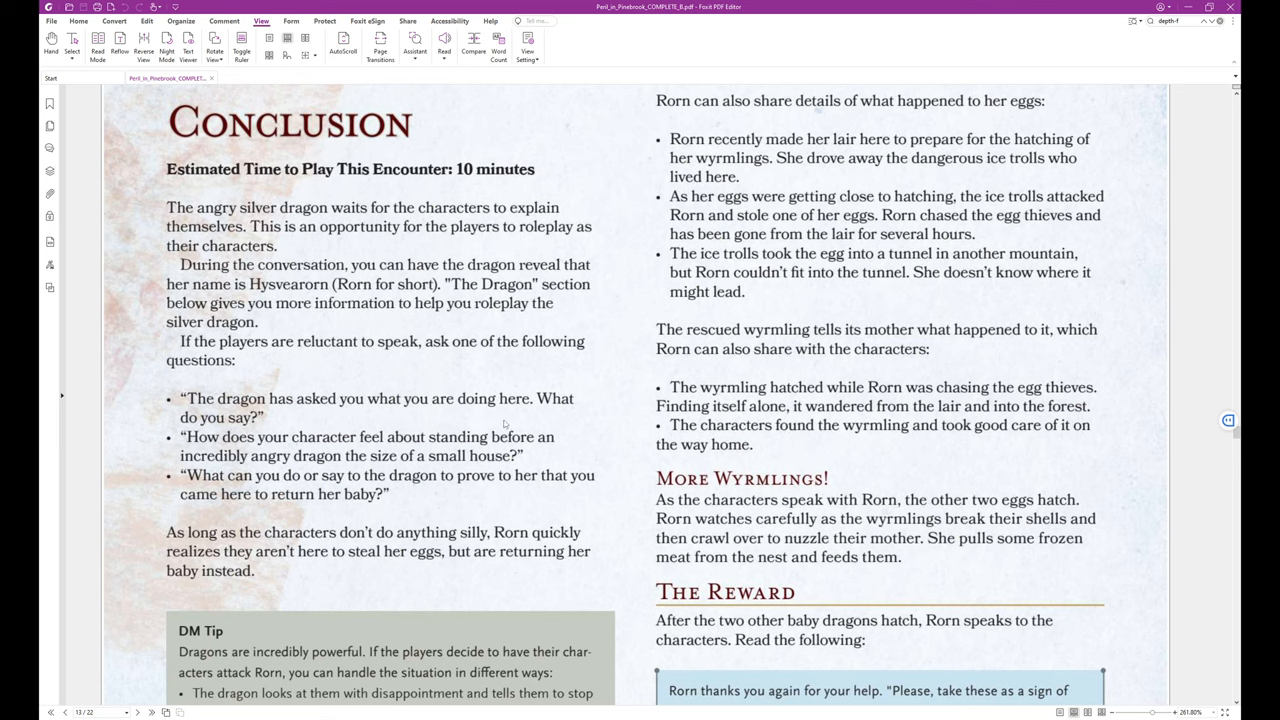
mouse_move(442, 380)
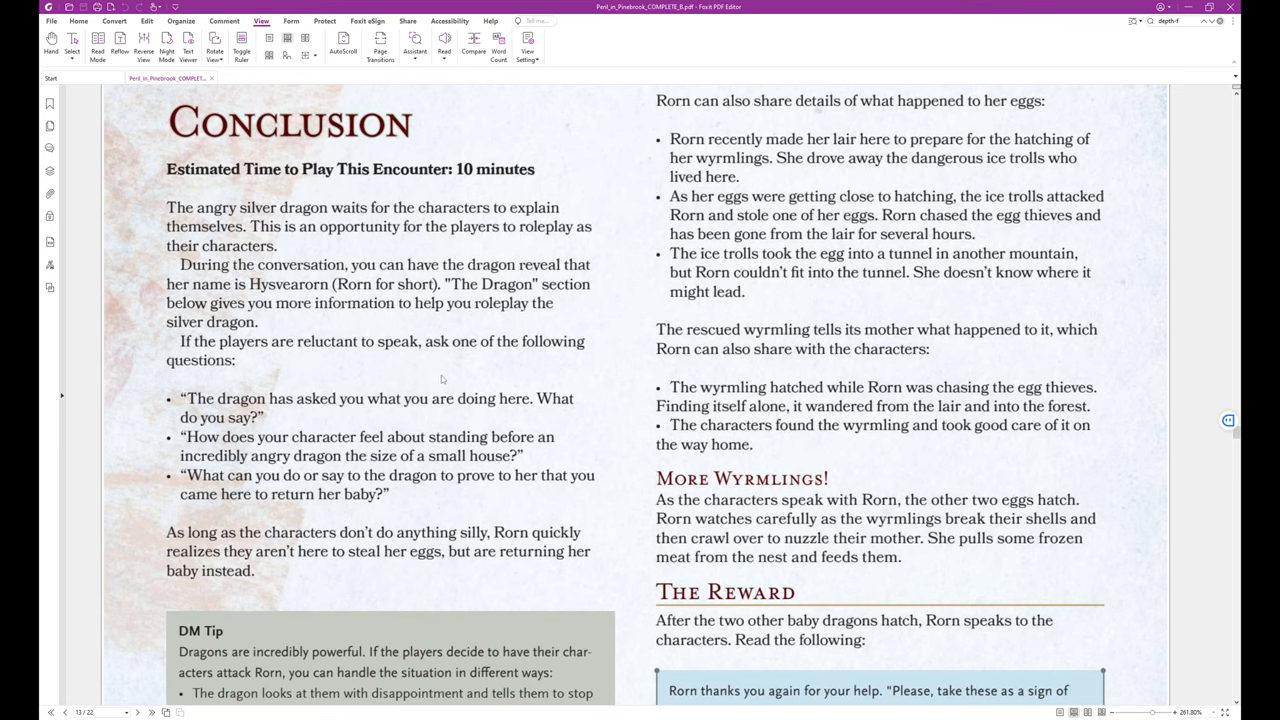
mouse_move(492, 374)
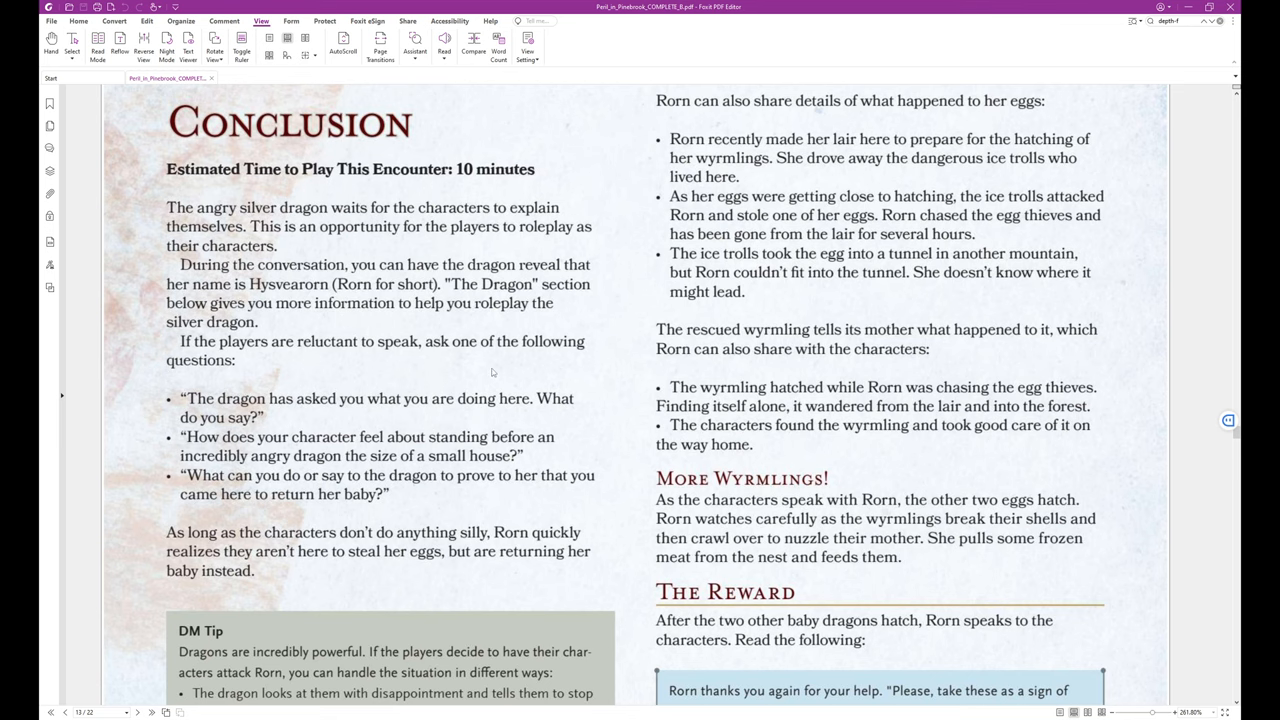
scroll(down, 3)
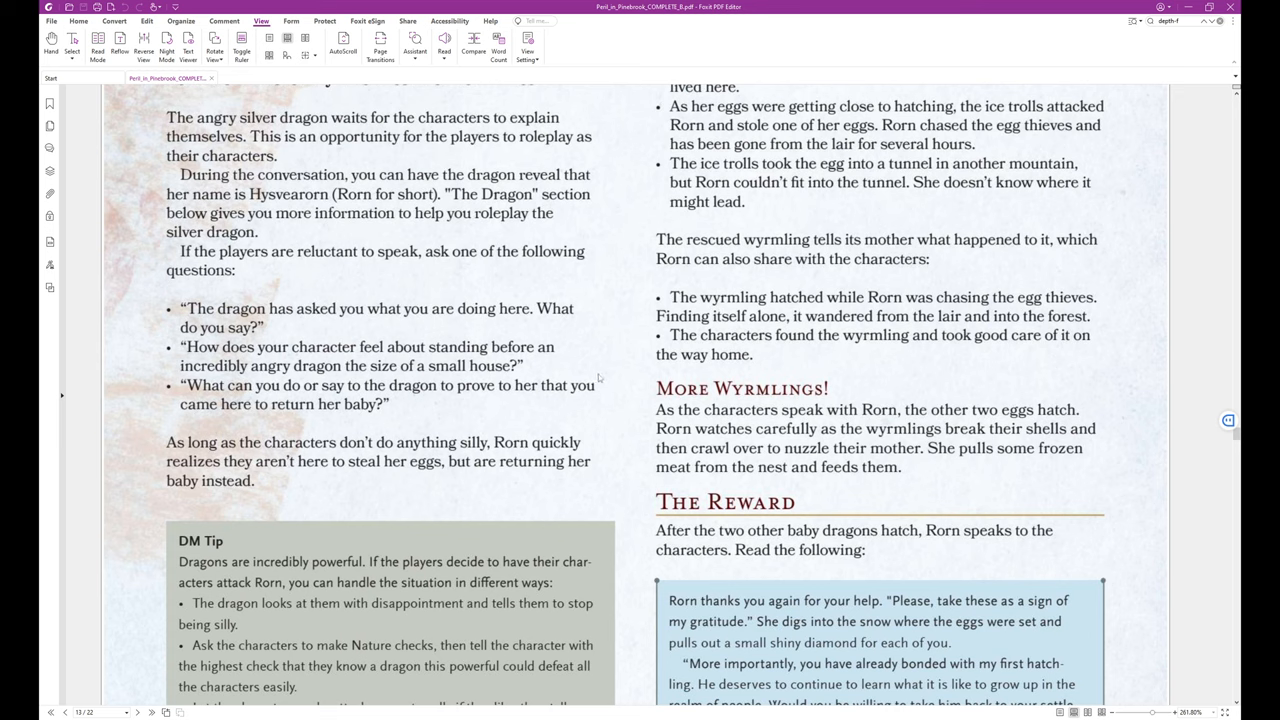
mouse_move(648, 390)
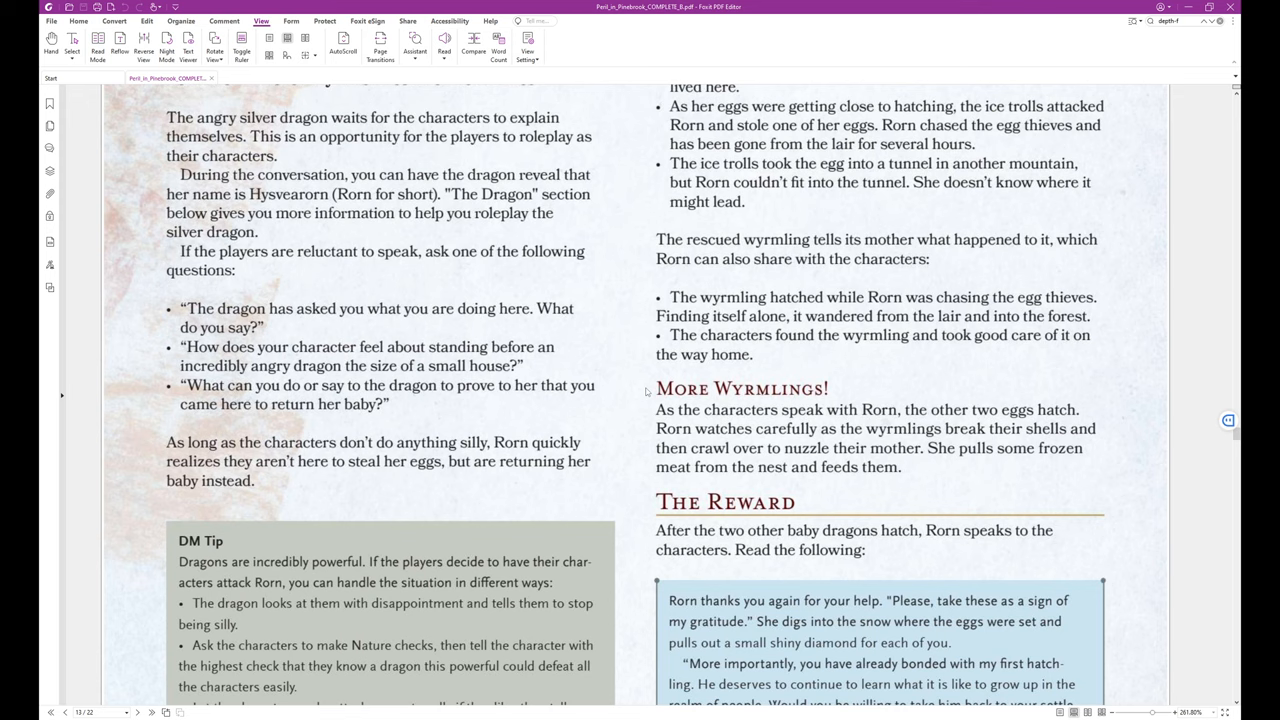
scroll(down, 3)
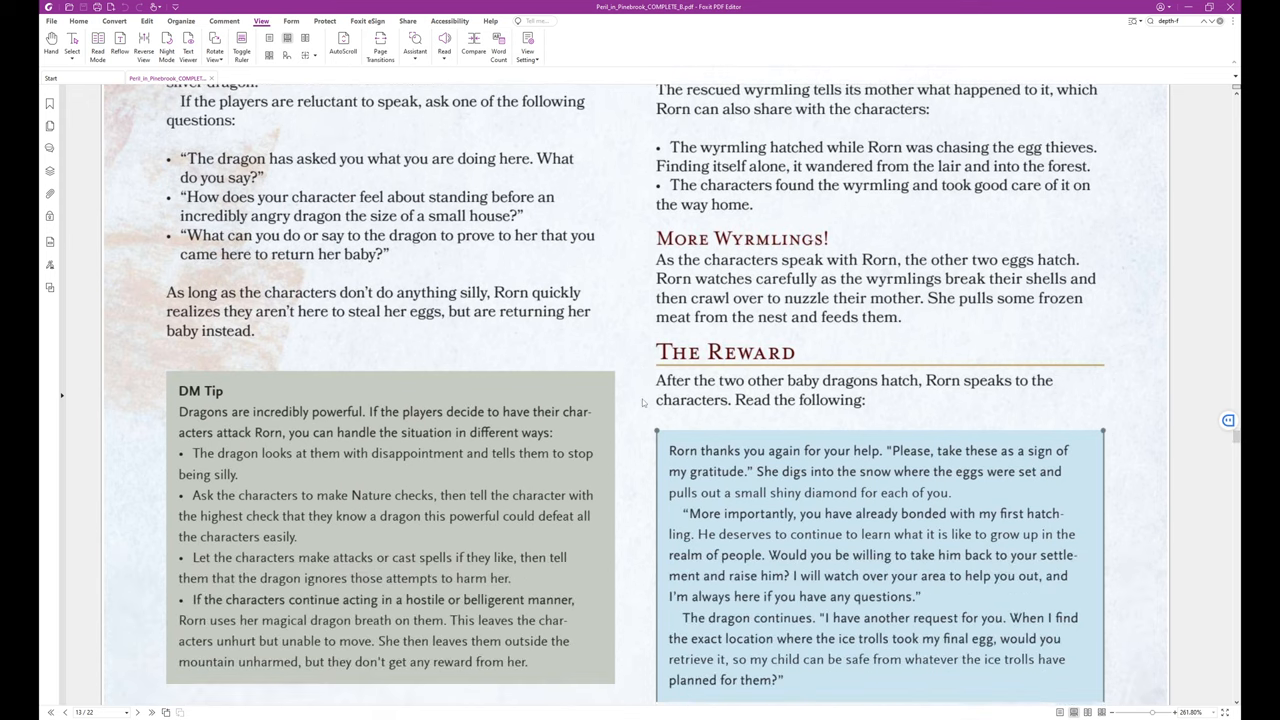
scroll(down, 3)
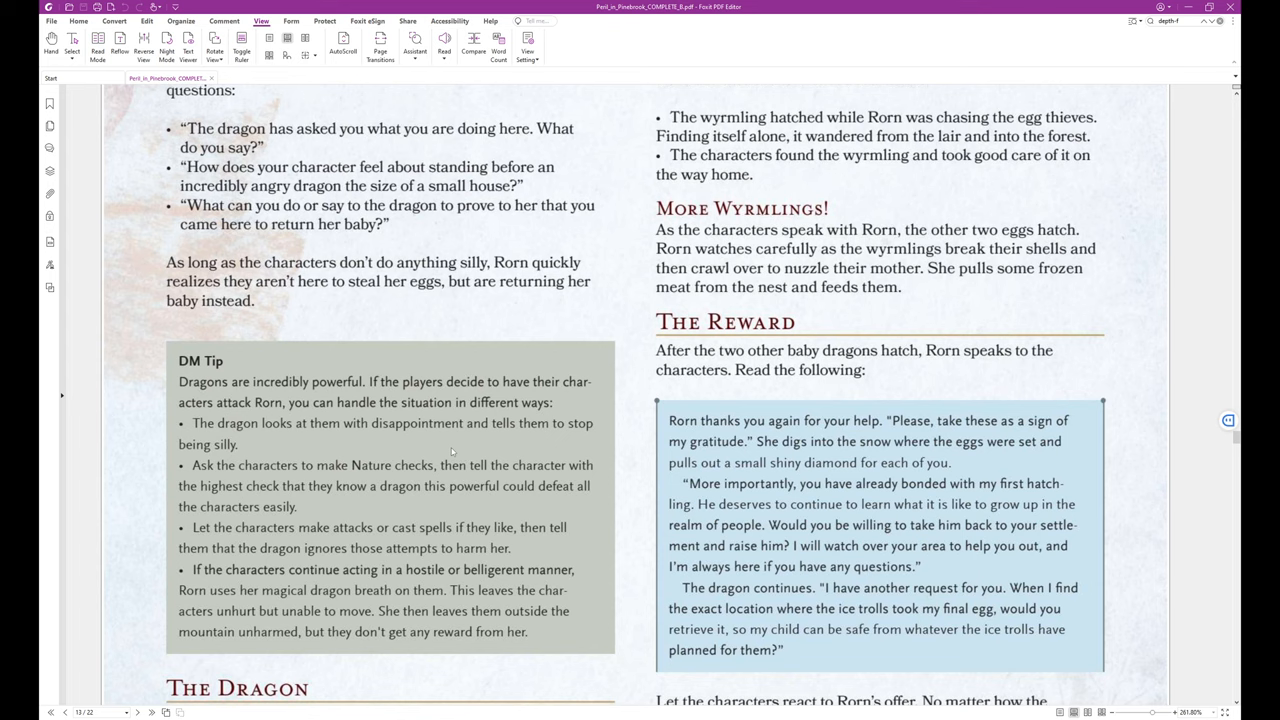
mouse_move(464, 448)
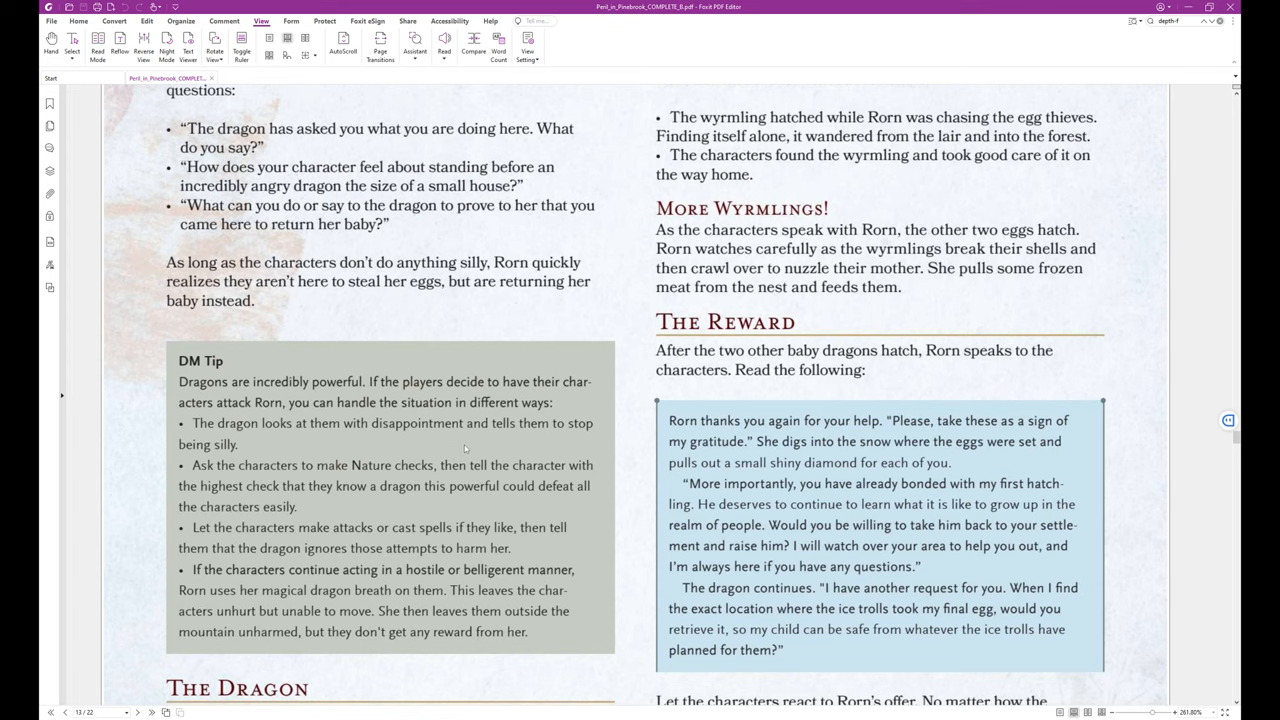
scroll(down, 3)
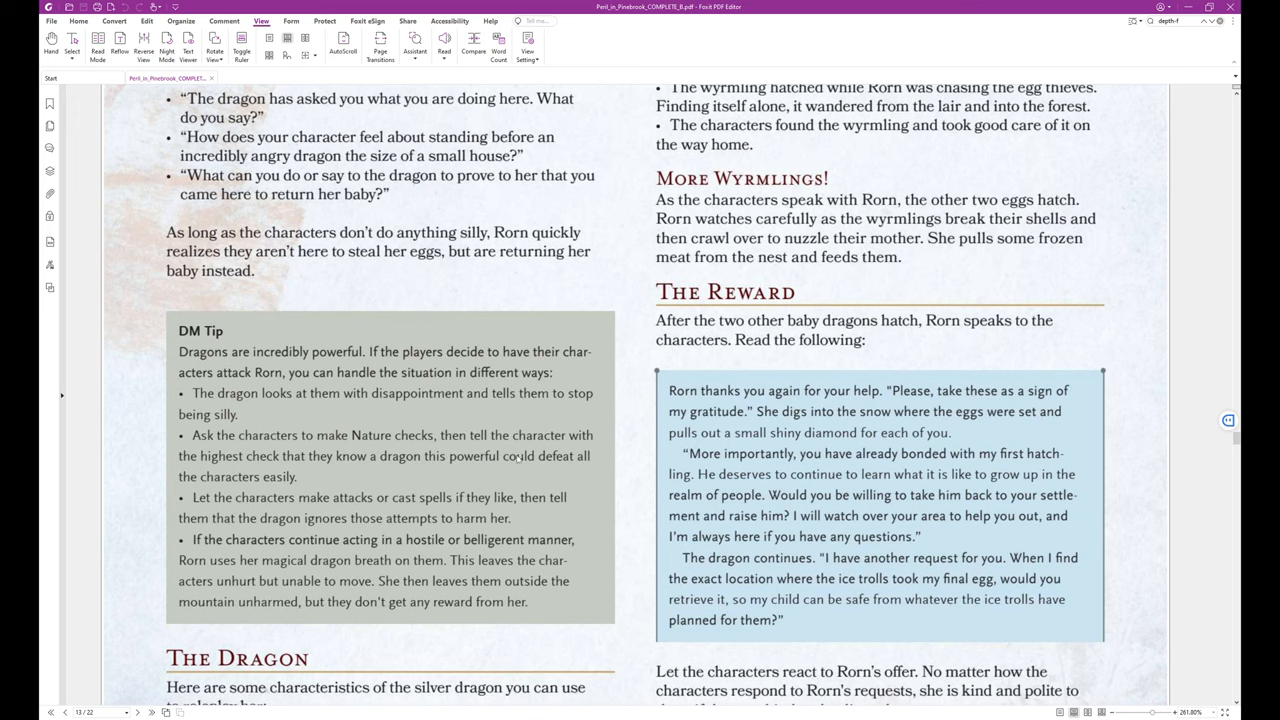
mouse_move(312, 480)
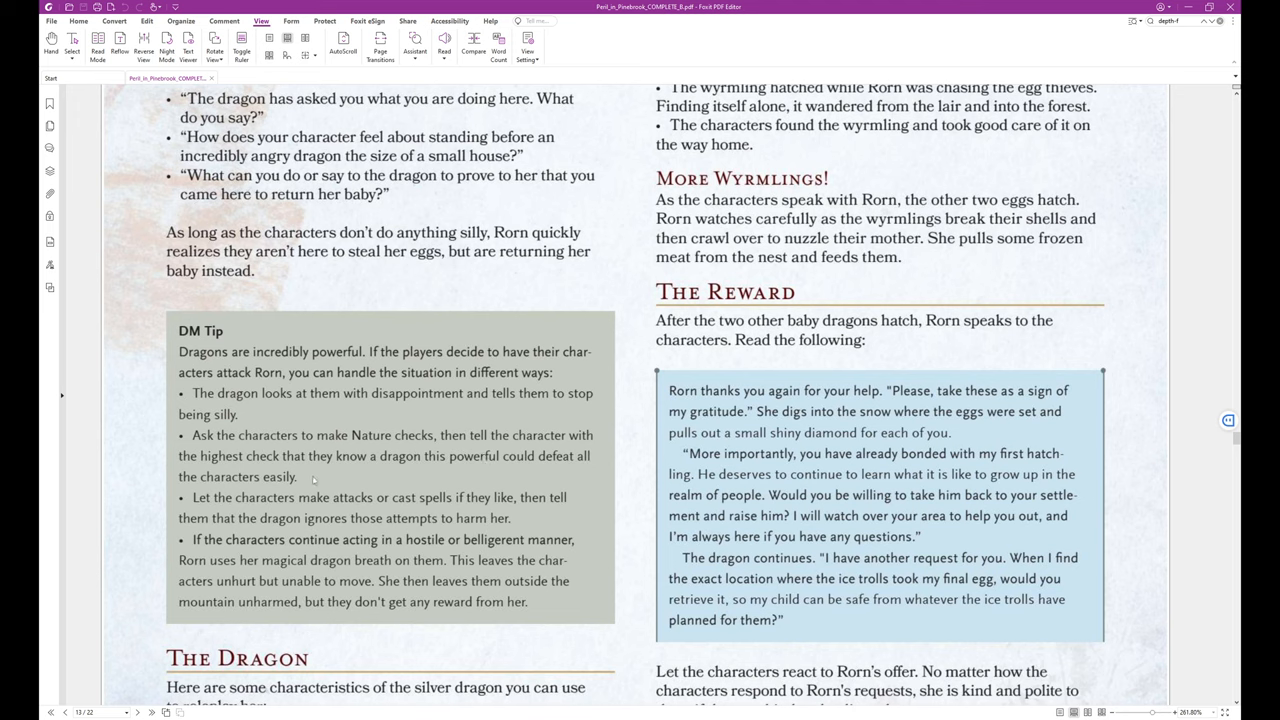
mouse_move(502, 476)
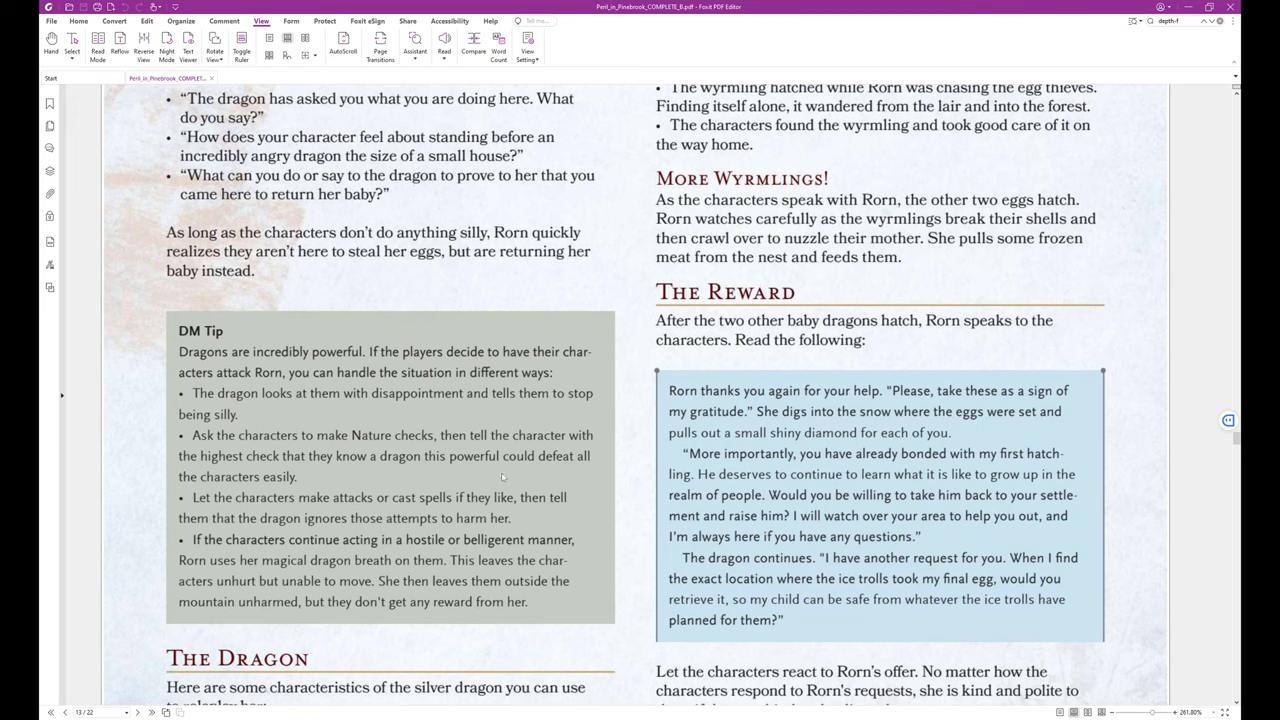
mouse_move(580, 472)
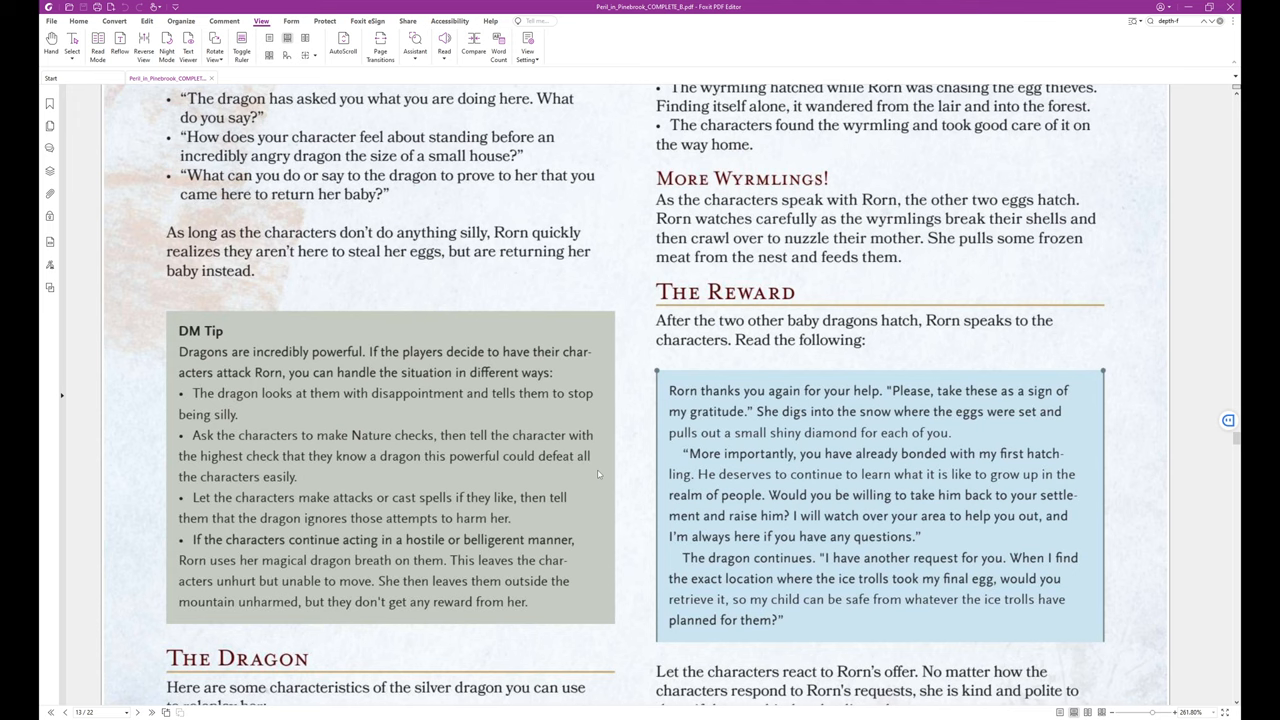
mouse_move(598, 476)
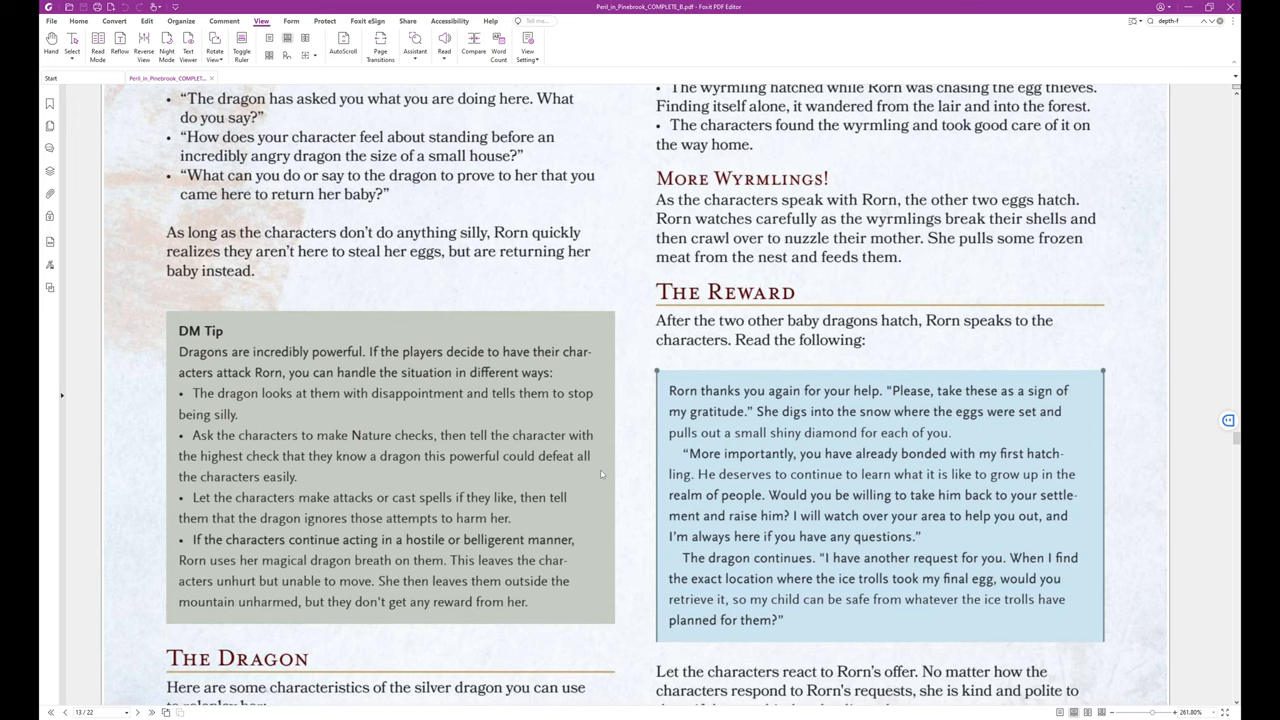
mouse_move(612, 464)
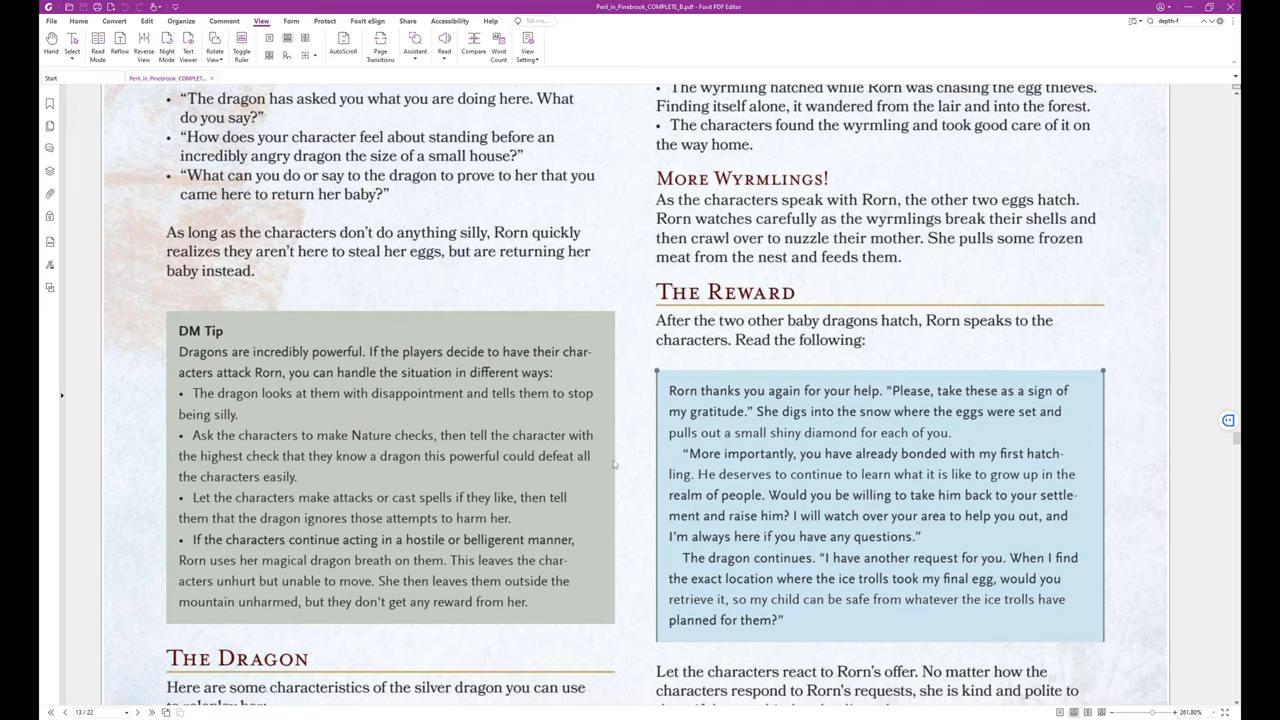
mouse_move(604, 458)
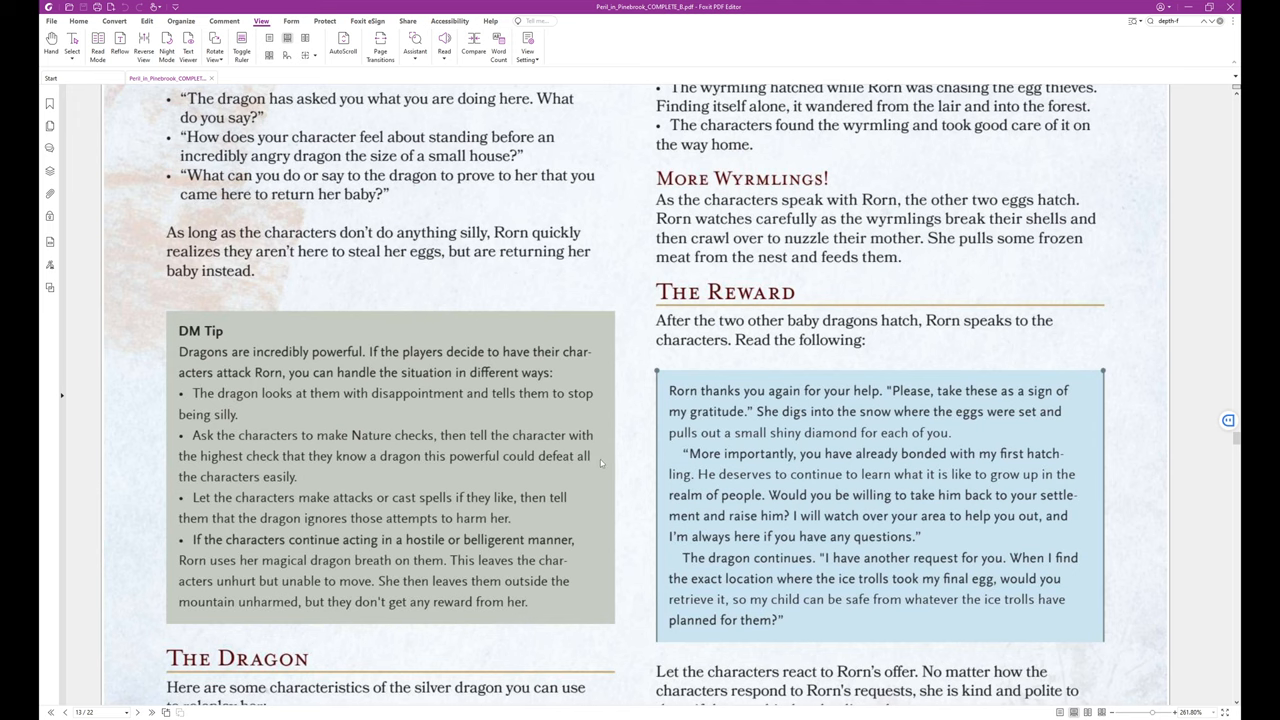
scroll(down, 3)
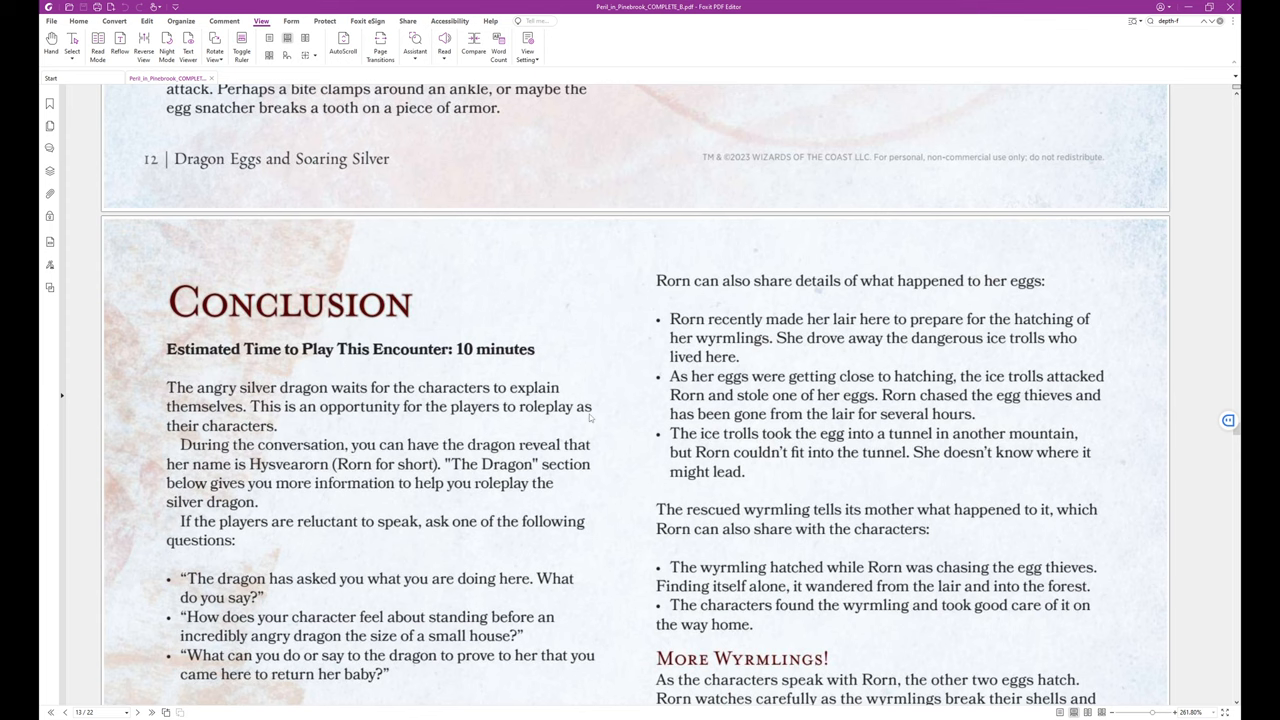
scroll(down, 3)
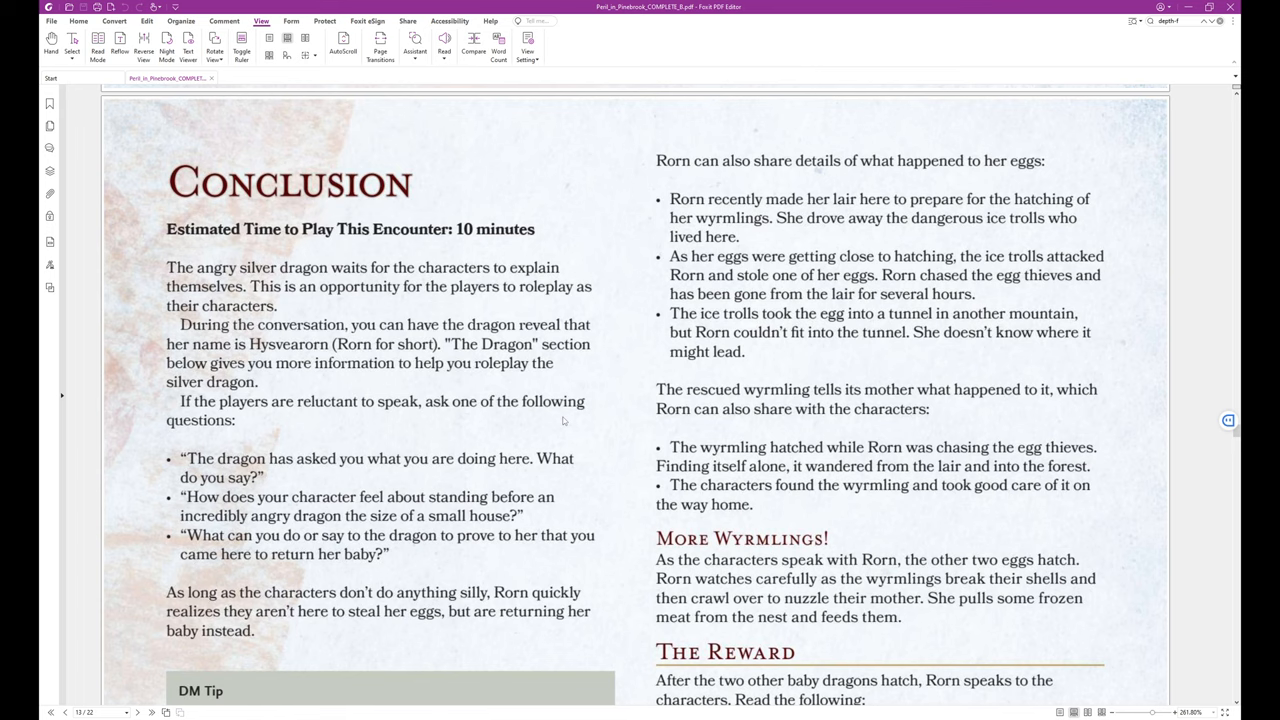
mouse_move(580, 404)
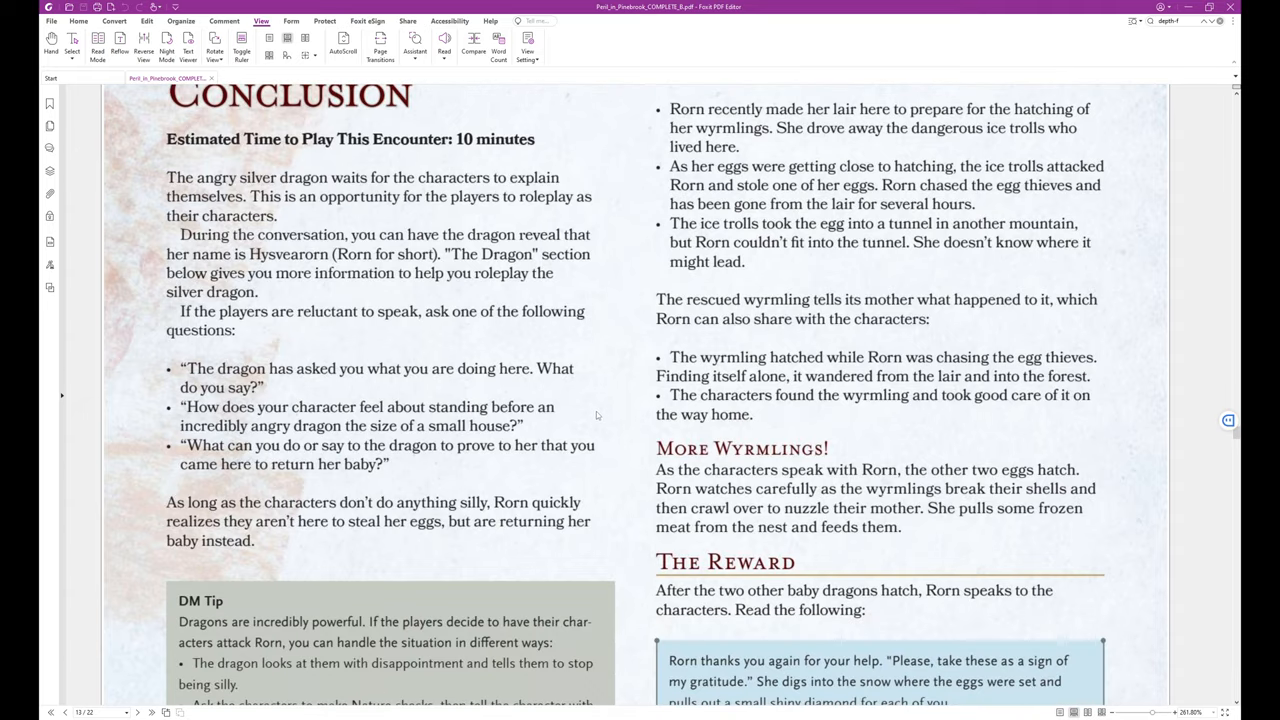
scroll(down, 3)
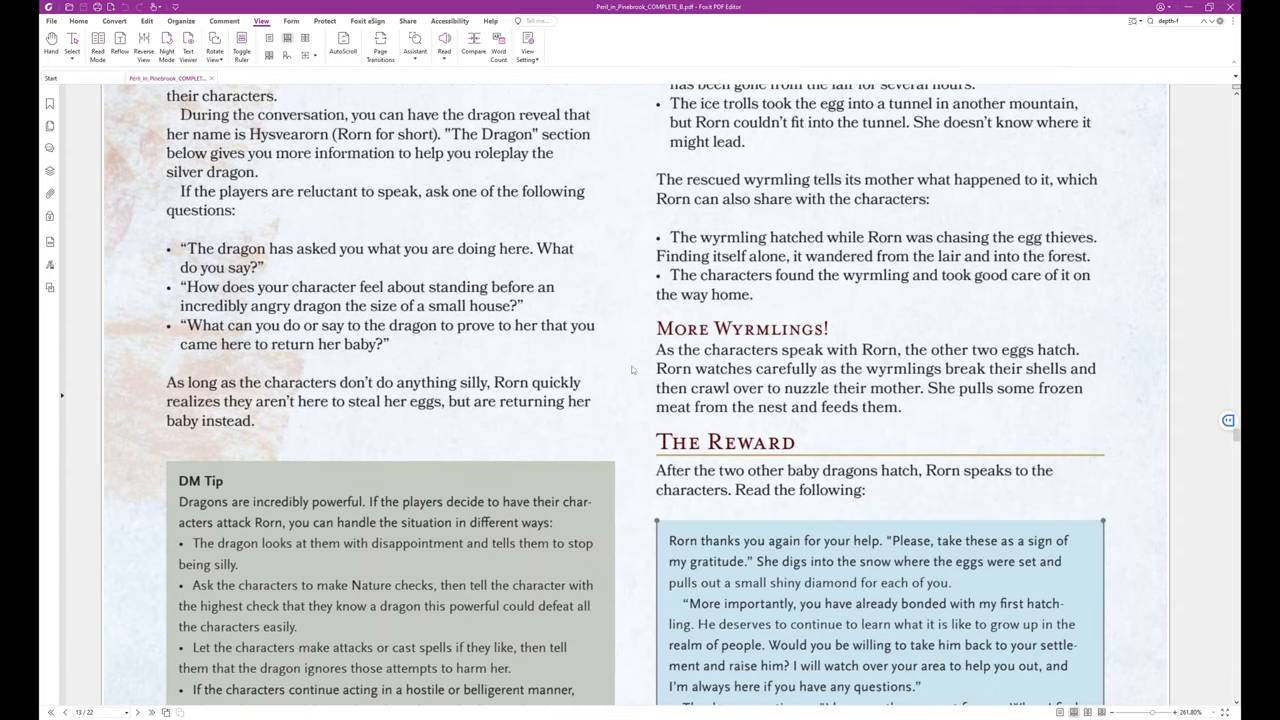
mouse_move(624, 350)
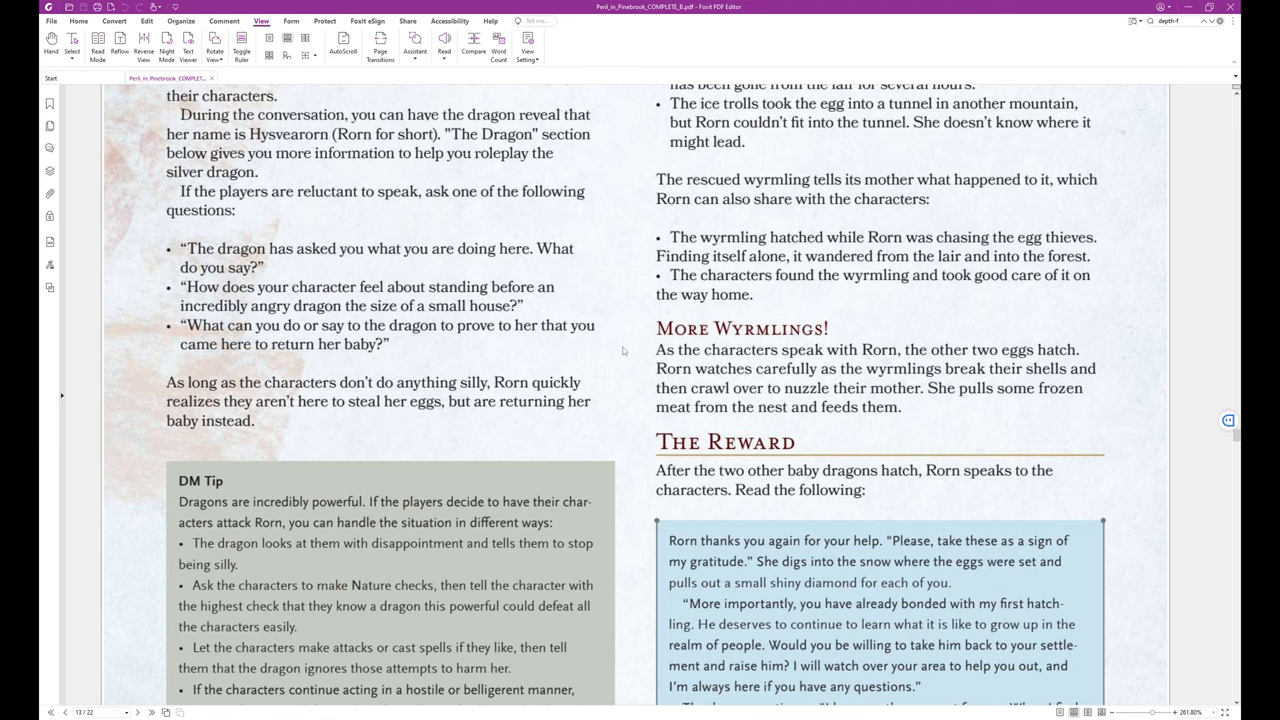
mouse_move(622, 348)
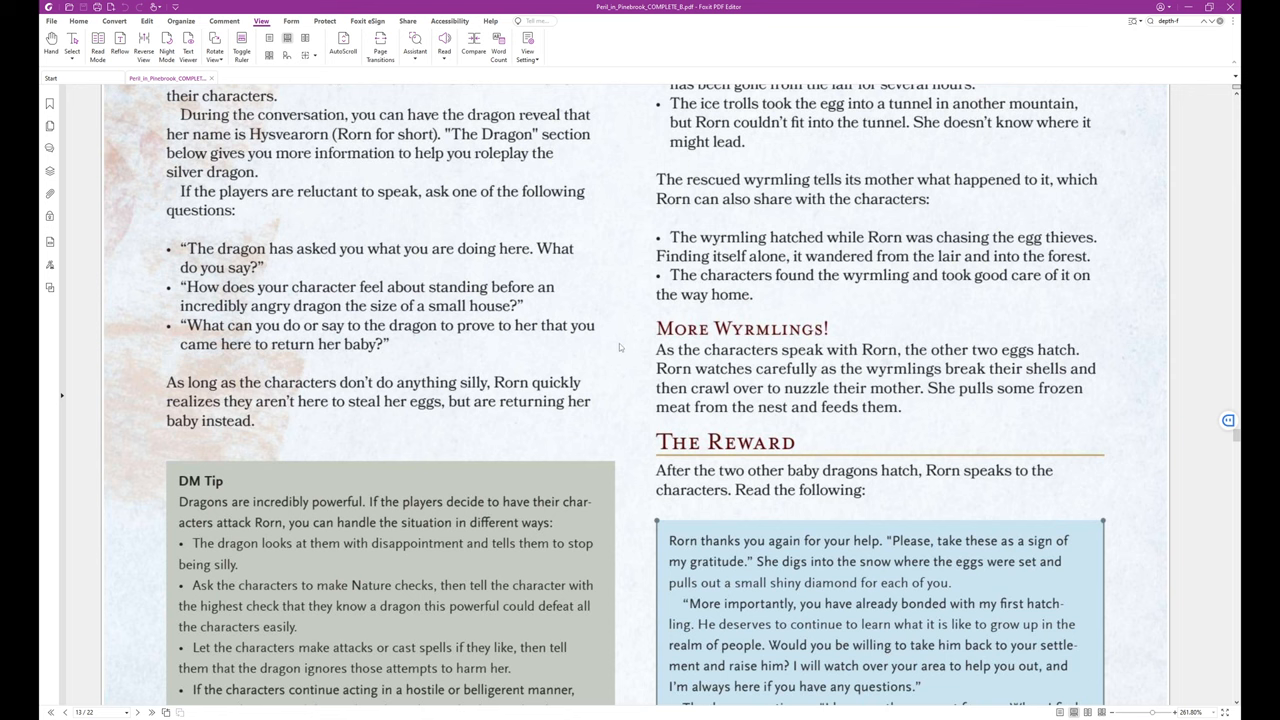
scroll(down, 3)
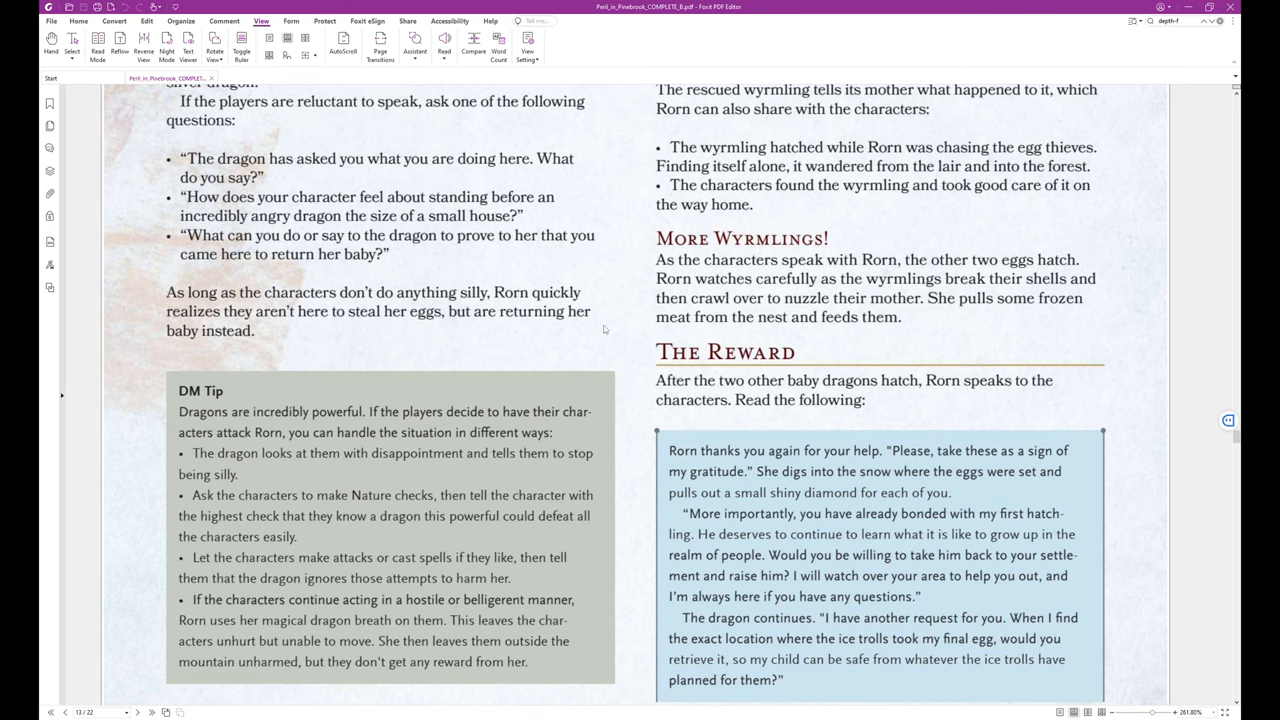
mouse_move(608, 324)
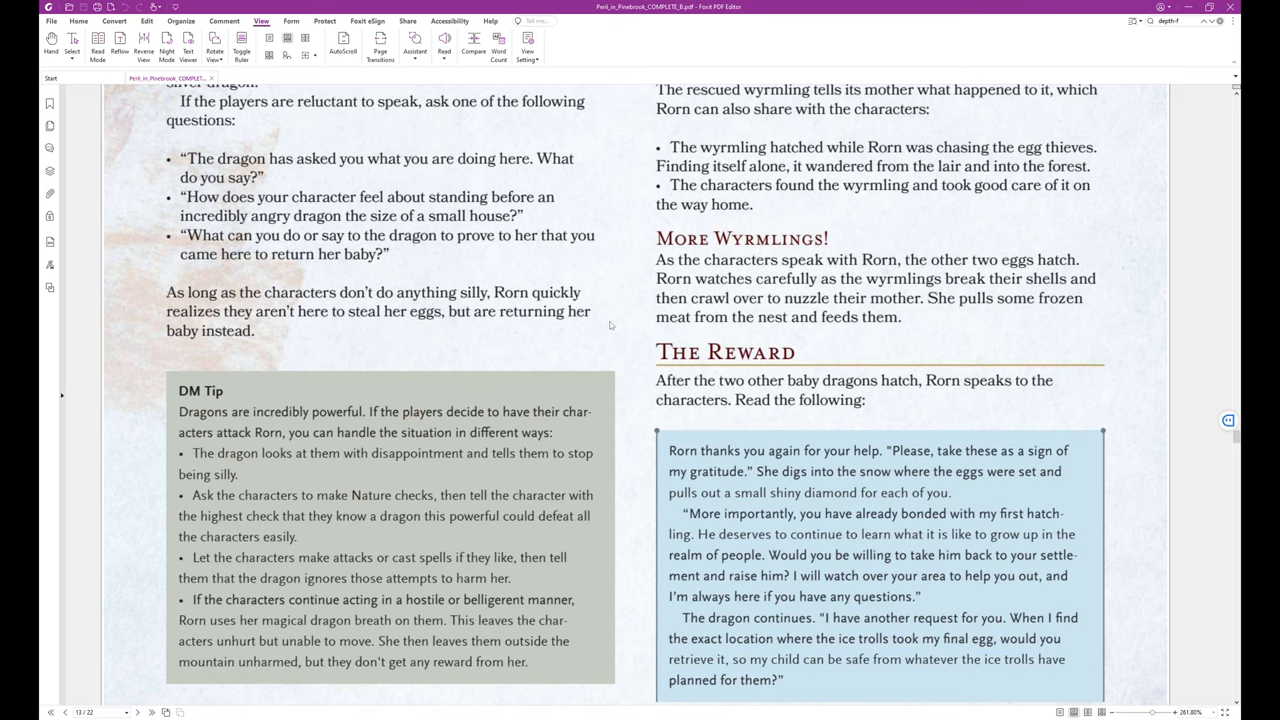
scroll(down, 3)
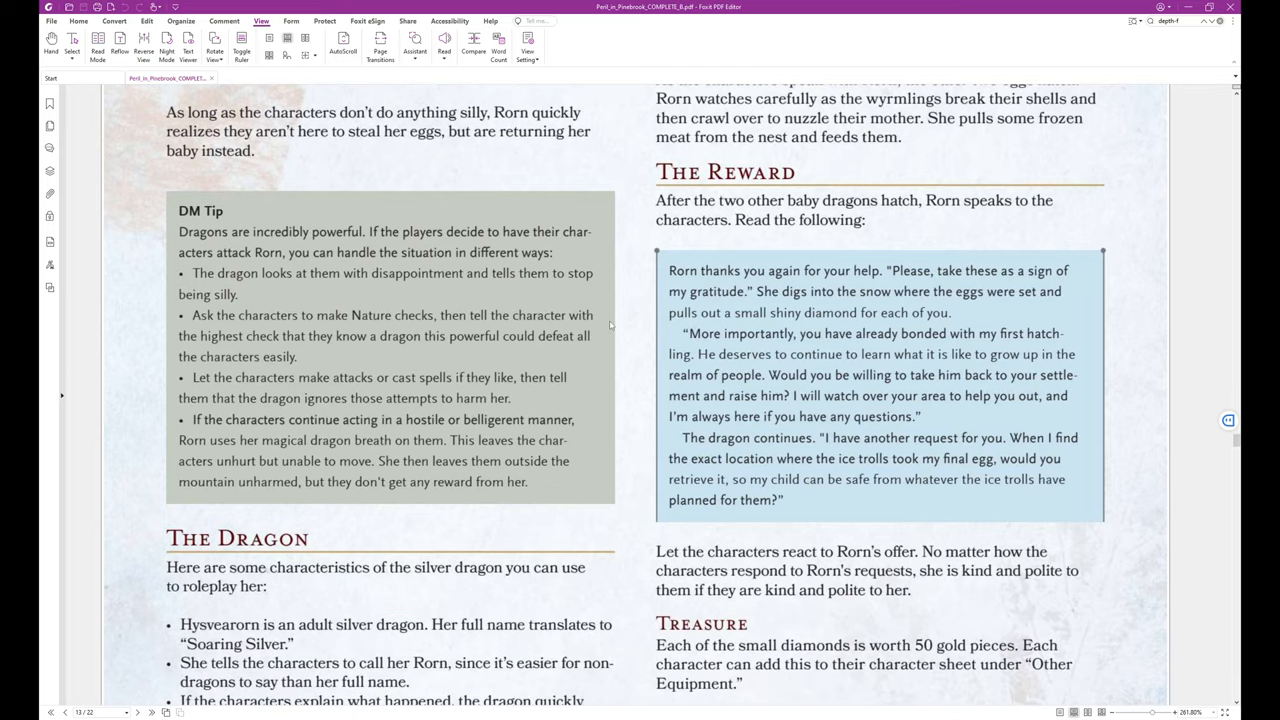
mouse_move(616, 324)
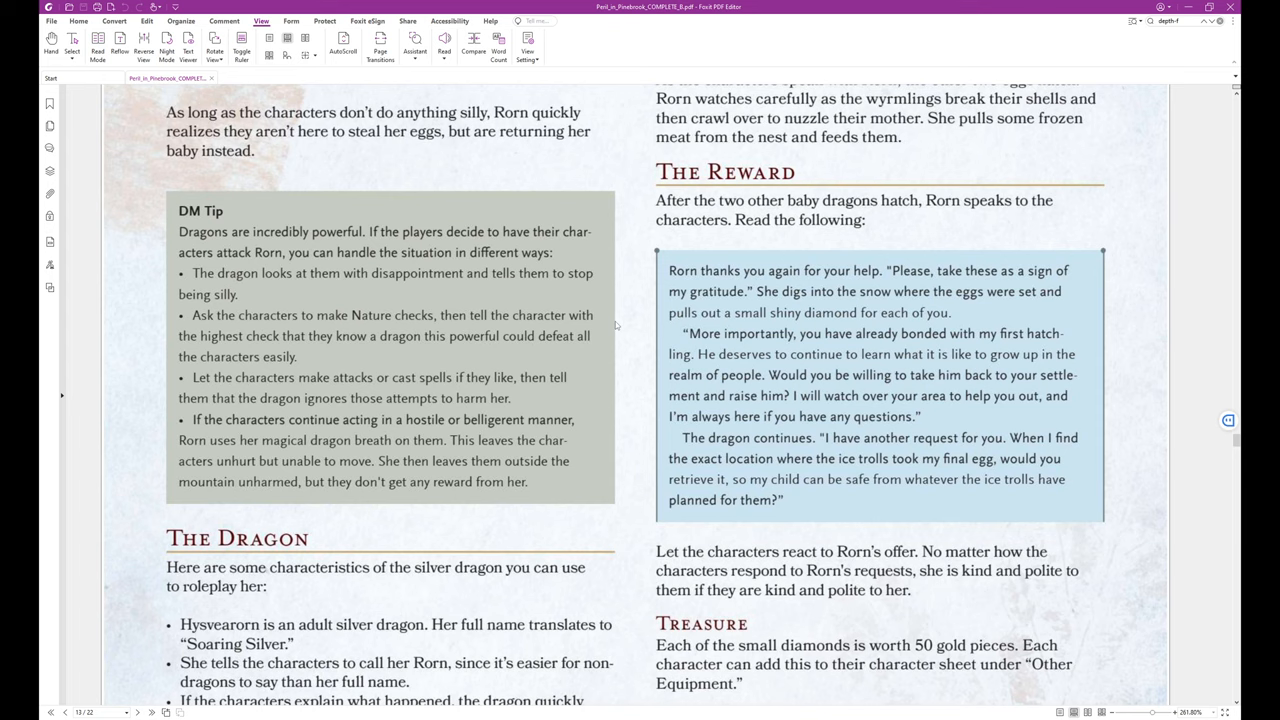
scroll(down, 3)
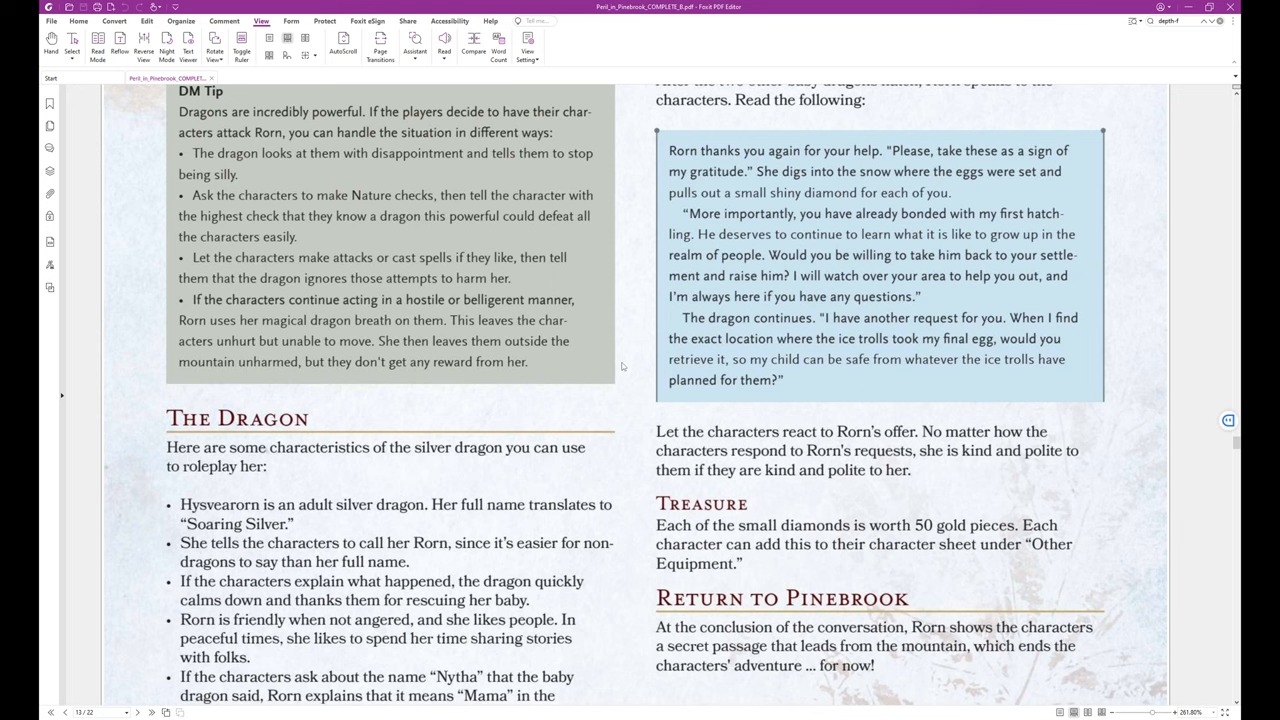
scroll(down, 3)
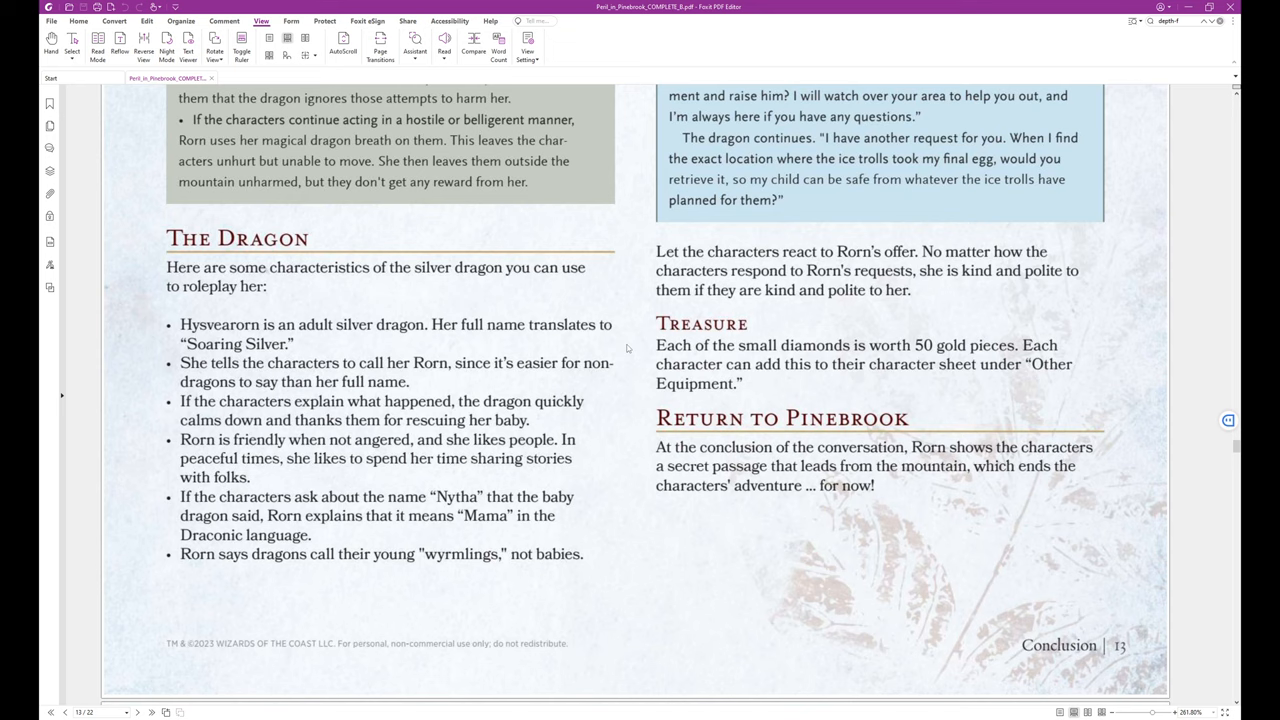
scroll(down, 3)
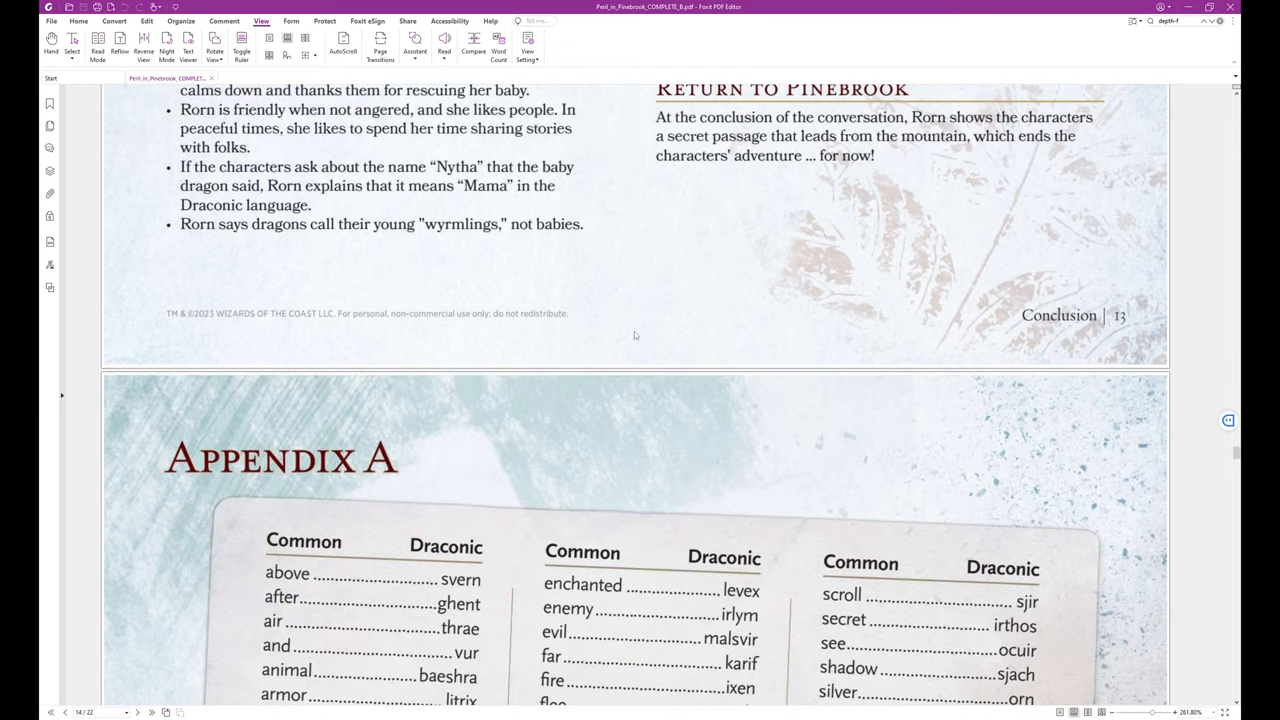